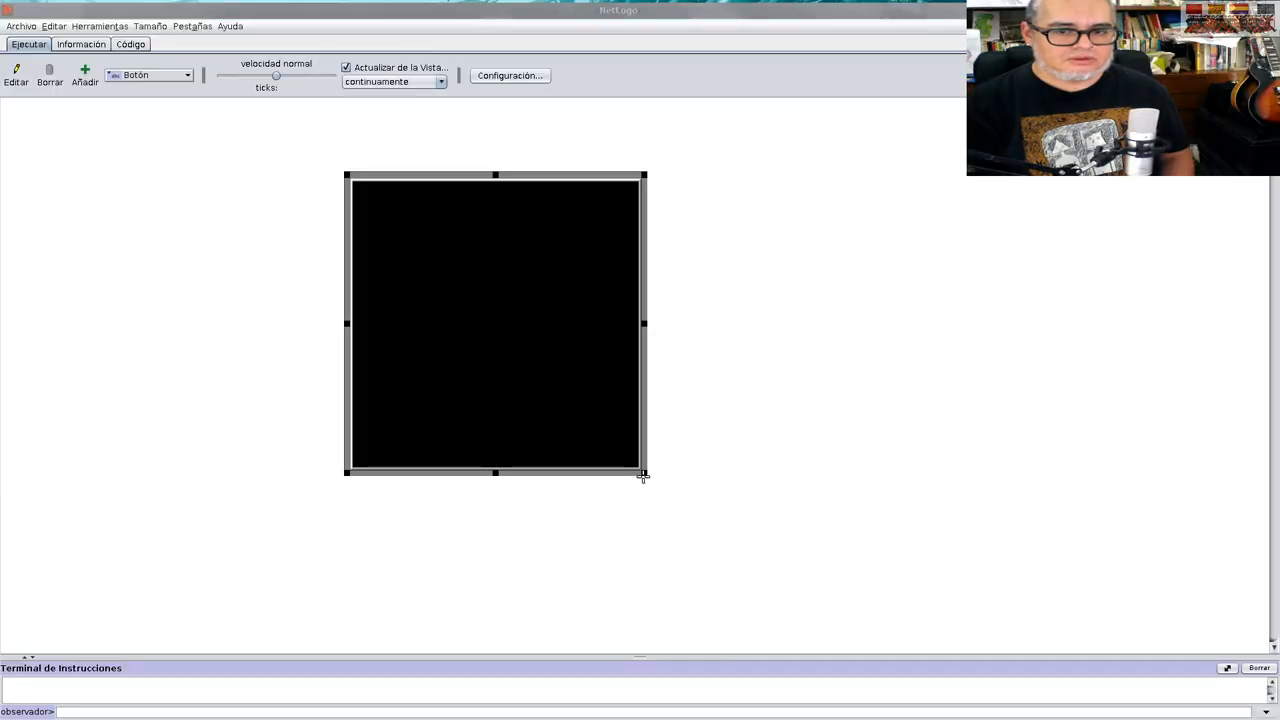
Enlarge the world view and add a button running go
drag(643, 475, 763, 592)
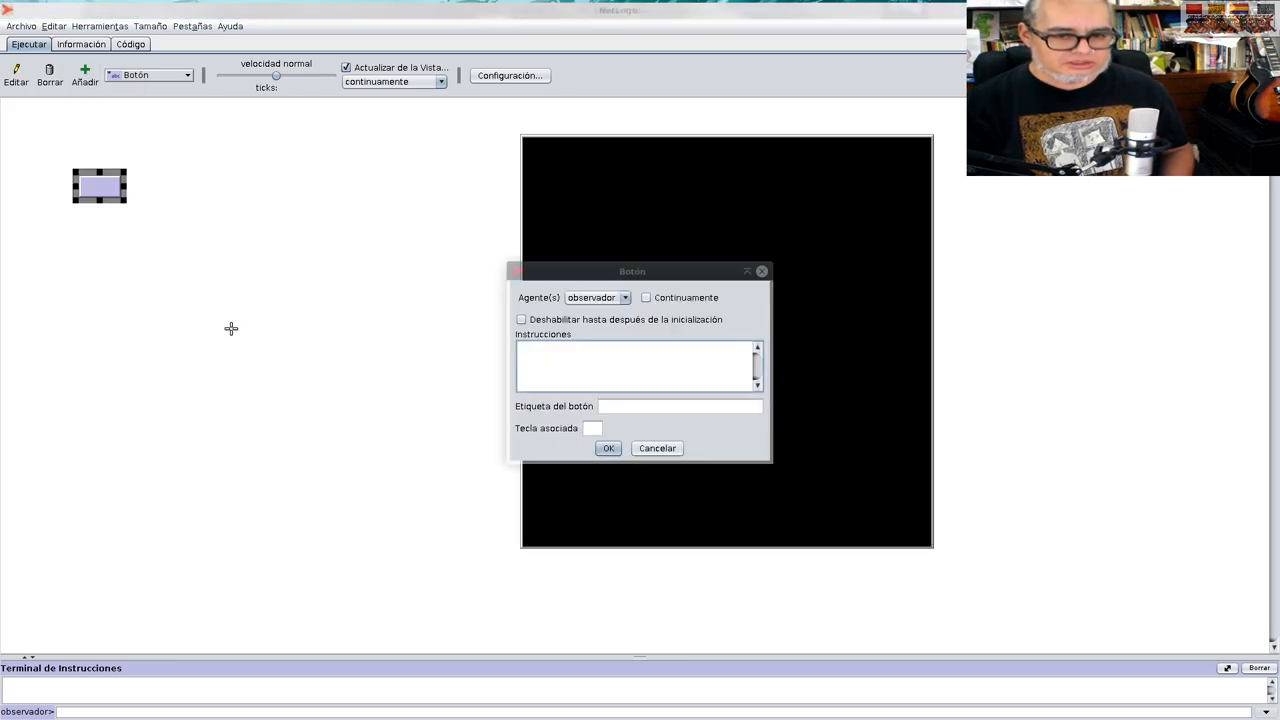
text(go)
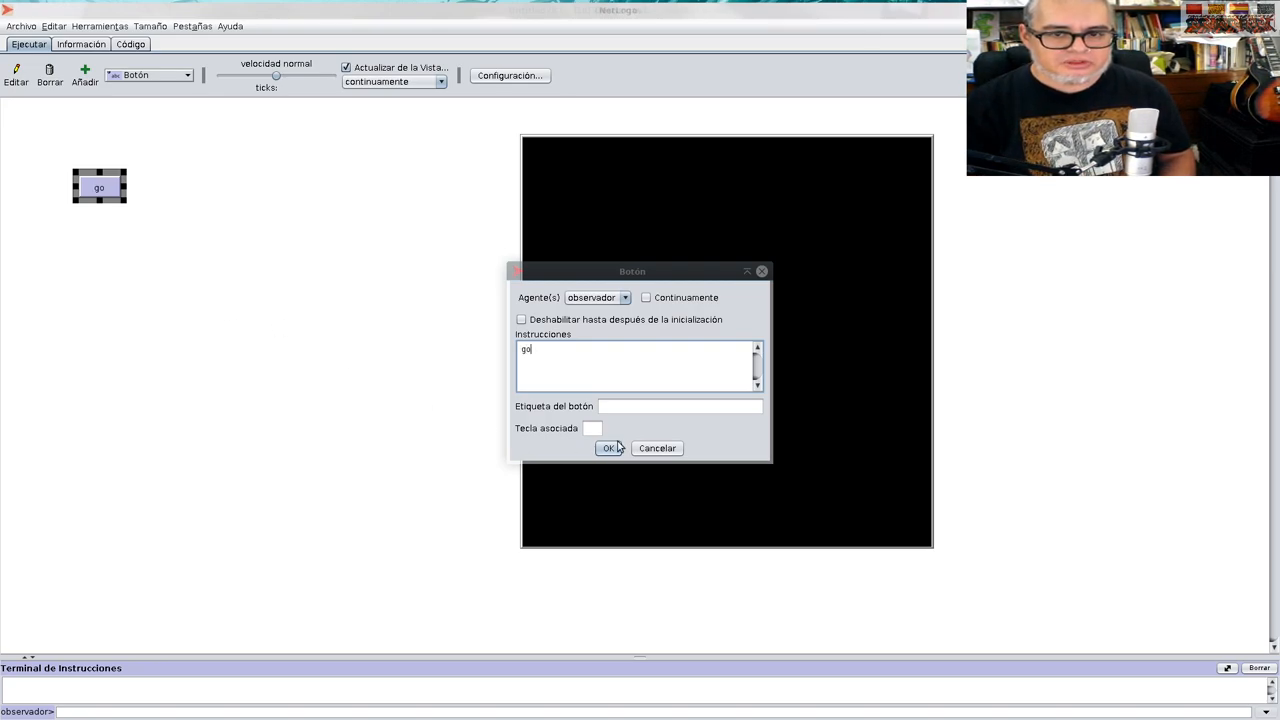
click(608, 448)
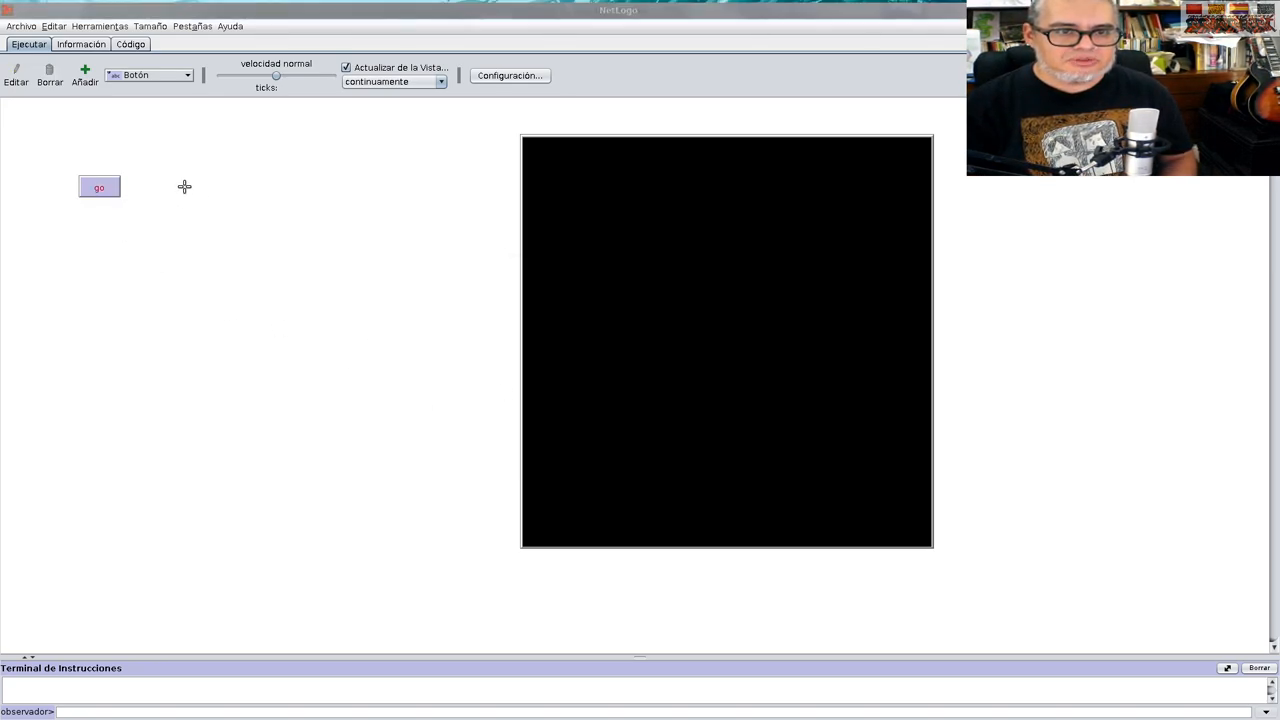
Add a second button running setup beside the go button
click(170, 198)
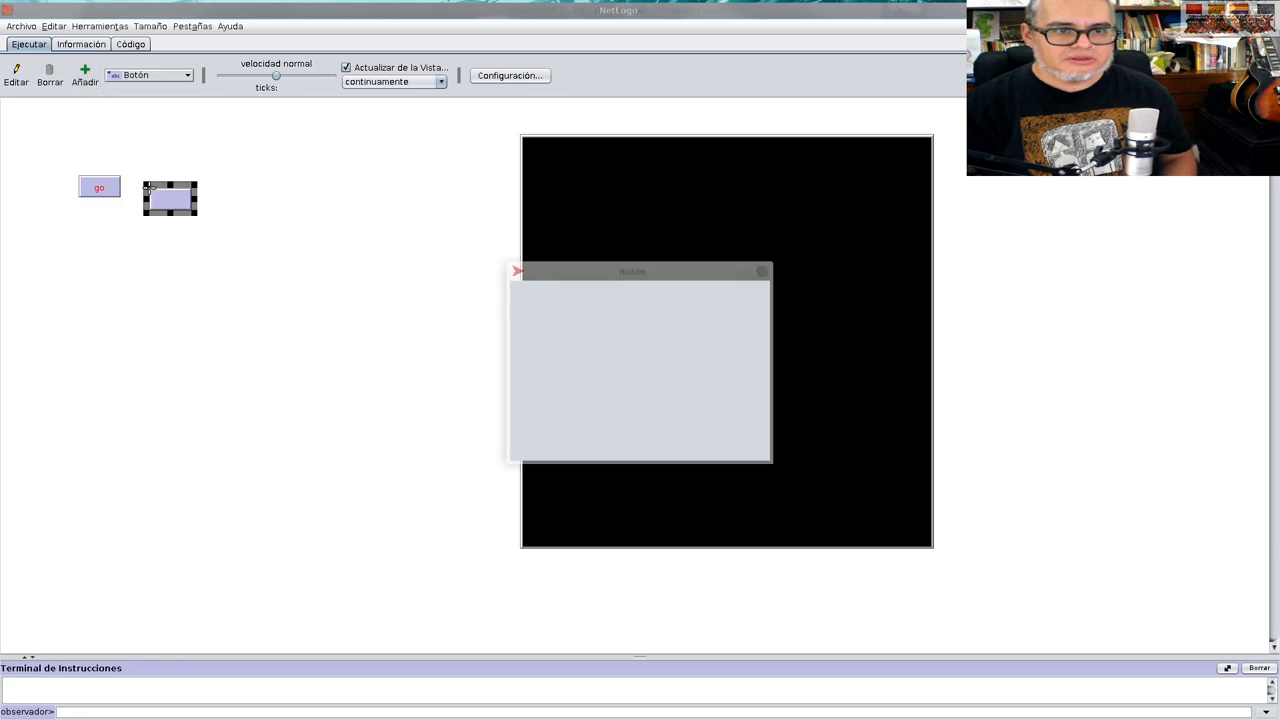
text(setu)
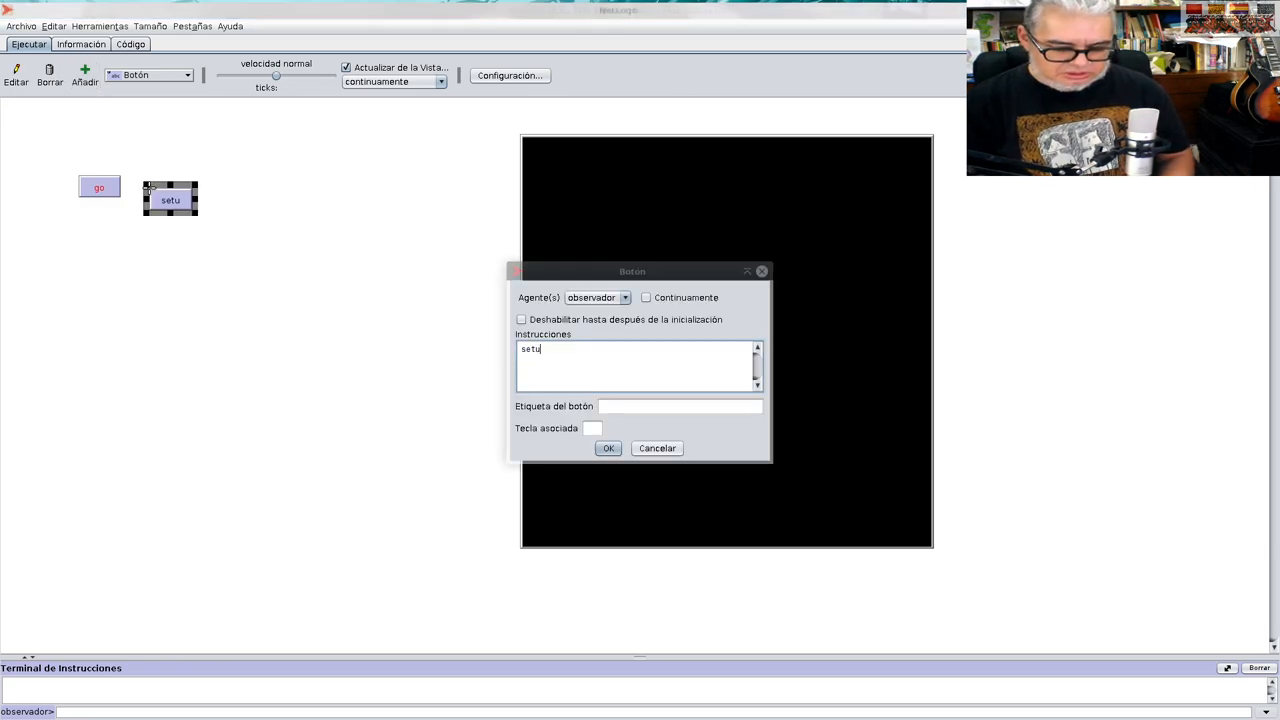
click(608, 448)
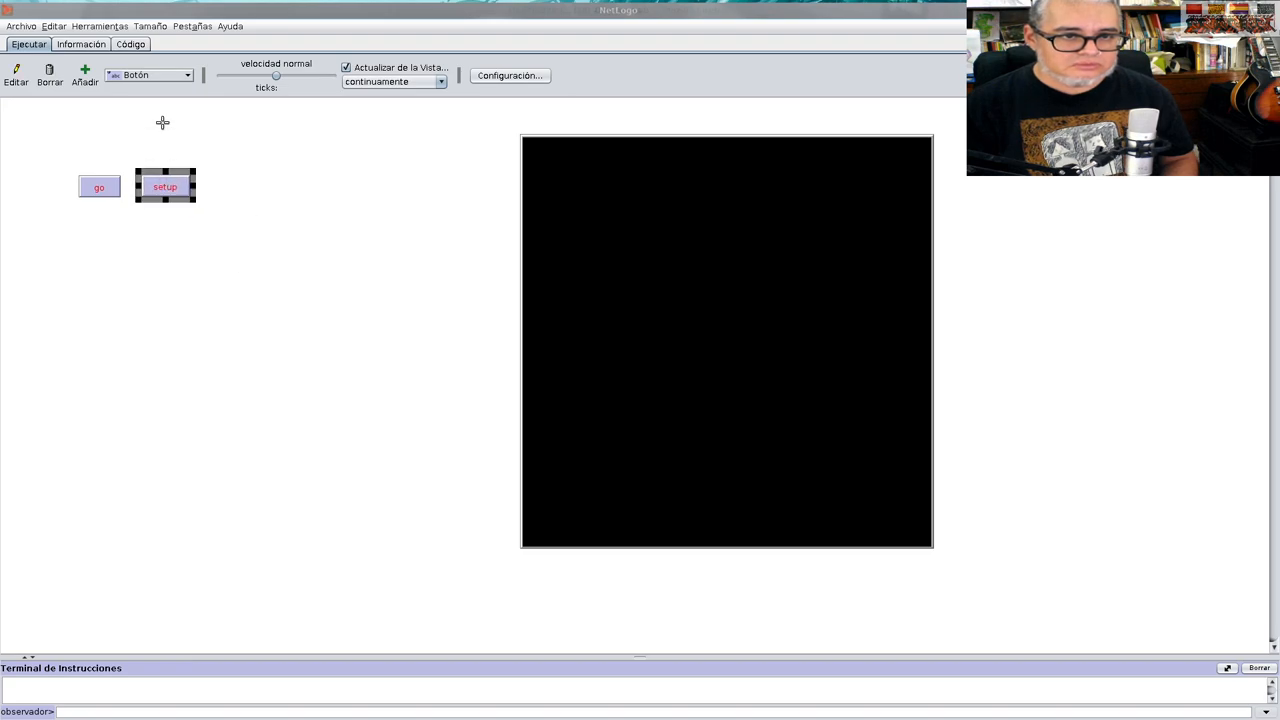
Create a coop_init slider with 0.01 increment and % units, set at 50
click(186, 75)
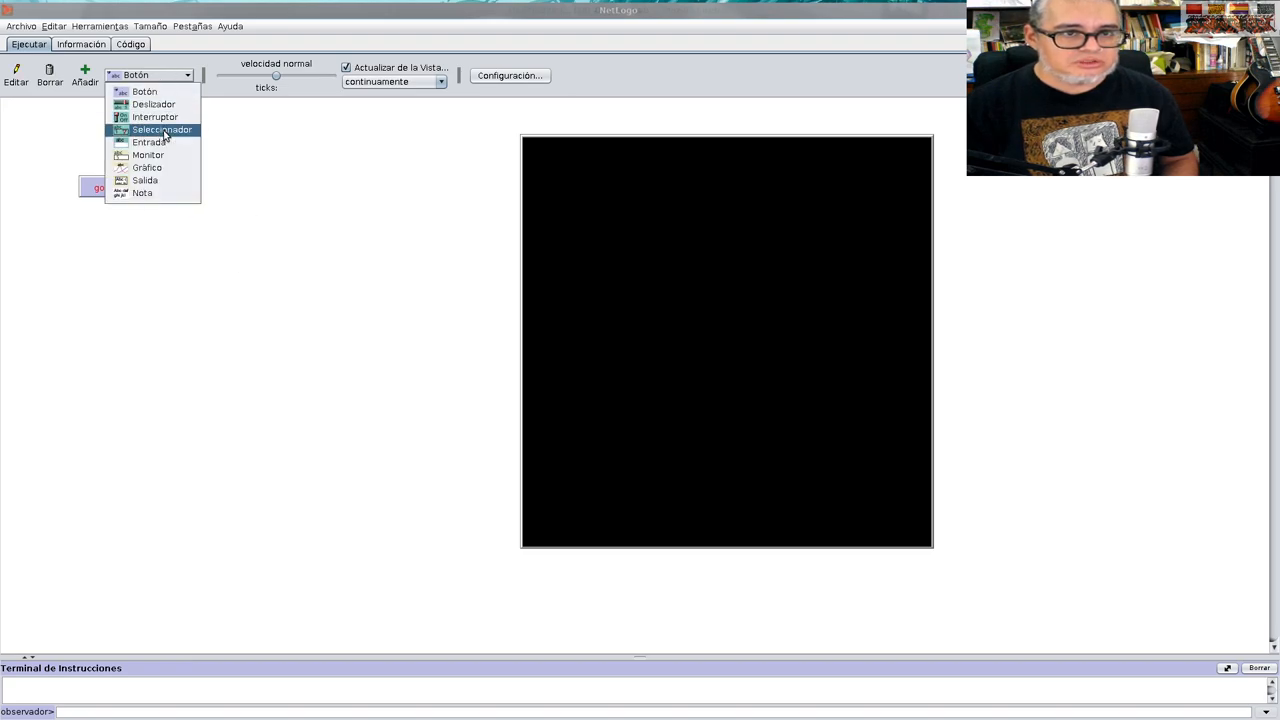
click(162, 129)
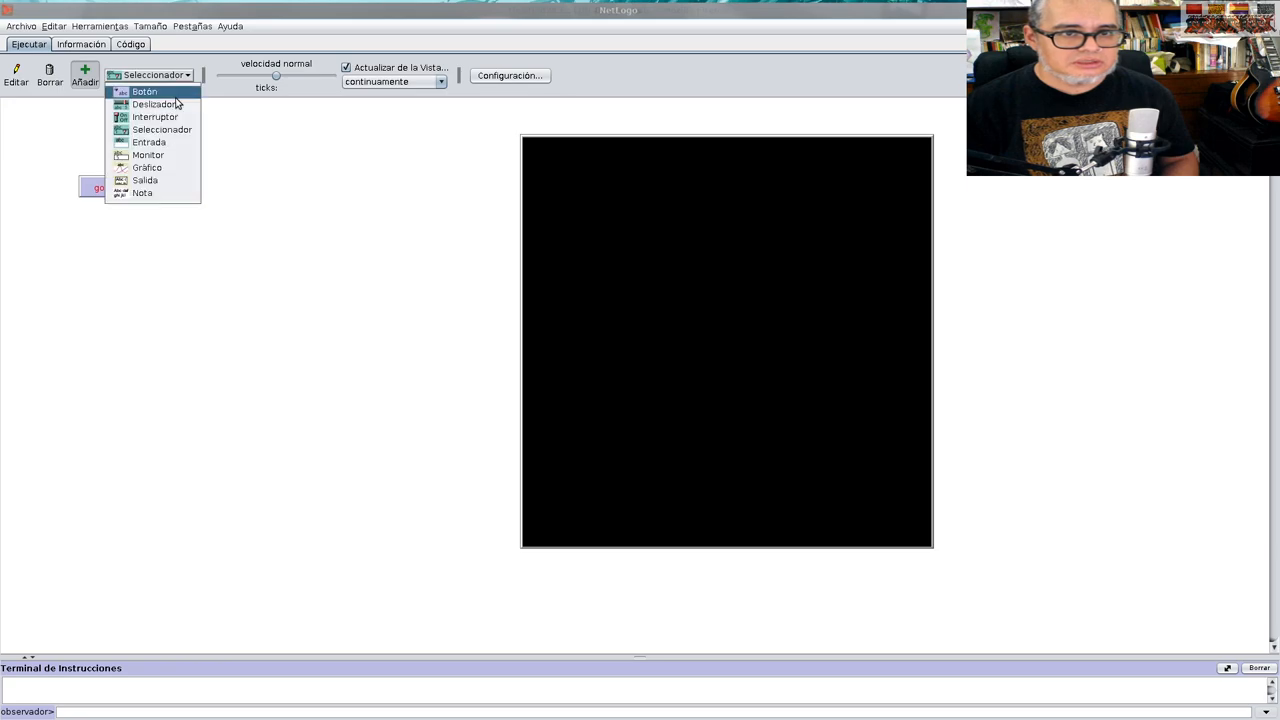
click(153, 104)
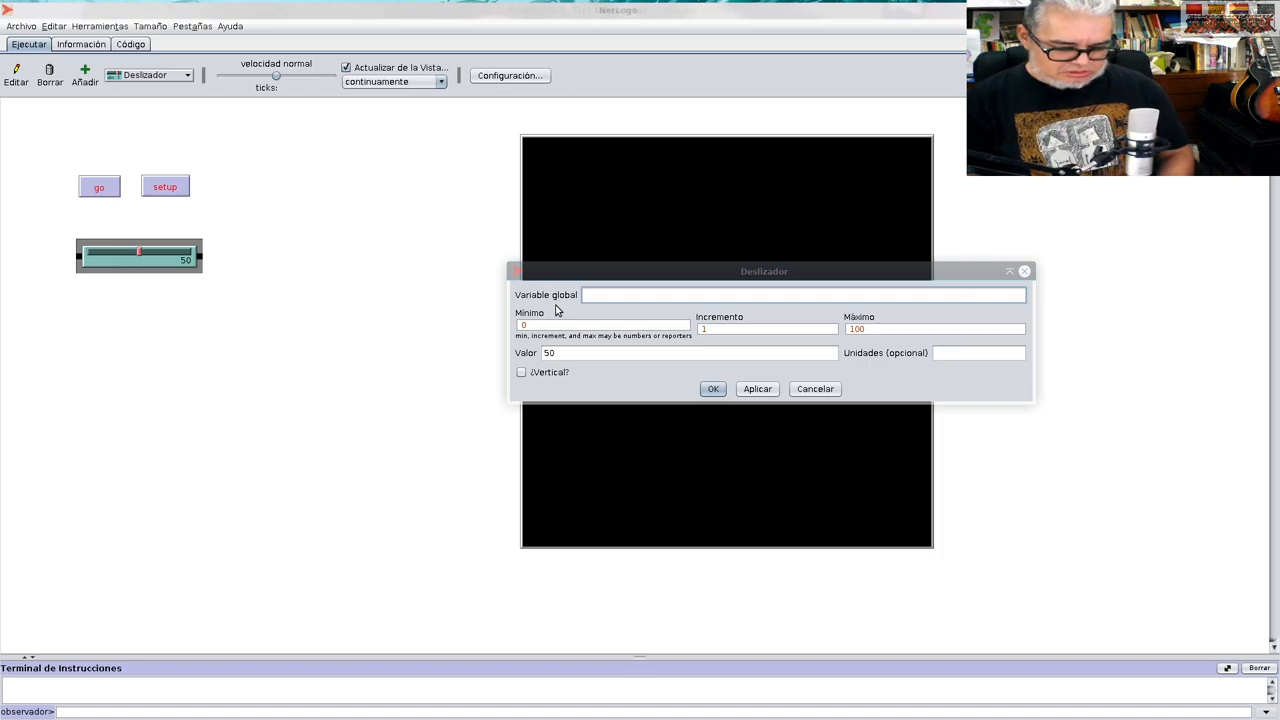
text(cooper)
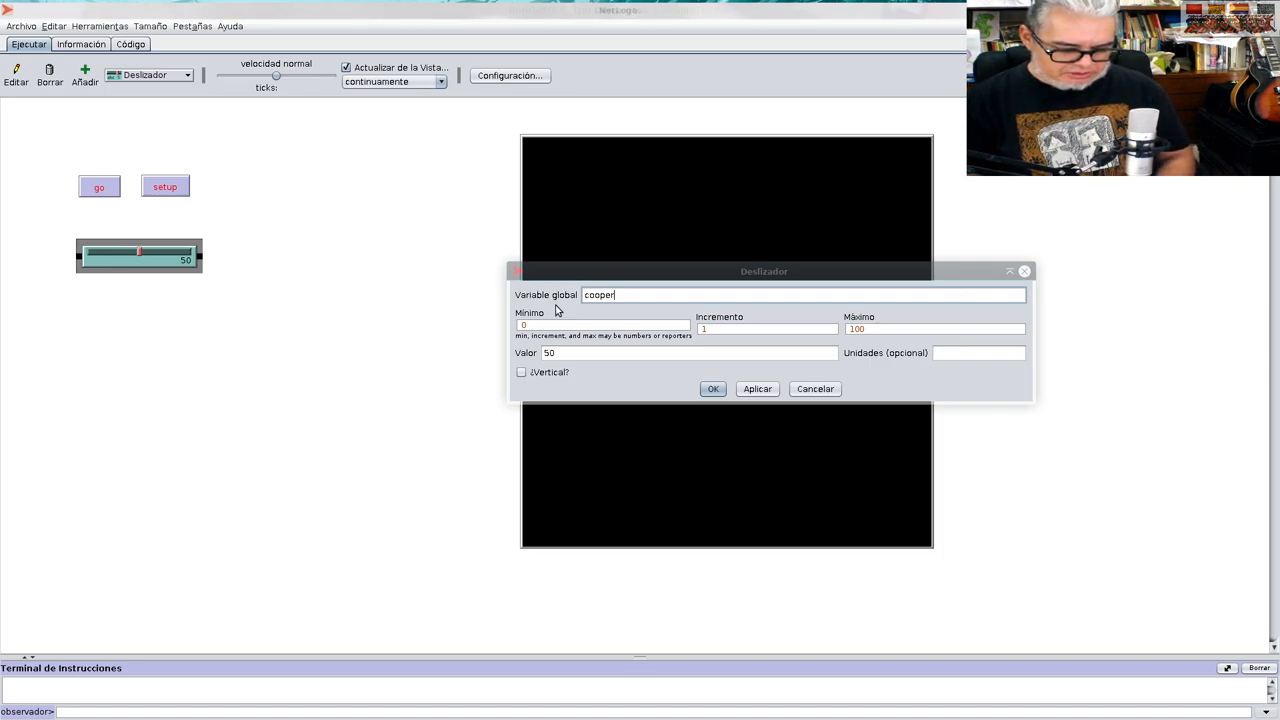
text(adores)
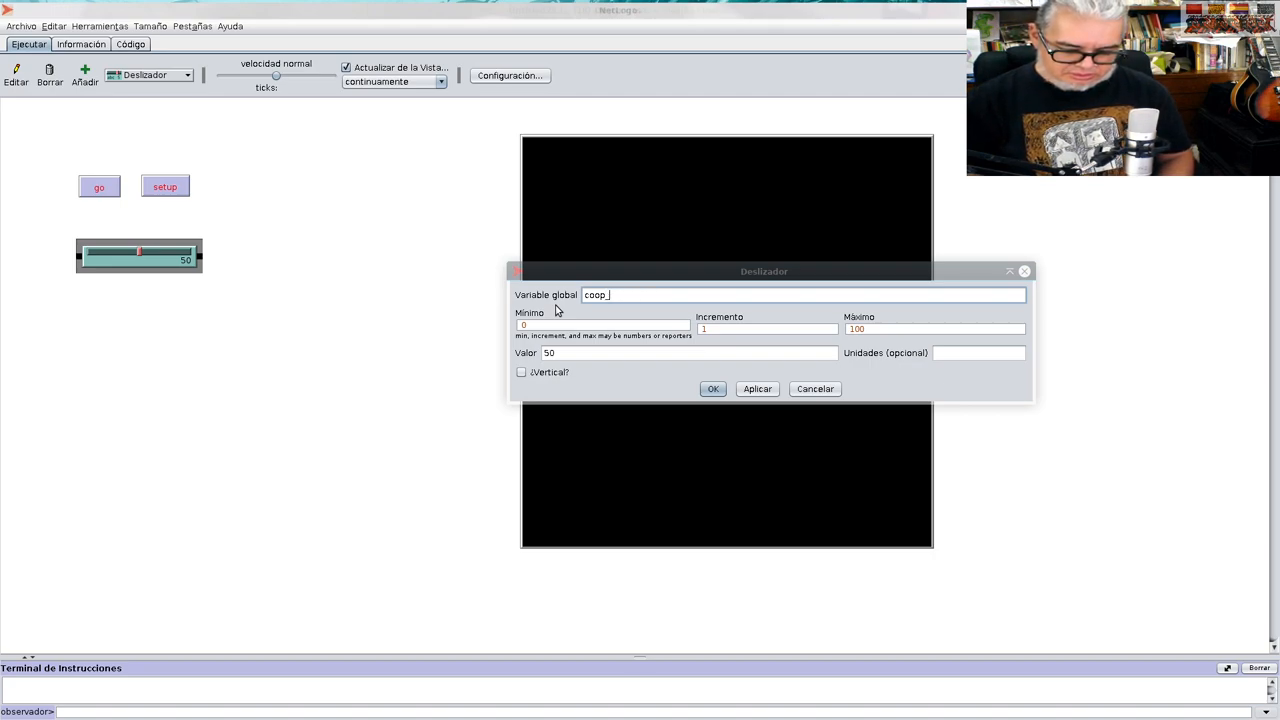
text(init)
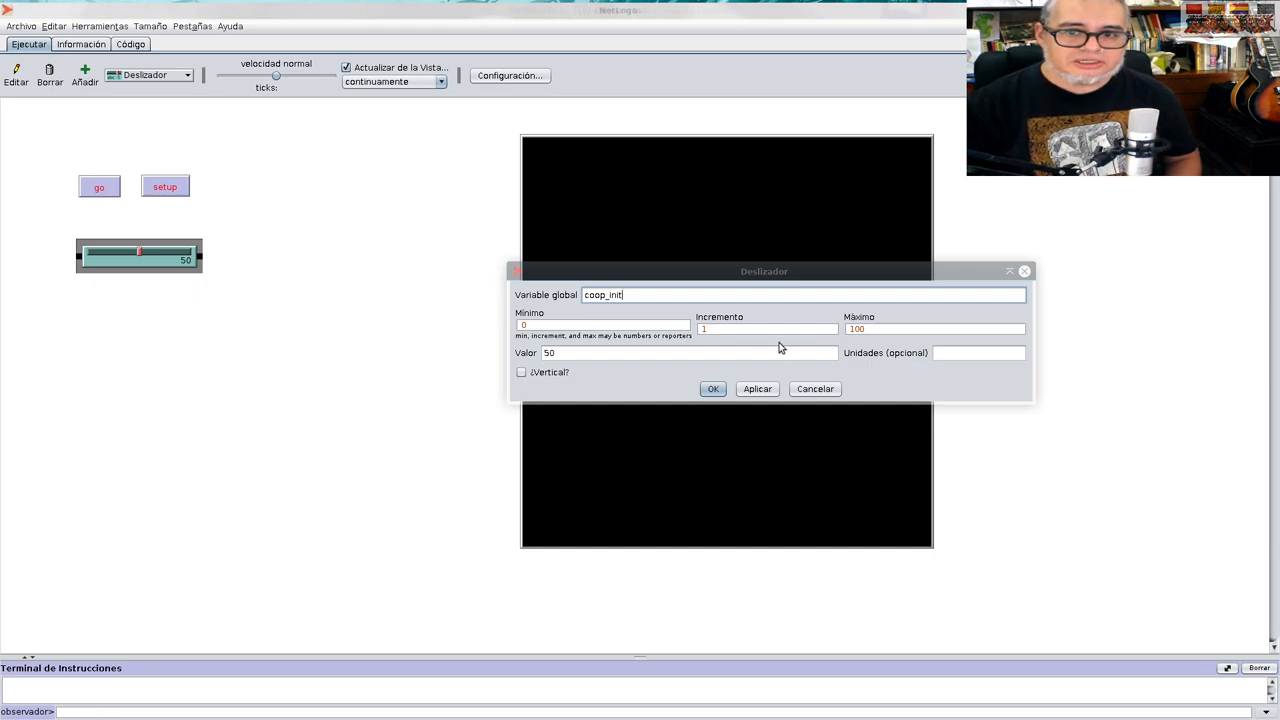
mouse_move(817, 348)
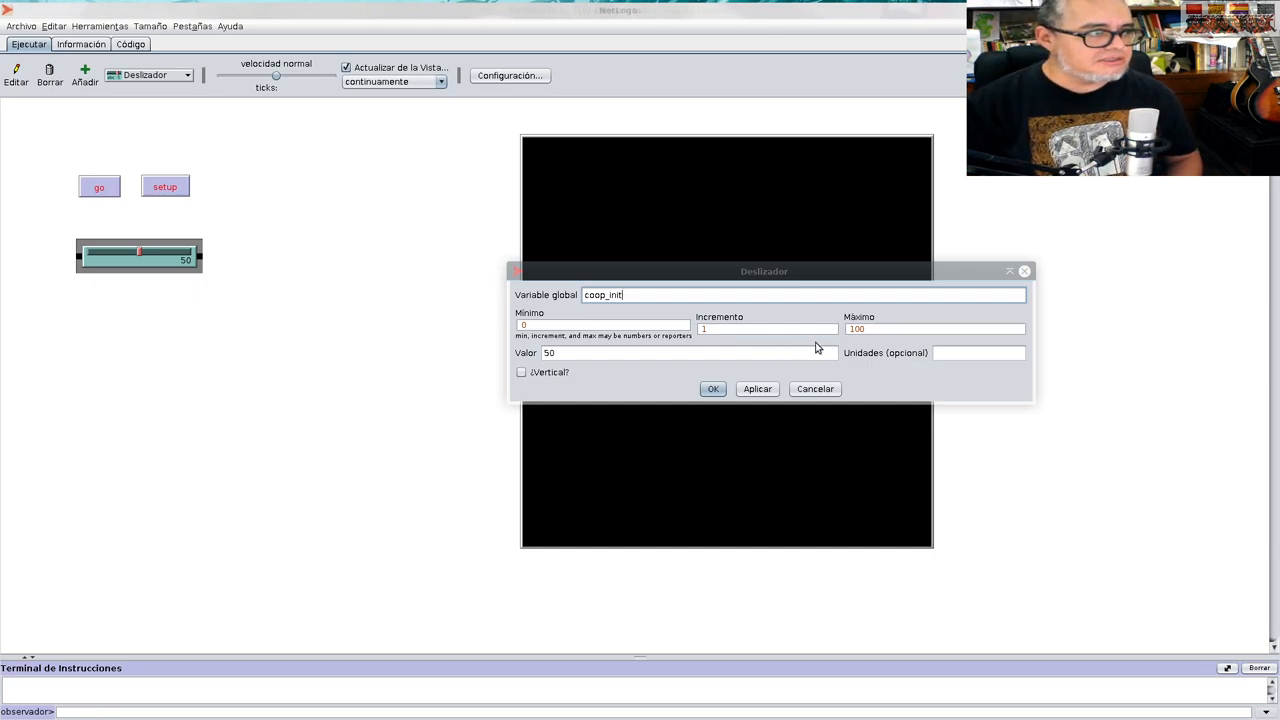
click(767, 328)
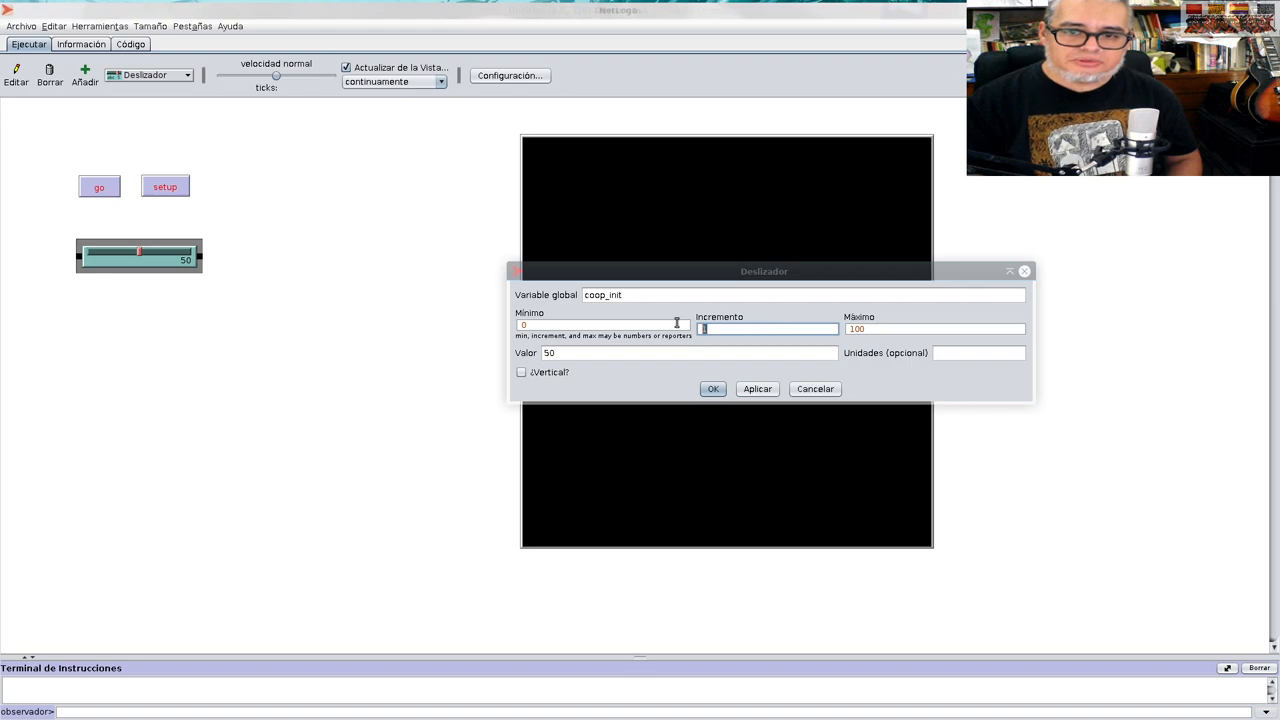
text(0.0)
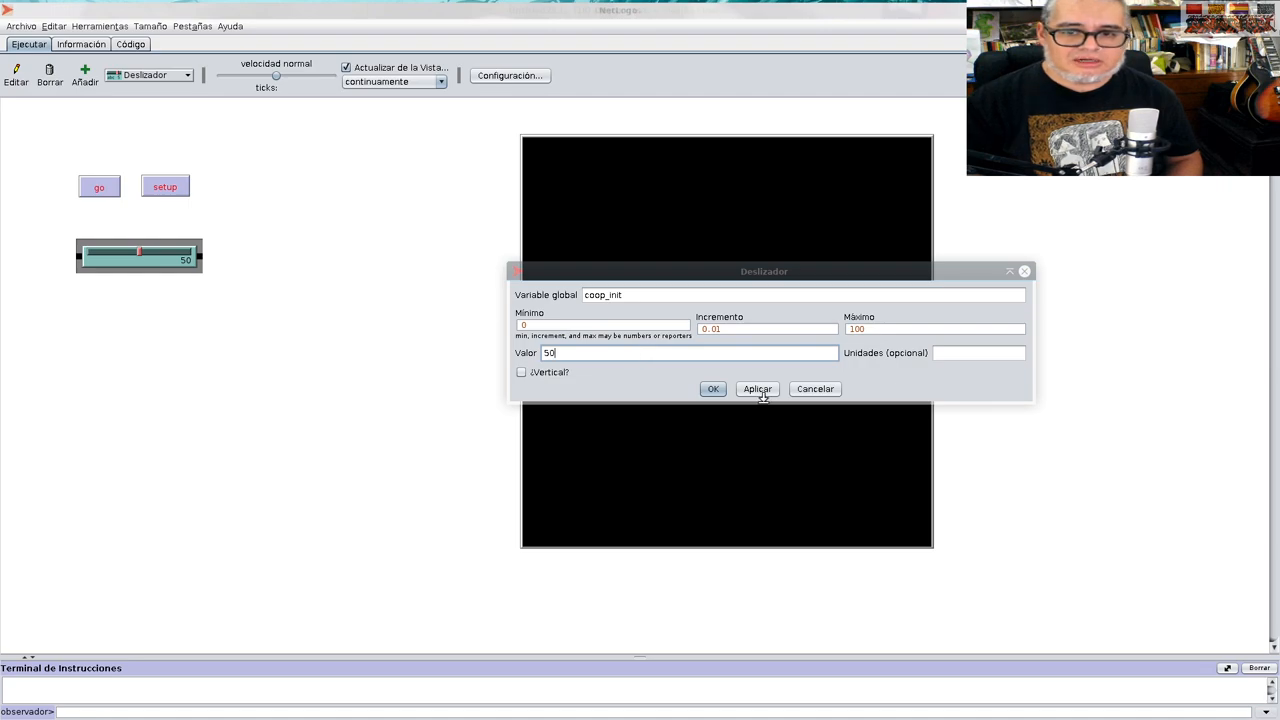
click(978, 352)
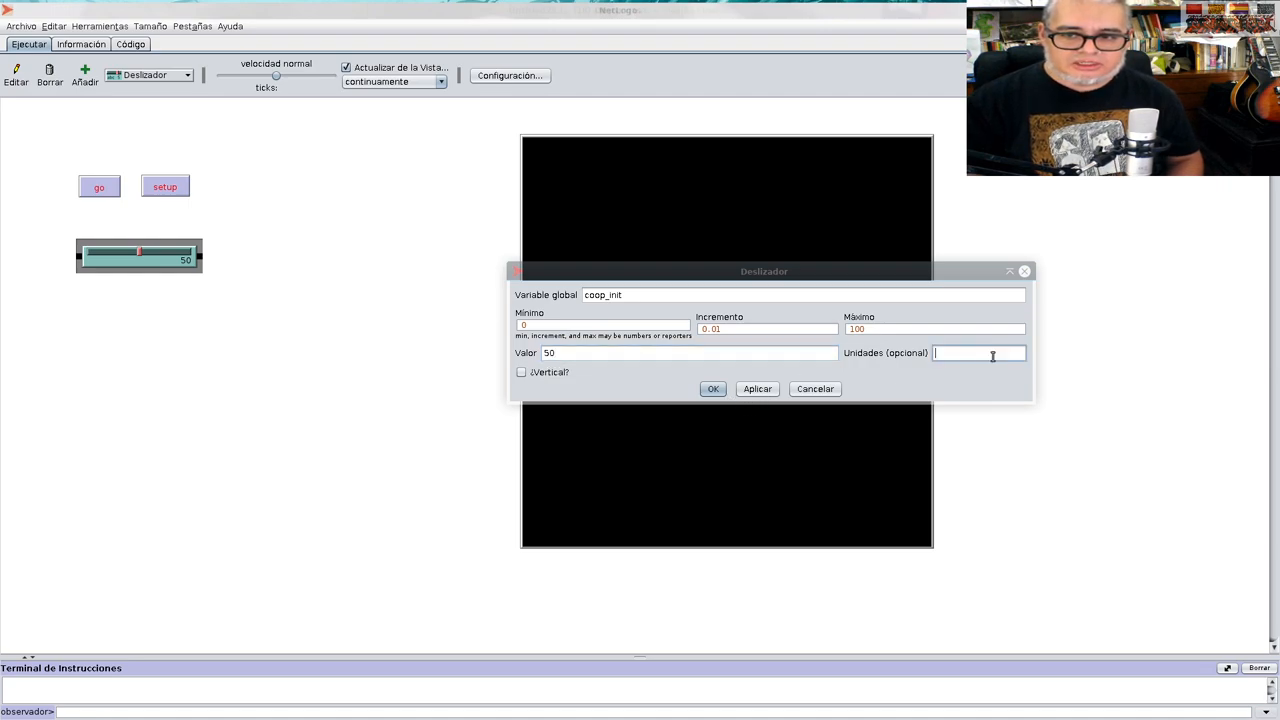
text(%)
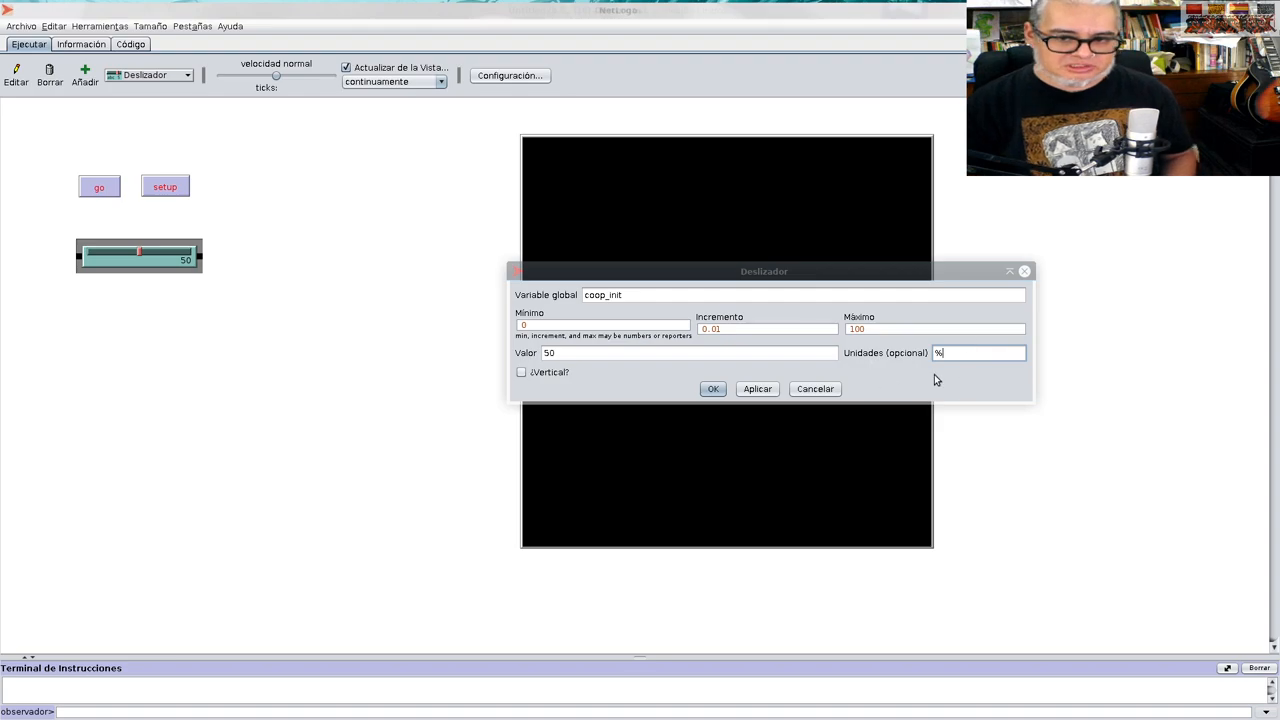
click(713, 388)
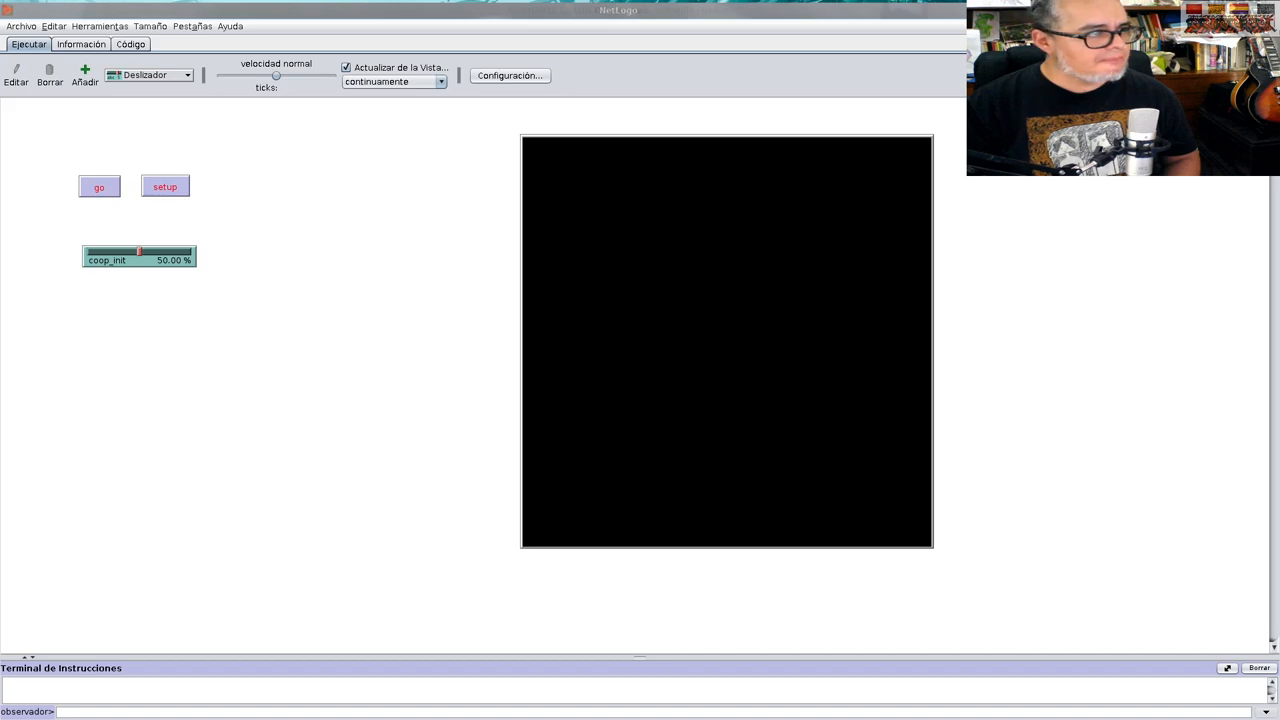
mouse_move(137, 86)
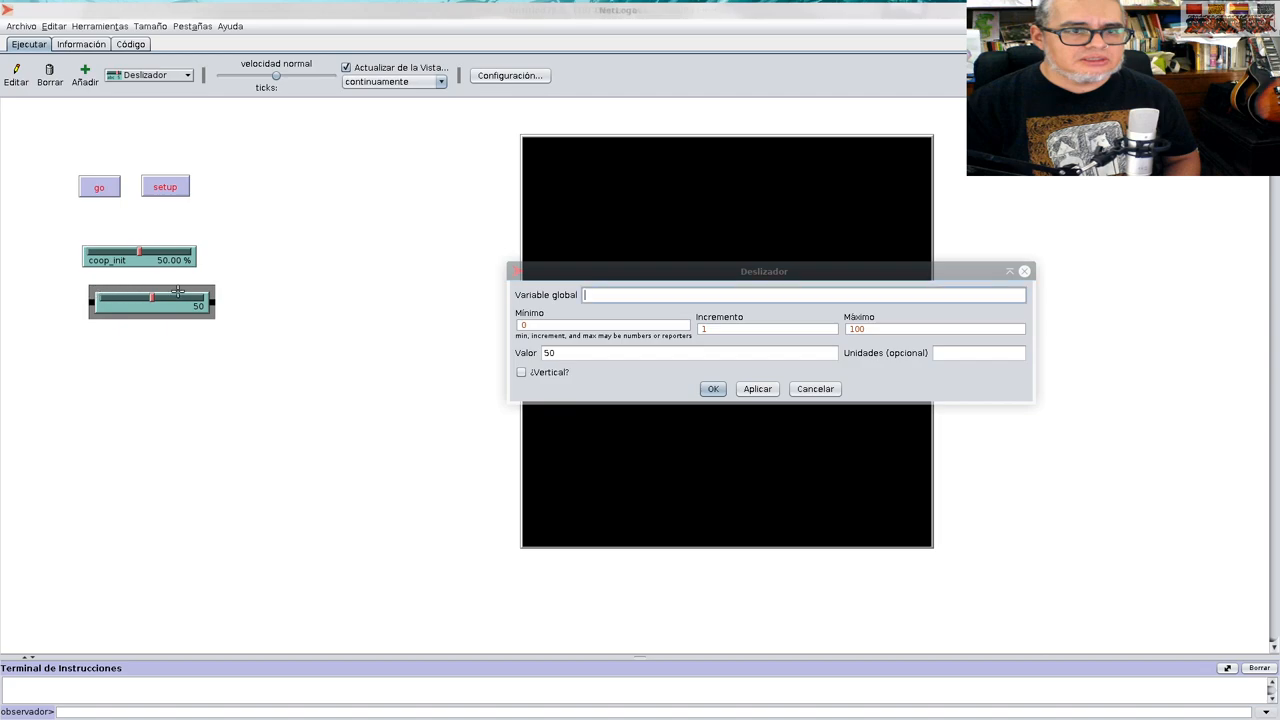
Create a traicion slider with increment 0.01, maximum 3 and value 1.5
text(Tra)
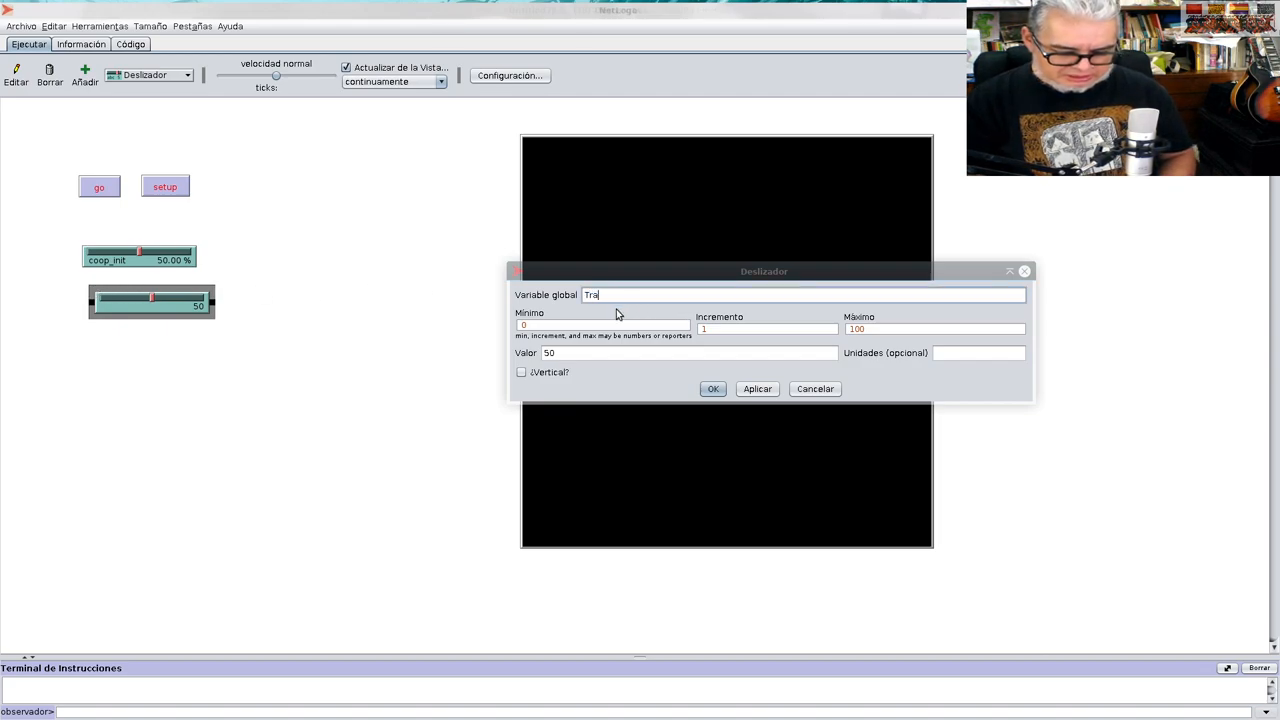
text(icion)
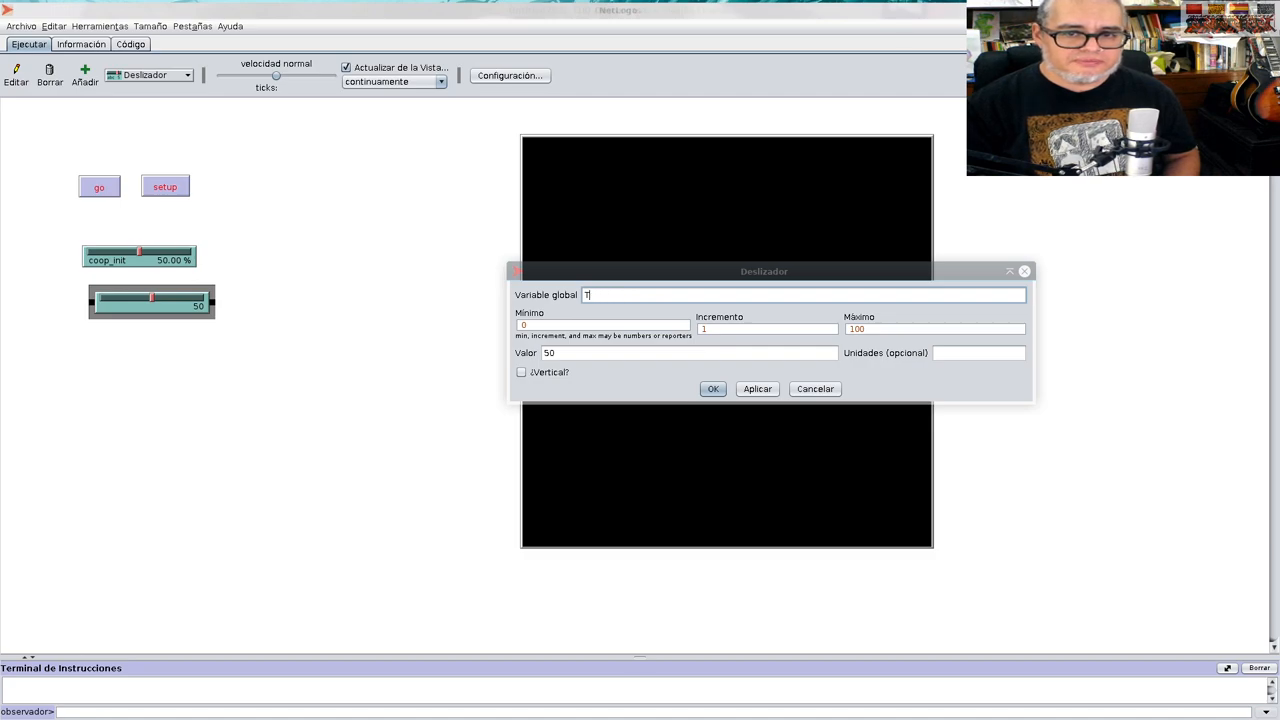
text(traicion)
click(689, 353)
text(1.)
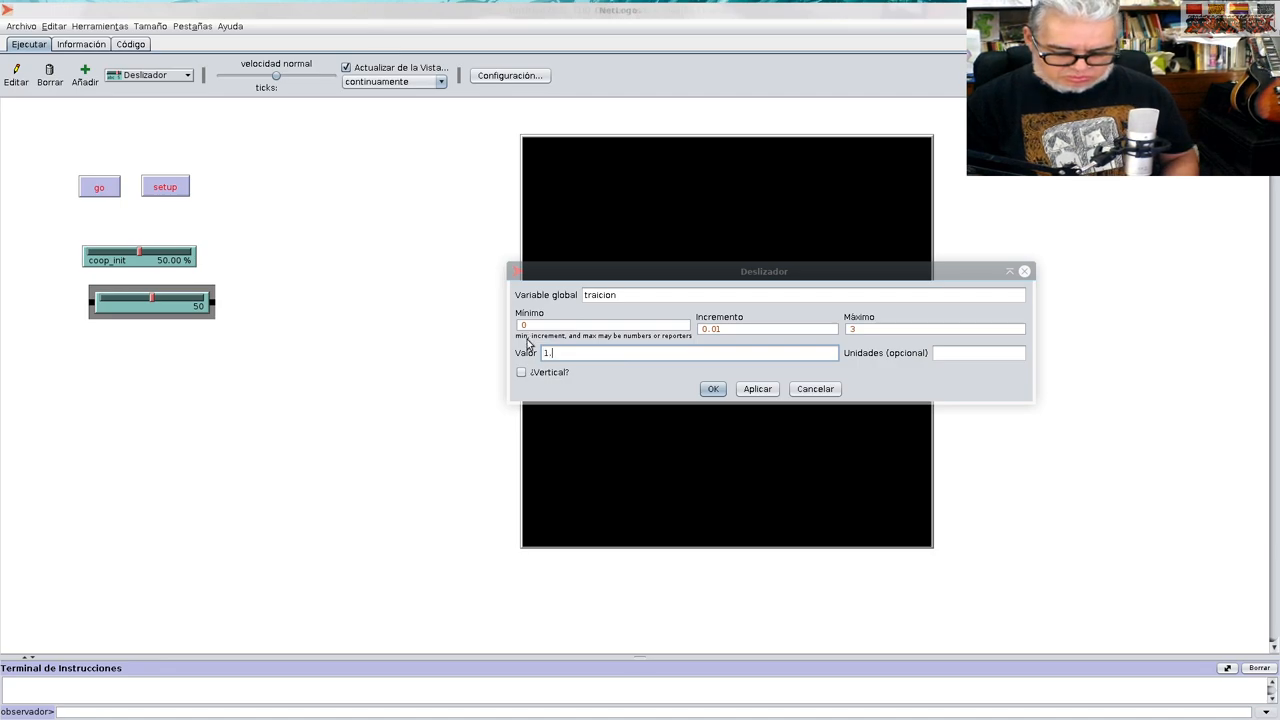
text(5)
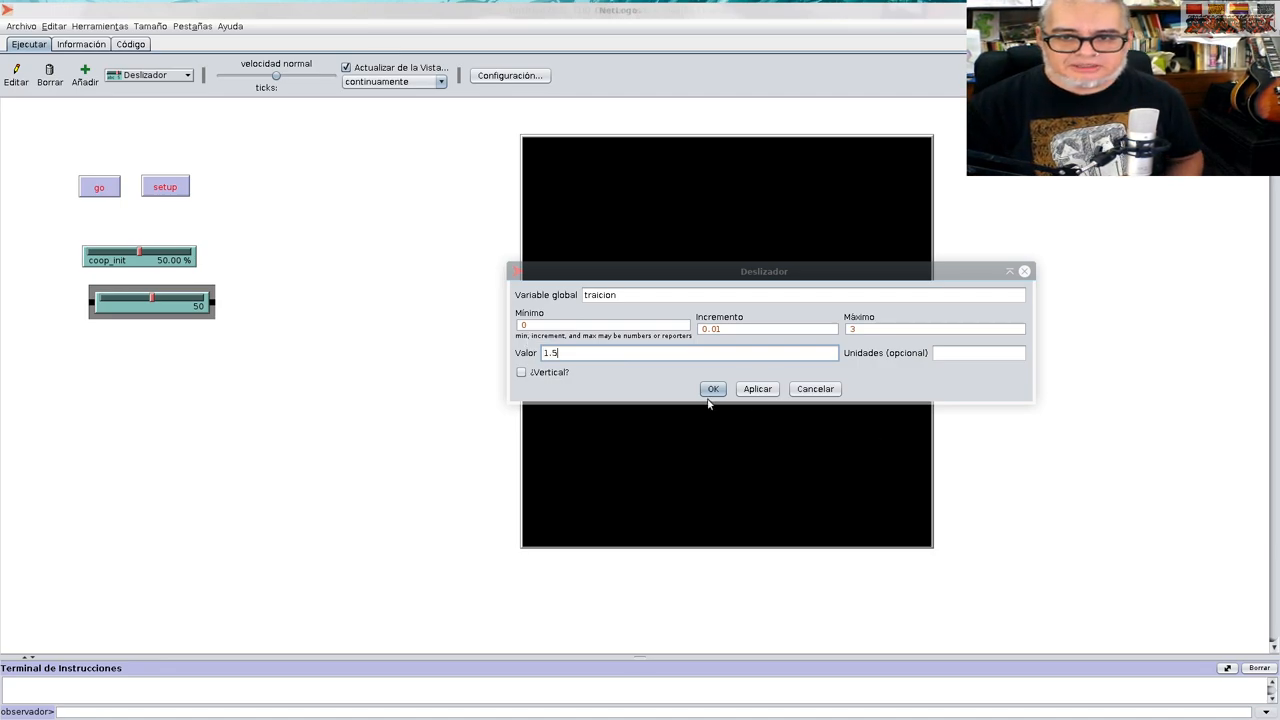
click(713, 388)
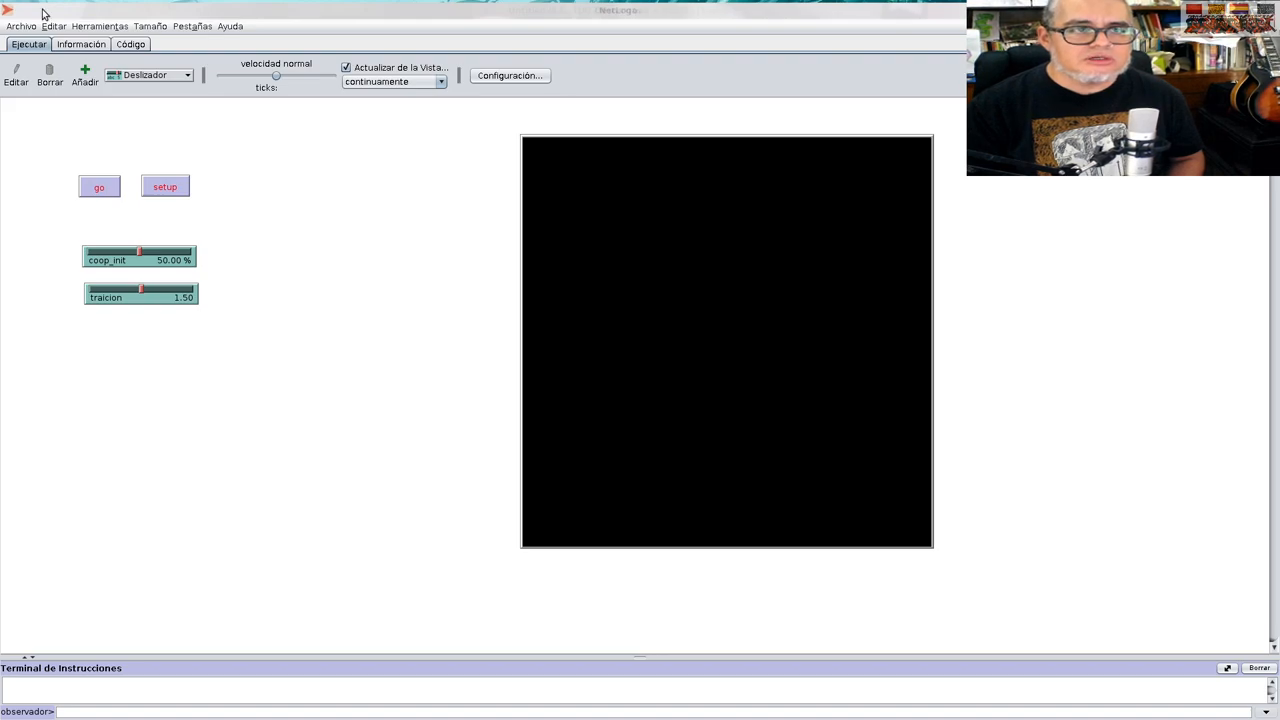
click(130, 44)
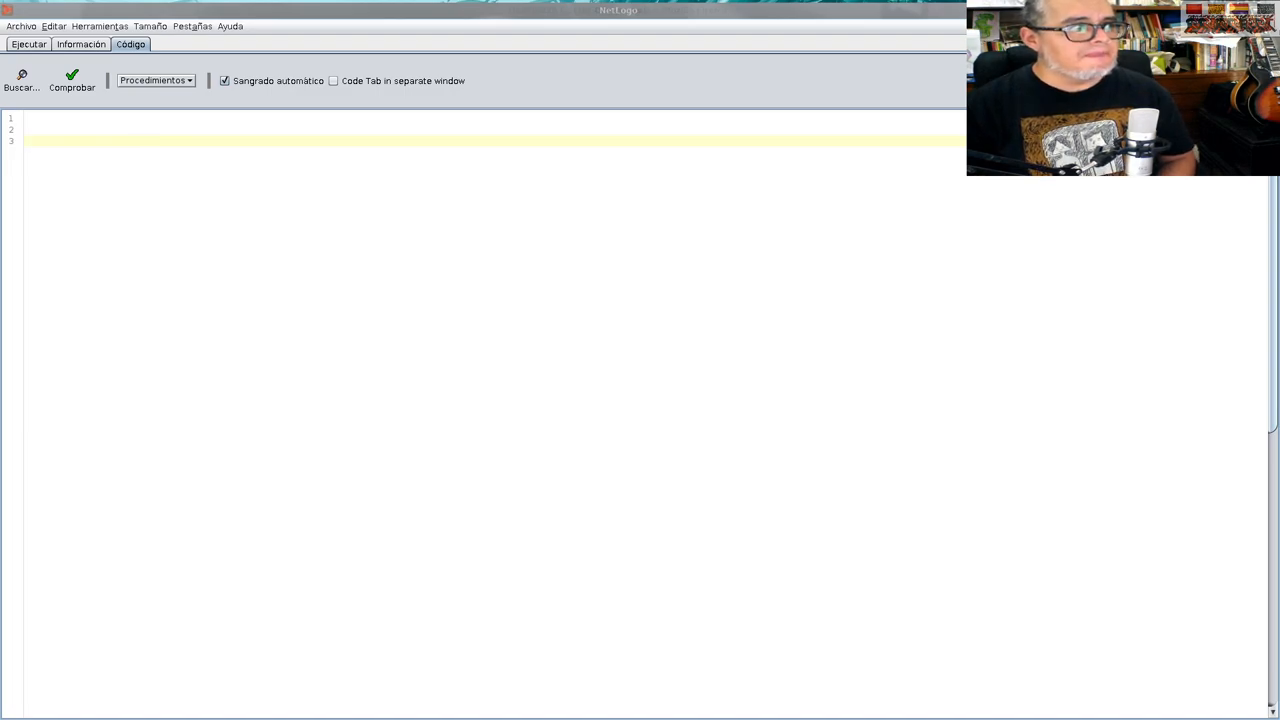
Write empty 'to setup … end' and 'to go … end' procedures in the code
click(56, 137)
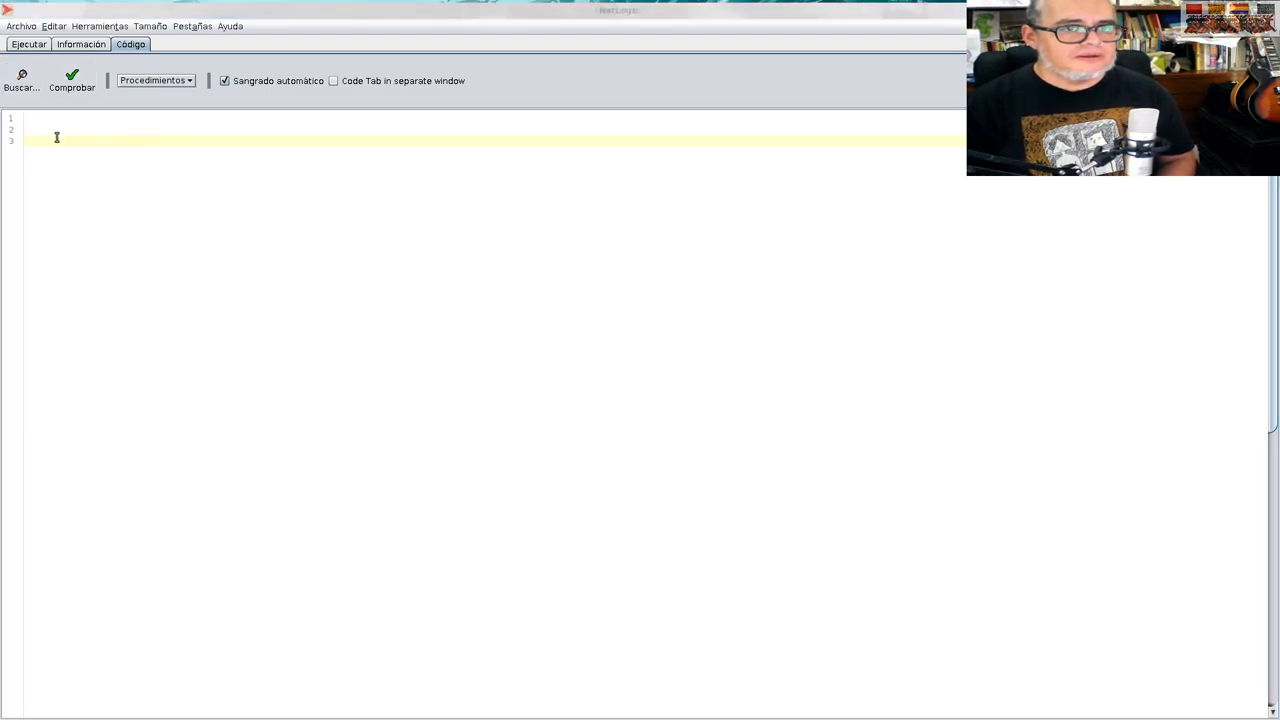
text(to)
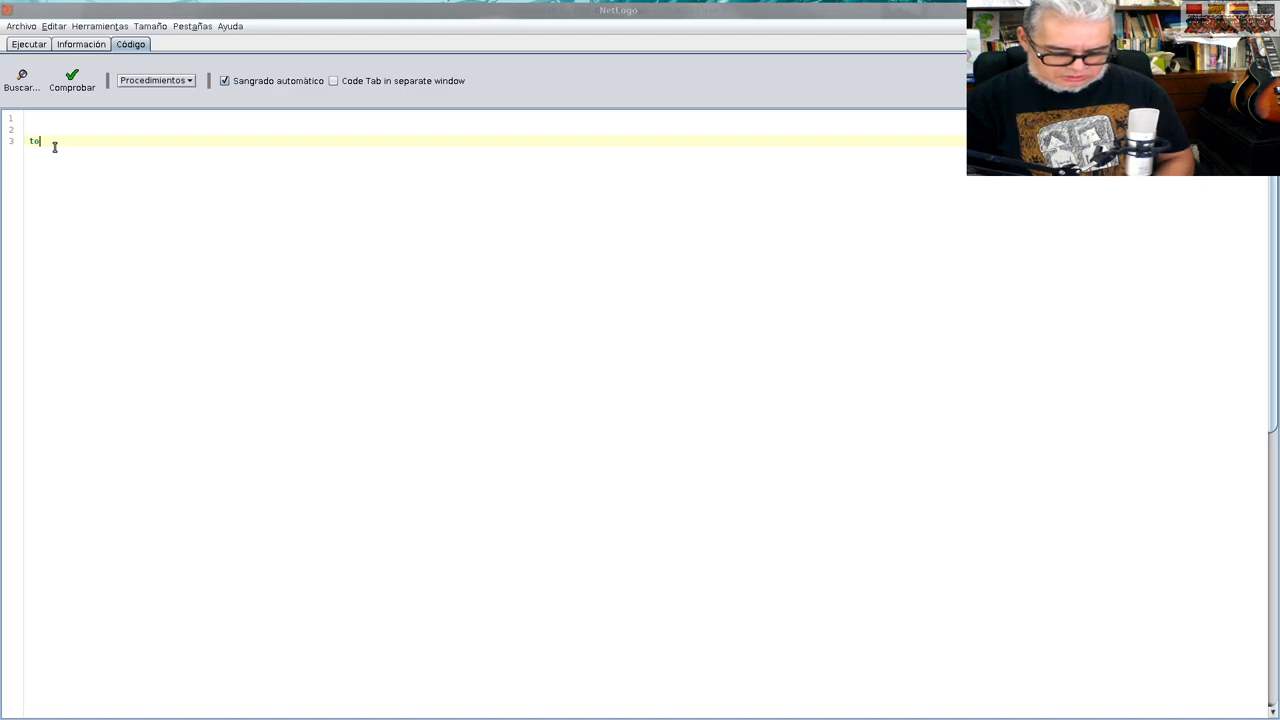
text(go)
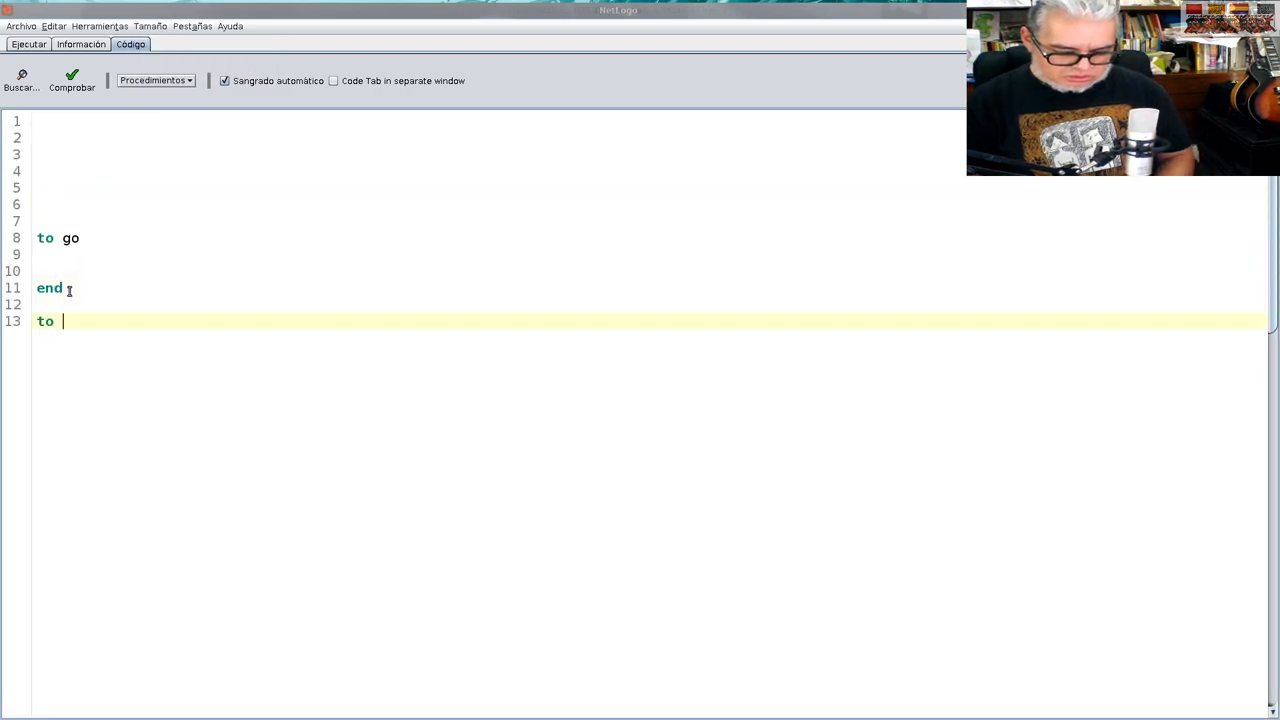
text(setup)
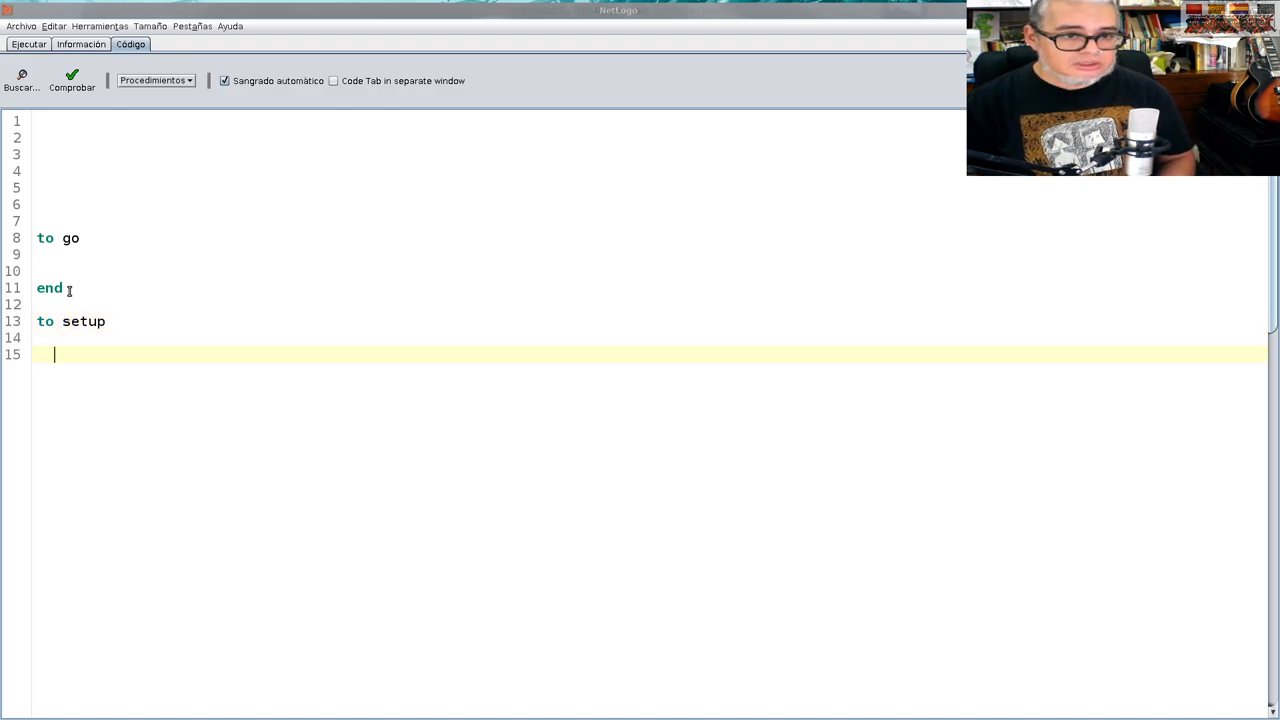
text(end)
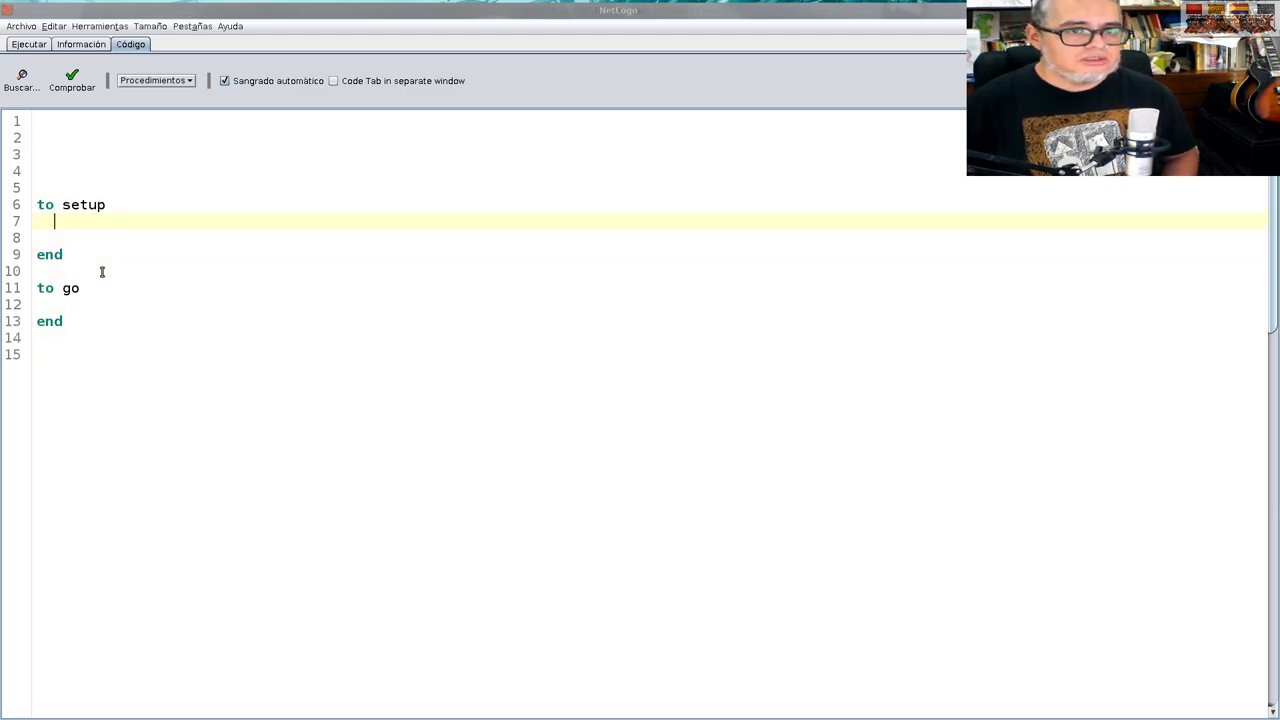
key(Backspace)
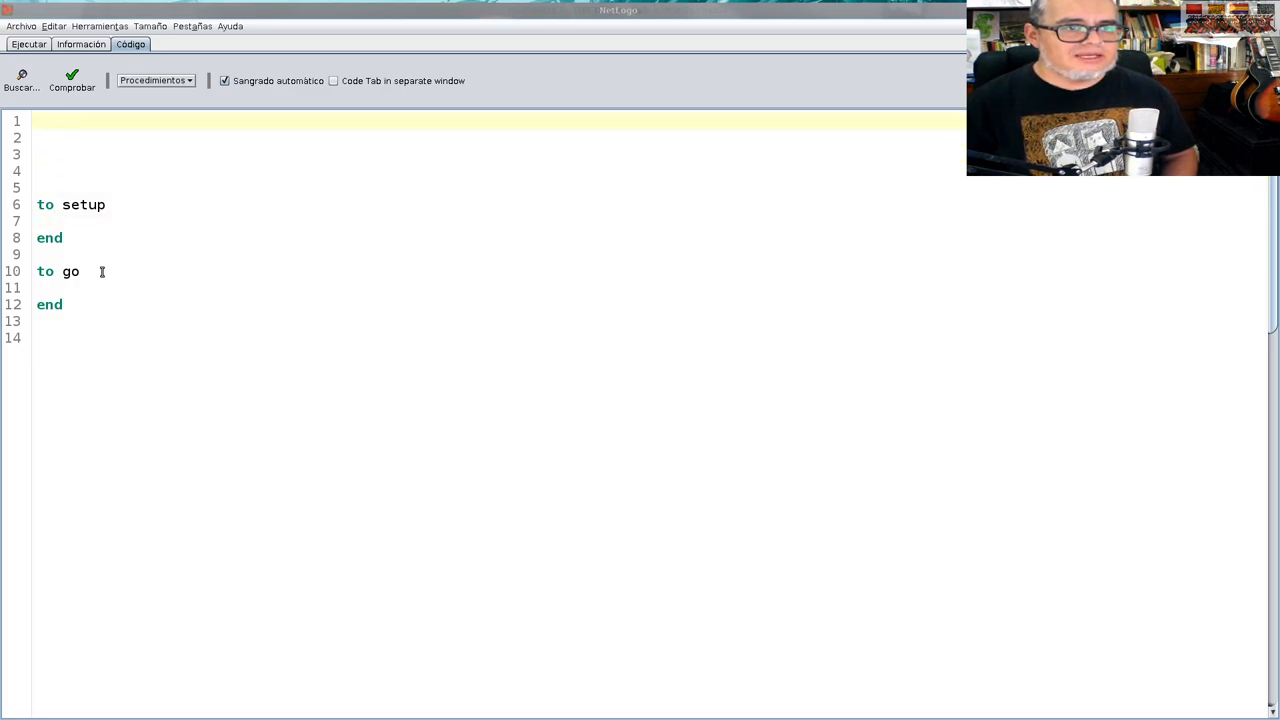
Start a patches-own declaration listing coop? and antes_coop? on line 1
text(p)
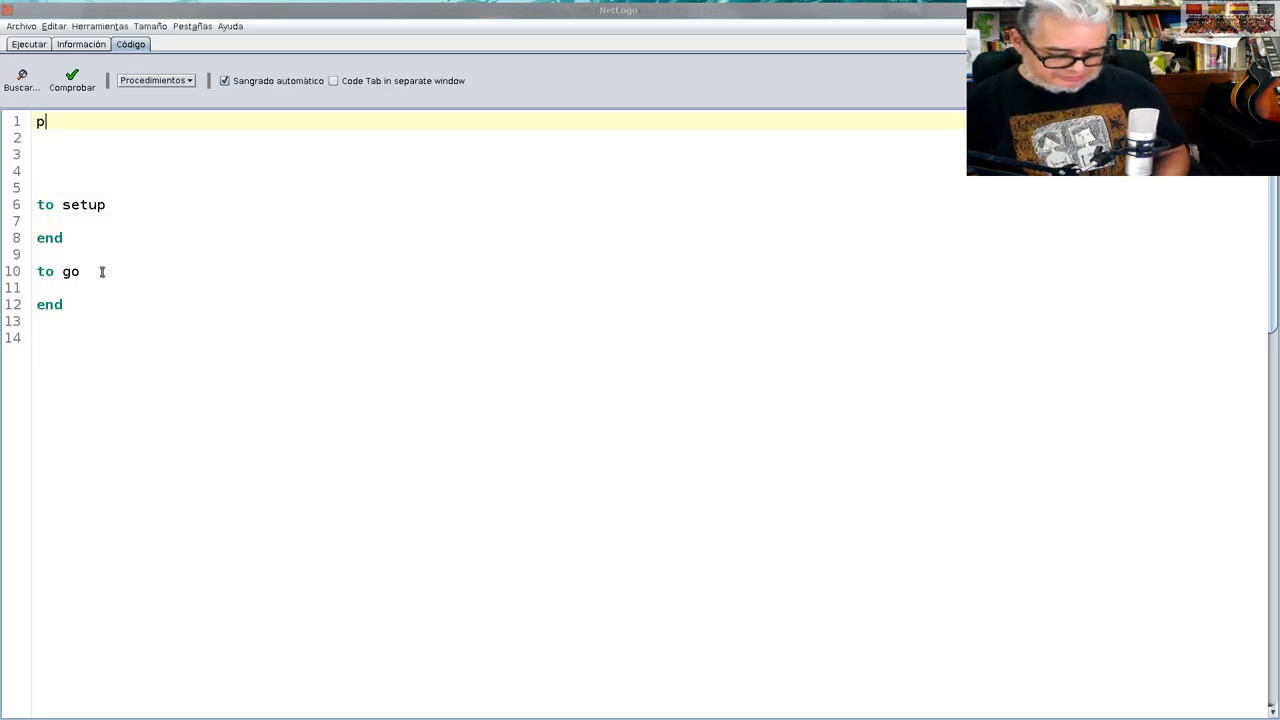
text(atches)
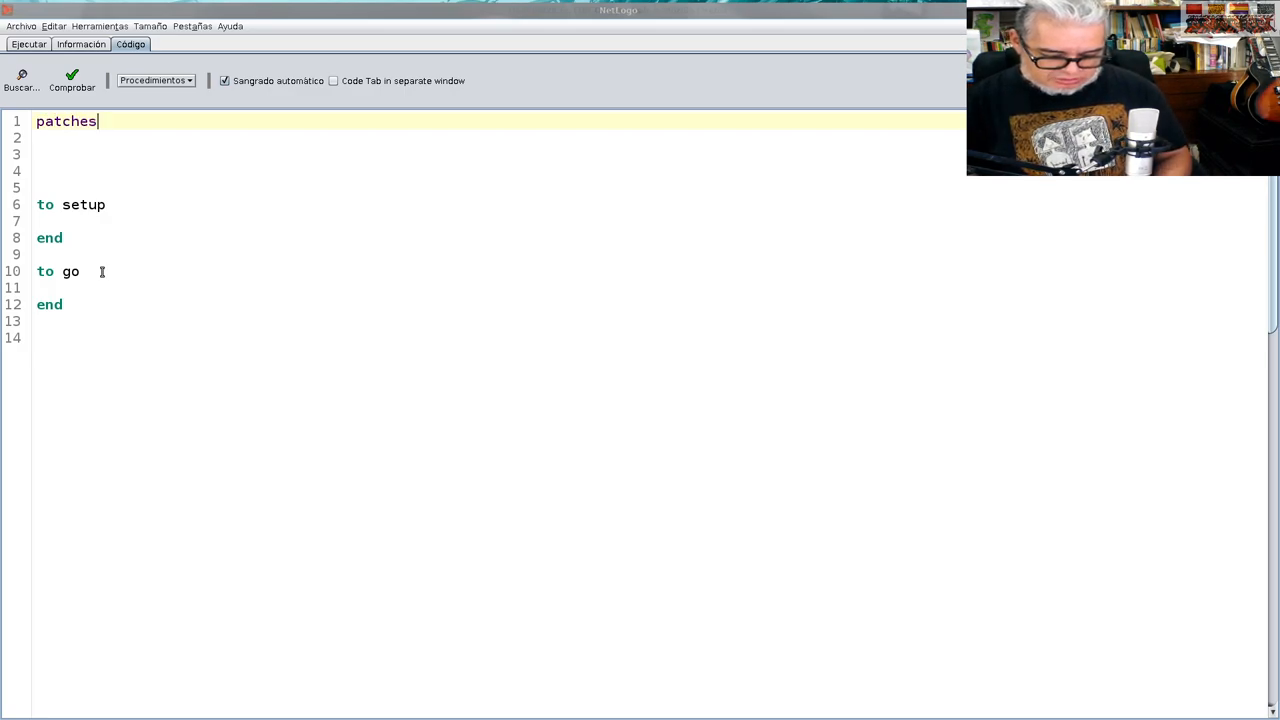
text(-own)
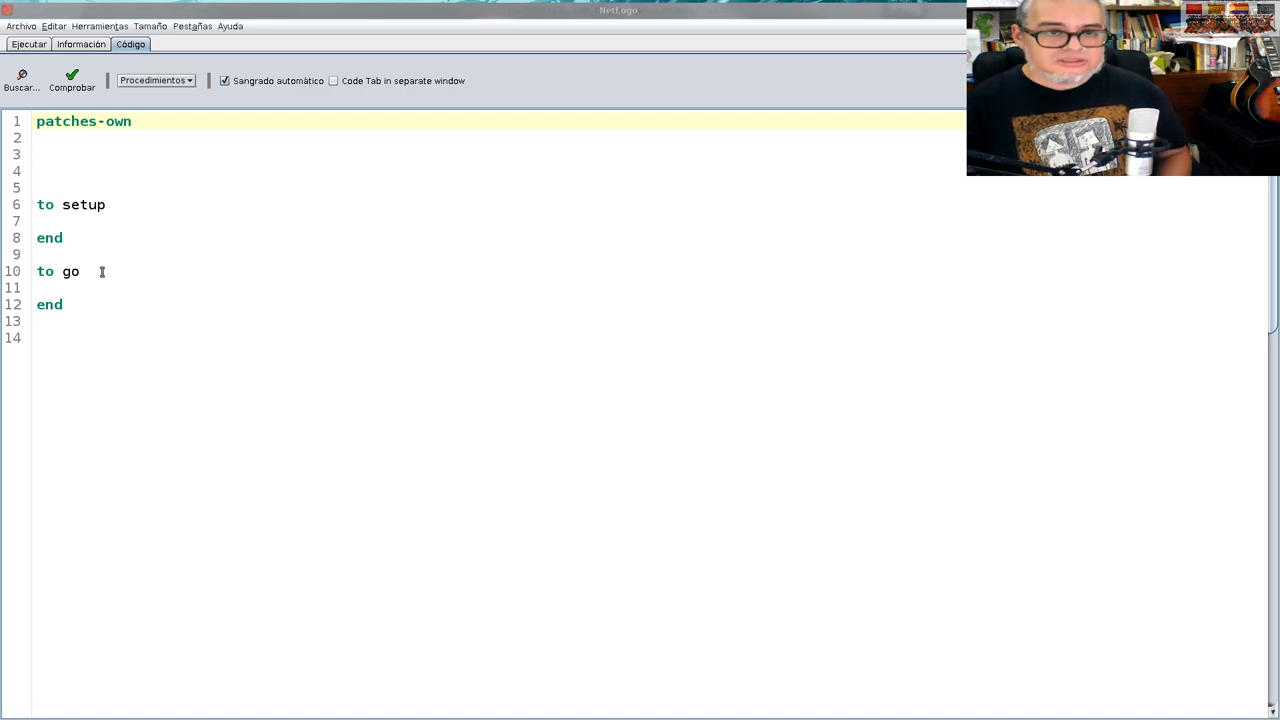
text([])
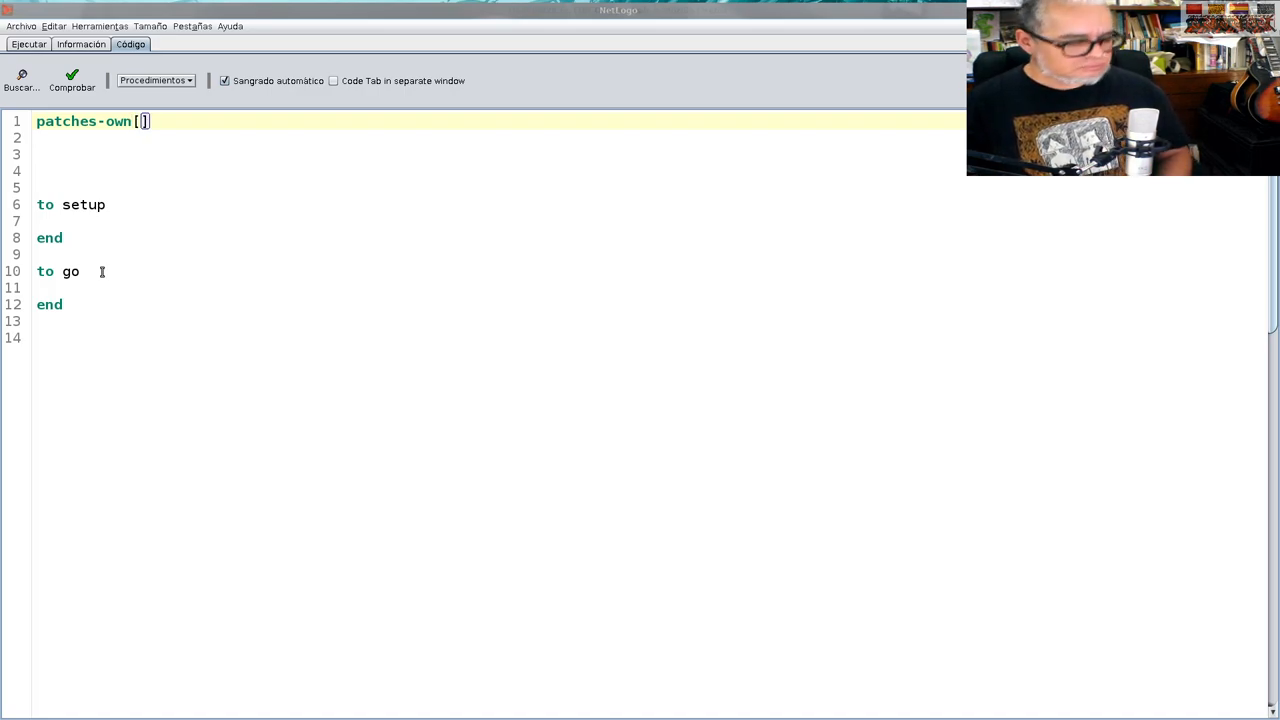
text(col)
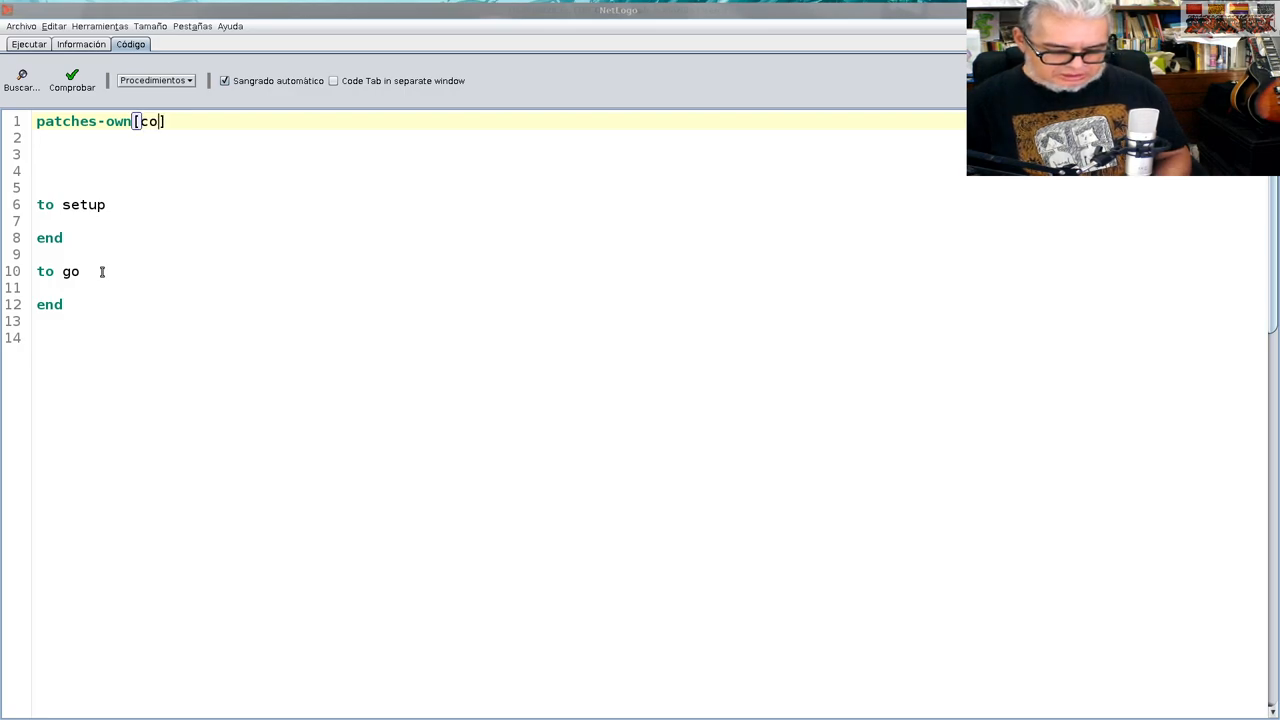
text(o)
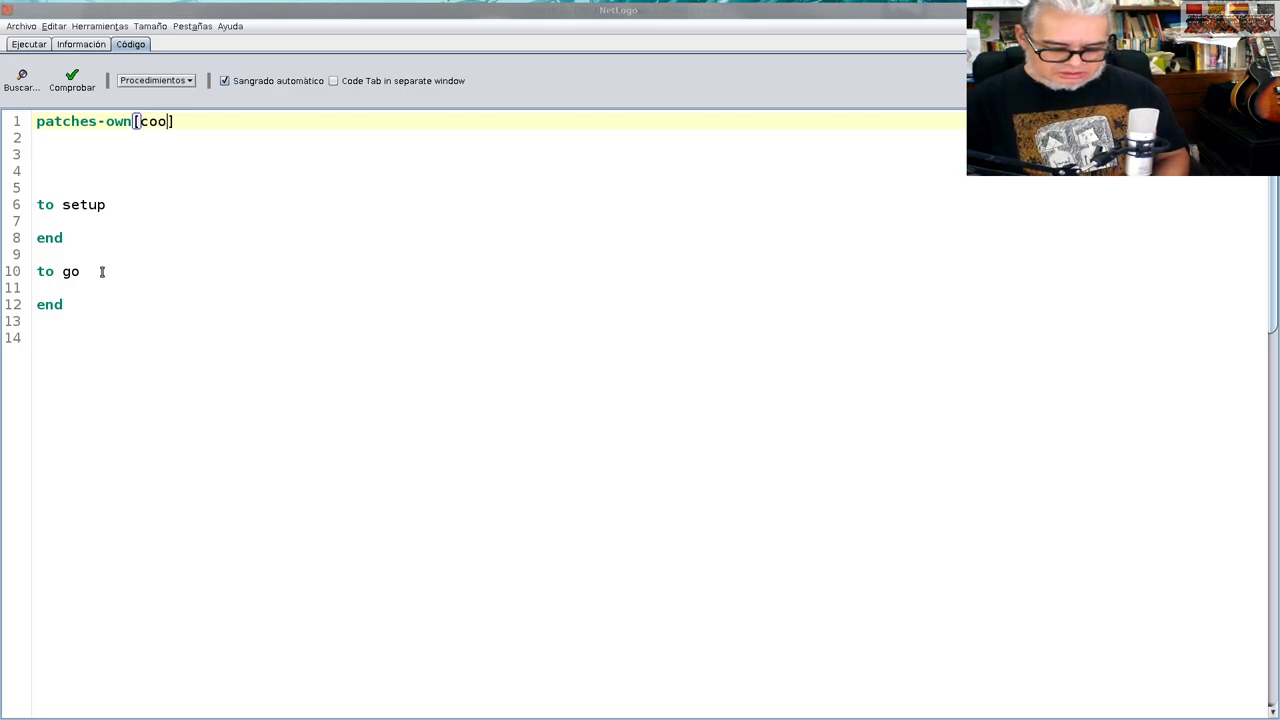
text(p?)
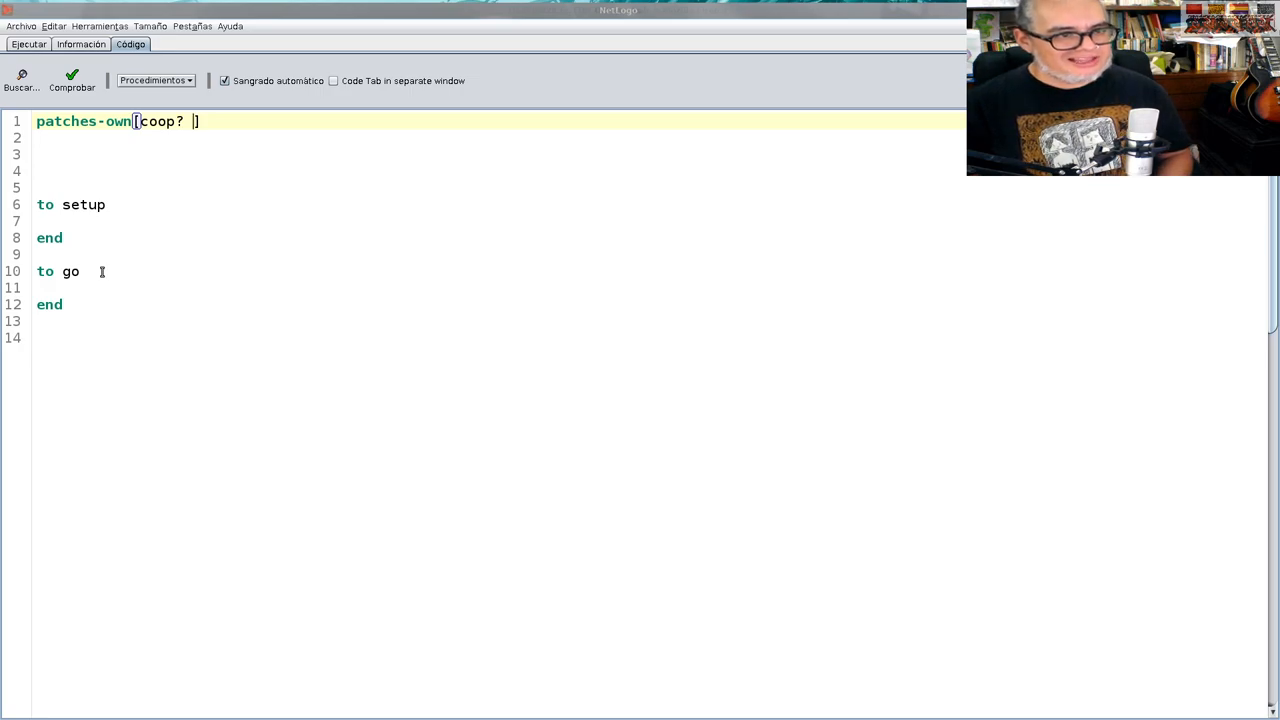
text(antes_)
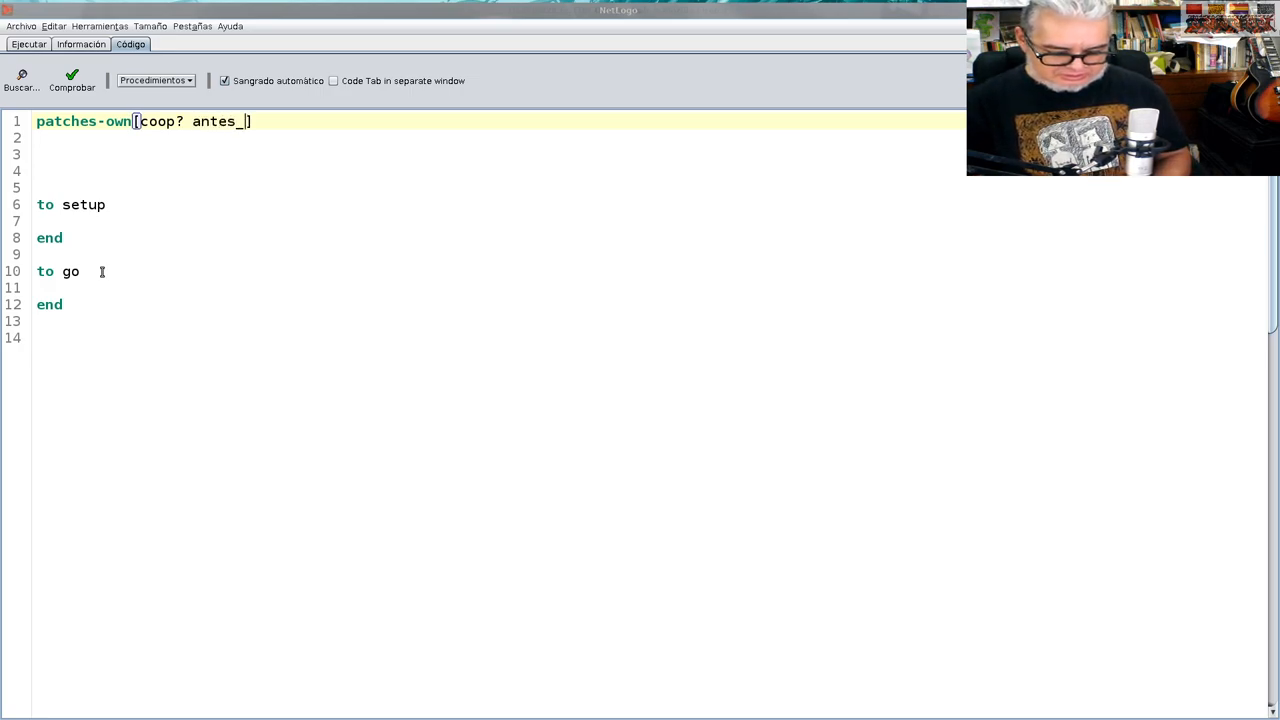
text(coop)
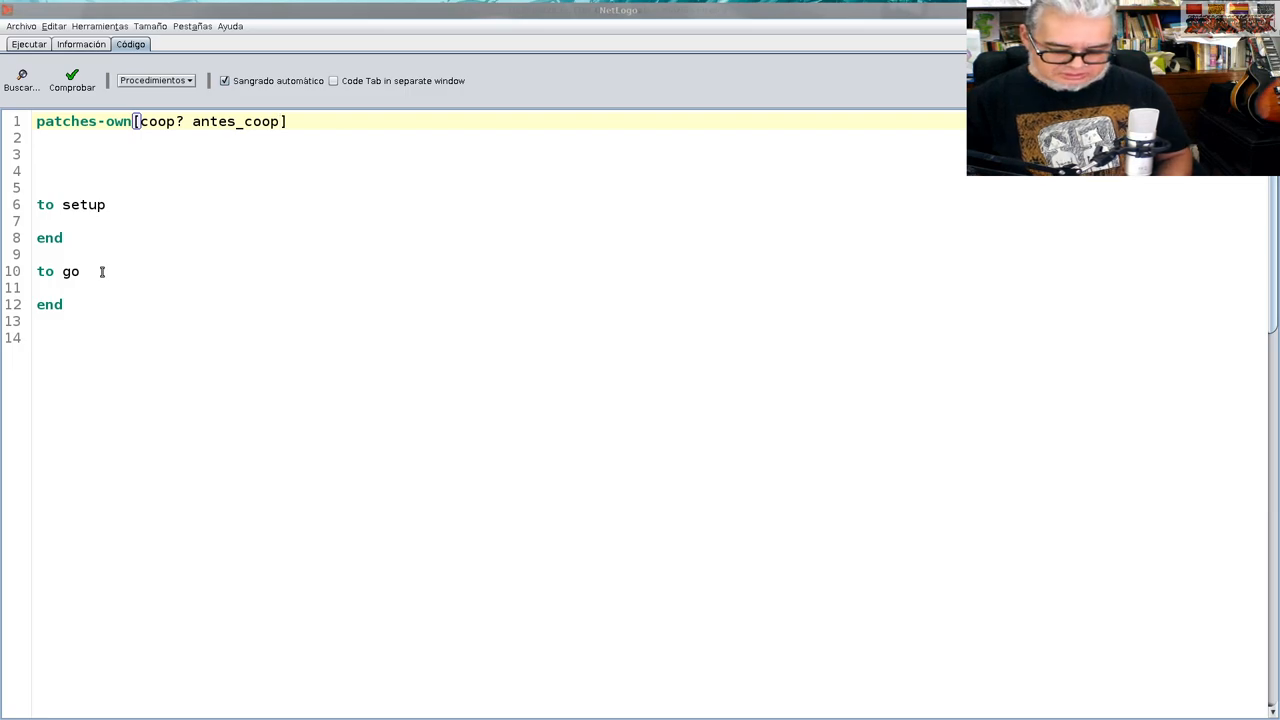
text(?)
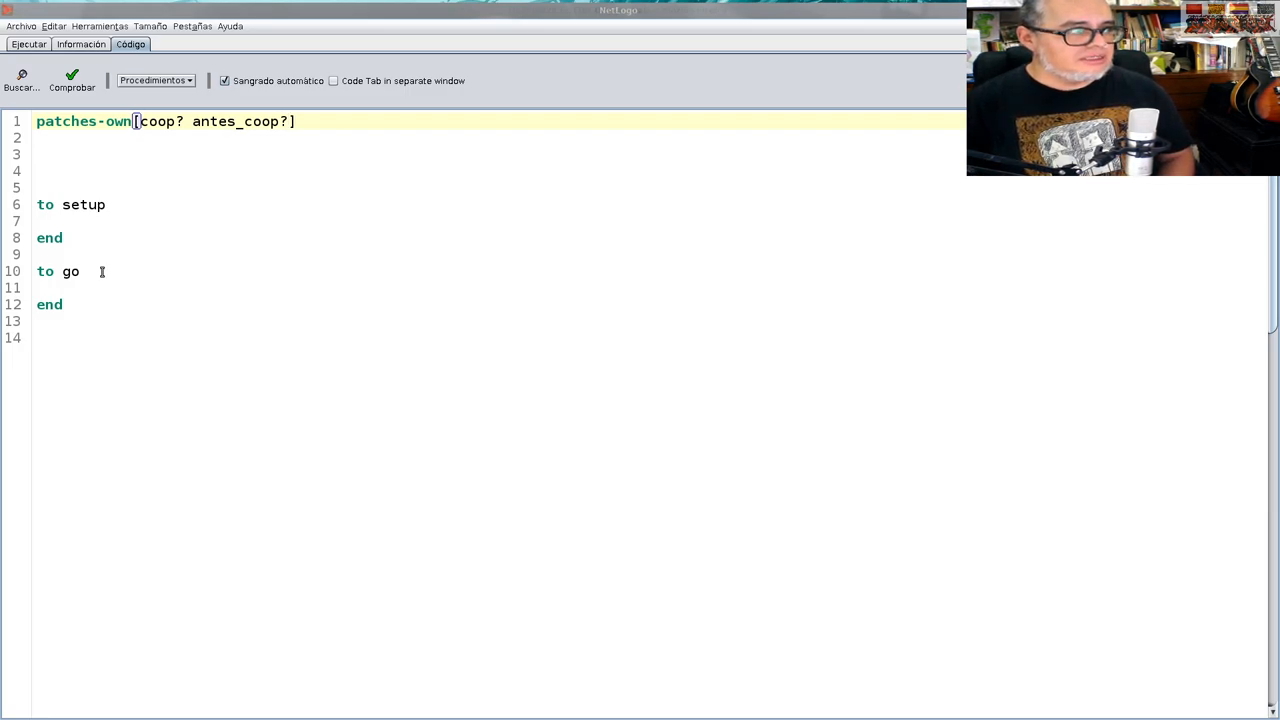
Add score and tipo to the patches-own list, correcting the typos
text(score)
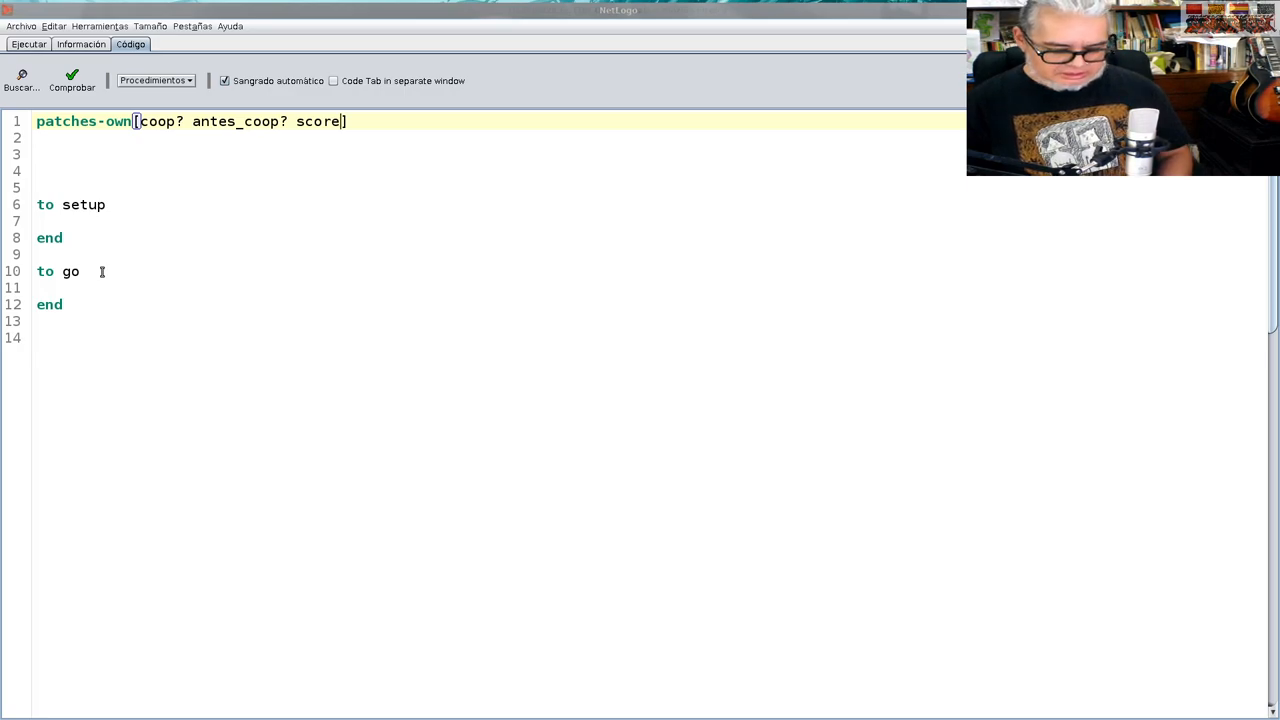
text(col)
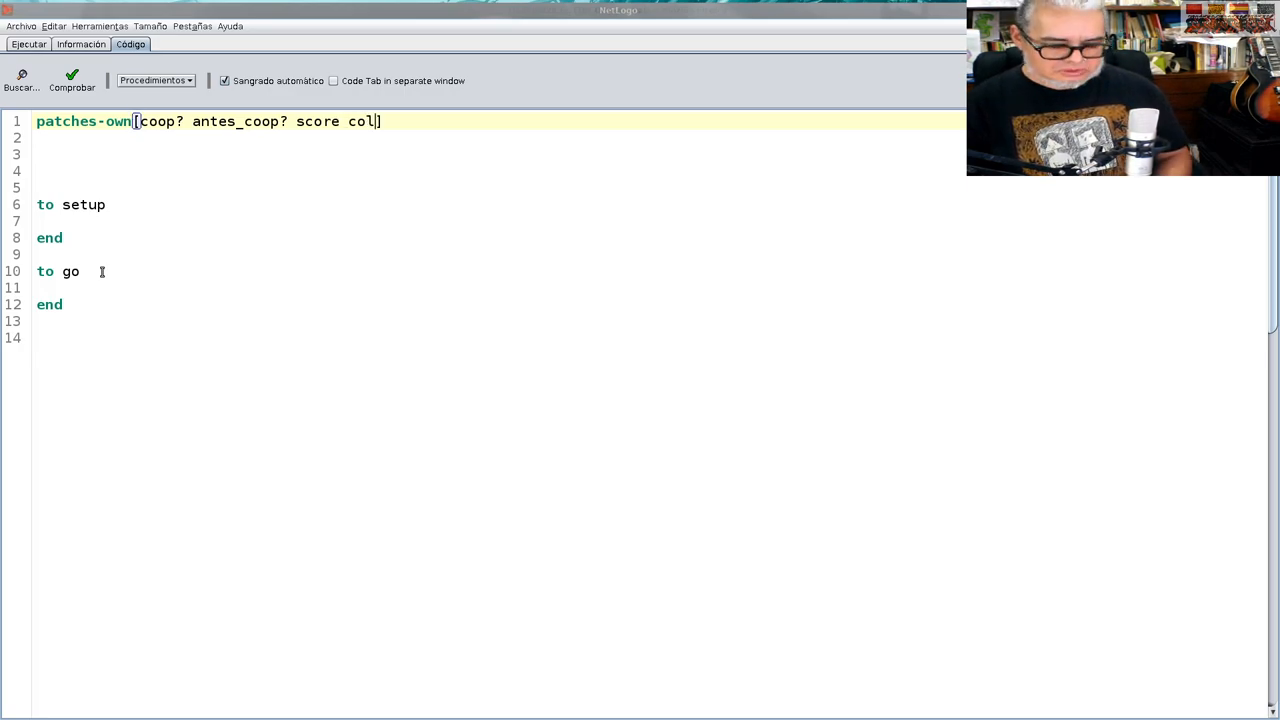
key(Backspace)
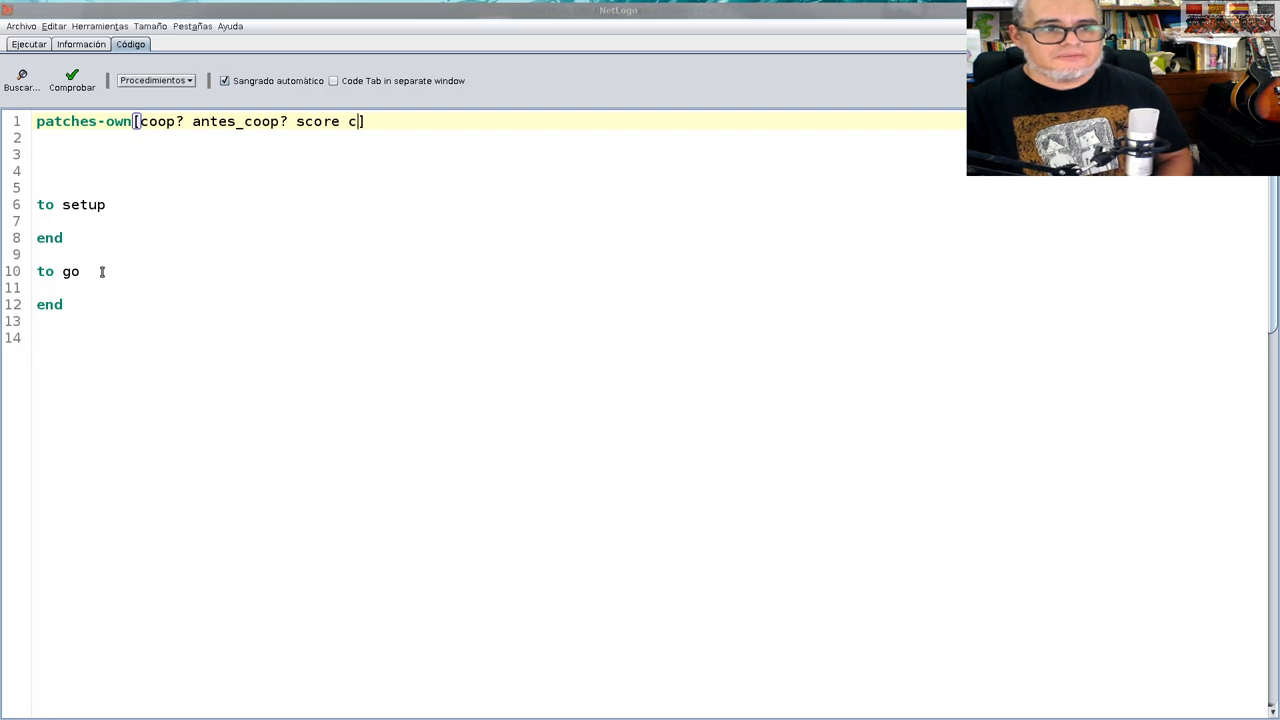
text(])
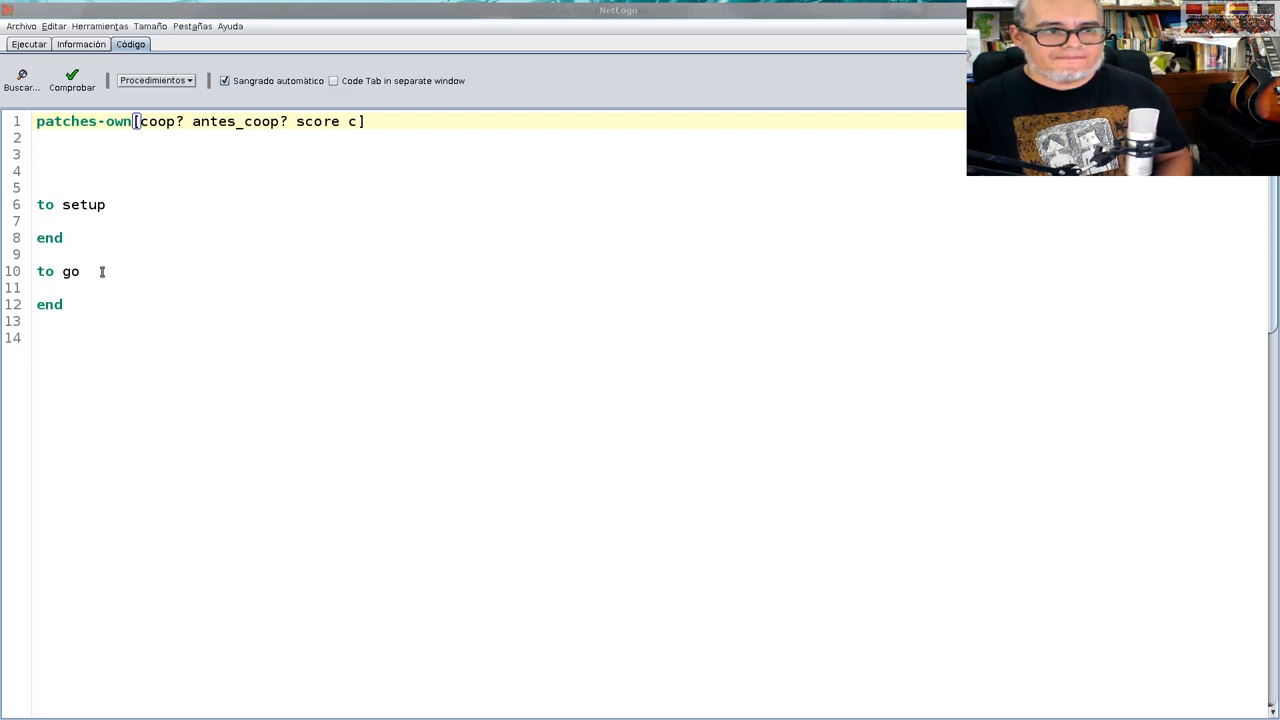
key(Backspace)
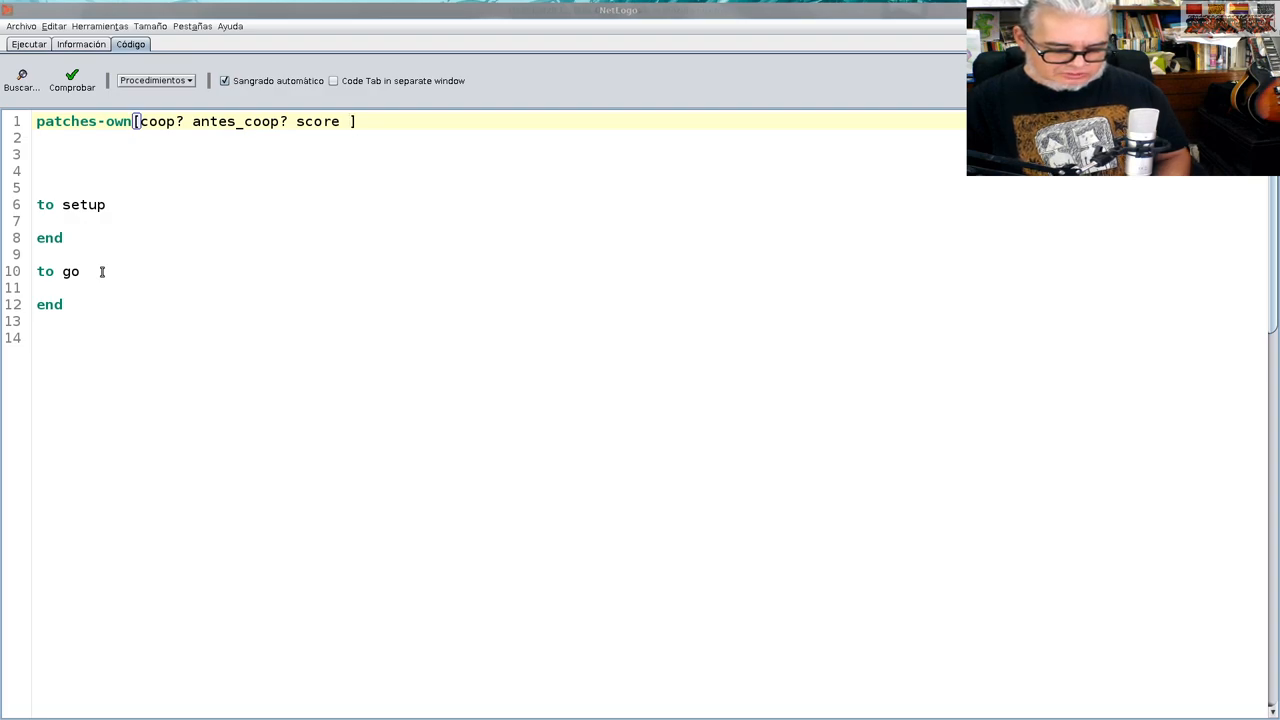
text(clr)
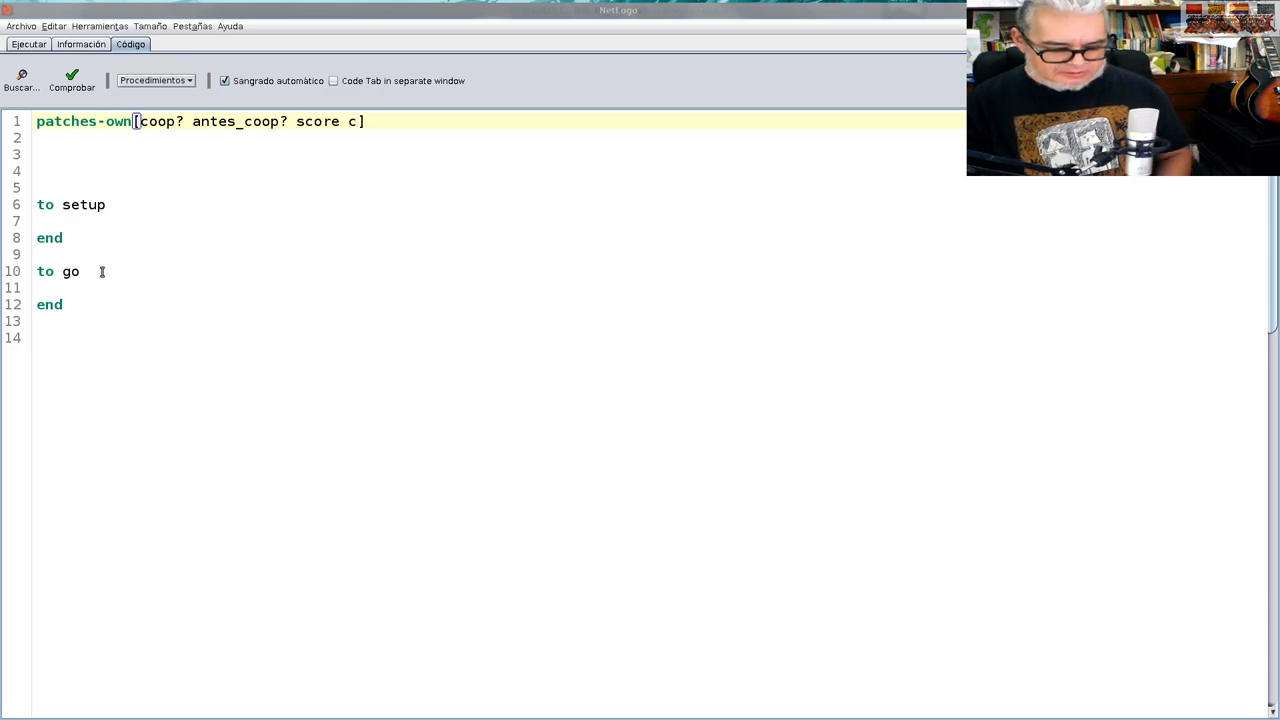
text(lase)
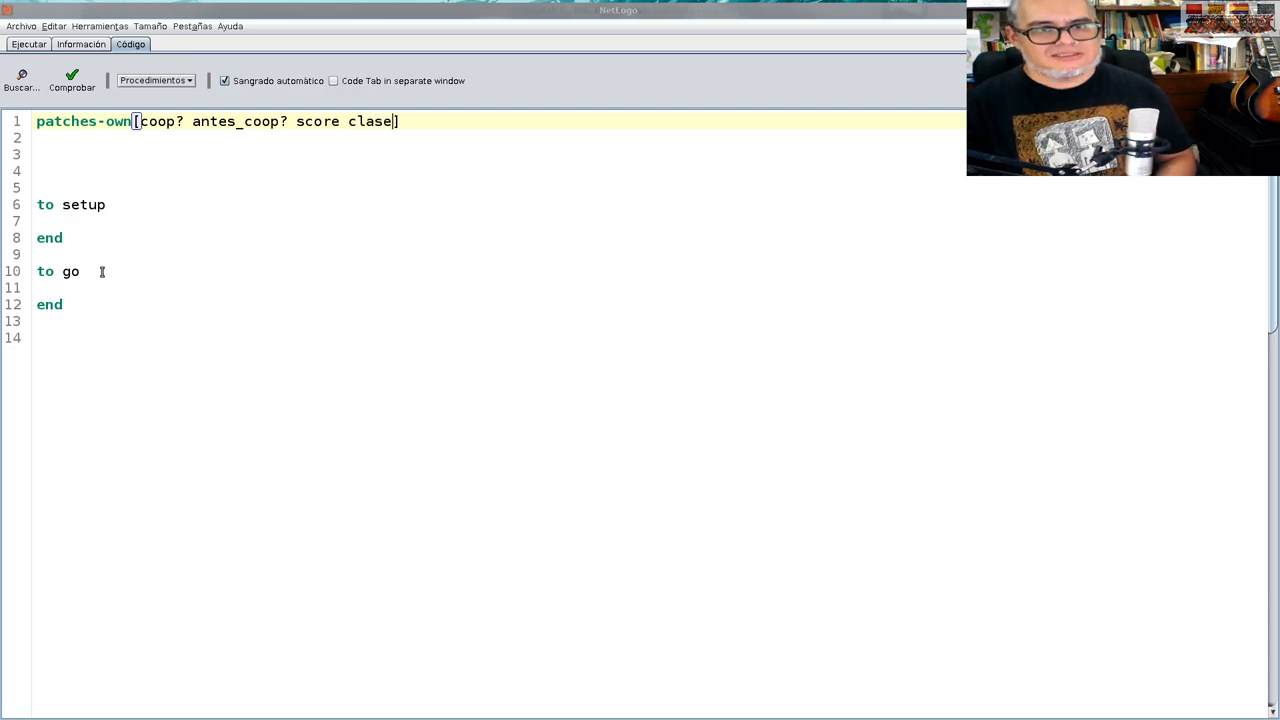
key(Backspace)
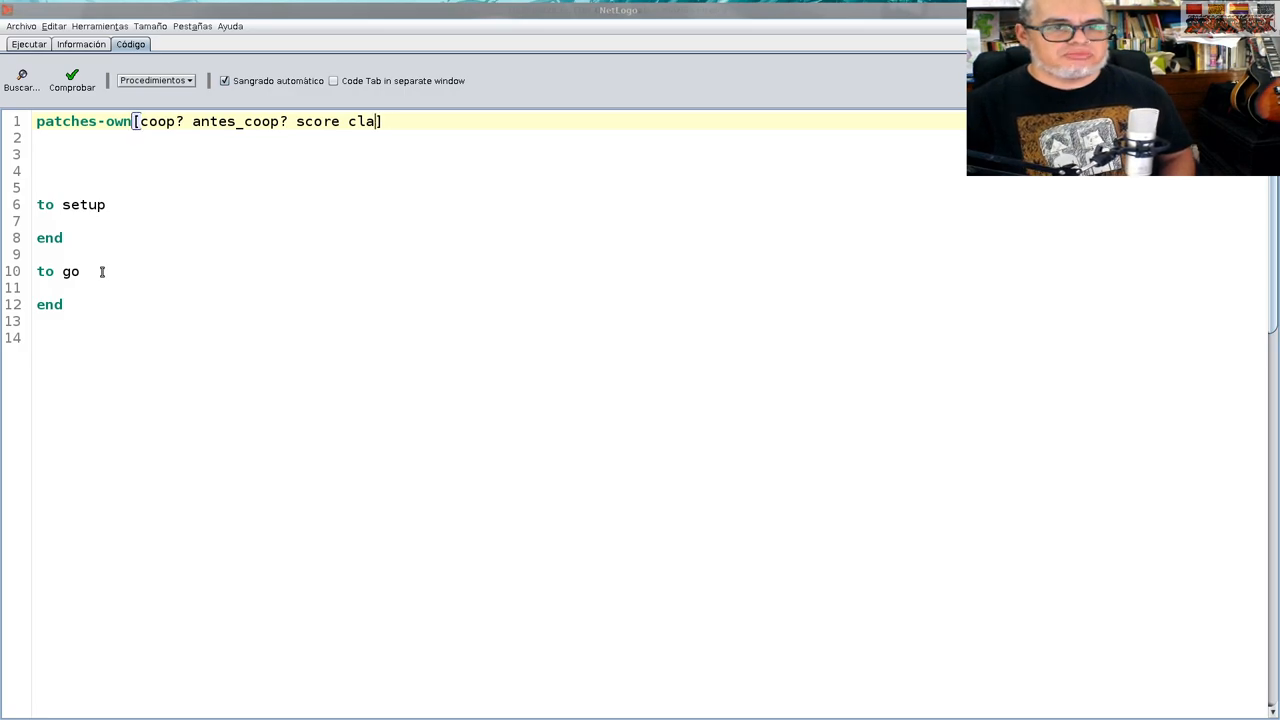
text(tipo)
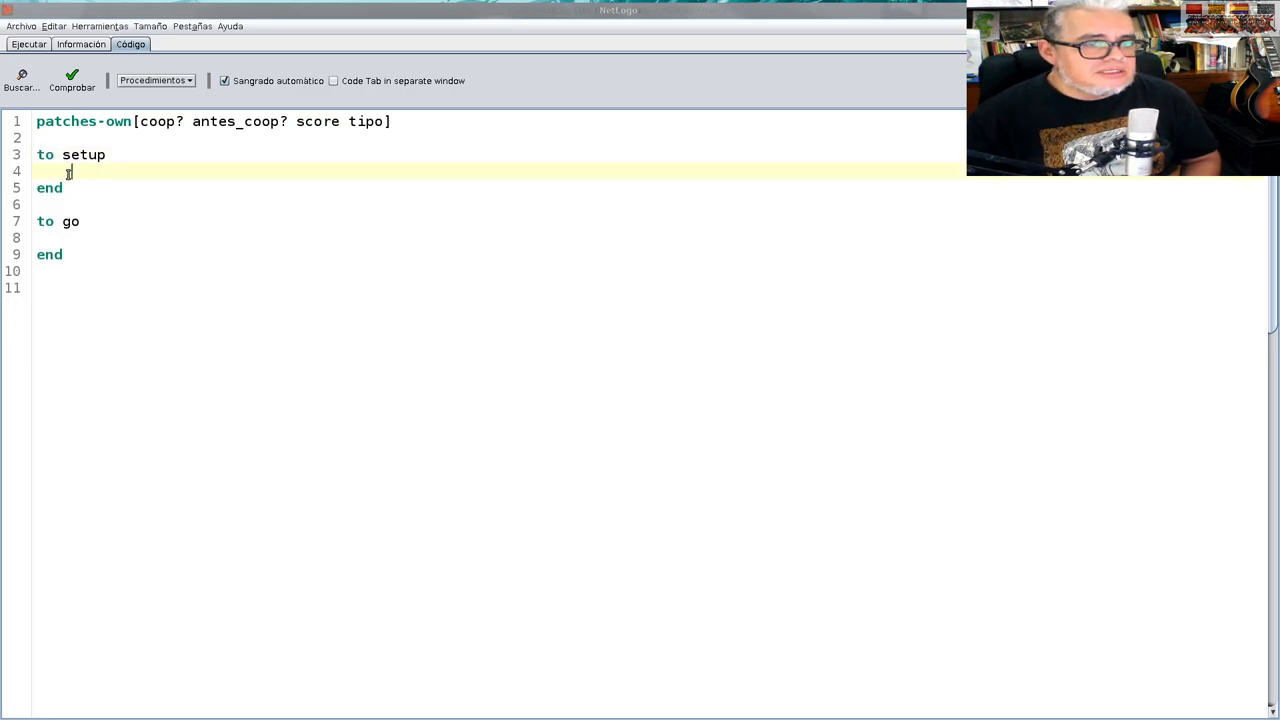
Put clear-all and reset-ticks in setup and tick in go
text(rc)
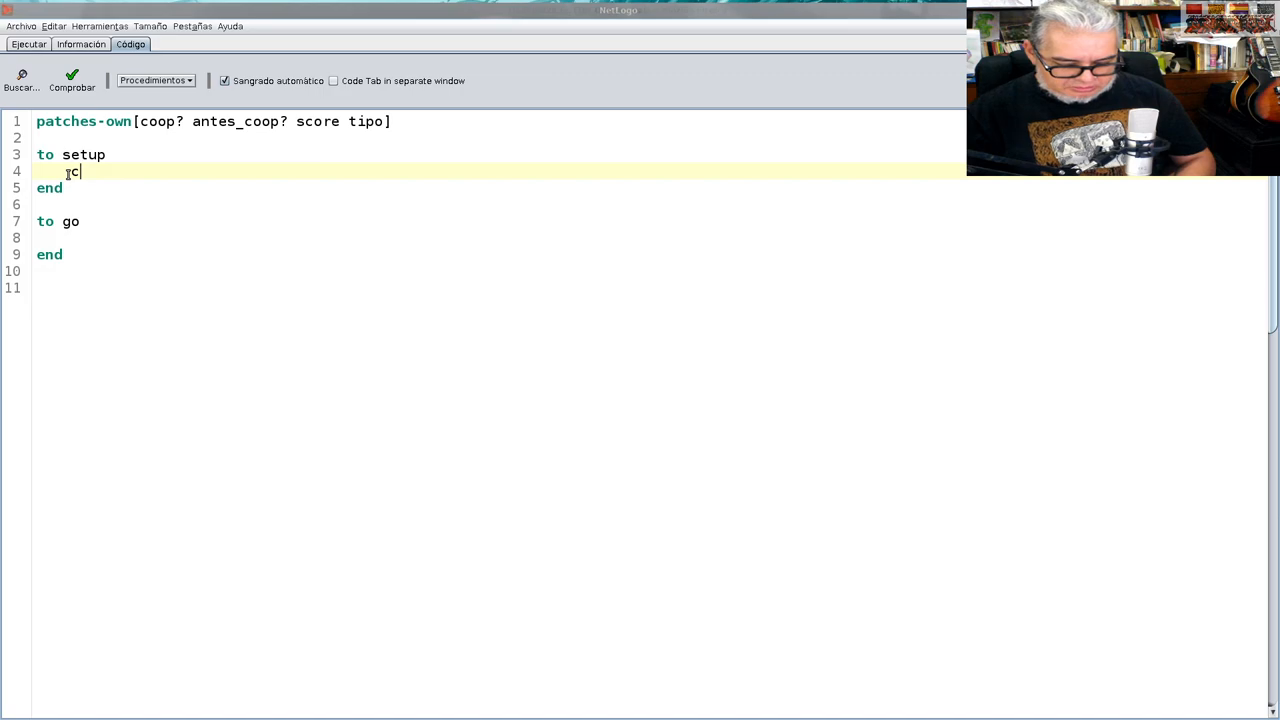
text(lea)
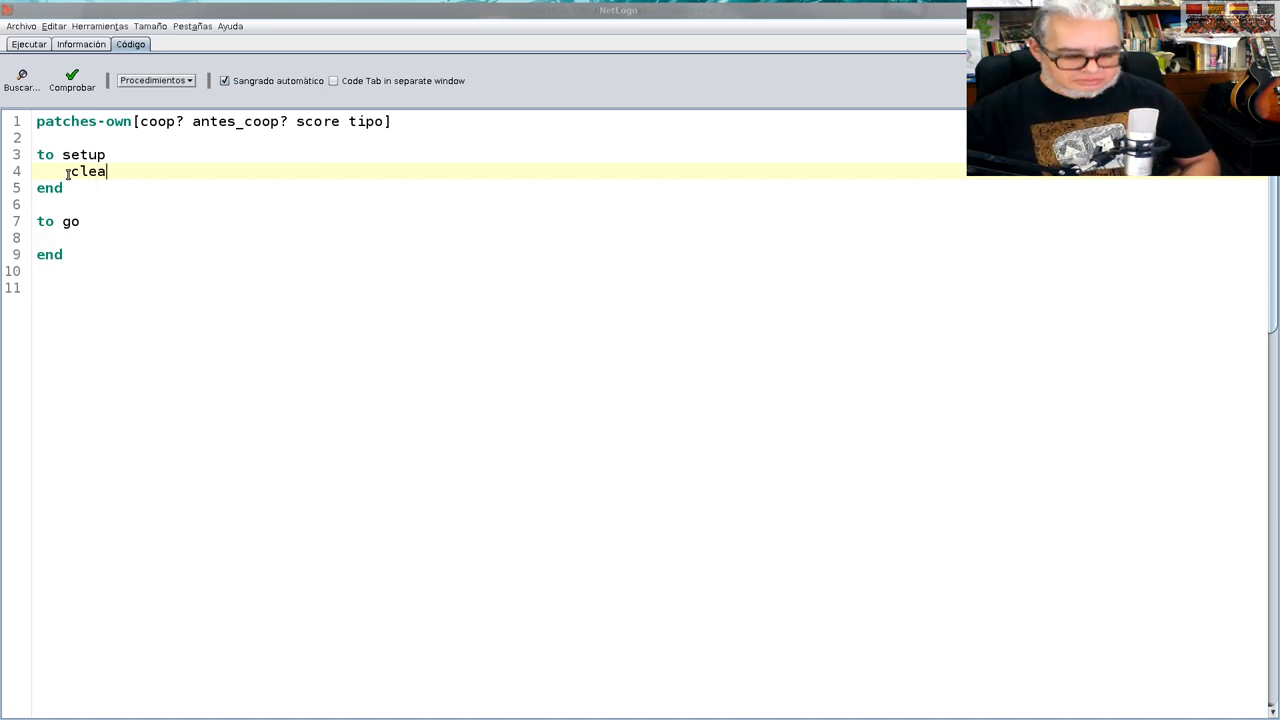
text(r-all)
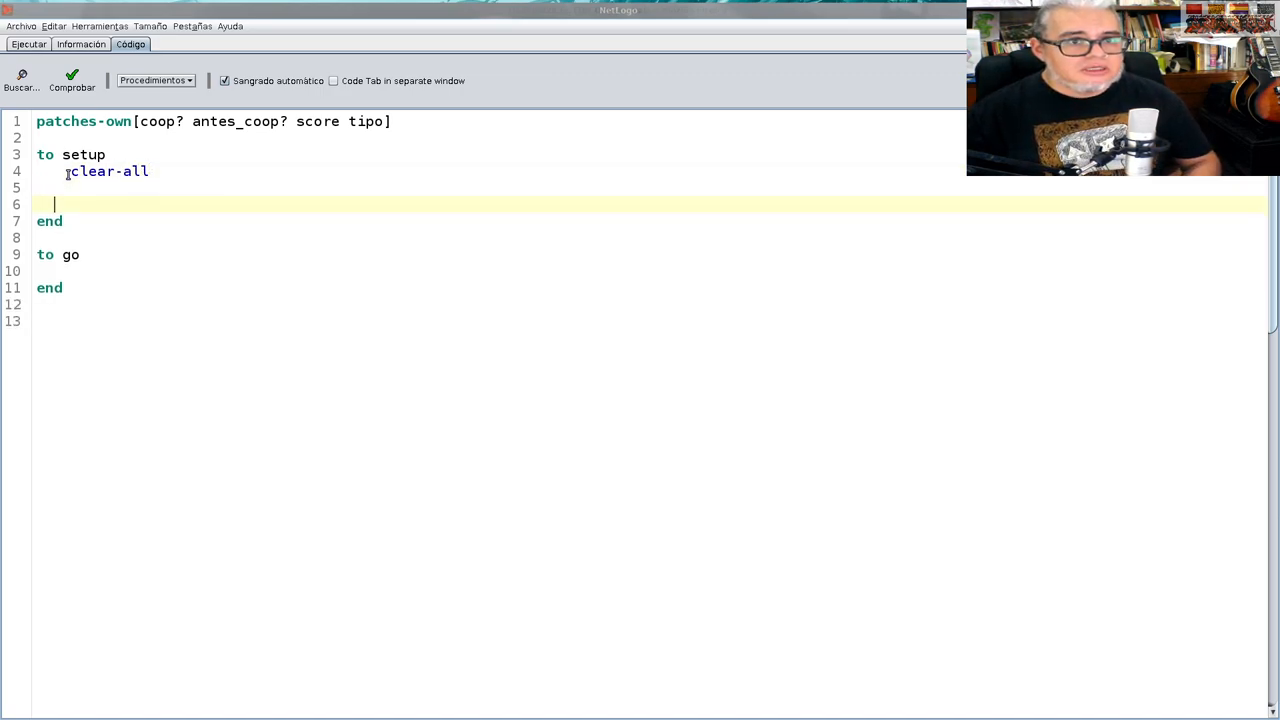
text(reset-tick)
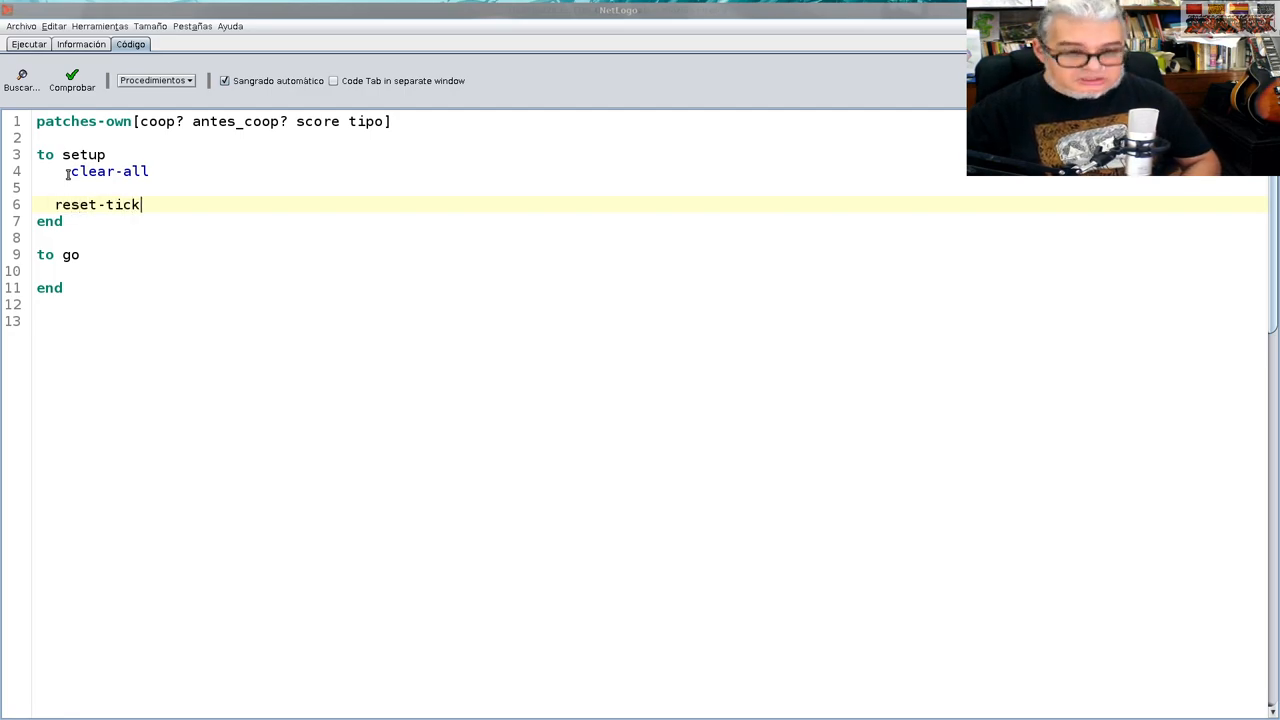
text(s)
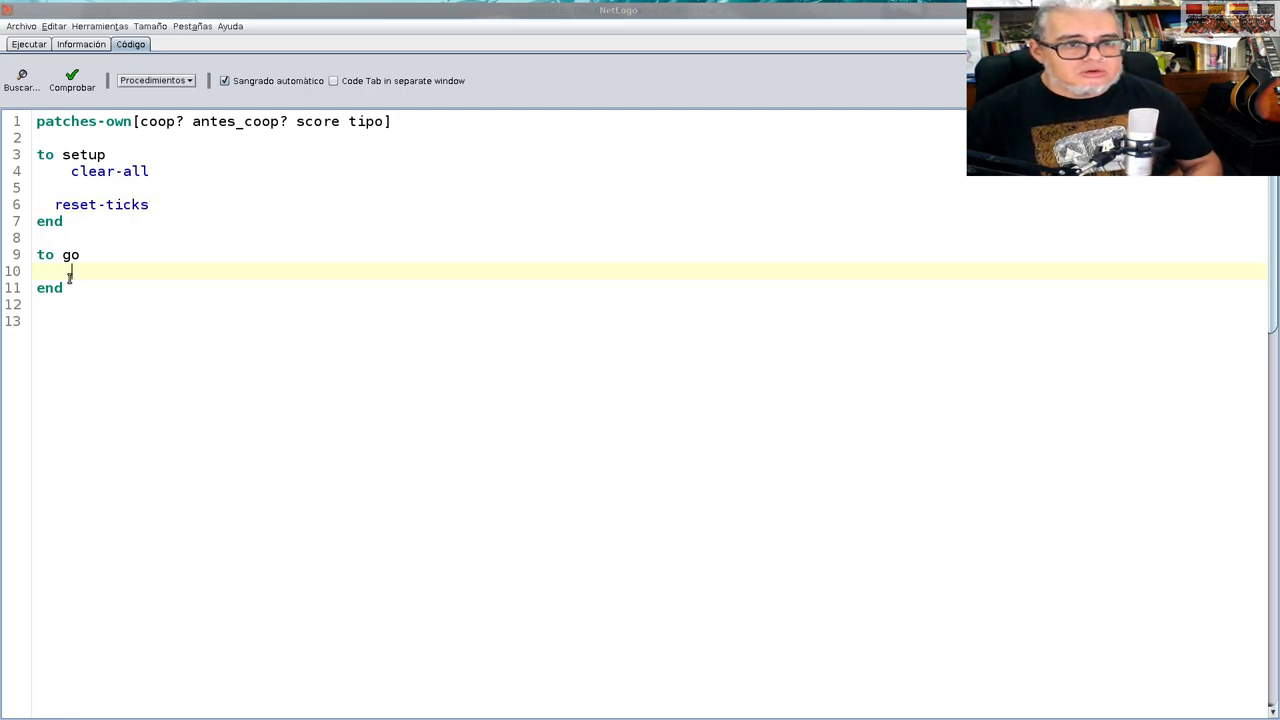
text(ti)
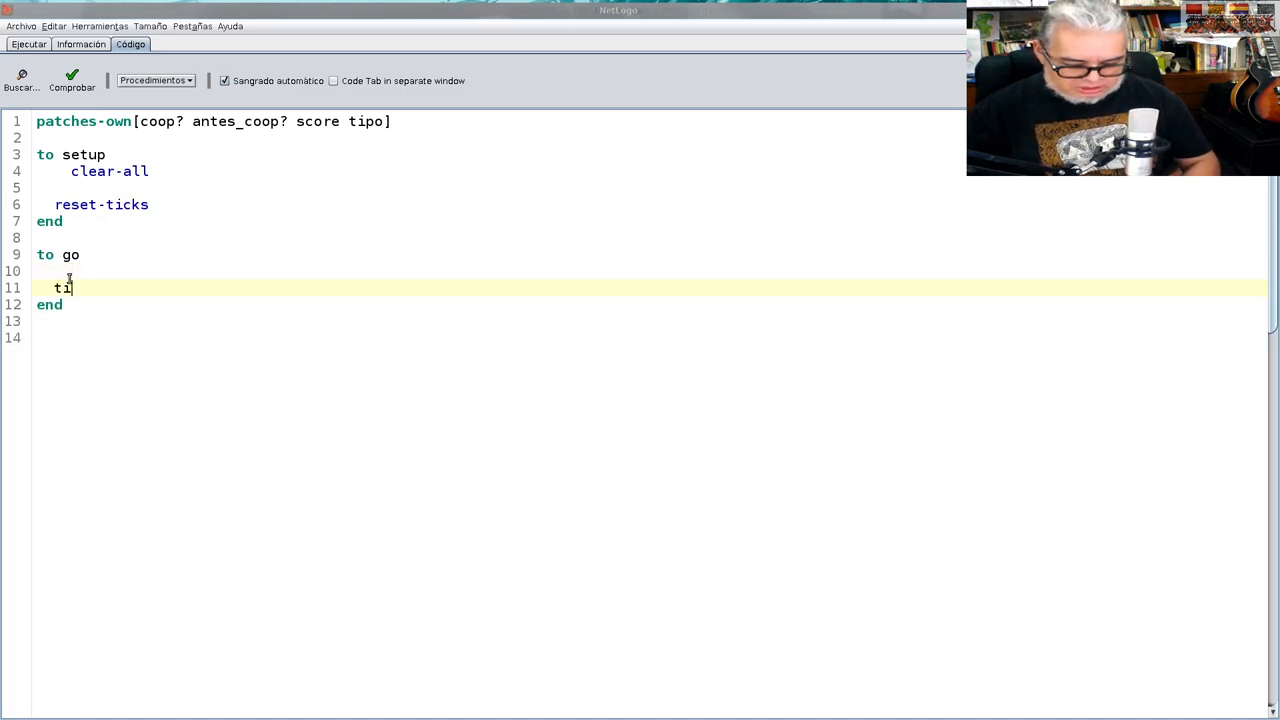
text(ck)
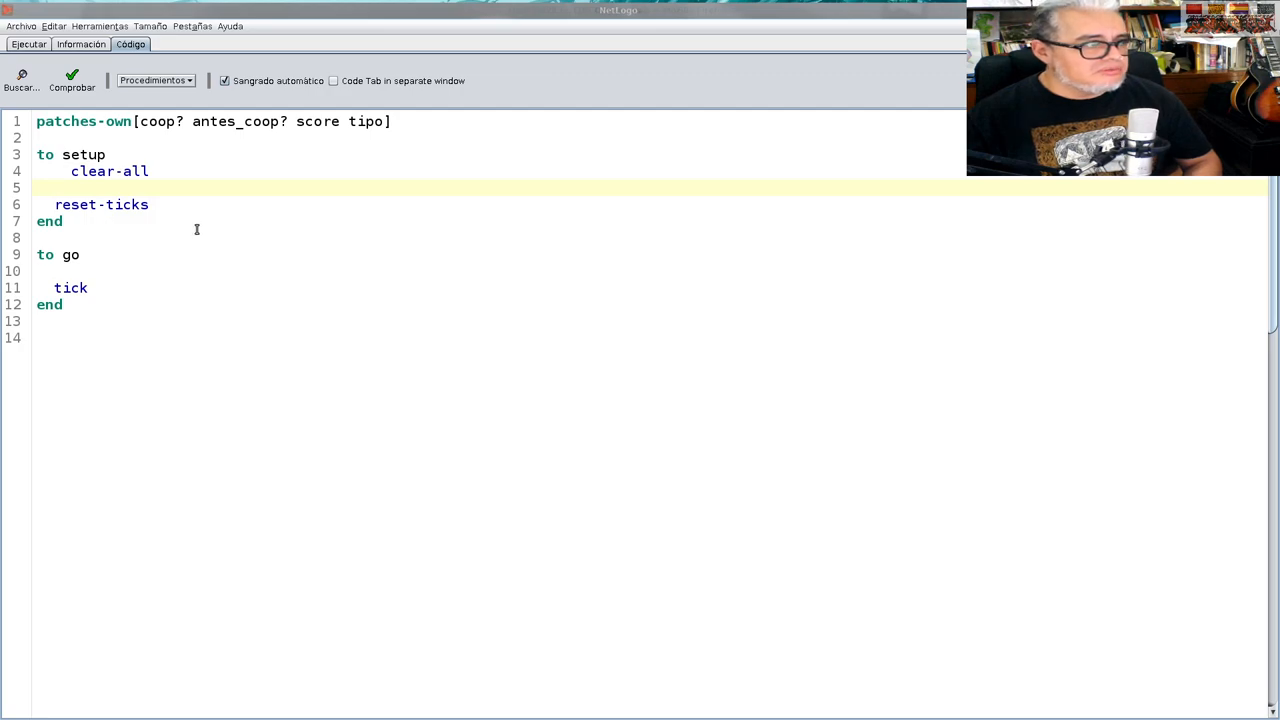
In setup, write 'ask patches' testing random-float 1.00 < (coop / 100)
text(a)
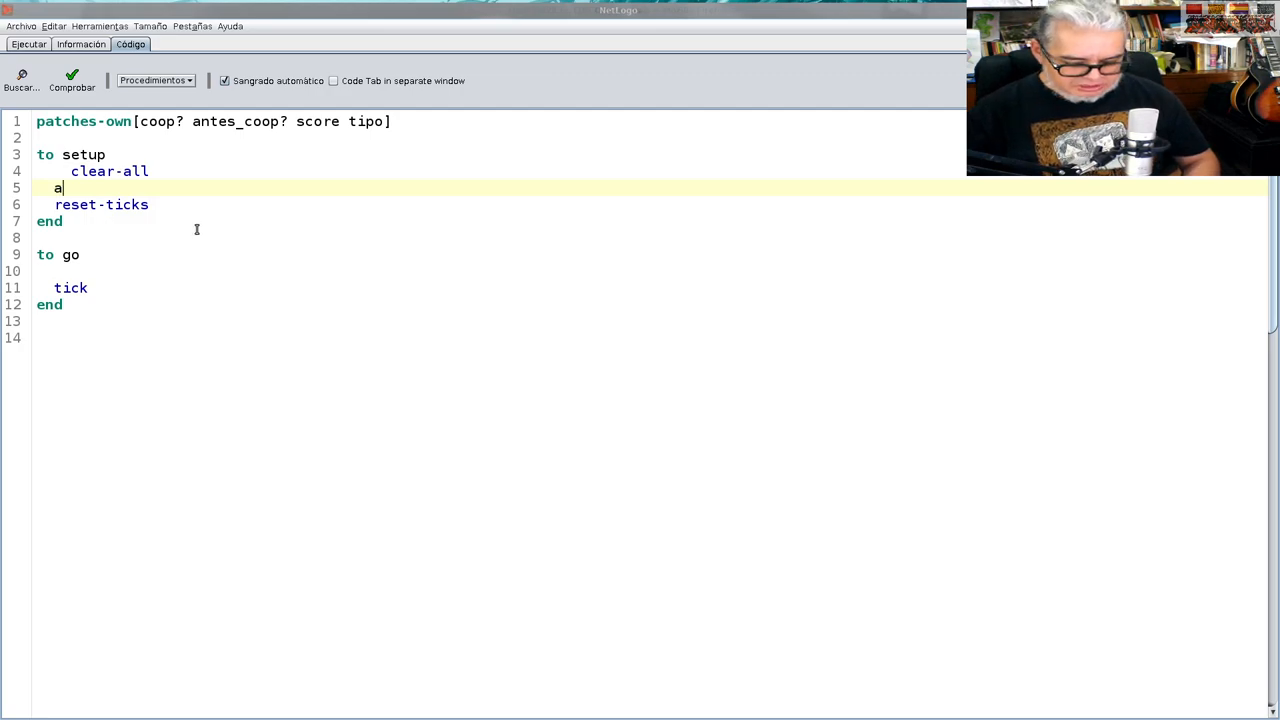
text(sk pa)
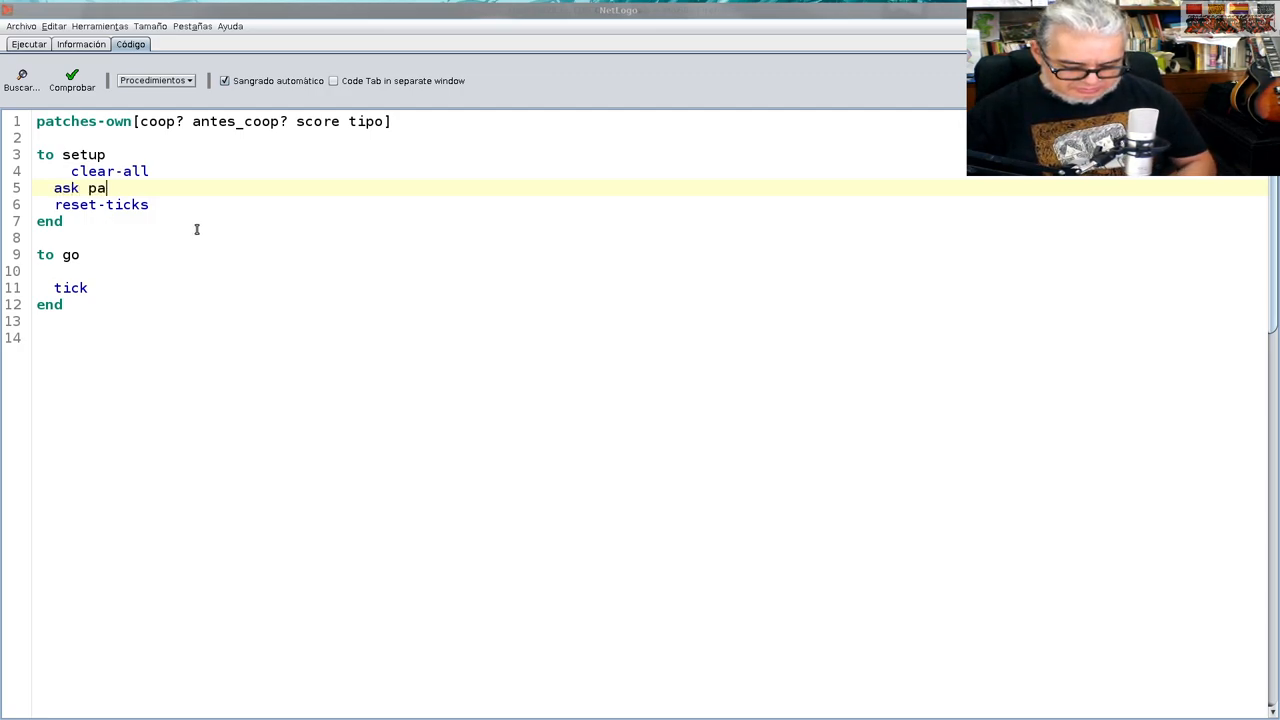
text(tches)
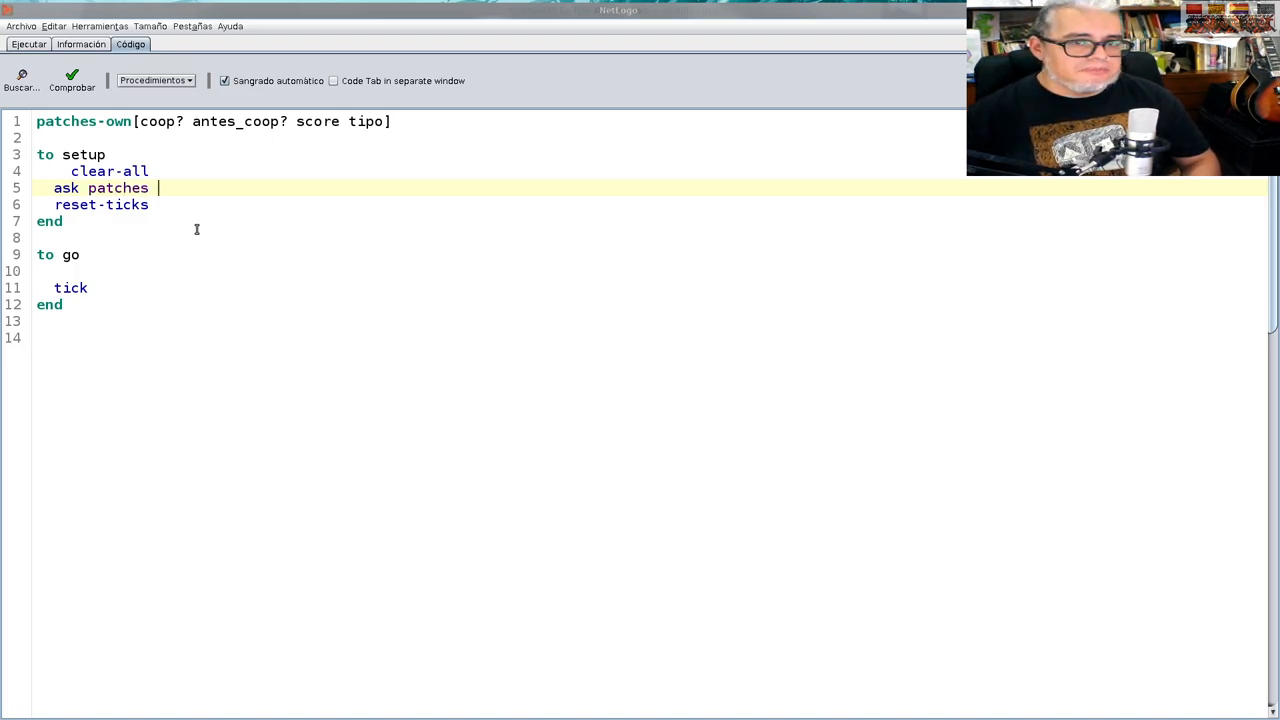
text(rand)
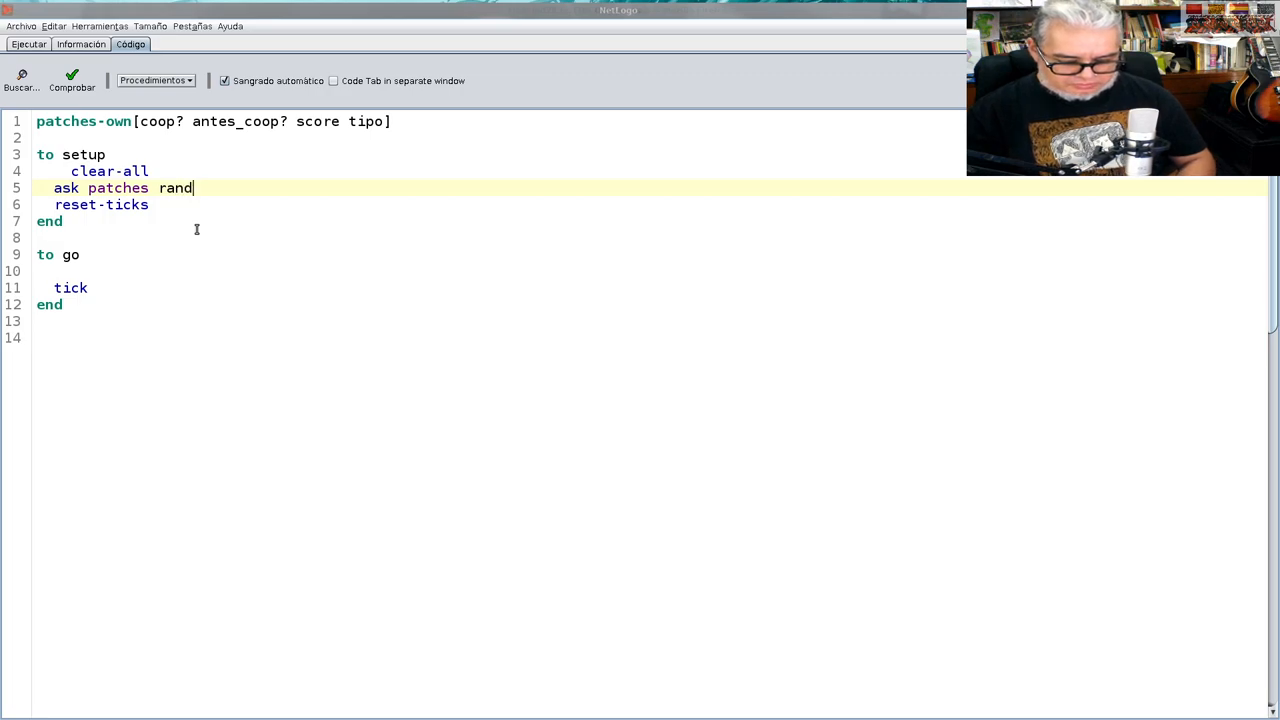
text(om)
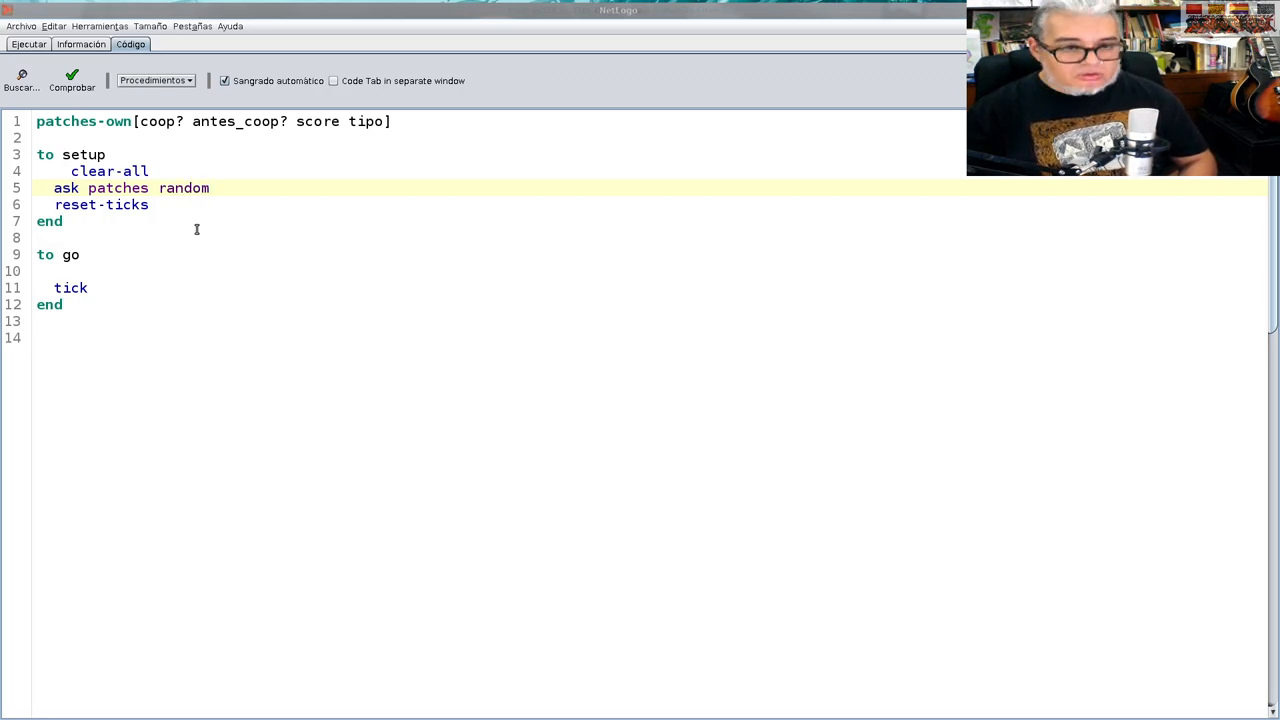
text(-float)
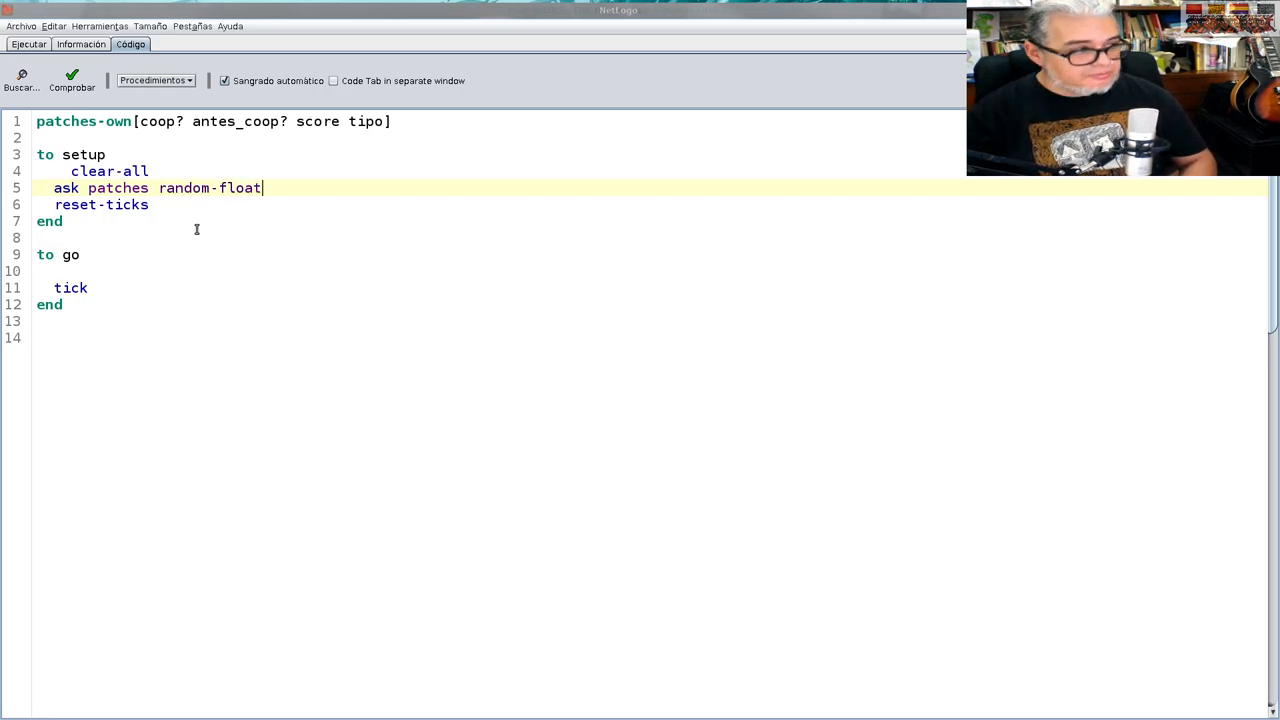
text(1)
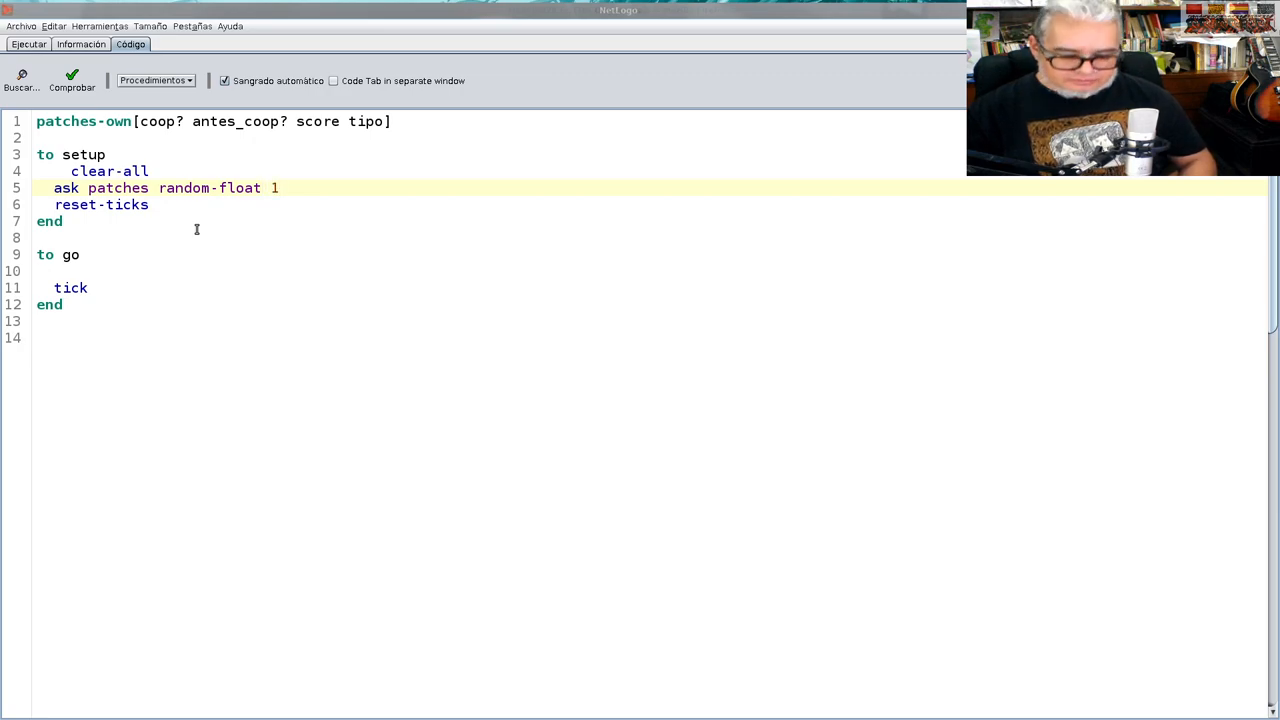
text(.0)
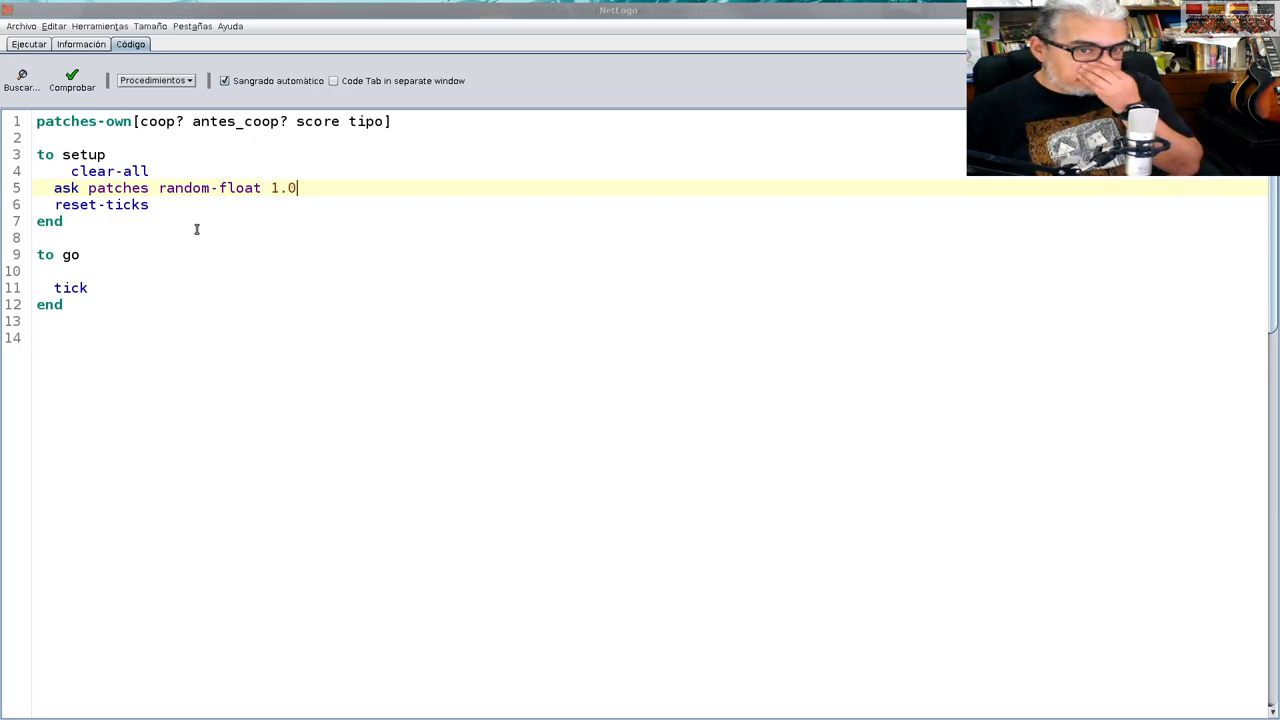
text(0)
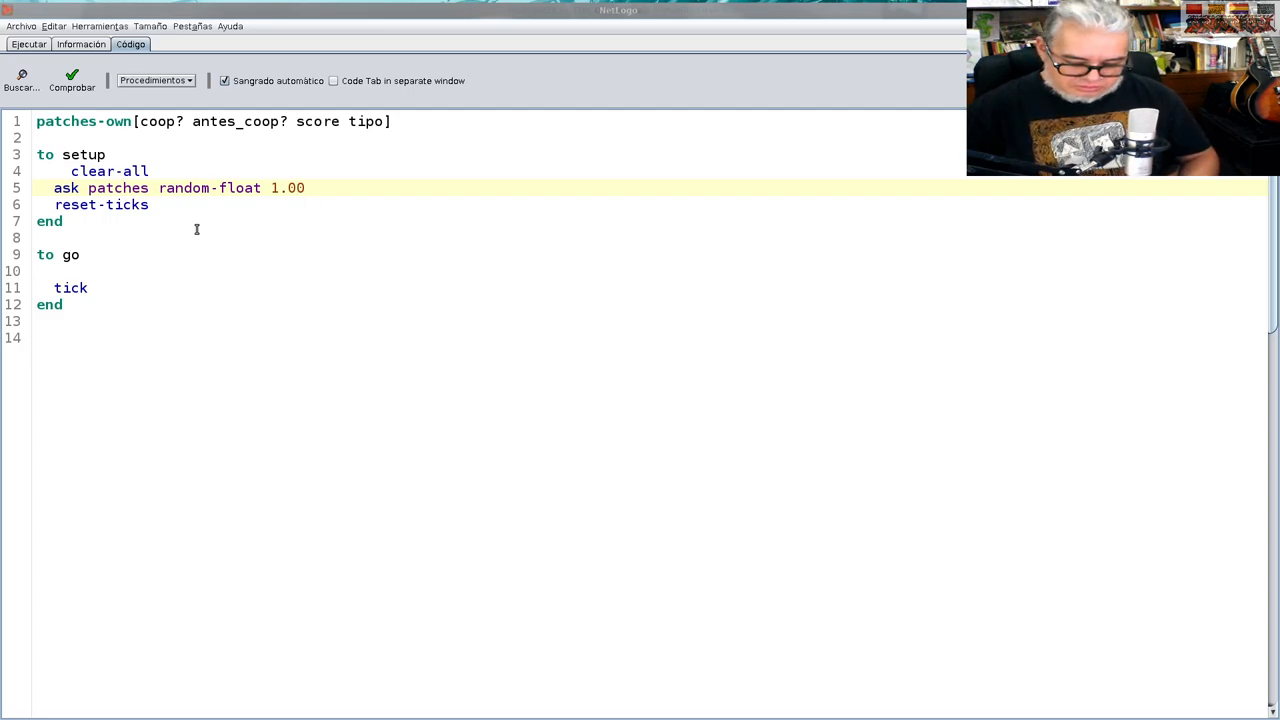
text(<)
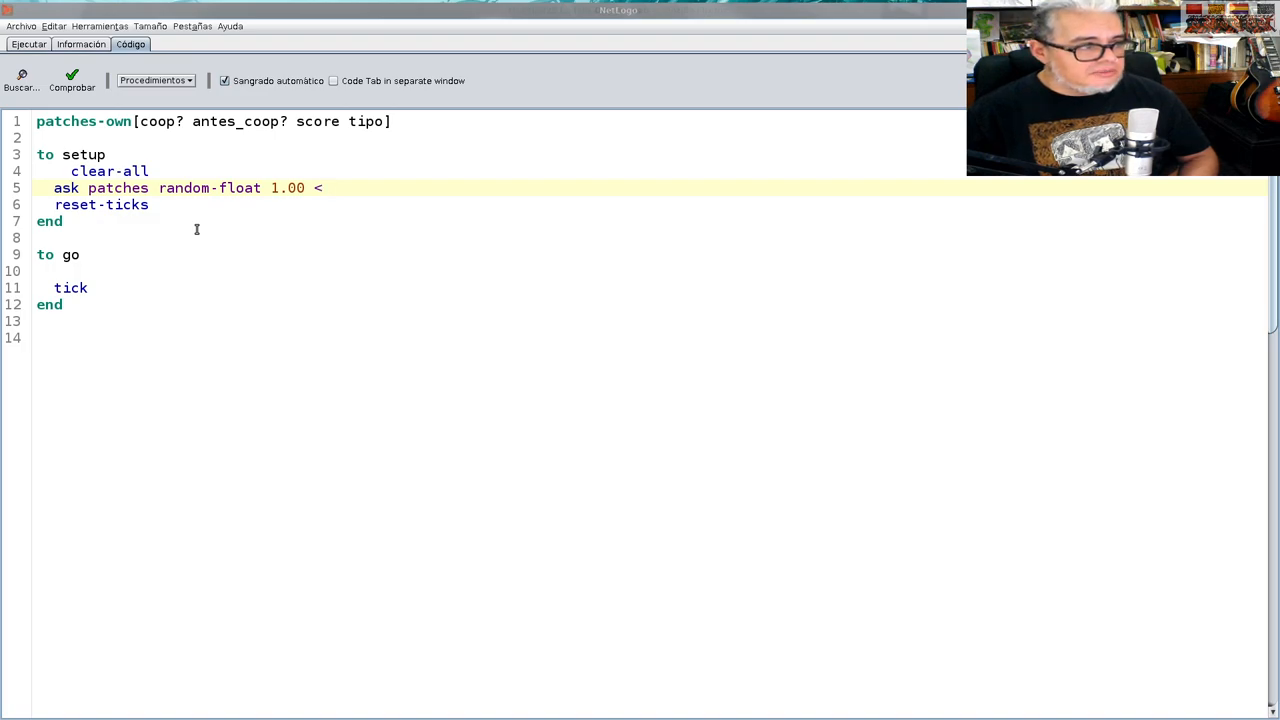
text((c))
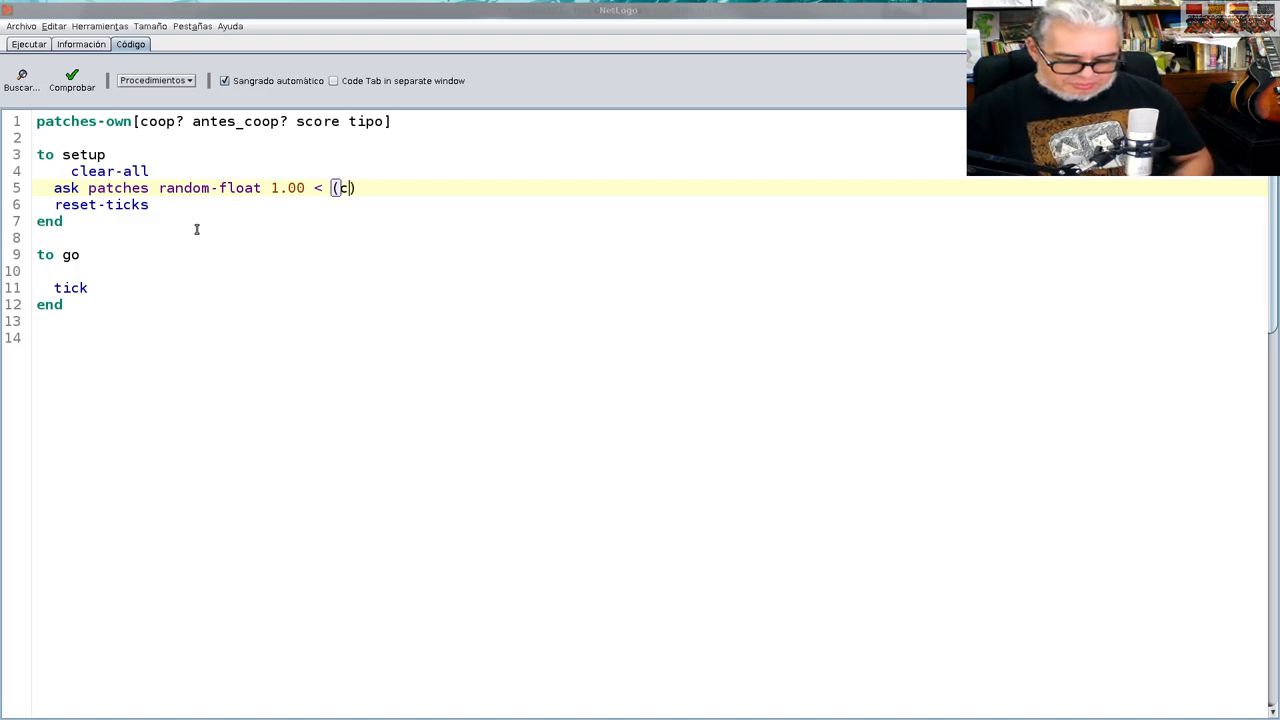
text(oop)
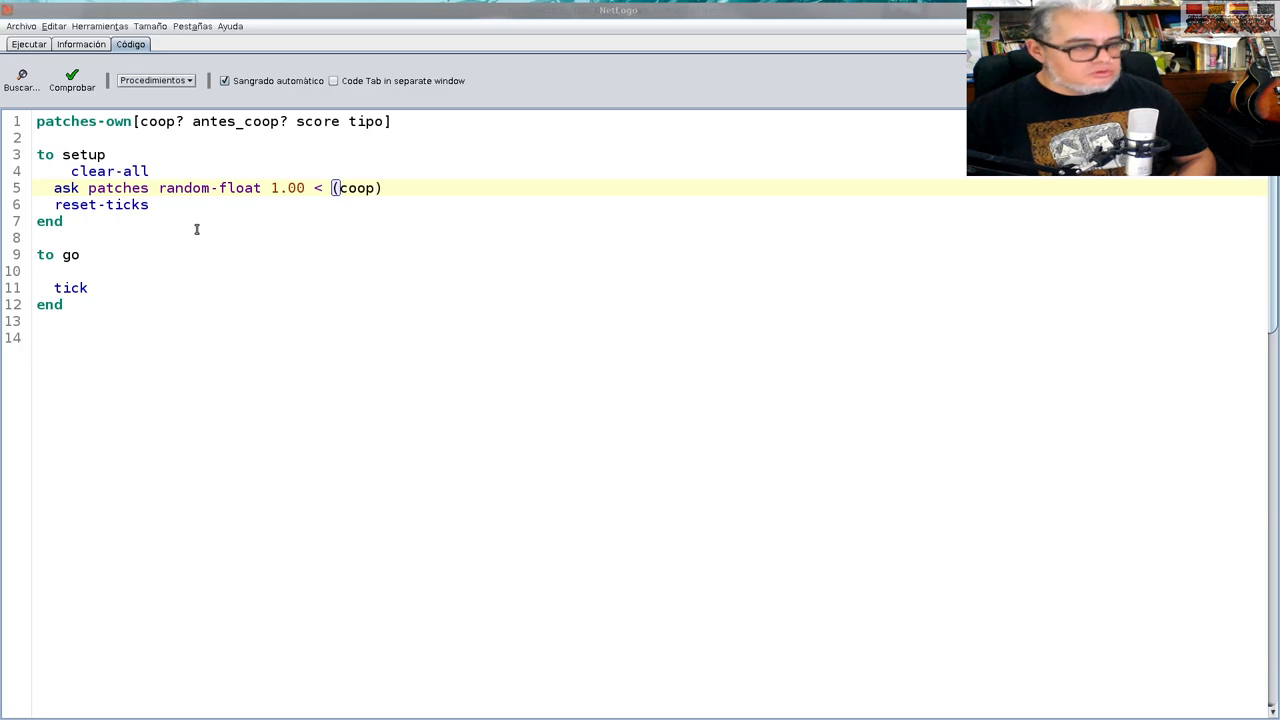
text(/ 100)
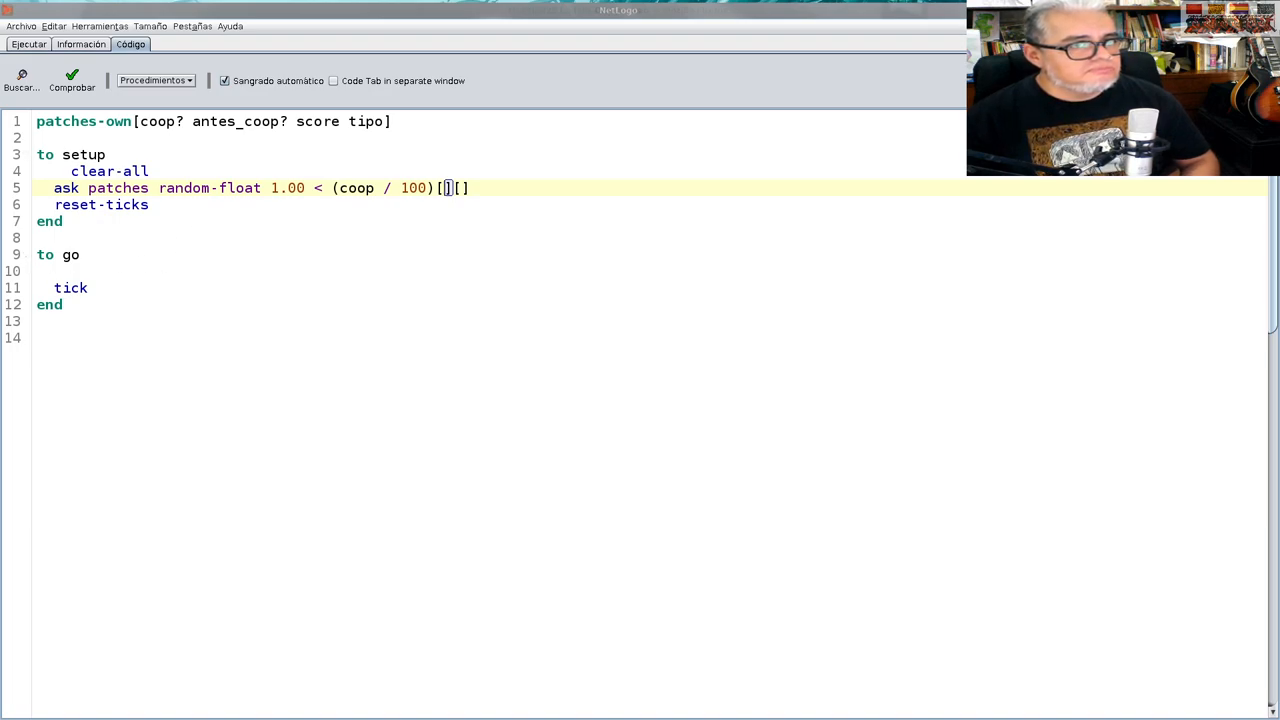
mouse_move(620, 11)
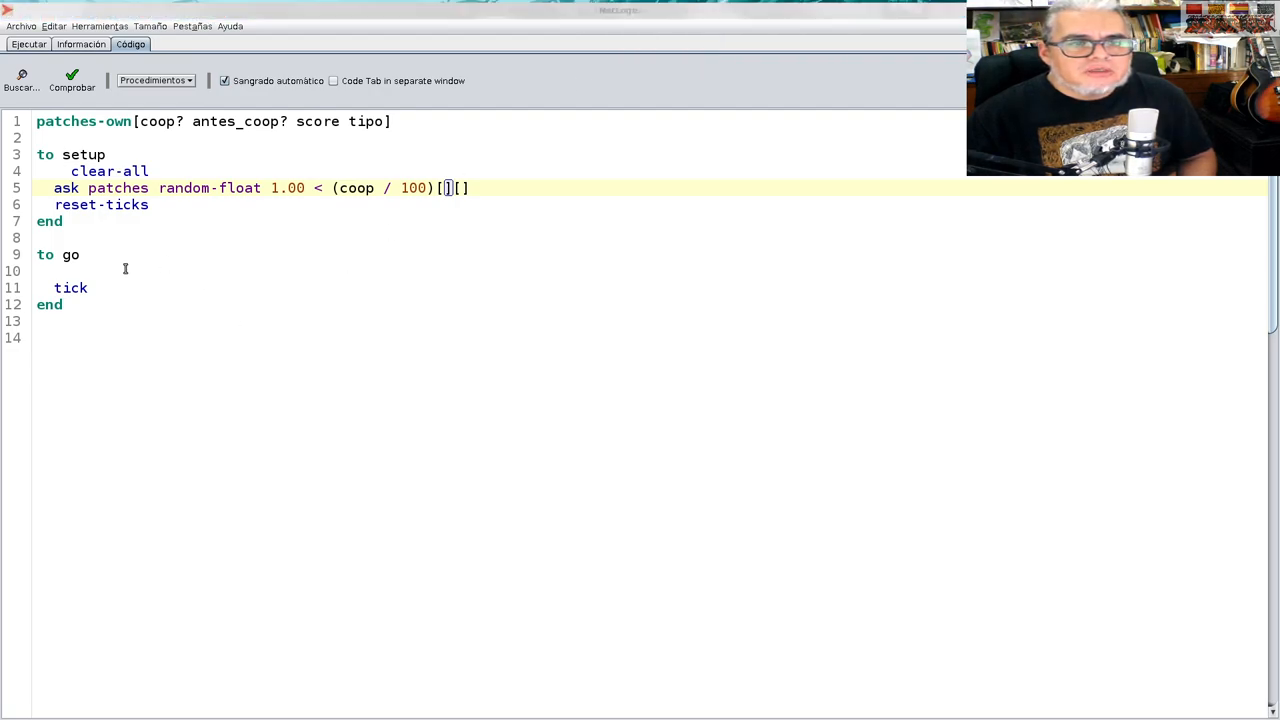
Fill the first block with 'set coop? true set antes_coop? true'
click(78, 270)
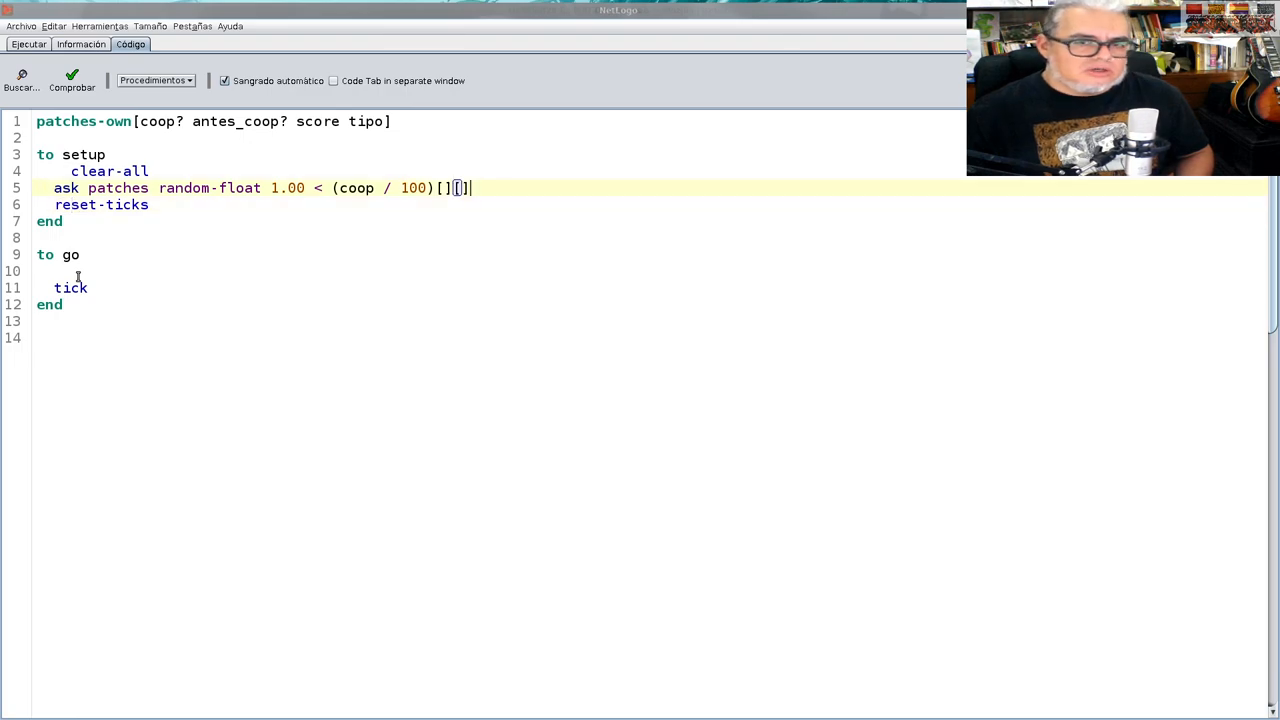
text(se)
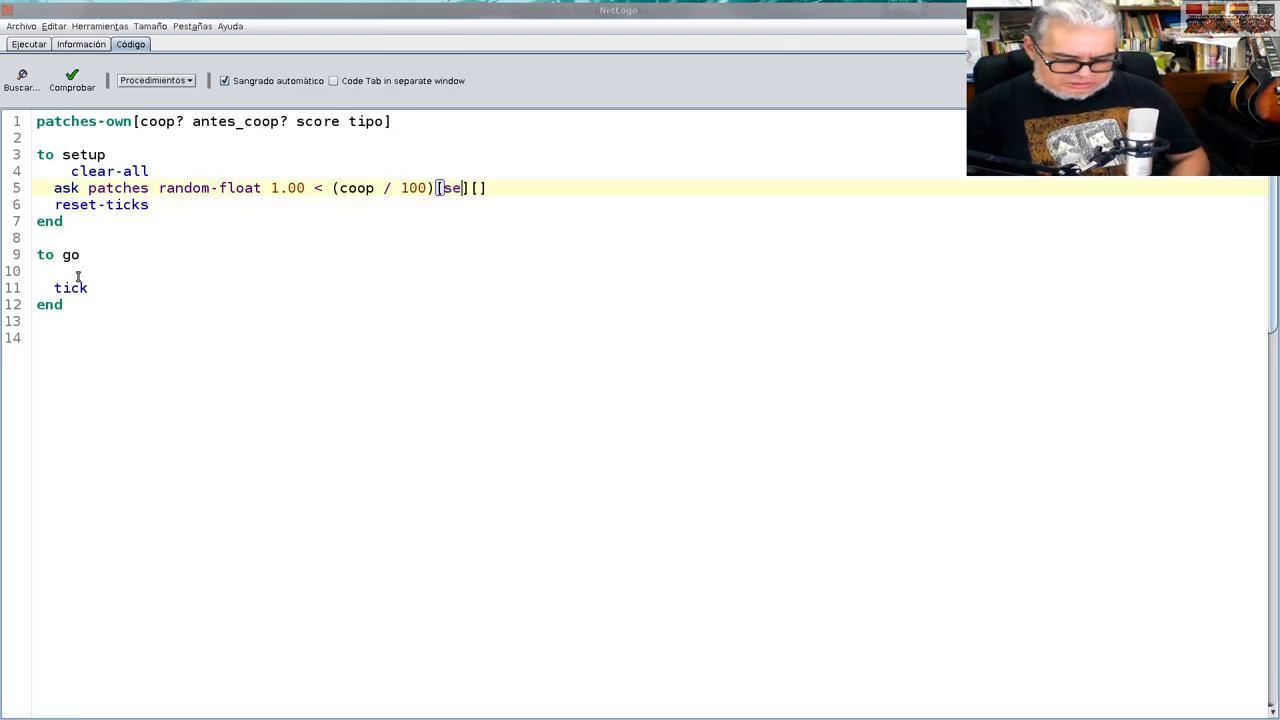
text(t coop)
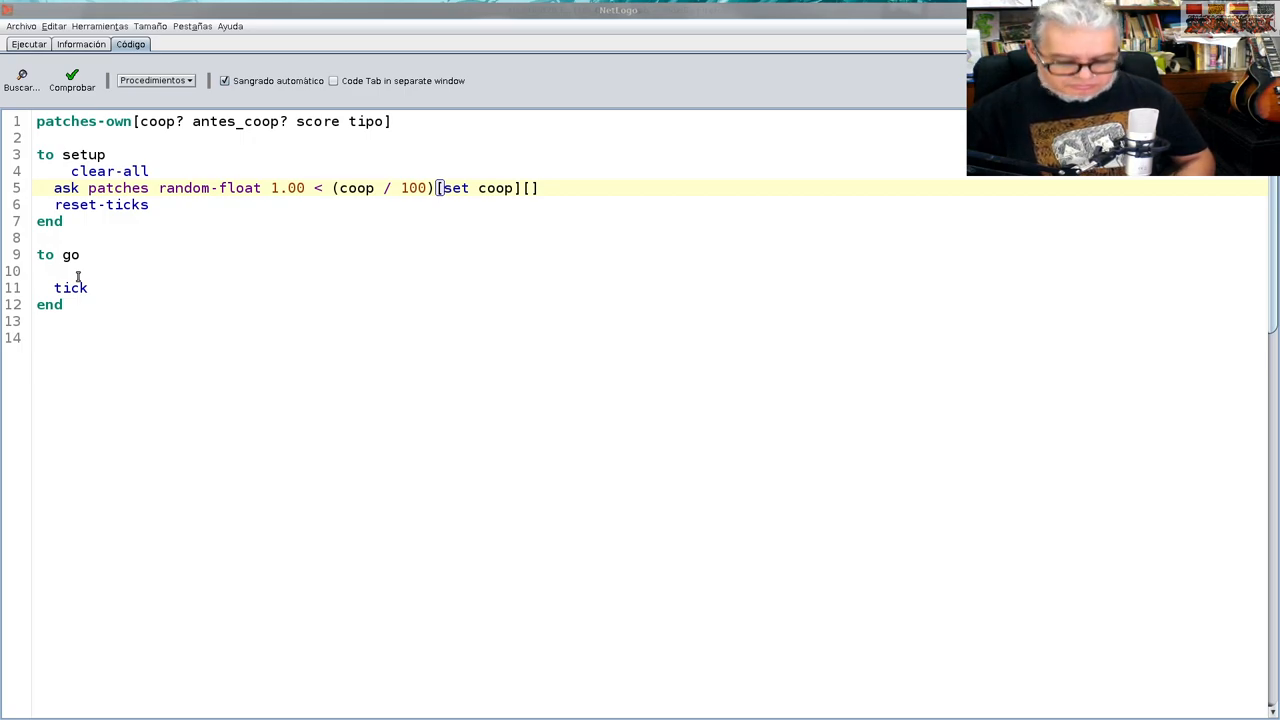
text(true)
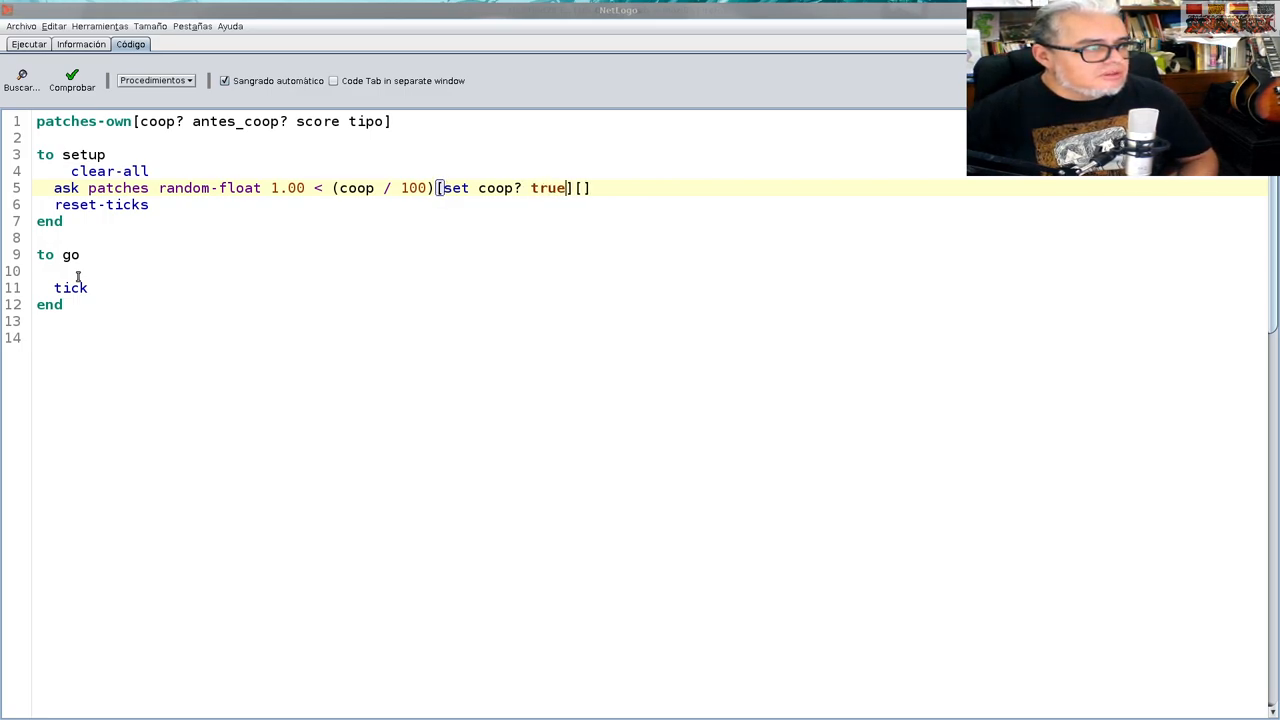
text(s)
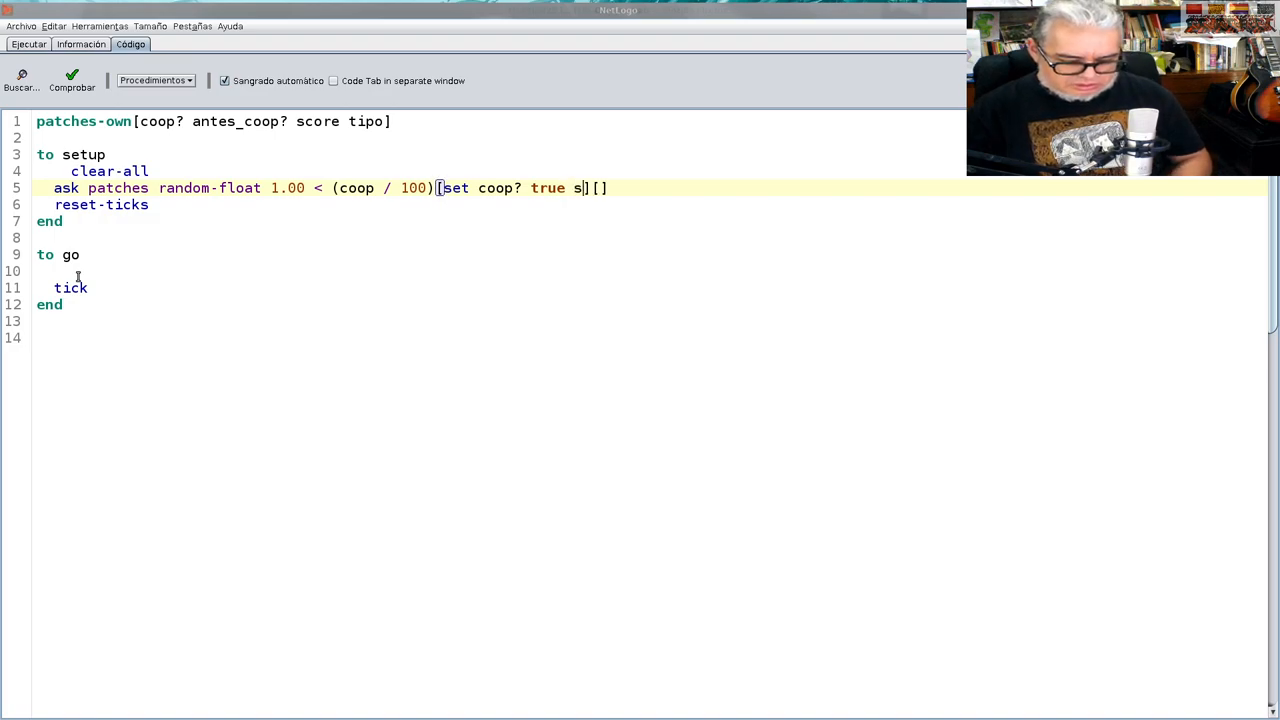
text(et)
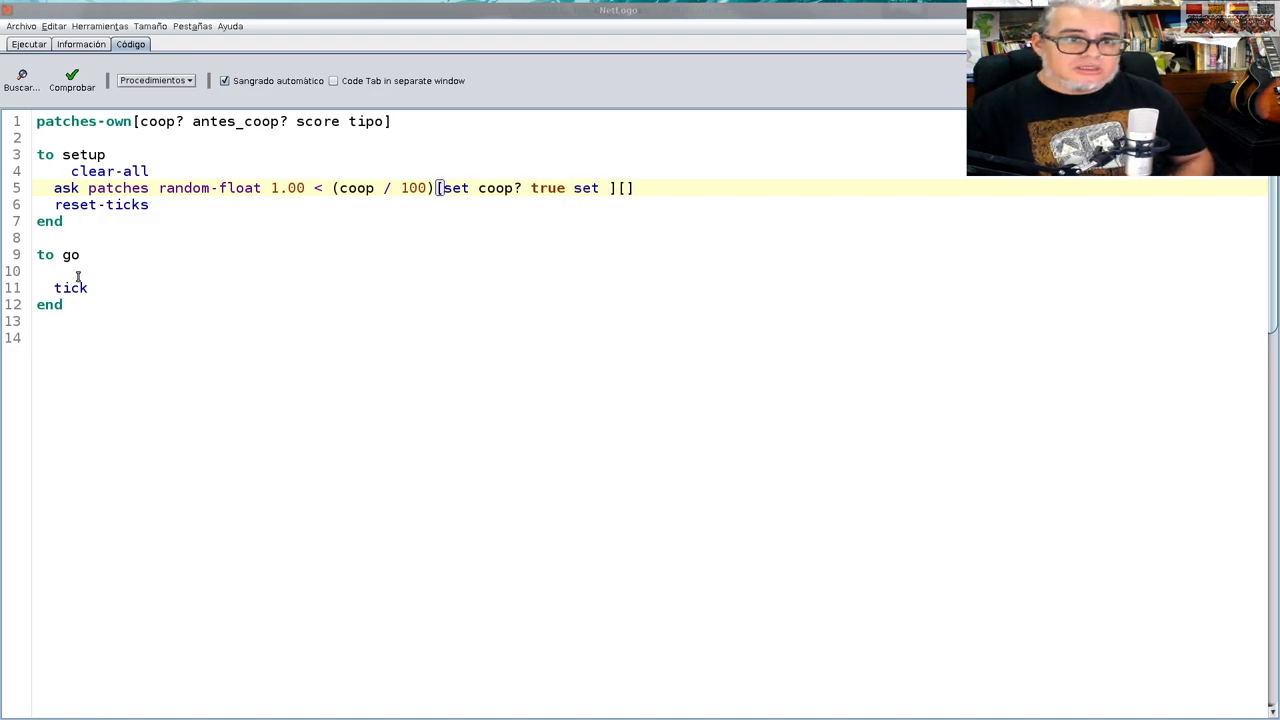
text(antes)
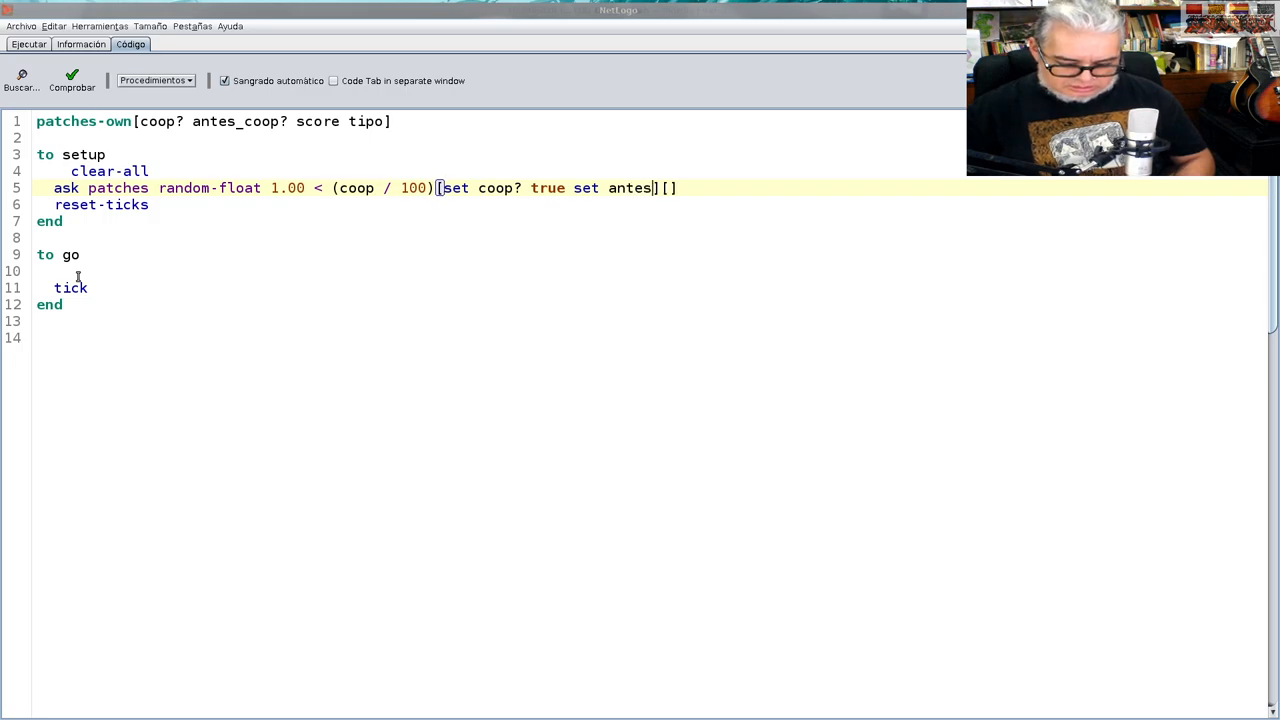
text(_coop)
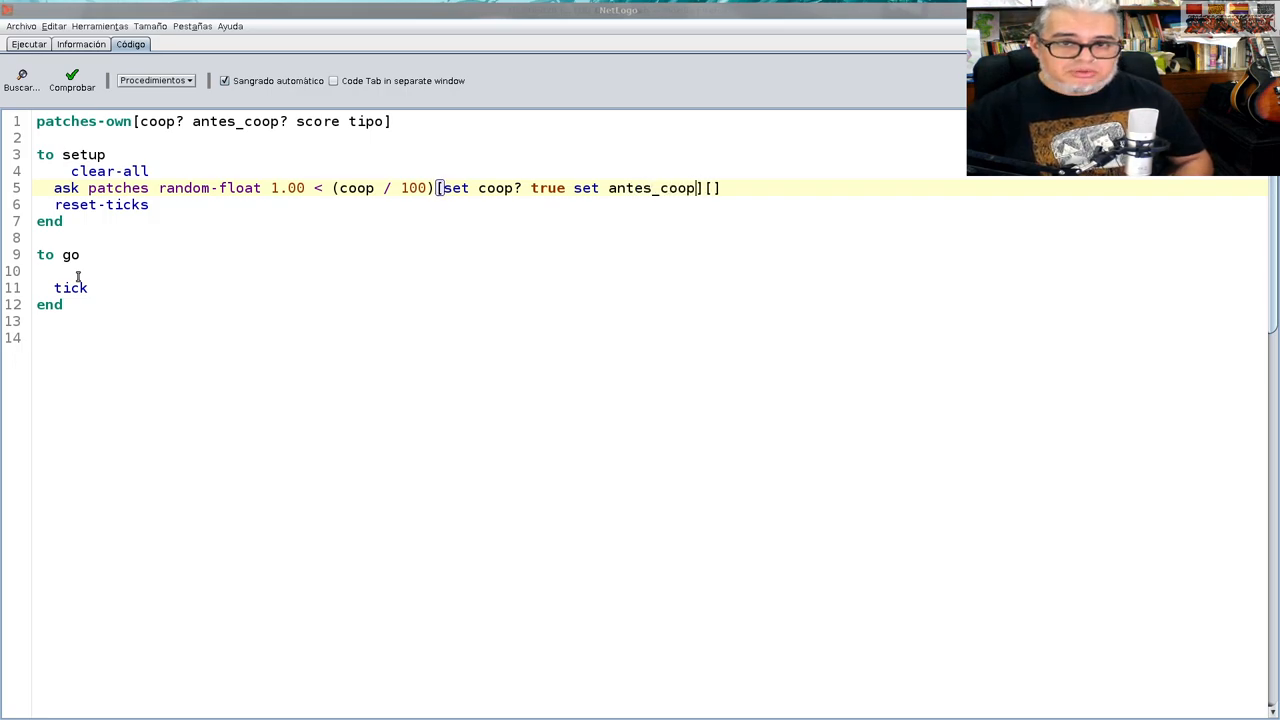
text(?)
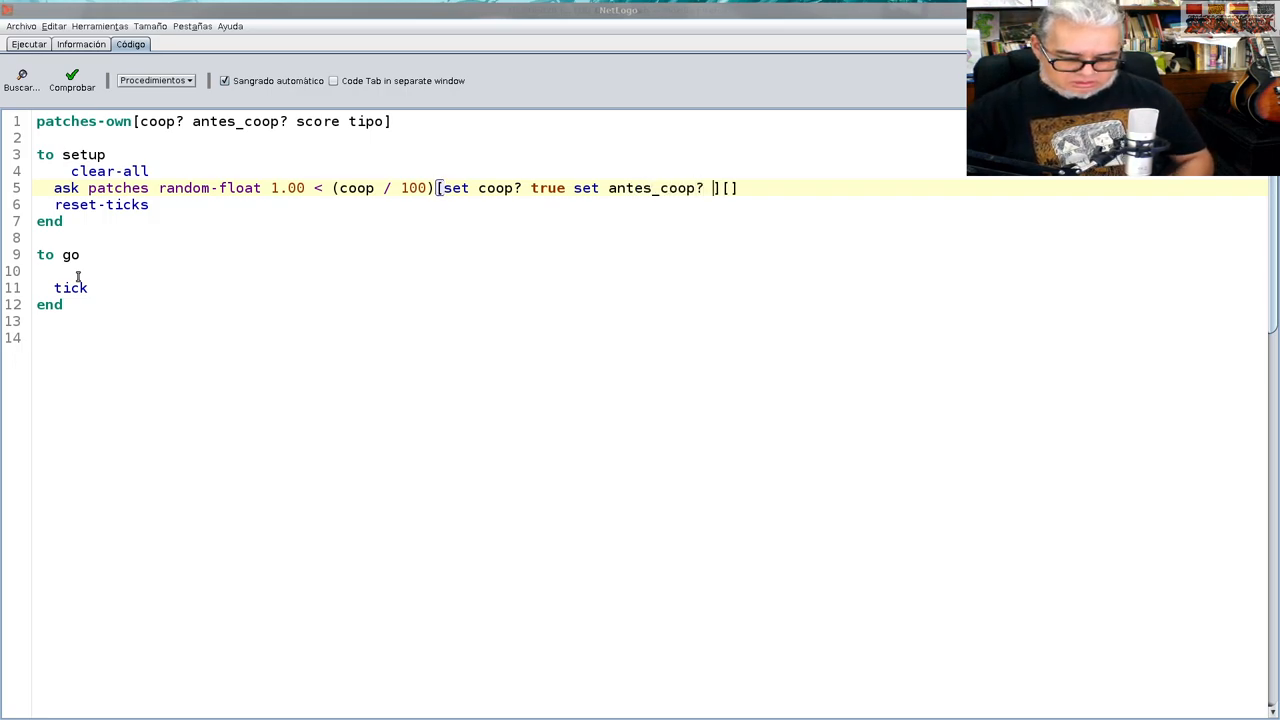
text(true)
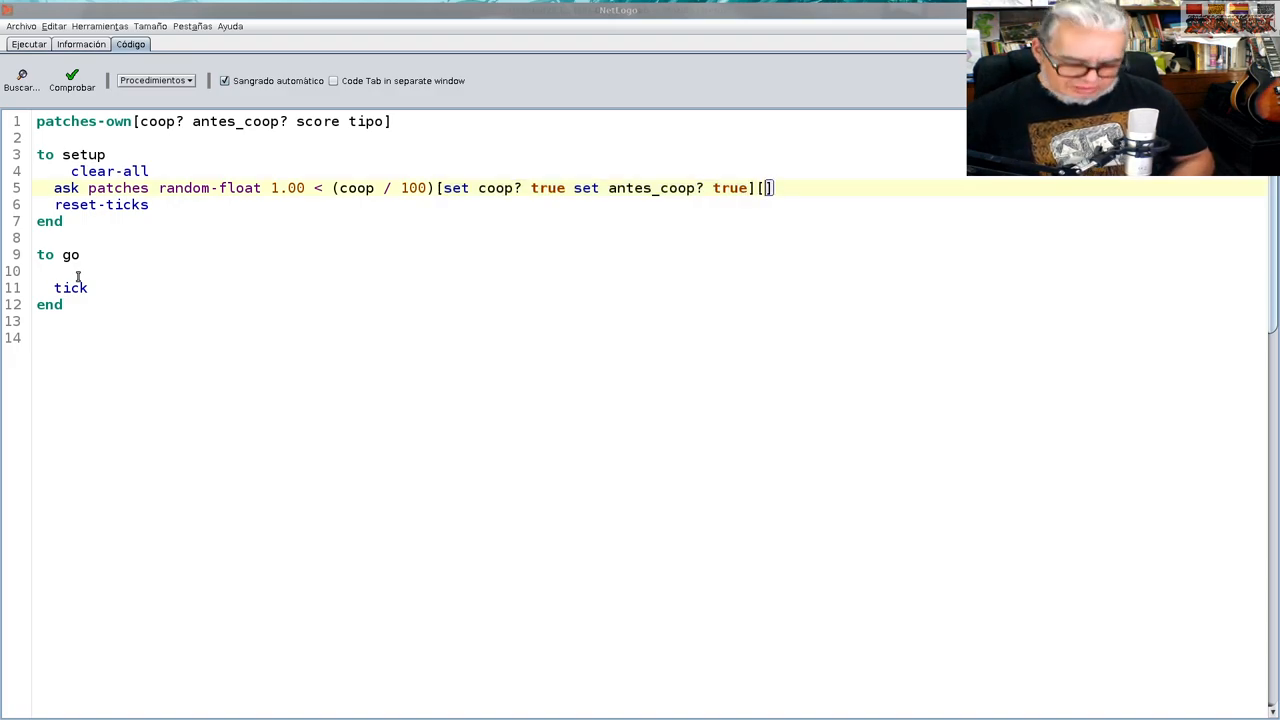
Fill the second block setting coop? and antes_coop? to false, on its own line
text(set coop? true set antes_coop? true)
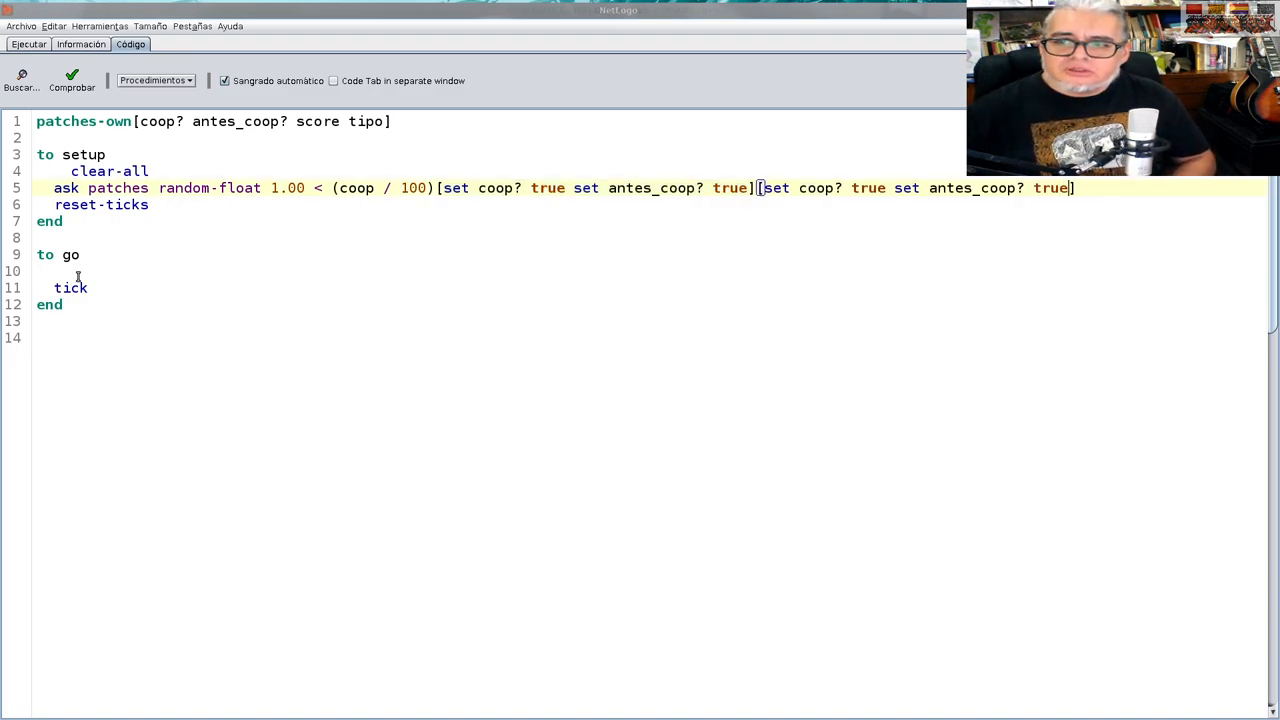
text(f)
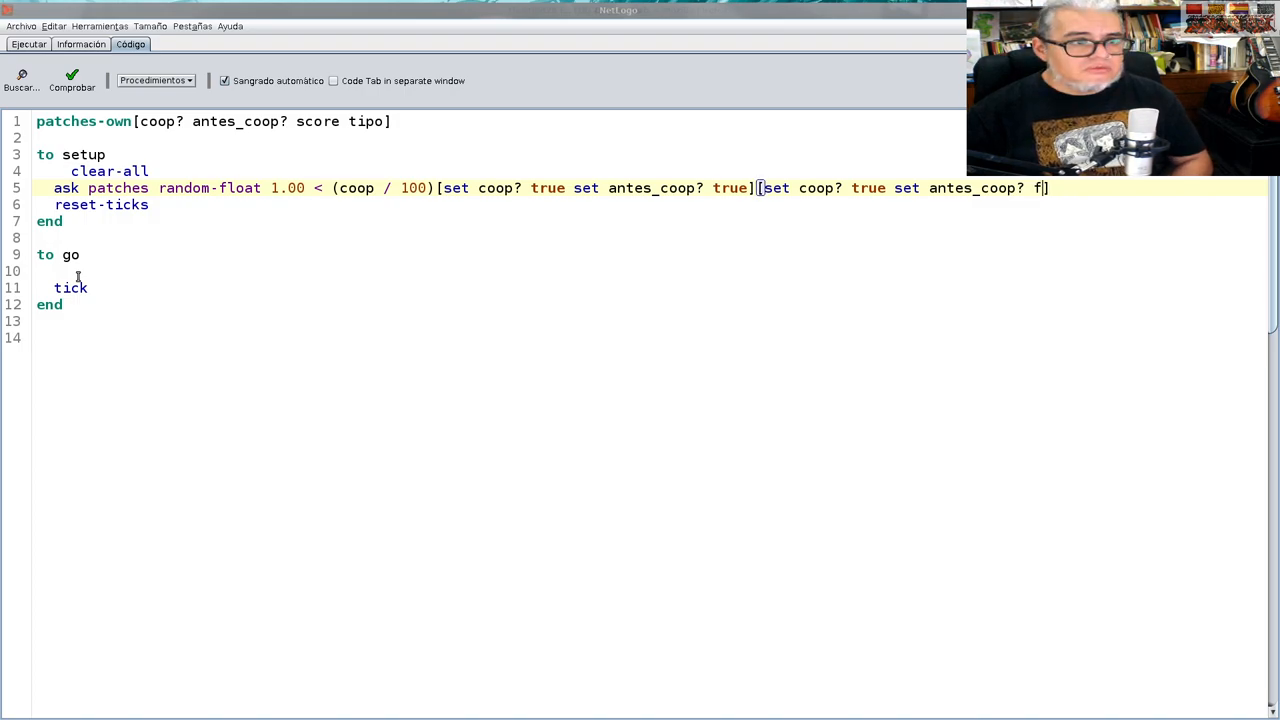
text(alse)
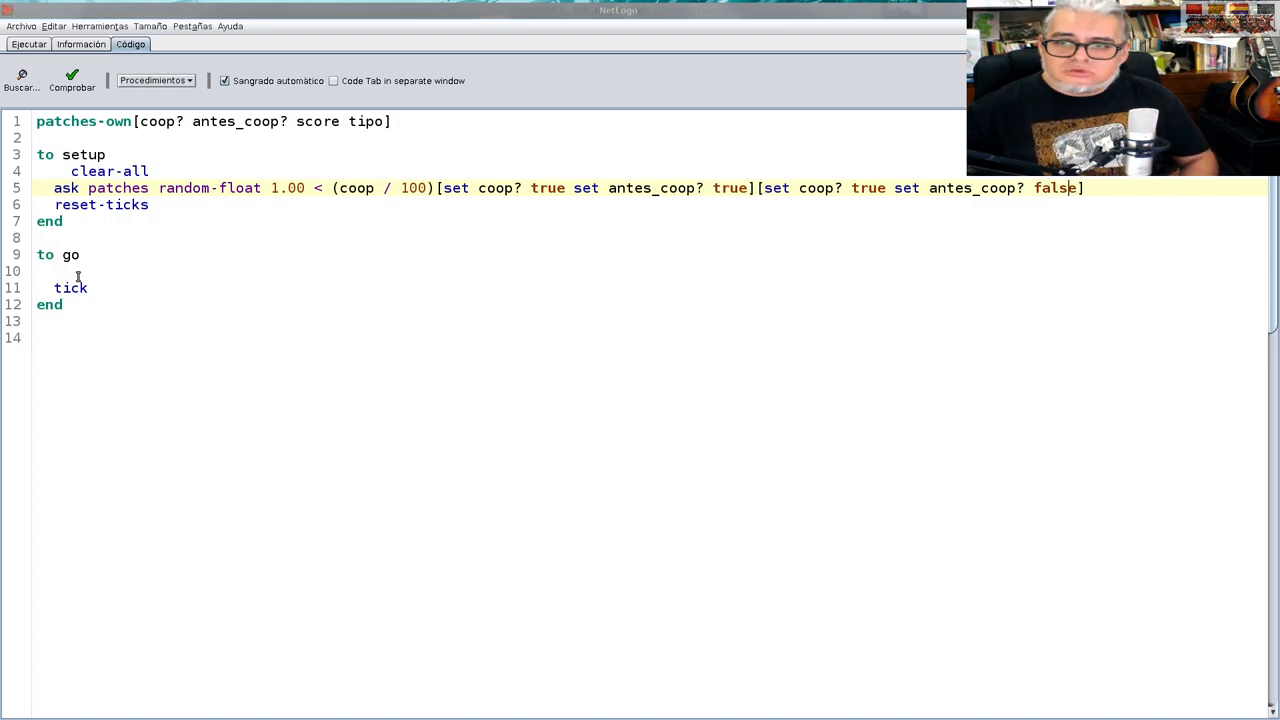
click(438, 188)
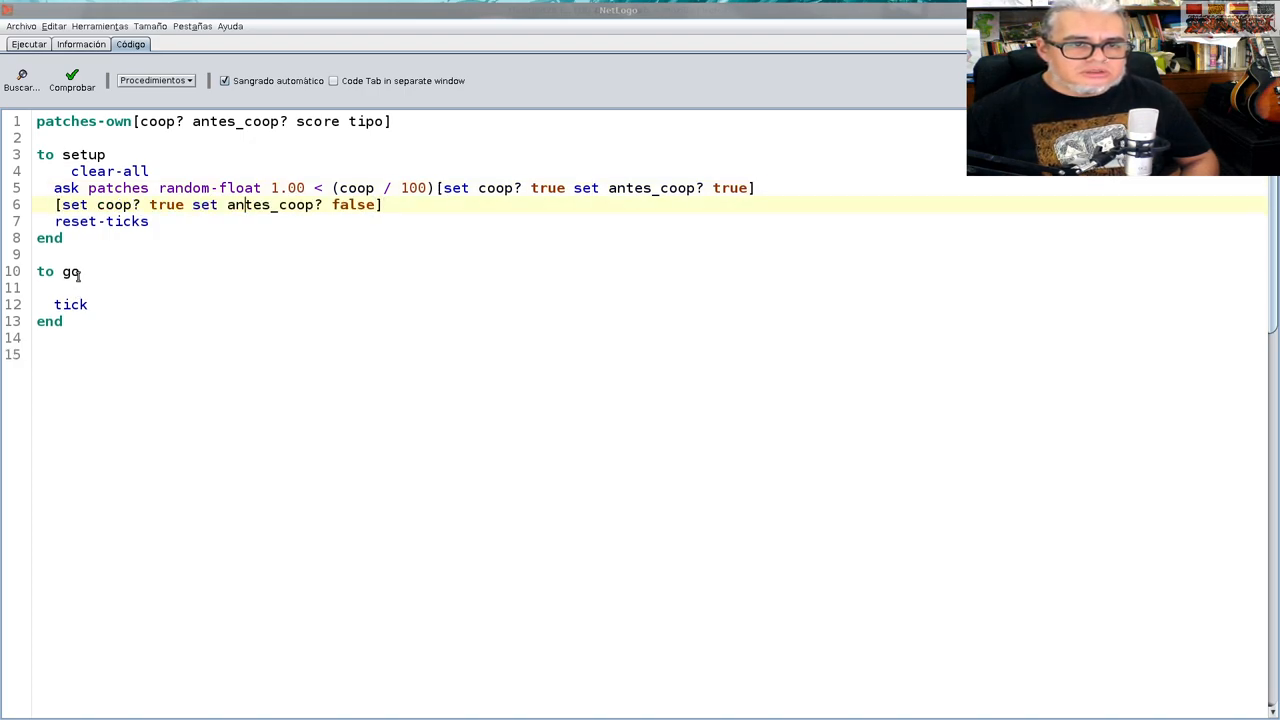
double_click(165, 204)
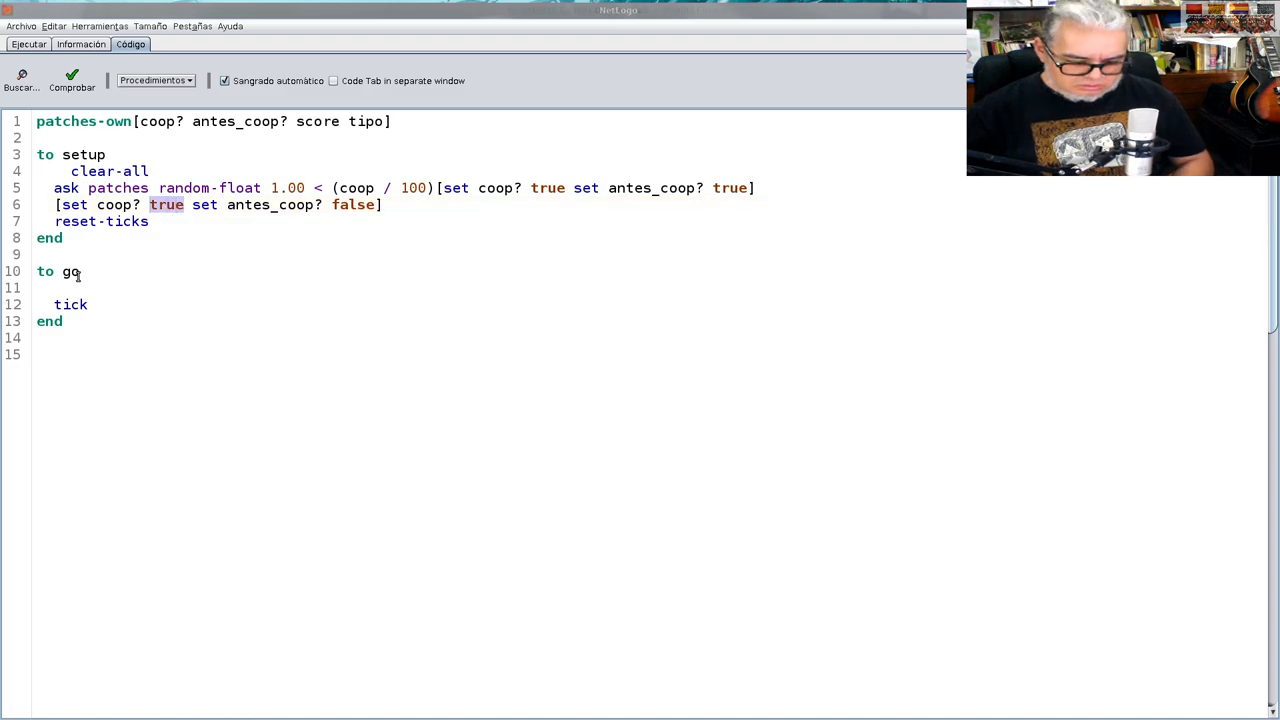
text(false)
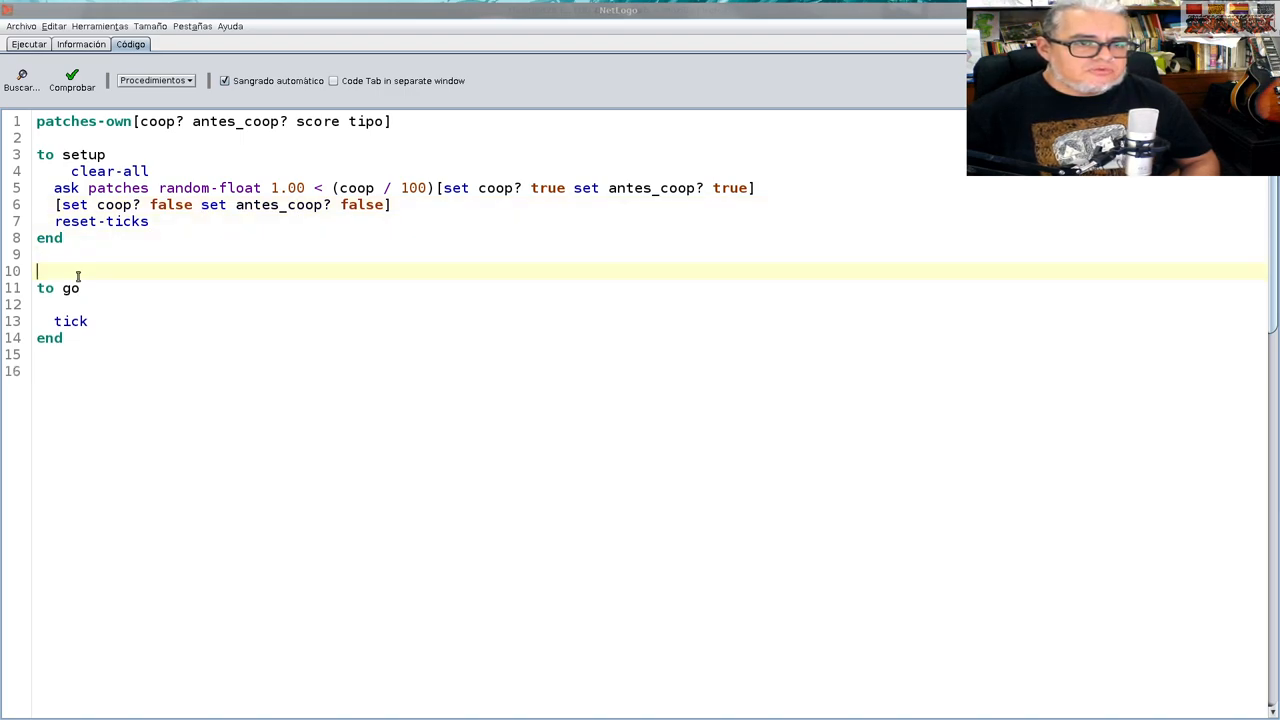
text(tyo)
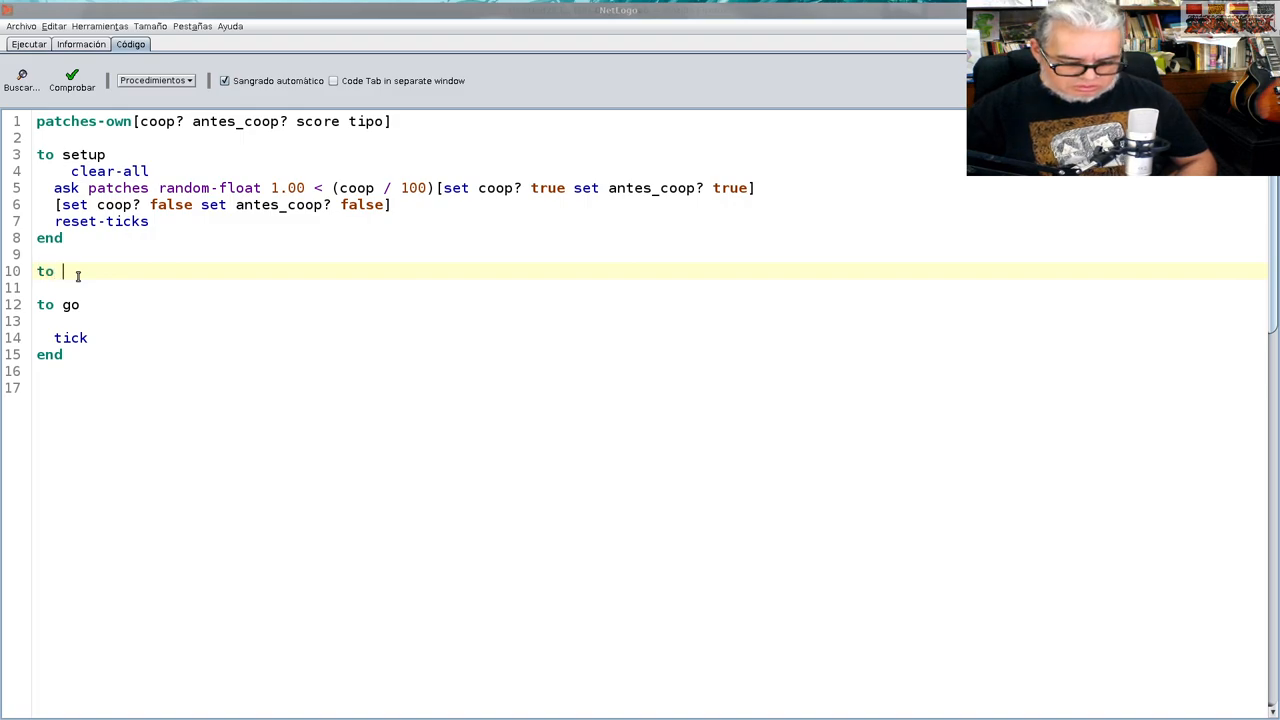
Name the procedure colorea and write 'ifelse antes_coop? [ifelse coop?]' in its body
text(colorea)
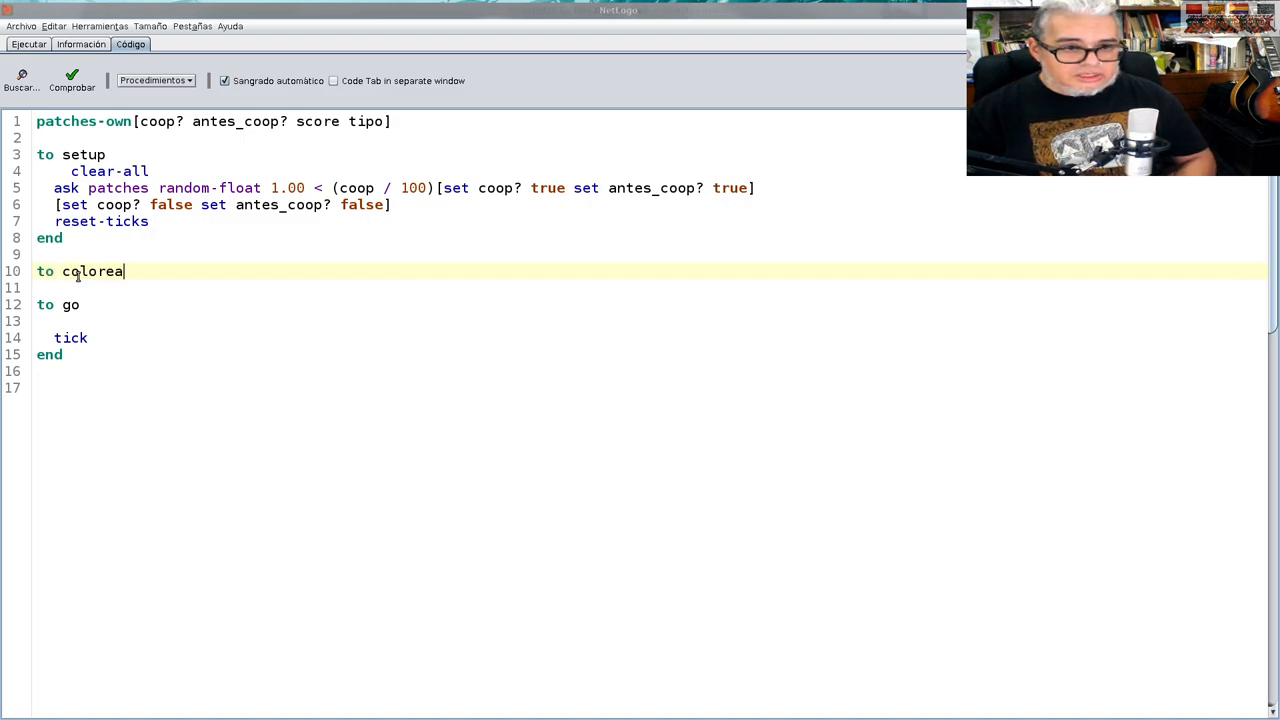
key(Return)
text(end)
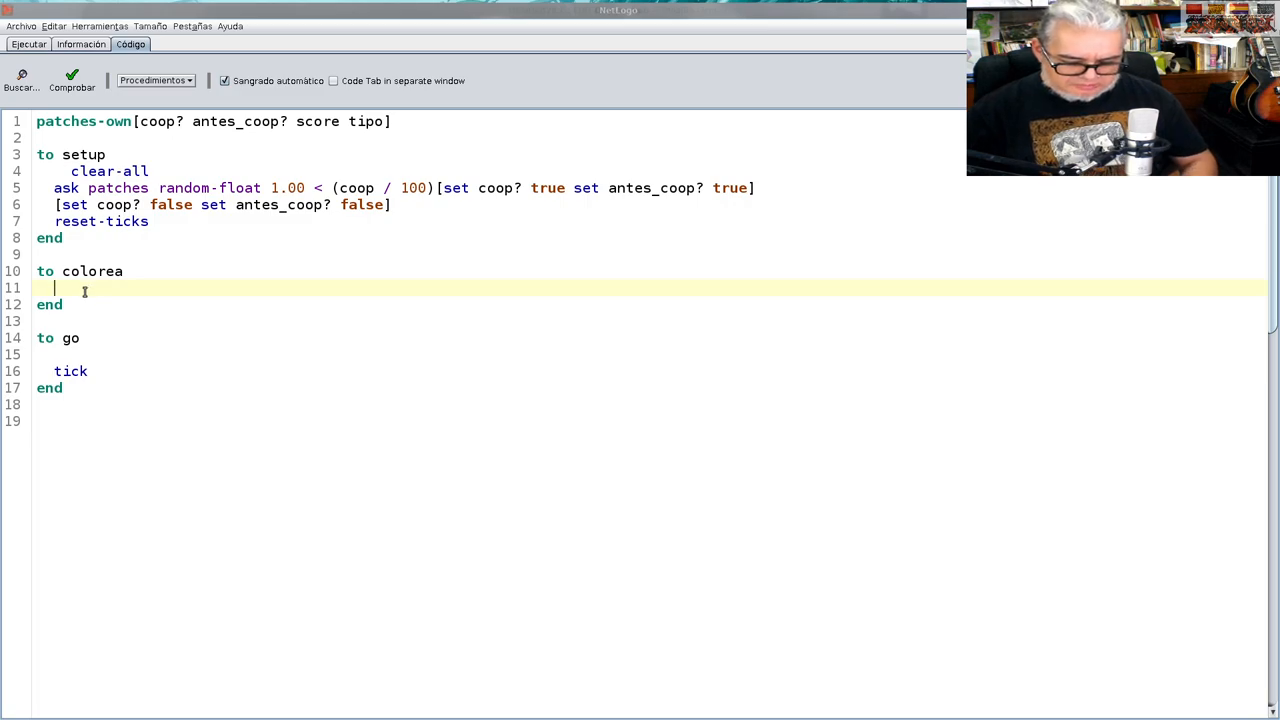
text(ifelse)
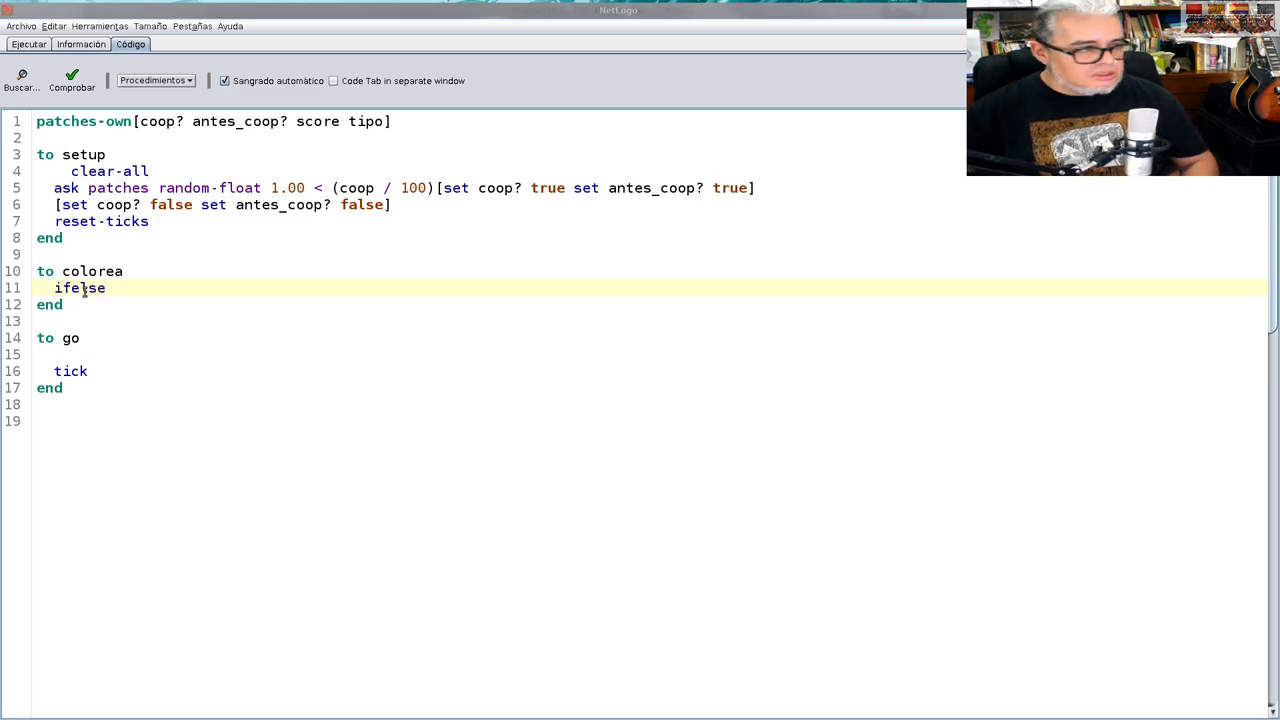
text(ante)
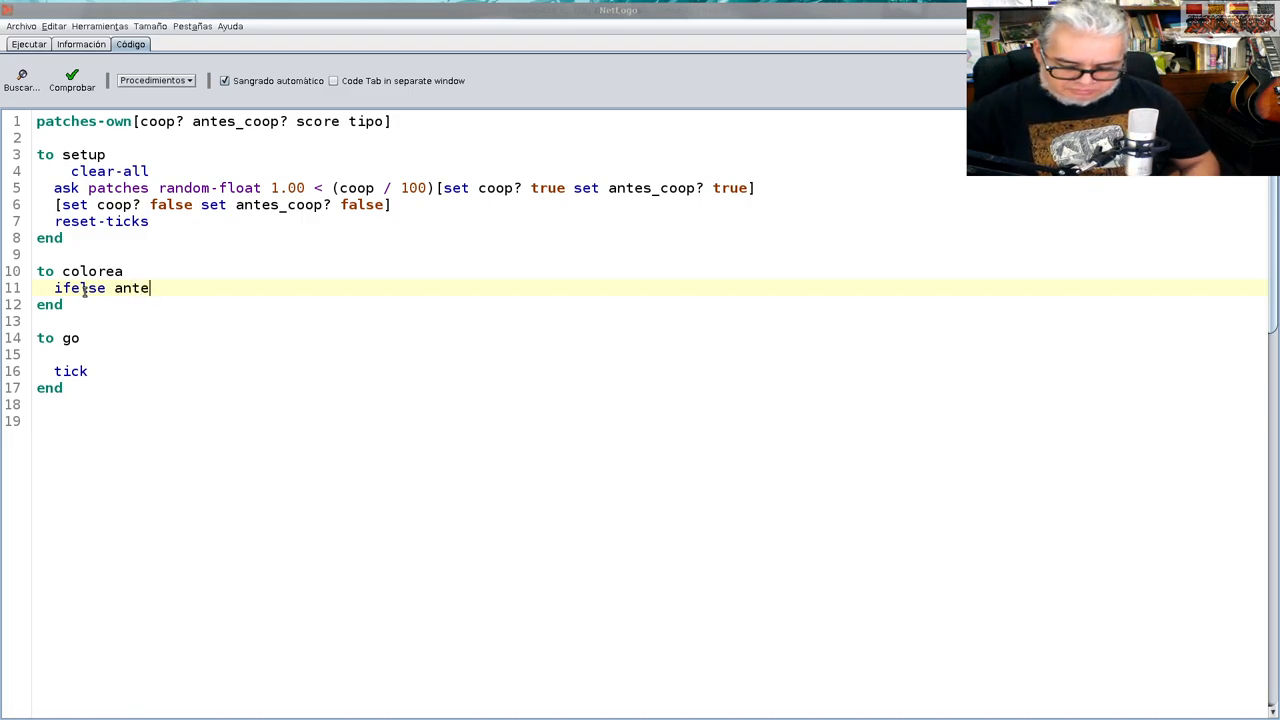
text(s_c)
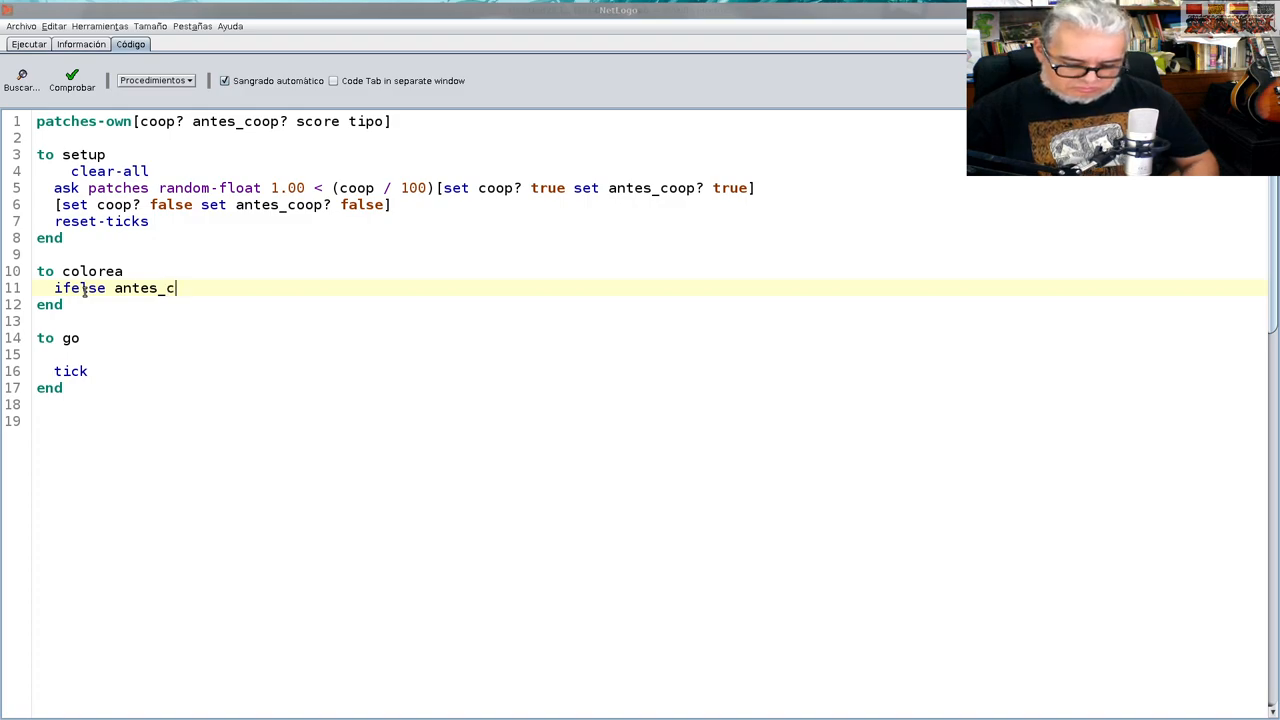
text(oop?)
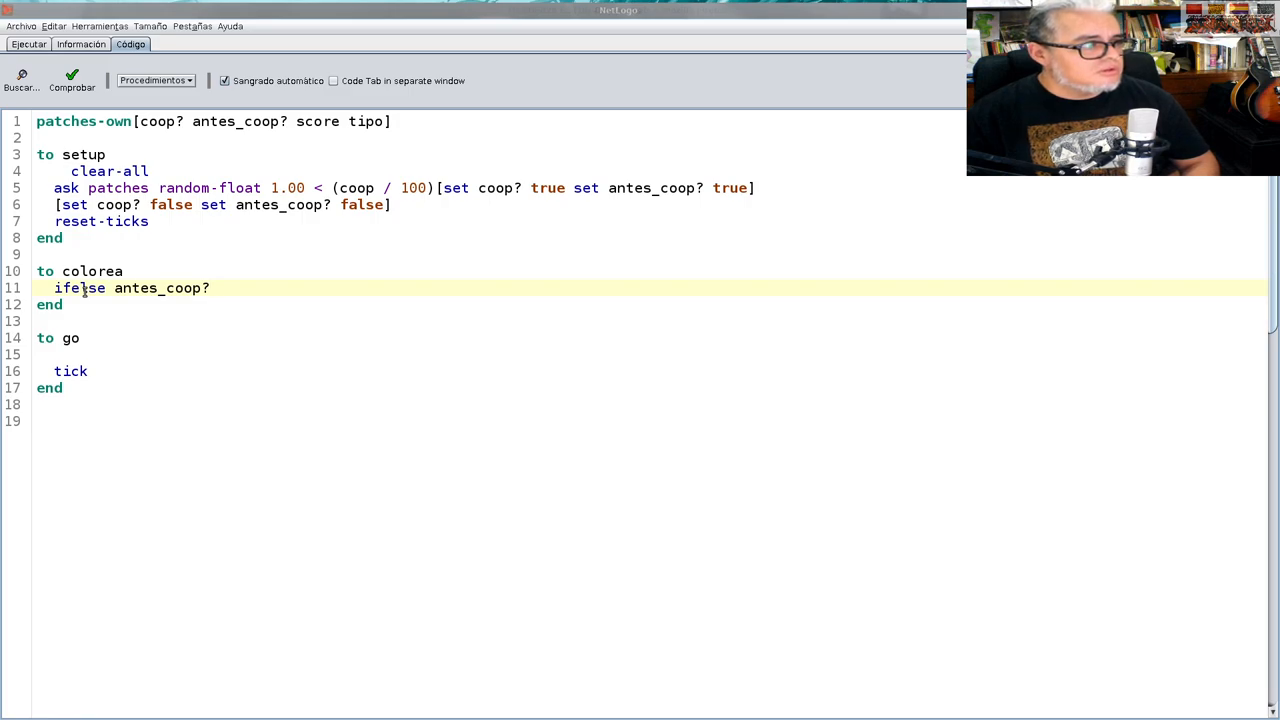
text([])
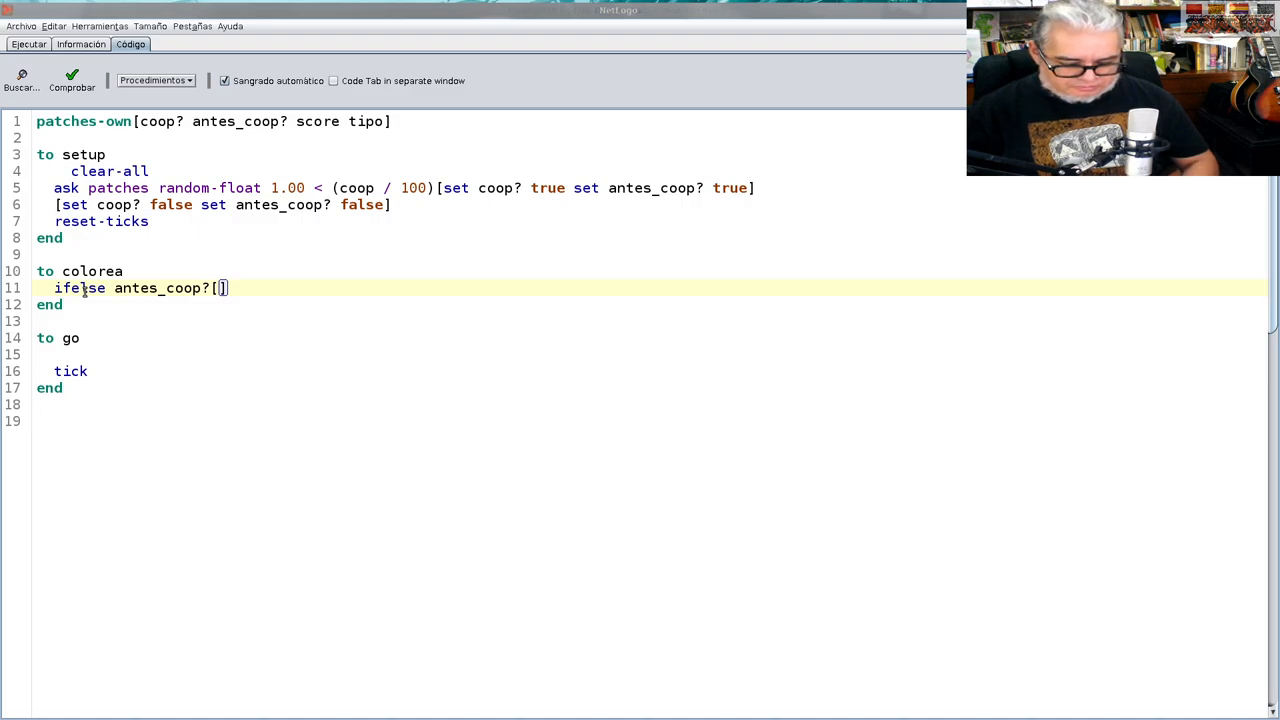
text(ifelse)
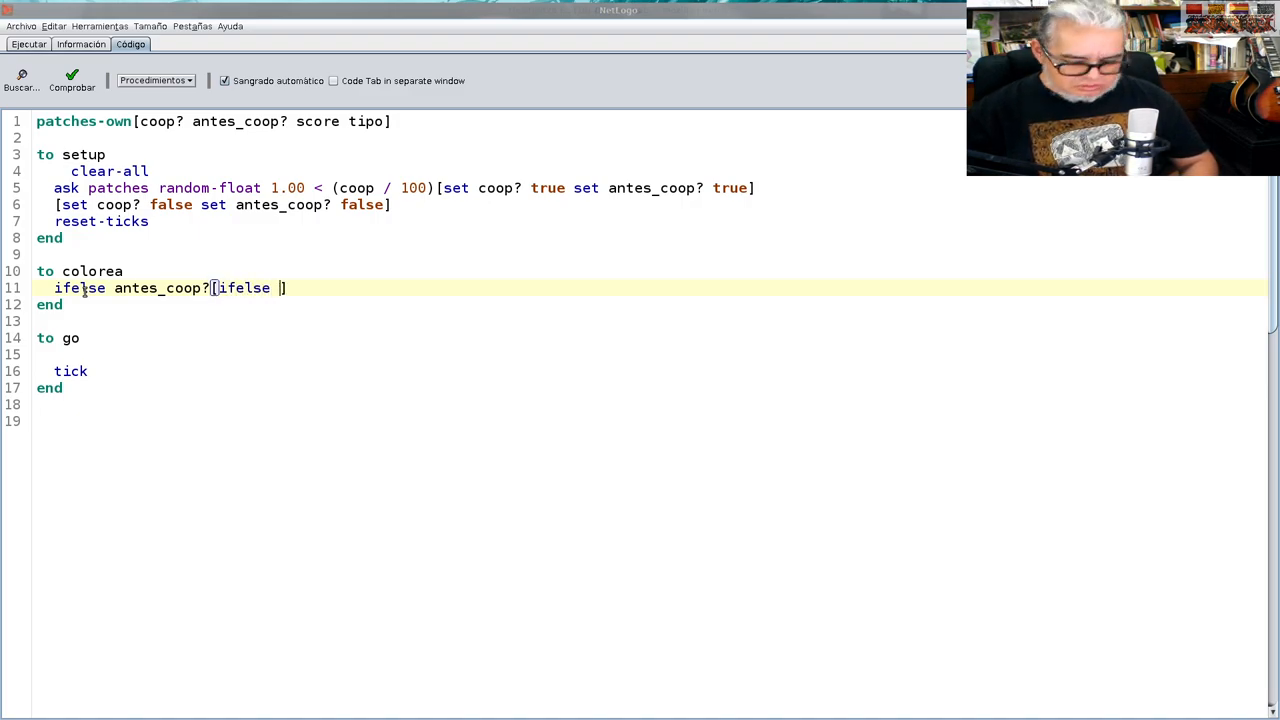
text(coop?])
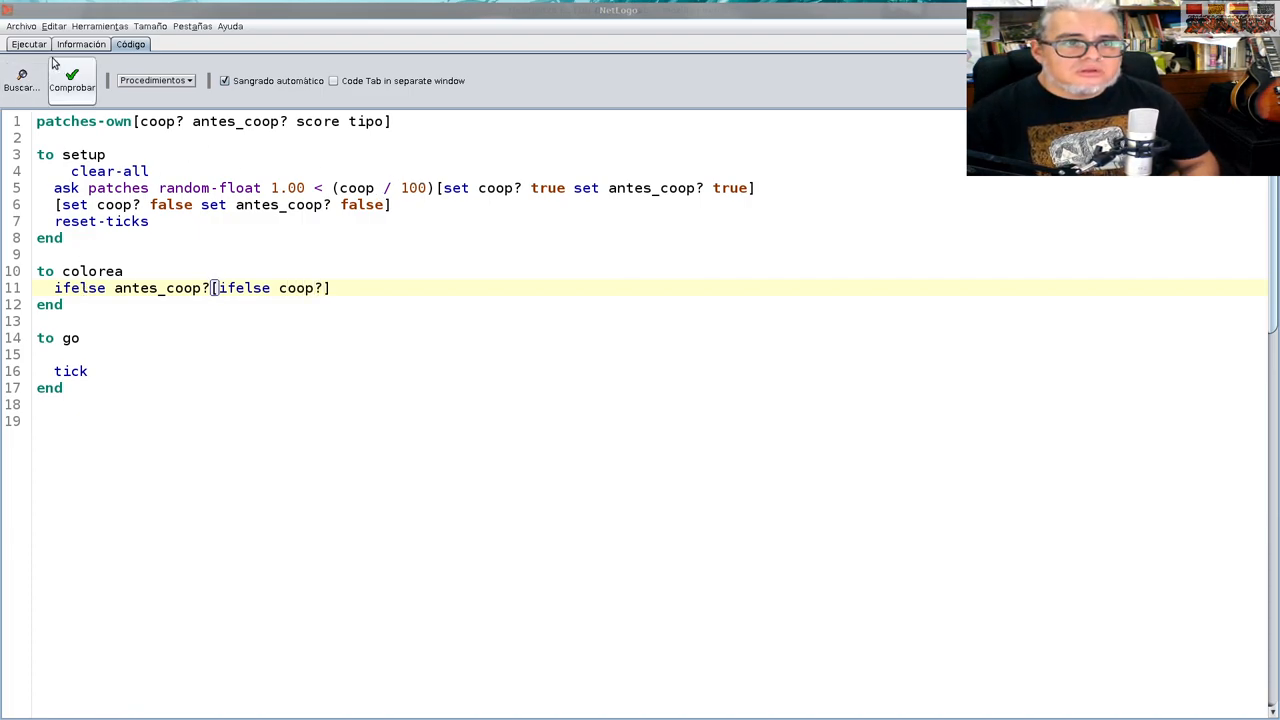
Check the slider name, then switch setup to coop_init and wrap the random test in an ifelse block
click(28, 44)
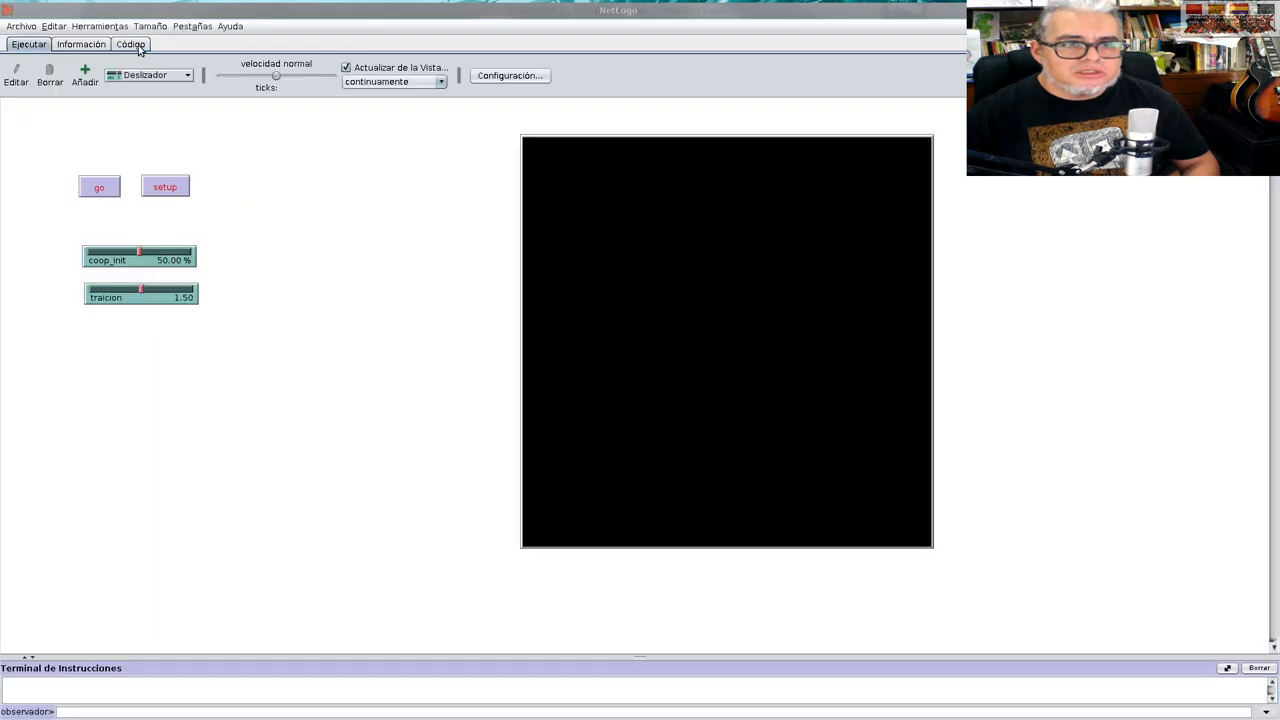
click(130, 44)
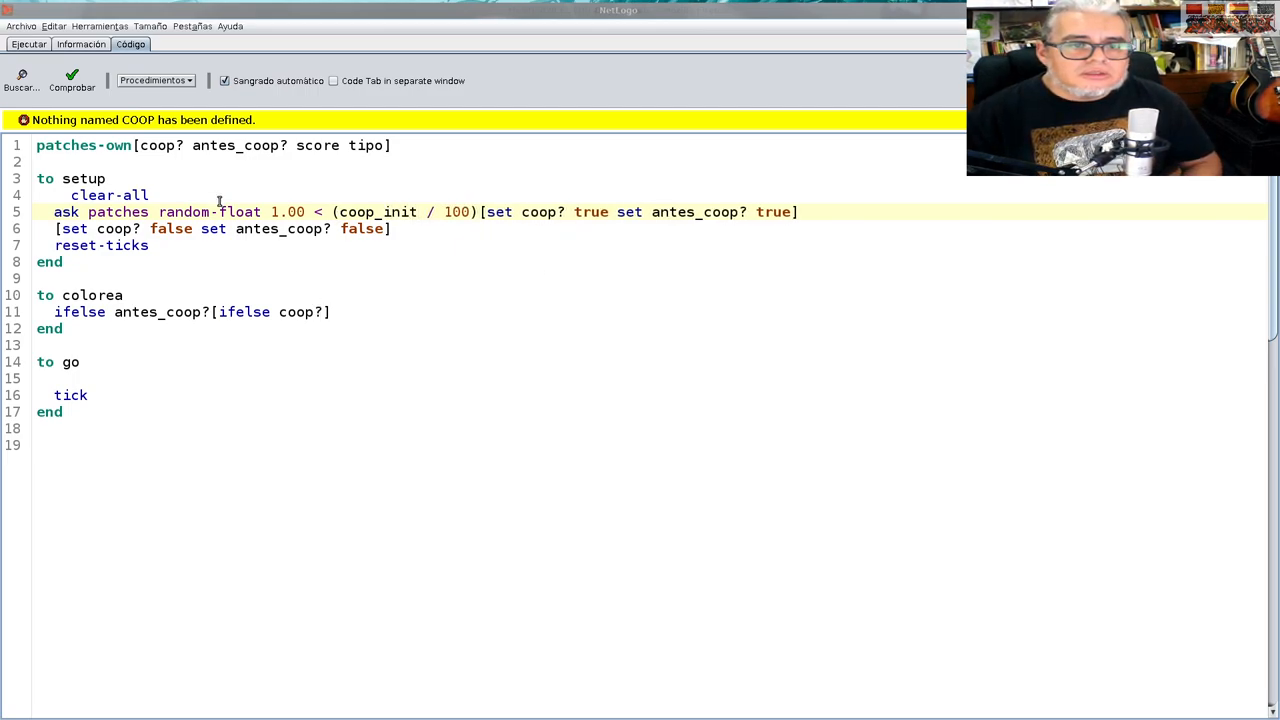
click(71, 80)
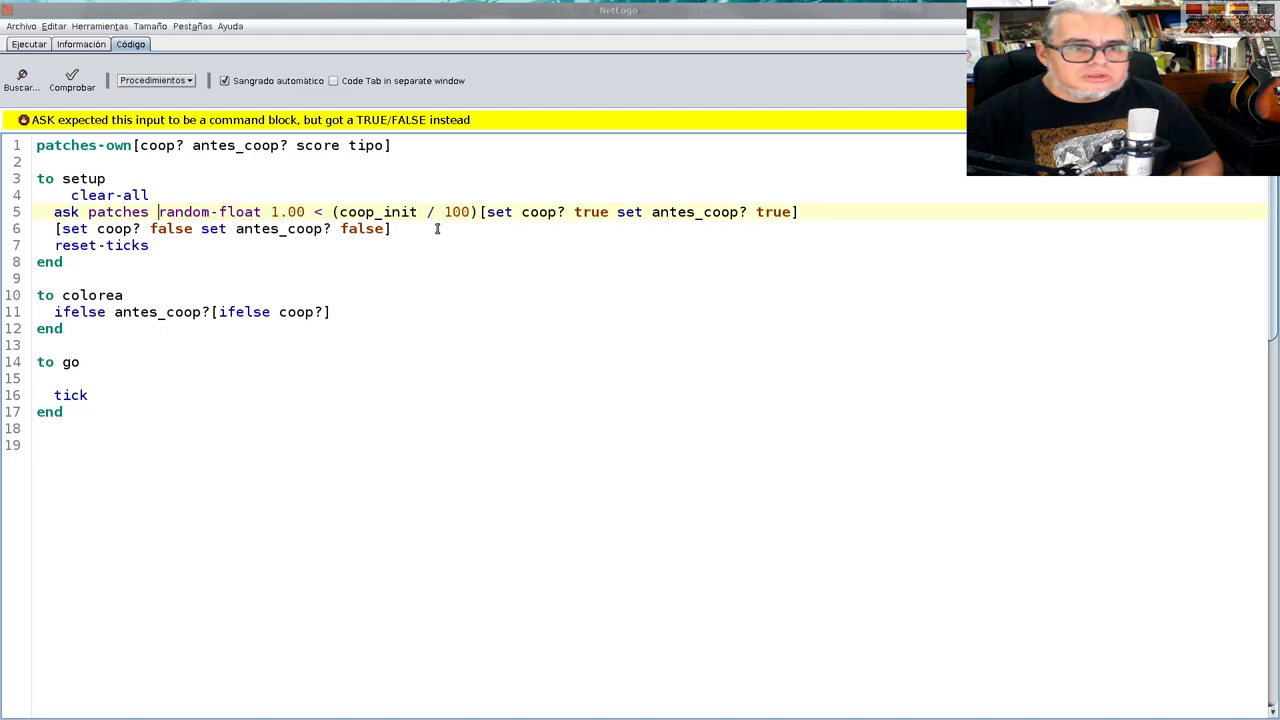
text(if)
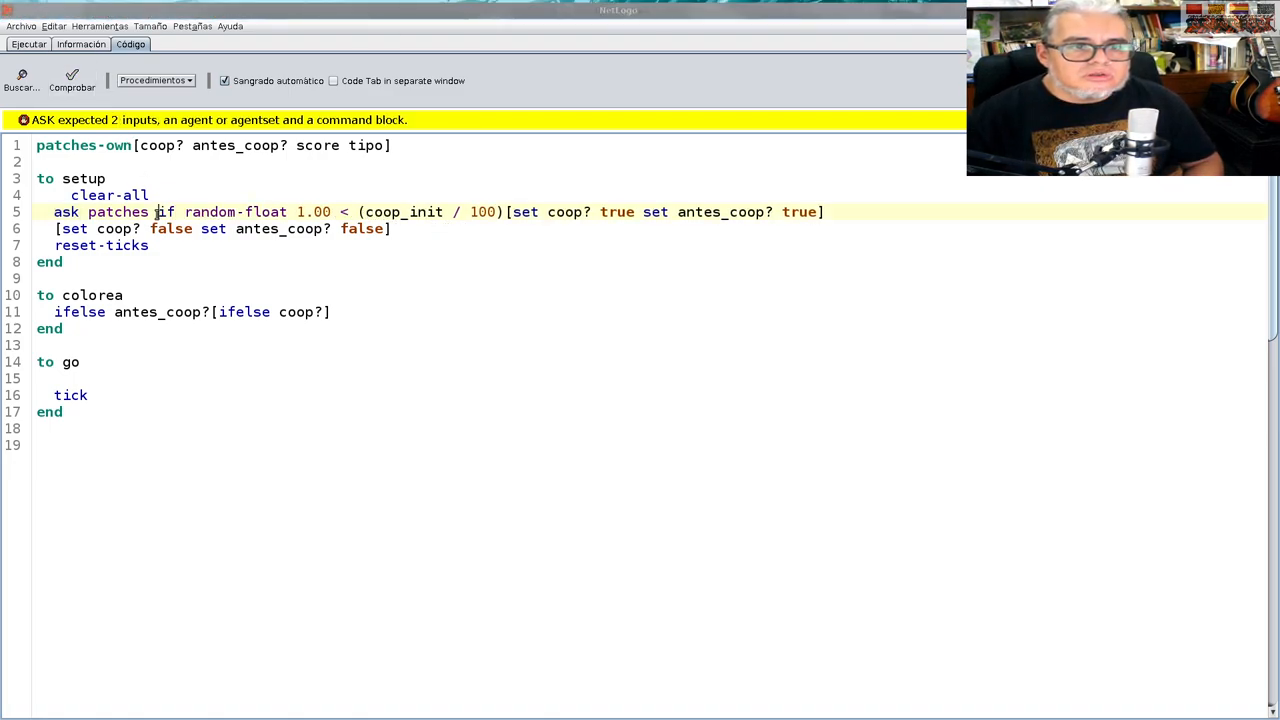
text([)
click(223, 229)
text(])
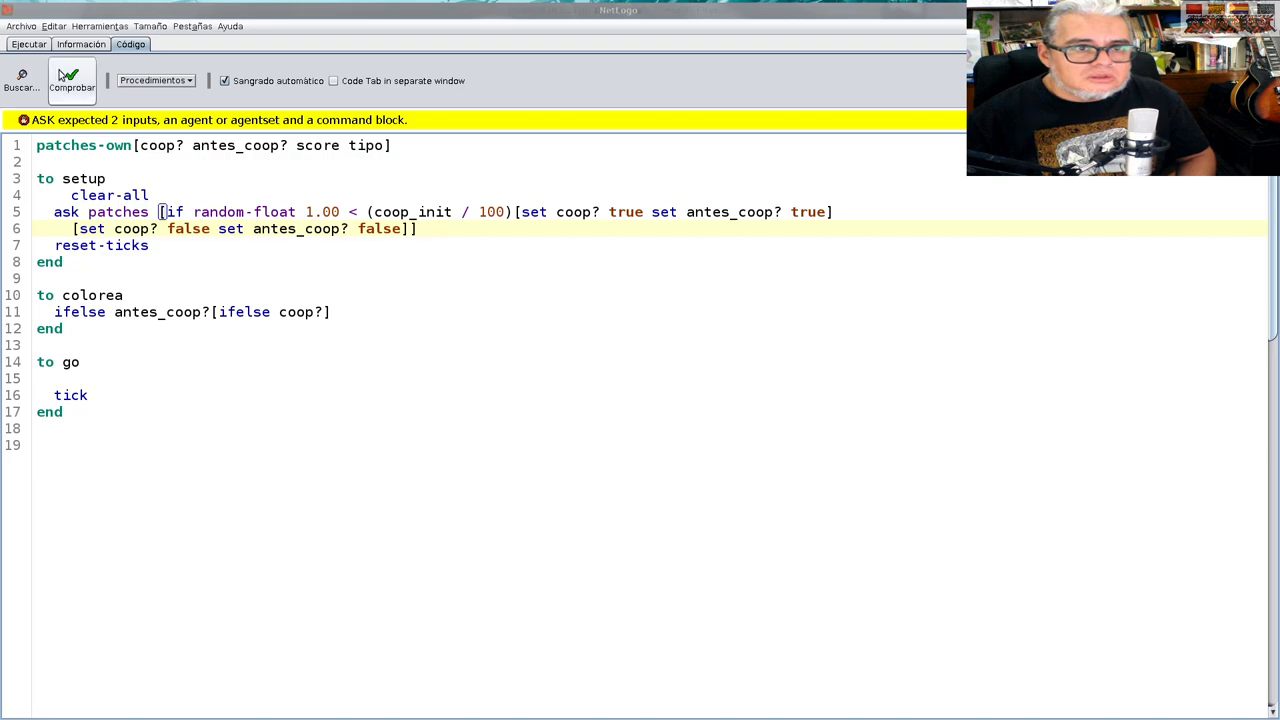
click(71, 80)
text(else)
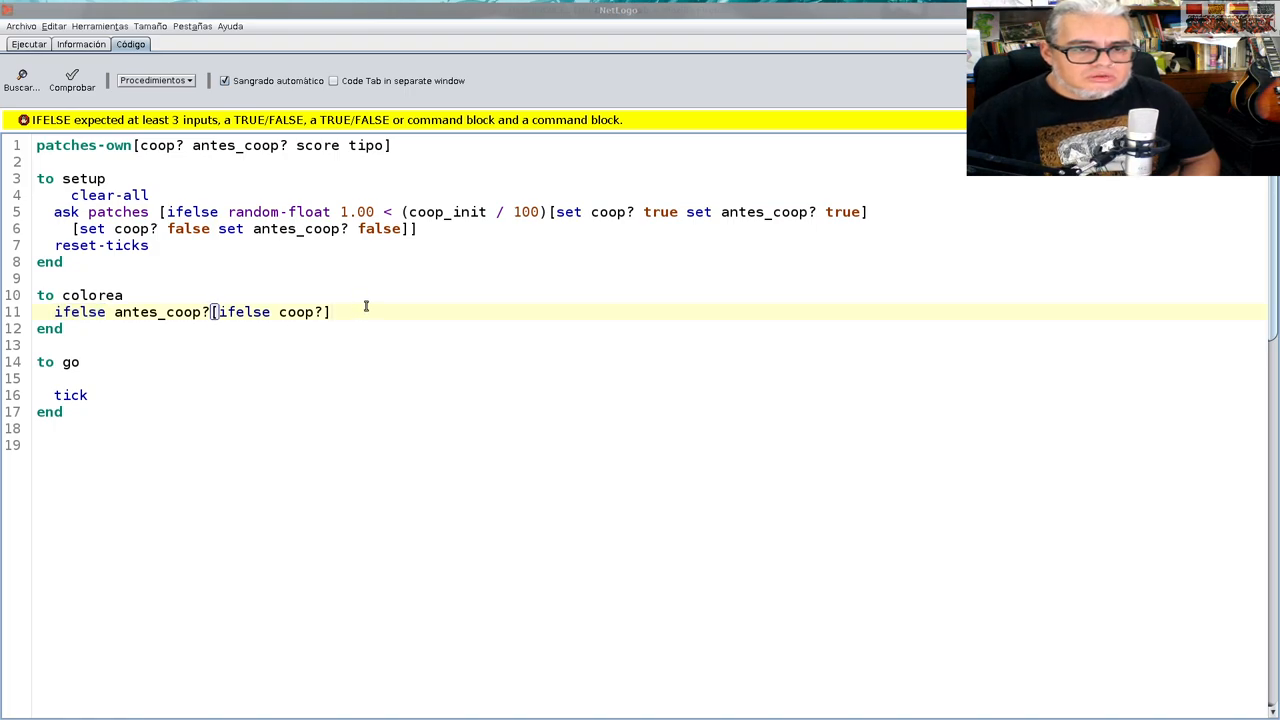
Add colorea branches: pcolor blue with tipo 1, otherwise pcolor green with tipo 3
text([]][])
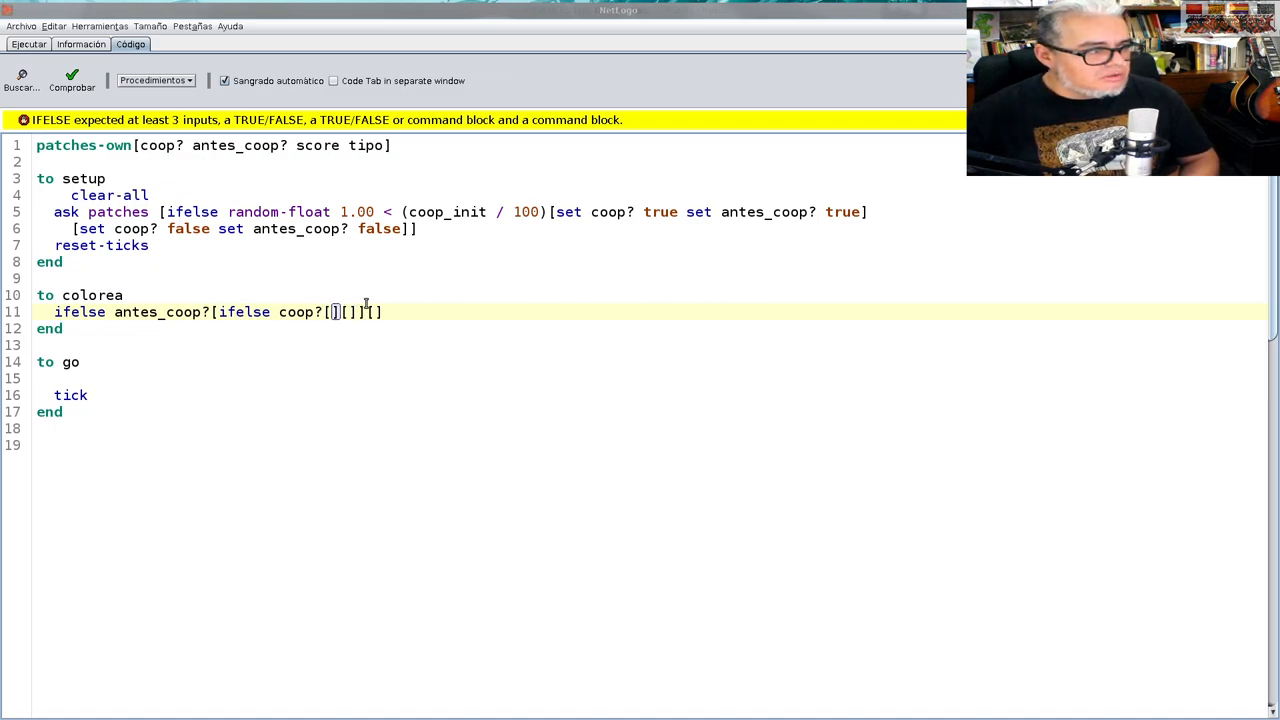
text(set pcolor)
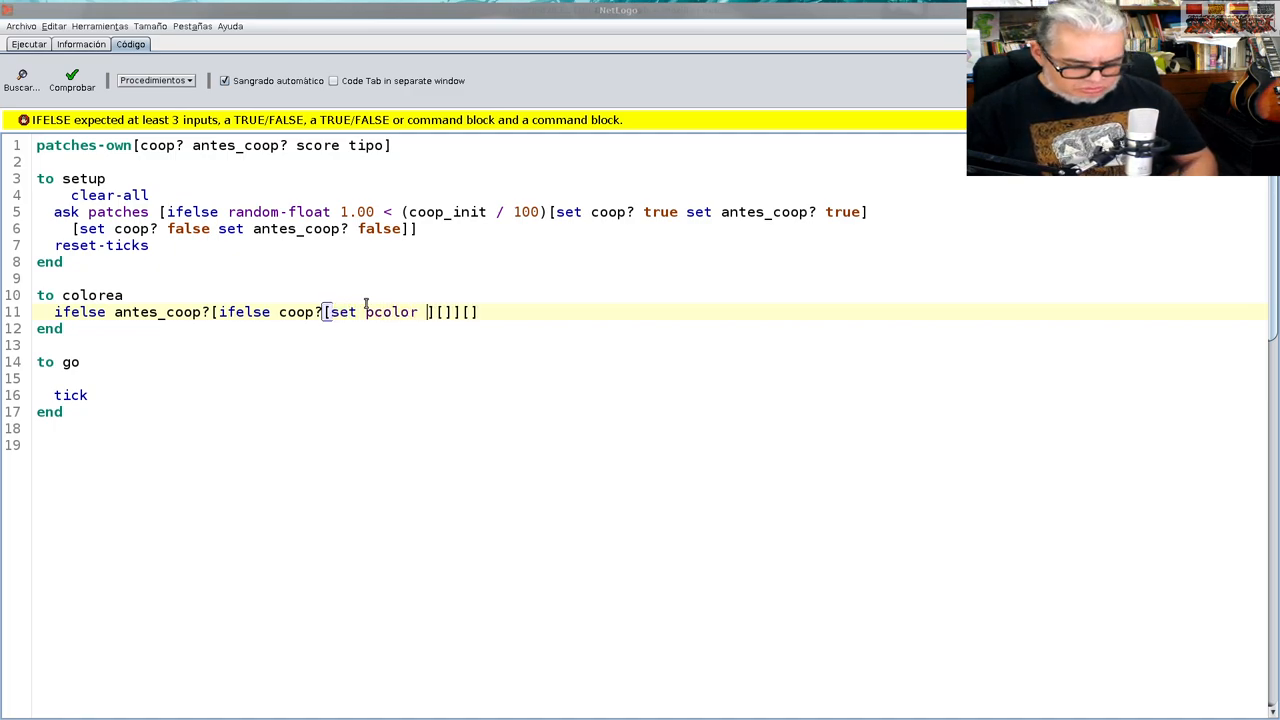
text(blue)
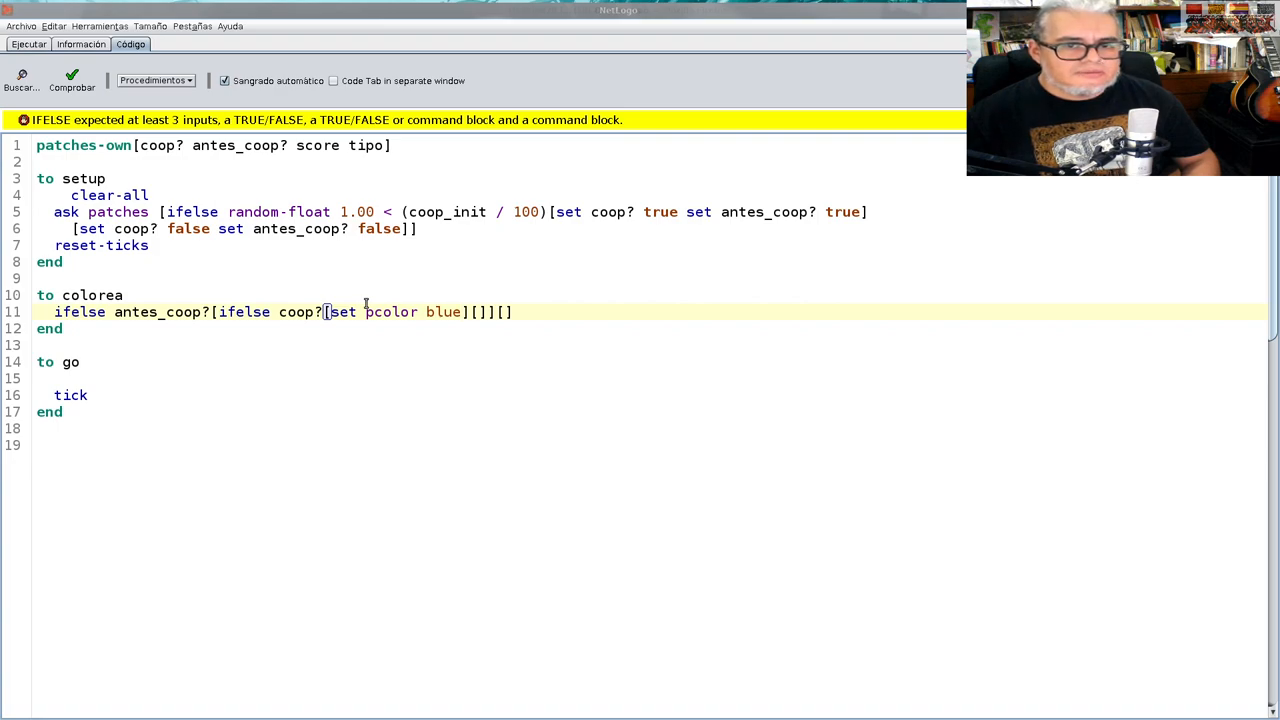
text(set)
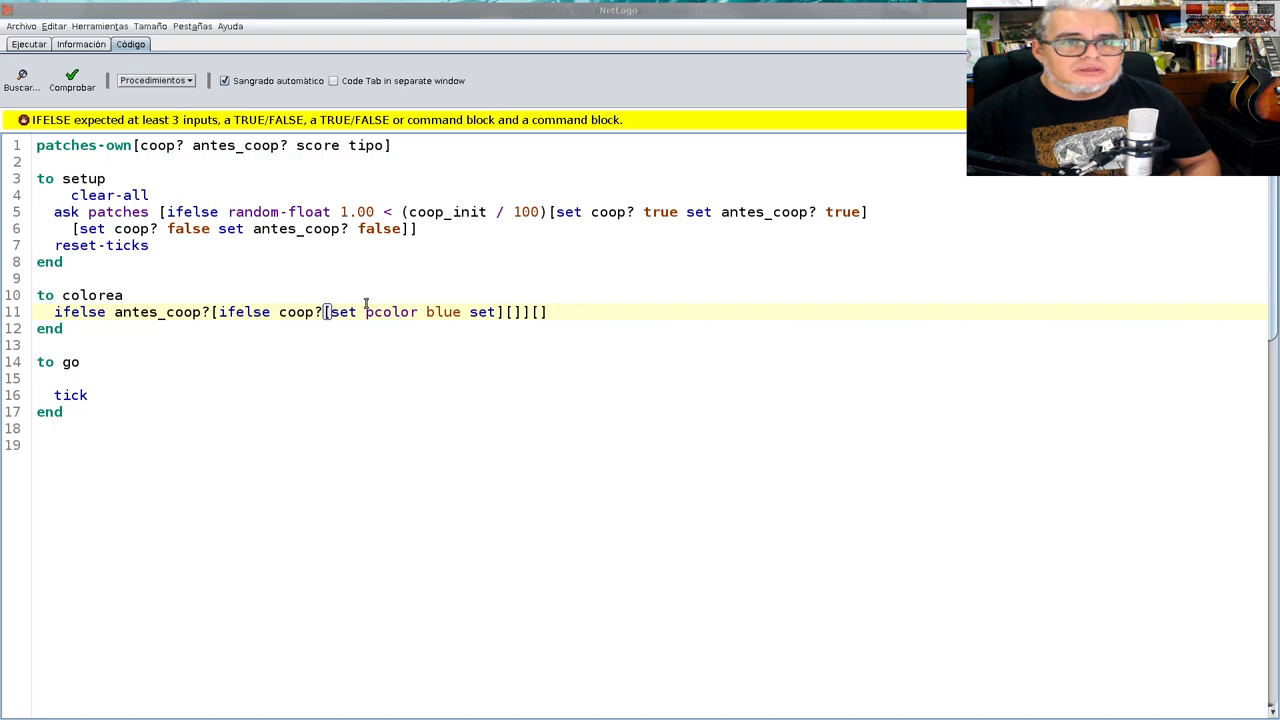
text(tipo 1)
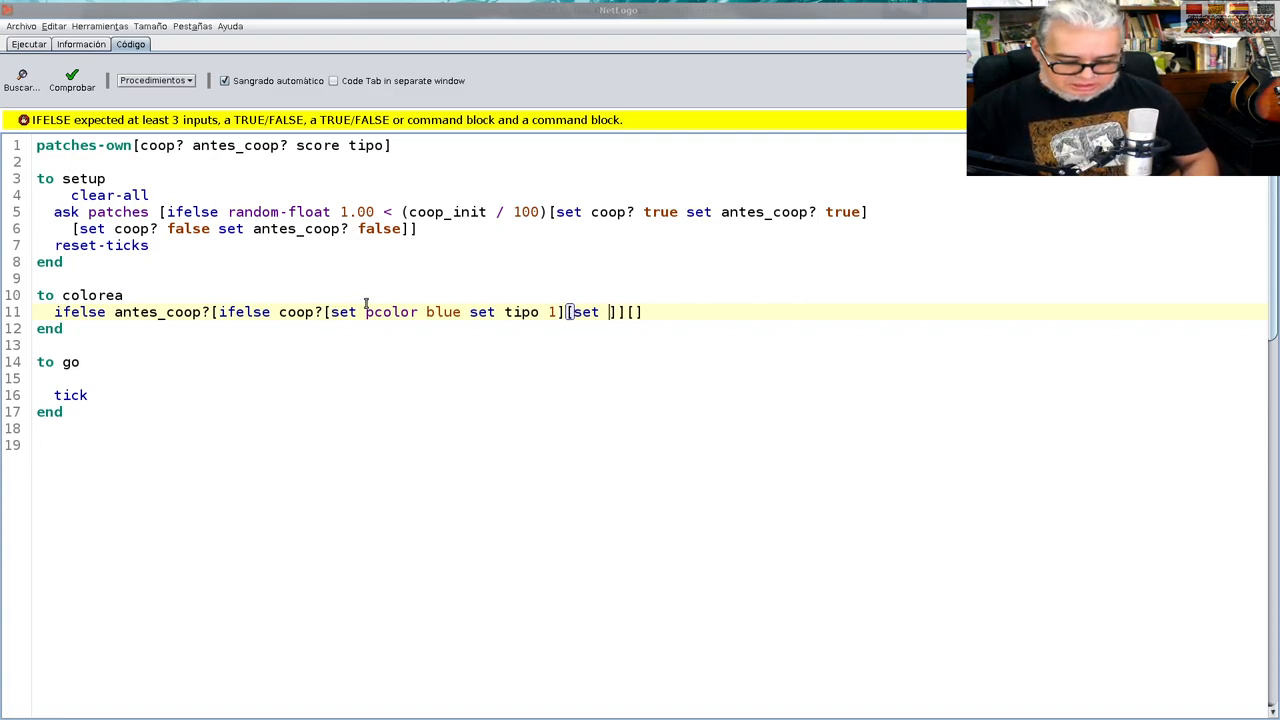
text(pcolor)
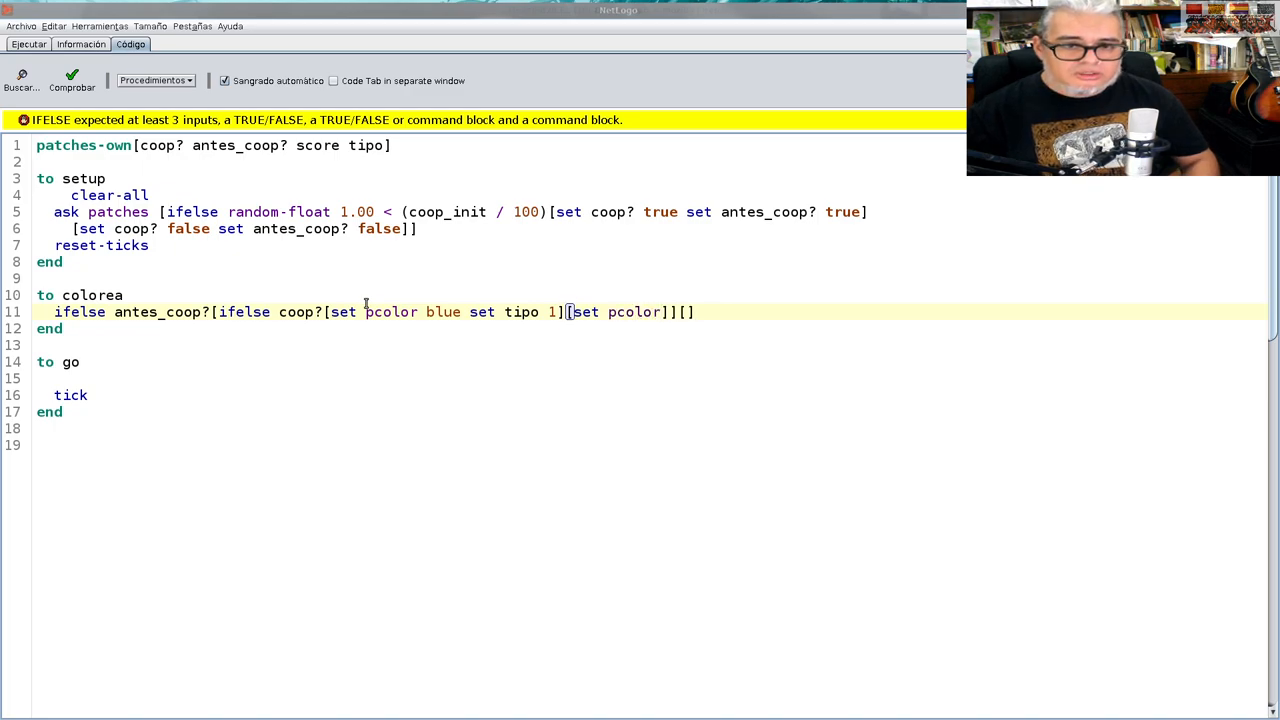
text(greeb)
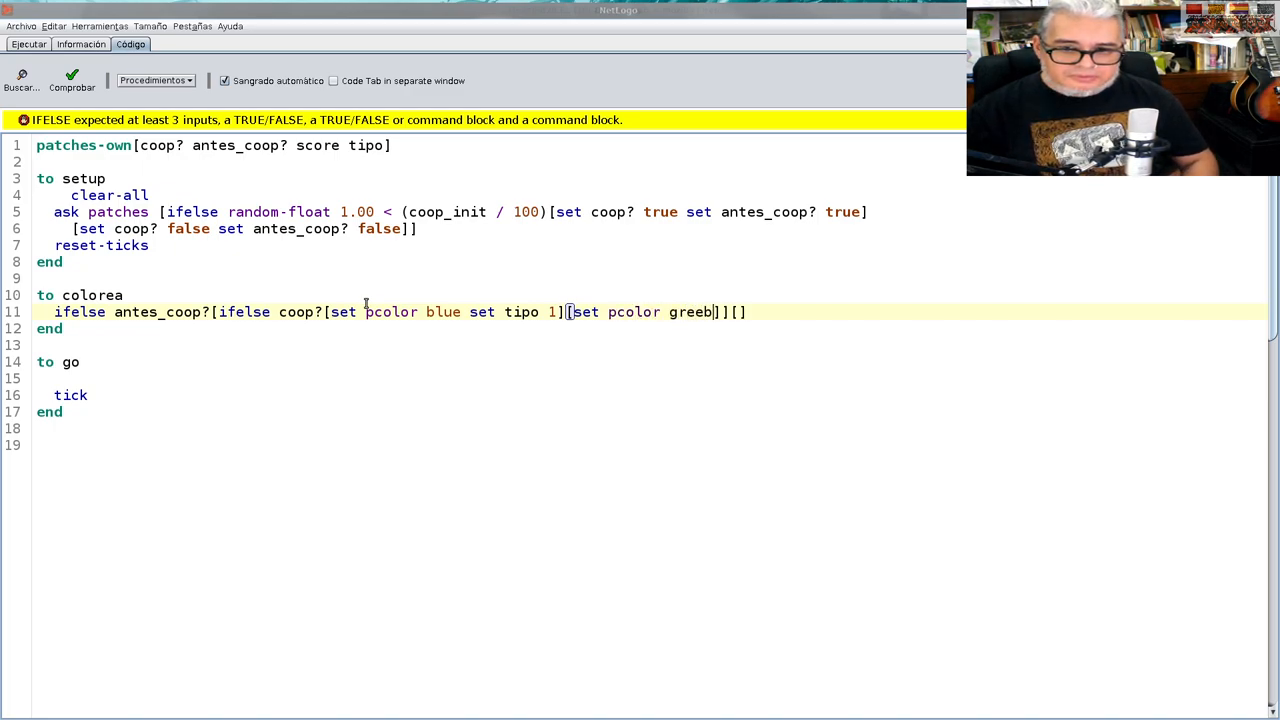
text(n)
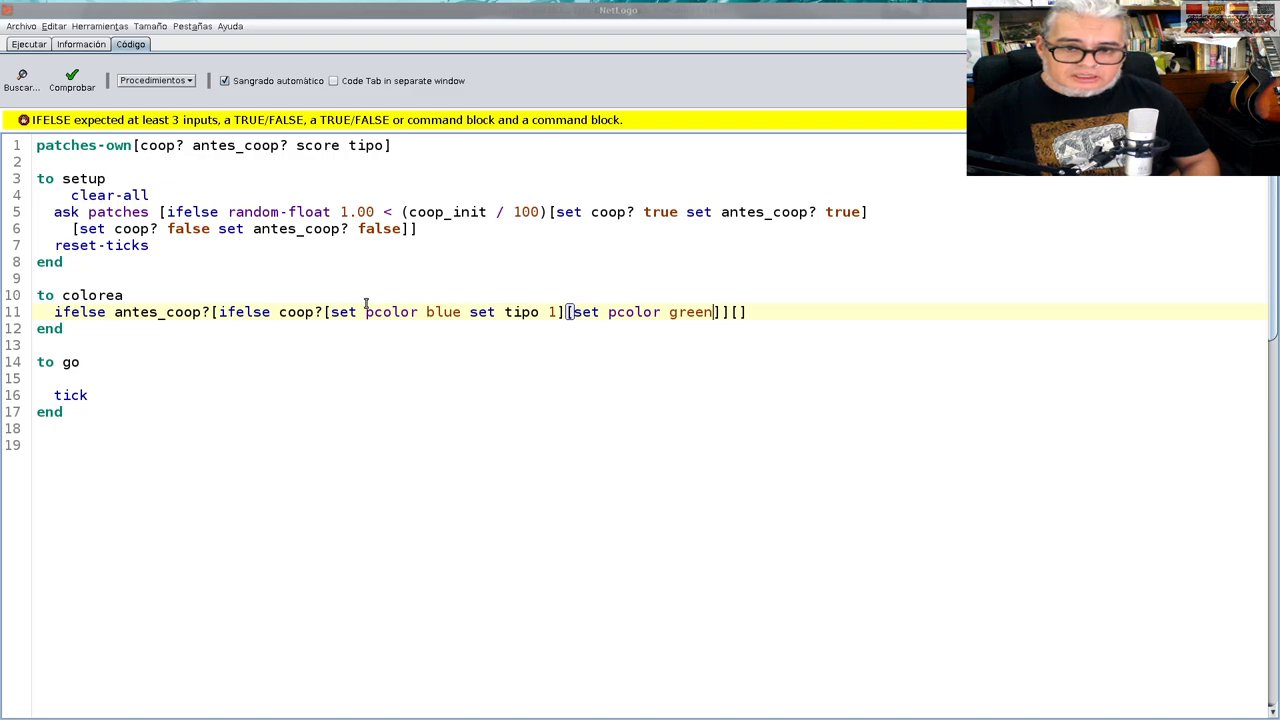
text(set)
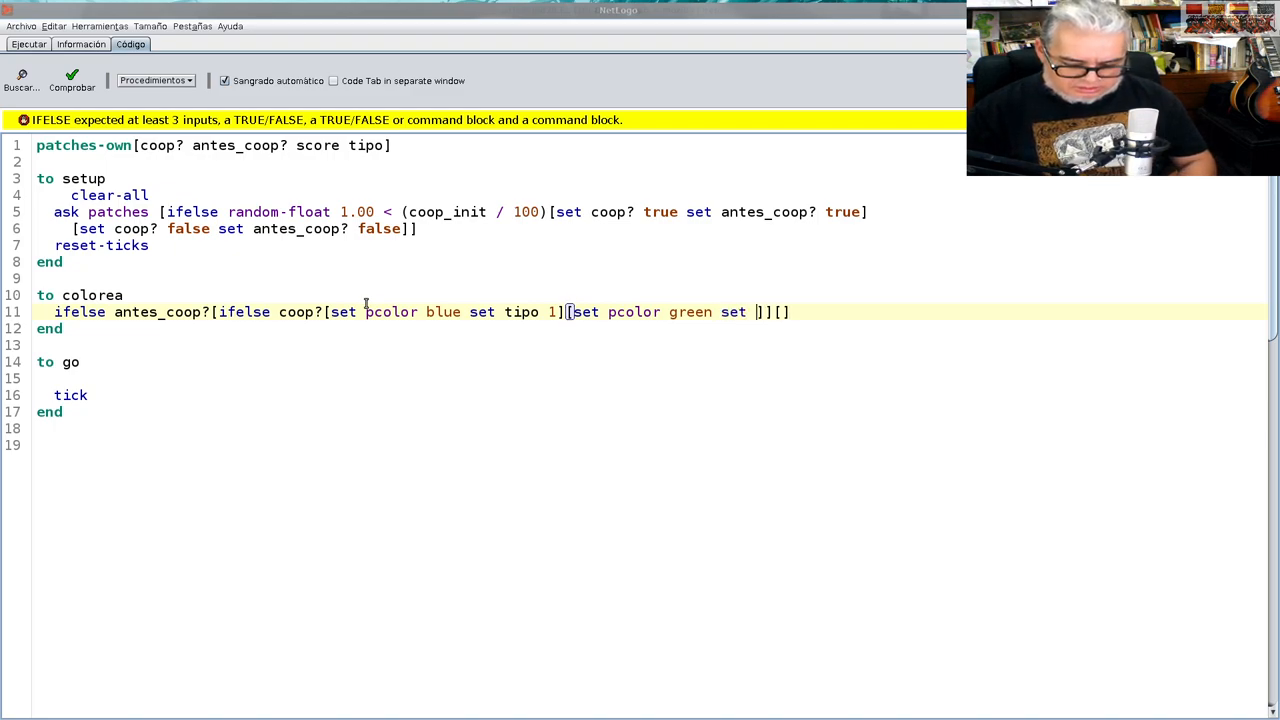
text(tipo 3)
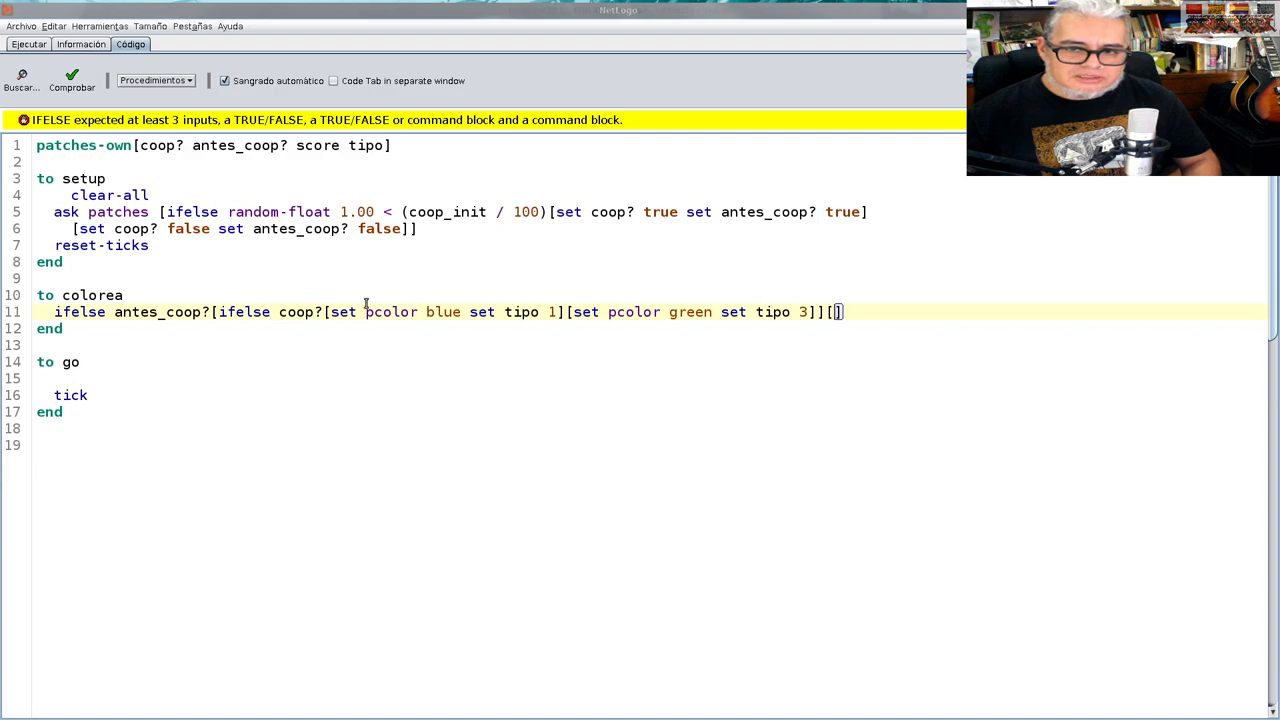
Add a nested 'ifelse coop? [][]' in colorea's else branch, setting pcolor yellow
text(ifelse)
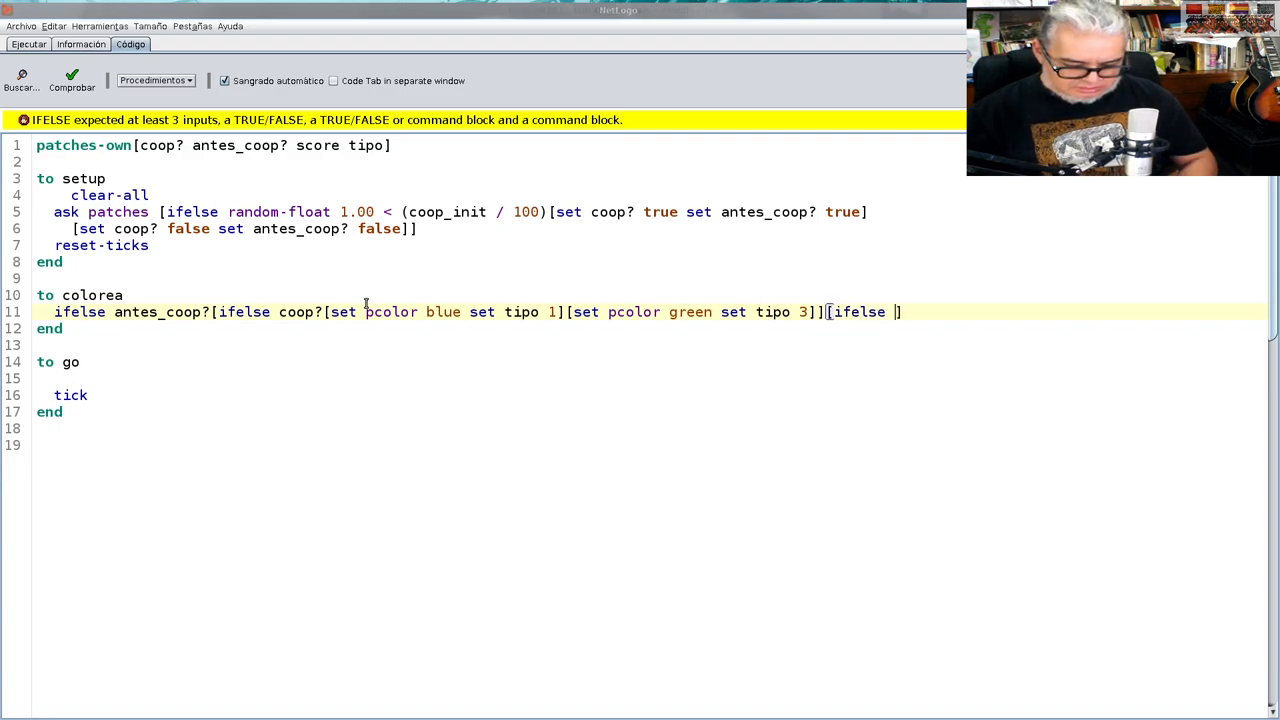
text(coop?)
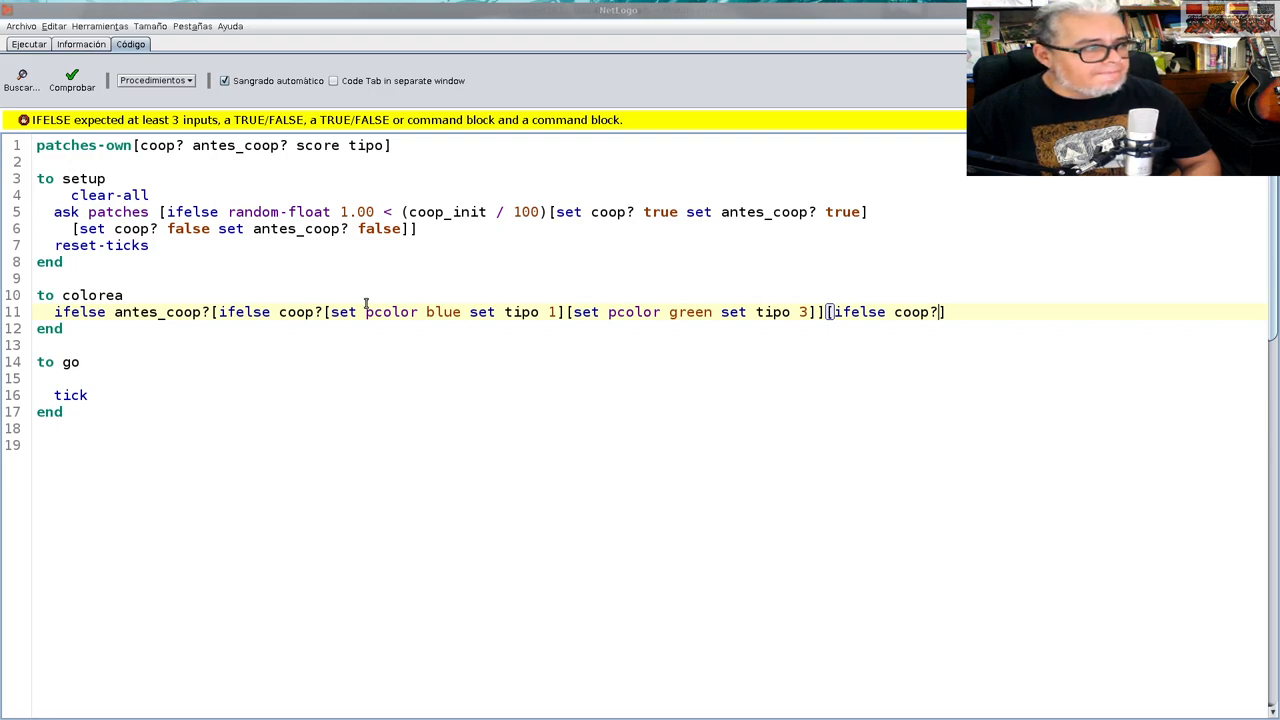
text(s)
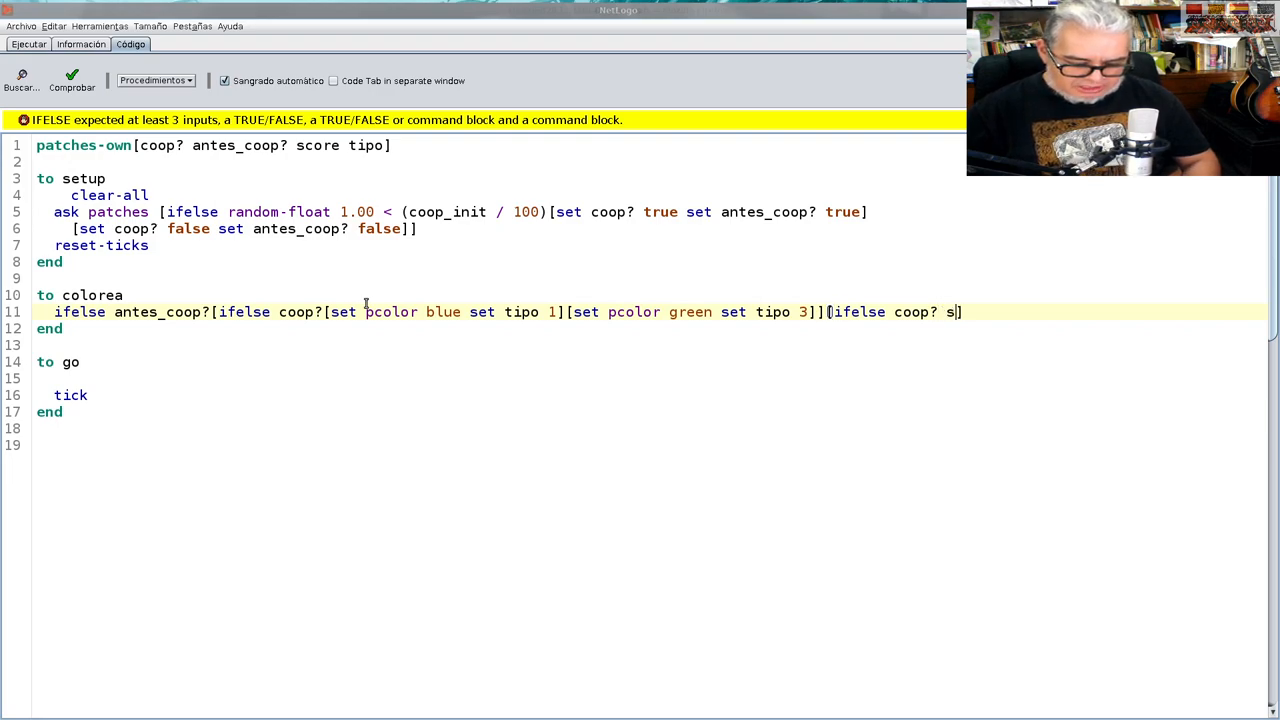
key(Backspace)
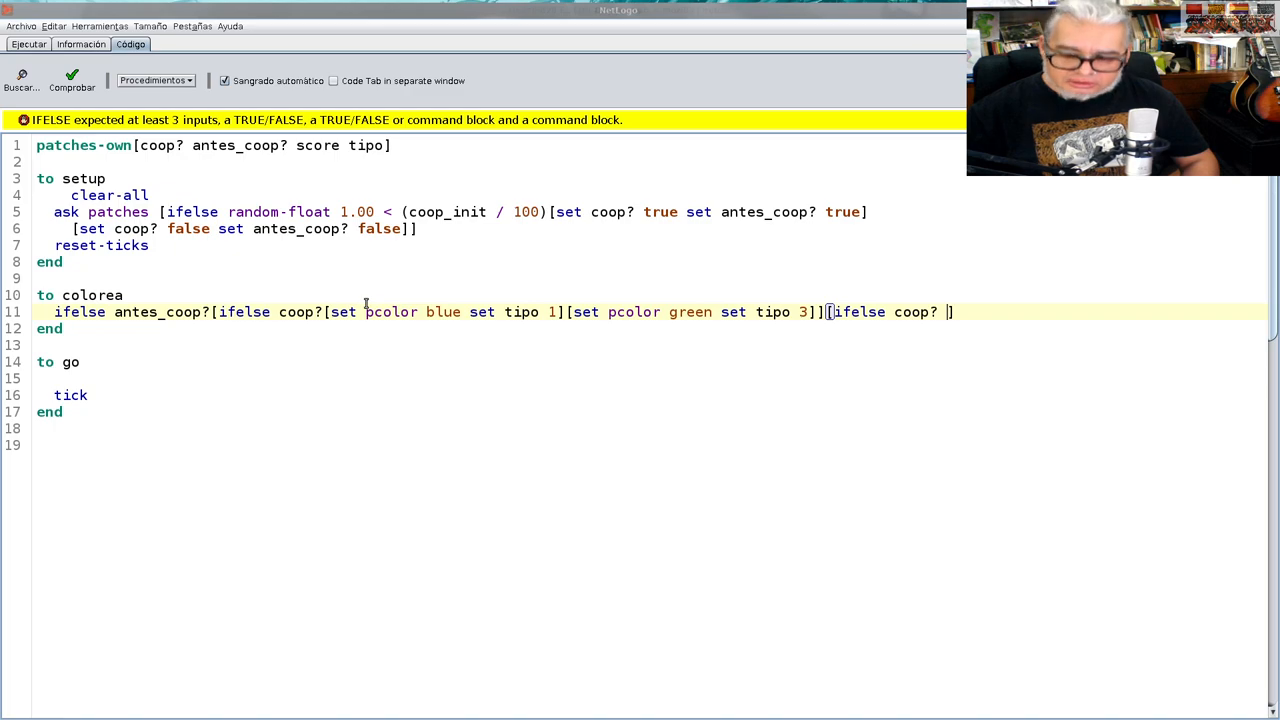
text([][]])
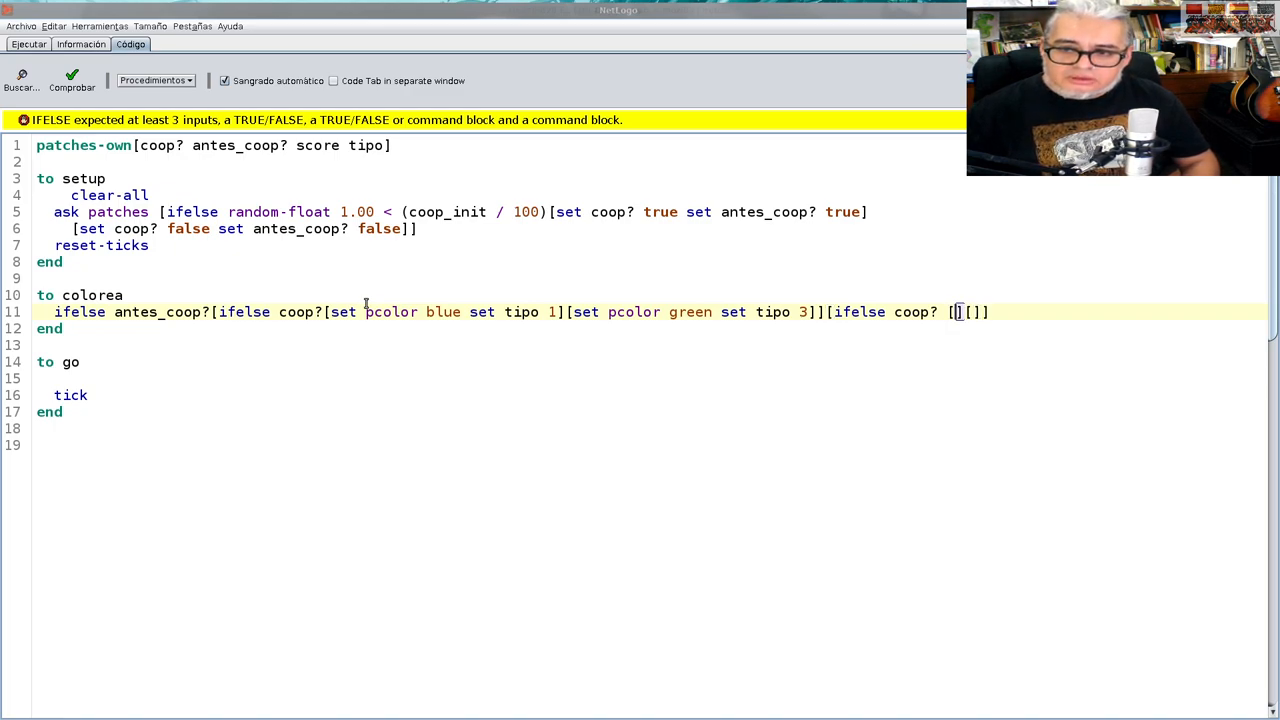
text(set pc)
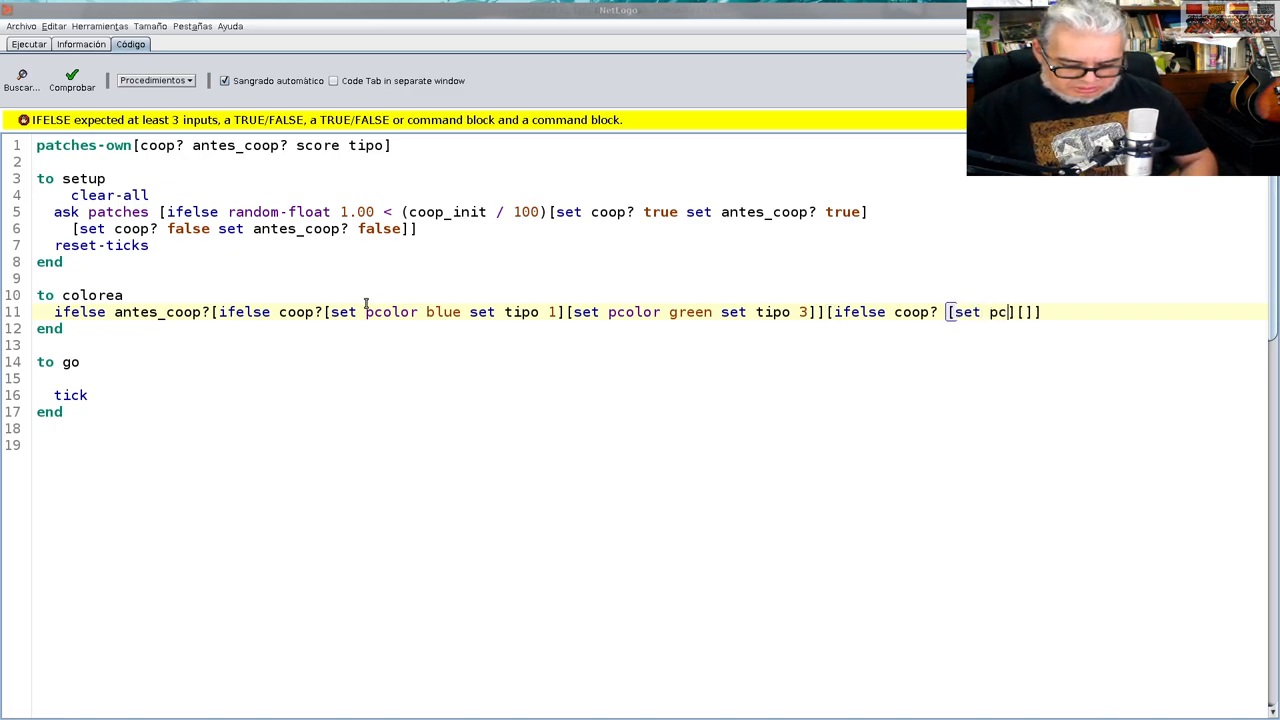
text(olor yel)
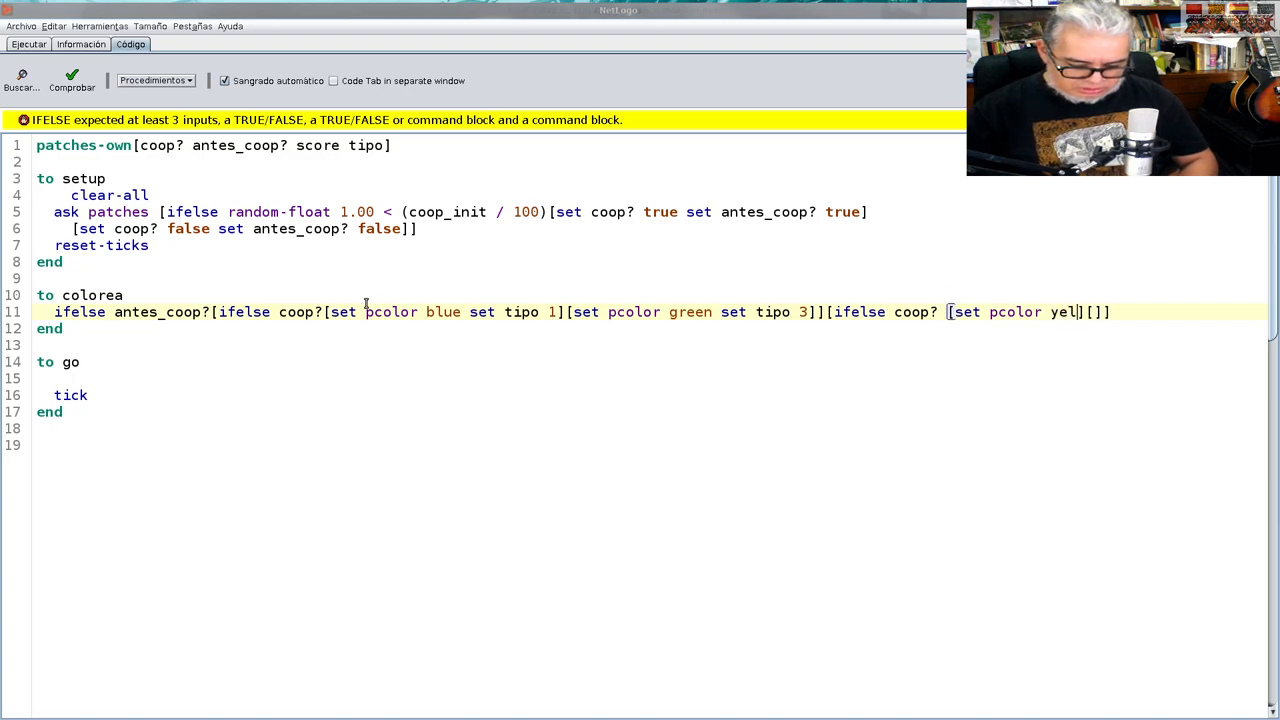
text(low)
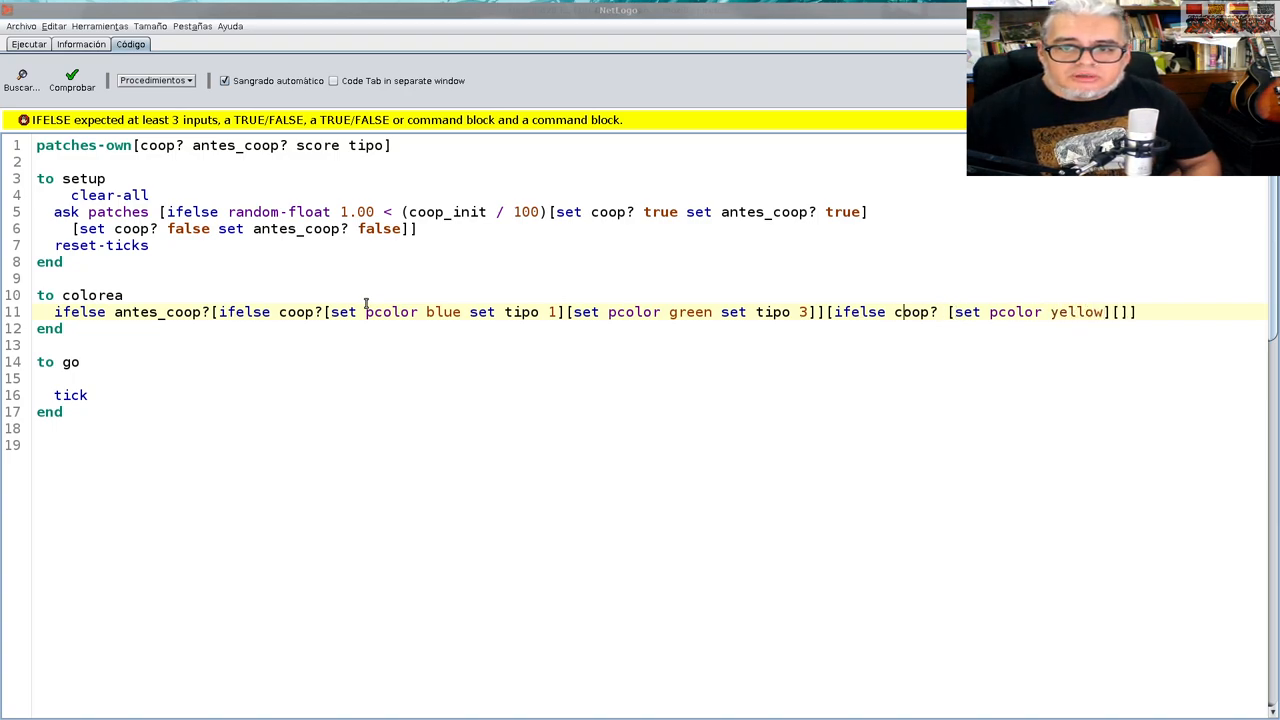
Assign tipo 4 to yellow and add red with tipo 2 on a second line
key(Return)
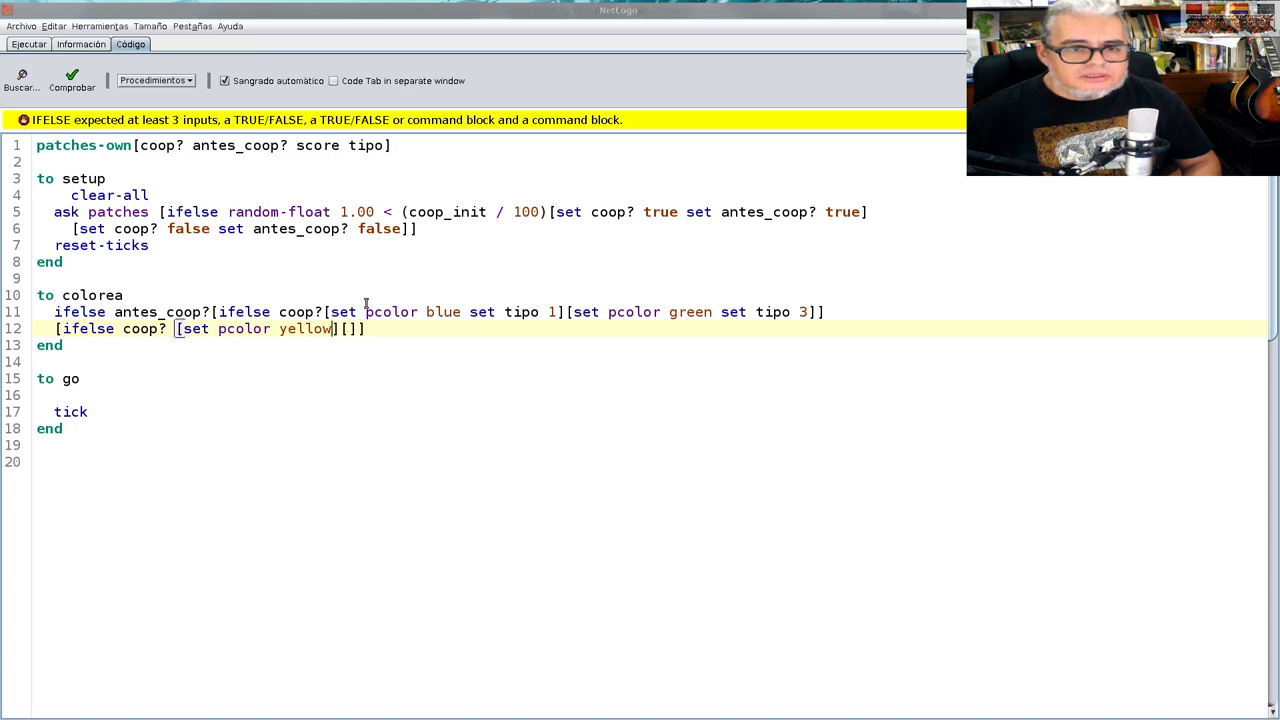
text(set)
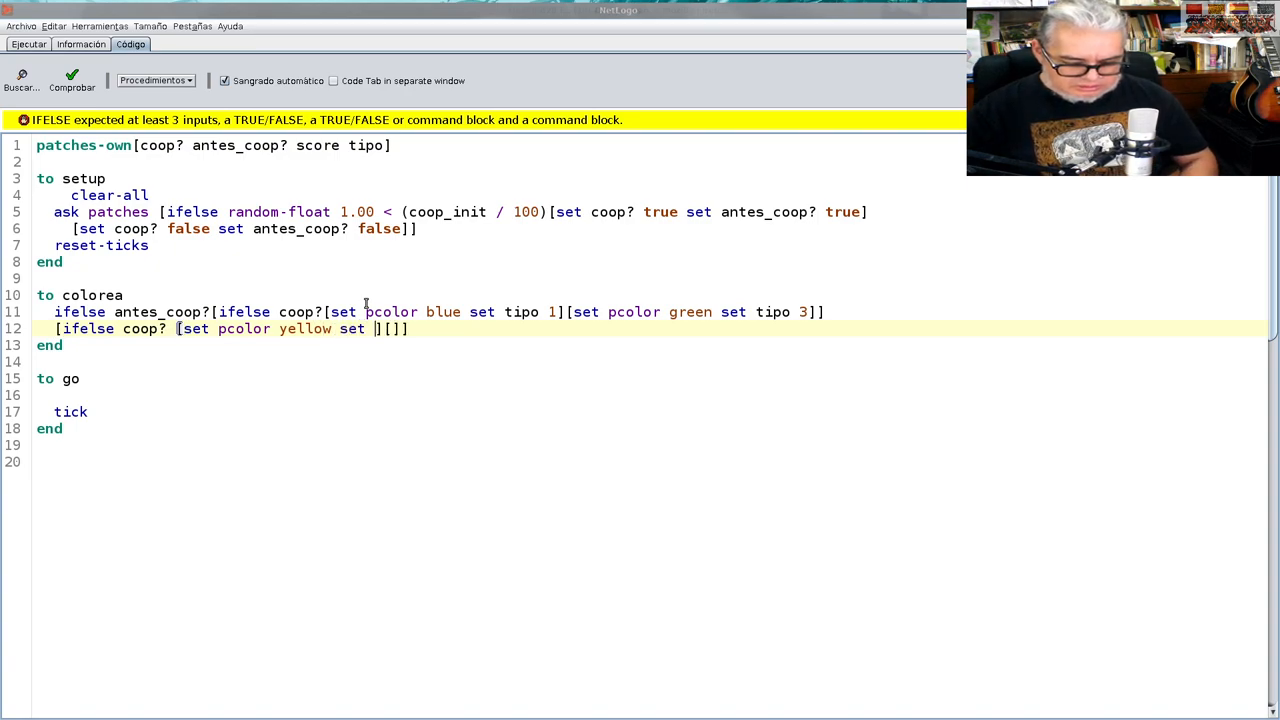
text(tipo)
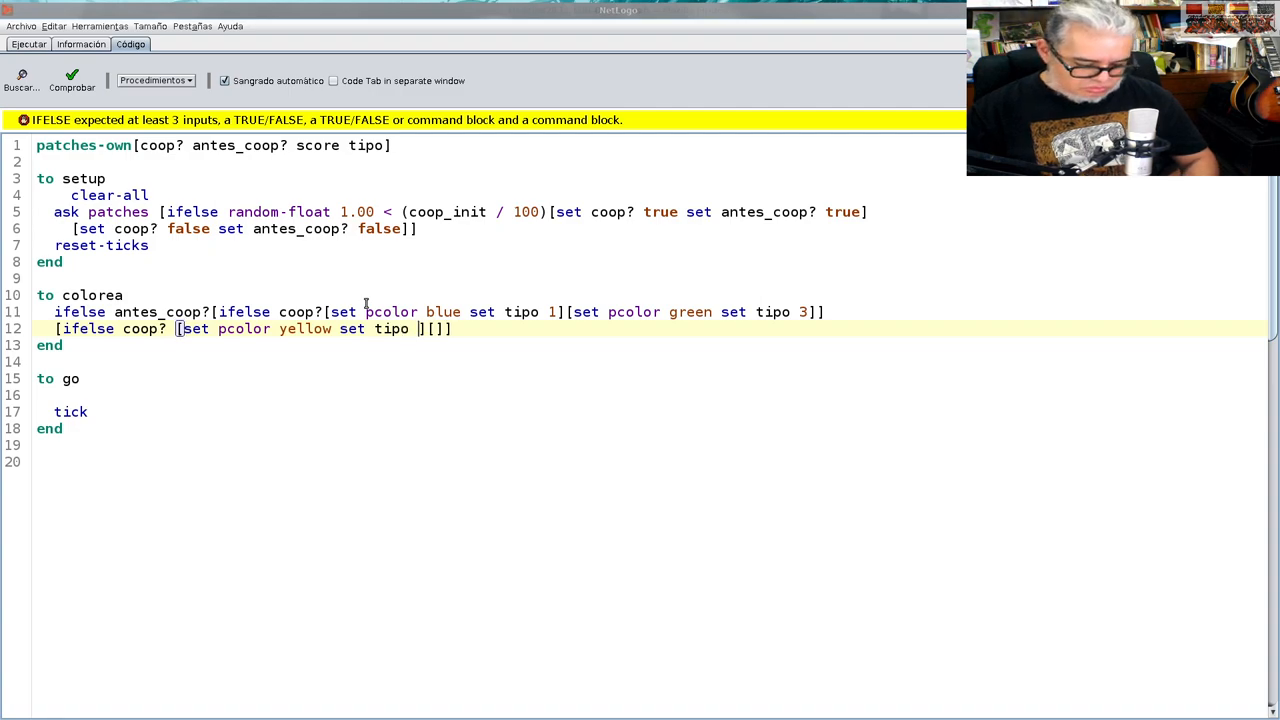
text(2)
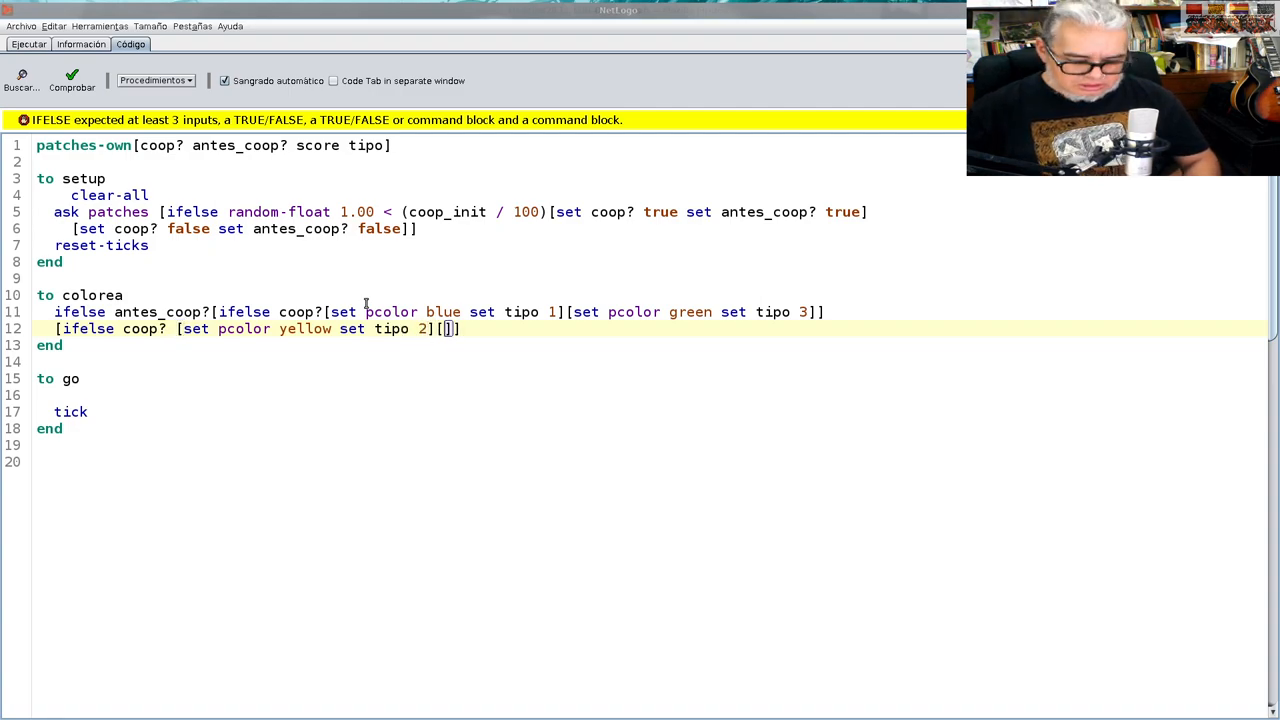
text(set)
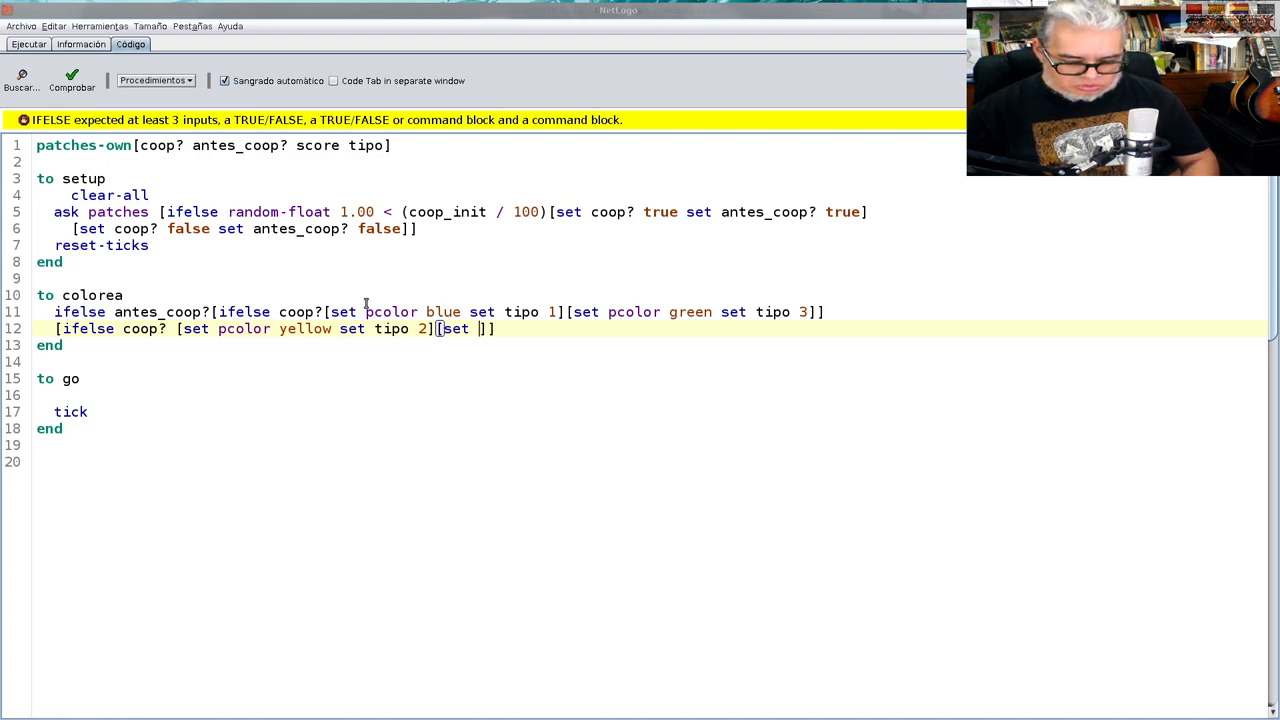
text(pcolor red)
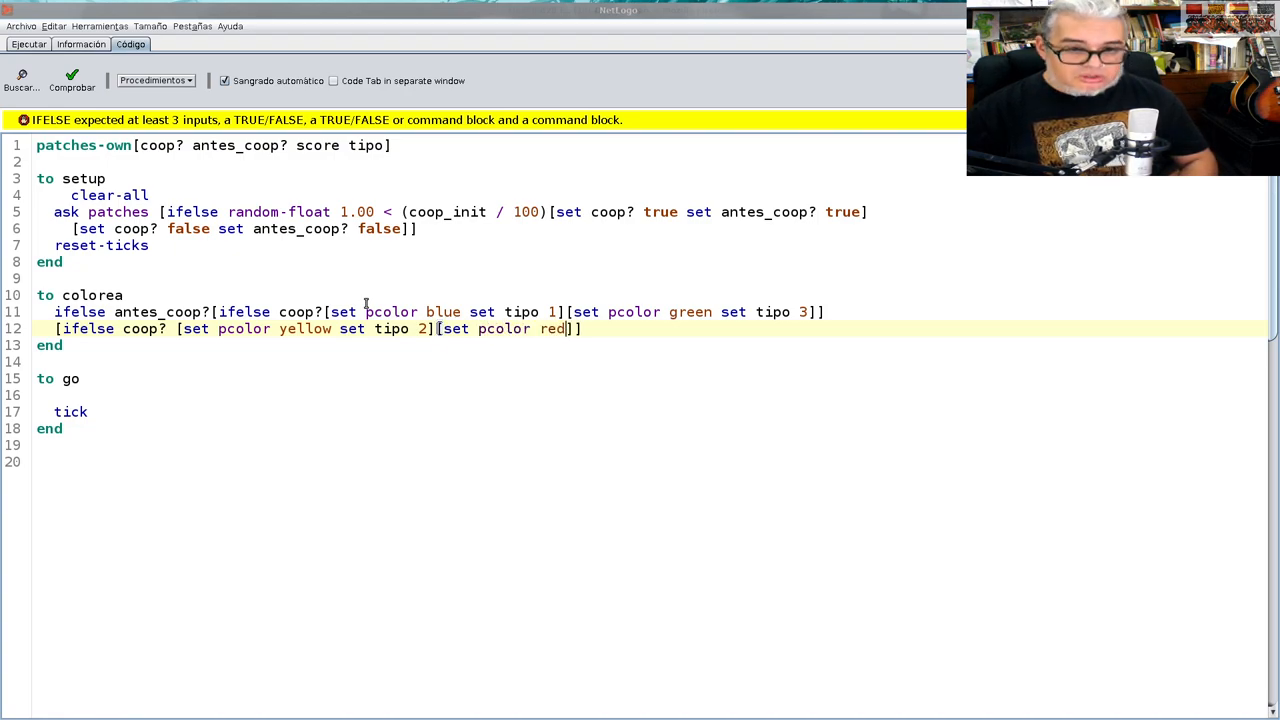
text(tipo)
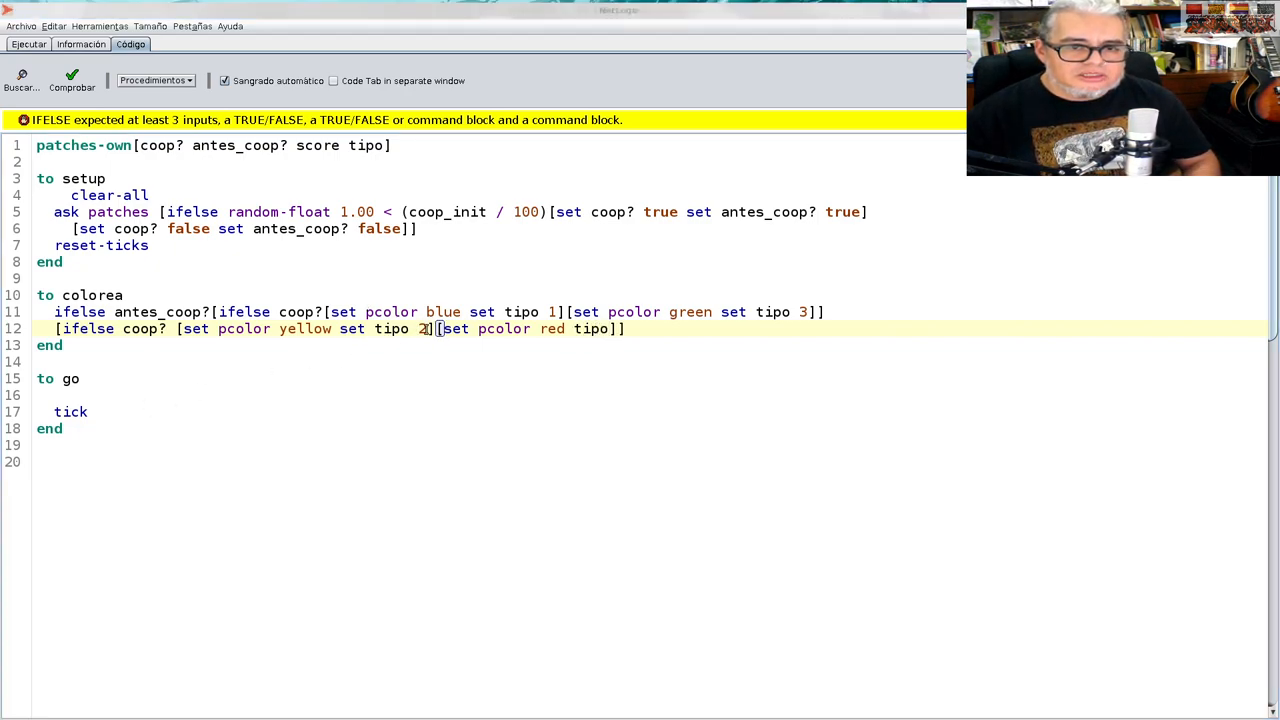
text(4)
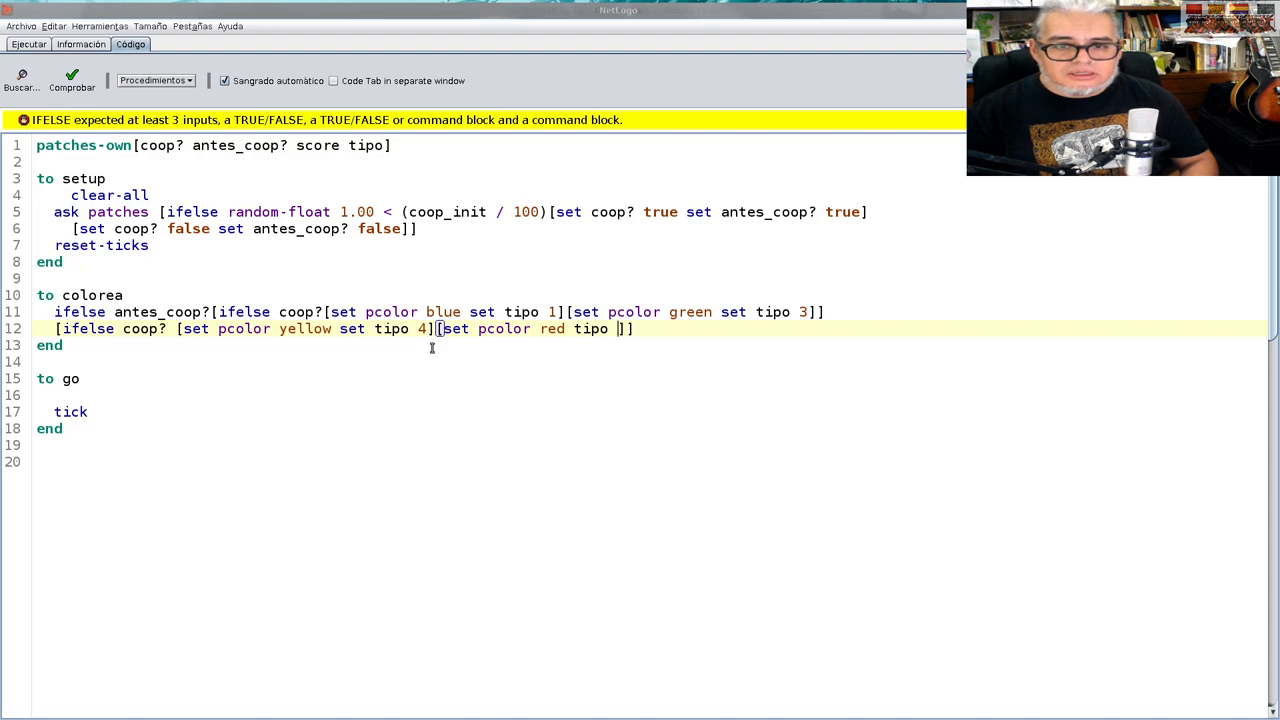
text(2)
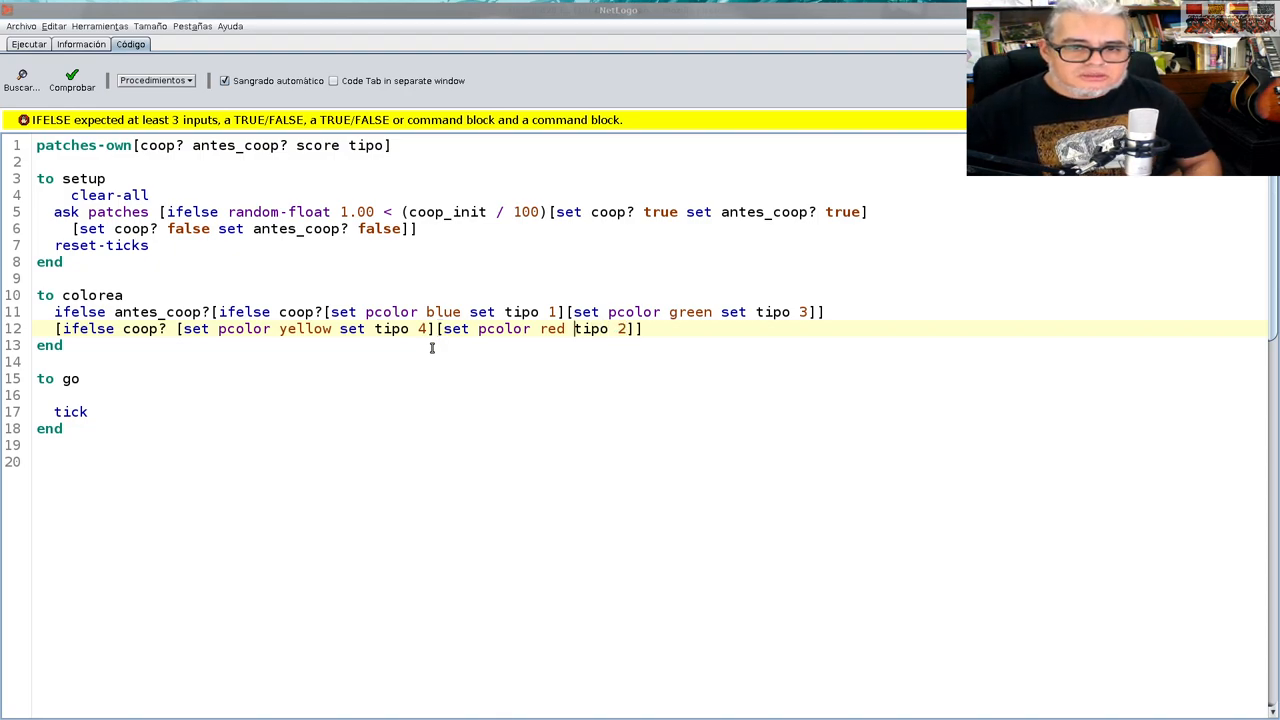
text(set)
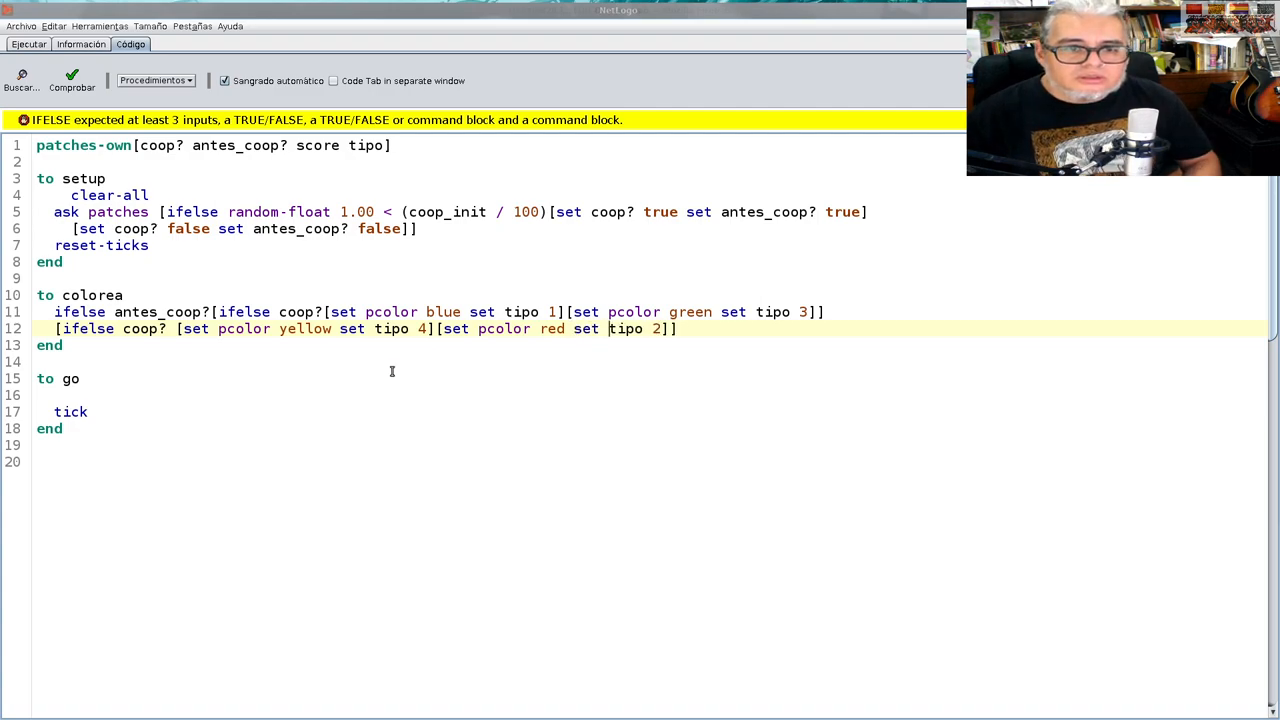
mouse_move(283, 338)
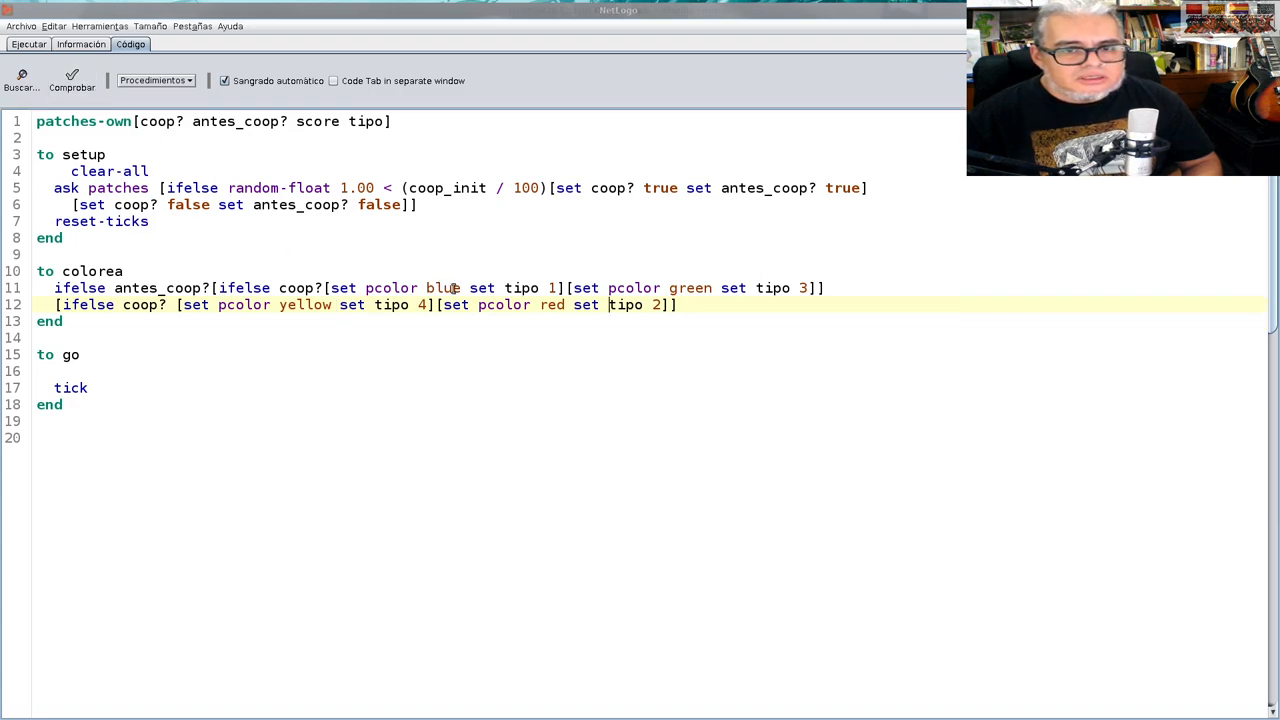
Call colorea inside setup's ask patches block and rerun setup to paint blue and red patches
click(28, 44)
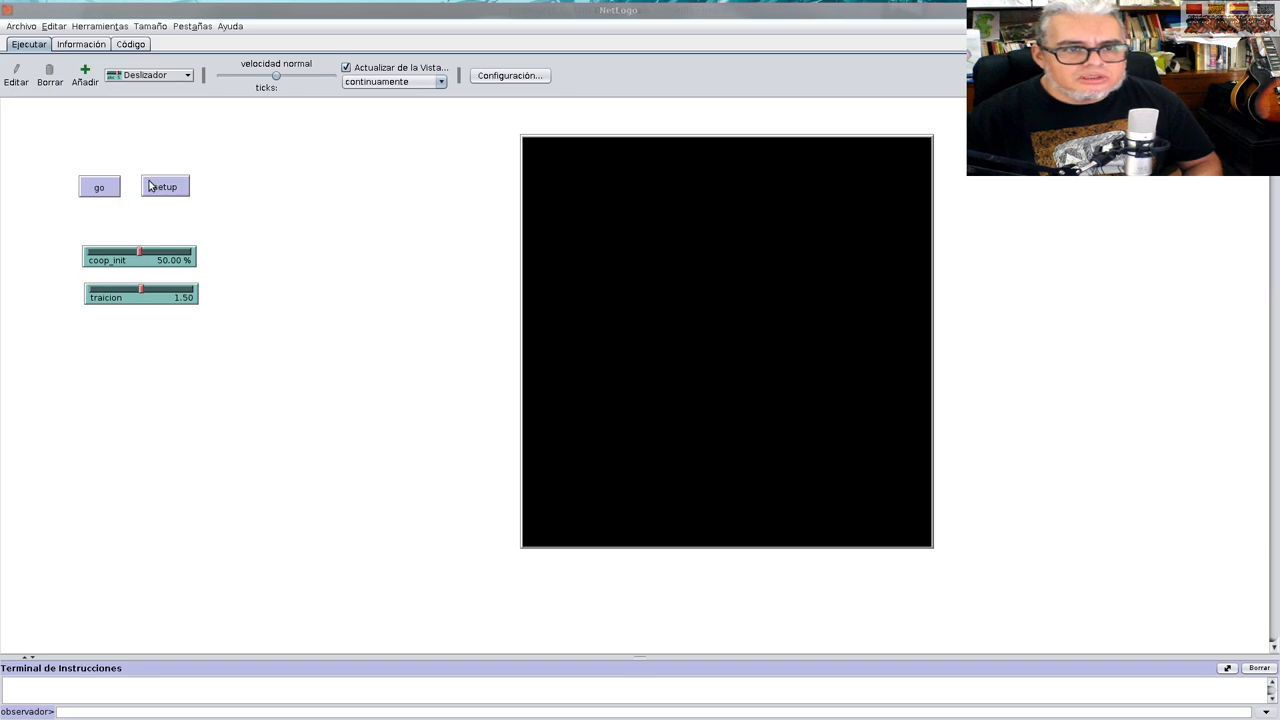
click(164, 187)
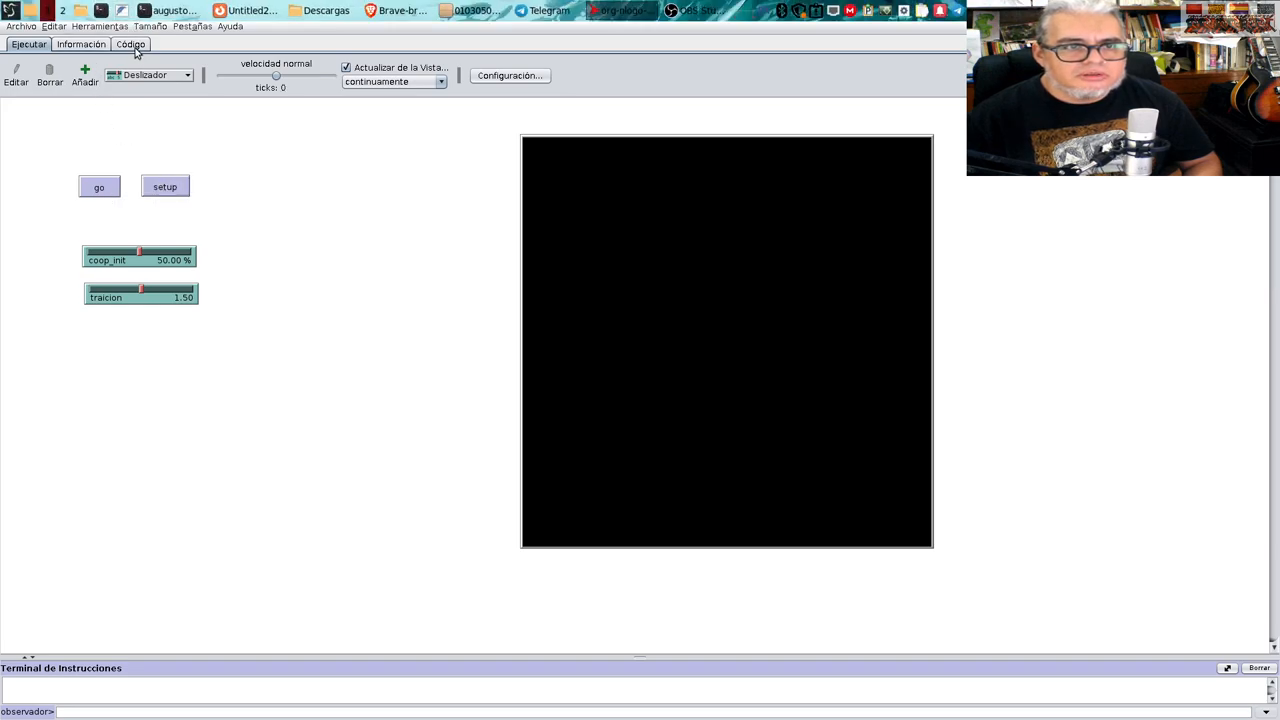
click(130, 44)
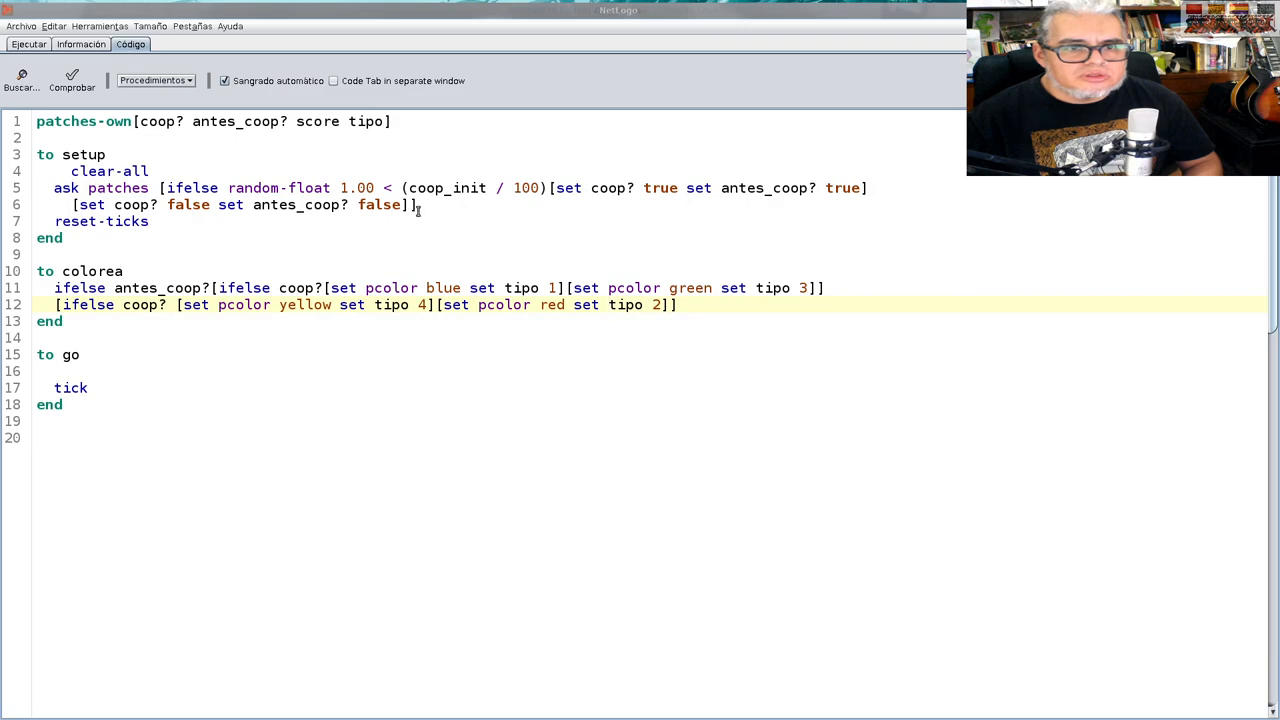
text(co)
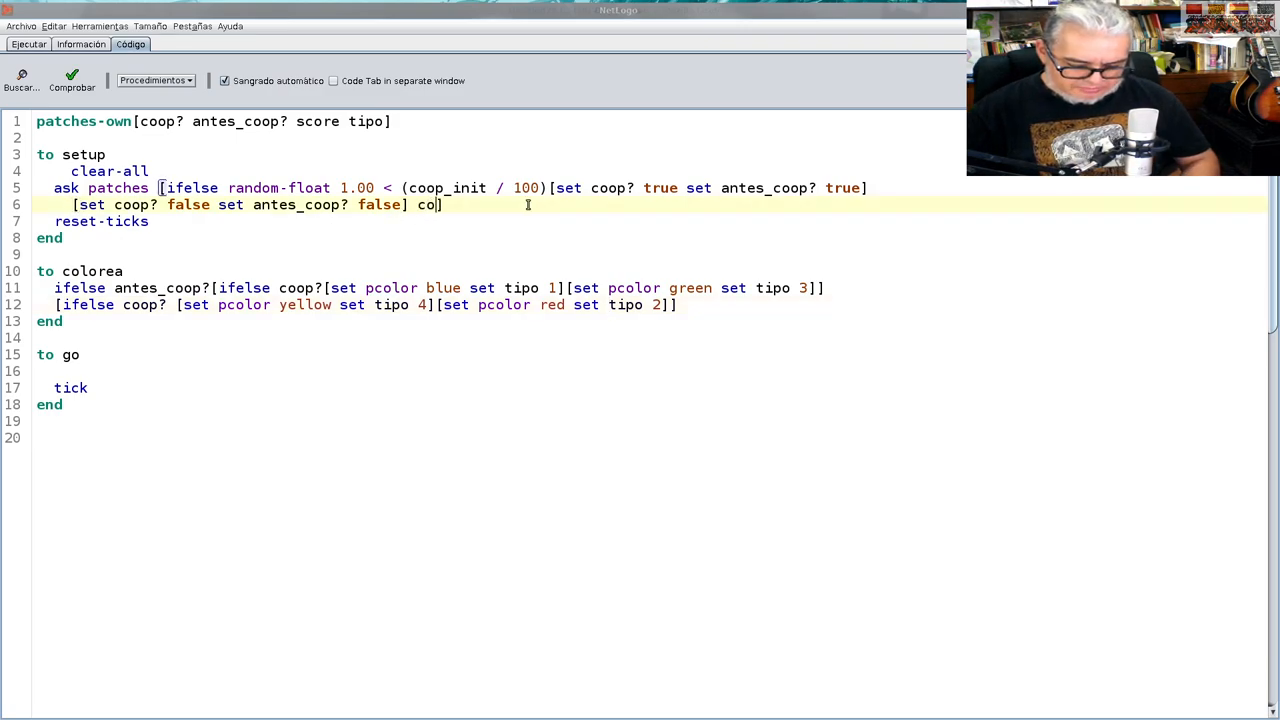
text(lorea)
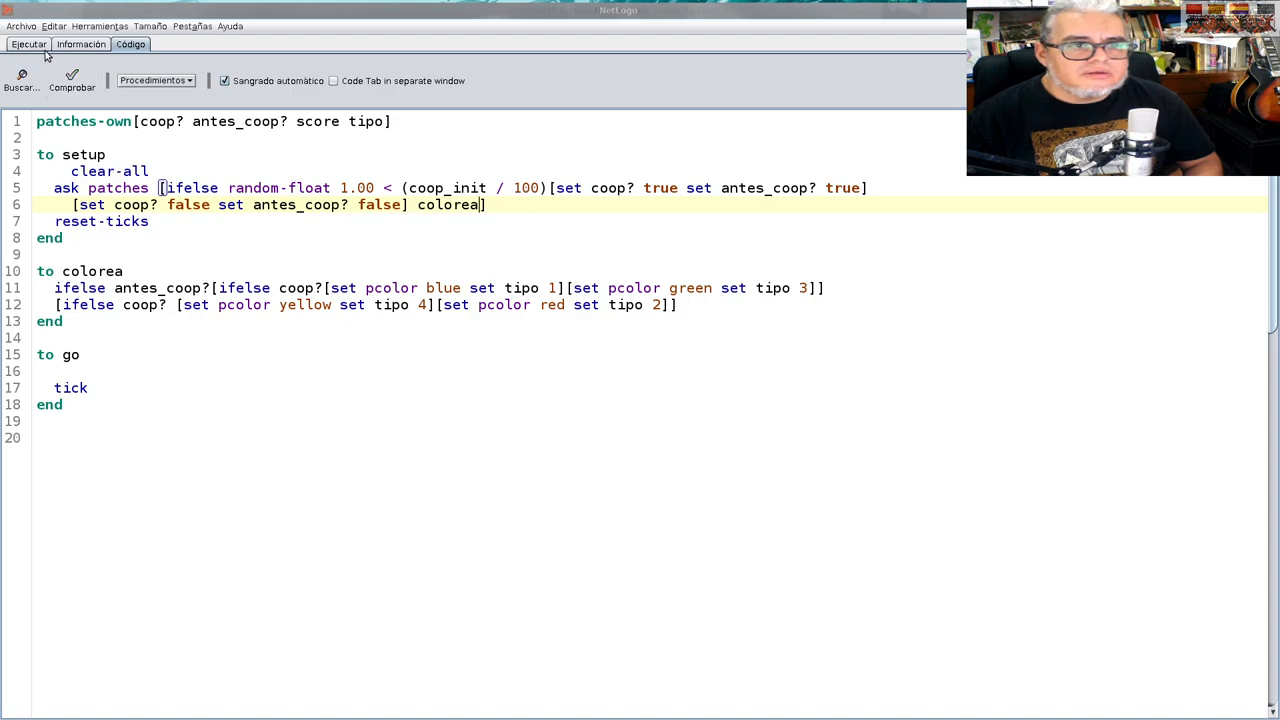
click(28, 44)
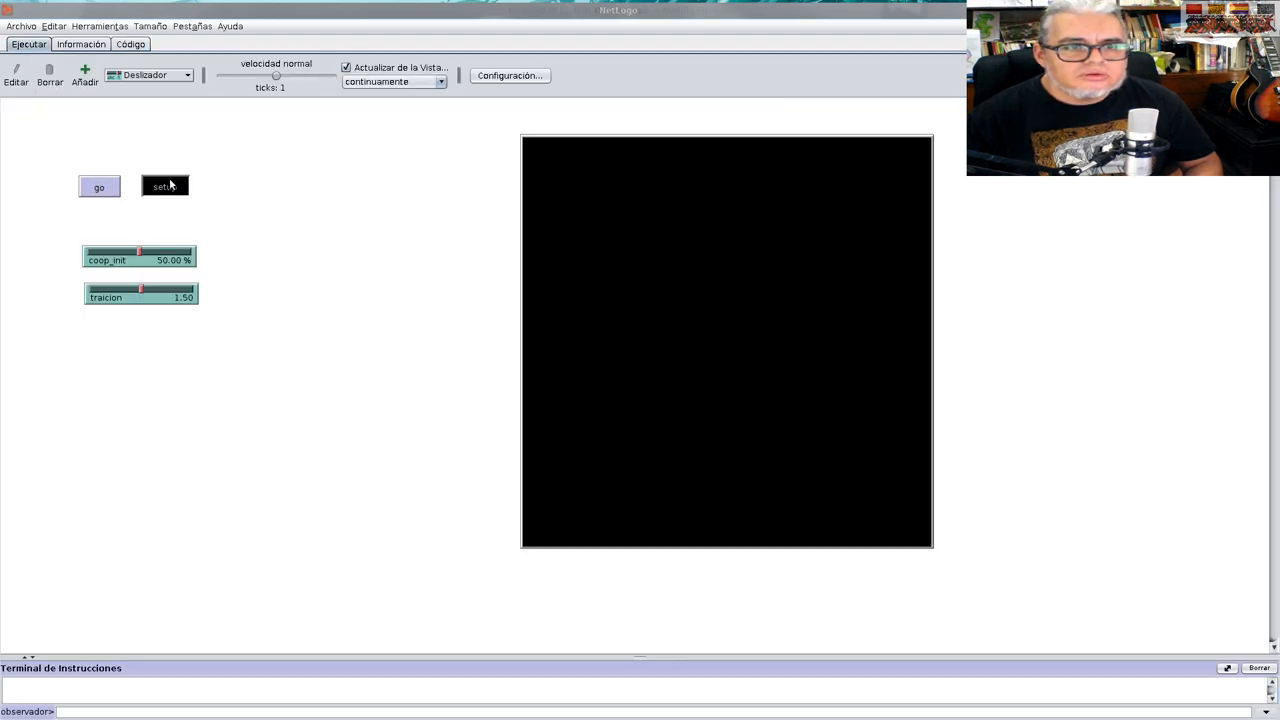
click(164, 186)
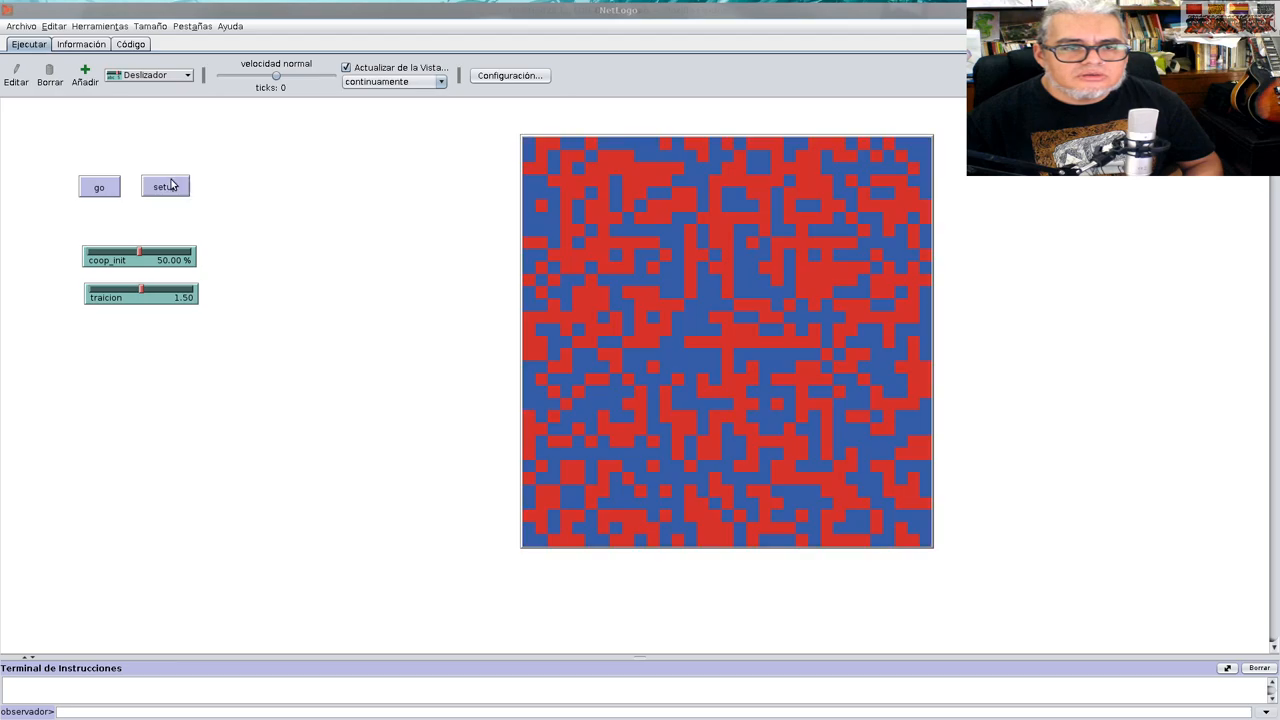
Set the world's max-pxcor and max-pycor to 60 and patch size to 6
right_click(730, 381)
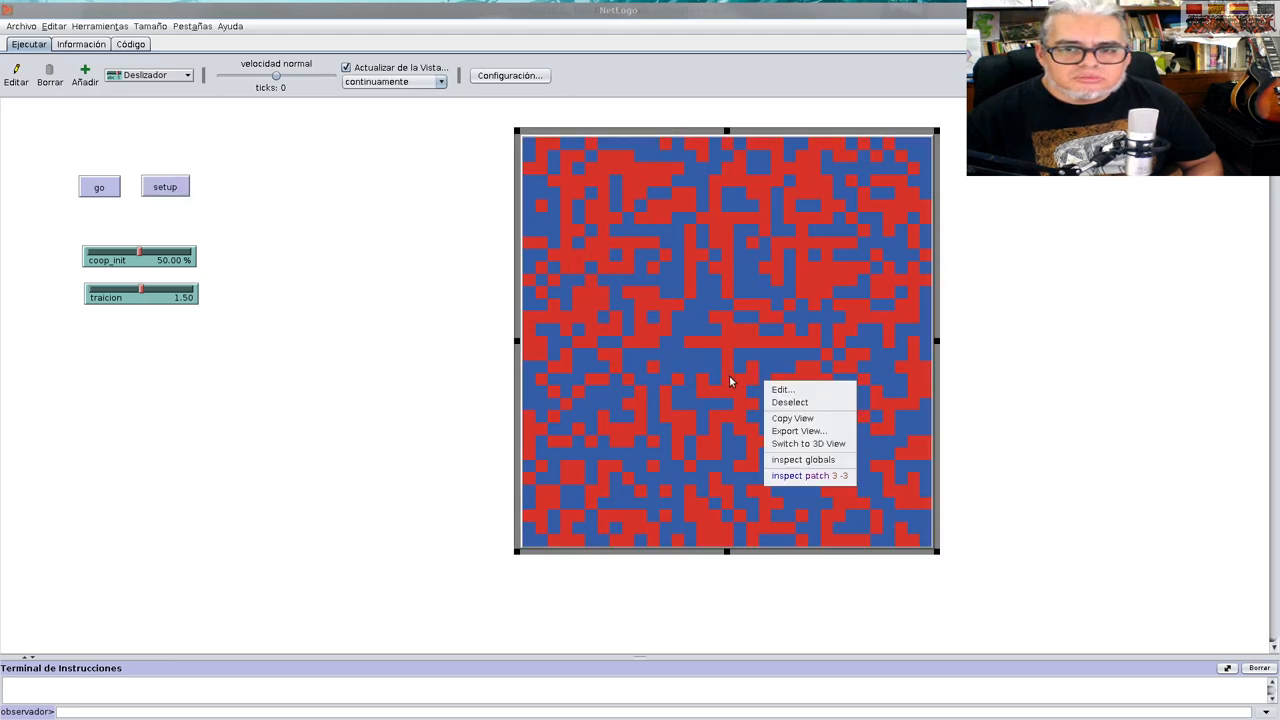
click(781, 389)
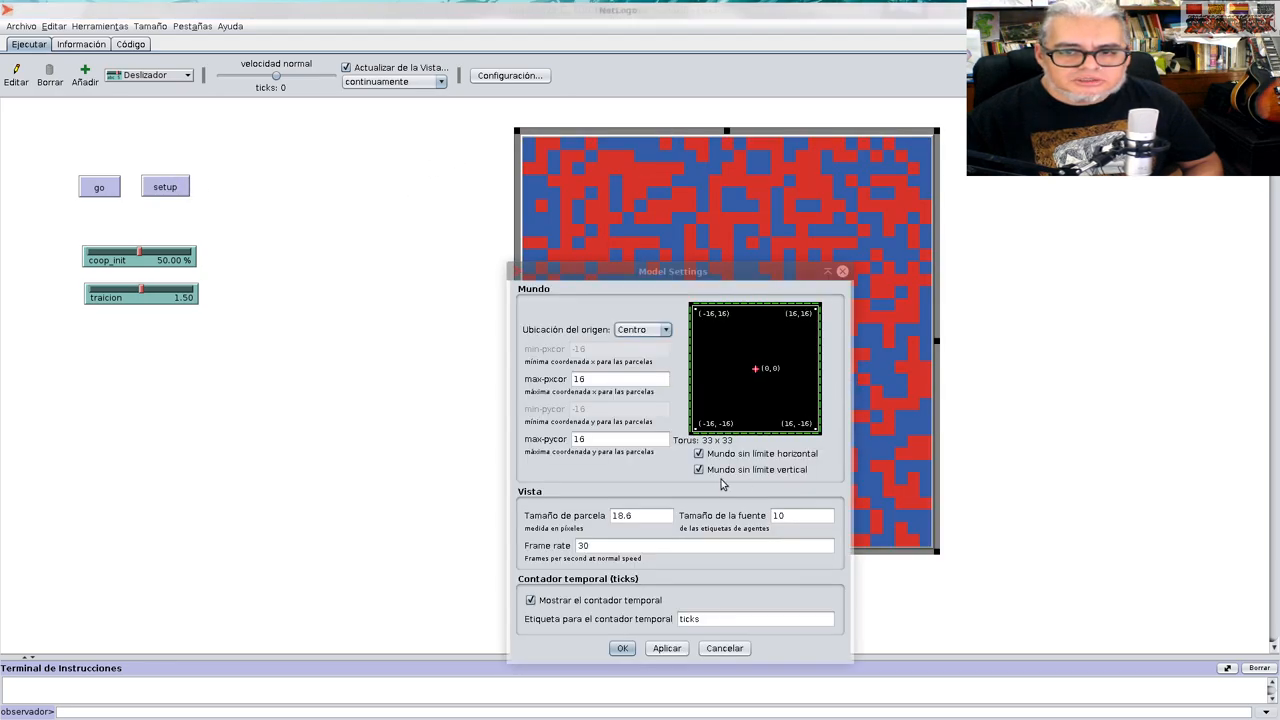
triple_click(620, 378)
text(60)
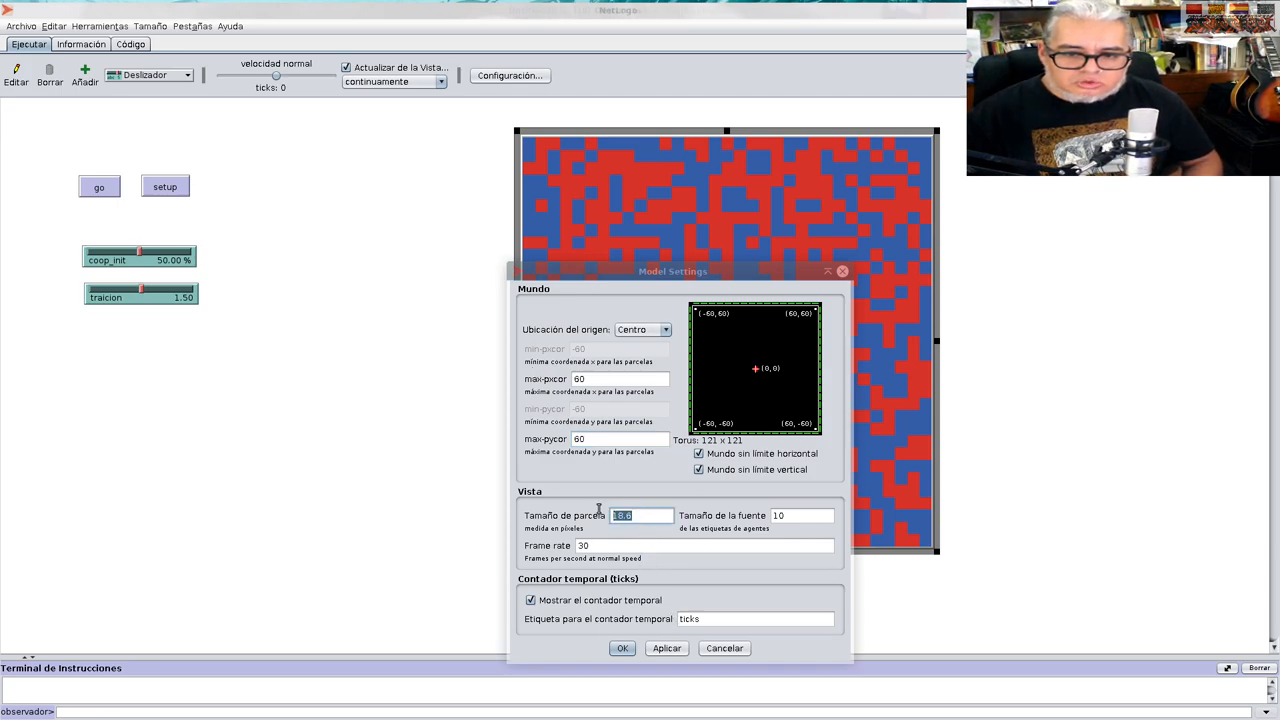
text(10)
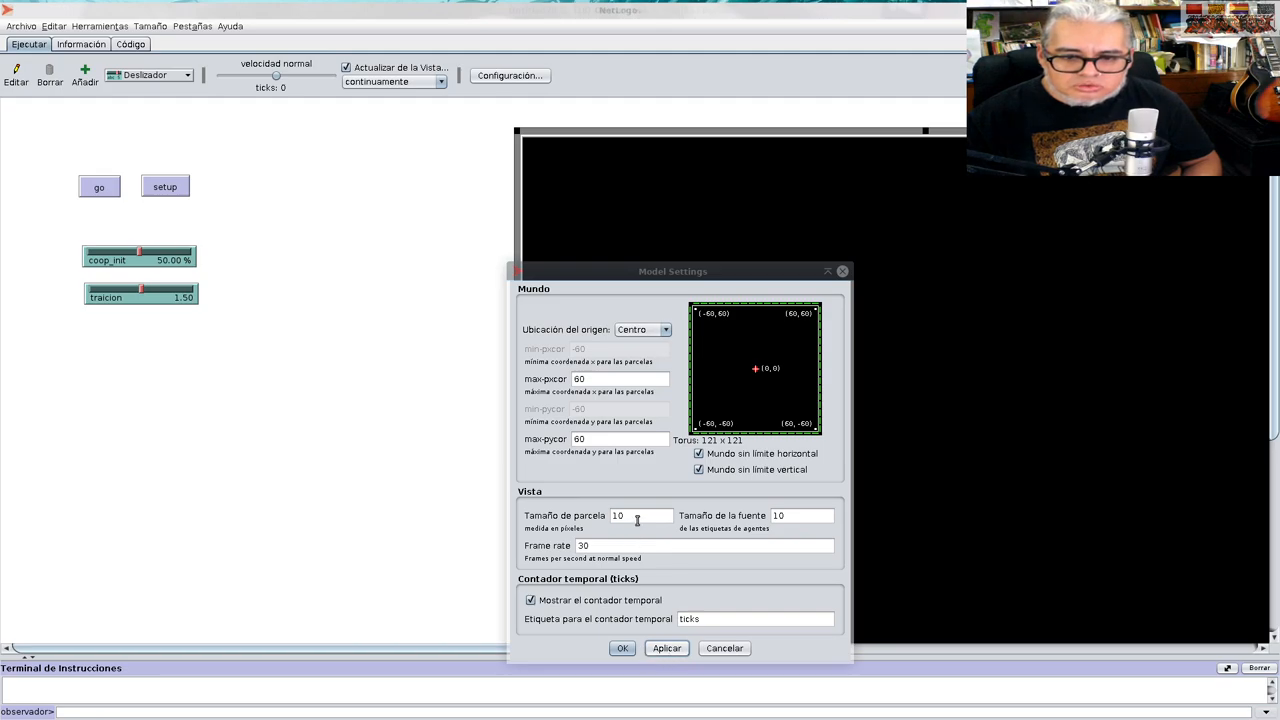
triple_click(640, 515)
text(6)
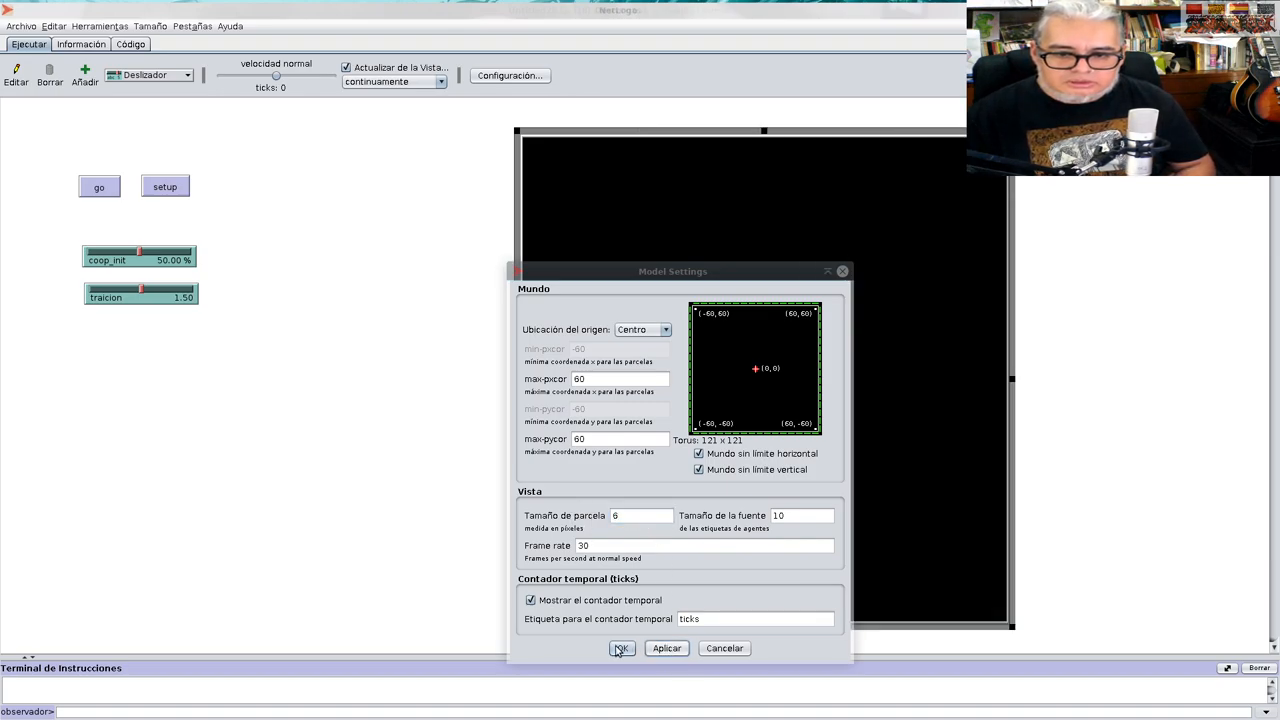
click(621, 648)
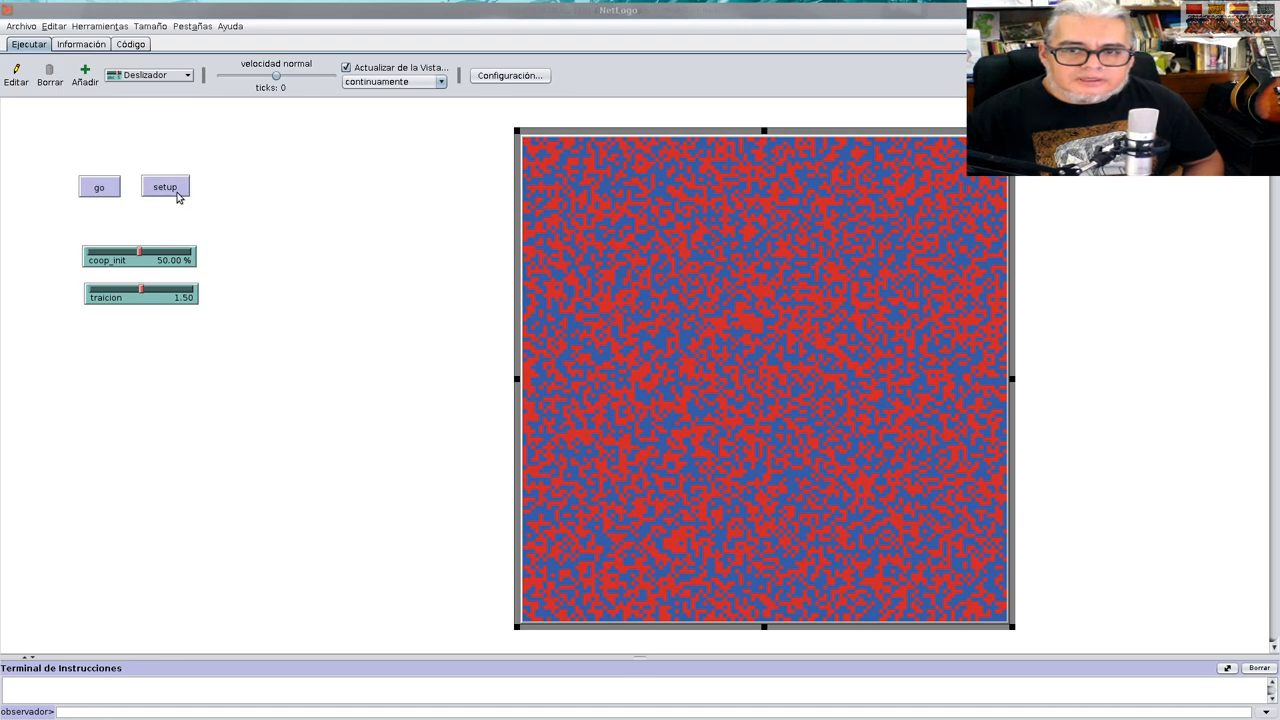
mouse_move(640, 300)
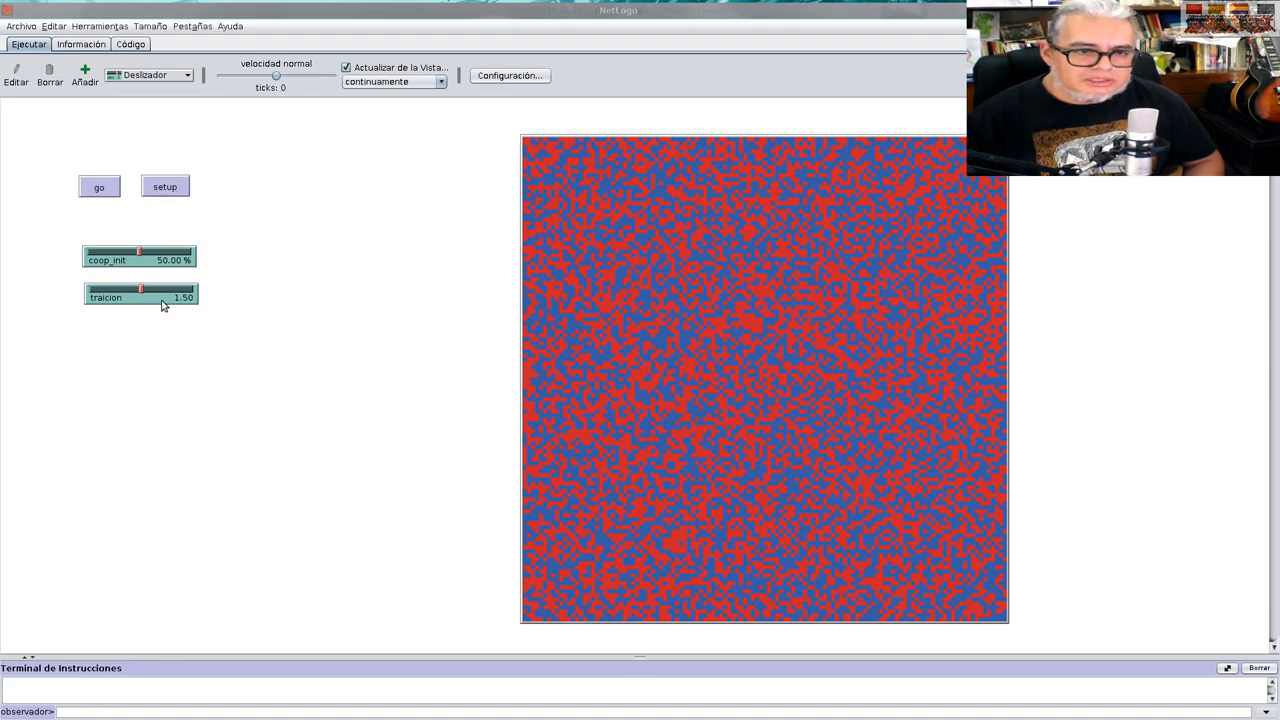
Return to the Código tab showing the setup, colorea and go procedures
click(130, 44)
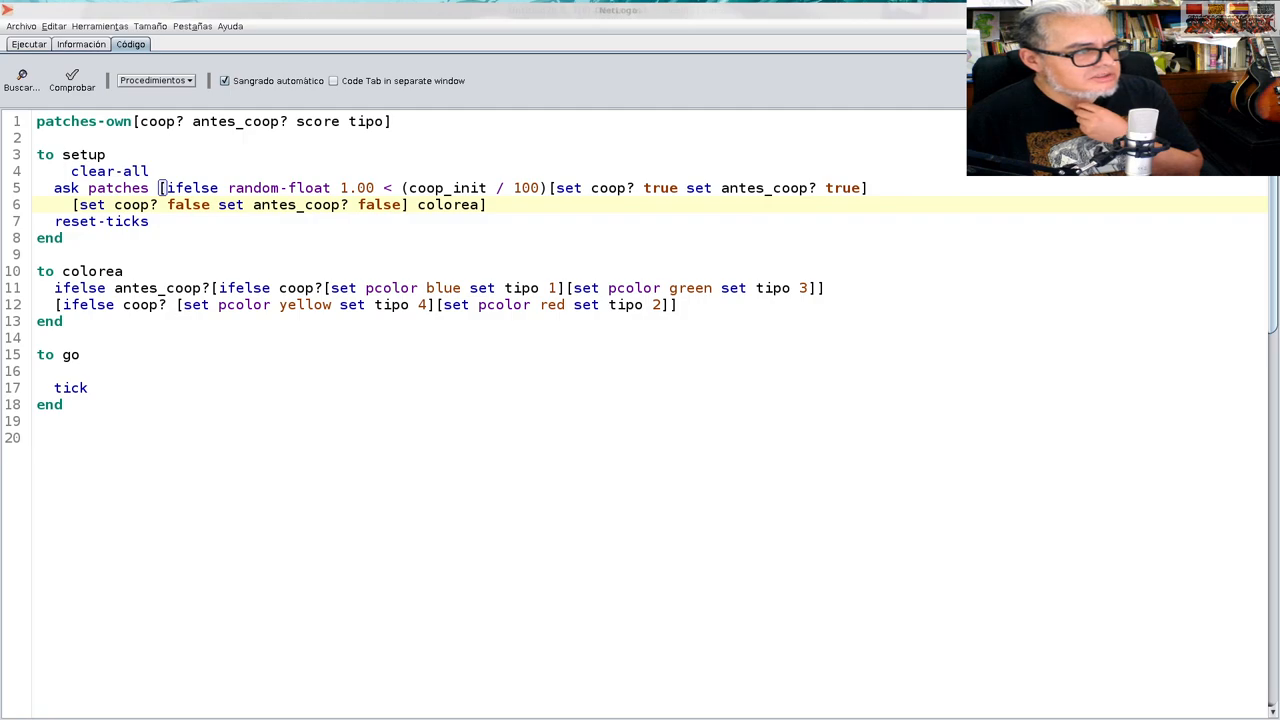
Begin a new 'to interactua' procedure below go
click(82, 421)
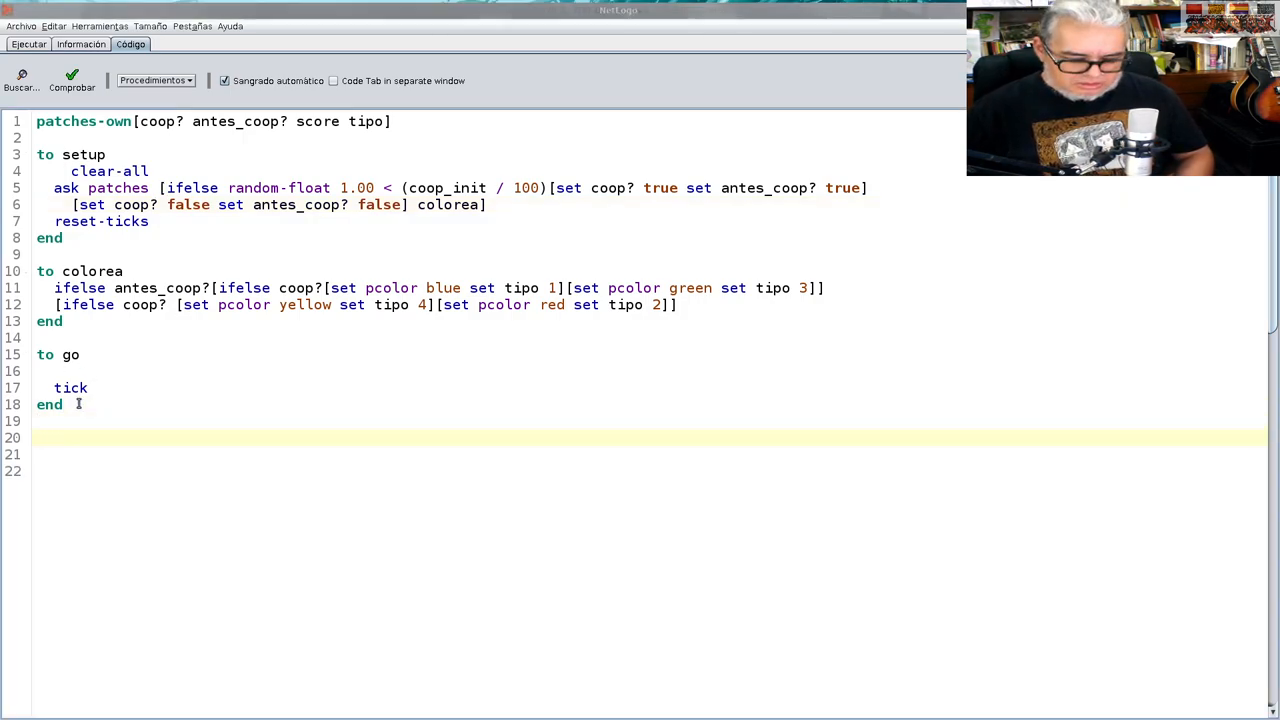
text(to)
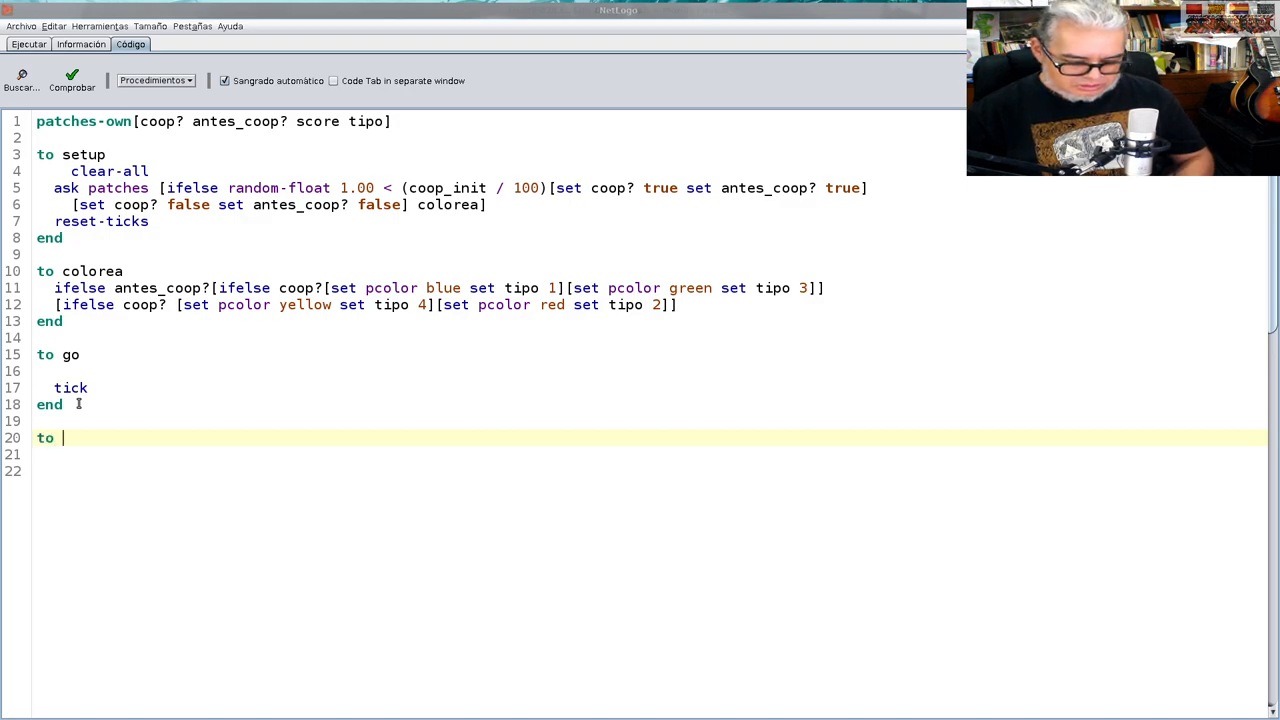
text(interact)
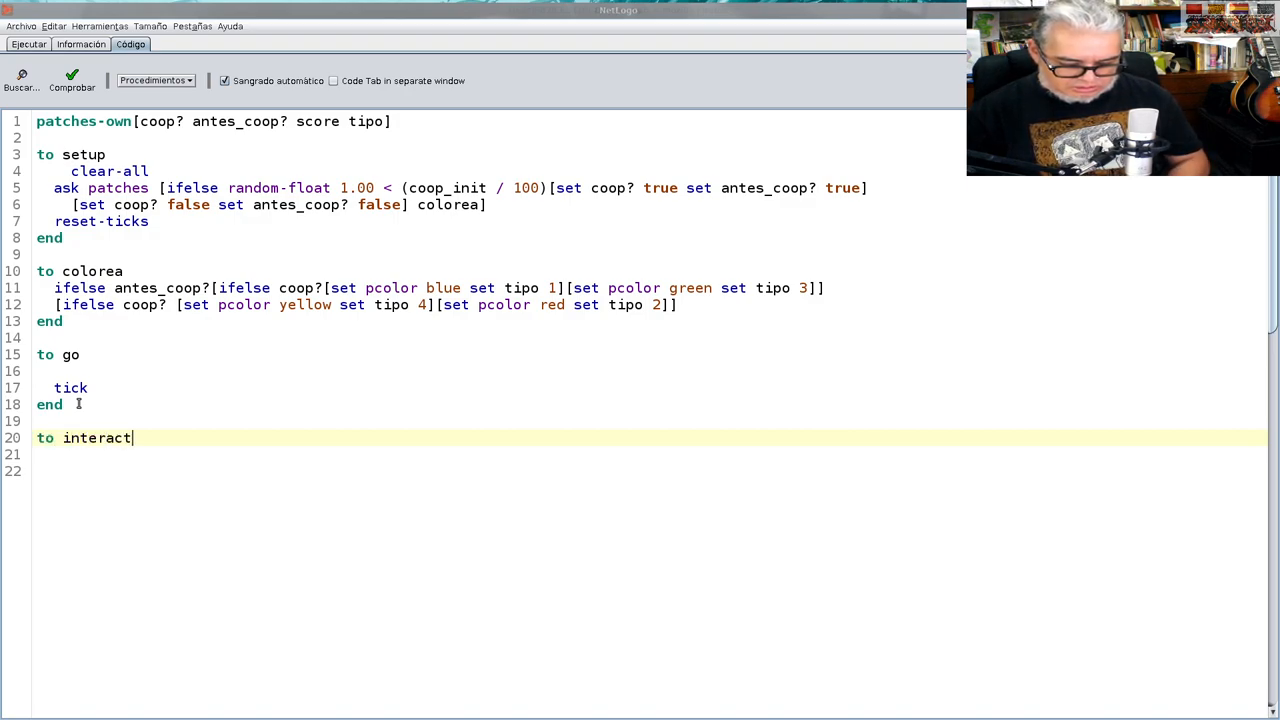
text(ua)
click(649, 471)
text(end)
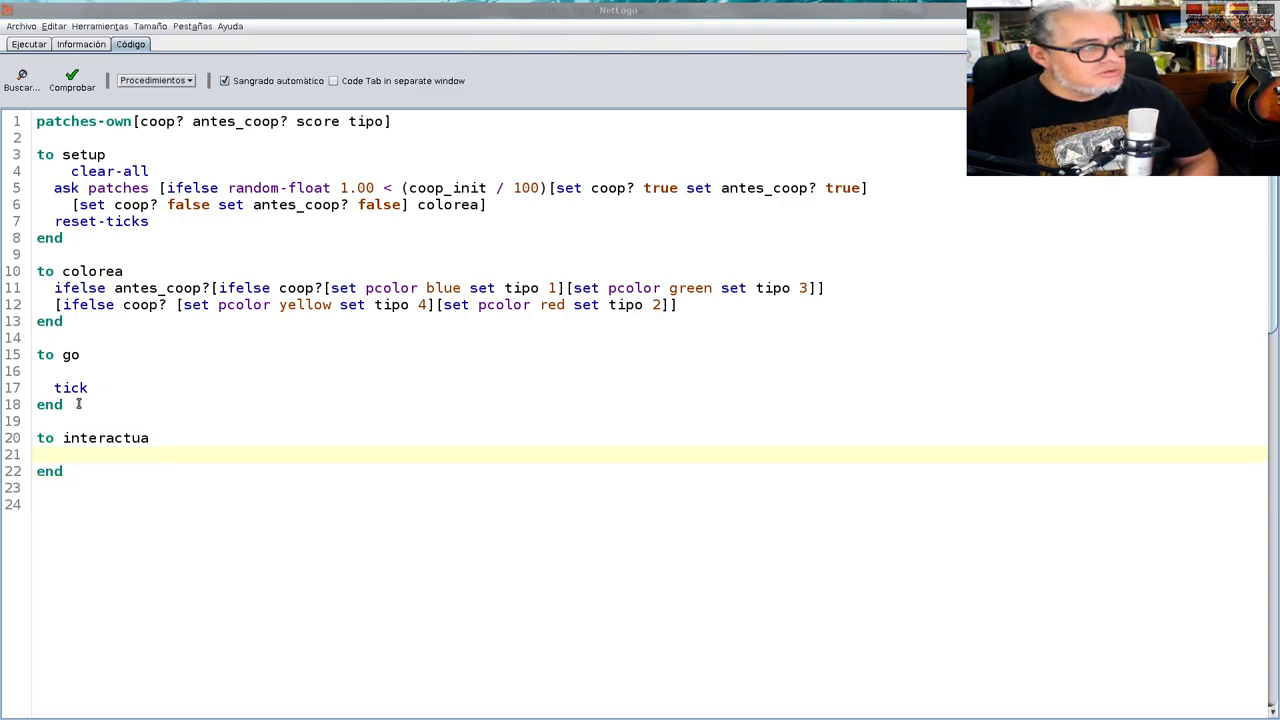
Add 'let C count neighbors with [coop?]' as interactua's first line
text(let)
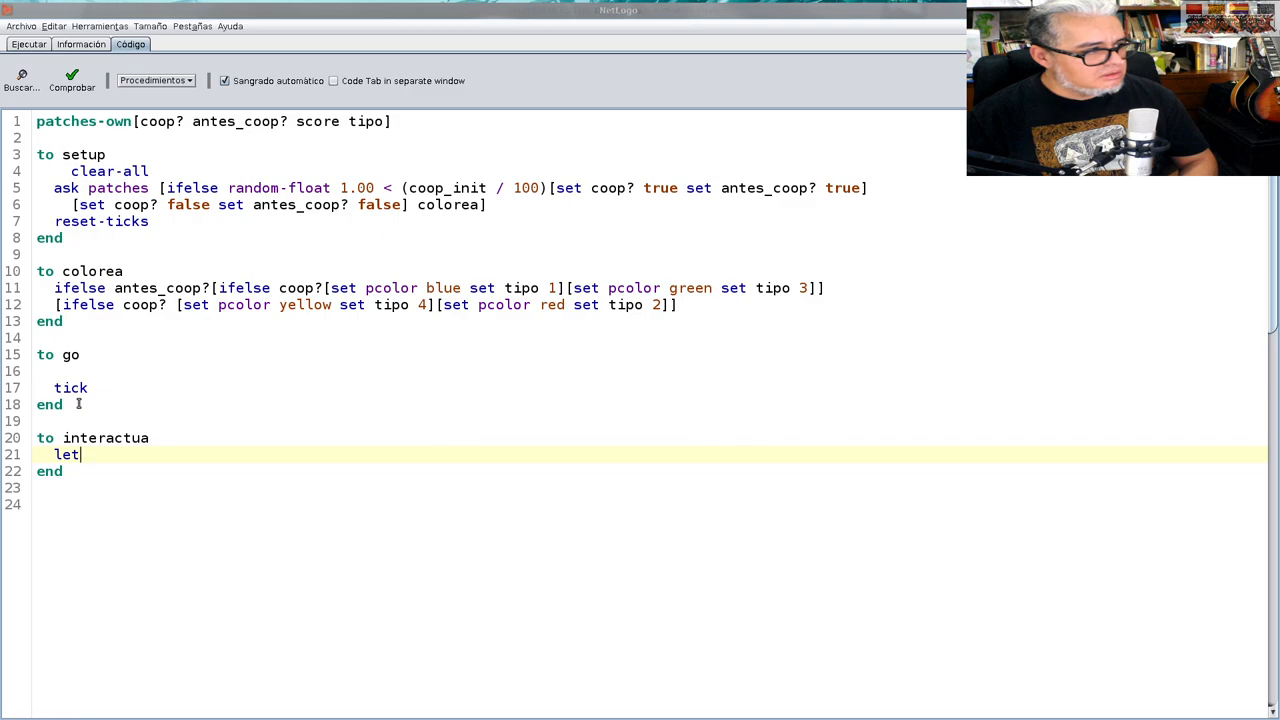
text(C)
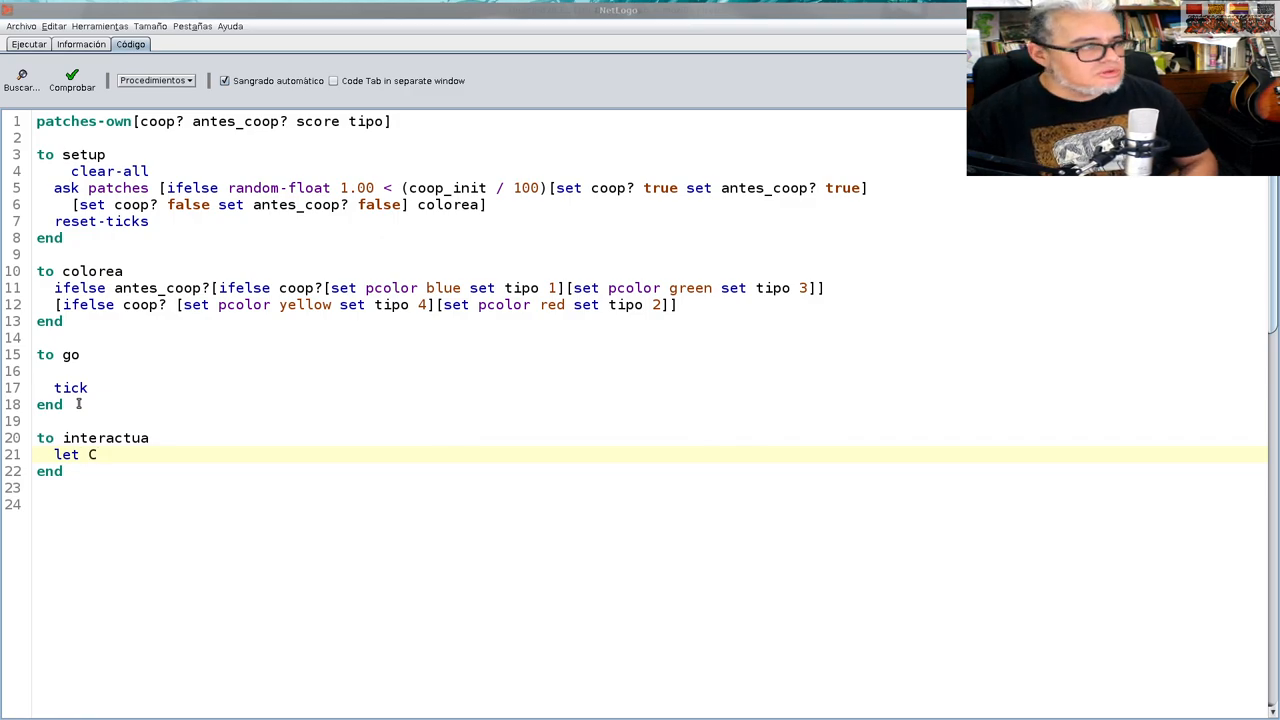
text(cou)
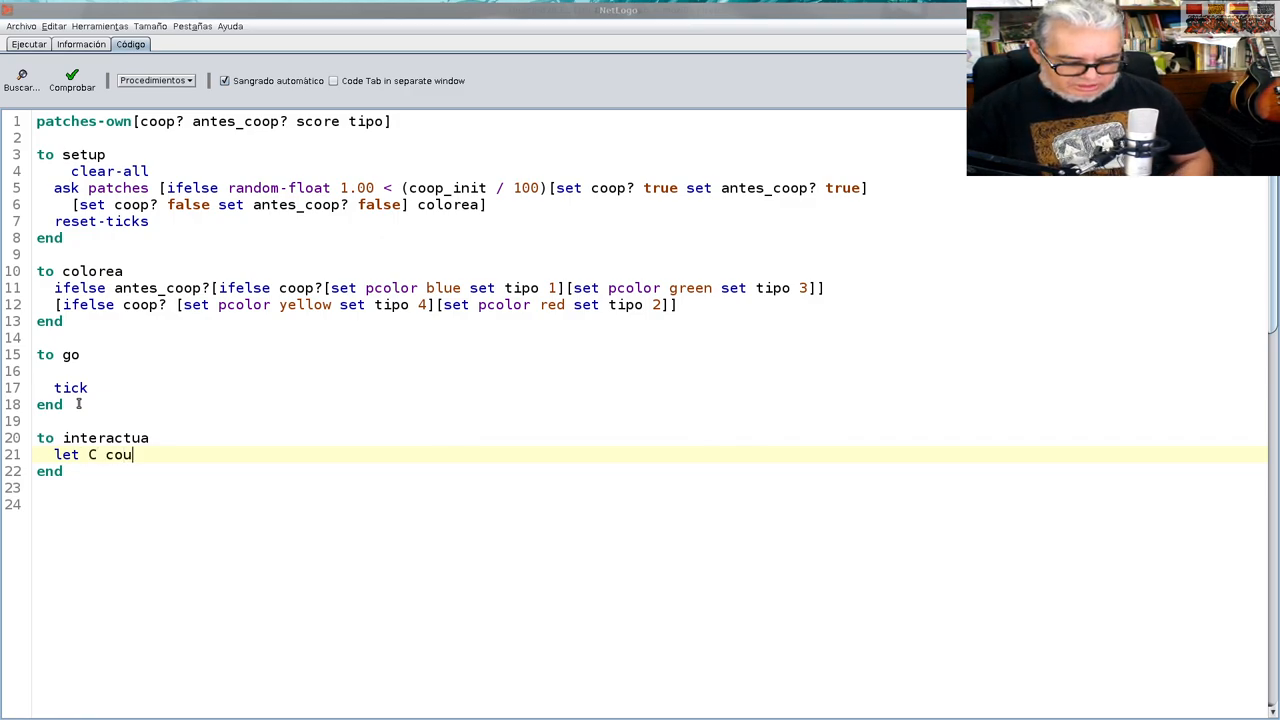
text(nt n)
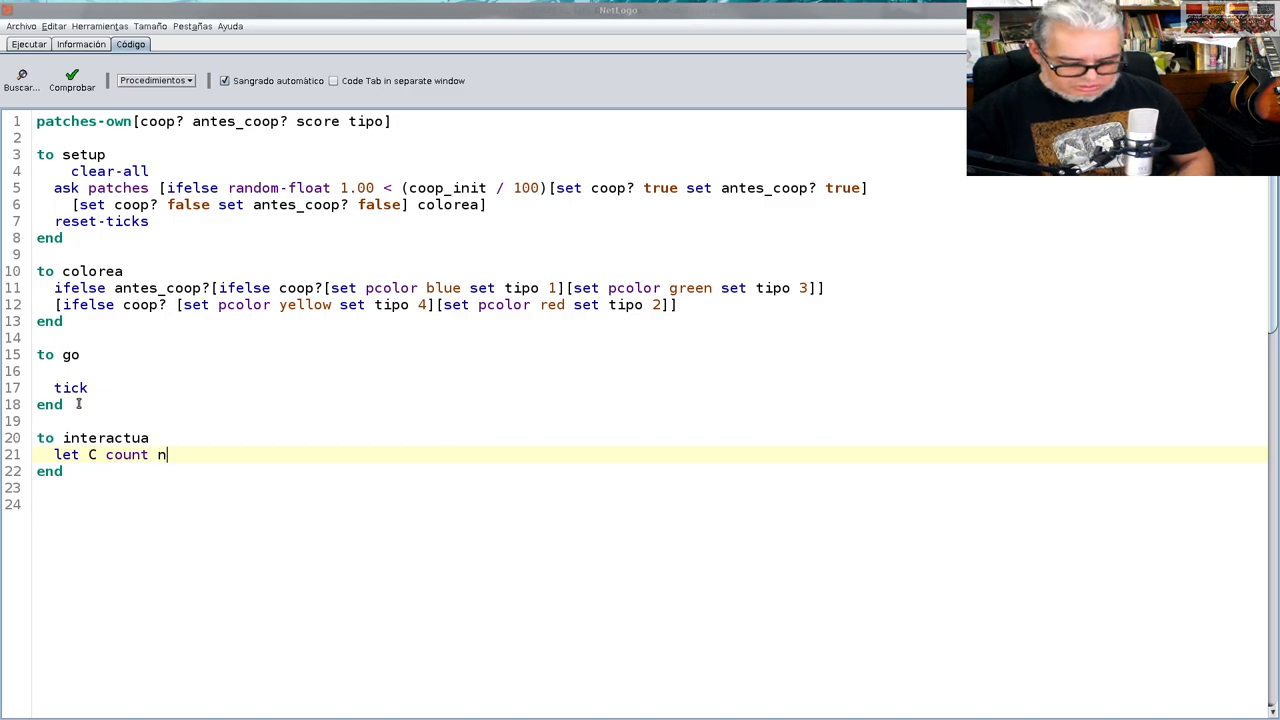
text(eighbo)
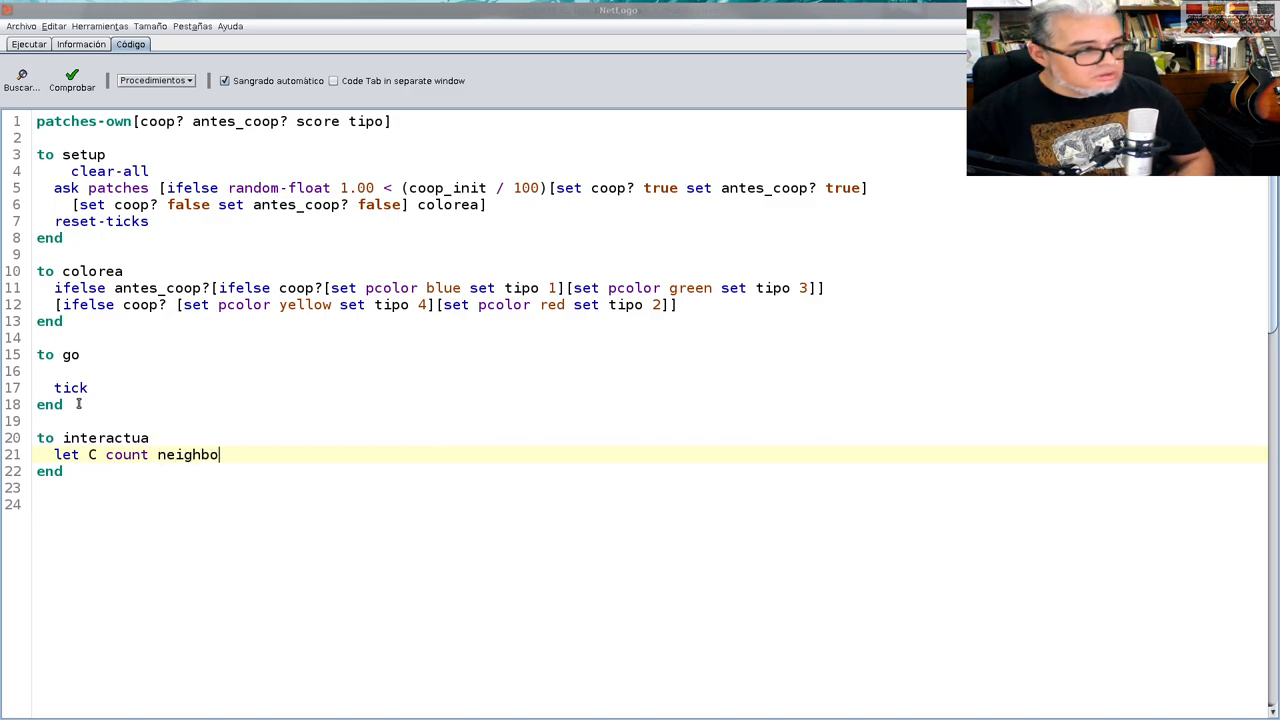
text(r)
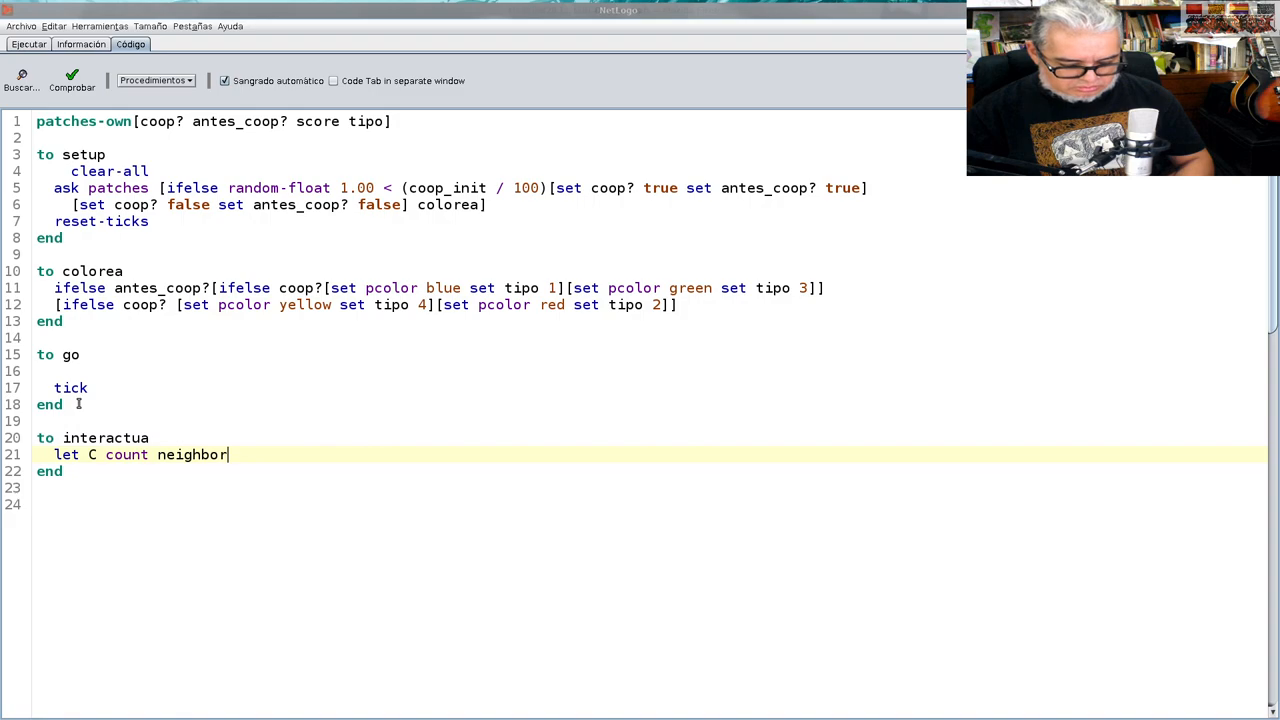
text(s)
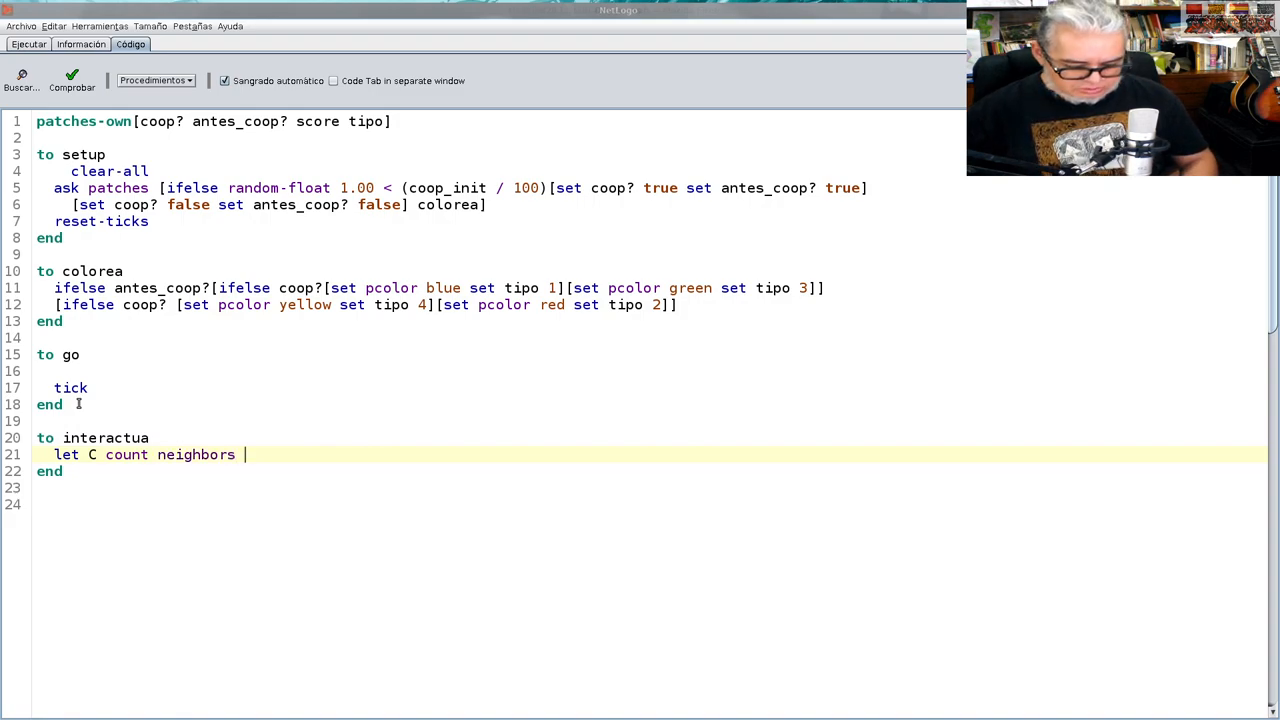
text(qith)
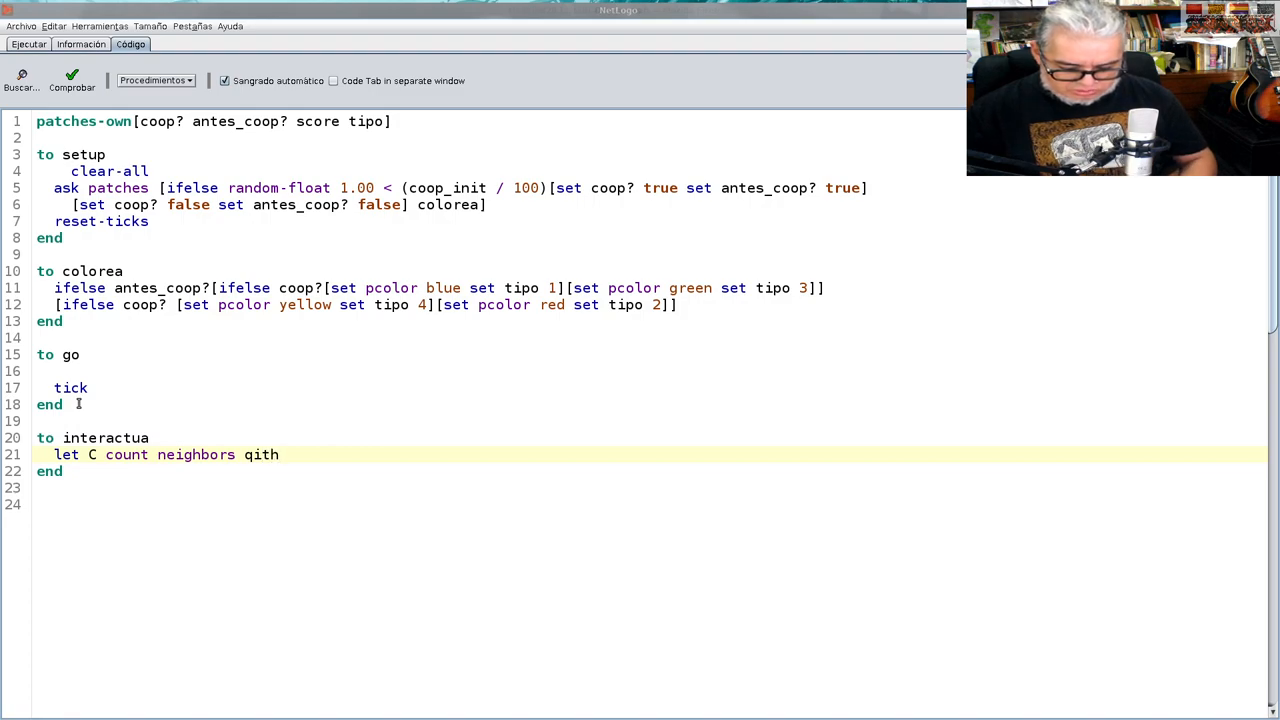
text([])
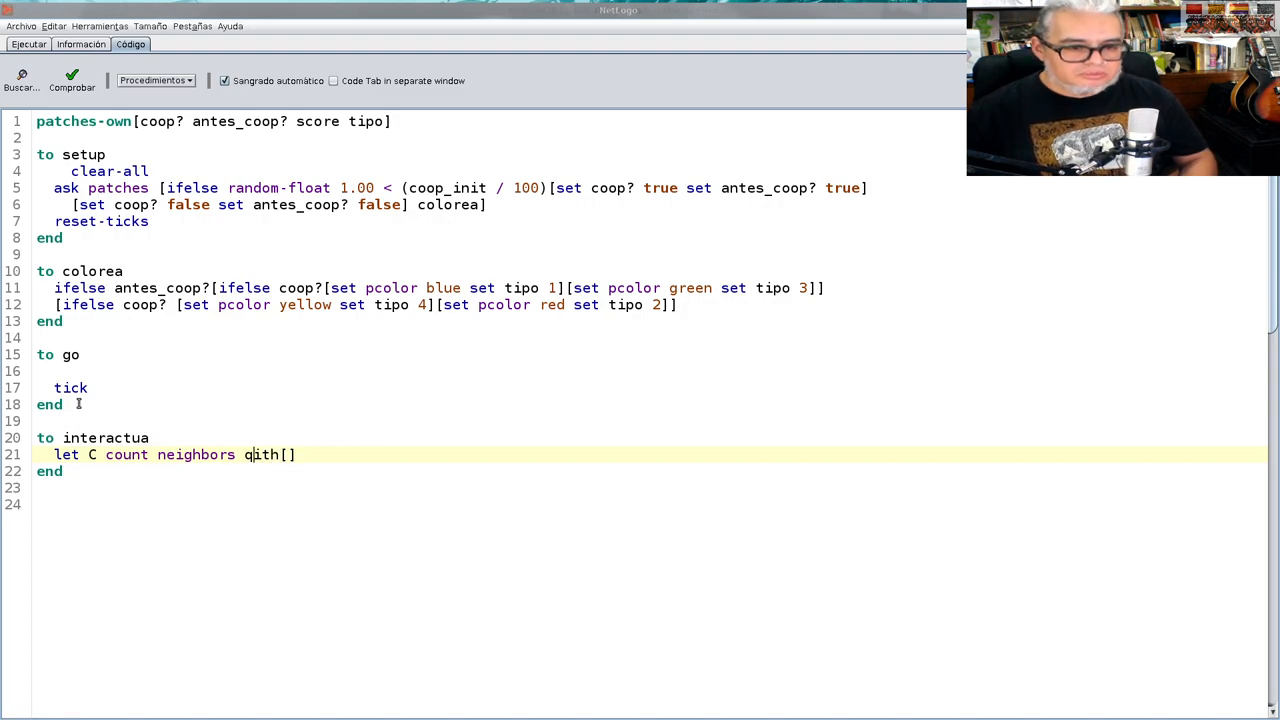
text(with)
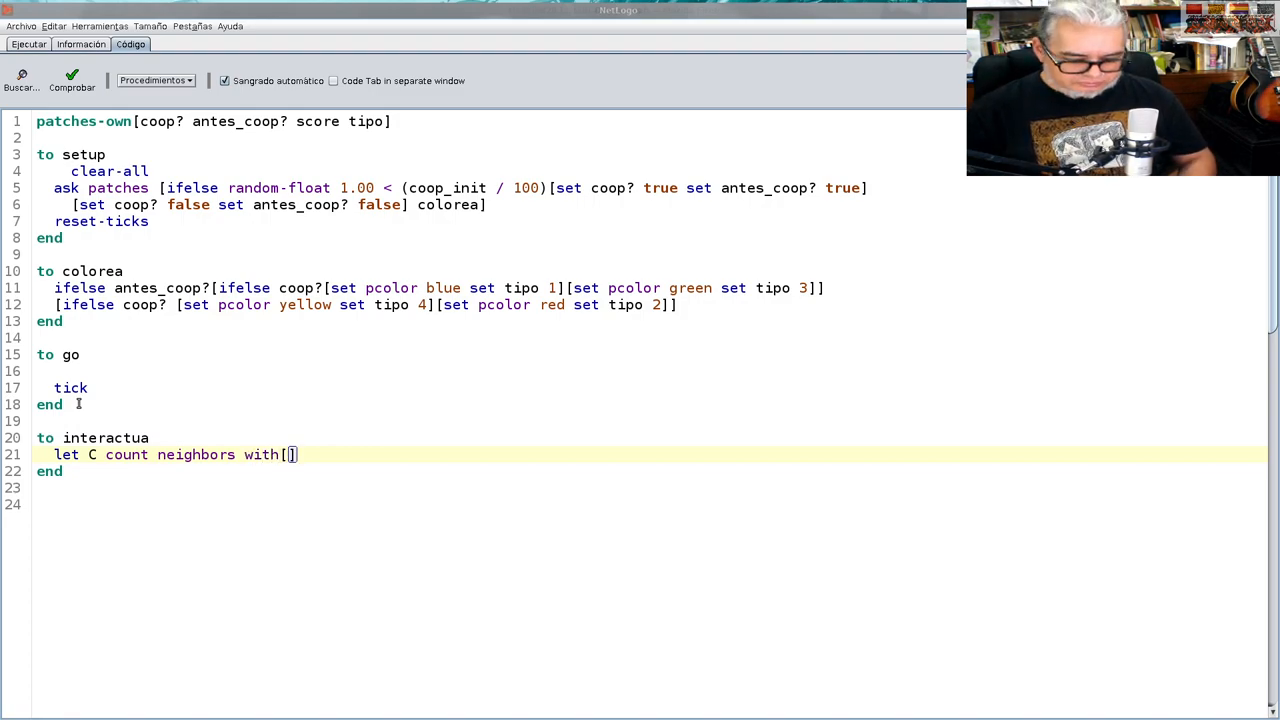
text(co)
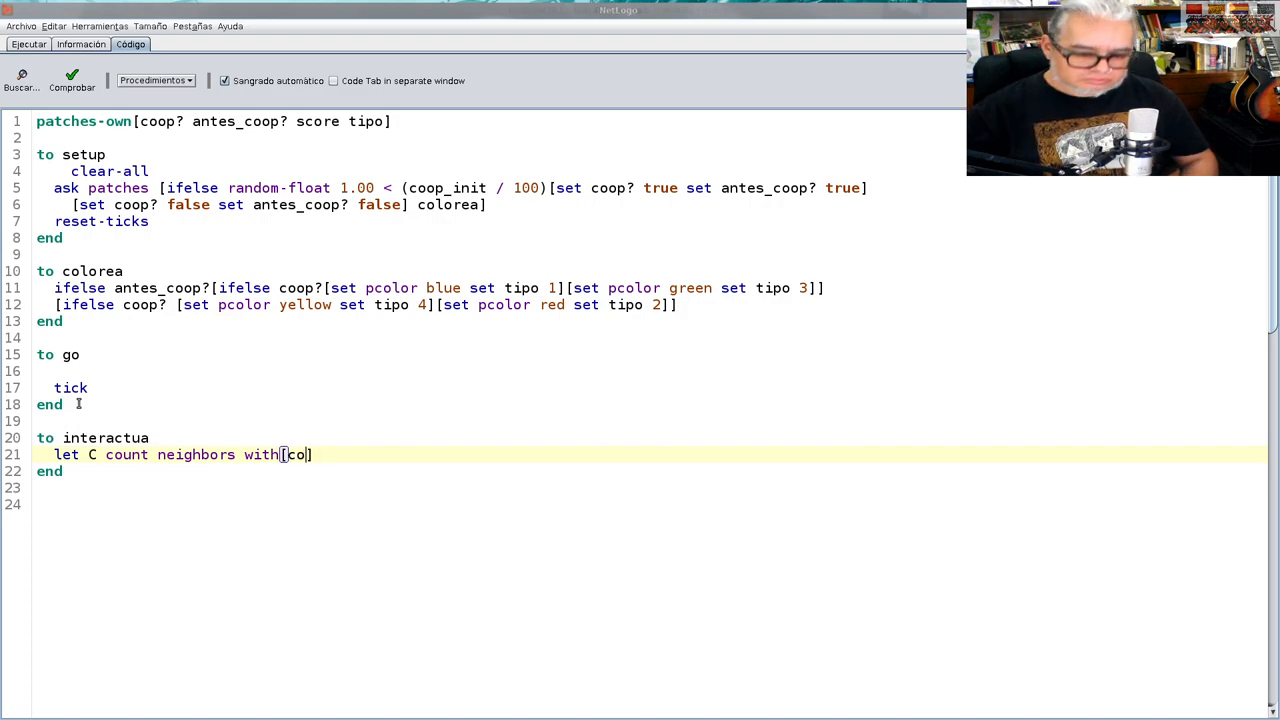
text(op?)
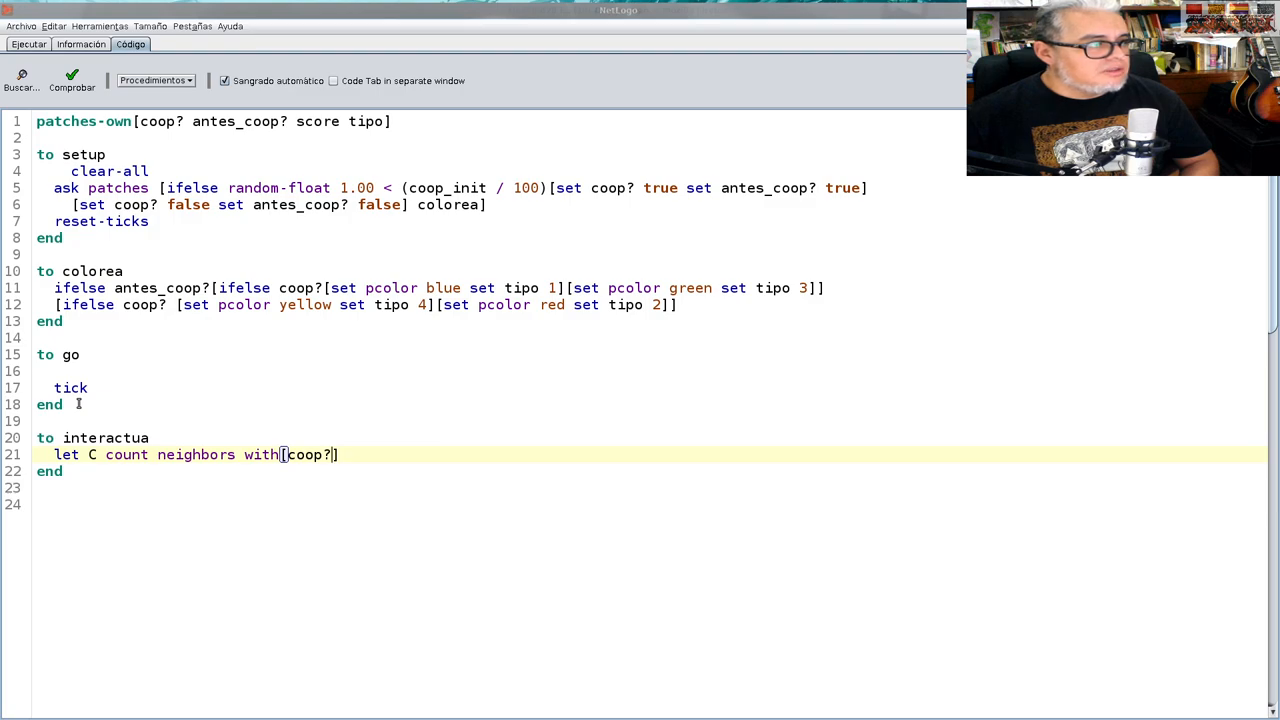
Add 'ifelse coop? [set score C] [set score traicion *' on a new line
key(Return)
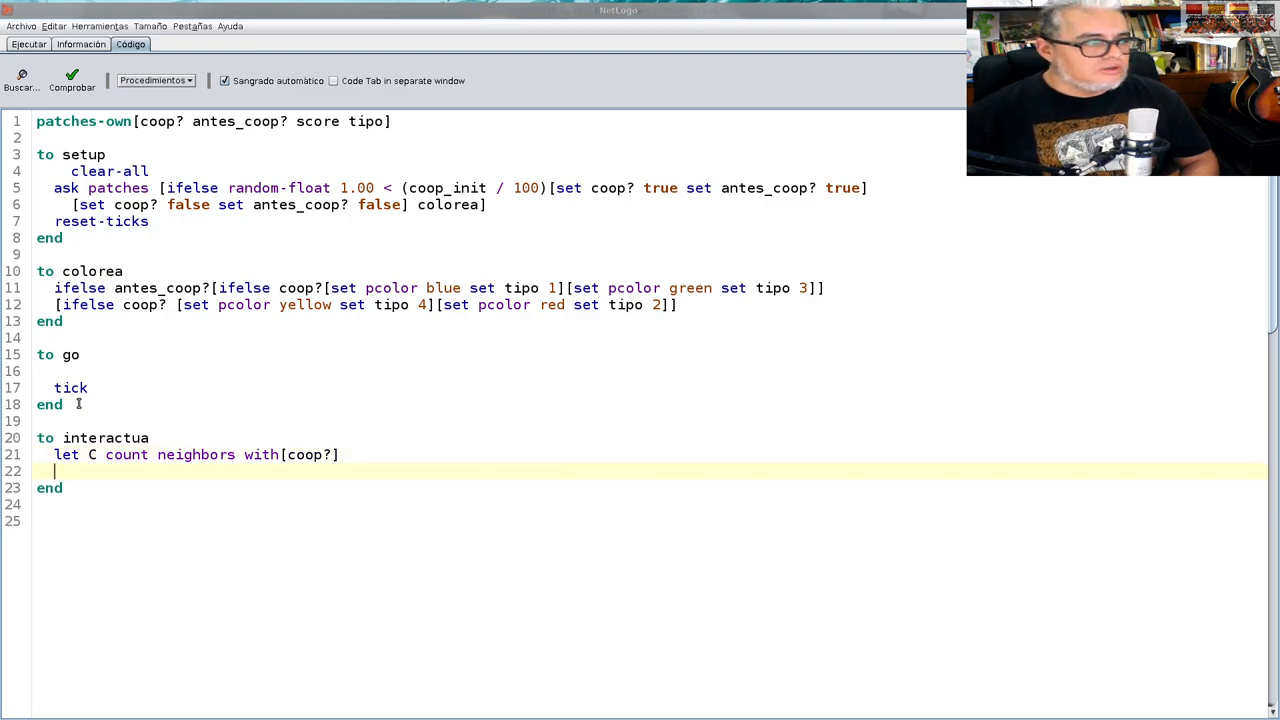
text(ifel)
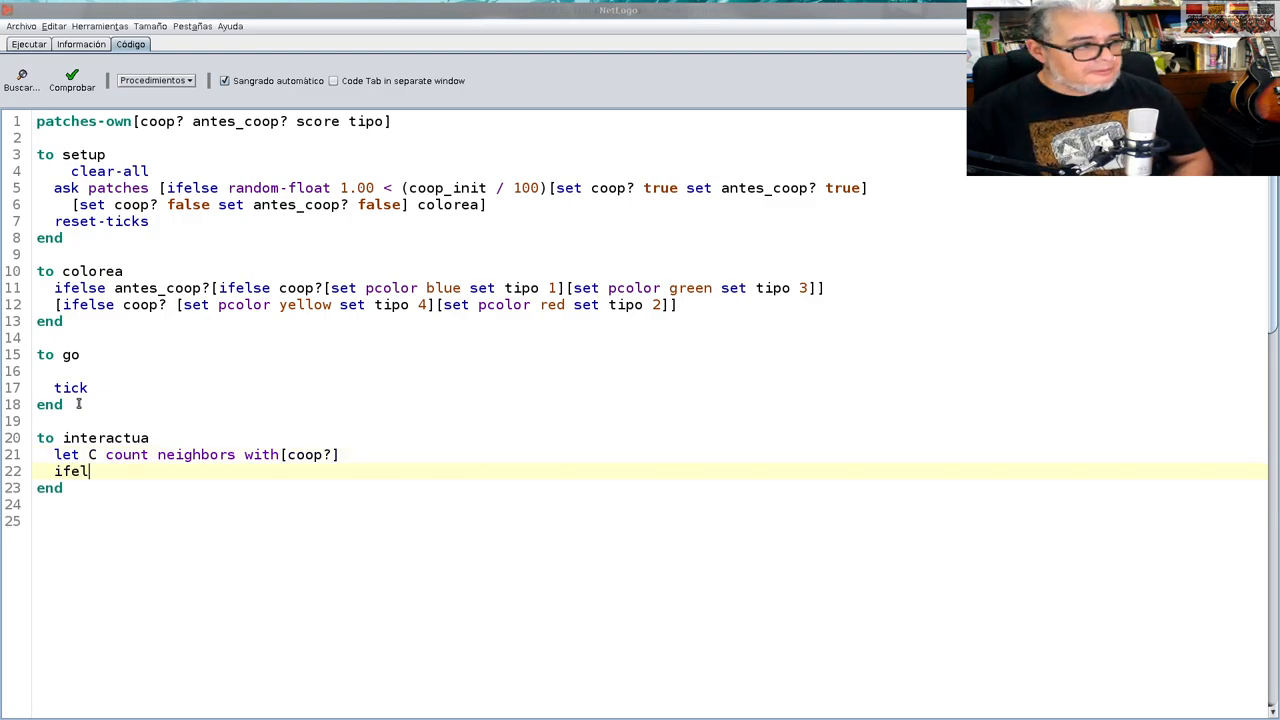
text(se)
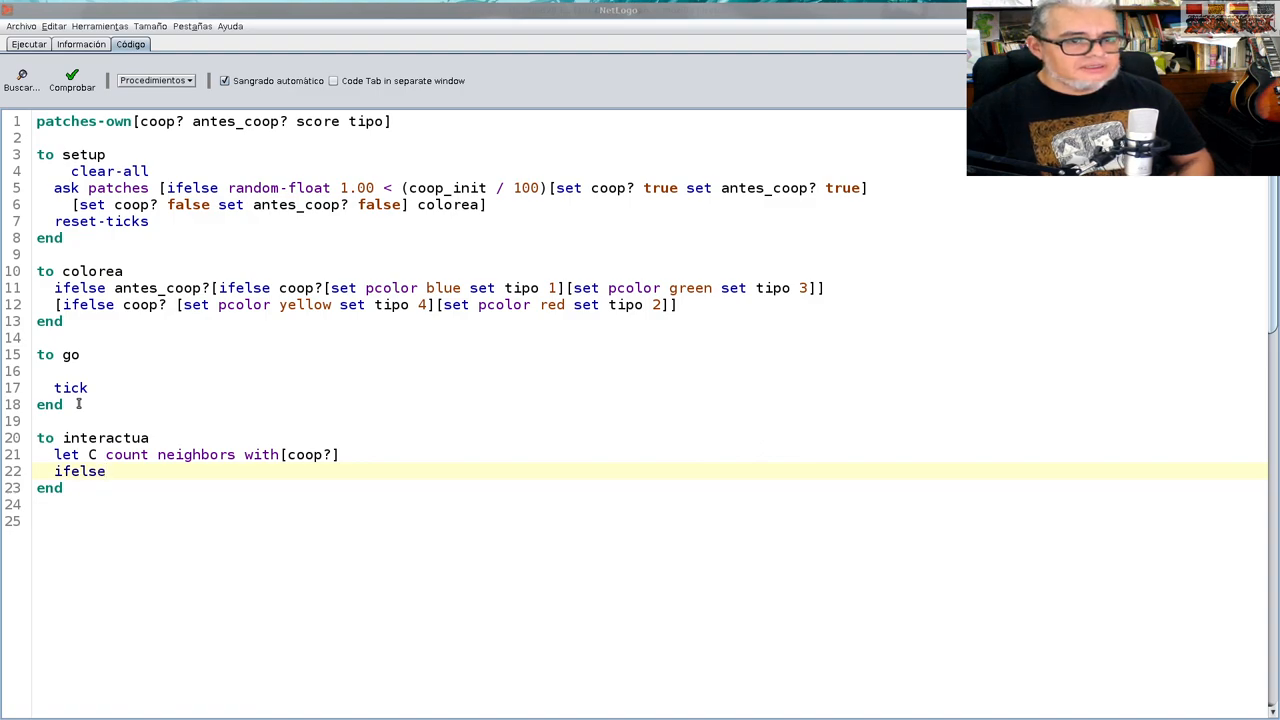
text(coop)
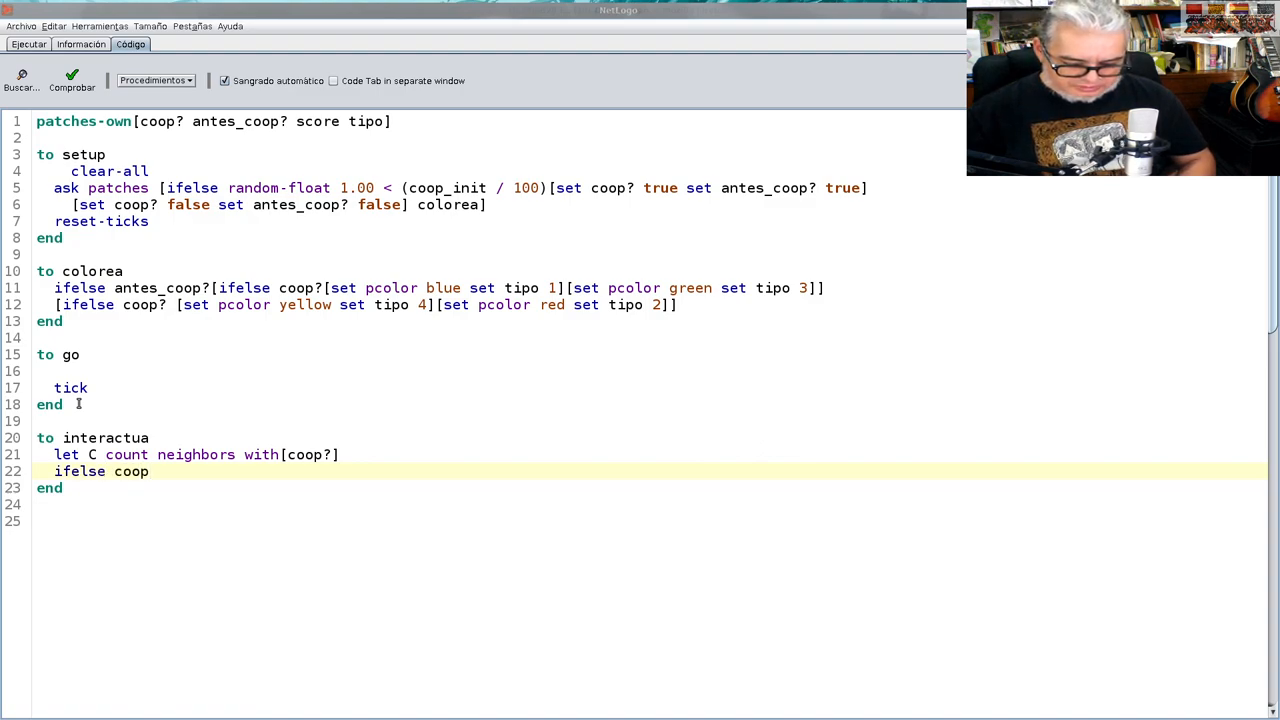
text(?[][)
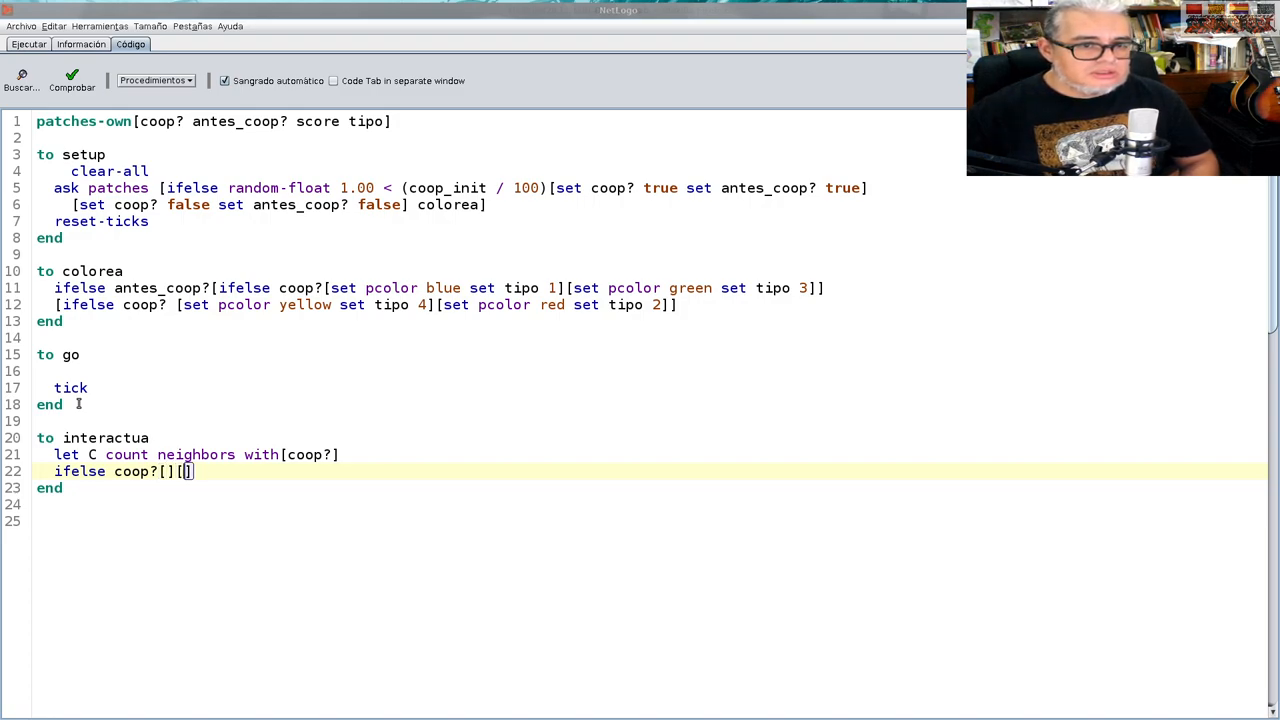
text(s)
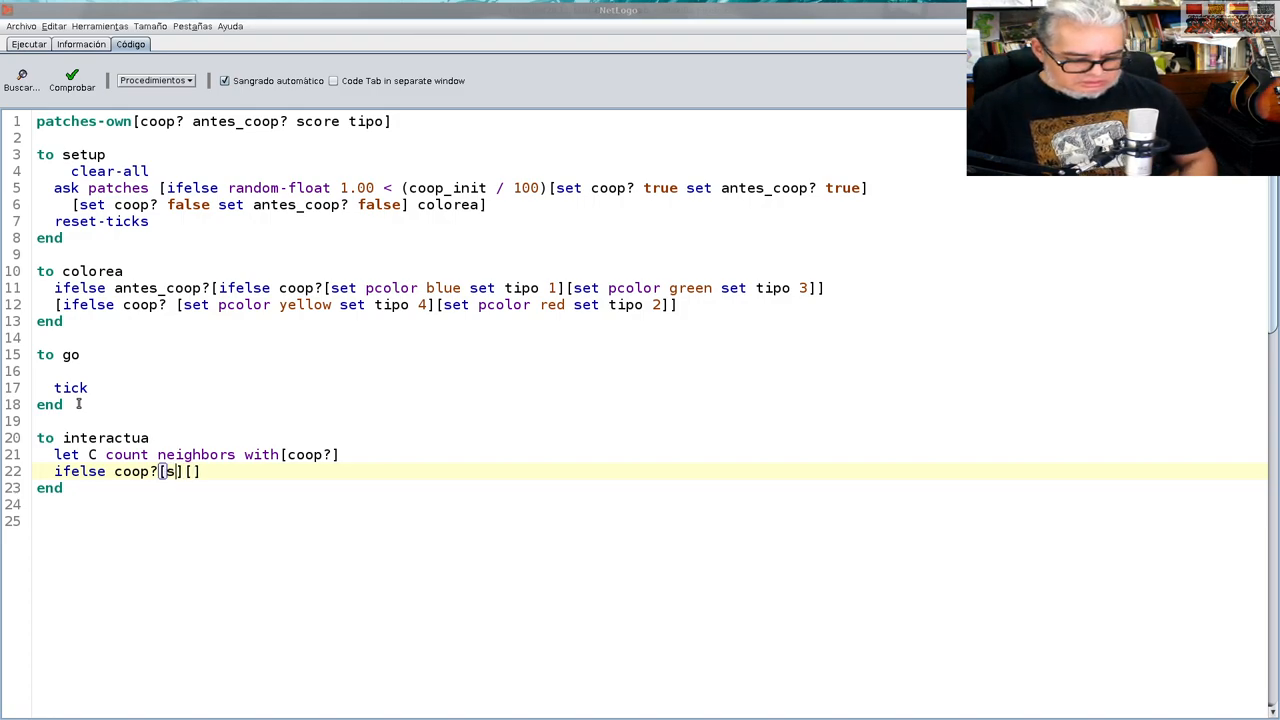
text(et sc)
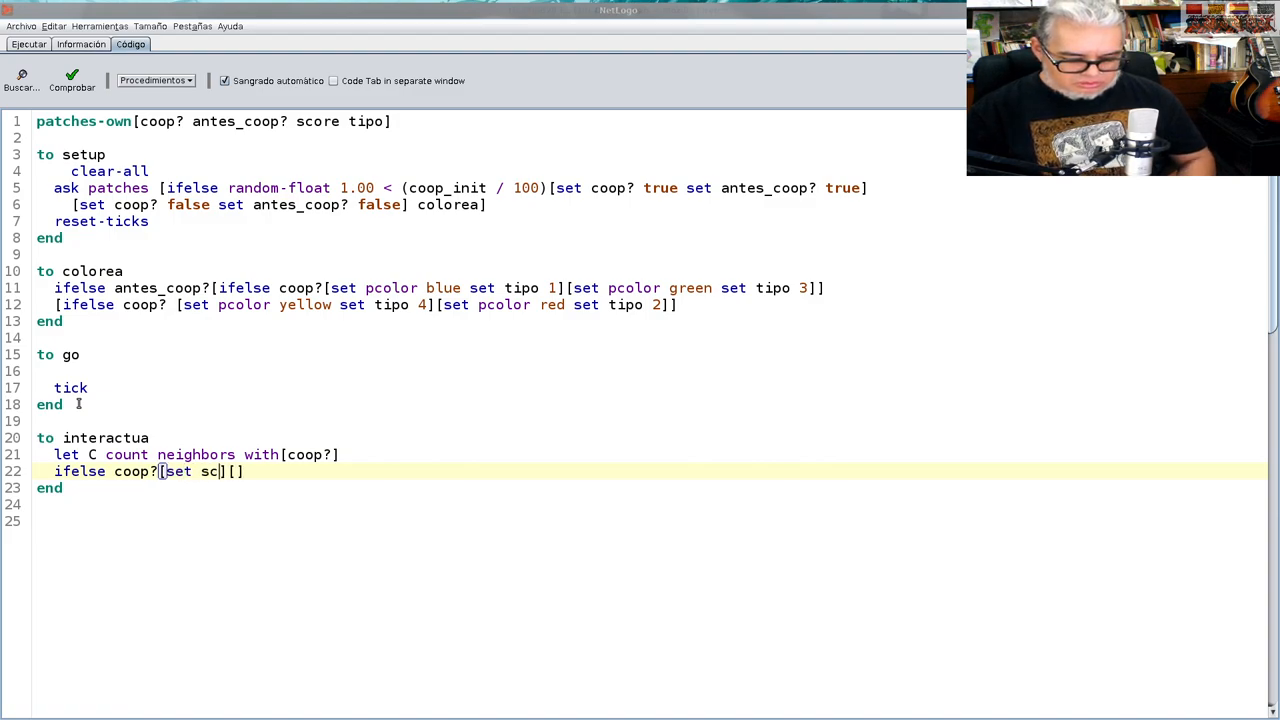
text(ore)
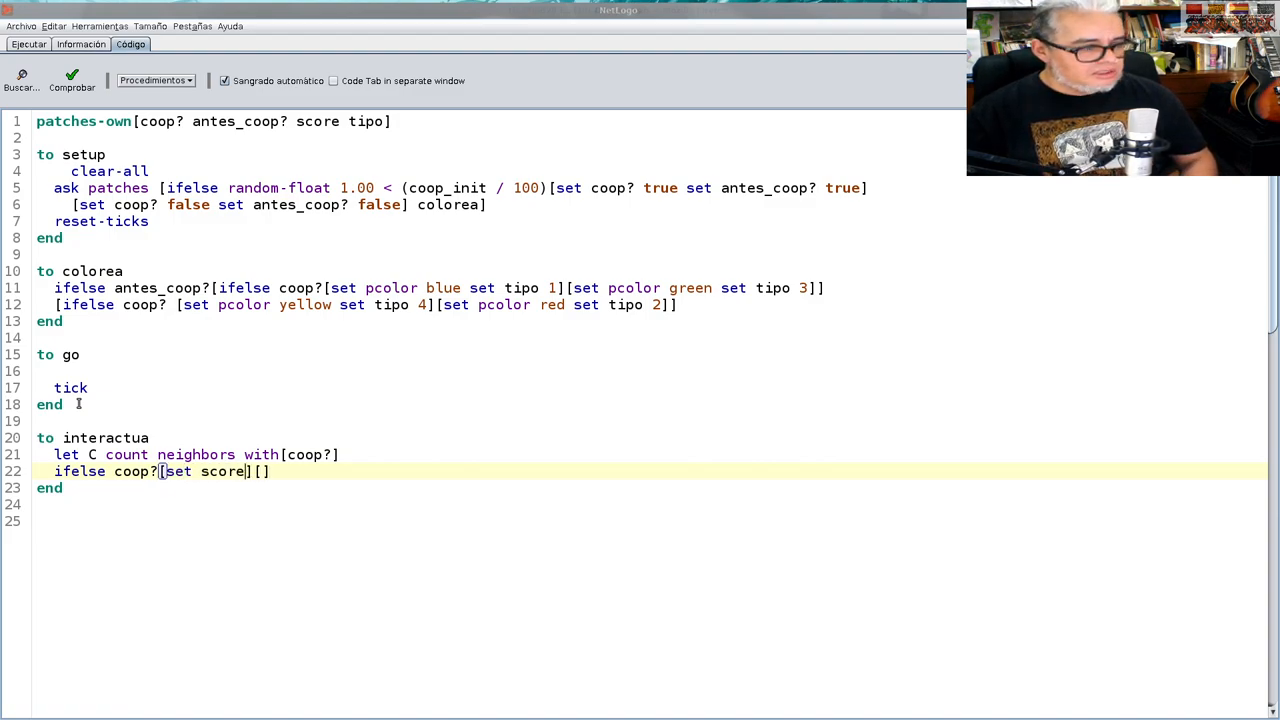
text(t)
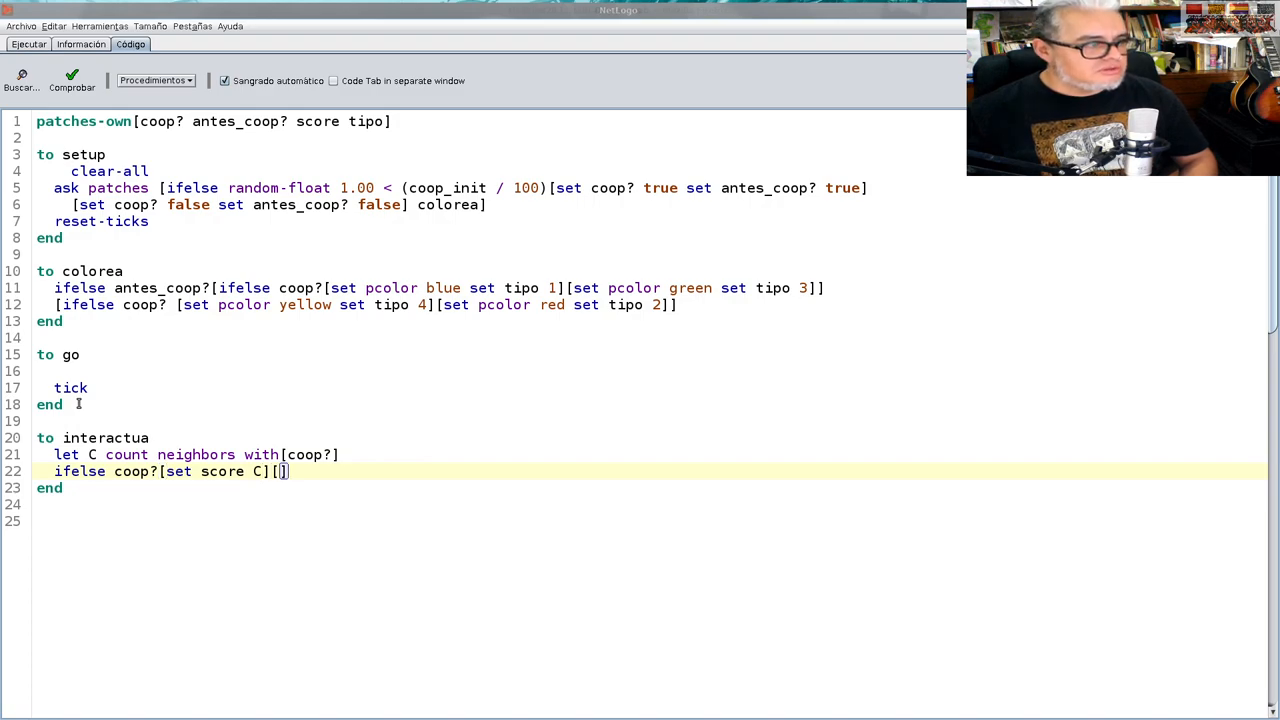
text(set)
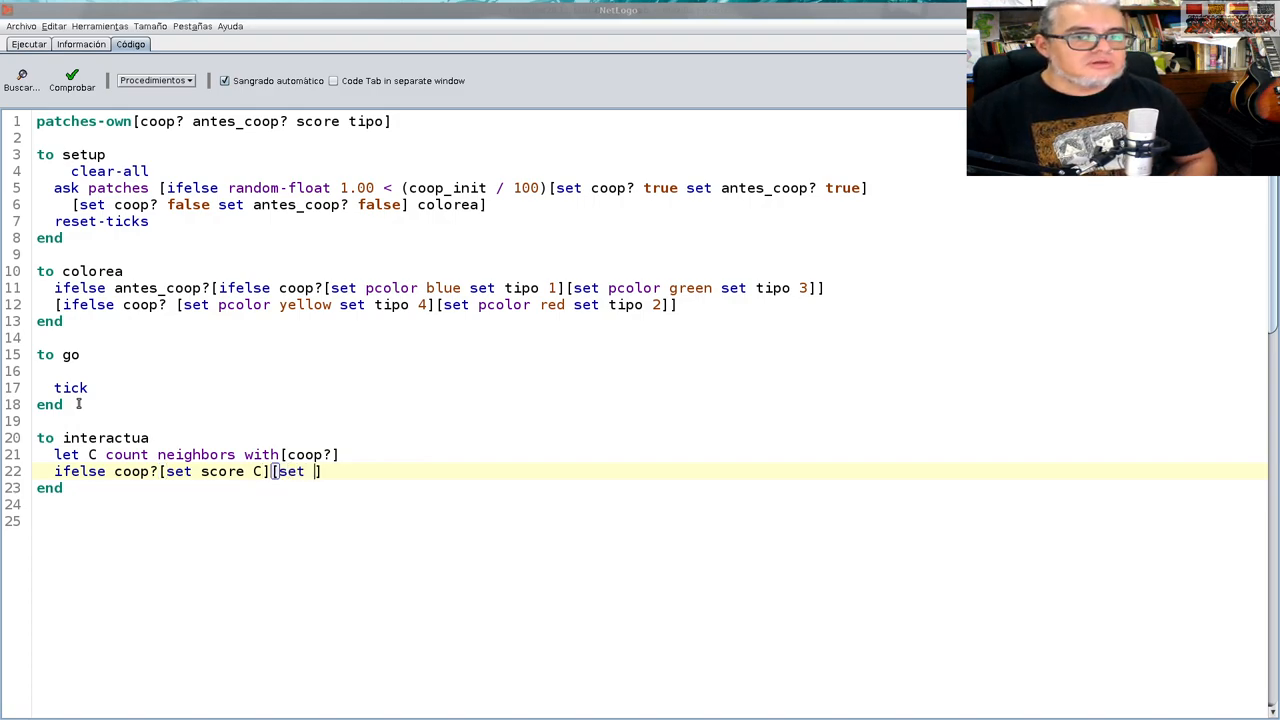
text(score)
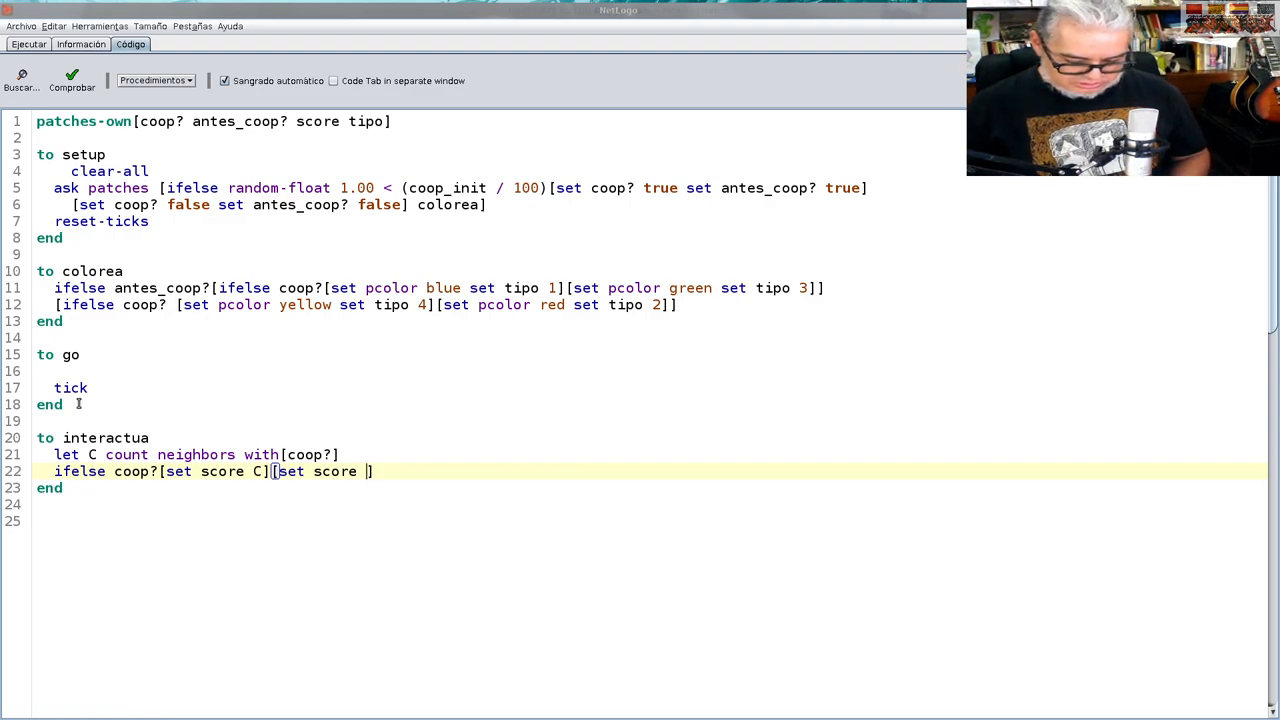
text(traicion)
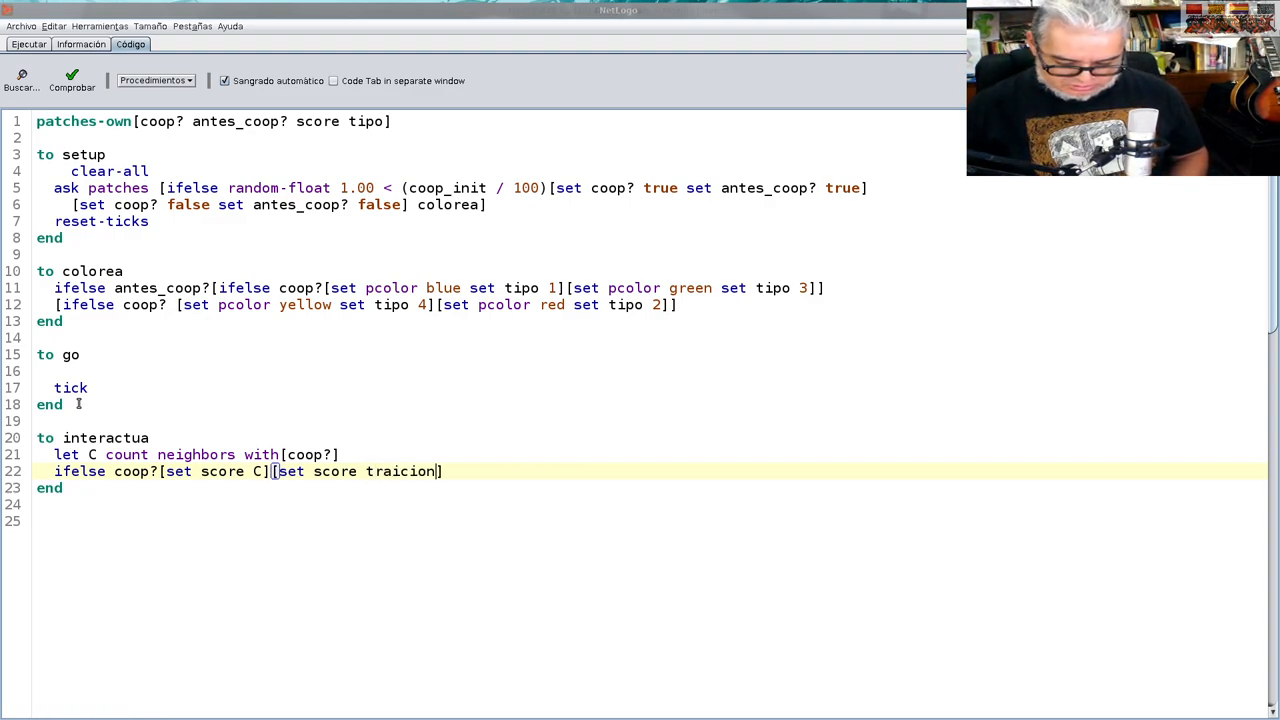
text(*)
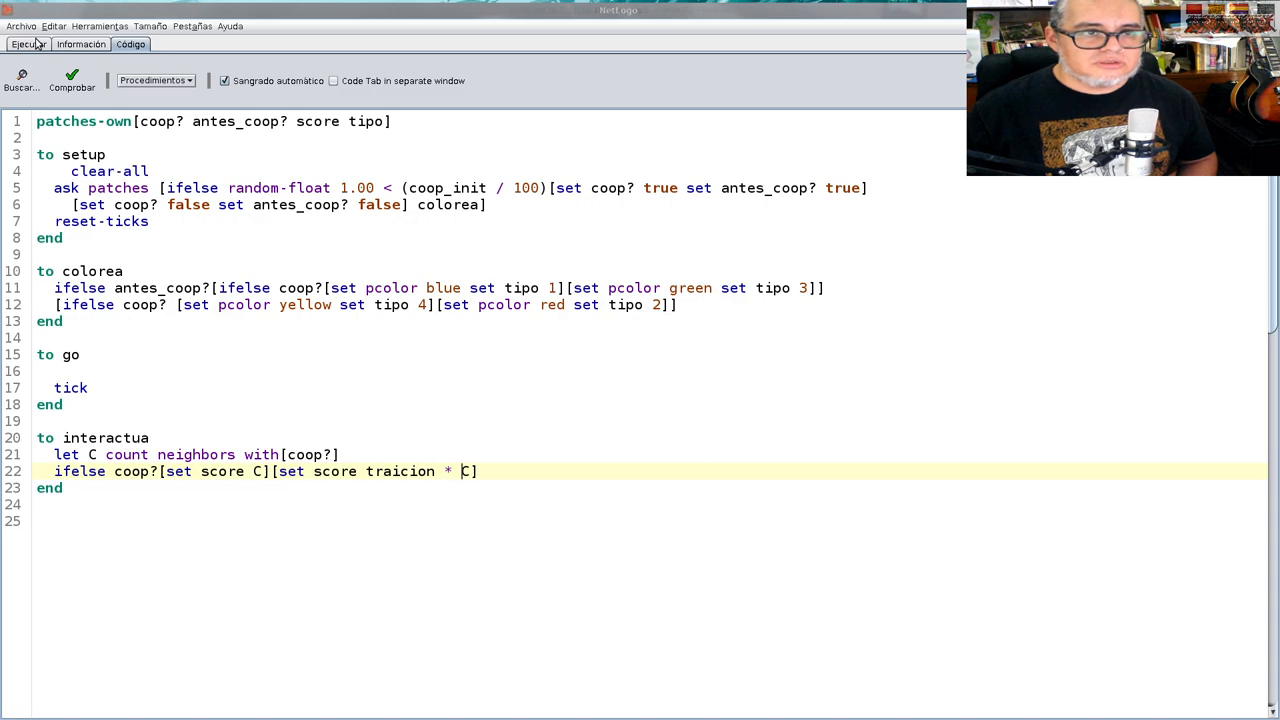
Glance at the Ejecutar interface, then return to the code
click(28, 44)
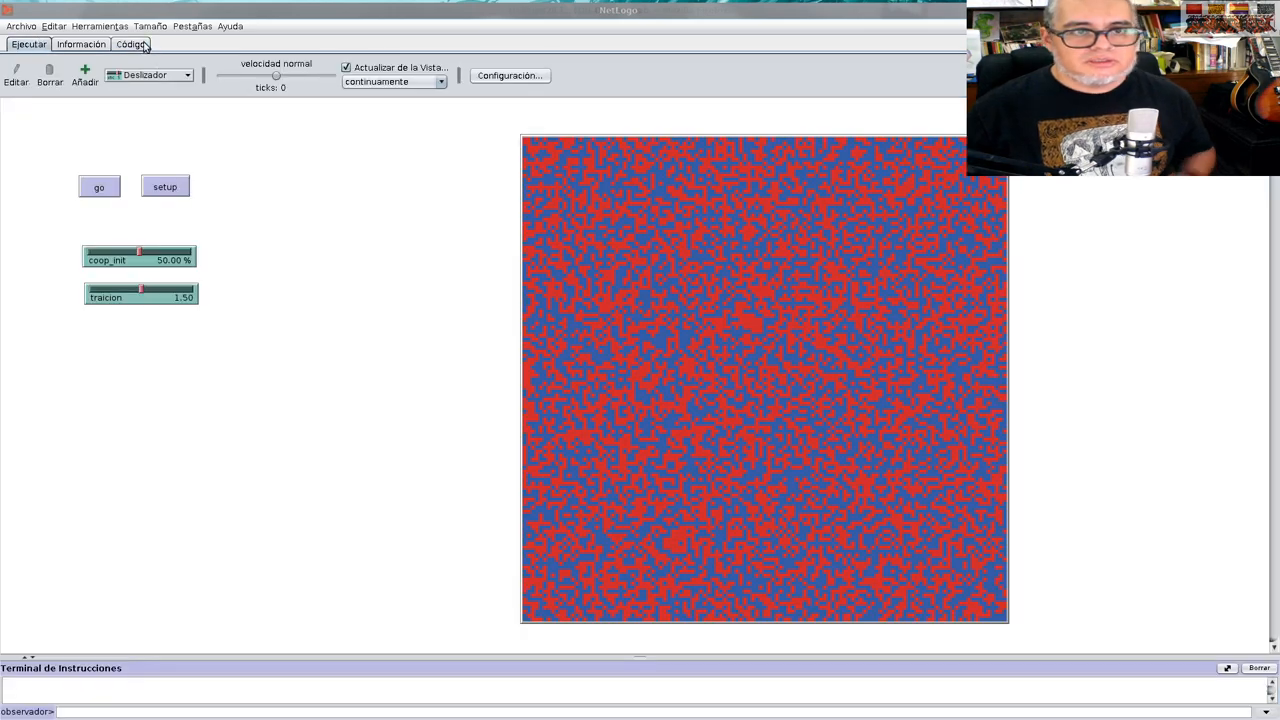
click(130, 44)
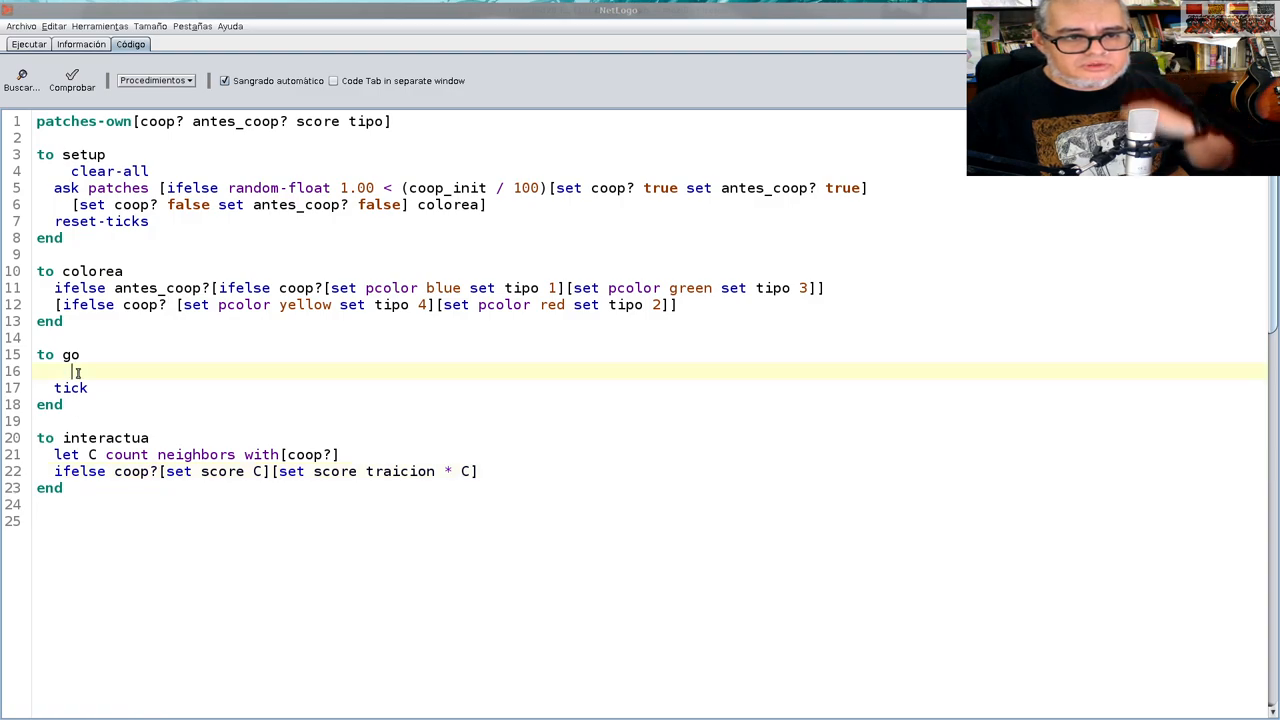
mouse_move(60, 372)
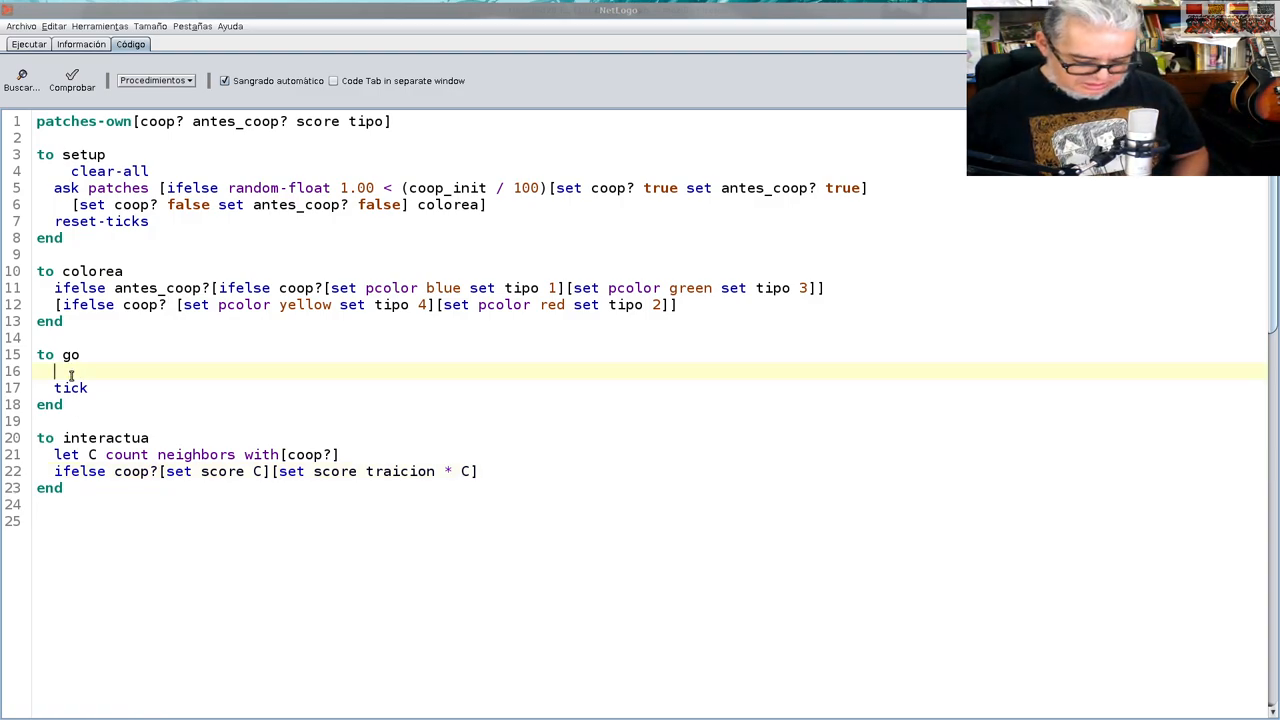
Add 'ask patches [interactua]' to the go procedure before tick
text(ask)
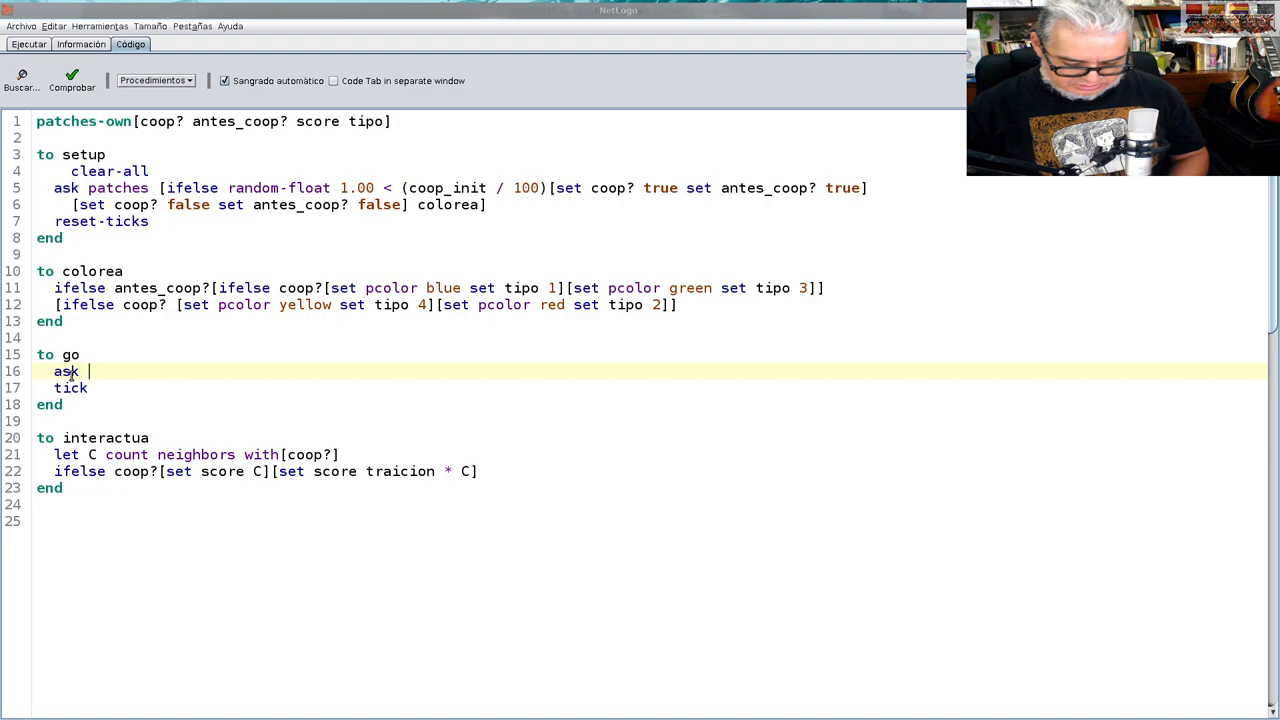
text(patches)
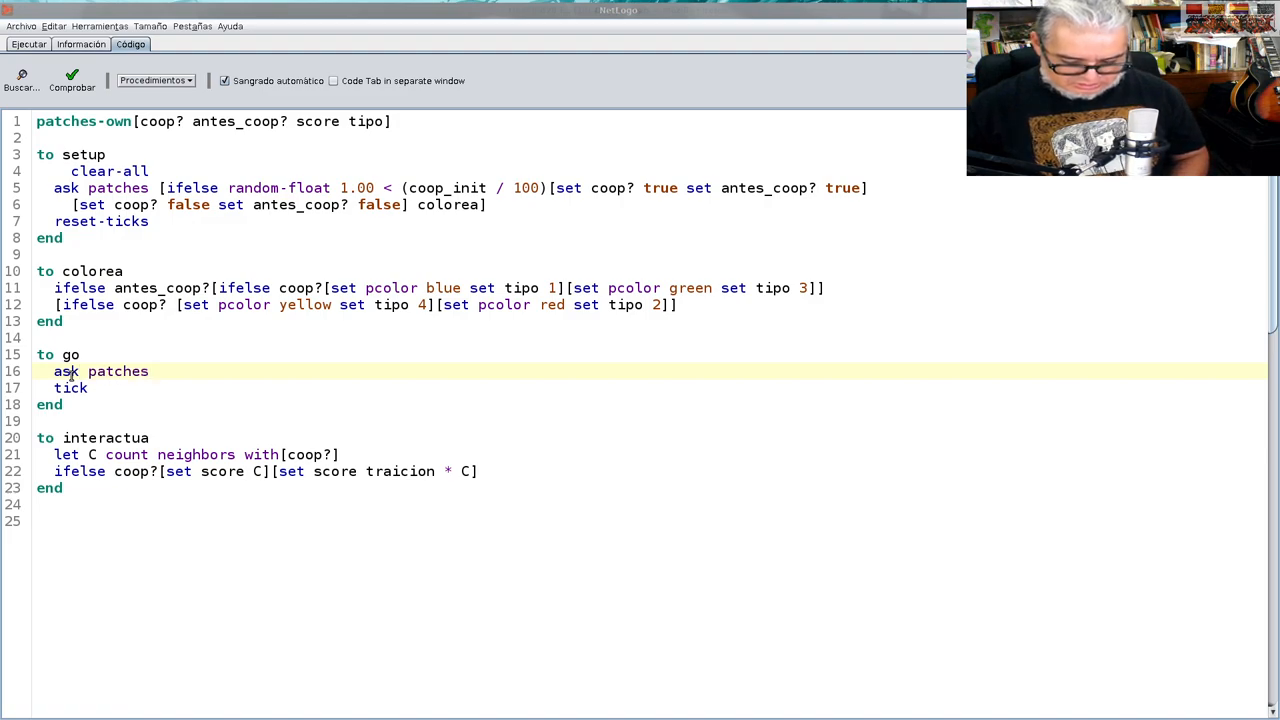
text([i])
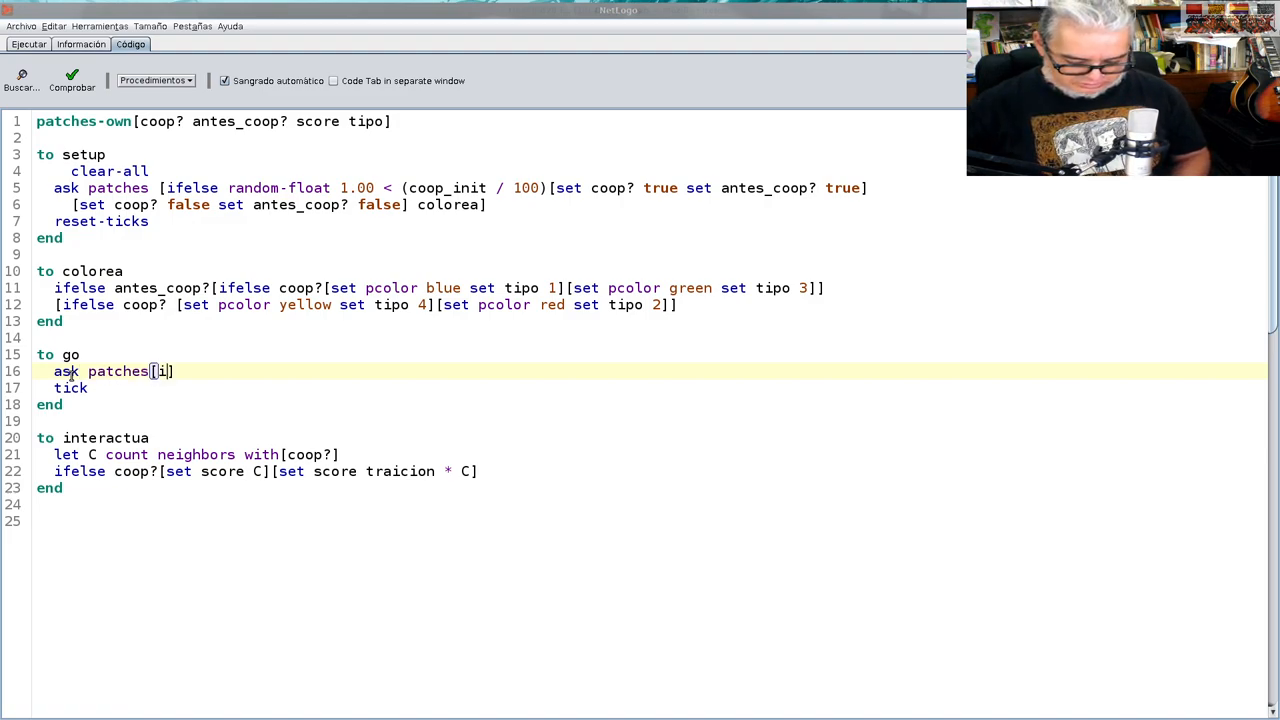
text(nteractua)
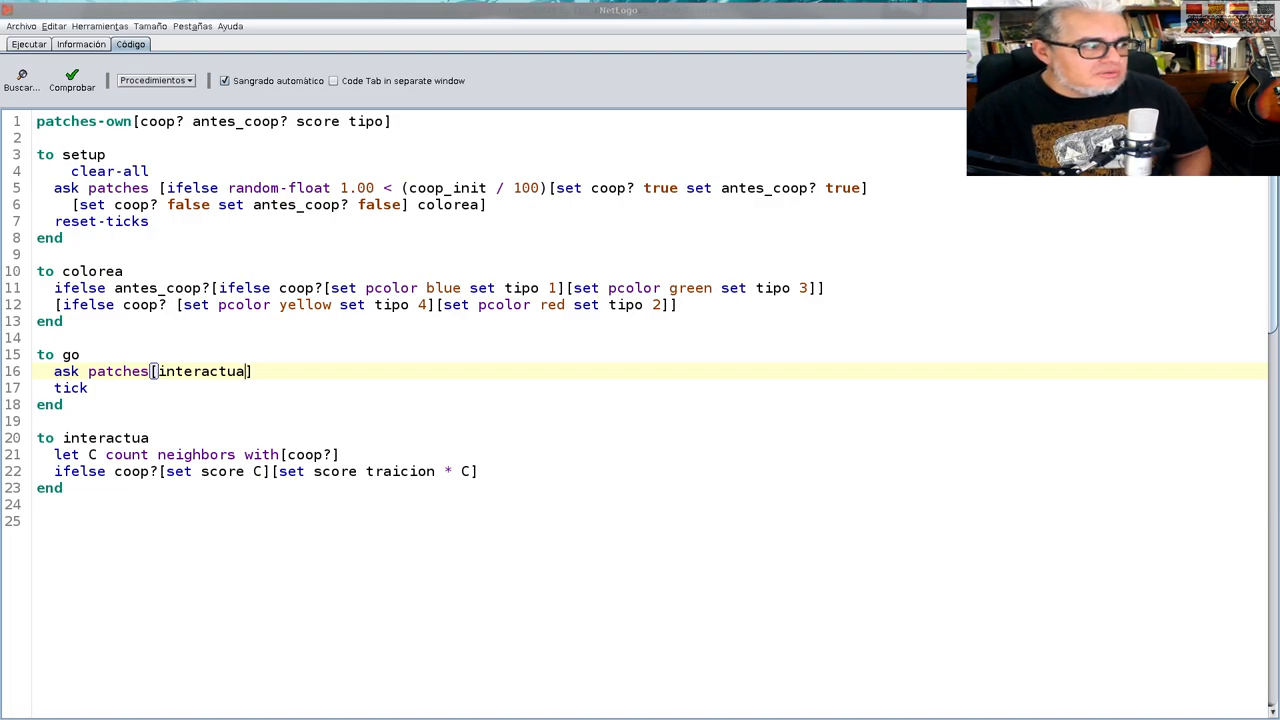
click(65, 488)
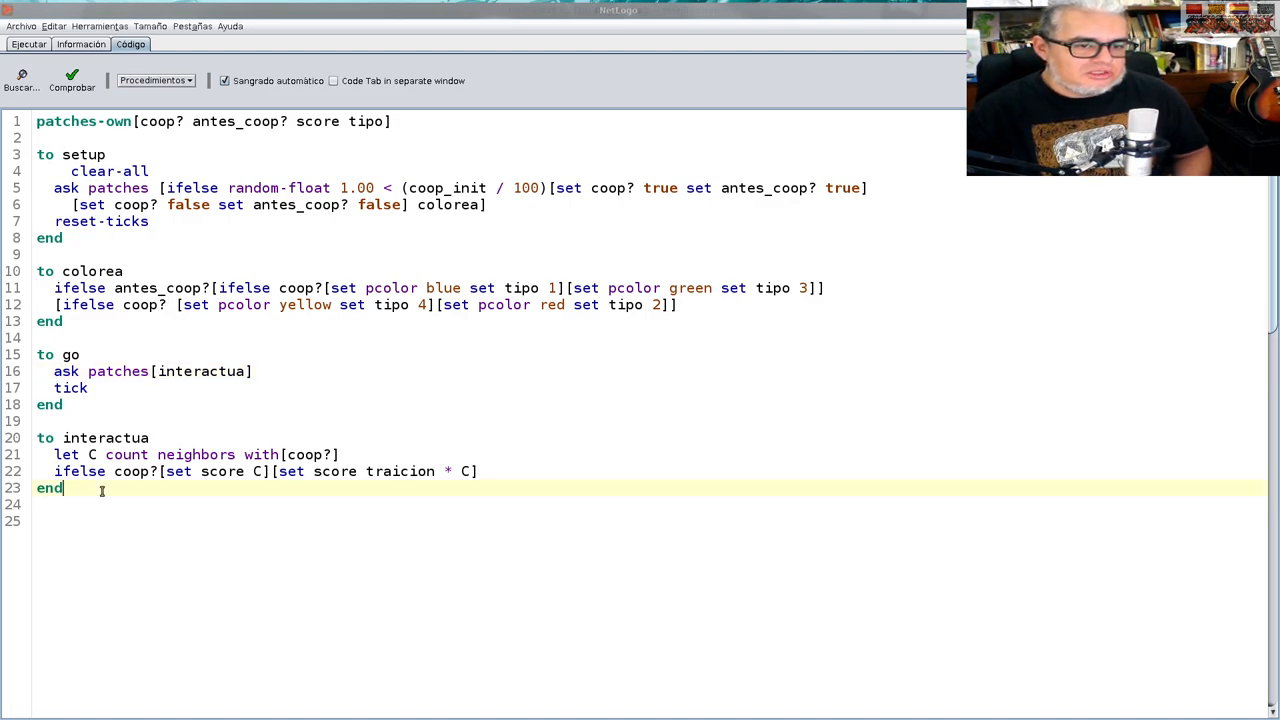
Begin a cambia_estrategia procedure below interactua, with a first line 'set antes_coop? coop?'
key(Return)
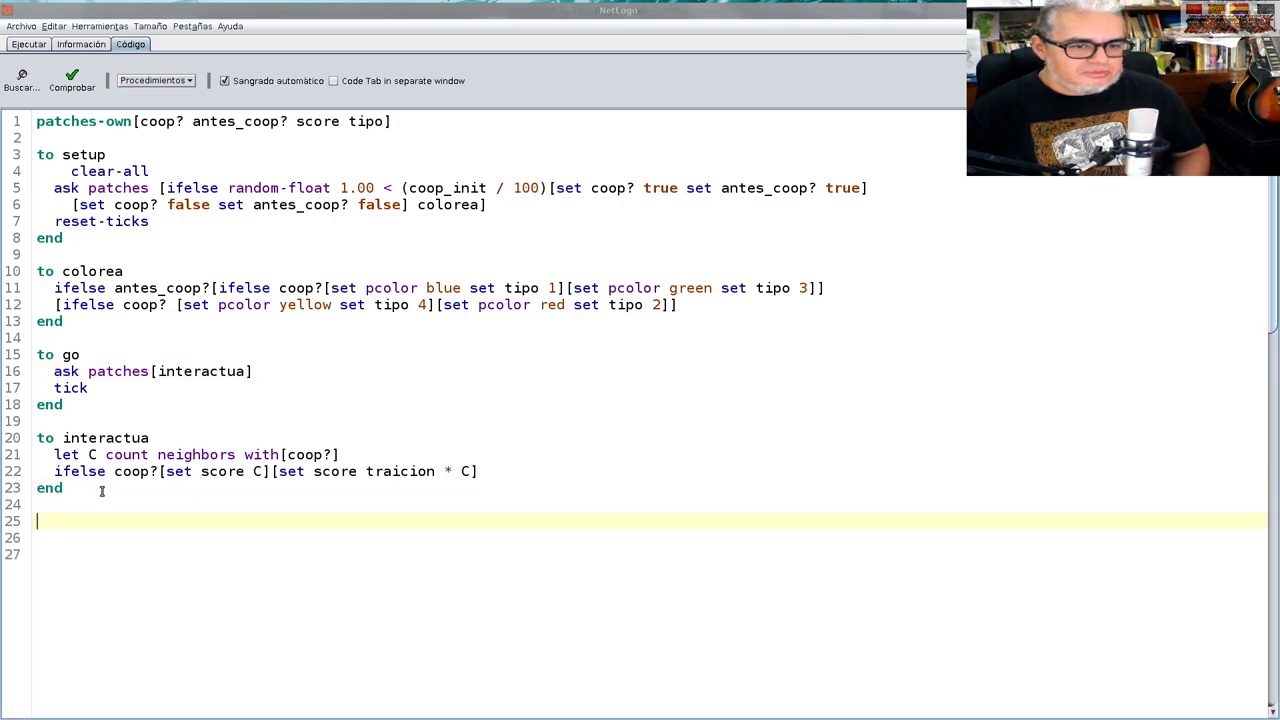
text(to)
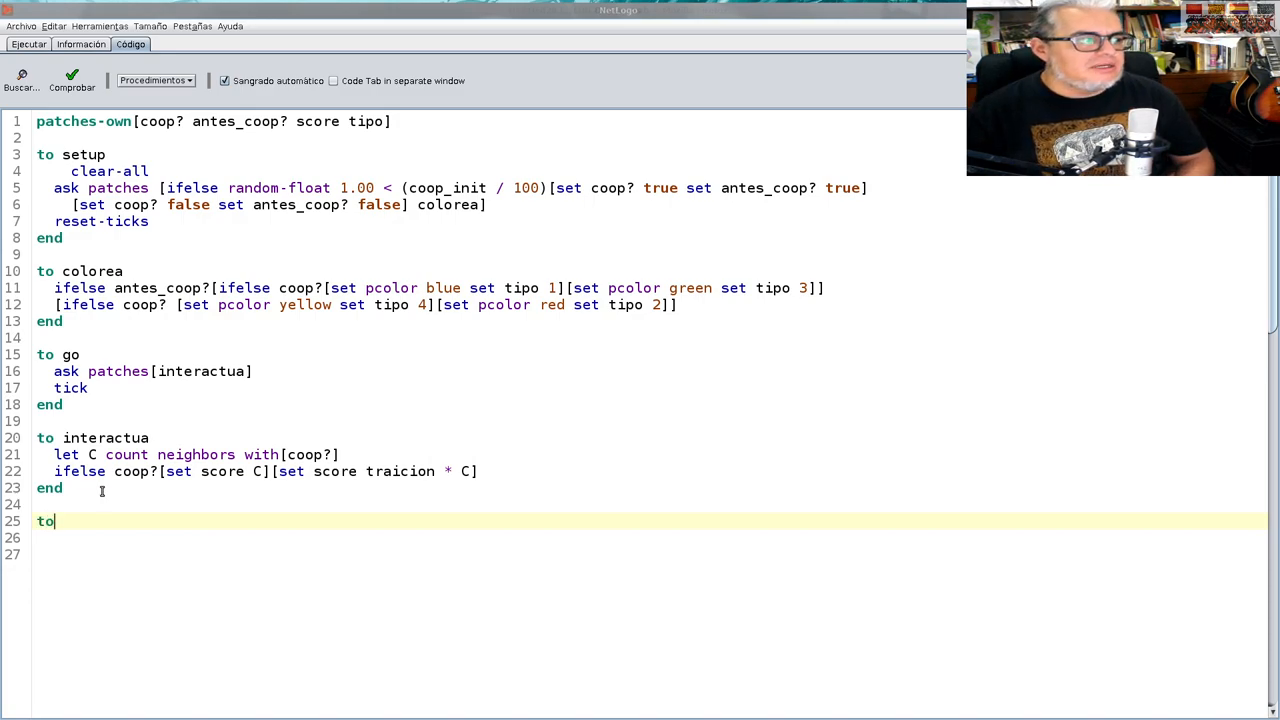
text(c)
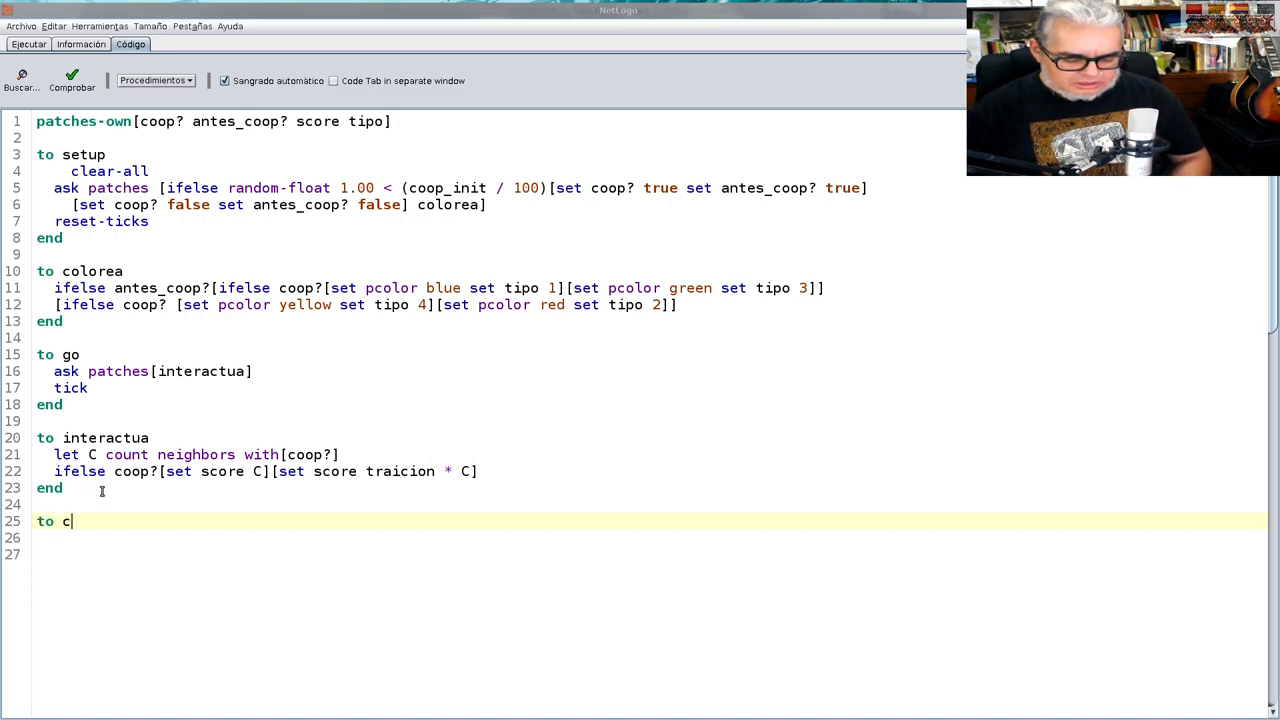
text(ambia_)
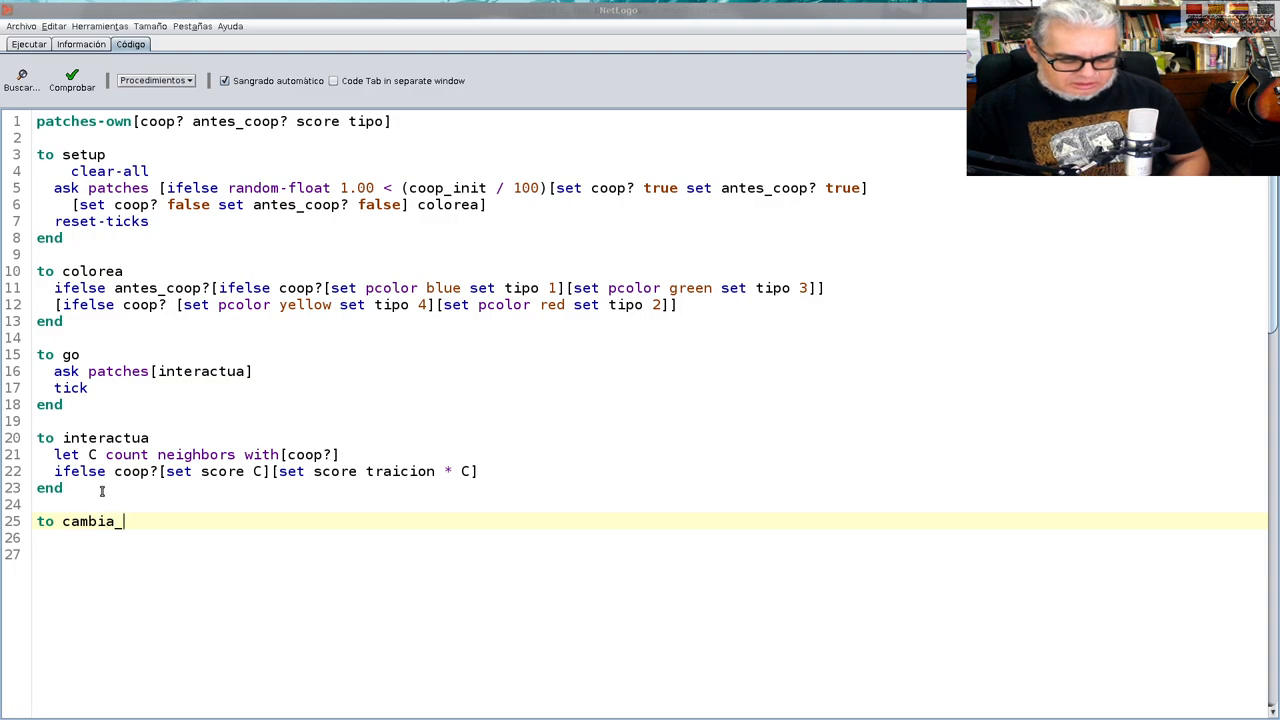
text(estrategia)
click(650, 554)
text(end)
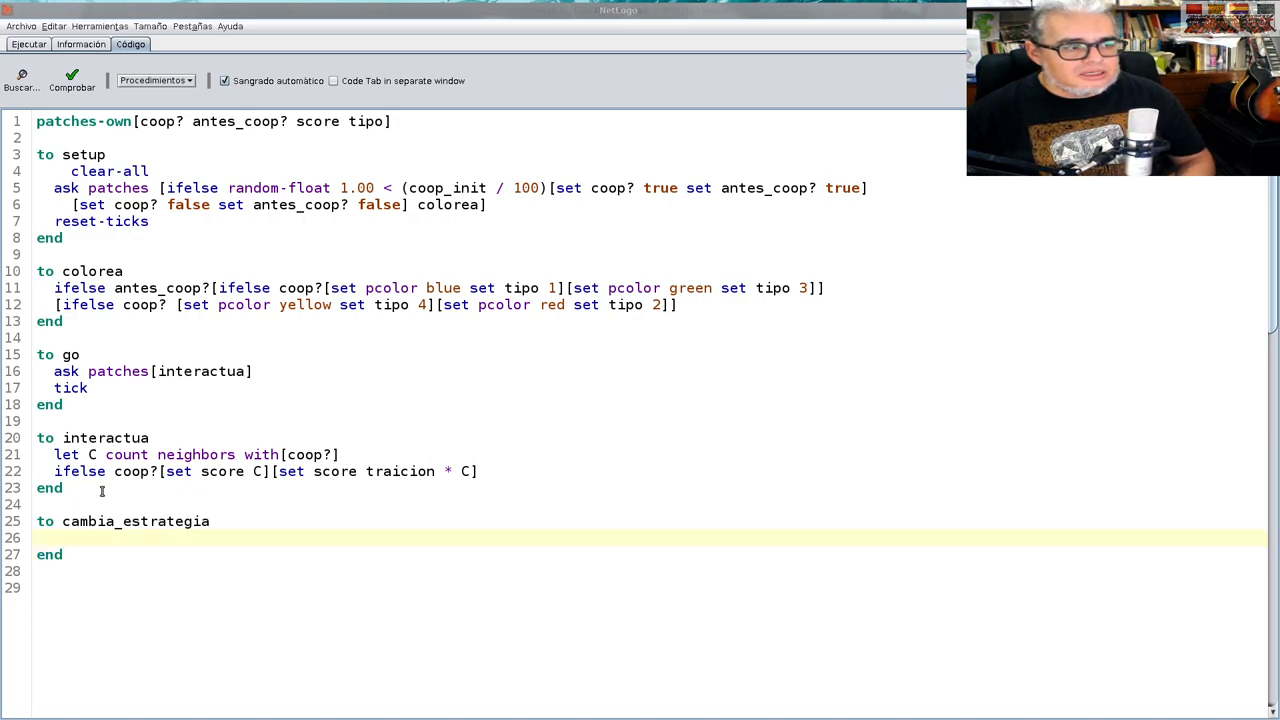
text(set)
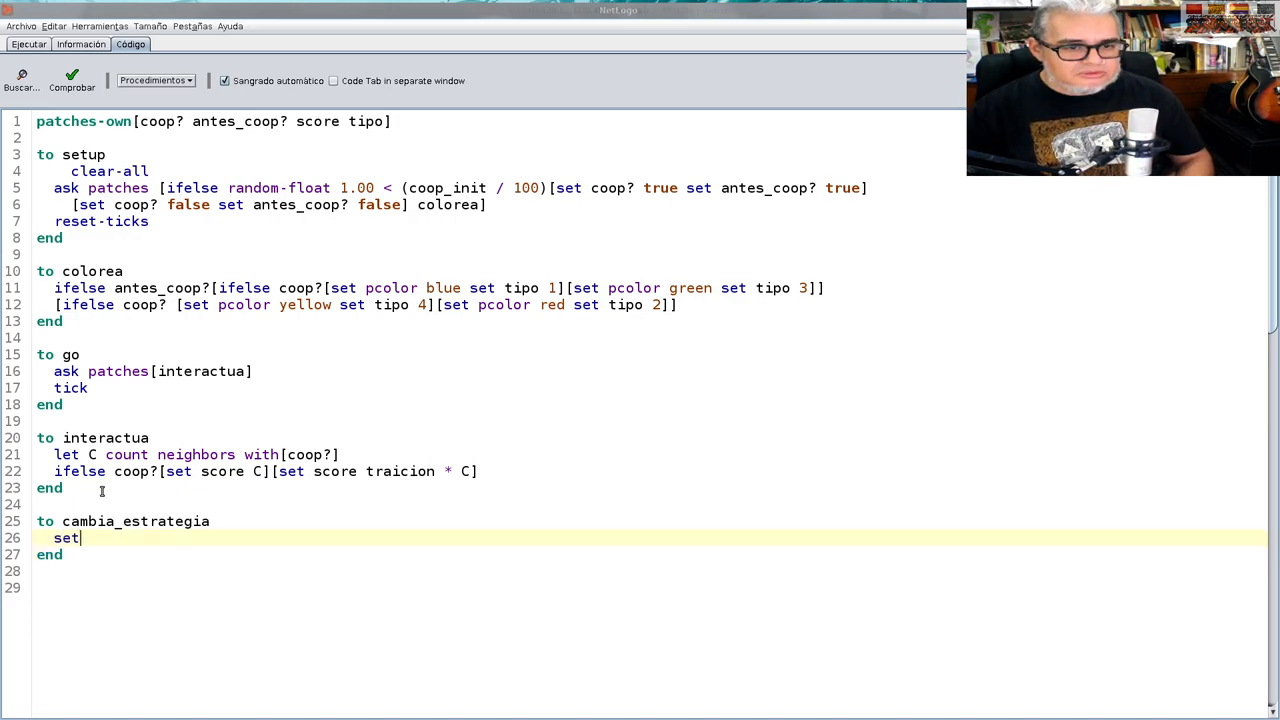
text(ante)
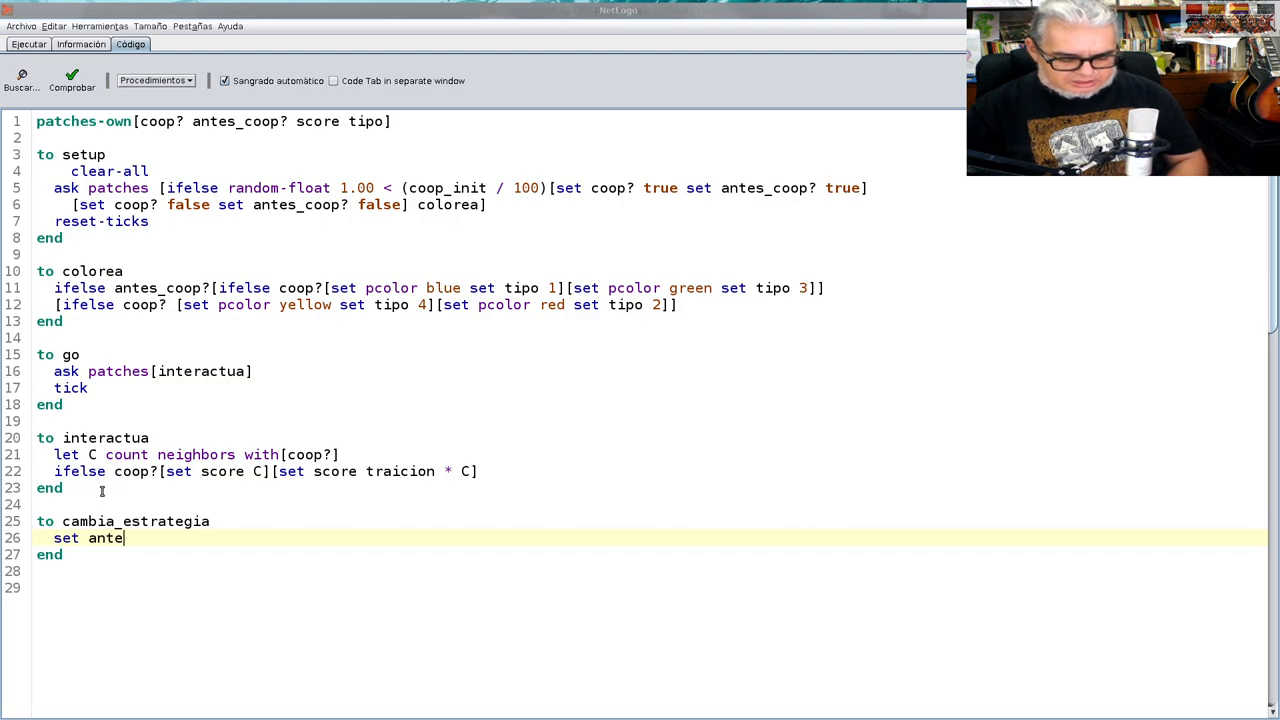
text(s_coop)
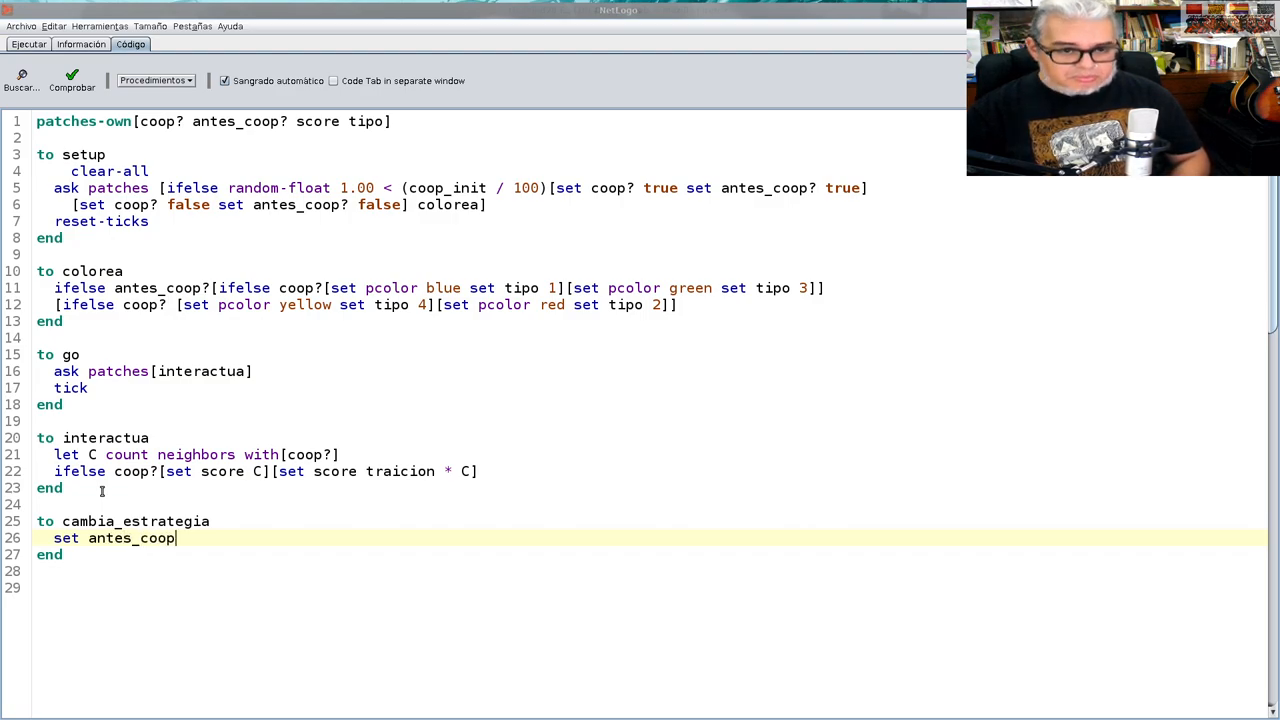
text(?)
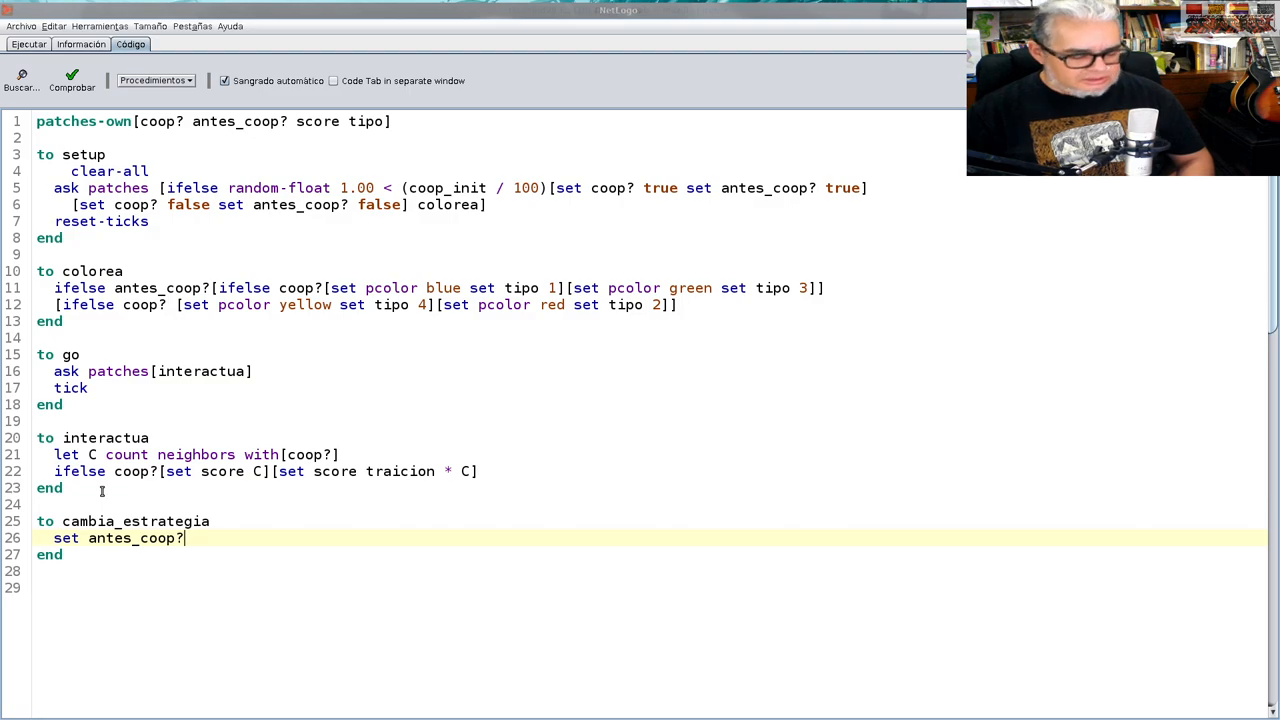
Finish the 'set antes_coop? coop?' line and begin a 'set coop?' line
text(coop)
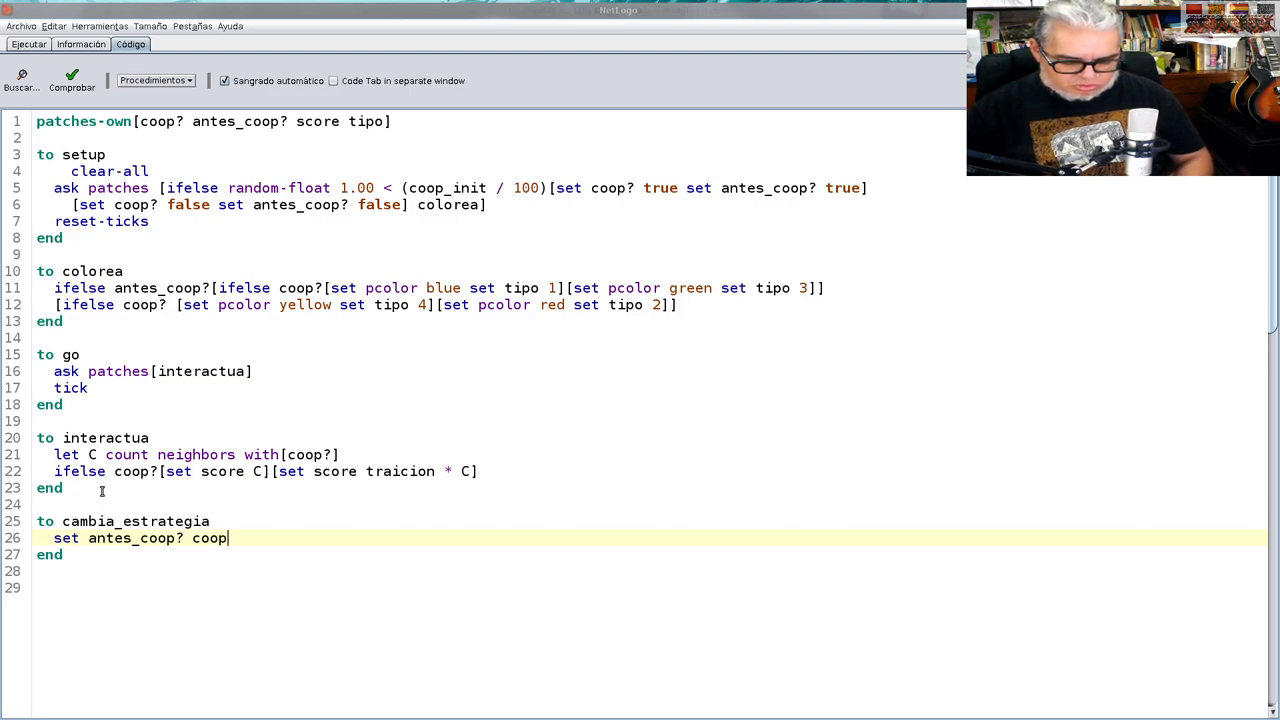
text(?)
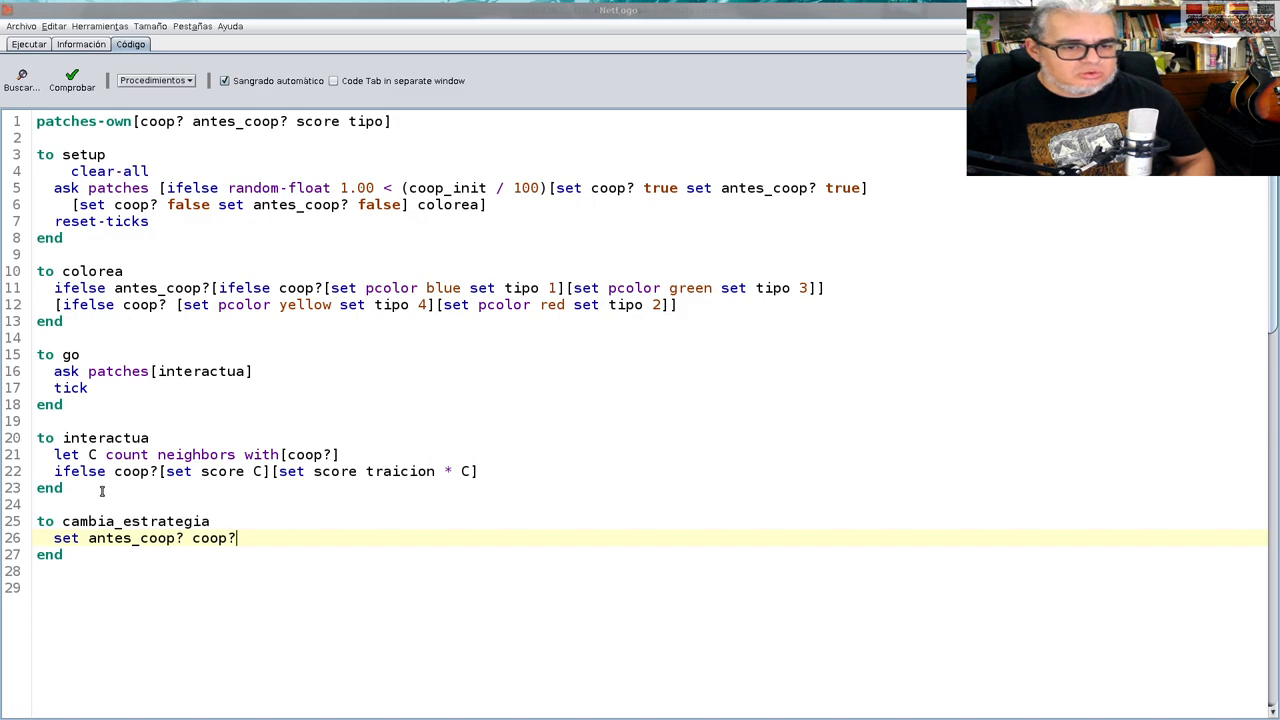
key(Return)
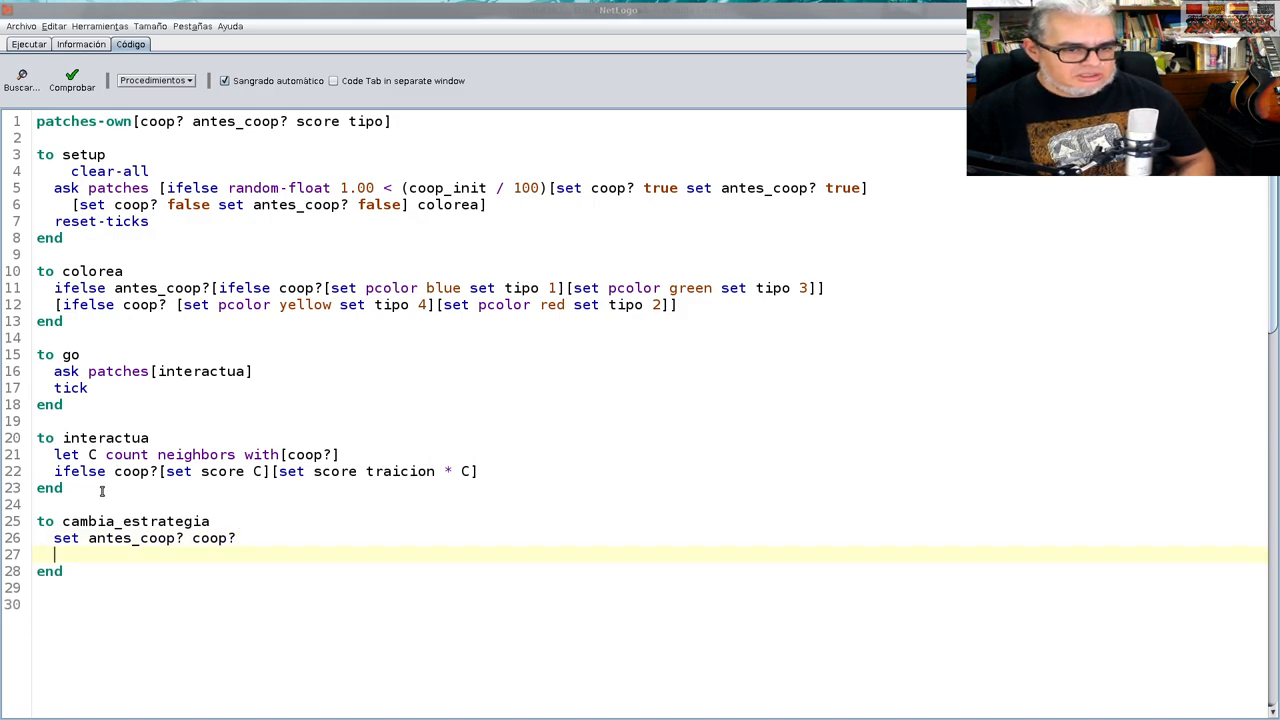
text(s)
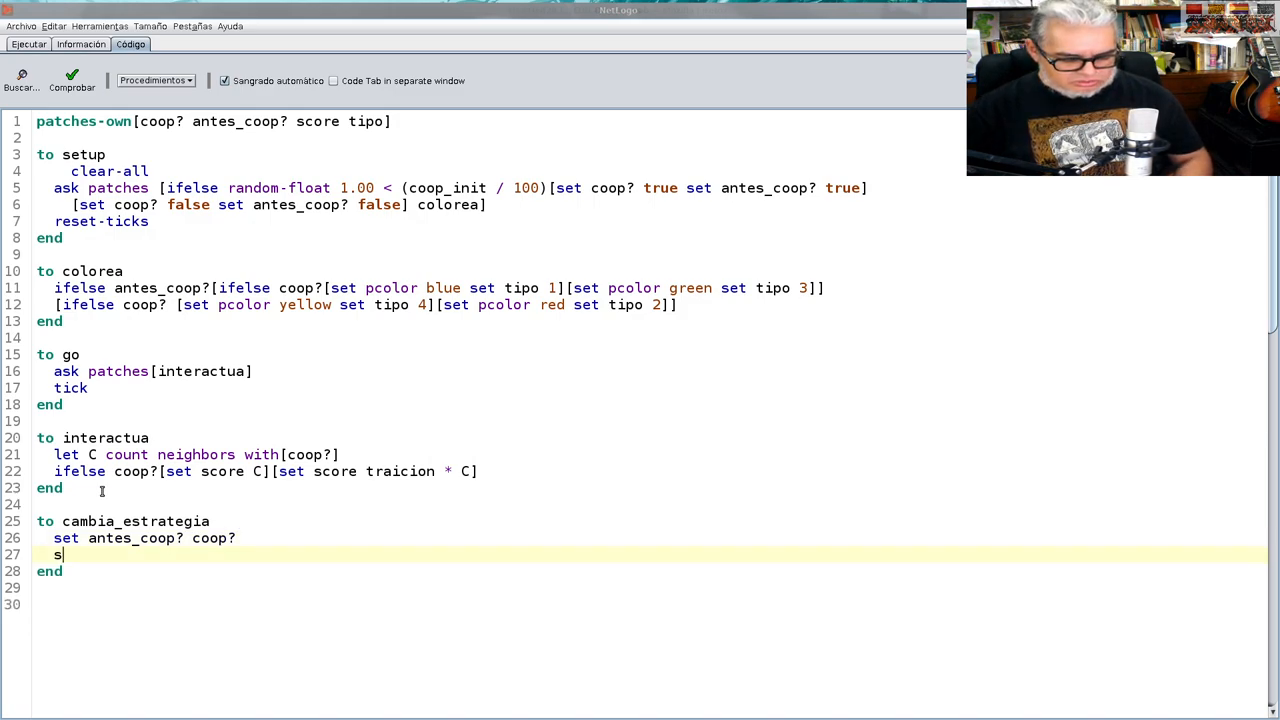
text(et)
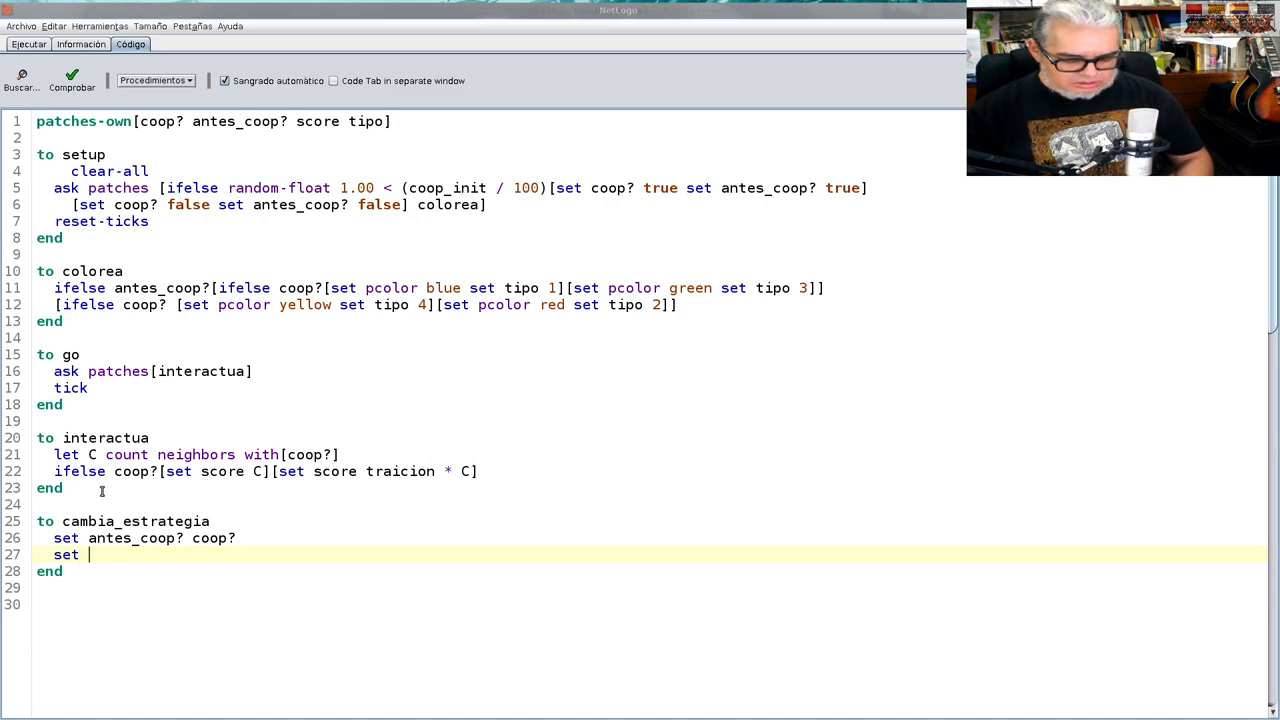
text(coop)
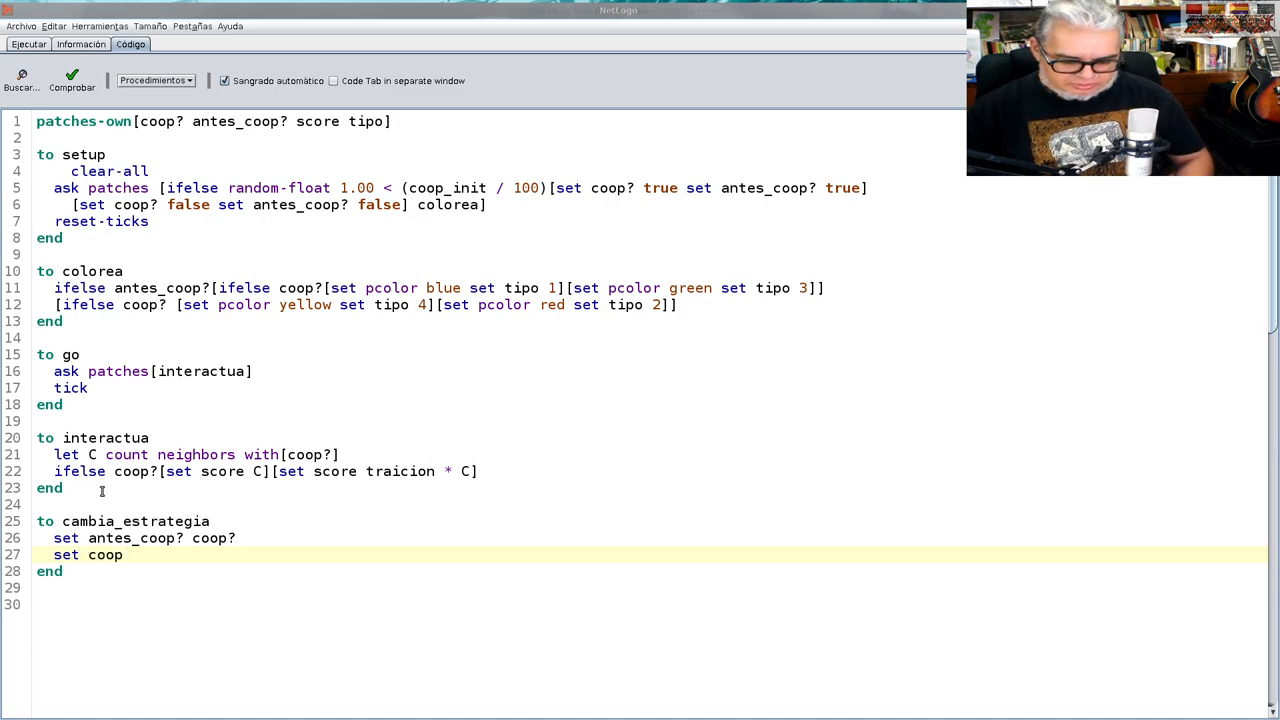
text(? [)
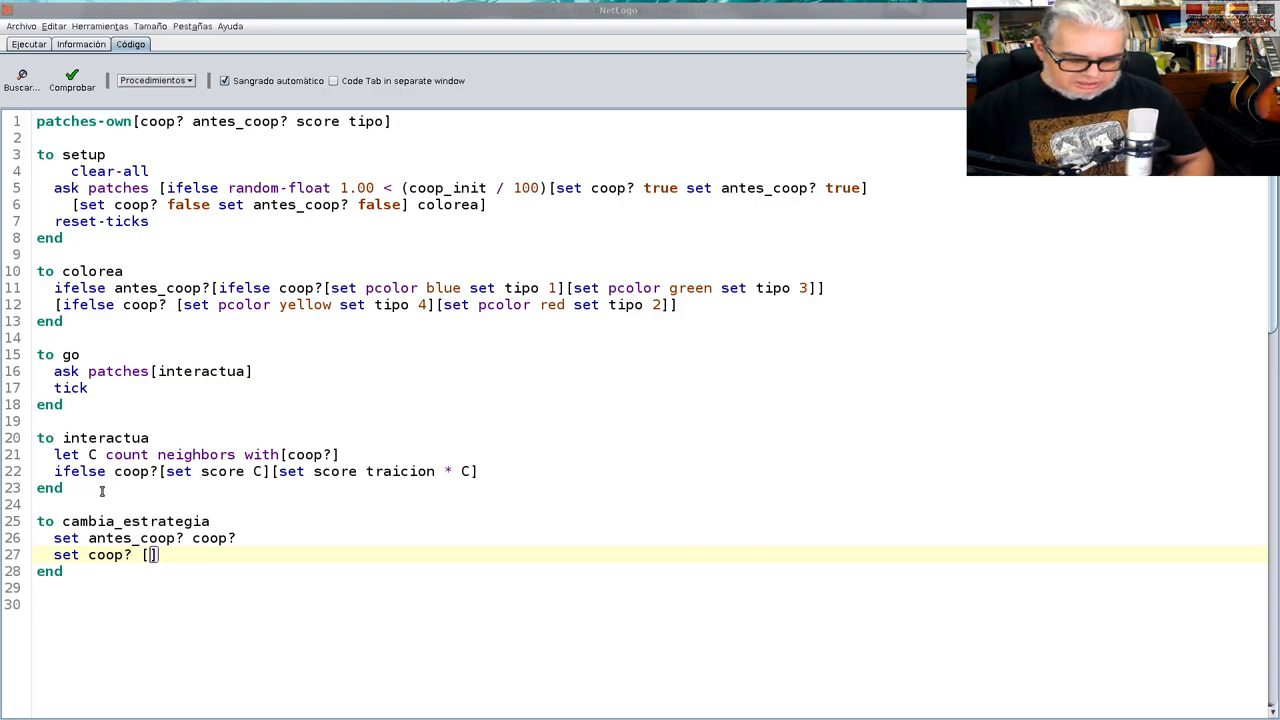
Set coop? to coop? of max-one-of neighbors [score], then add colorea as the last line
text(coop)
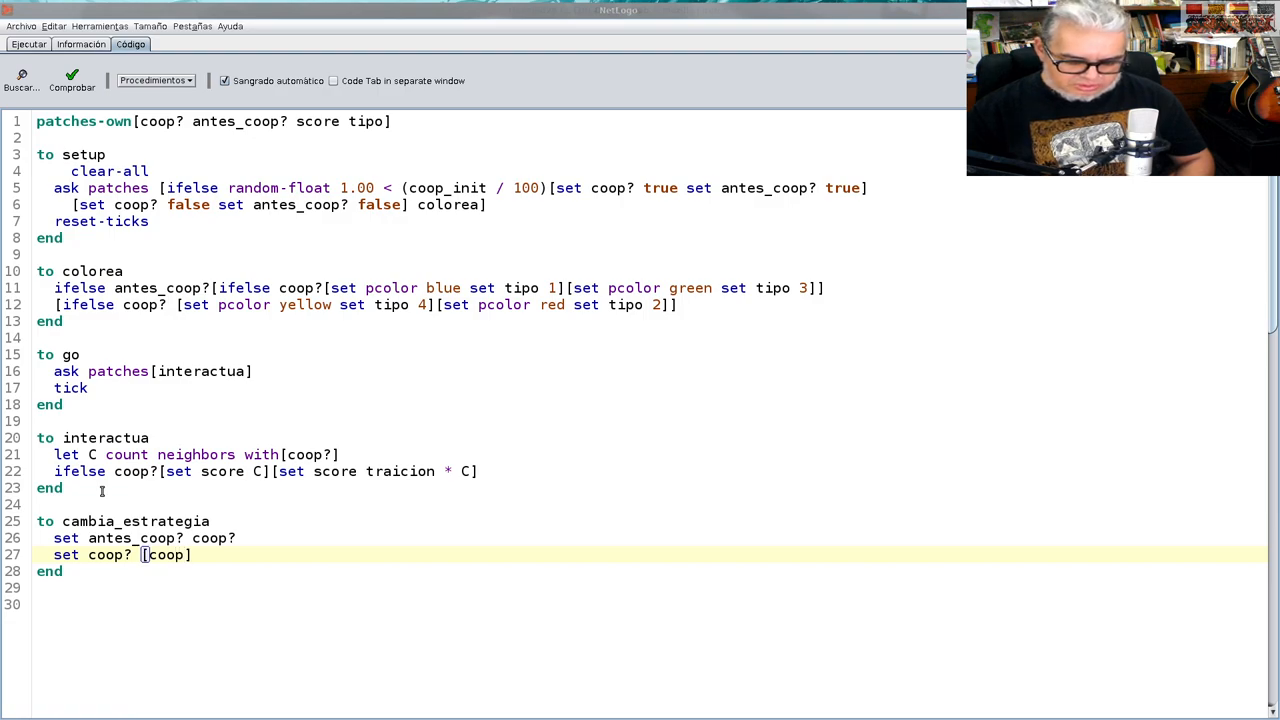
text(?)
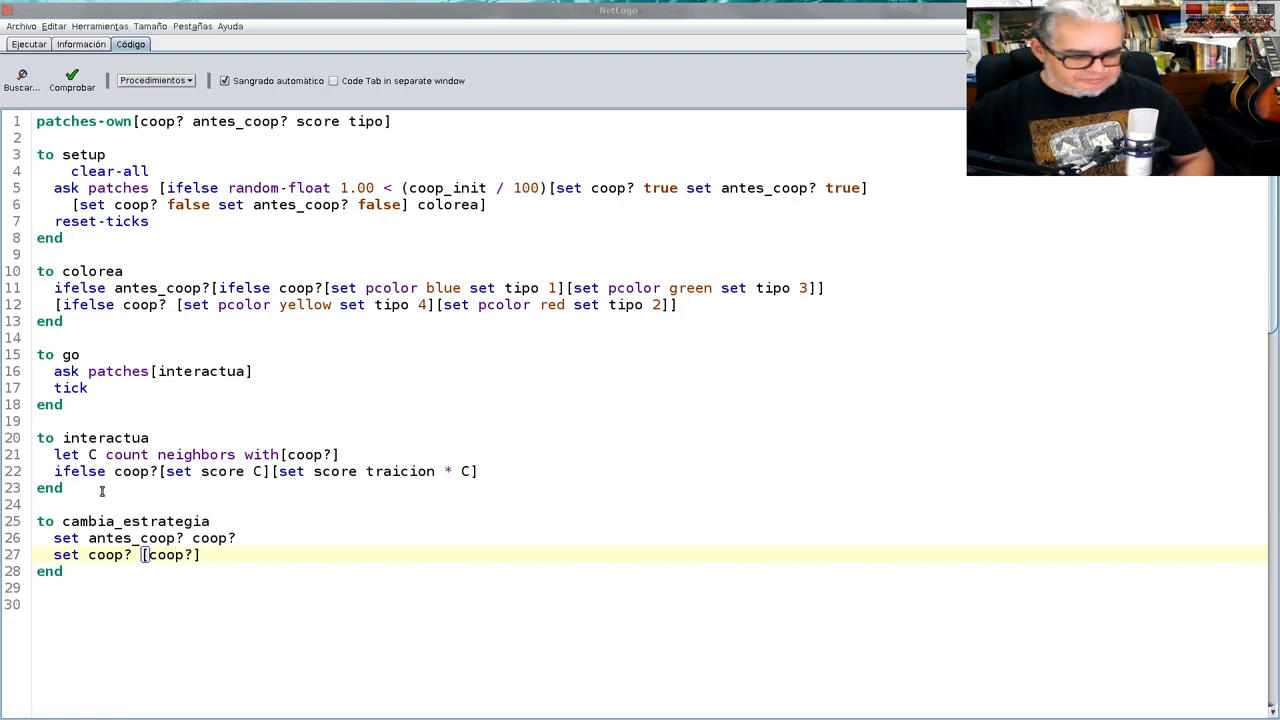
text(of ma)
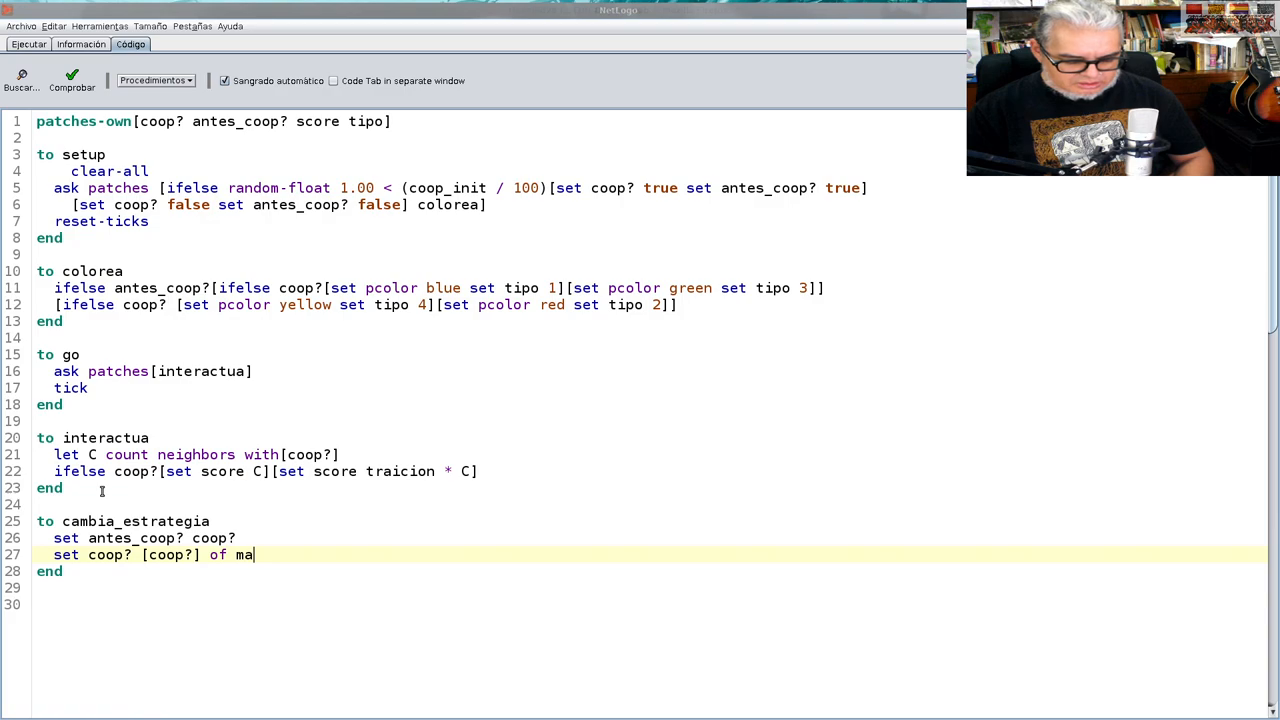
text(x-o)
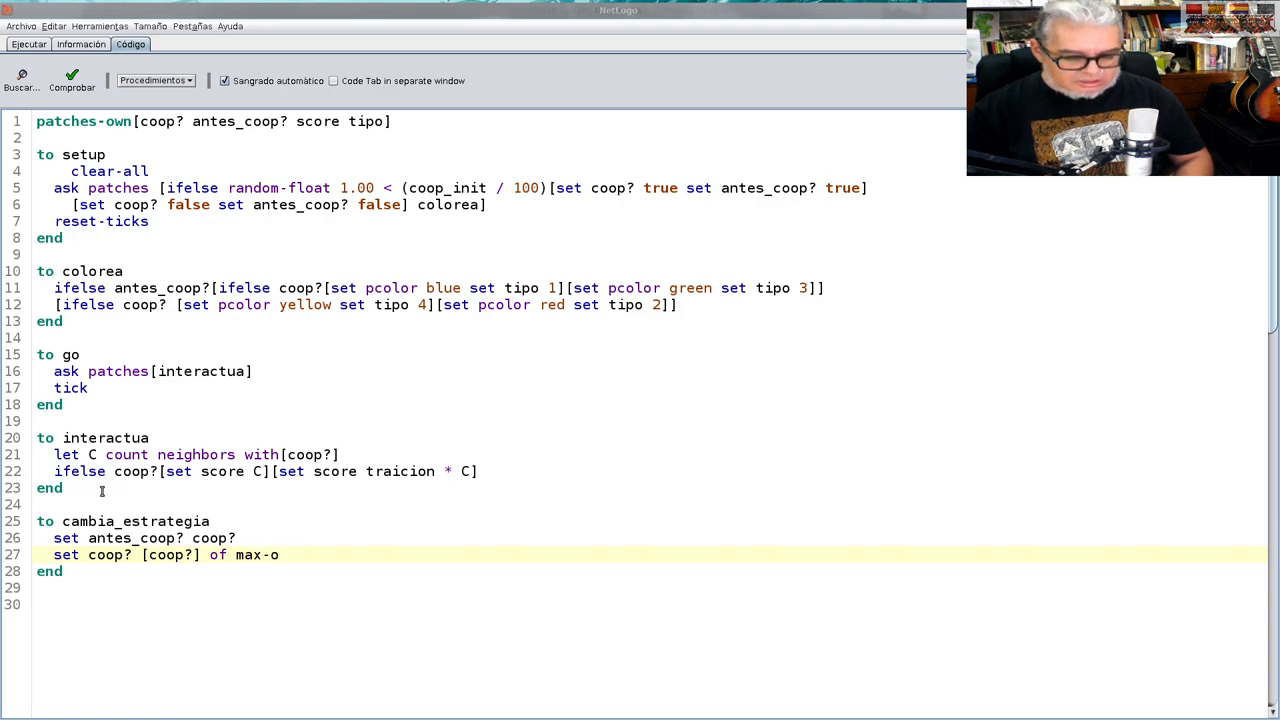
text(ne)
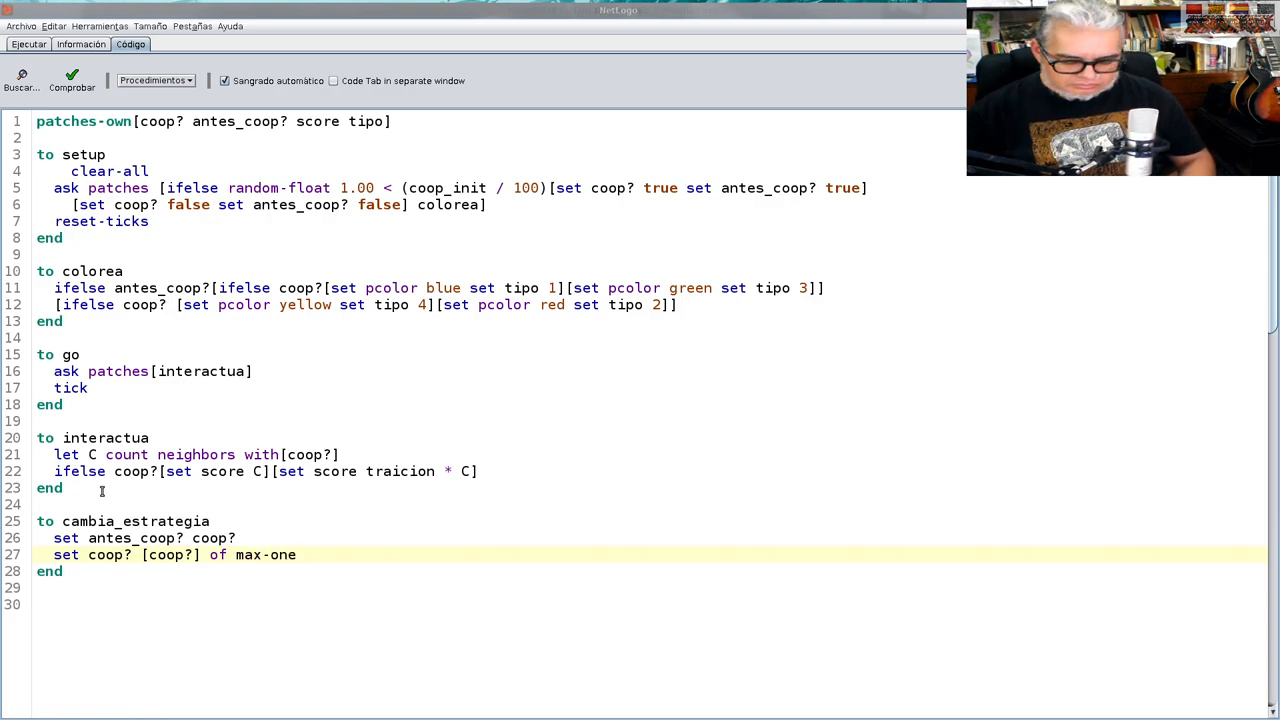
text(-of)
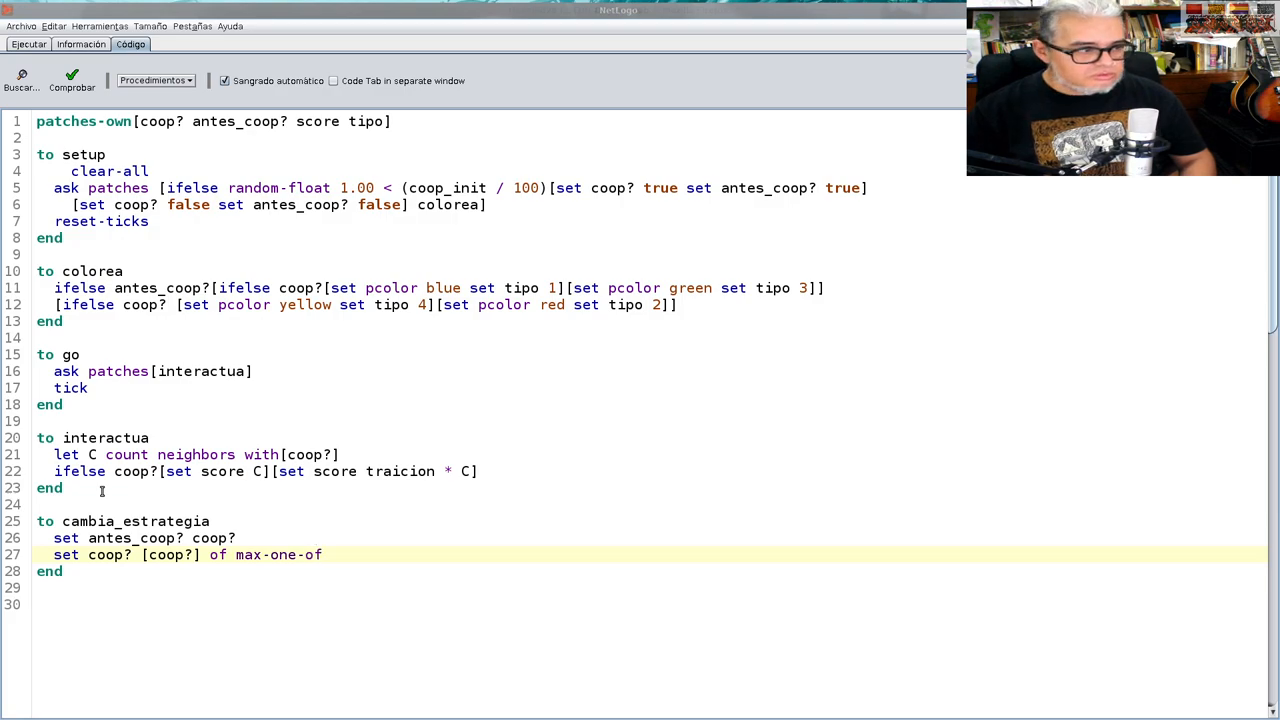
text(neig)
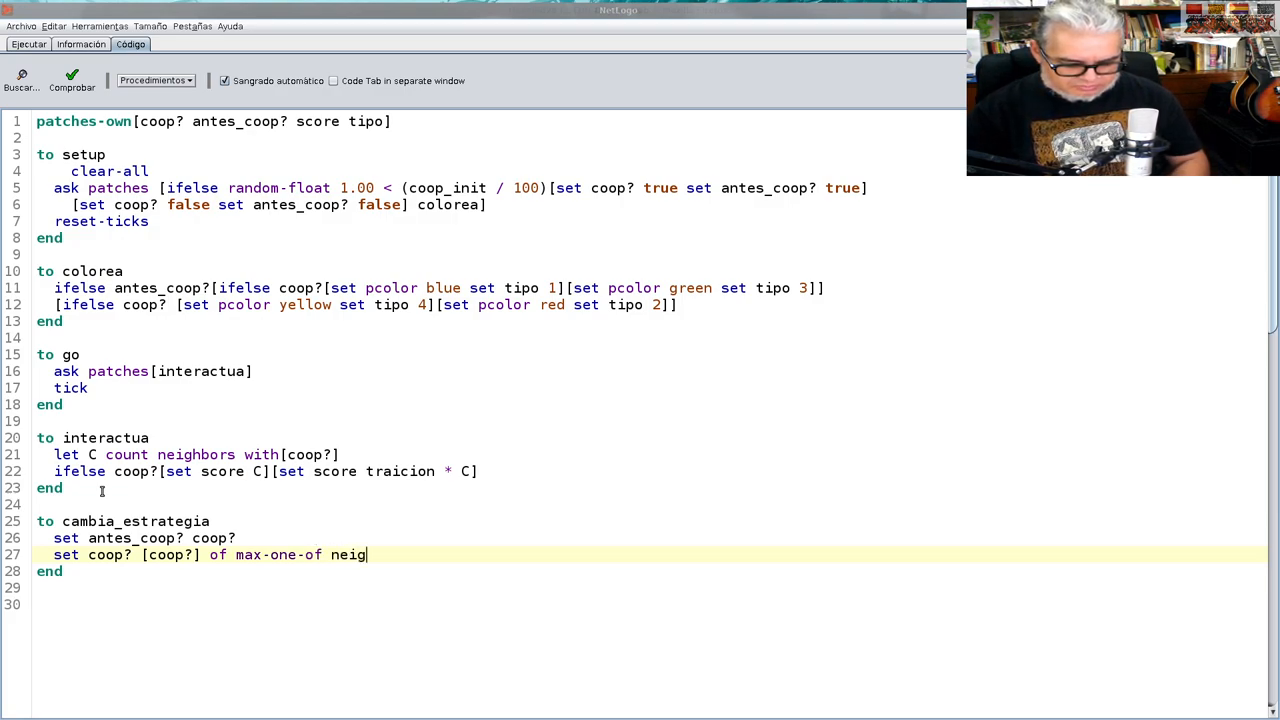
text(hbors)
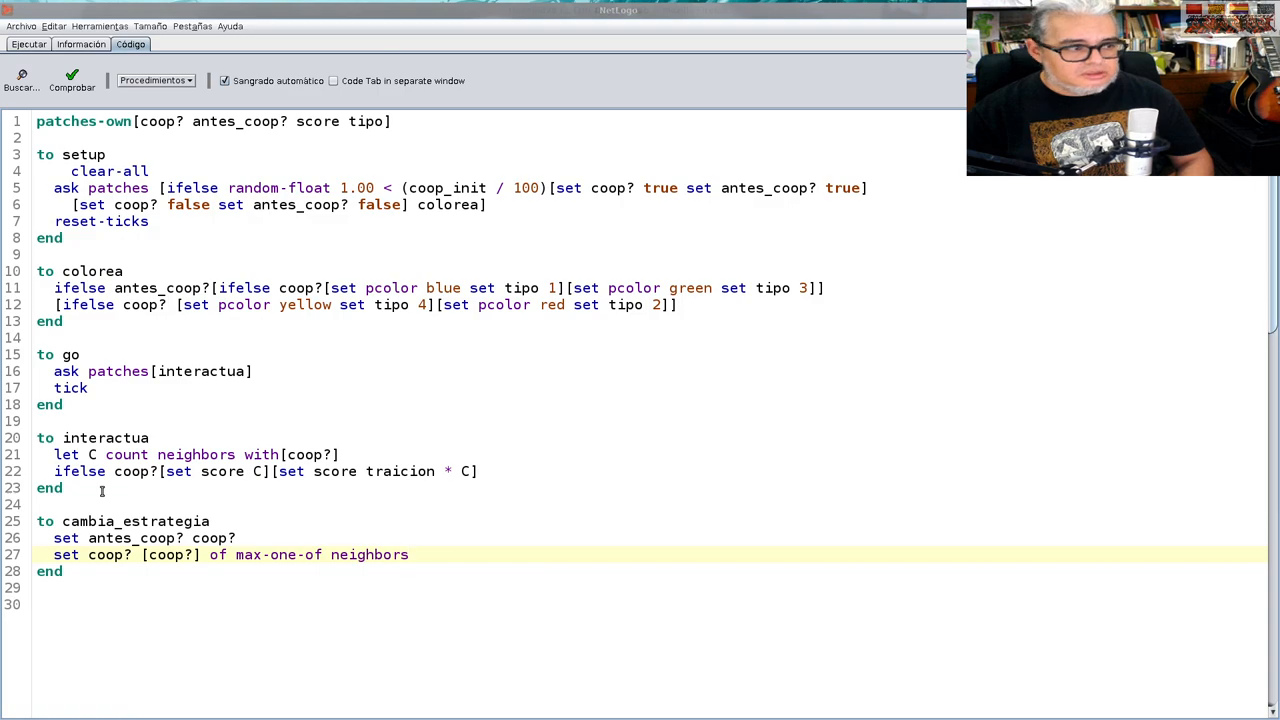
text([)
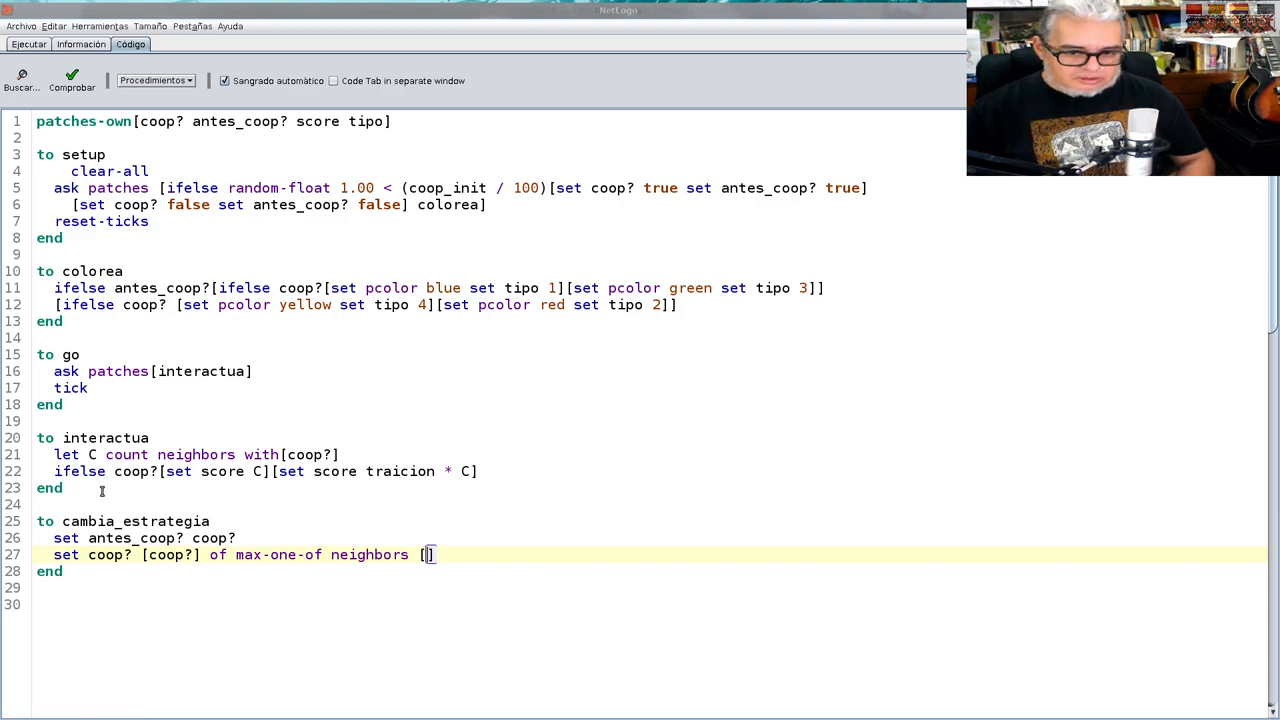
text(score)
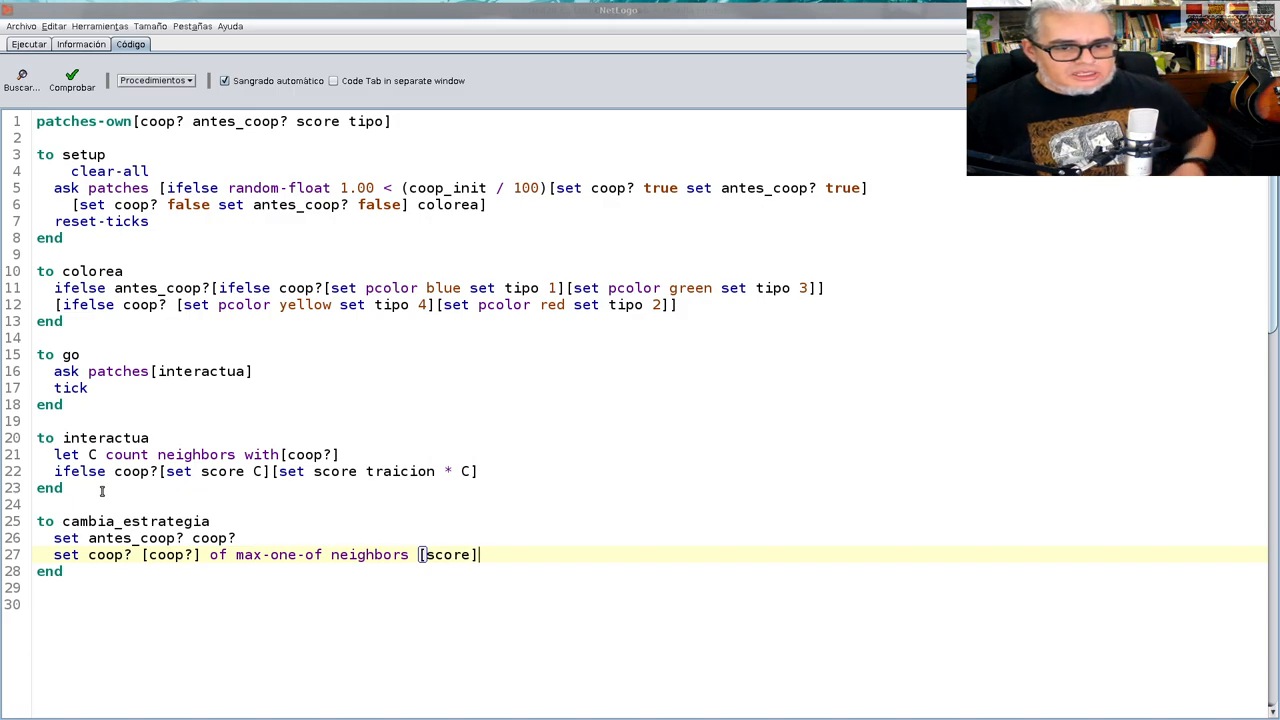
text(col)
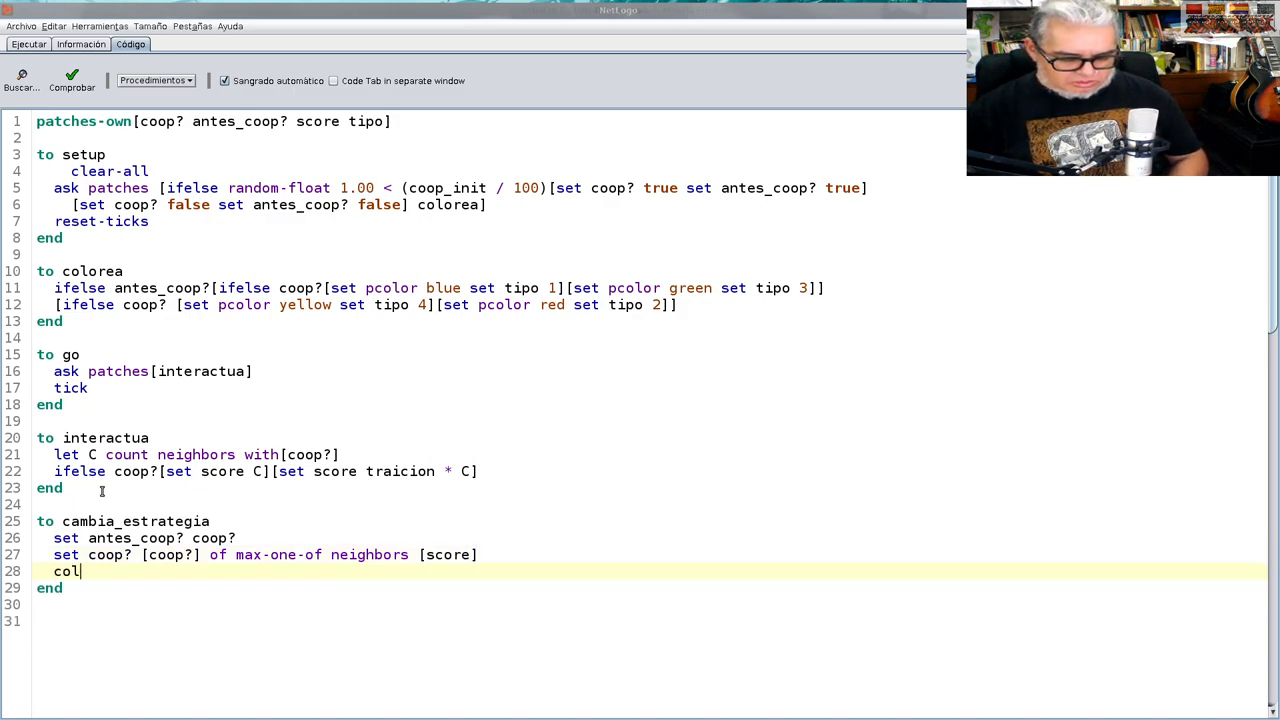
text(orea)
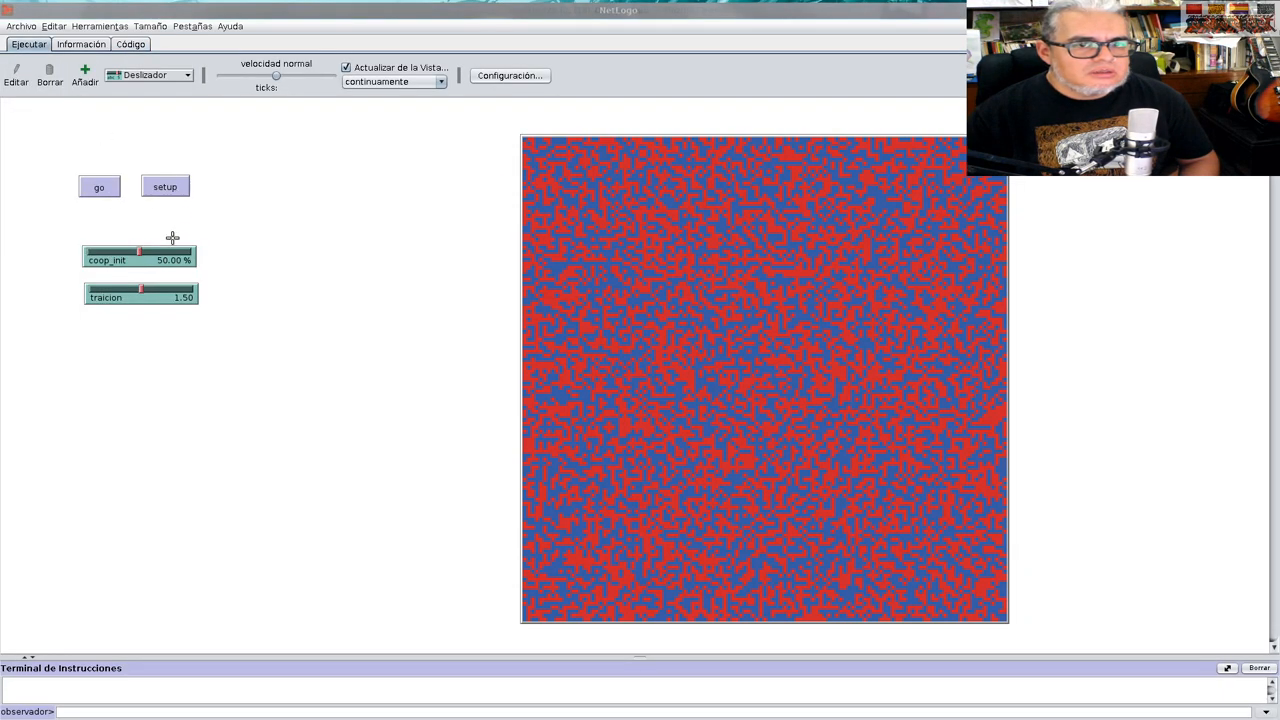
Run setup and one tick, then set the go button to run Continuamente
click(164, 186)
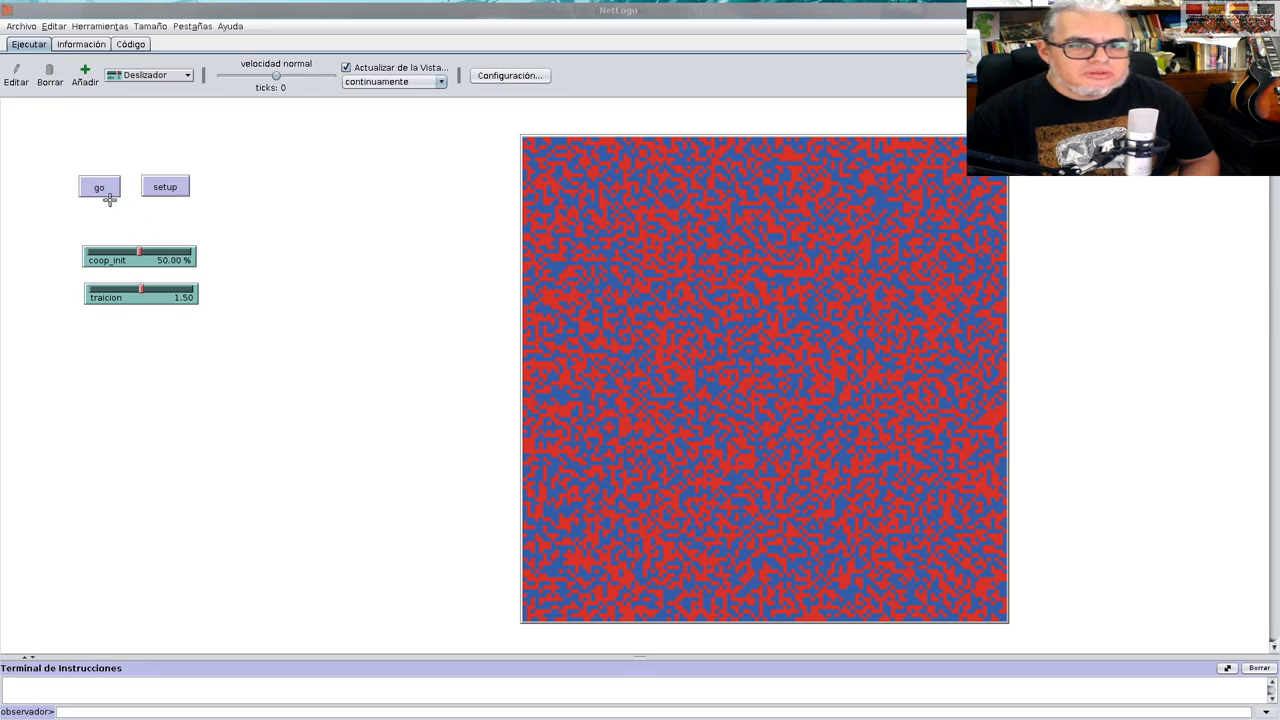
click(98, 187)
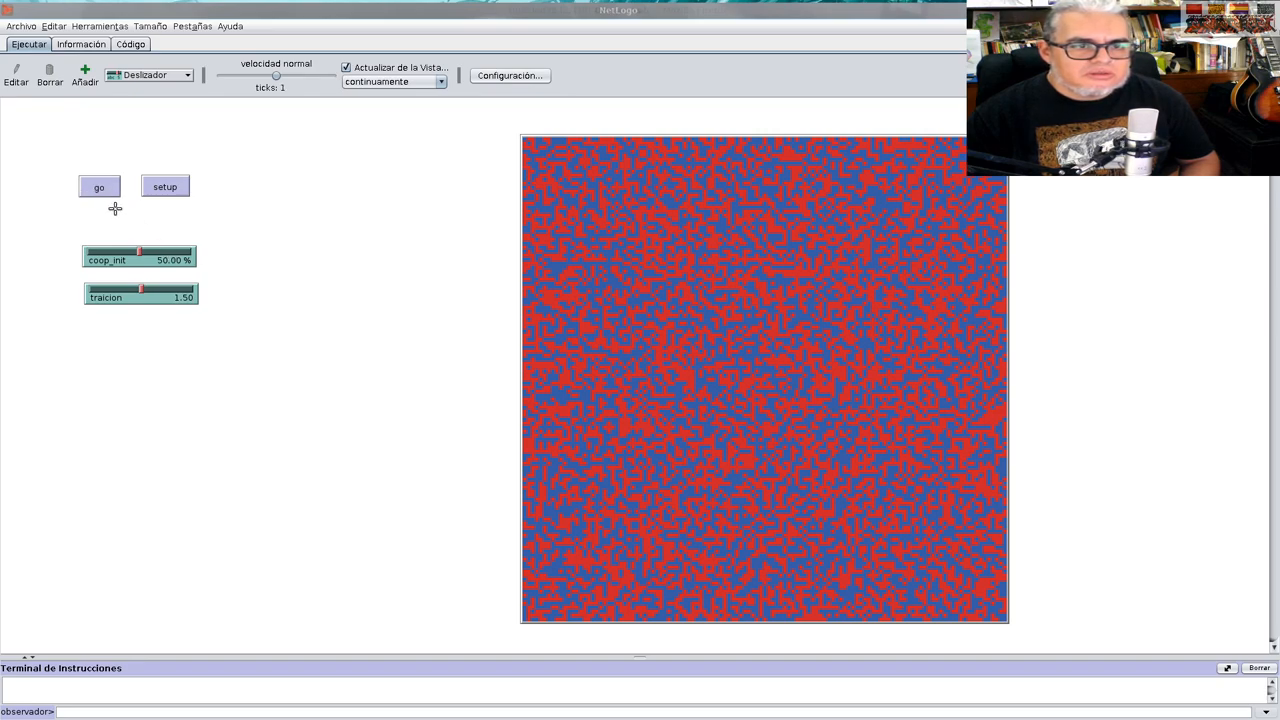
double_click(99, 187)
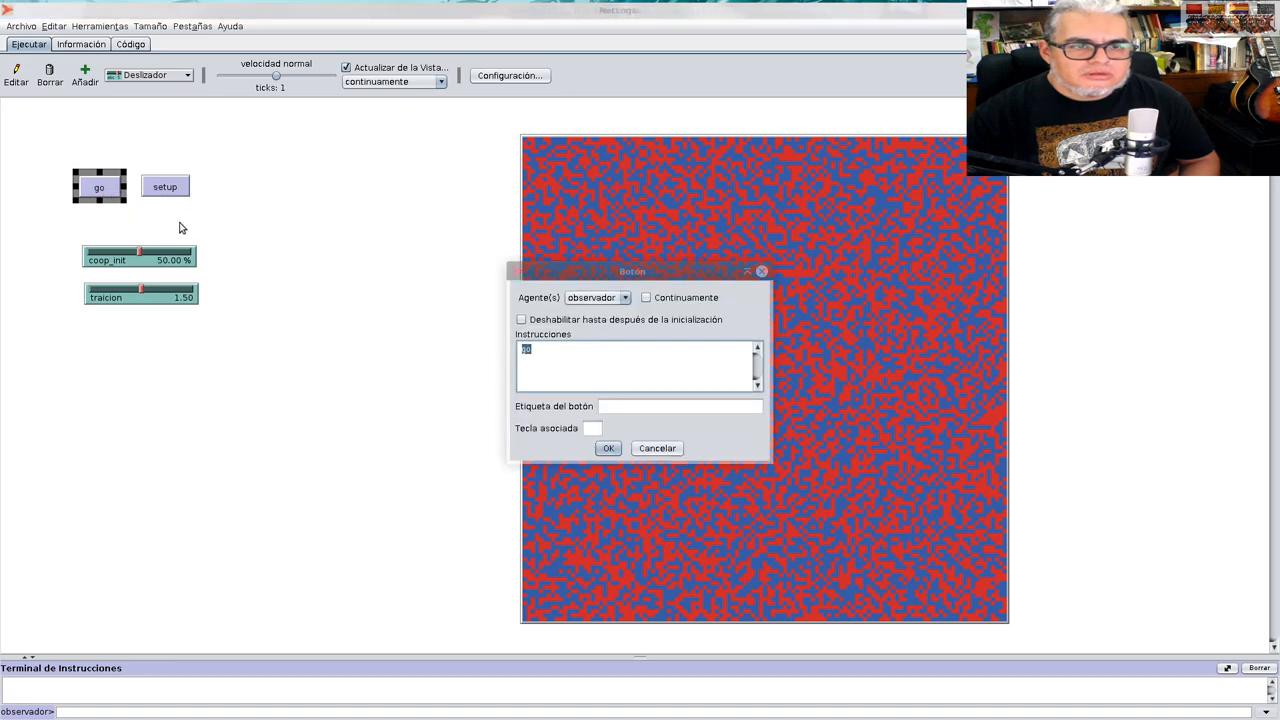
click(645, 297)
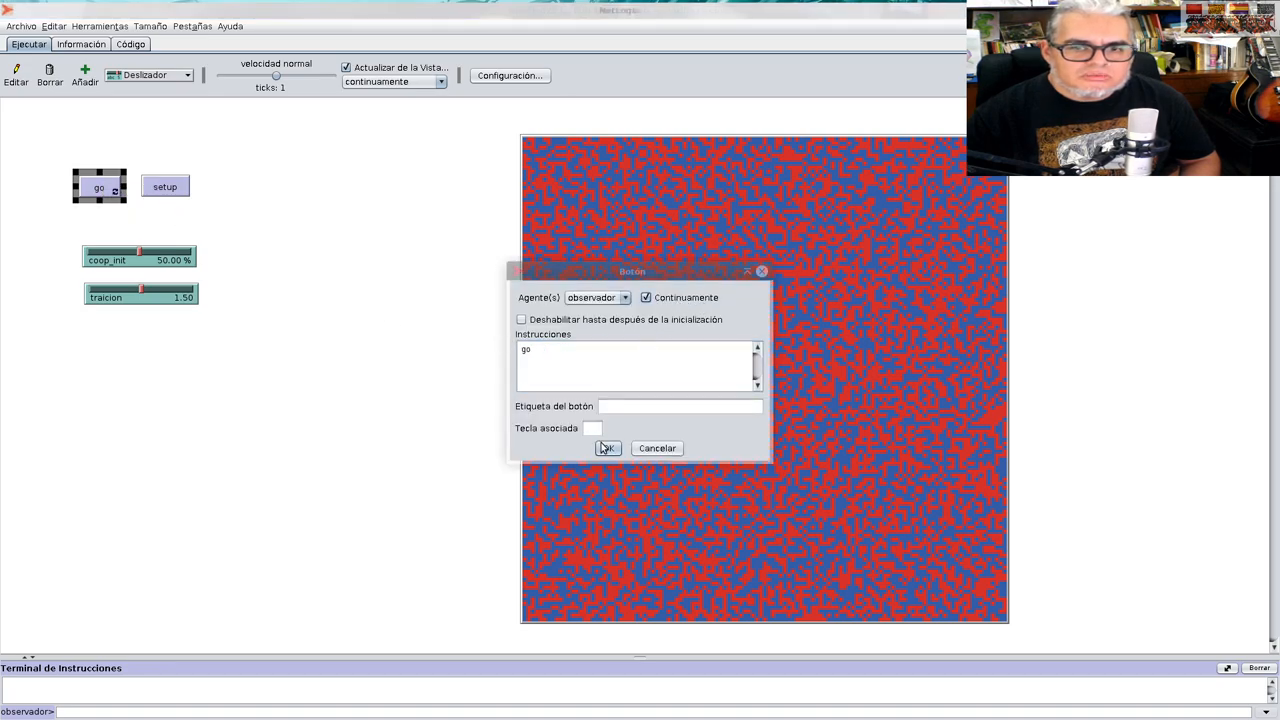
click(607, 448)
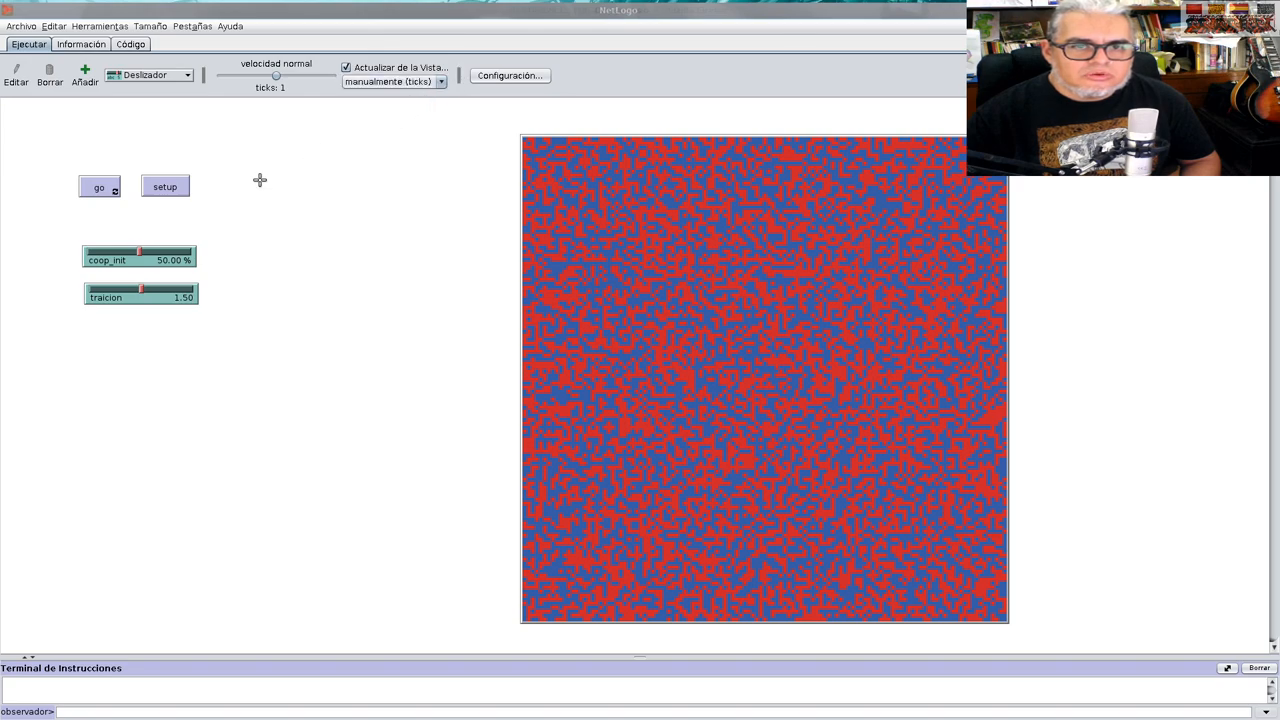
Run the model to about 34 ticks and return to the Código tab
click(98, 187)
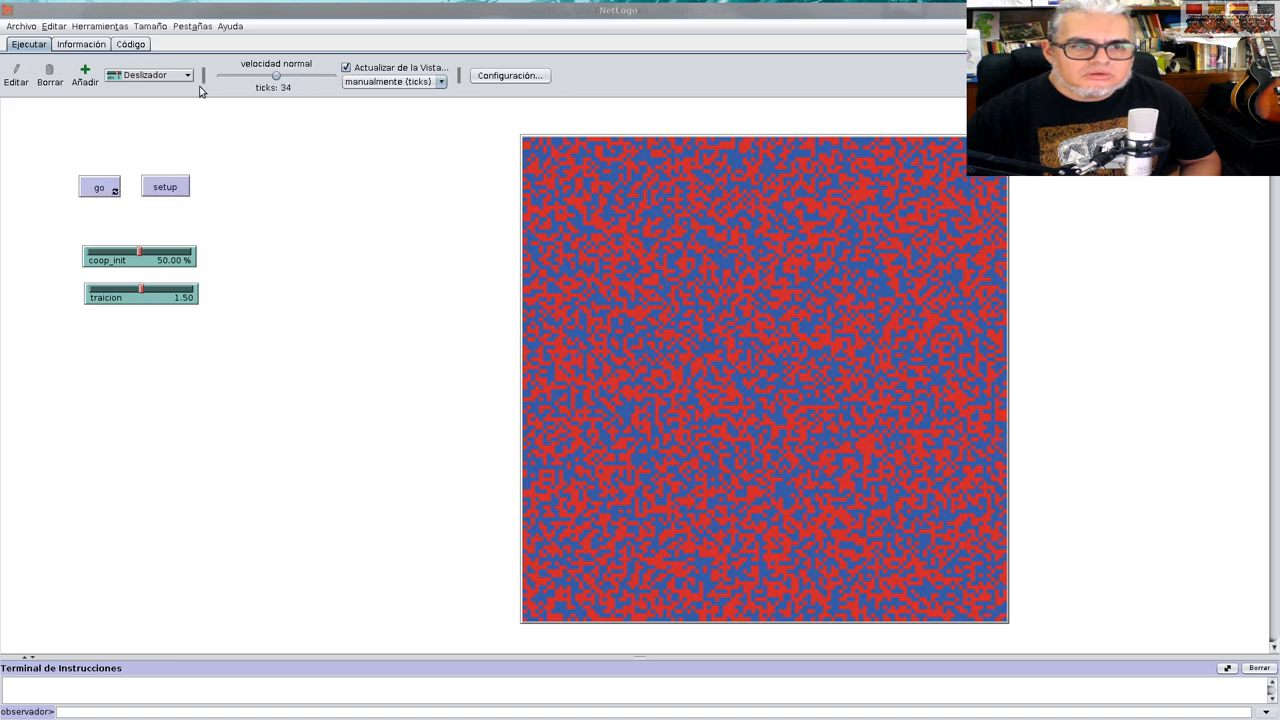
click(130, 44)
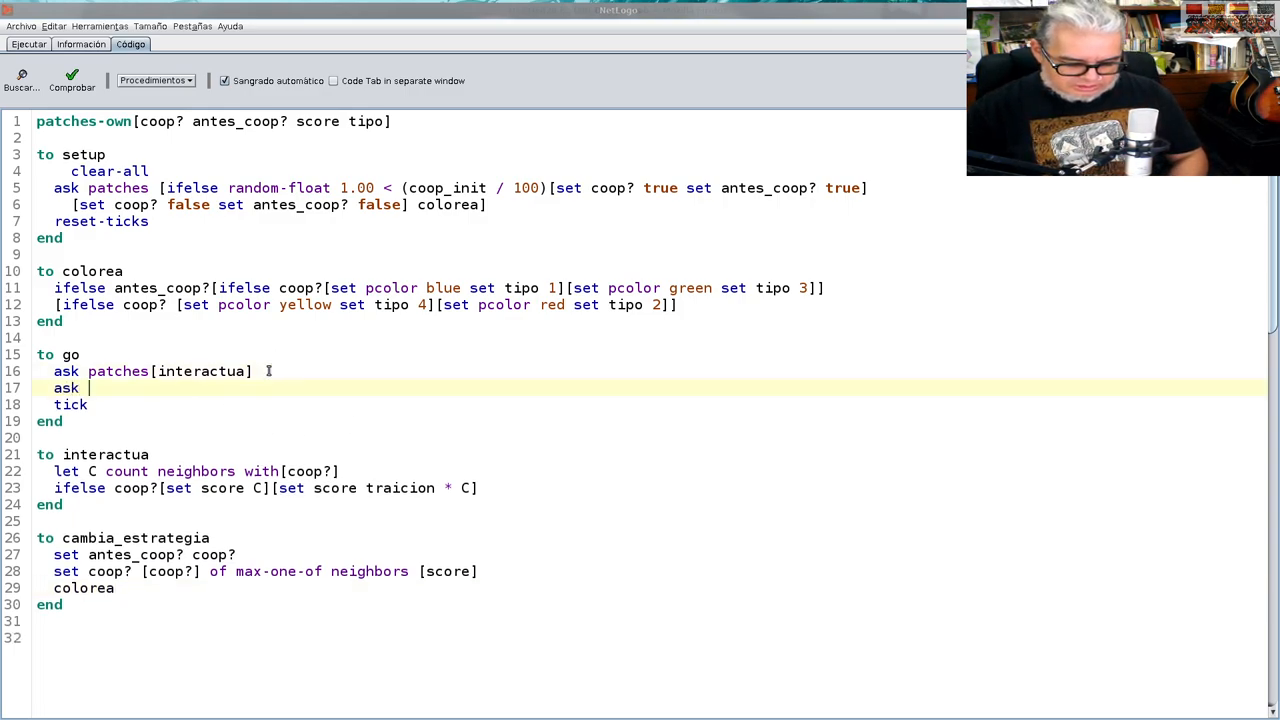
Add 'ask patches [cambia_estrategia]' to the go procedure, before tick
text(patches)
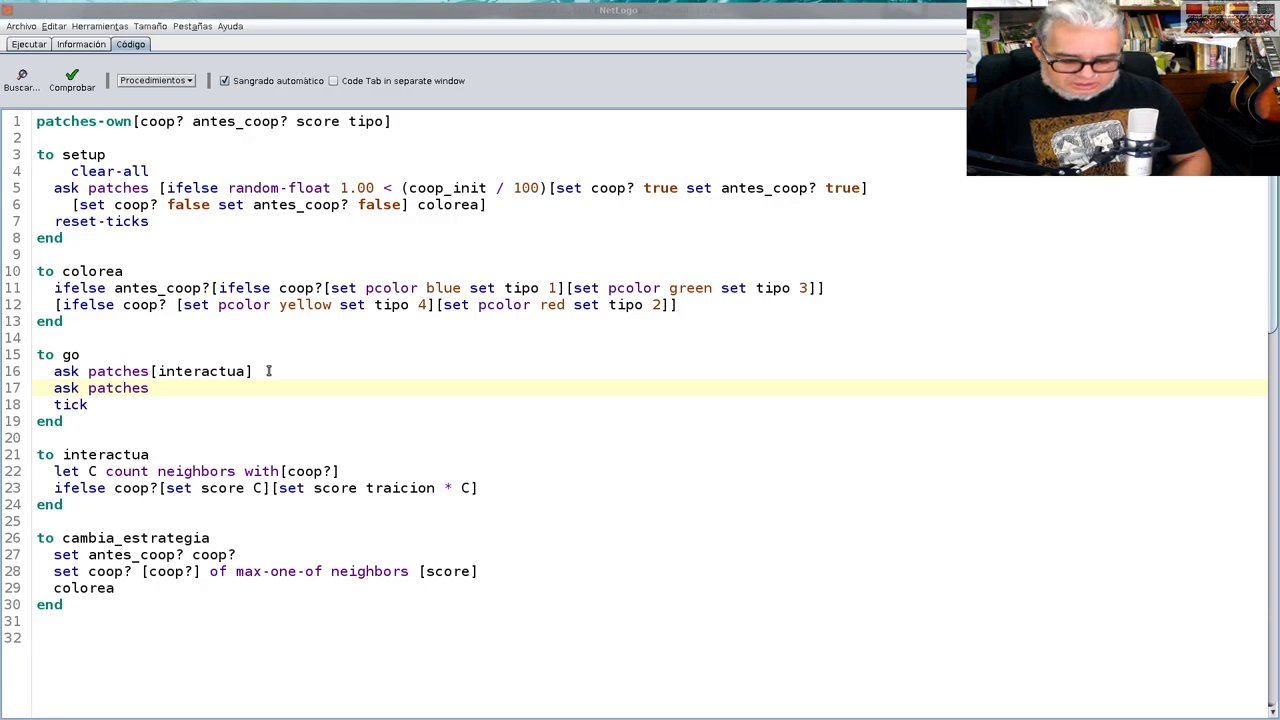
text([])
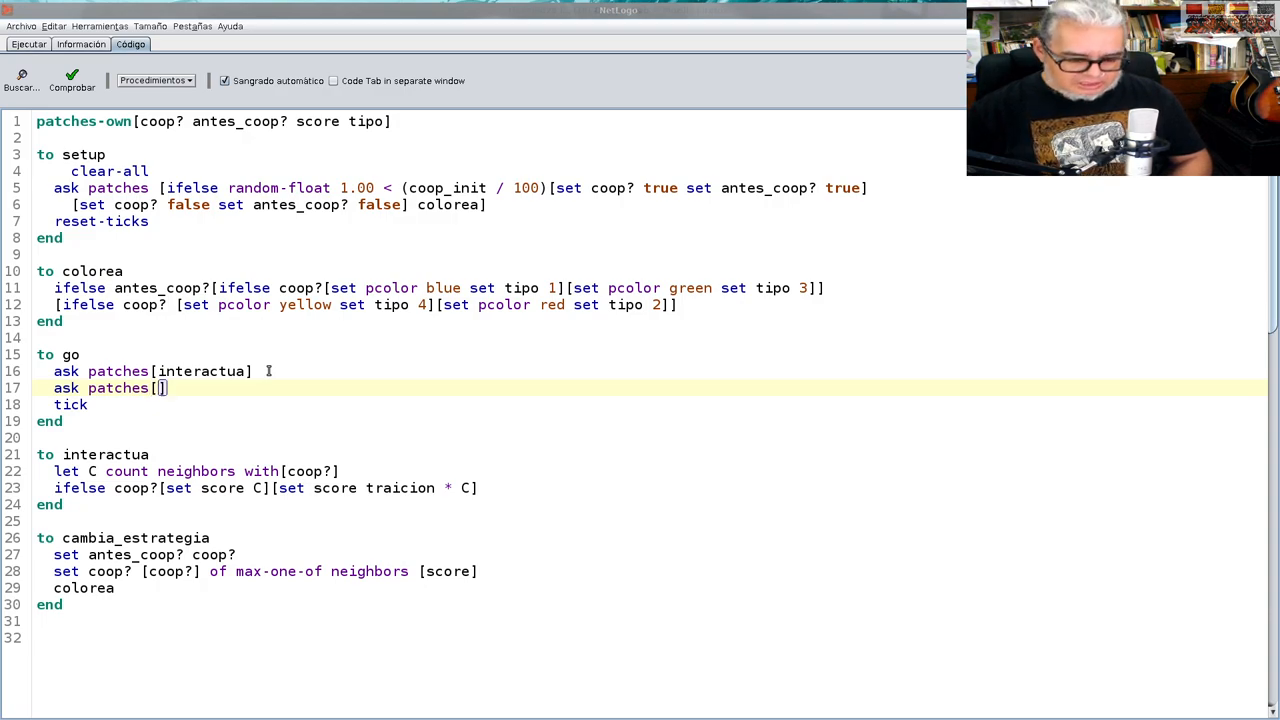
text(cambia_estr)
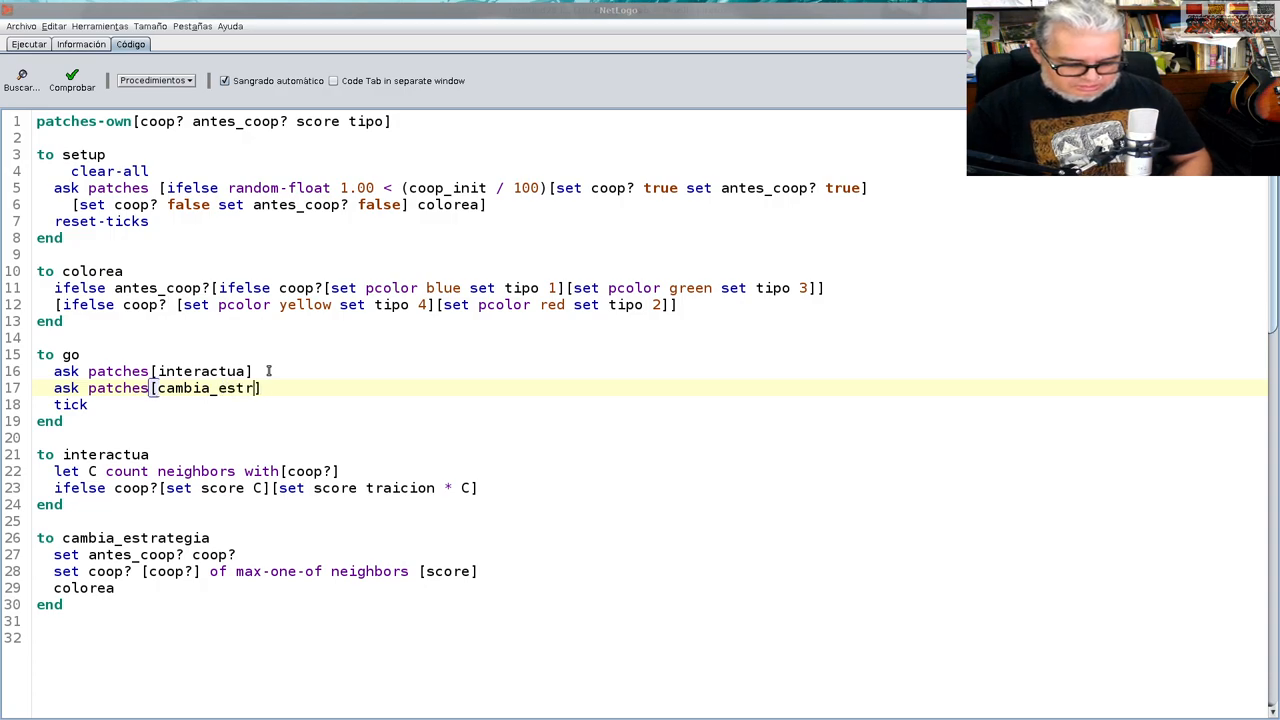
text(ategia)
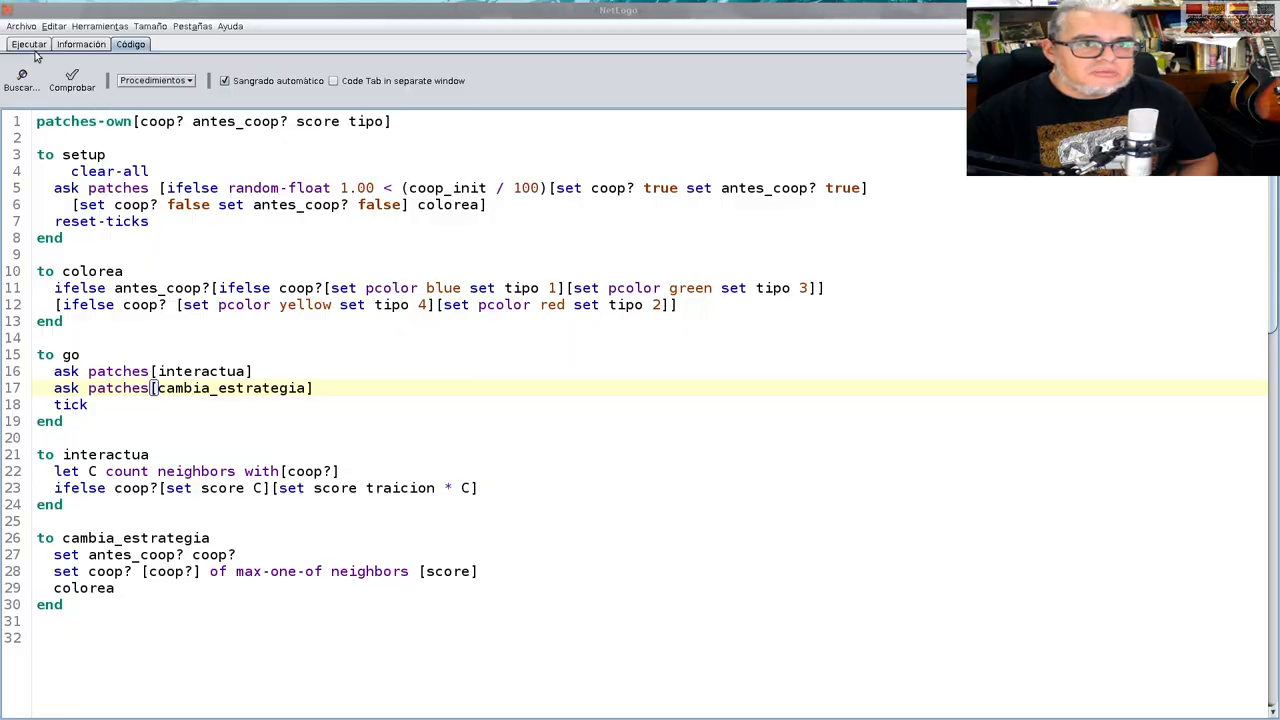
Return to Ejecutar, start the simulation, and slow down the speed slider
click(28, 44)
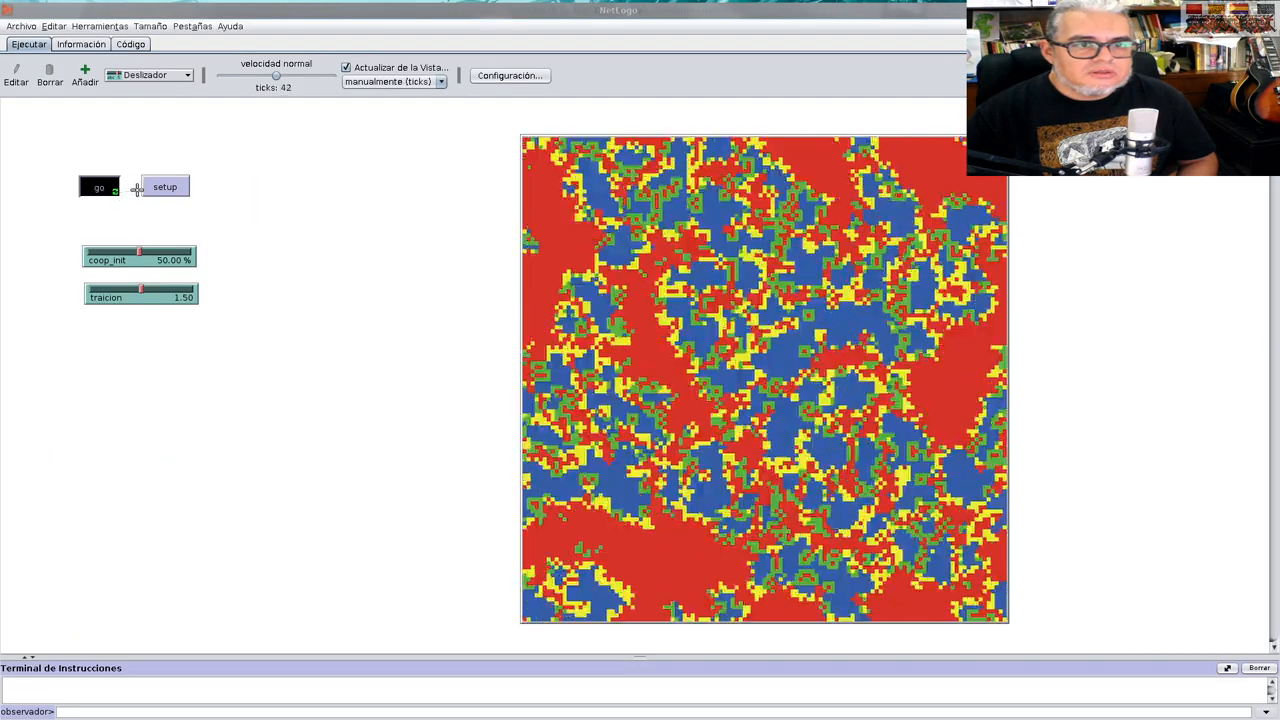
click(98, 187)
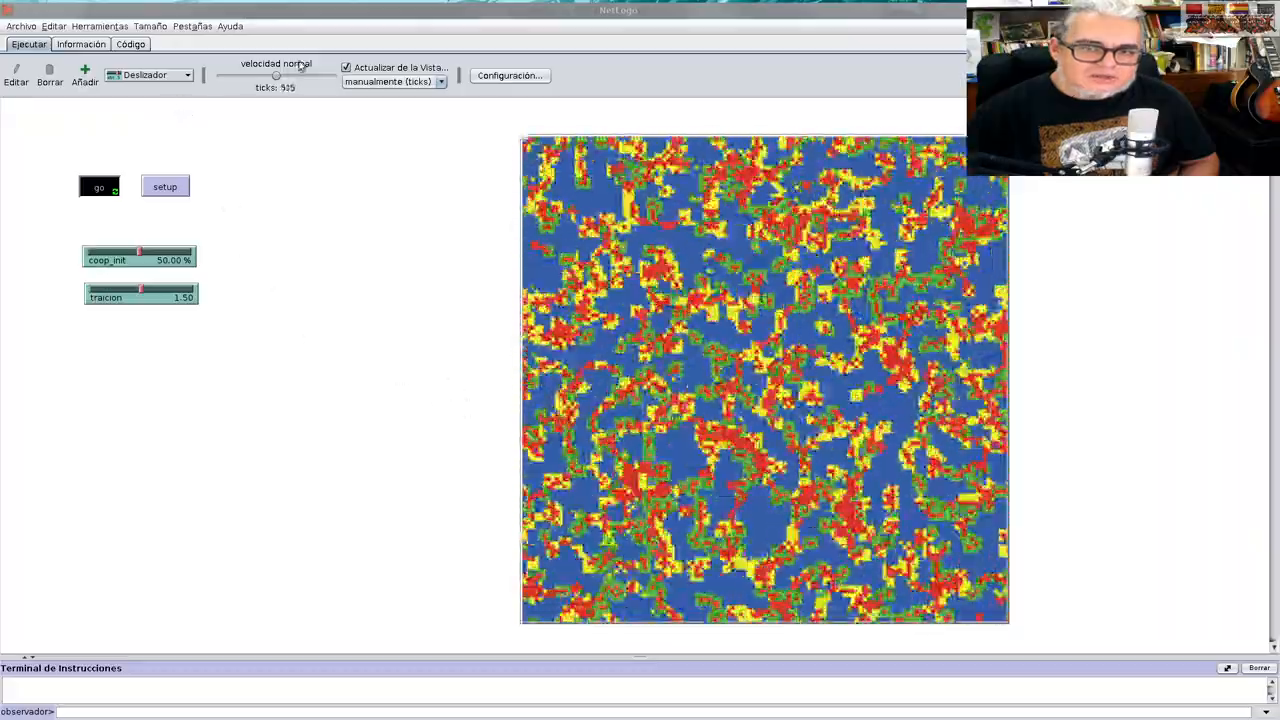
drag(275, 76, 250, 76)
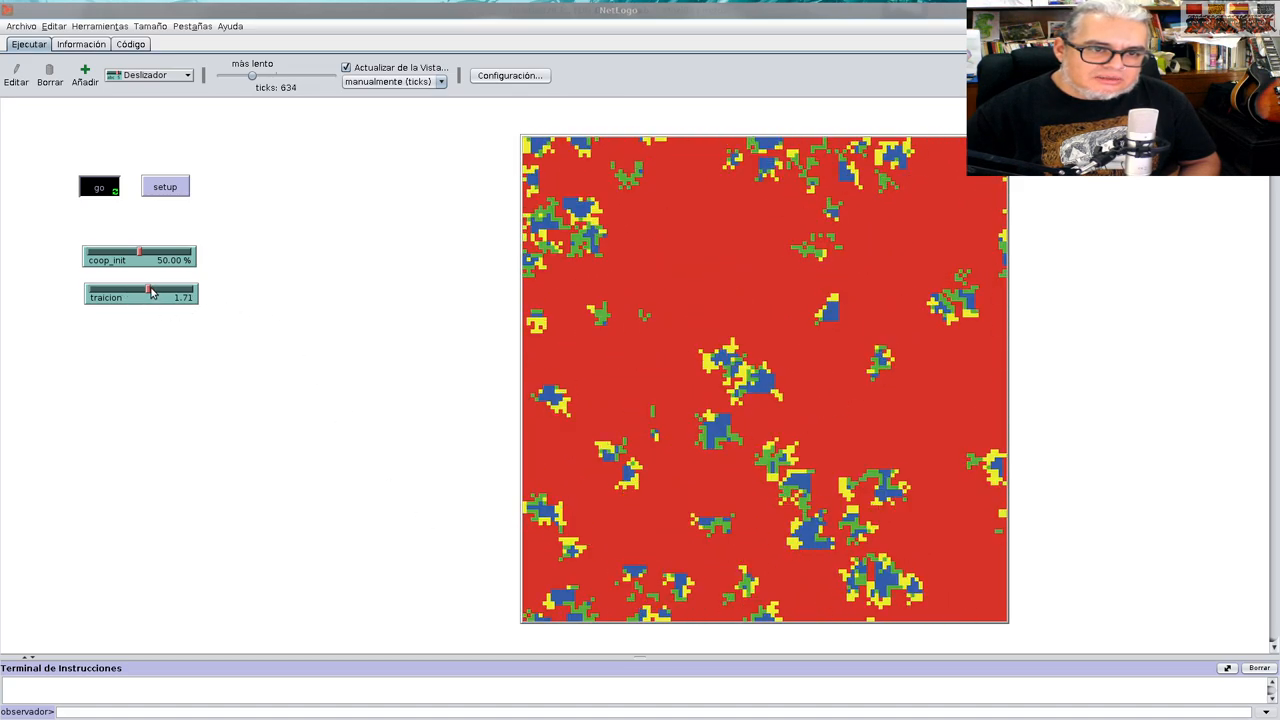
Try traicion values of about 1.12, 2.14, 1.49, 1.07 and back to 1.49
drag(150, 290, 140, 290)
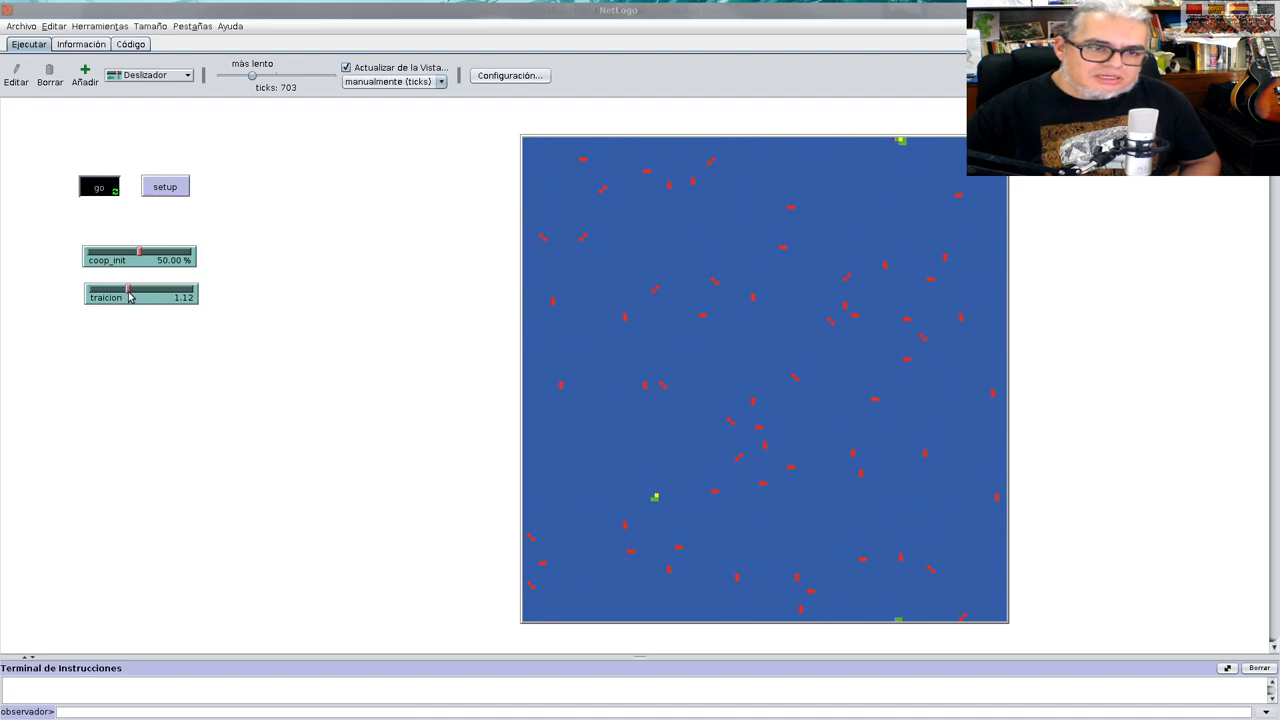
drag(127, 290, 163, 290)
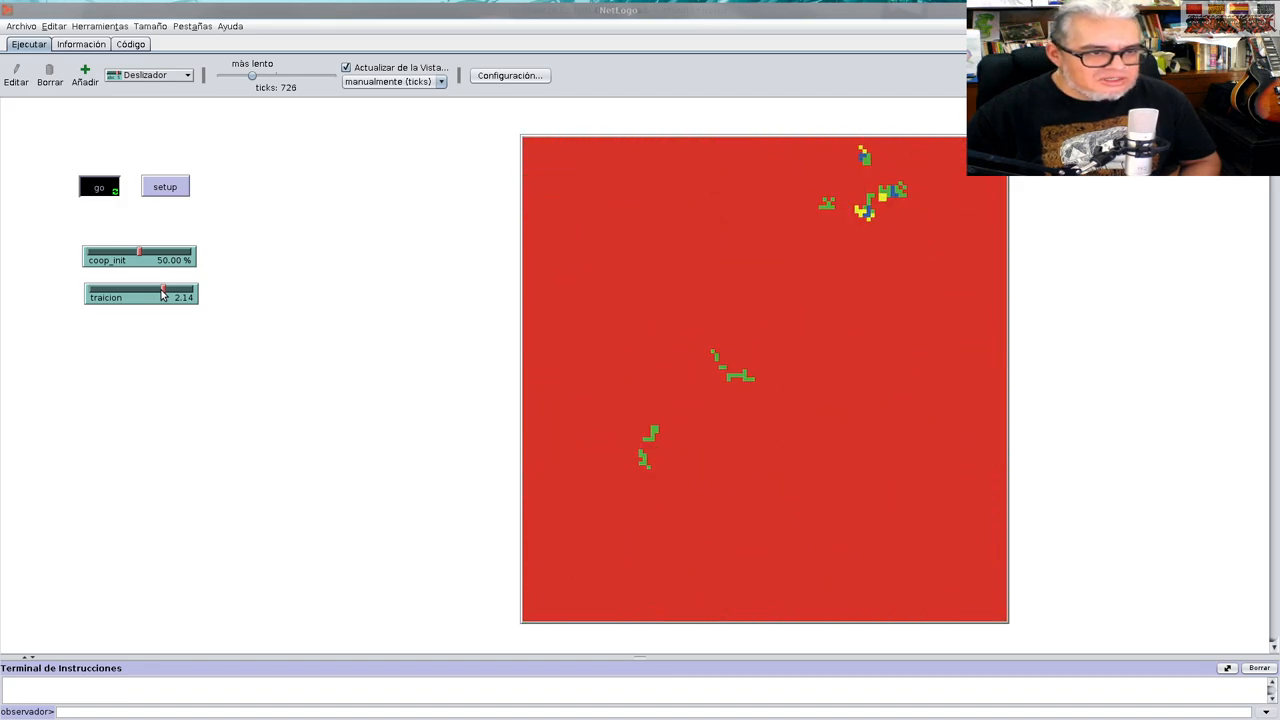
drag(165, 290, 138, 290)
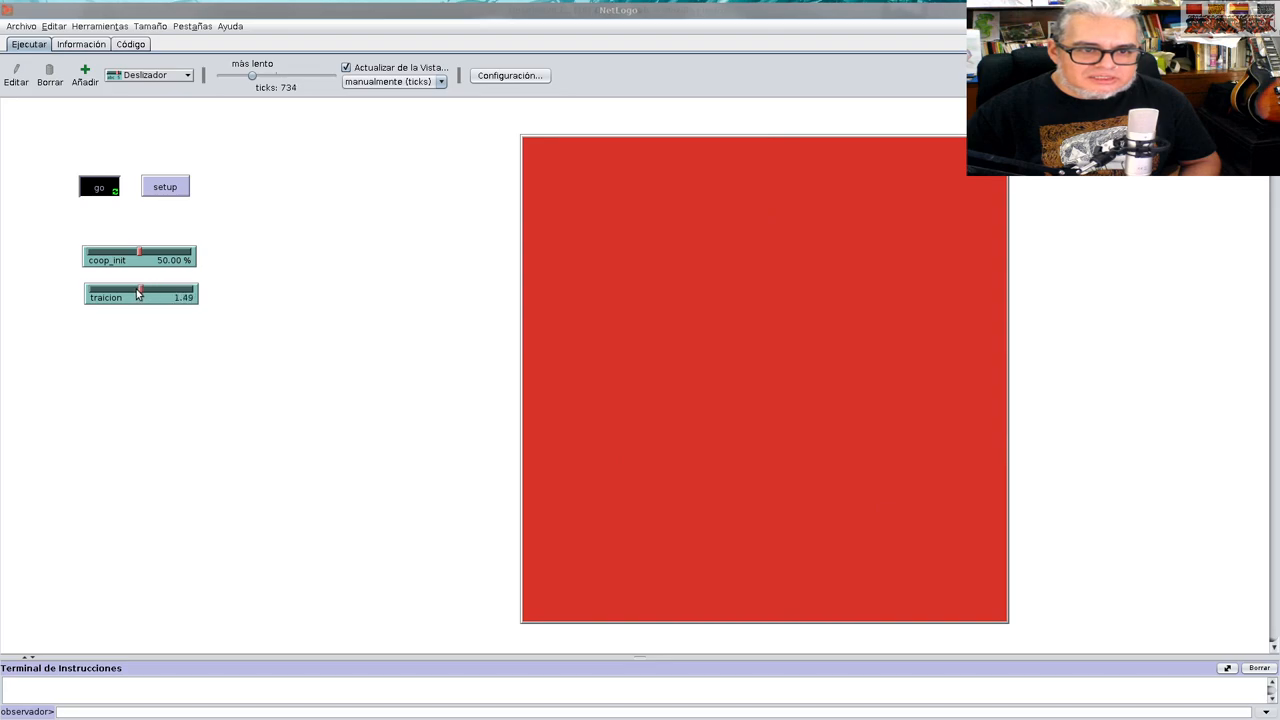
drag(140, 290, 126, 290)
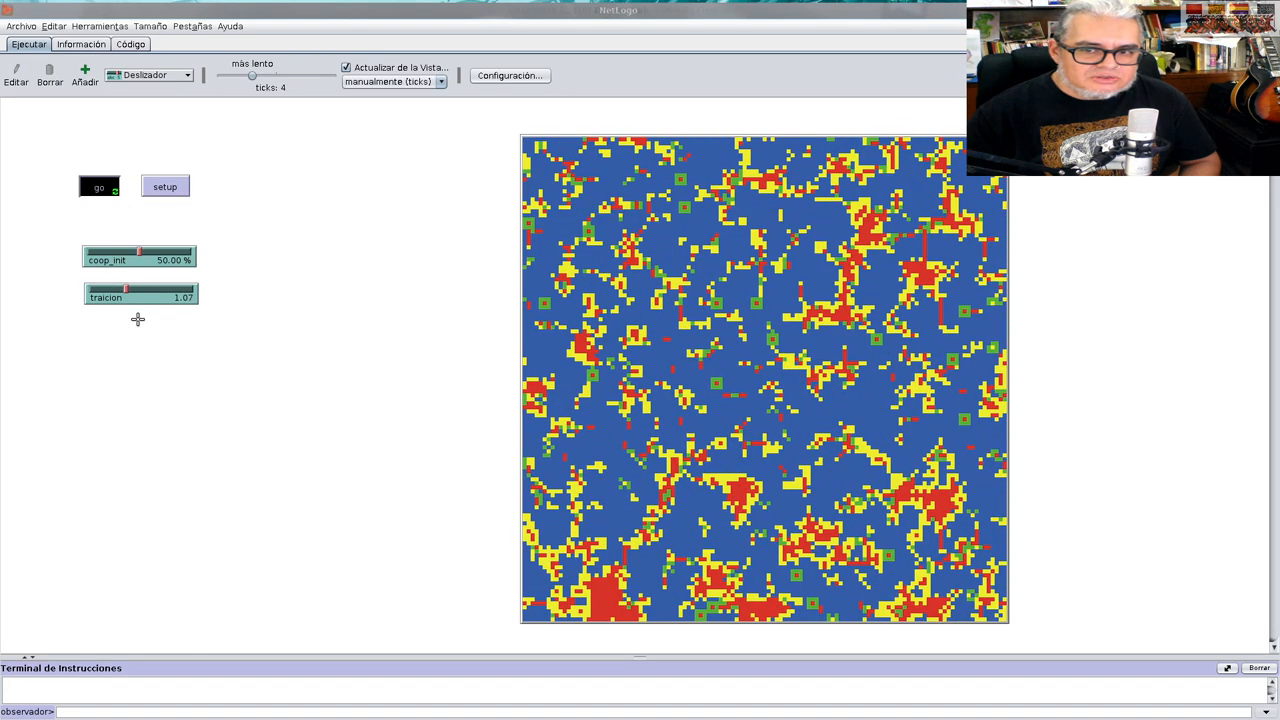
click(99, 187)
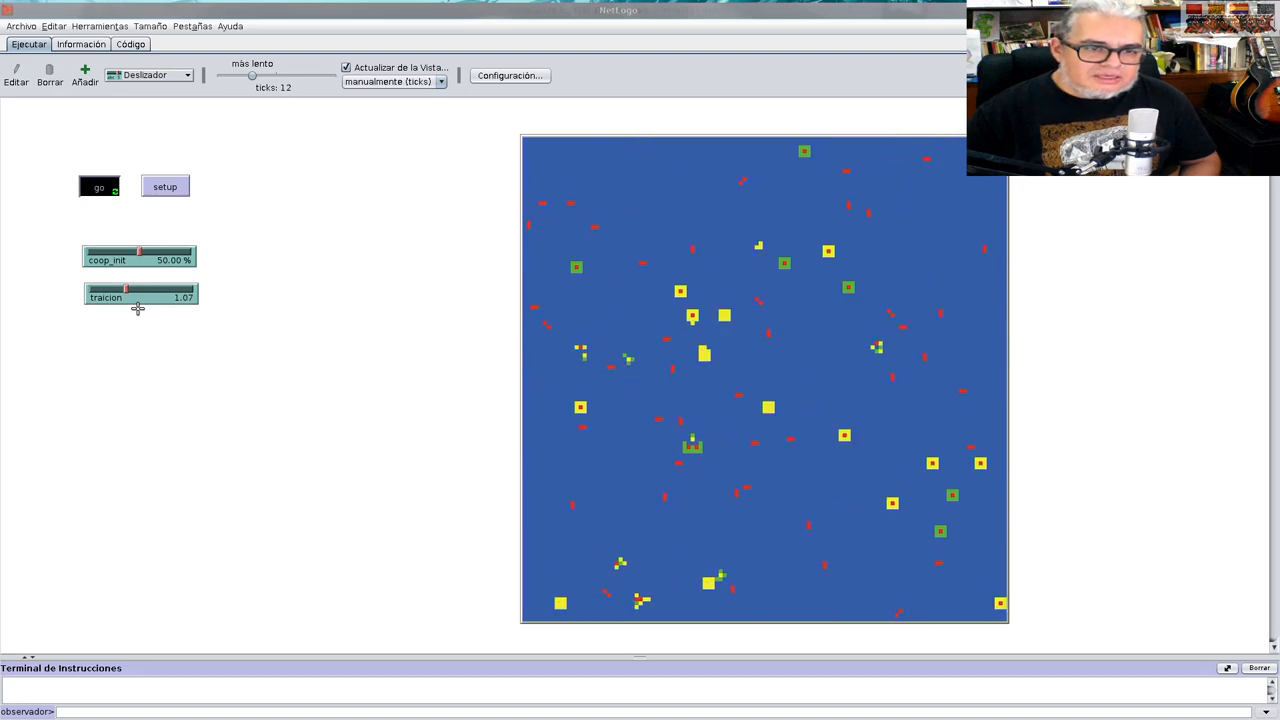
drag(127, 289, 140, 289)
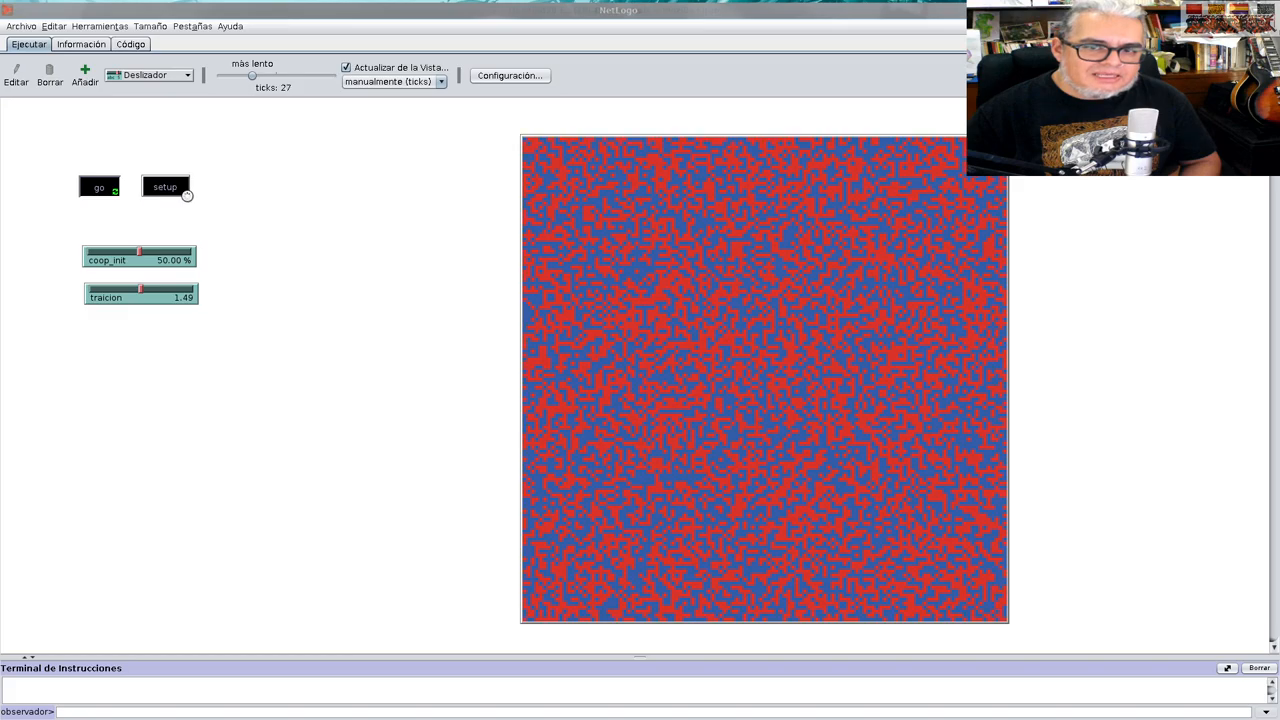
Set traicion to about 1.41, reset the grid, and run the simulation
click(164, 187)
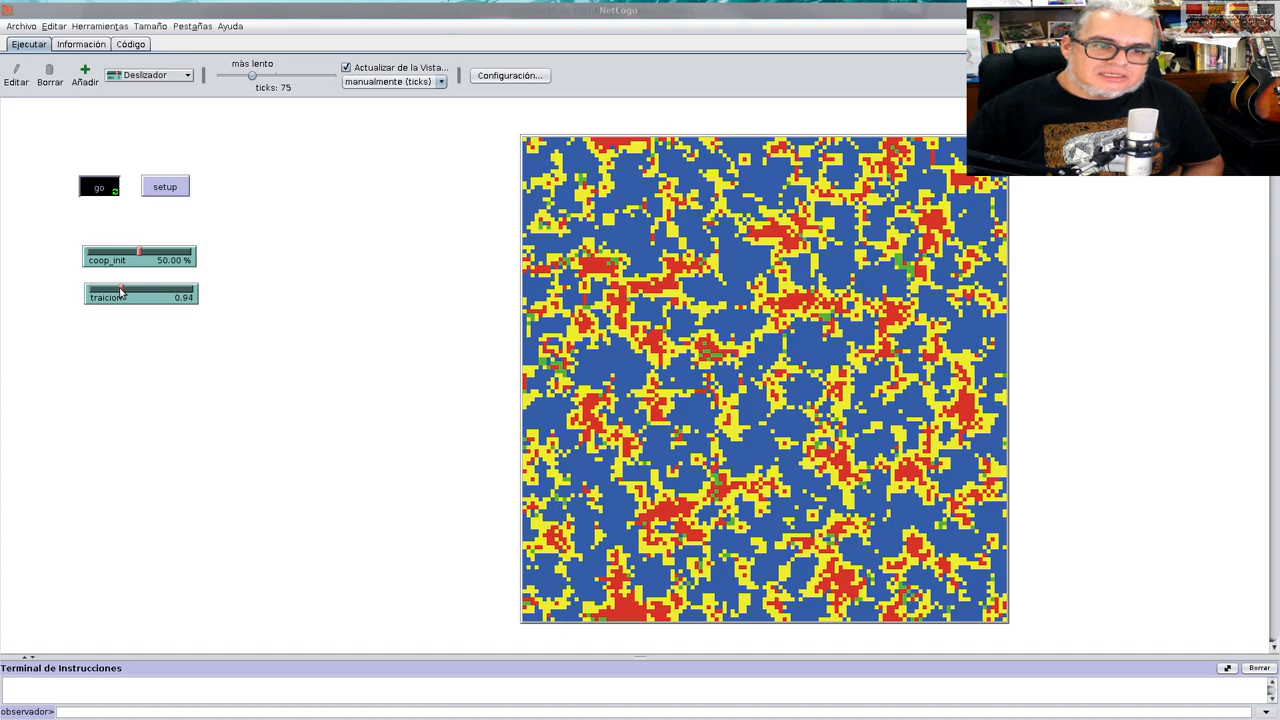
drag(120, 290, 160, 290)
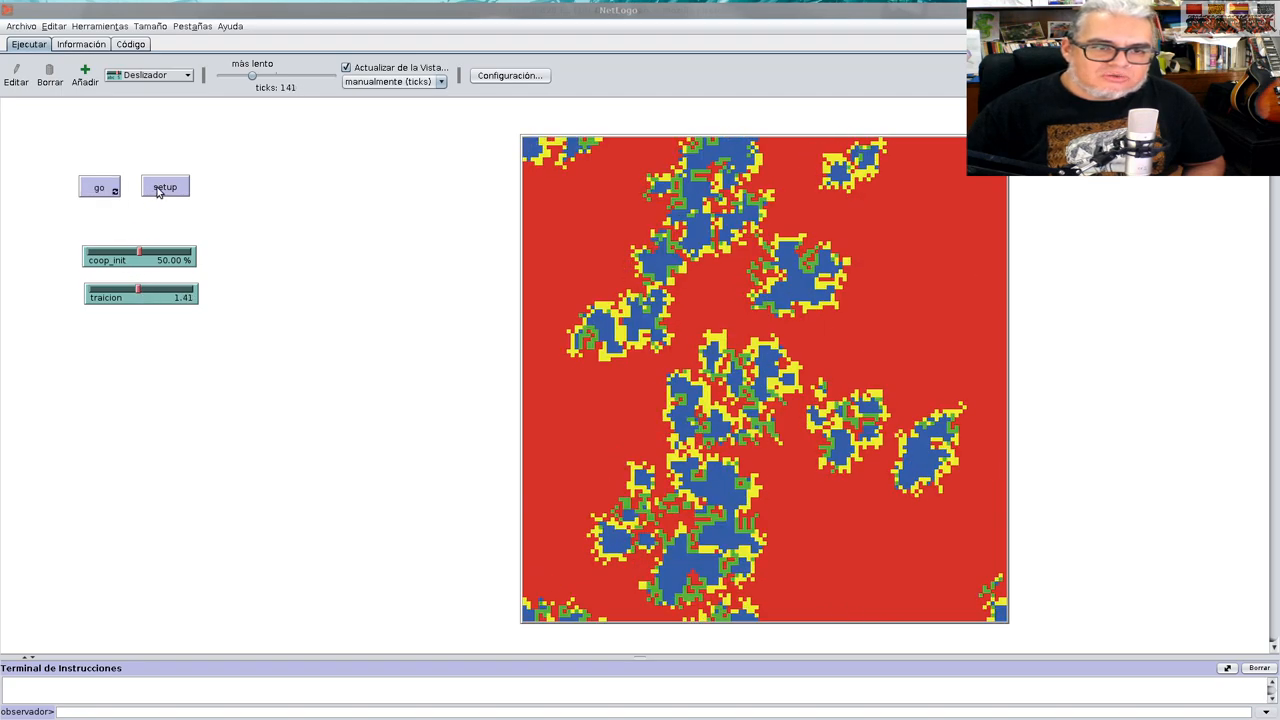
click(164, 187)
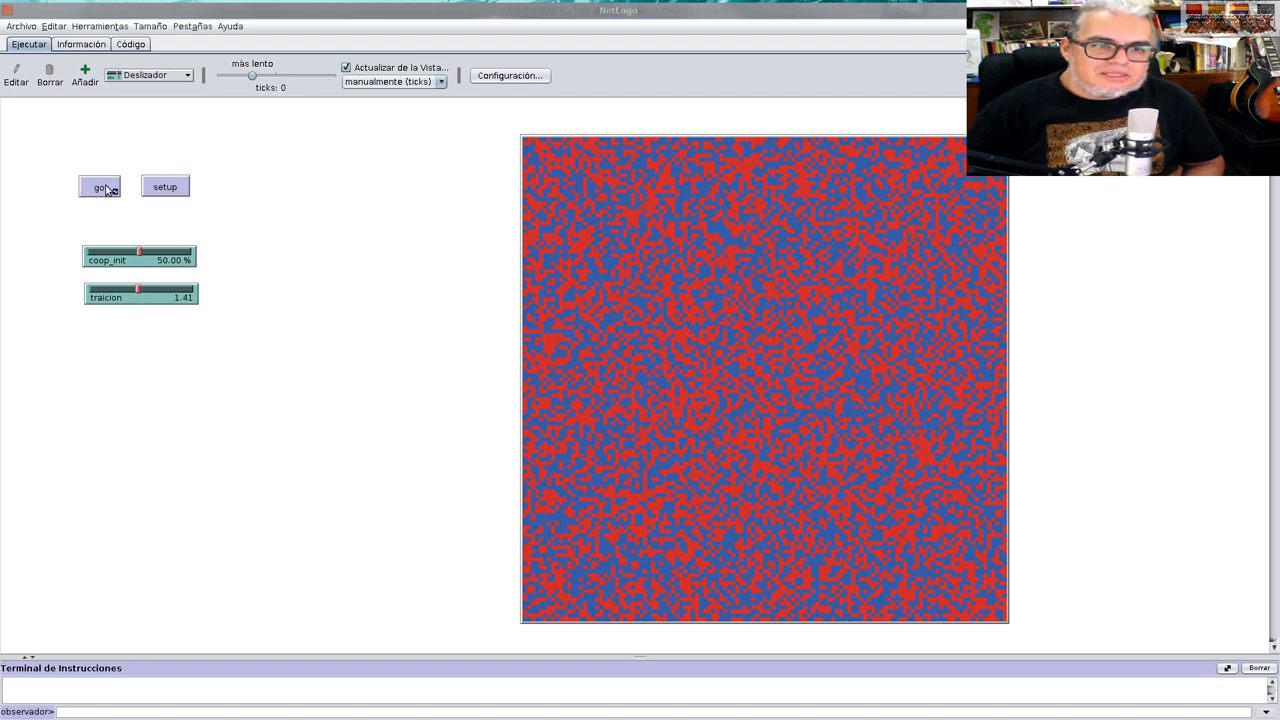
click(99, 187)
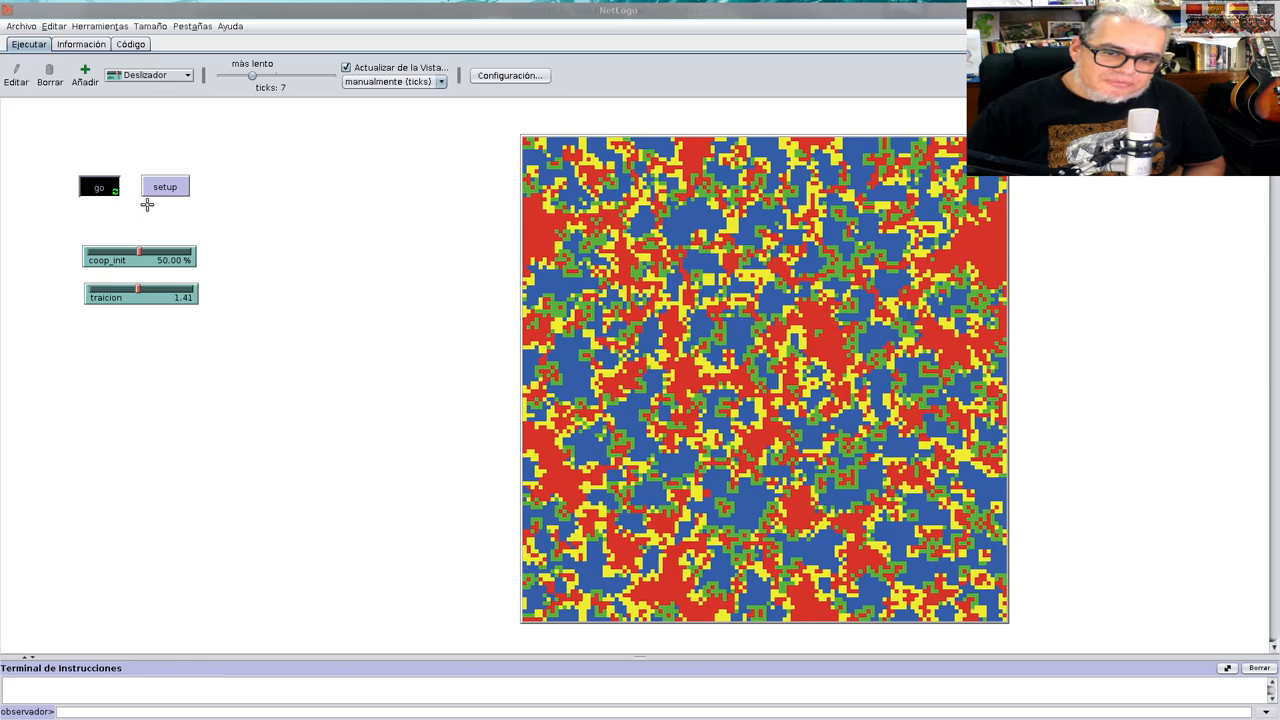
click(98, 187)
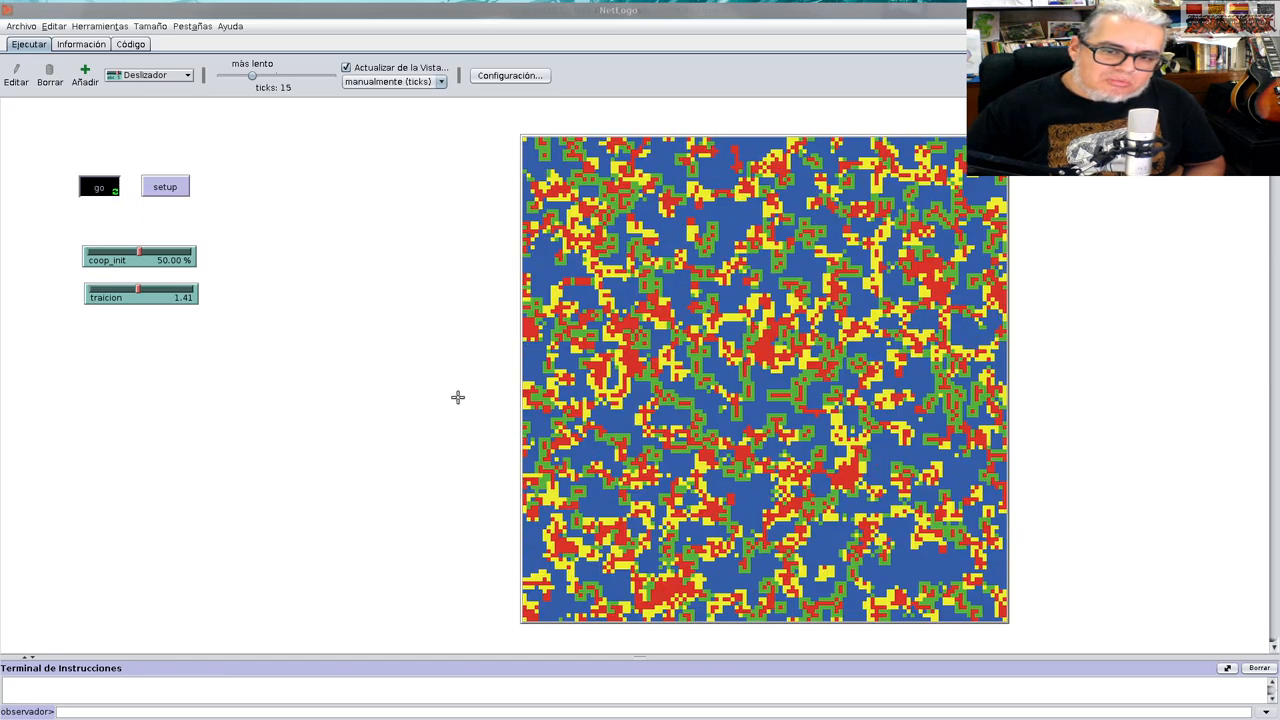
click(98, 187)
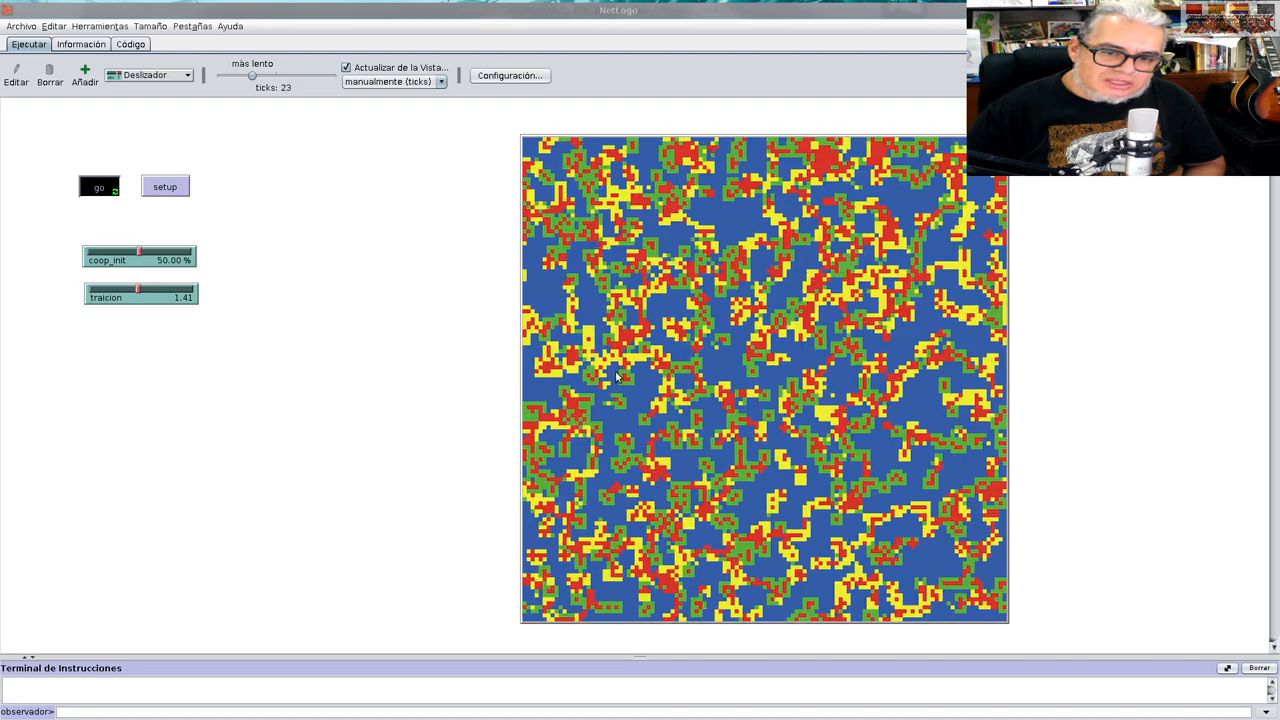
click(99, 187)
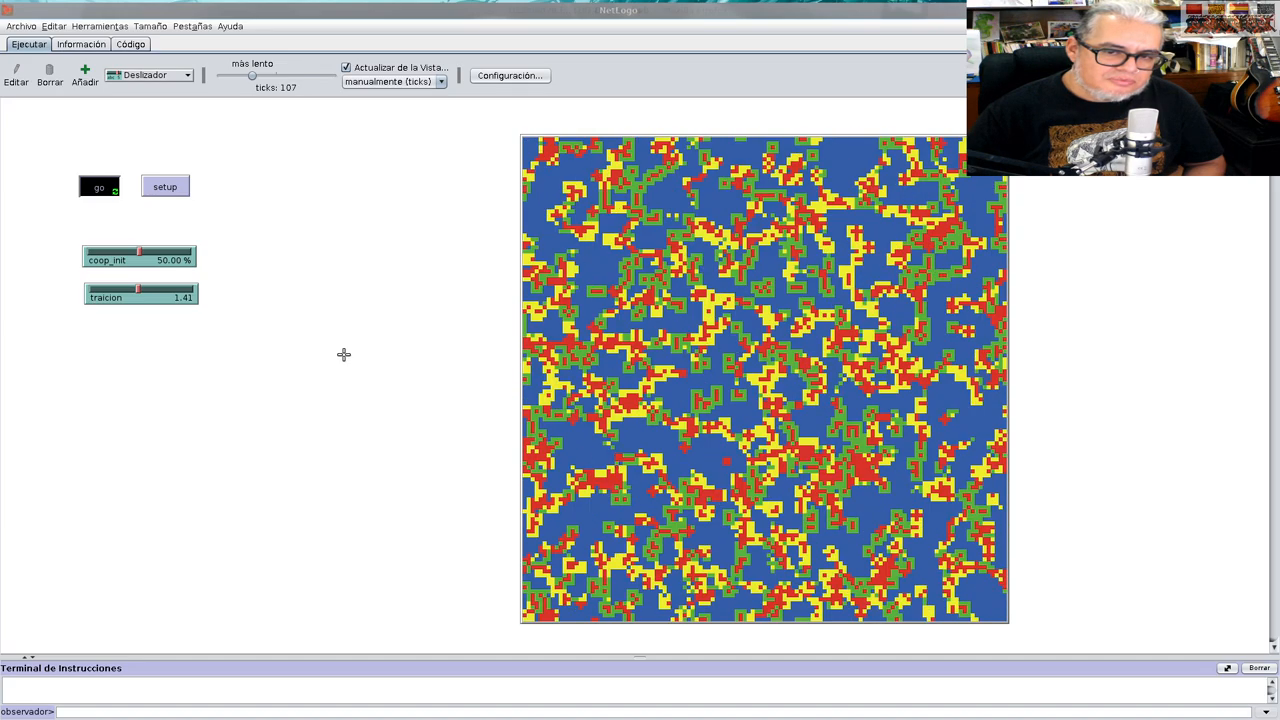
Reset and rerun the model to 86 ticks, then open the widget-type dropdown
click(164, 186)
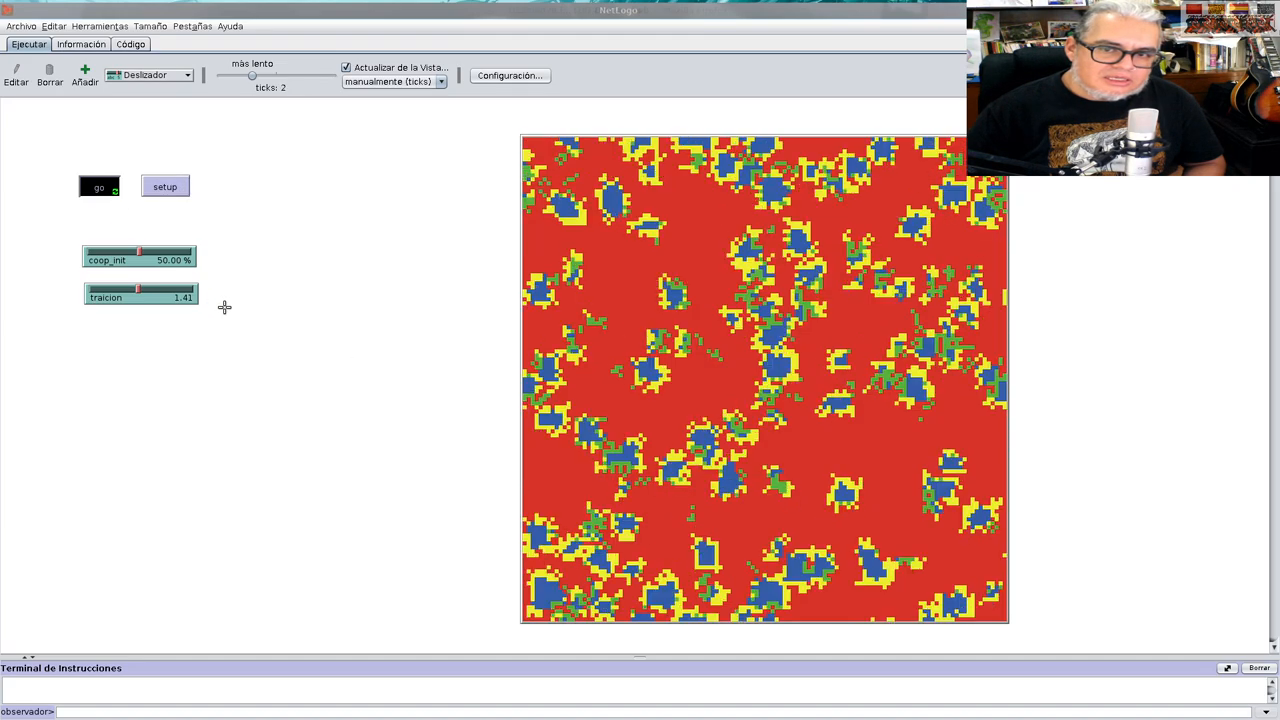
click(98, 187)
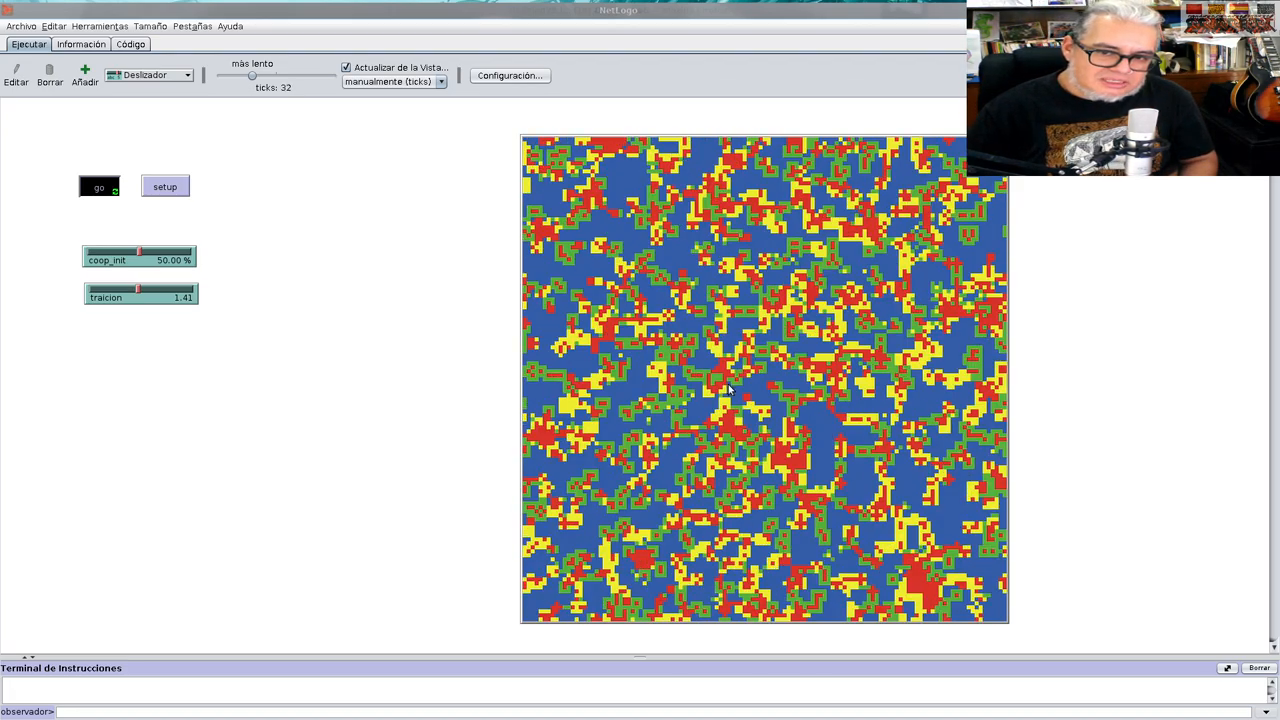
click(98, 187)
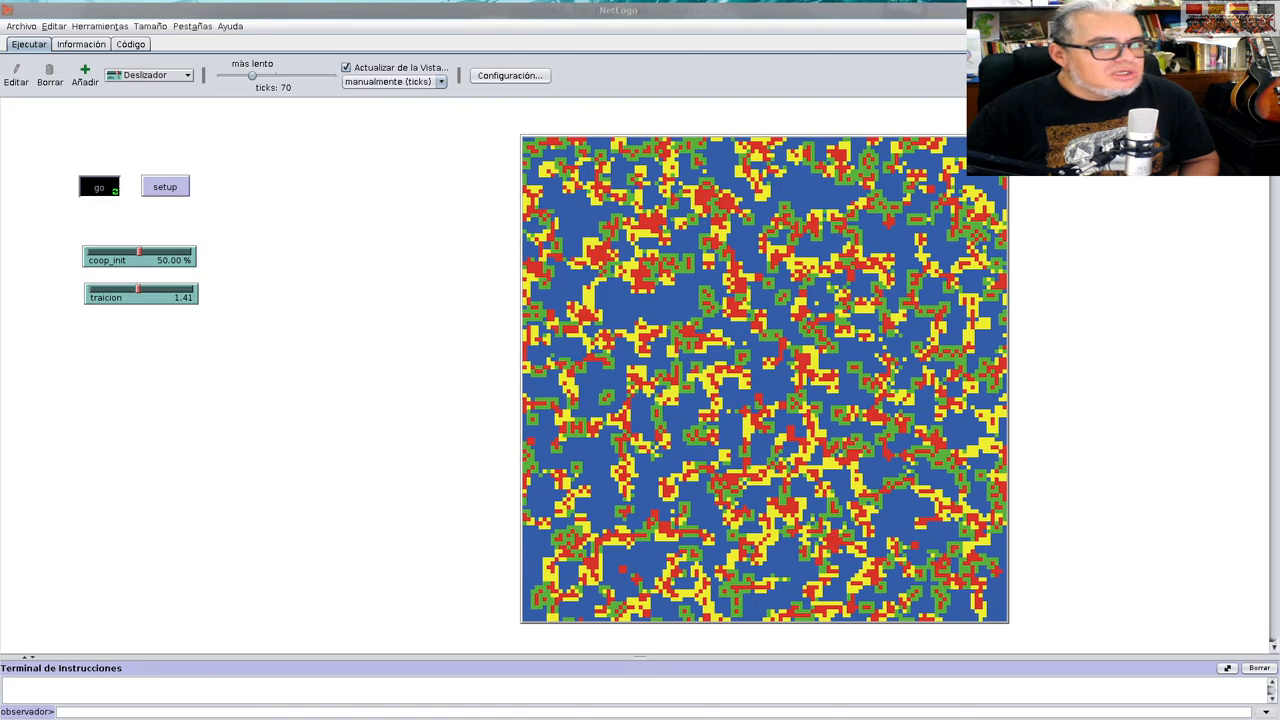
click(186, 74)
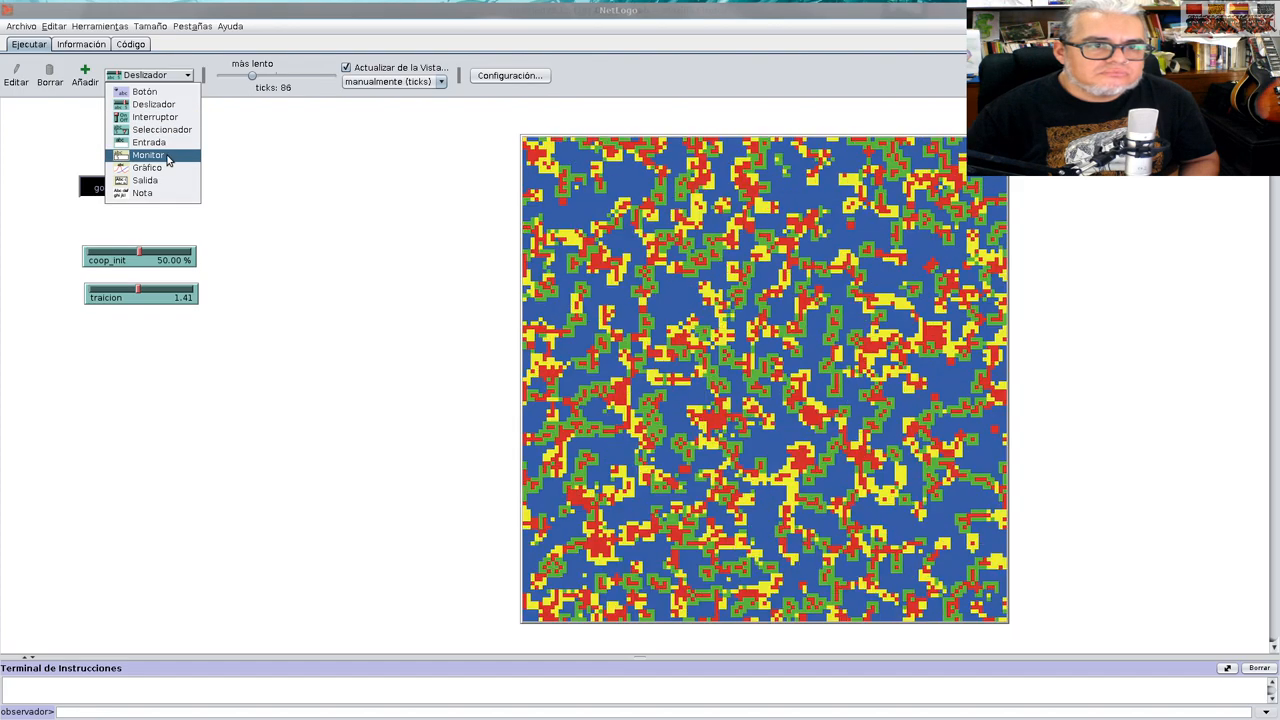
Place a Gráfico plot and rename its default pen to Traidores
click(148, 155)
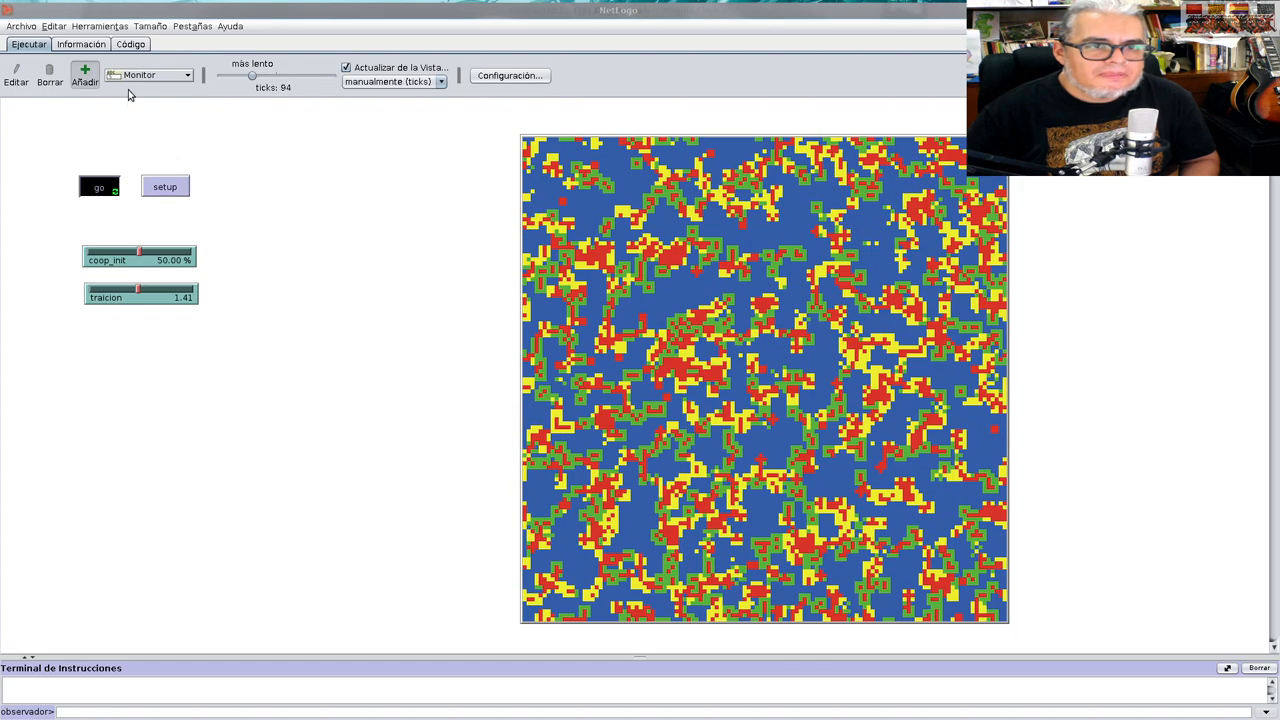
click(150, 75)
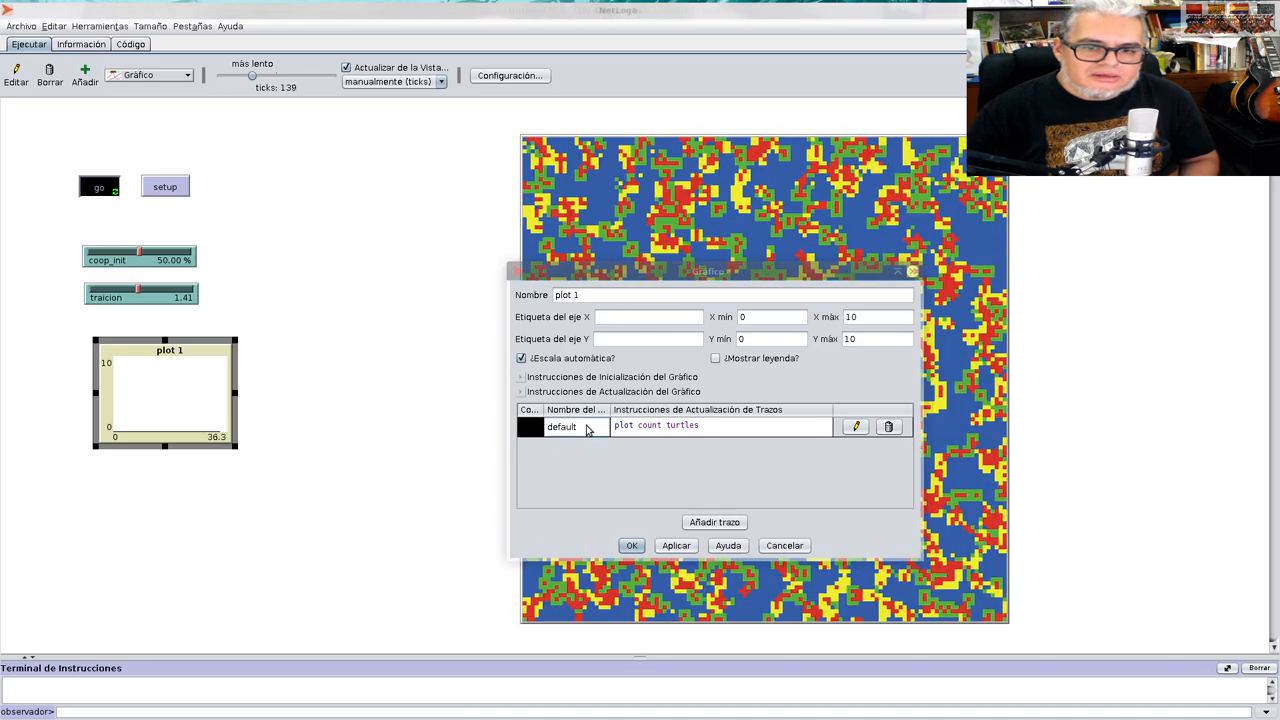
double_click(561, 426)
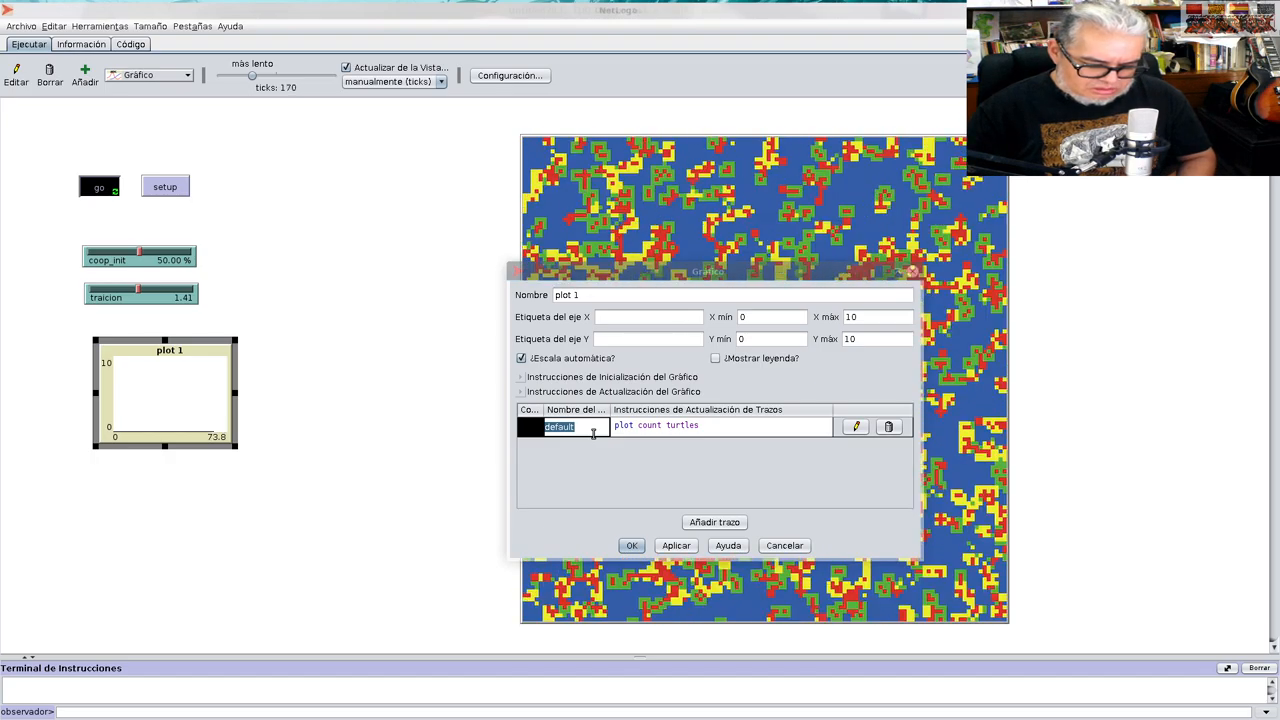
text(Tra)
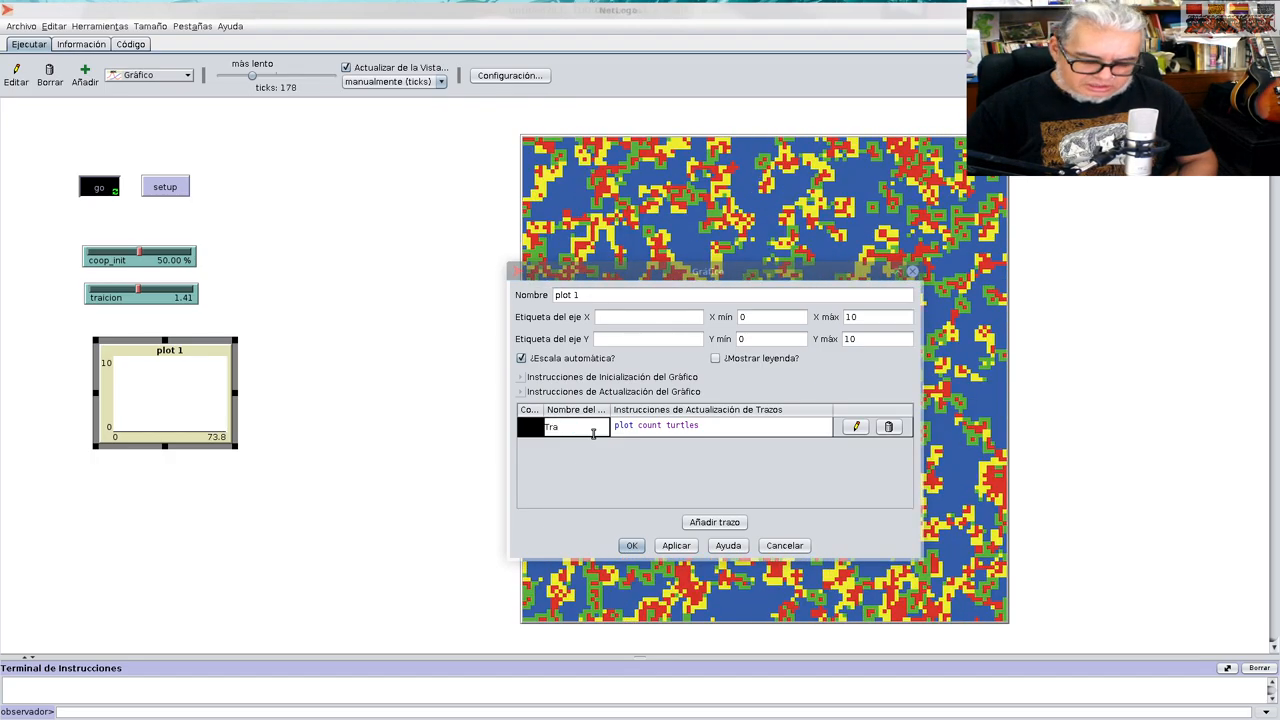
text(idores)
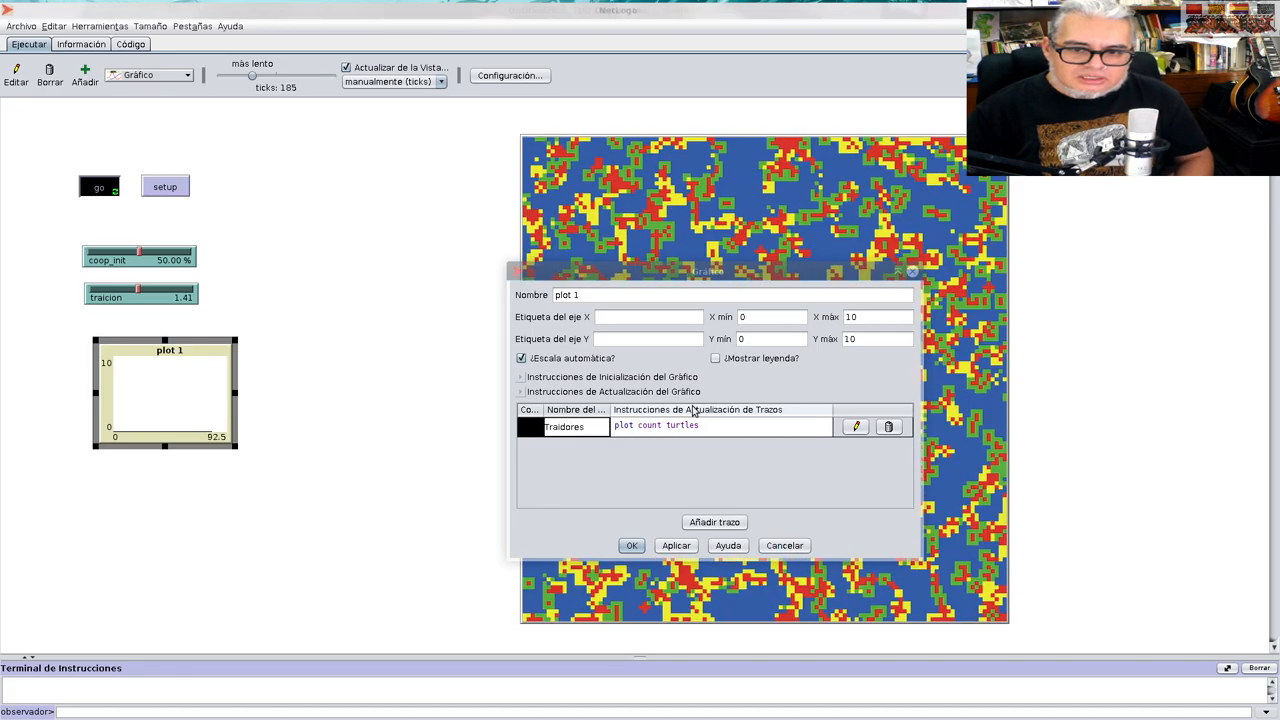
Give Traidores the command histogram [tipo] of patches with [pcolor = red], coloured red
double_click(683, 425)
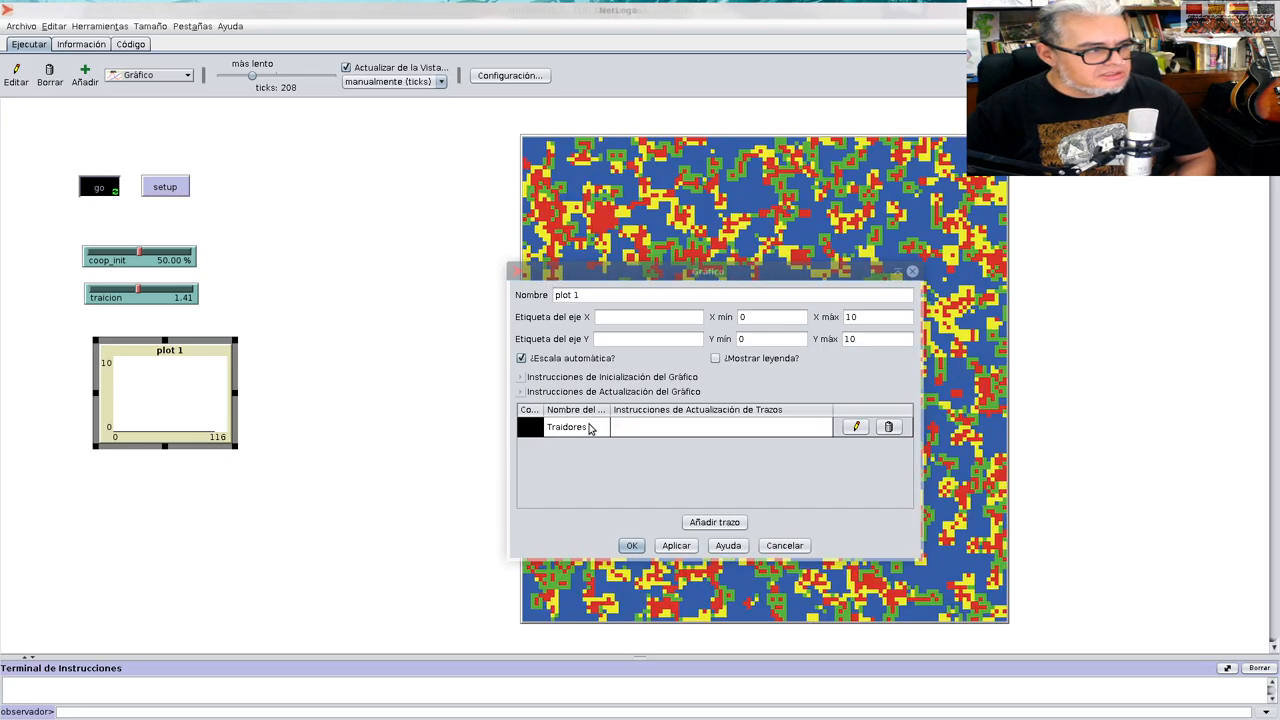
text(hist)
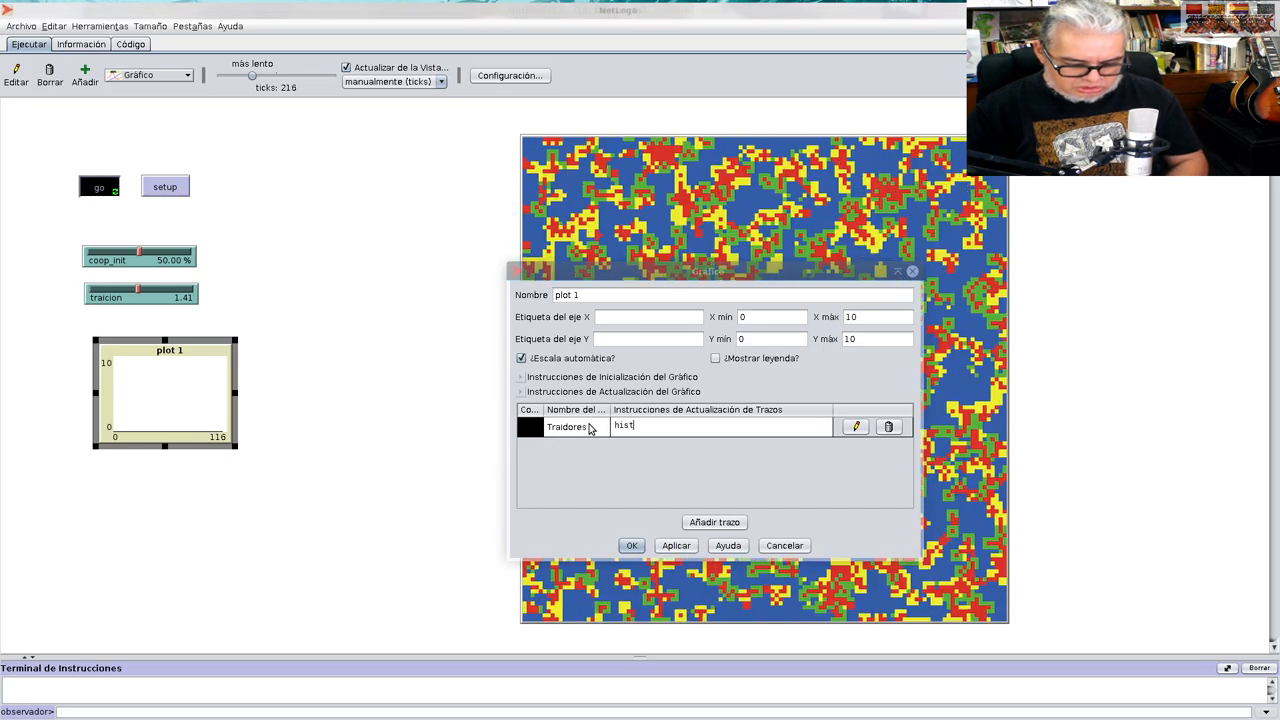
text(ogram [)
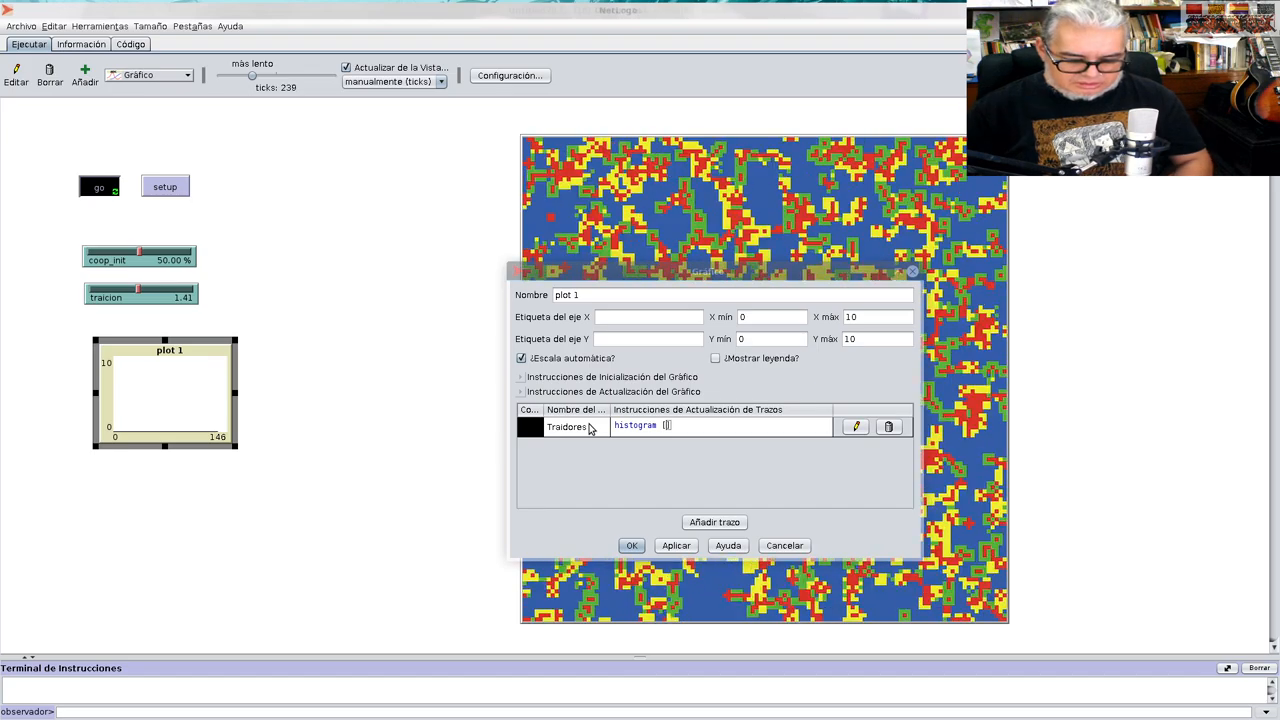
text(tipo])
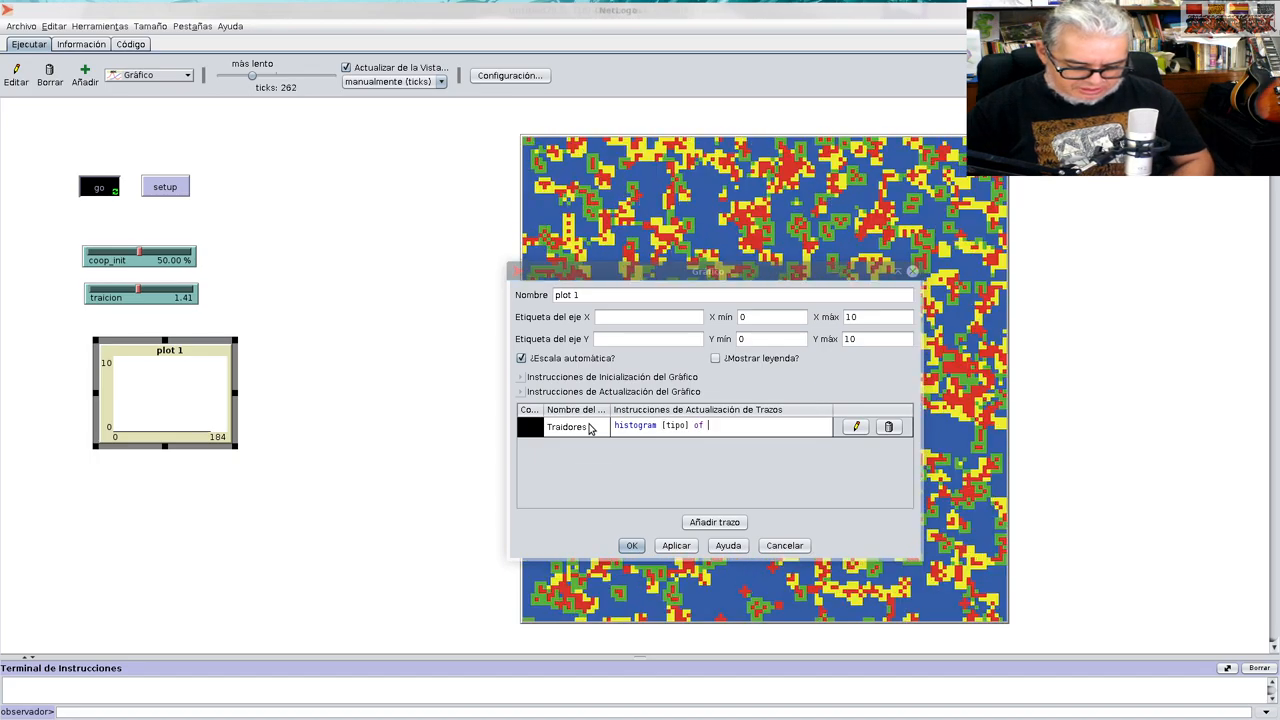
text(patches)
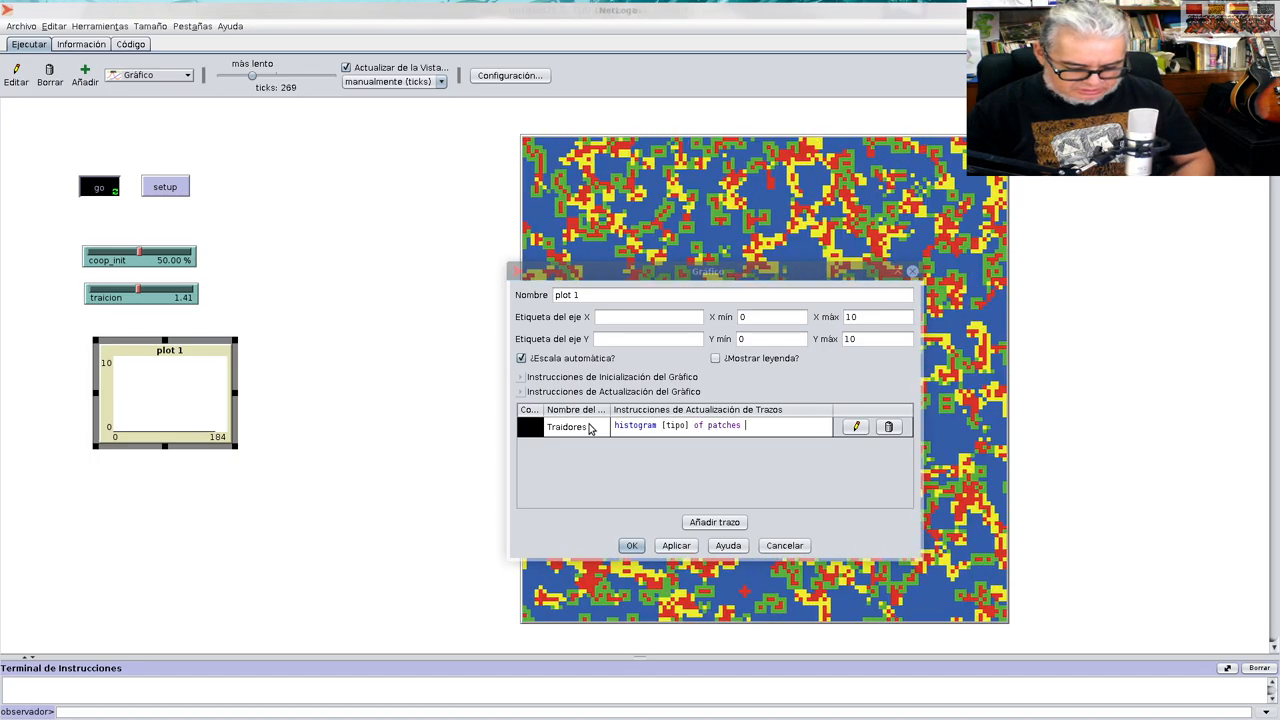
text(with)
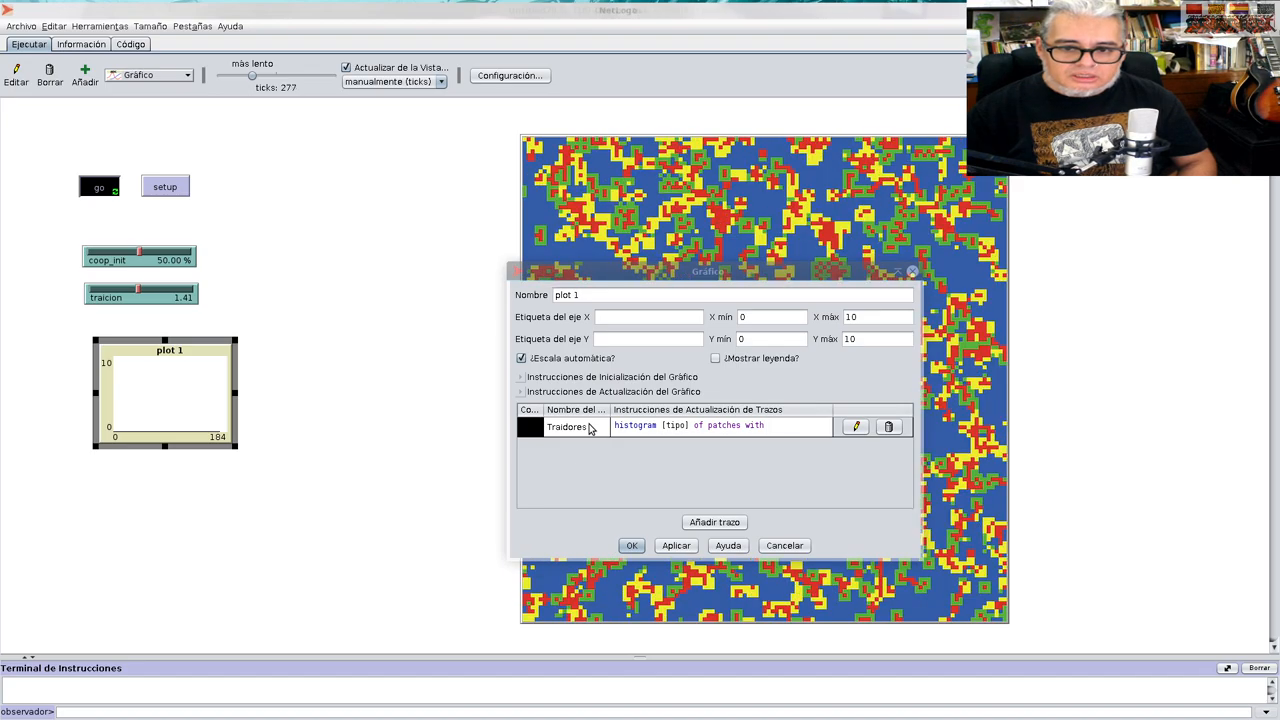
text(color = ])
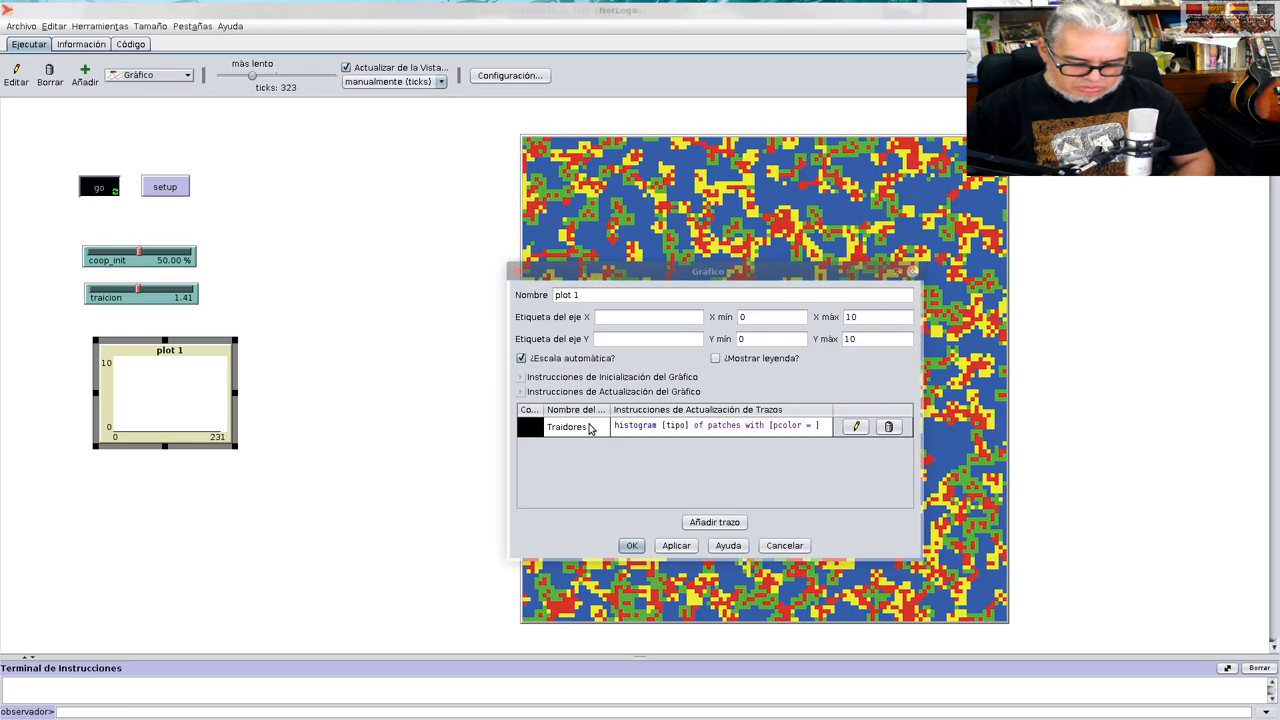
text(red)
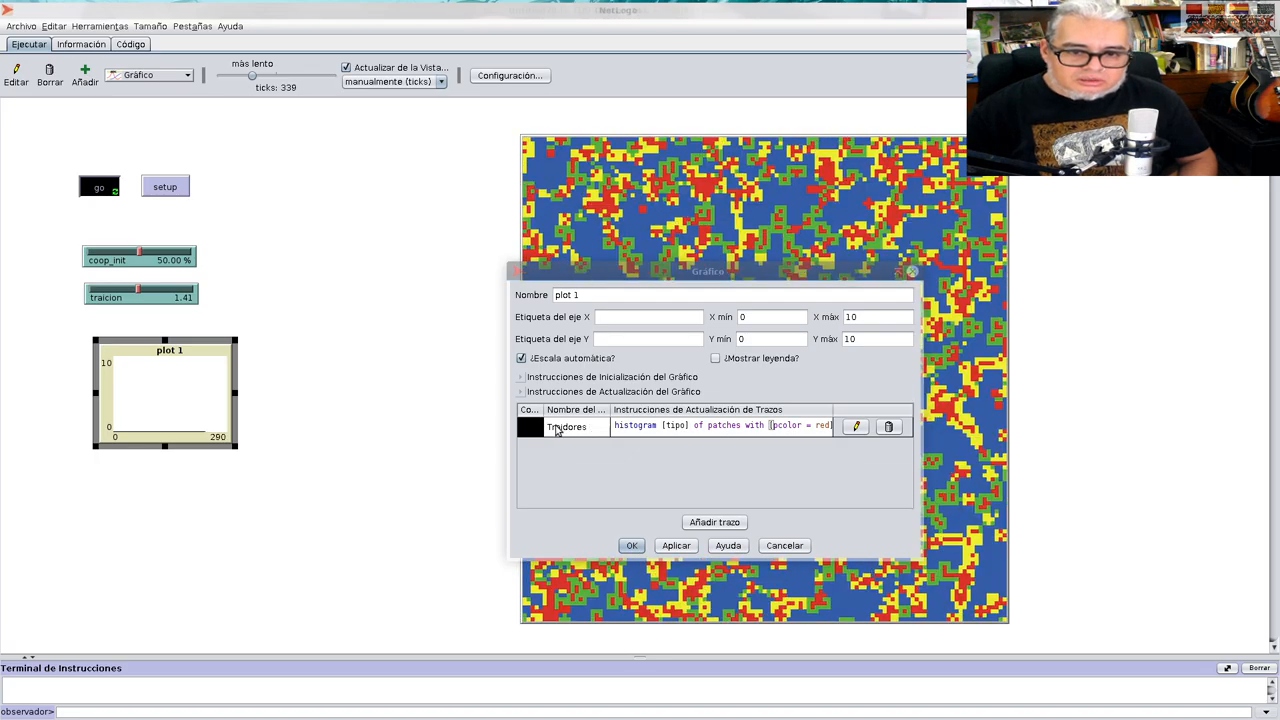
click(530, 426)
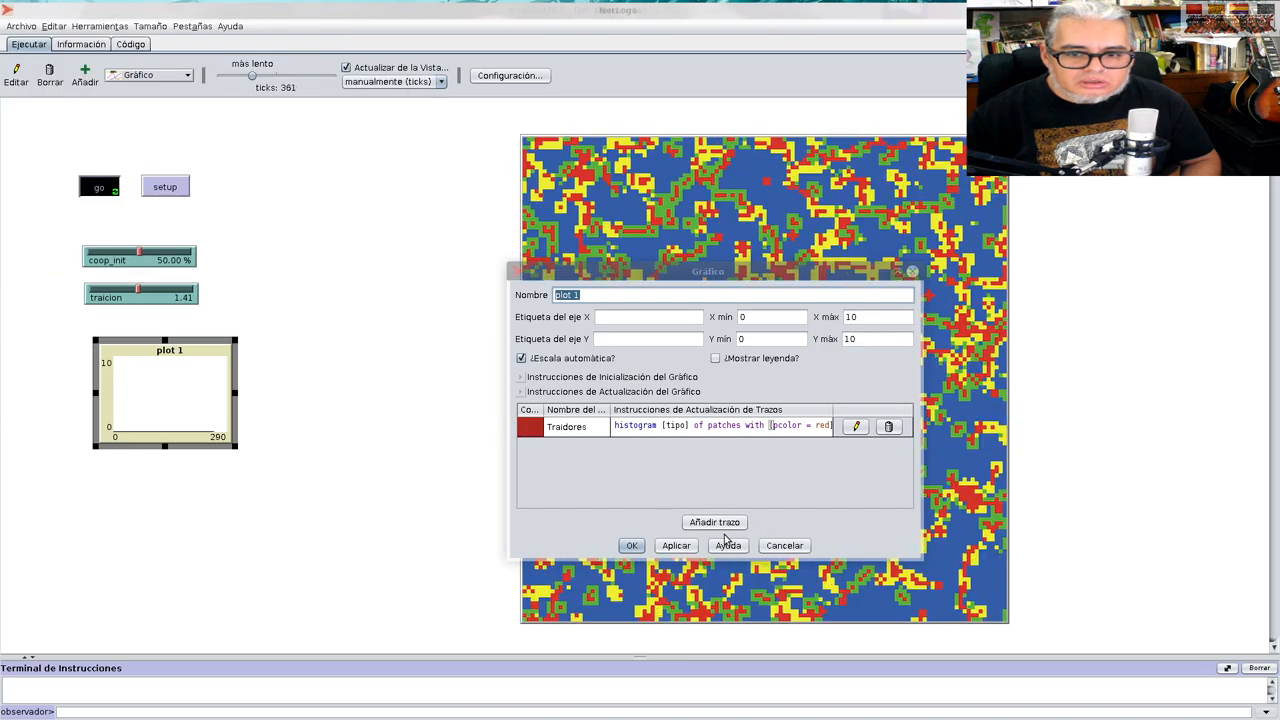
Add a Coop pen plotting histogram [tipo] of patches with [pcolor = blue], and apply
click(714, 521)
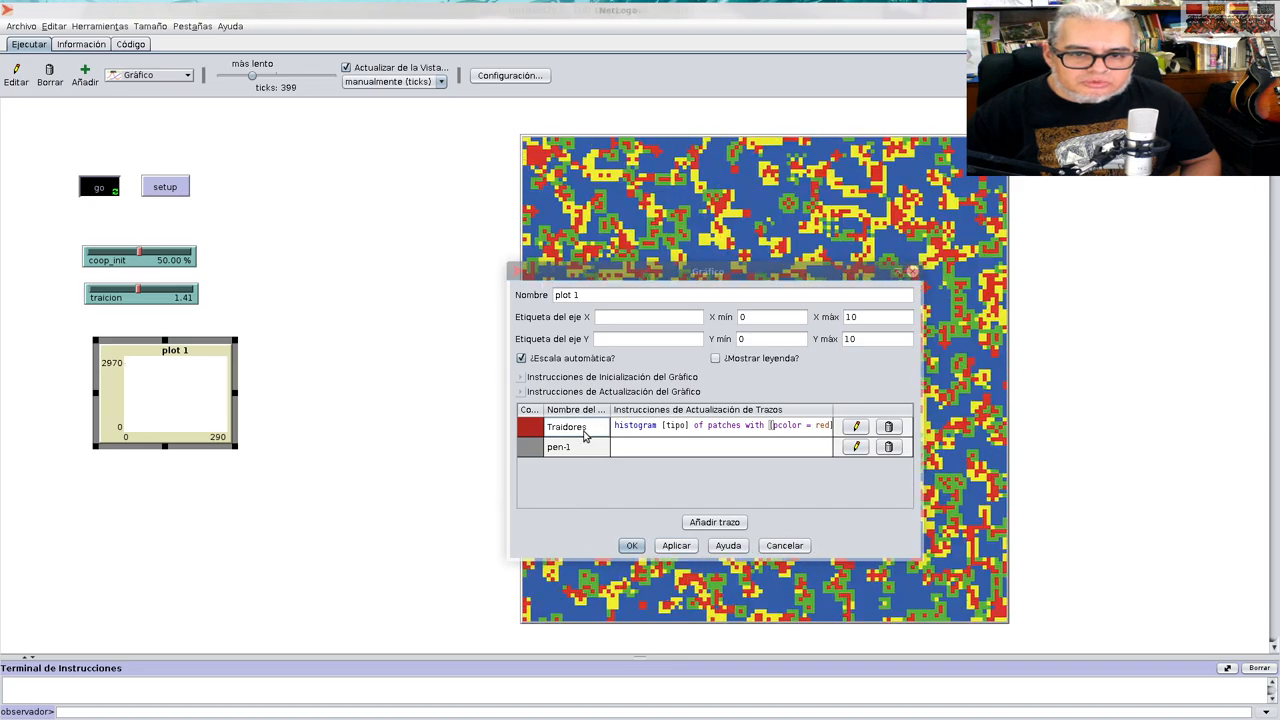
double_click(558, 446)
text(histogram [tipo] of patches with [pcolor = blu)
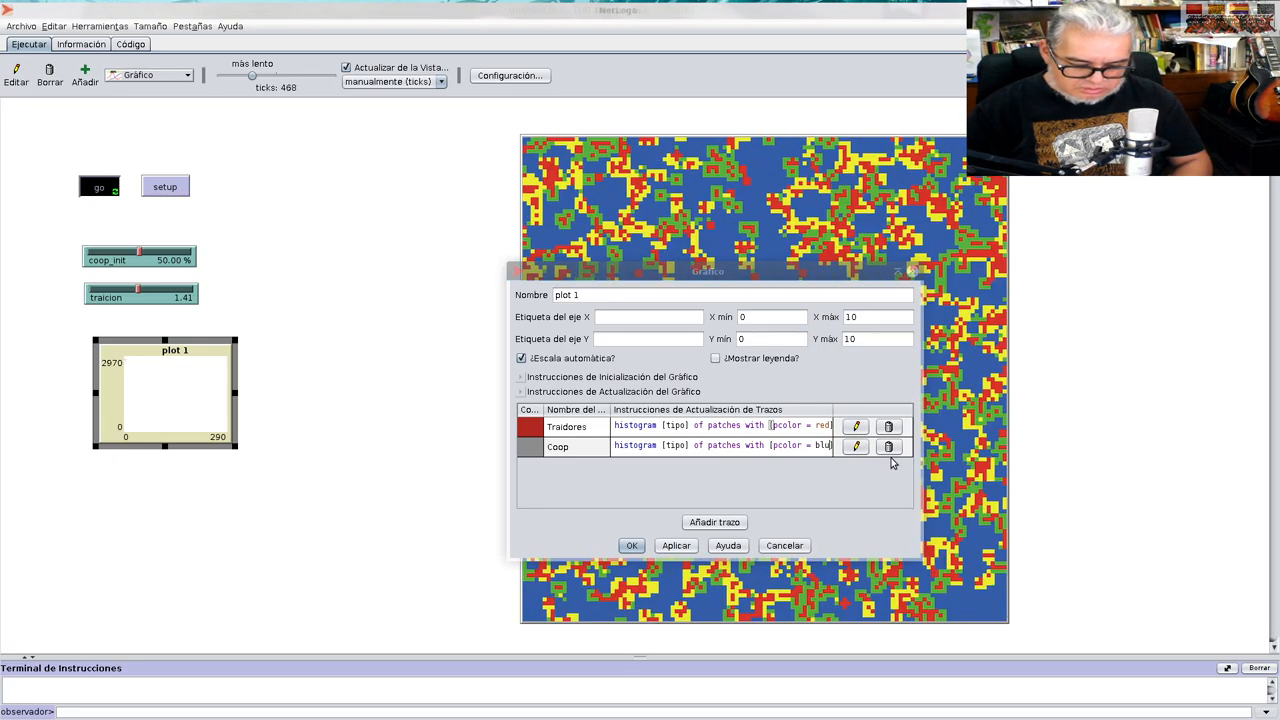
click(530, 426)
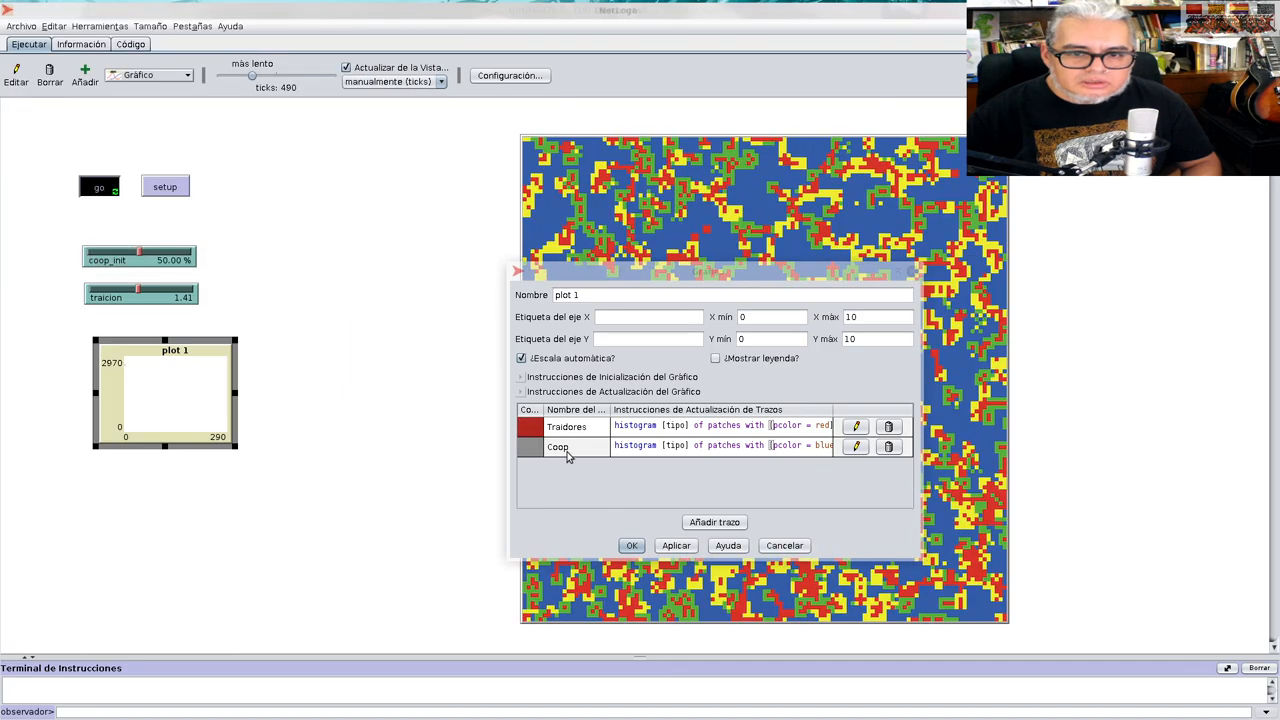
click(530, 446)
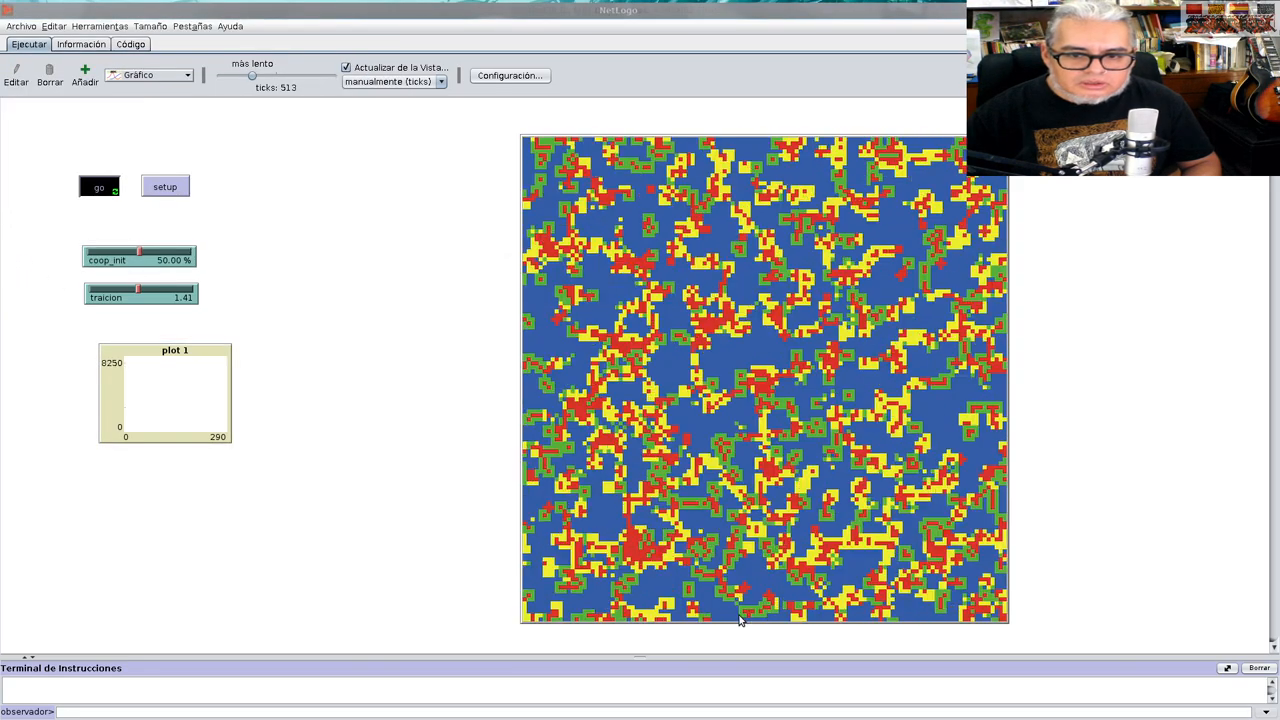
Rerun the model from setup, enlarge the plot to about double size, and open Código
click(164, 186)
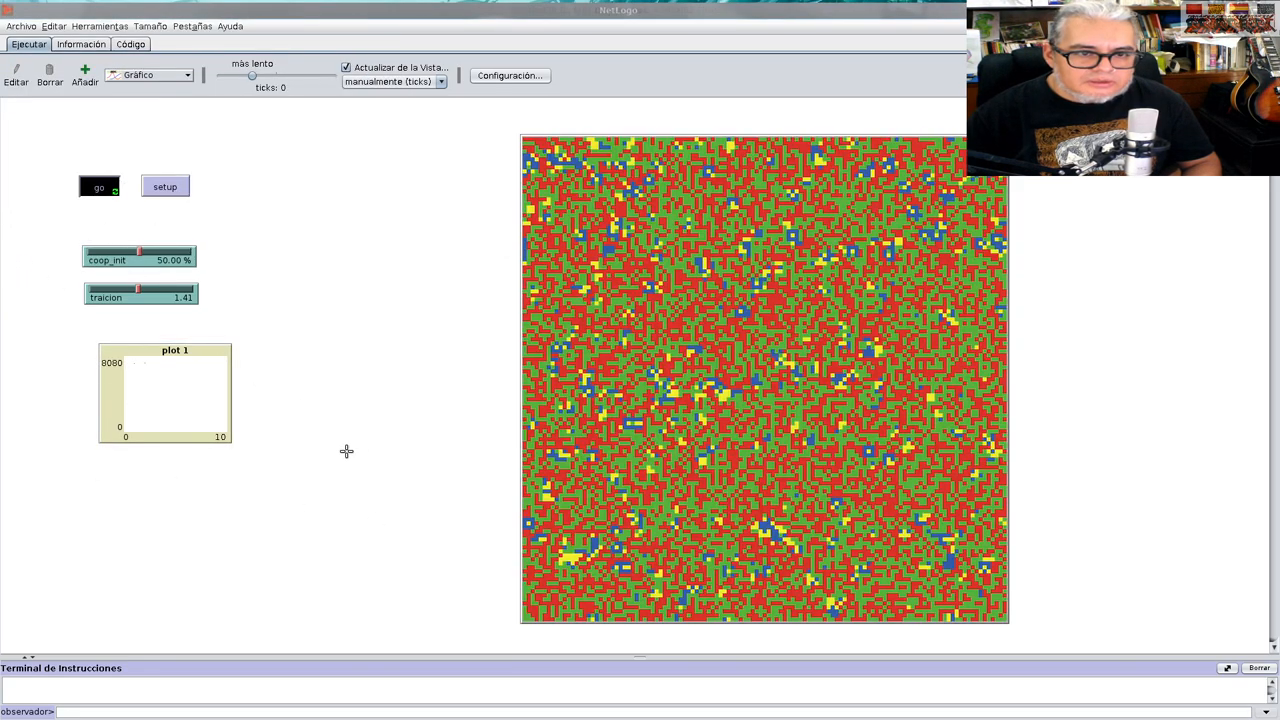
click(99, 187)
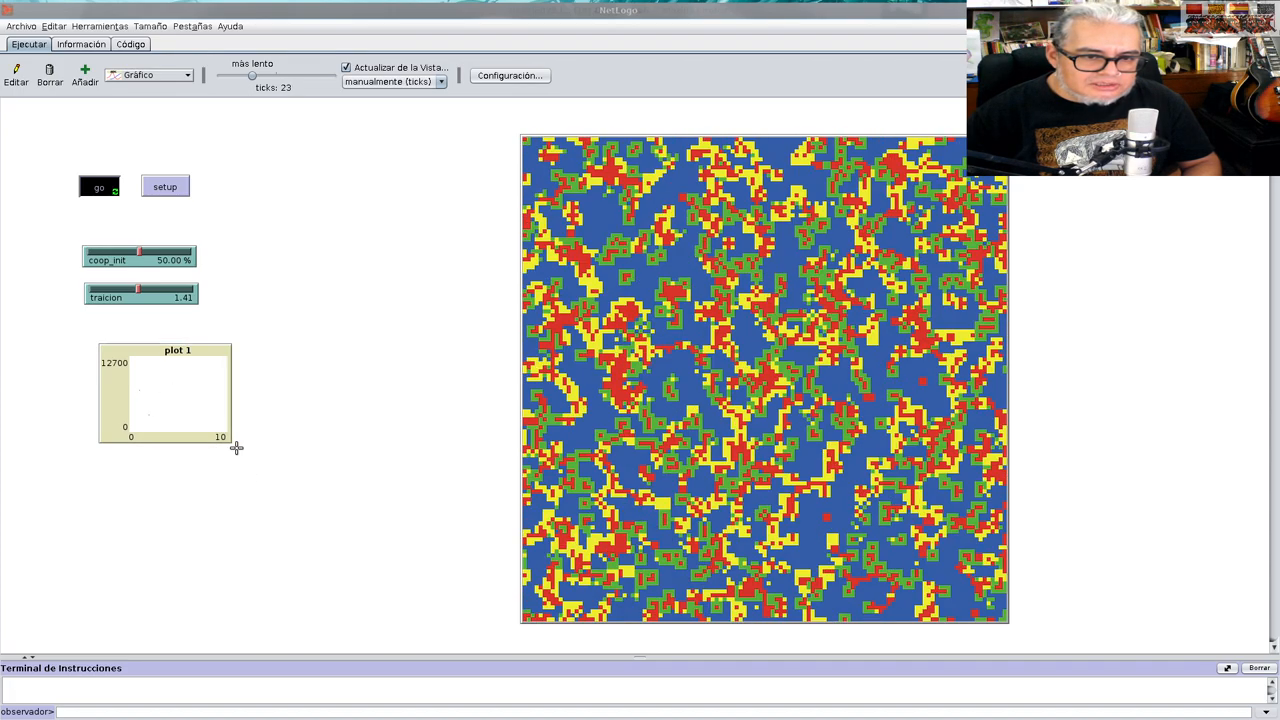
drag(237, 447, 380, 540)
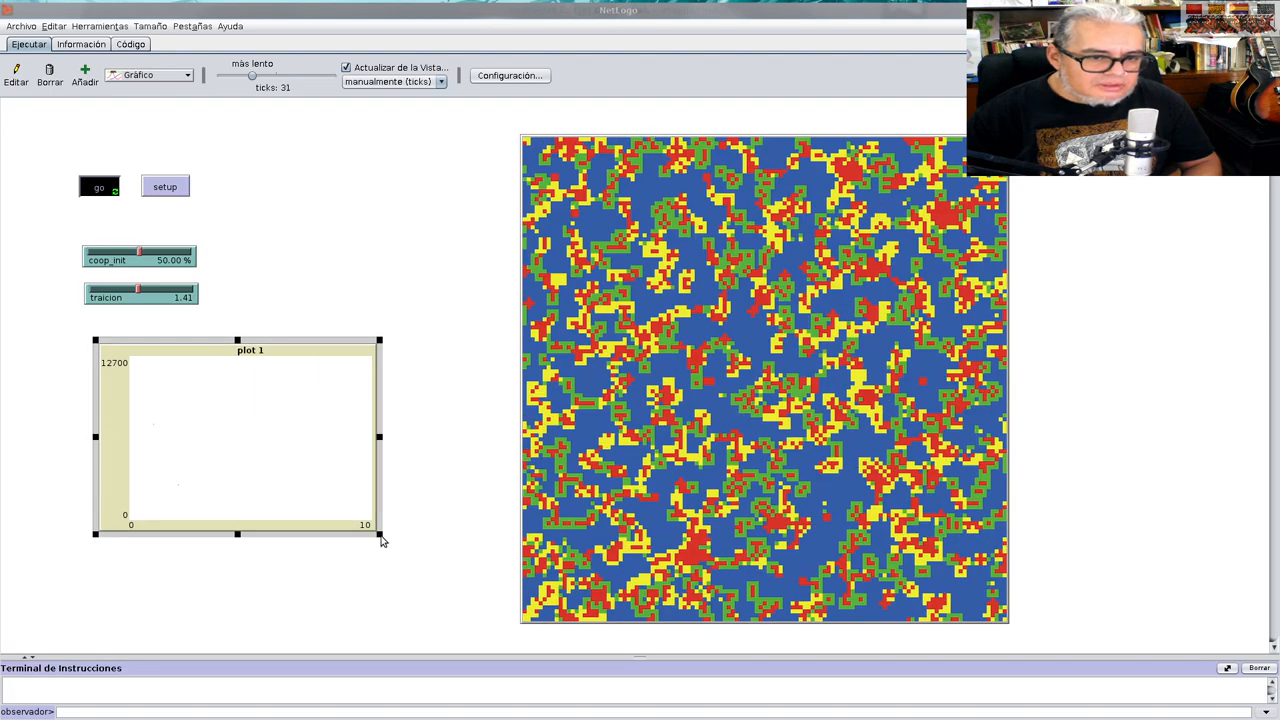
click(99, 187)
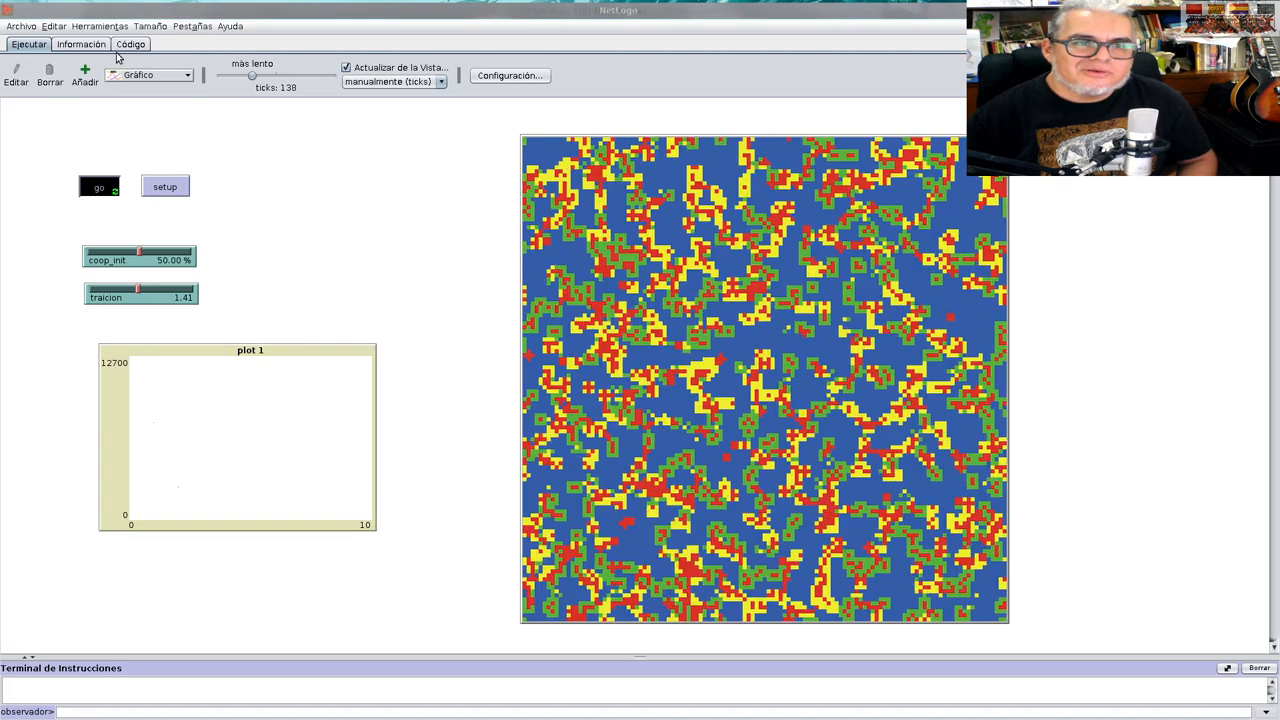
click(131, 44)
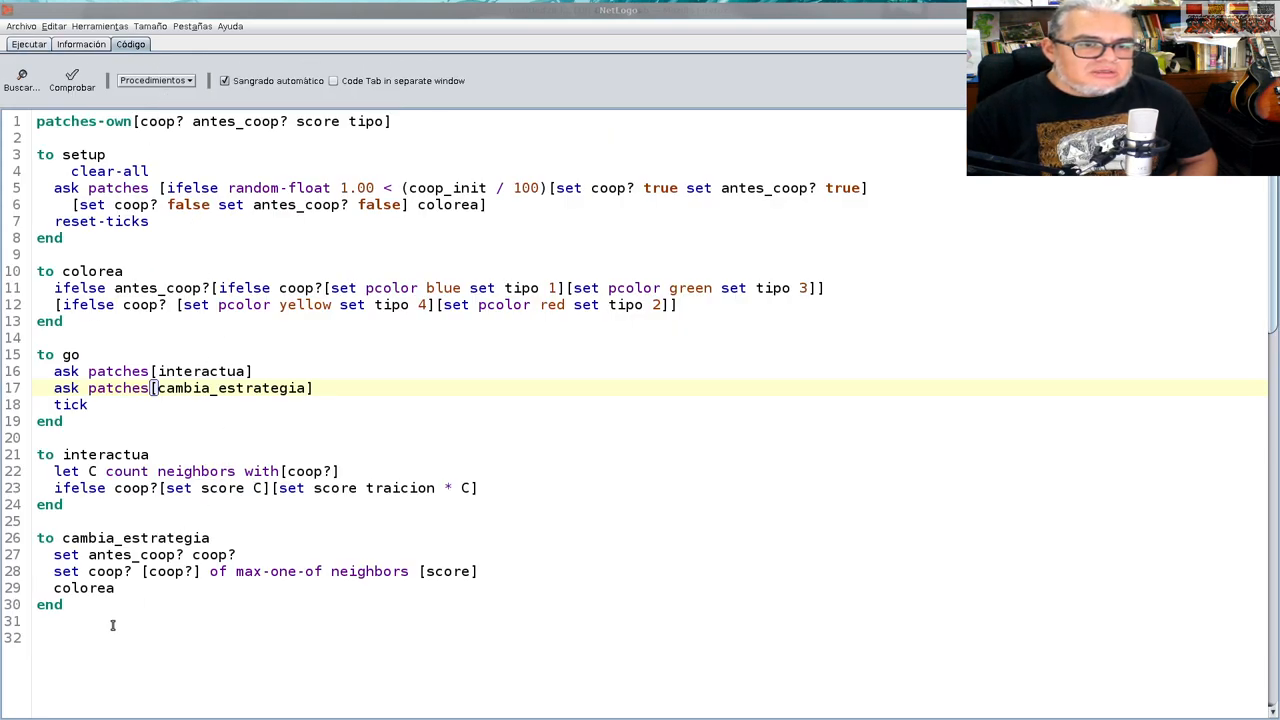
Write the procedure header 'to grafica_barras [pen-n color-n]' below the last procedure
click(113, 620)
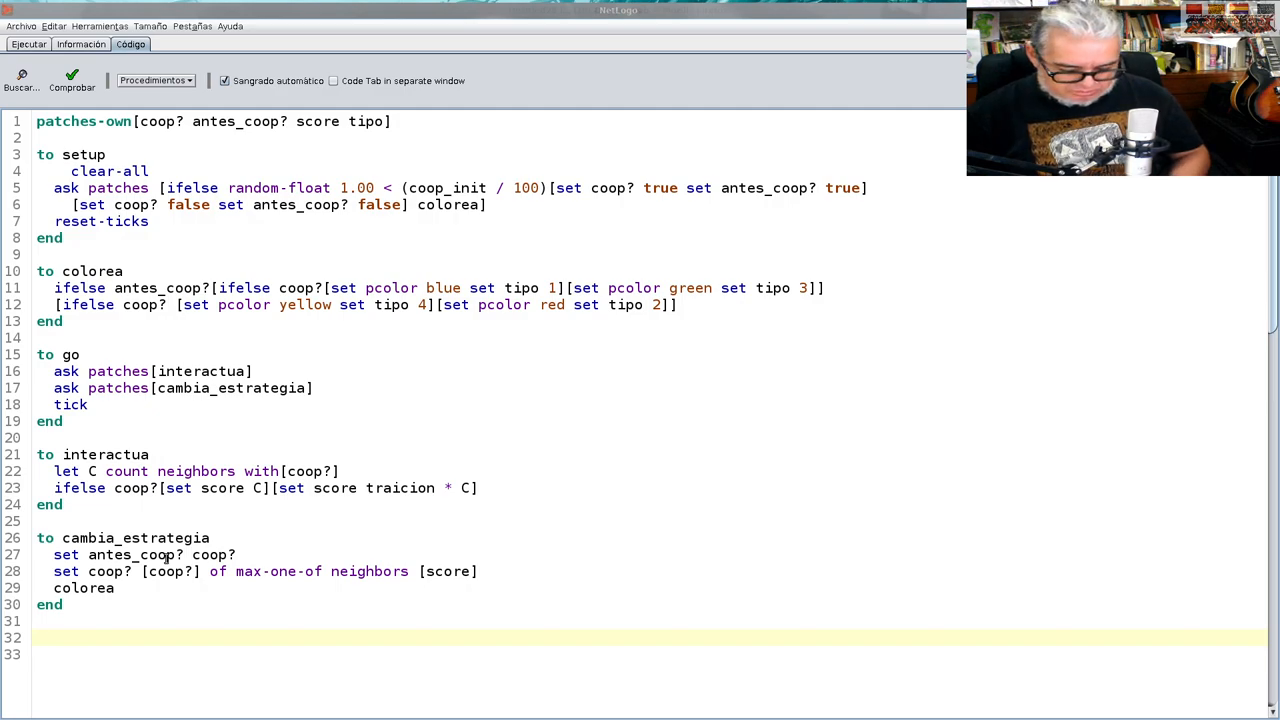
text(to)
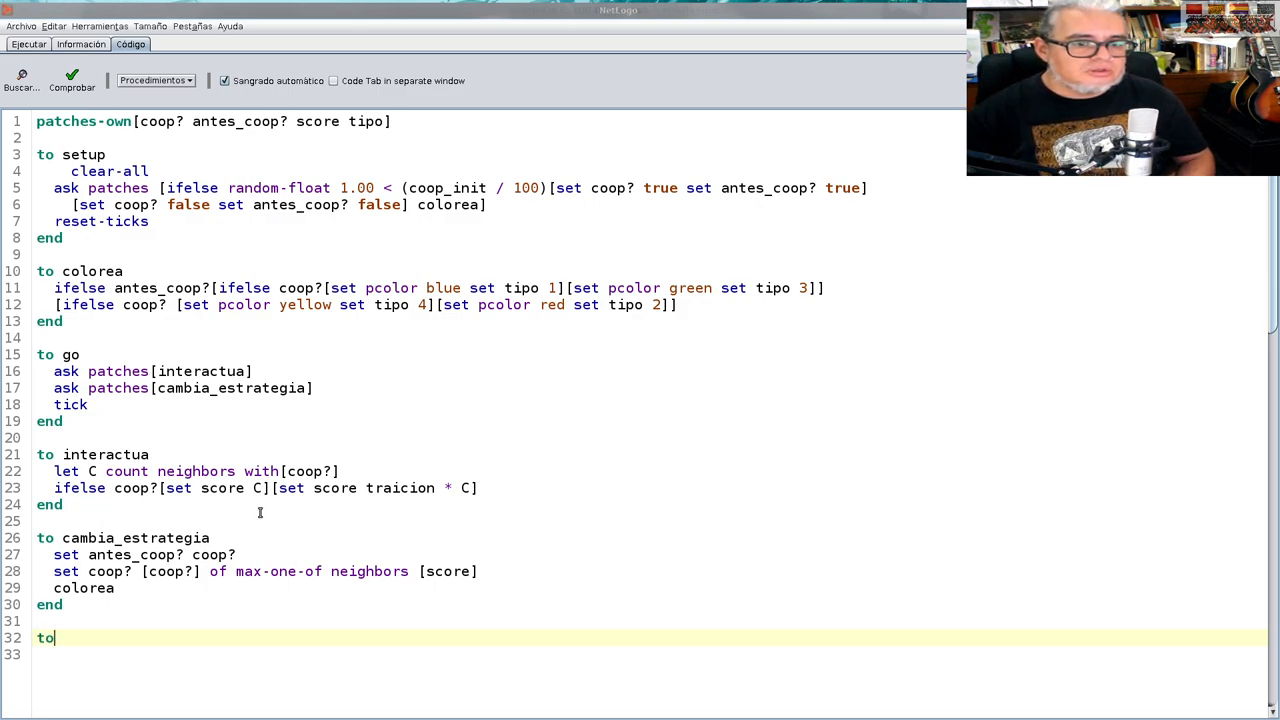
scroll(down, 3)
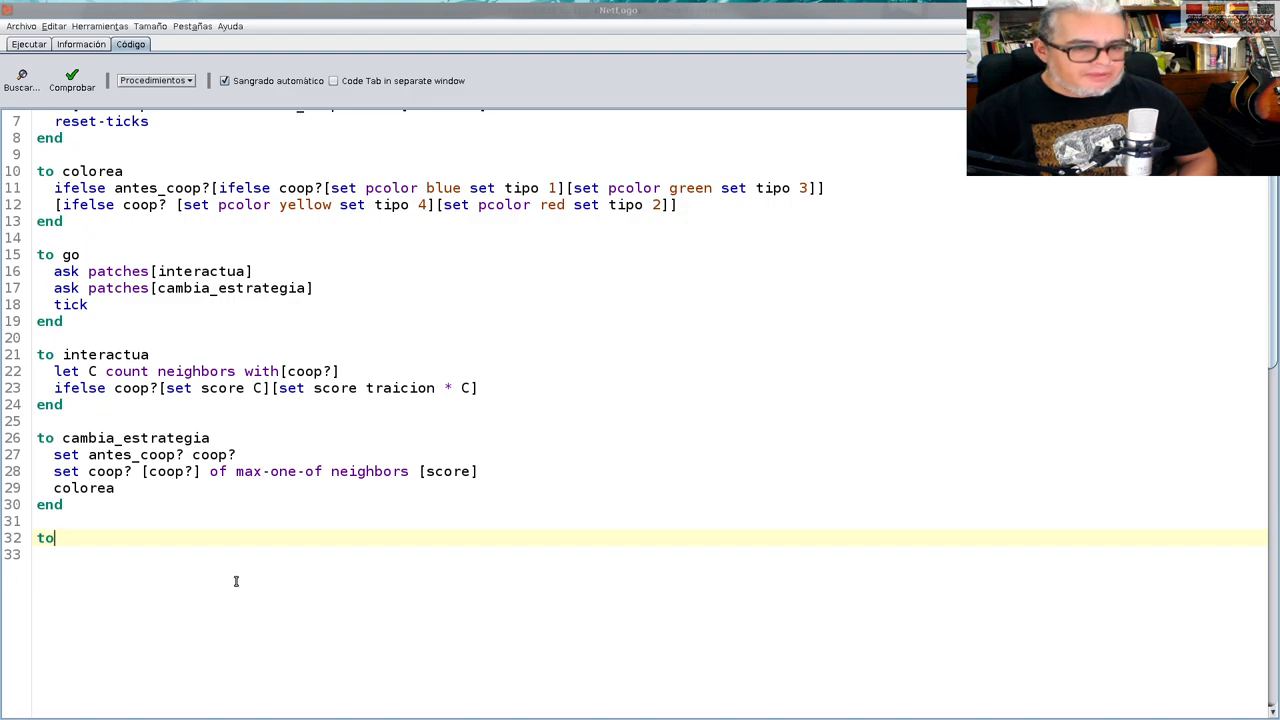
text(grafic)
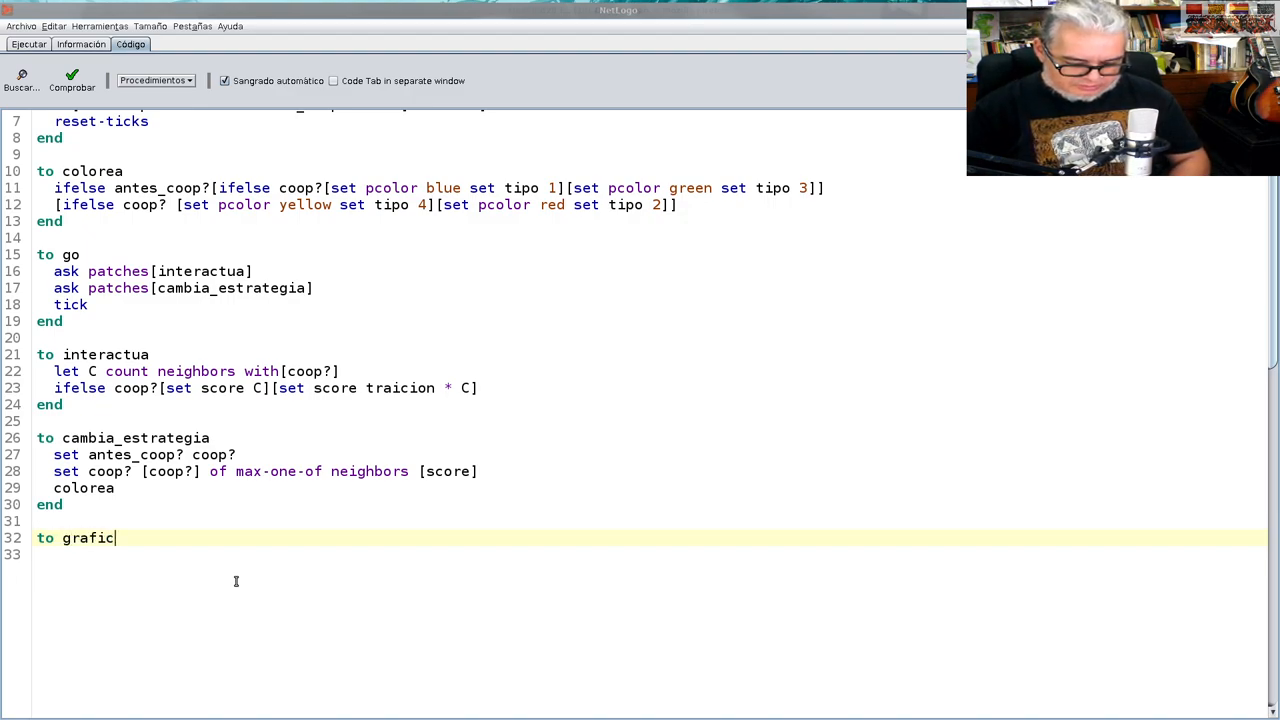
text(_barras)
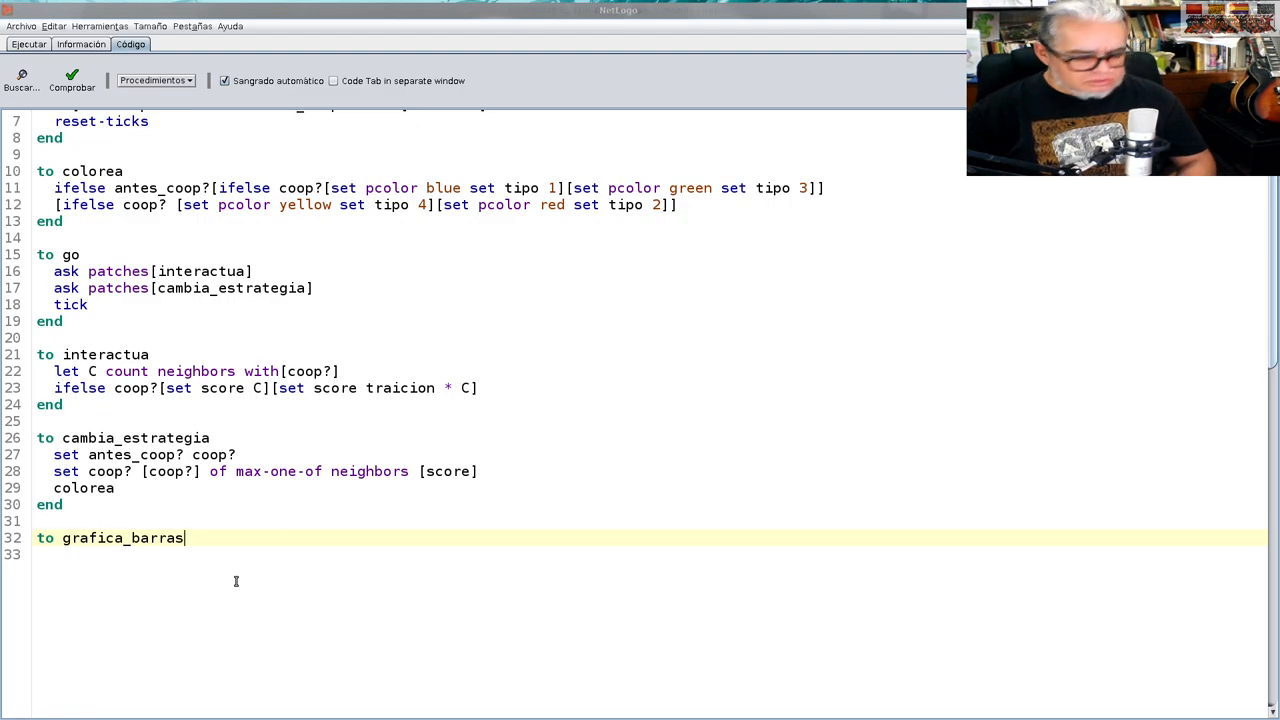
text([])
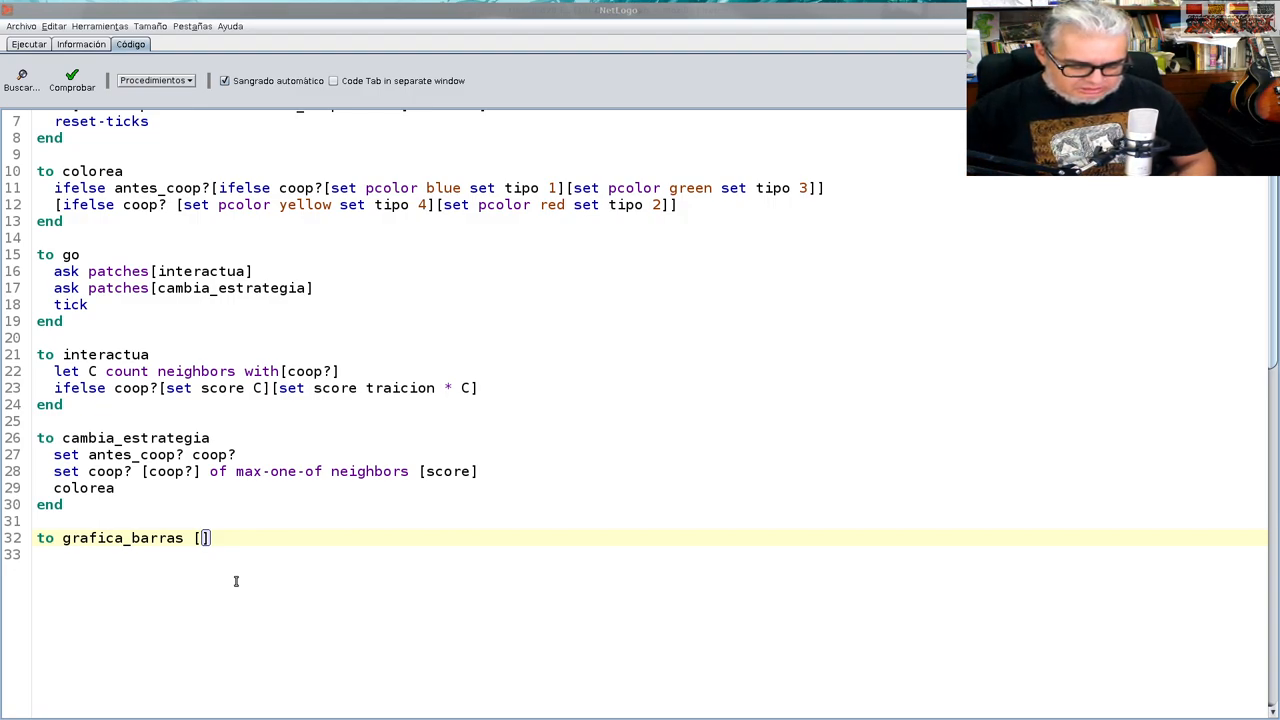
text(pen)
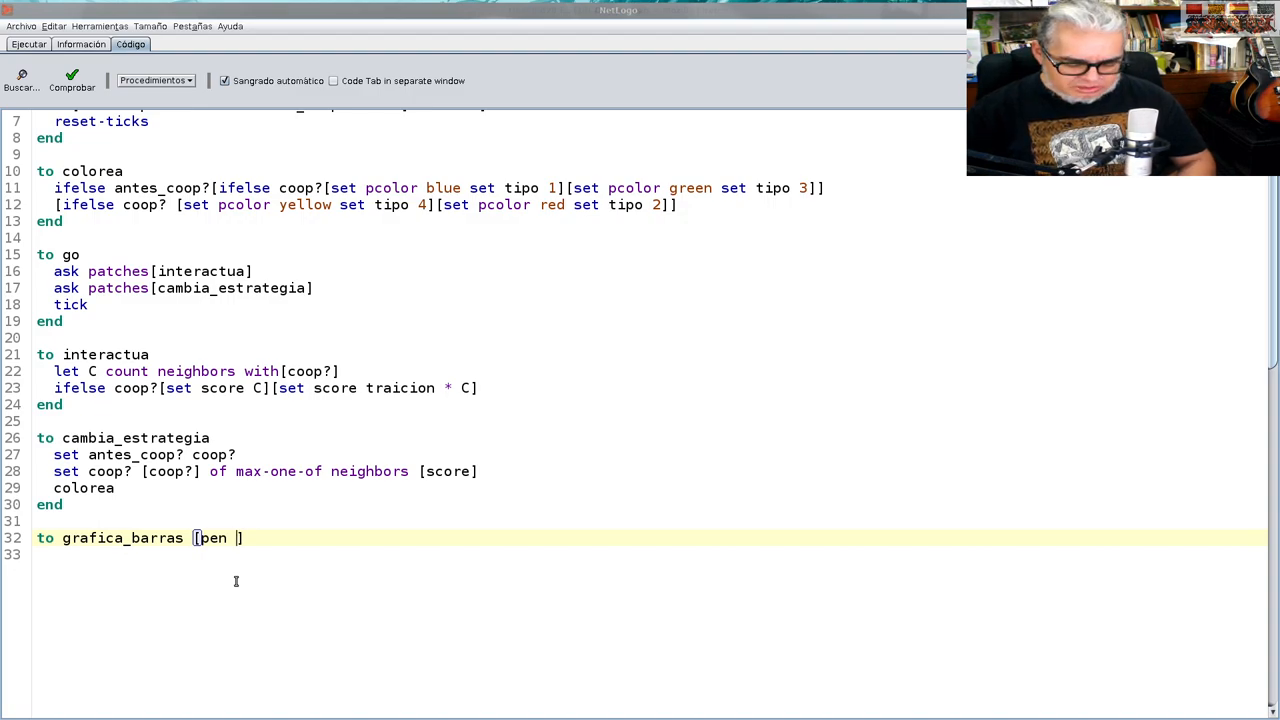
text(color)
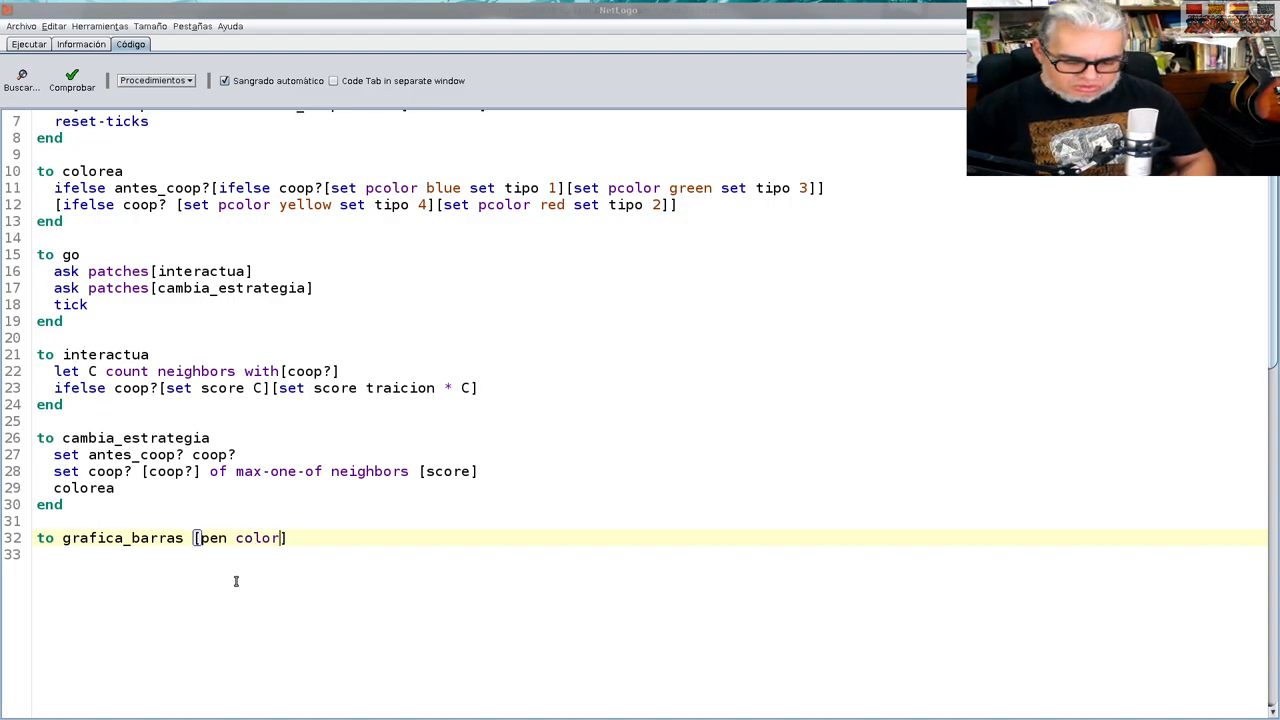
text(-n)
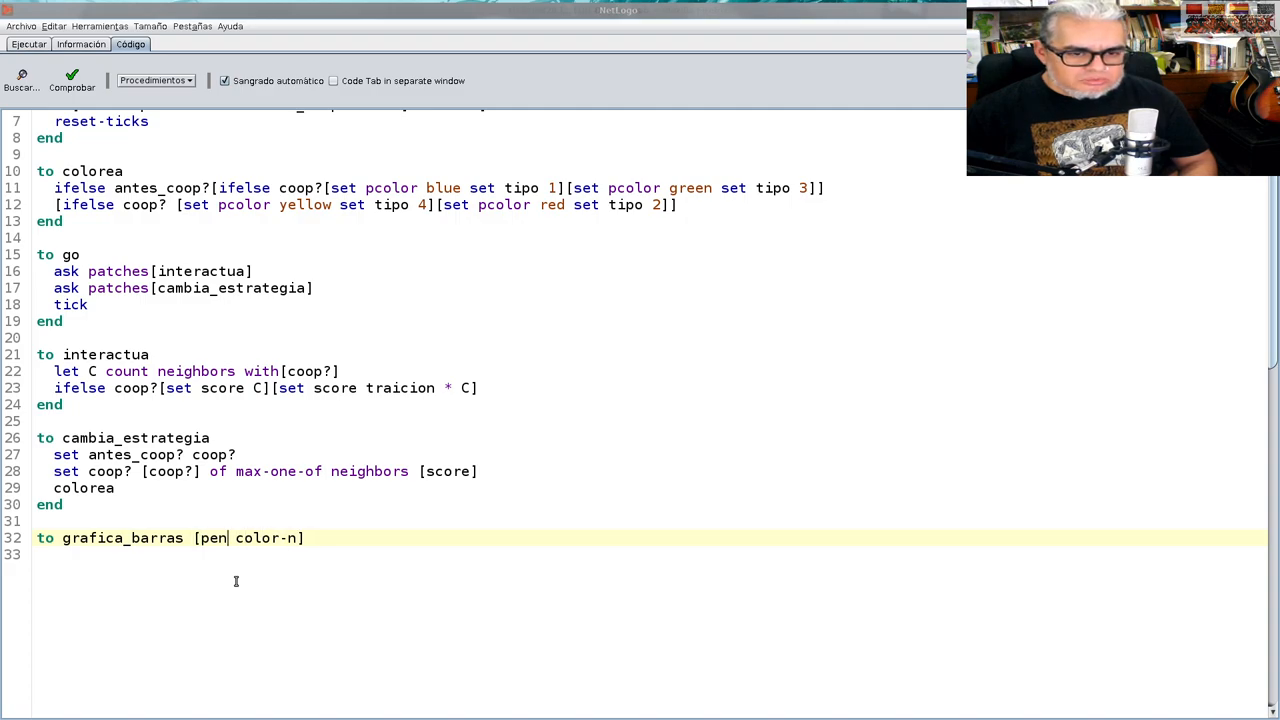
text(-n)
click(650, 554)
text(se)
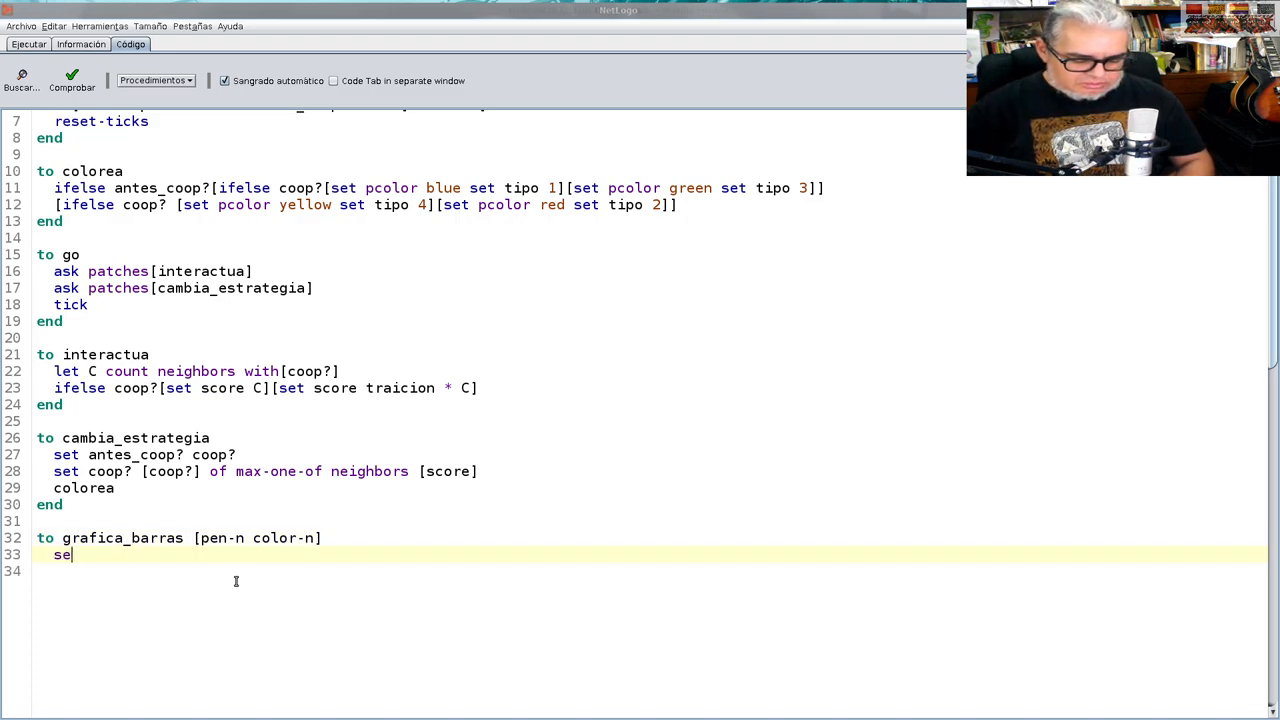
Add the line 'set-current-plot-pen pen-n', correcting typing mistakes along the way
text(t)
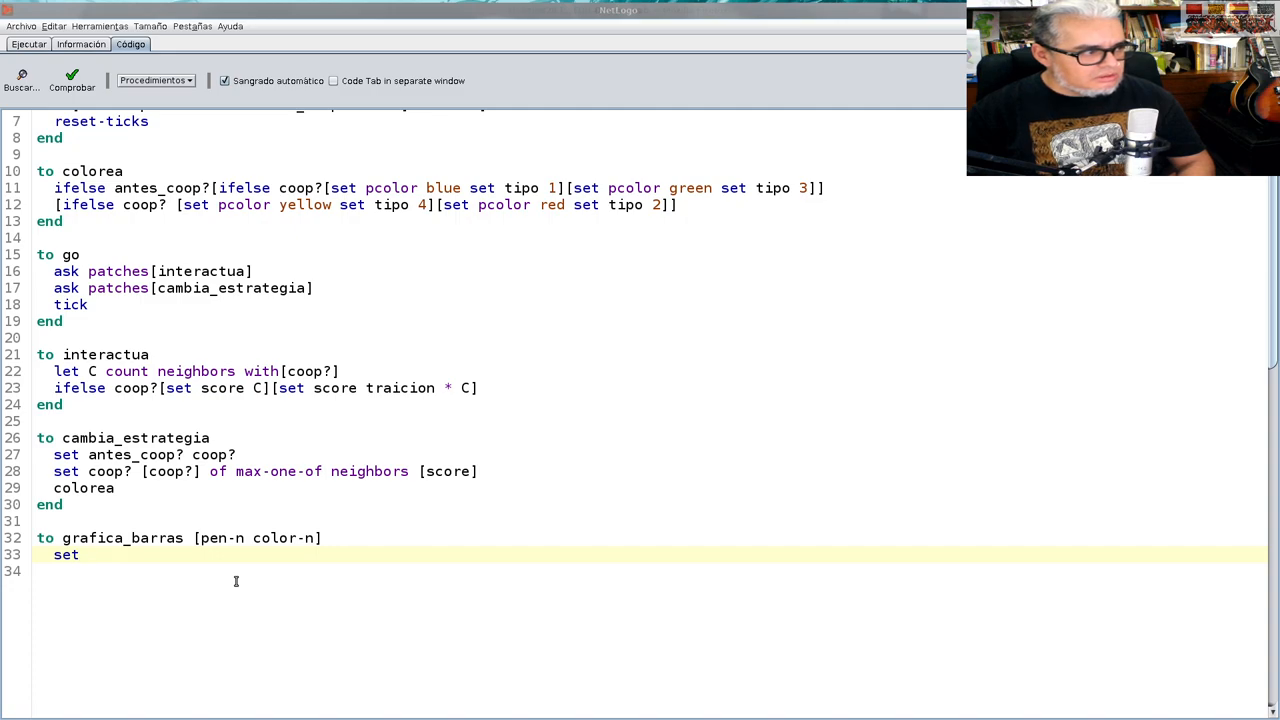
key(BackSpace)
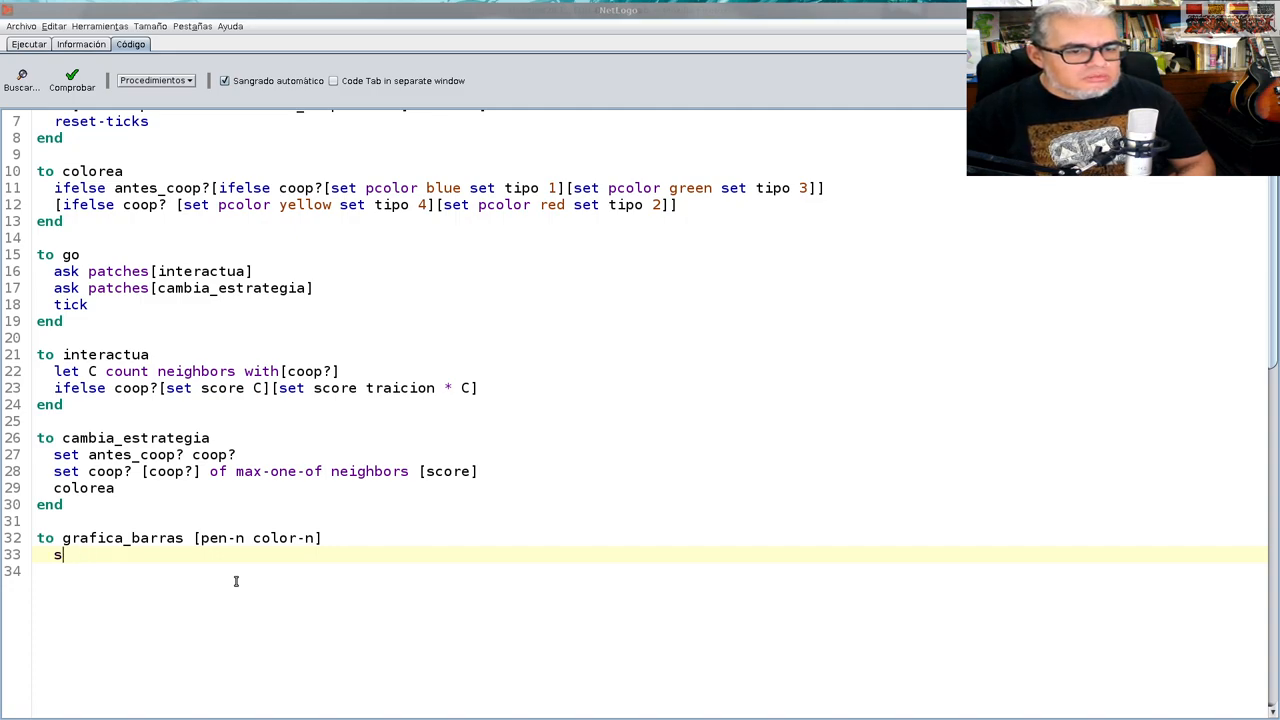
key(Backspace)
text(end)
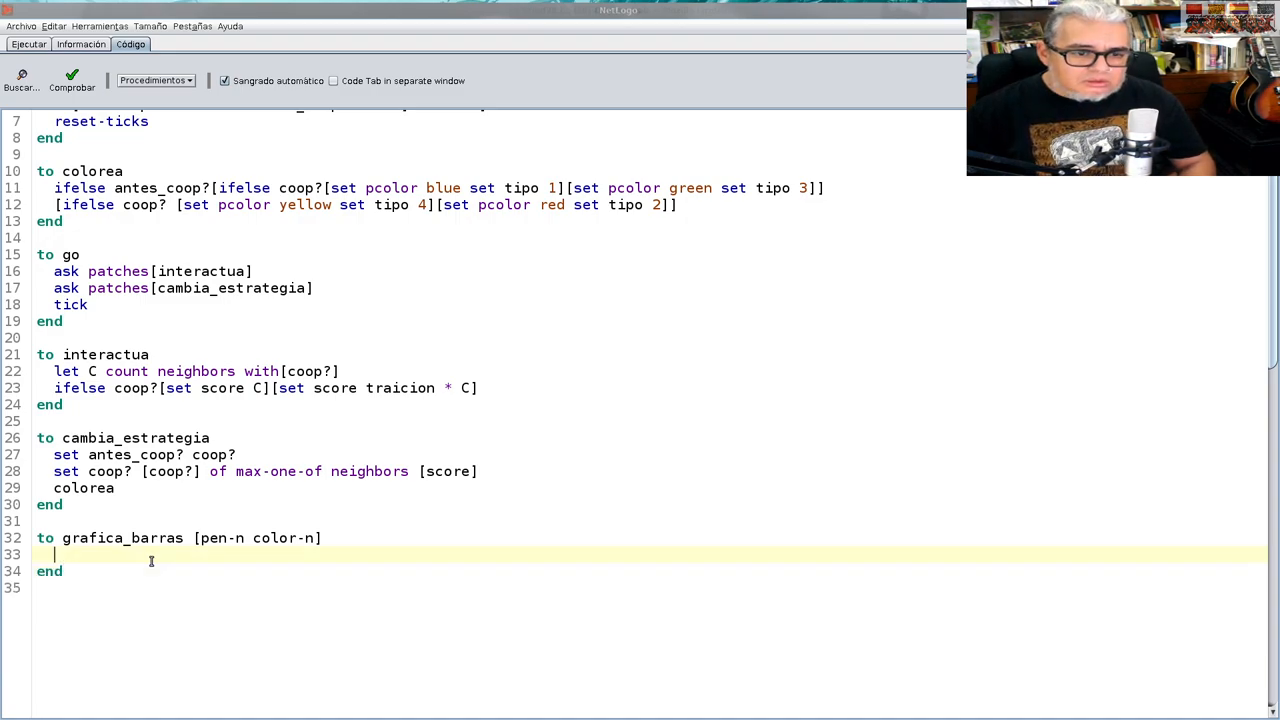
text(set)
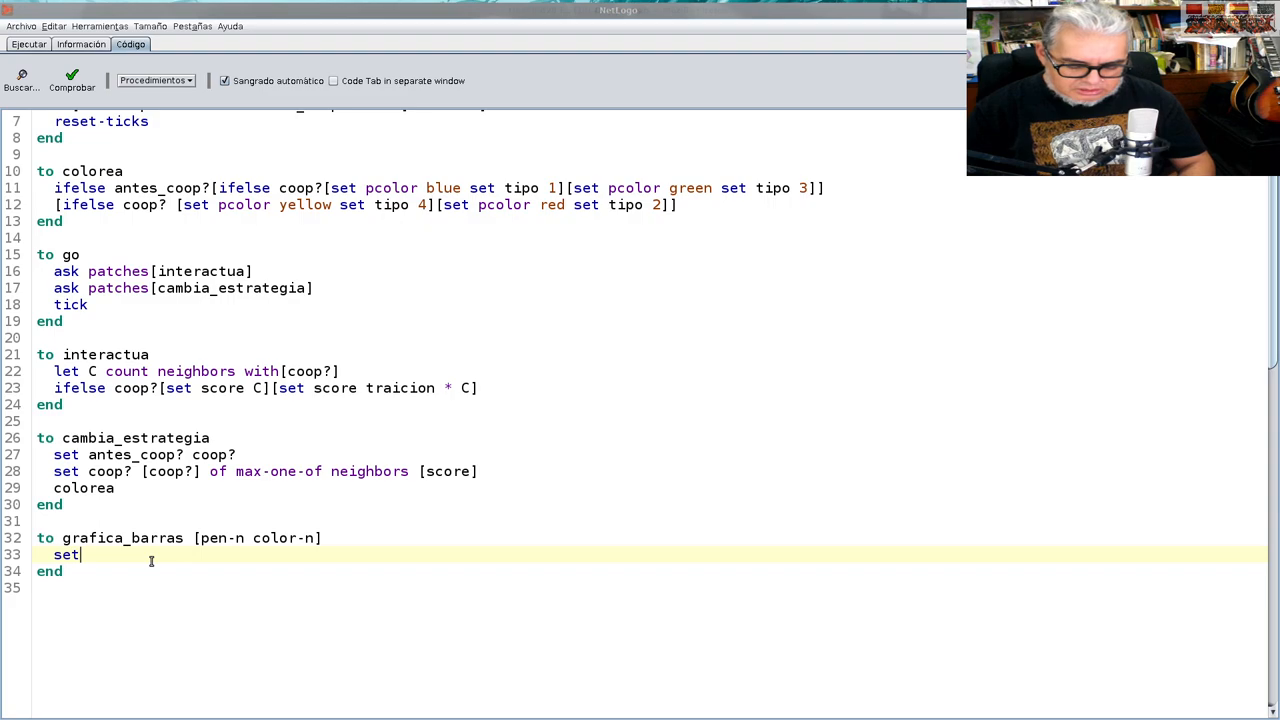
text(-current-)
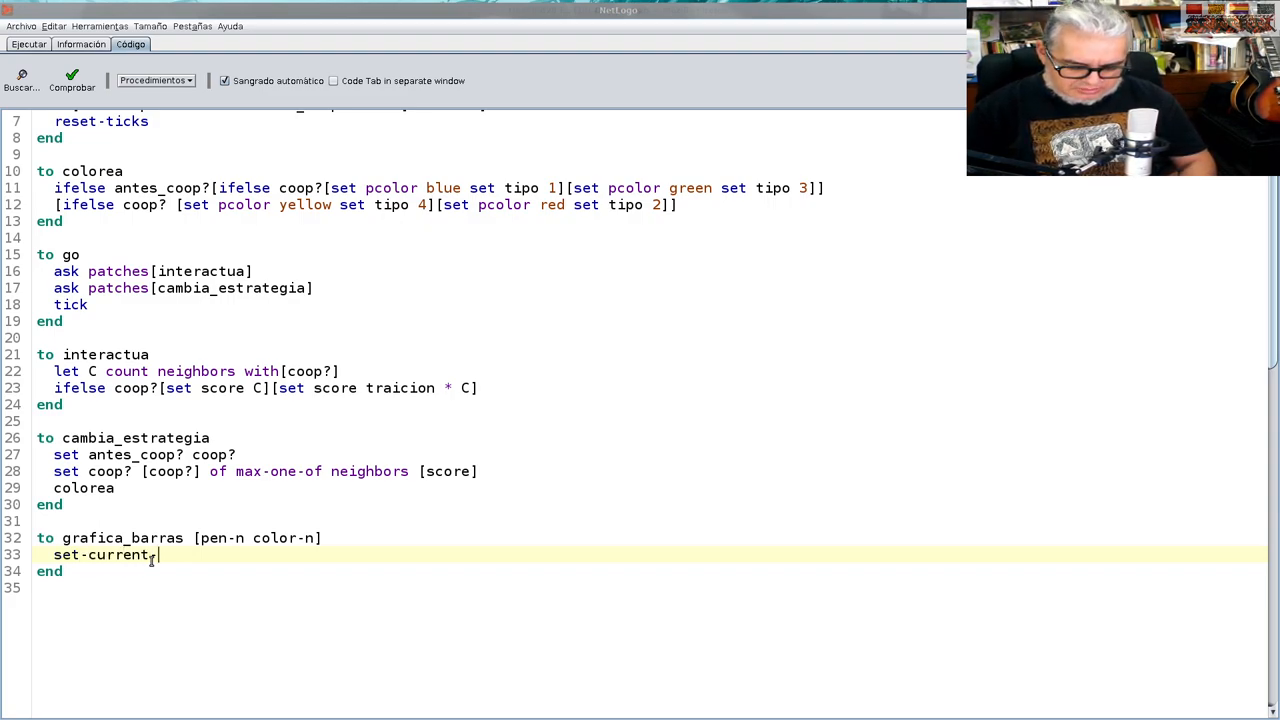
text(pen-name)
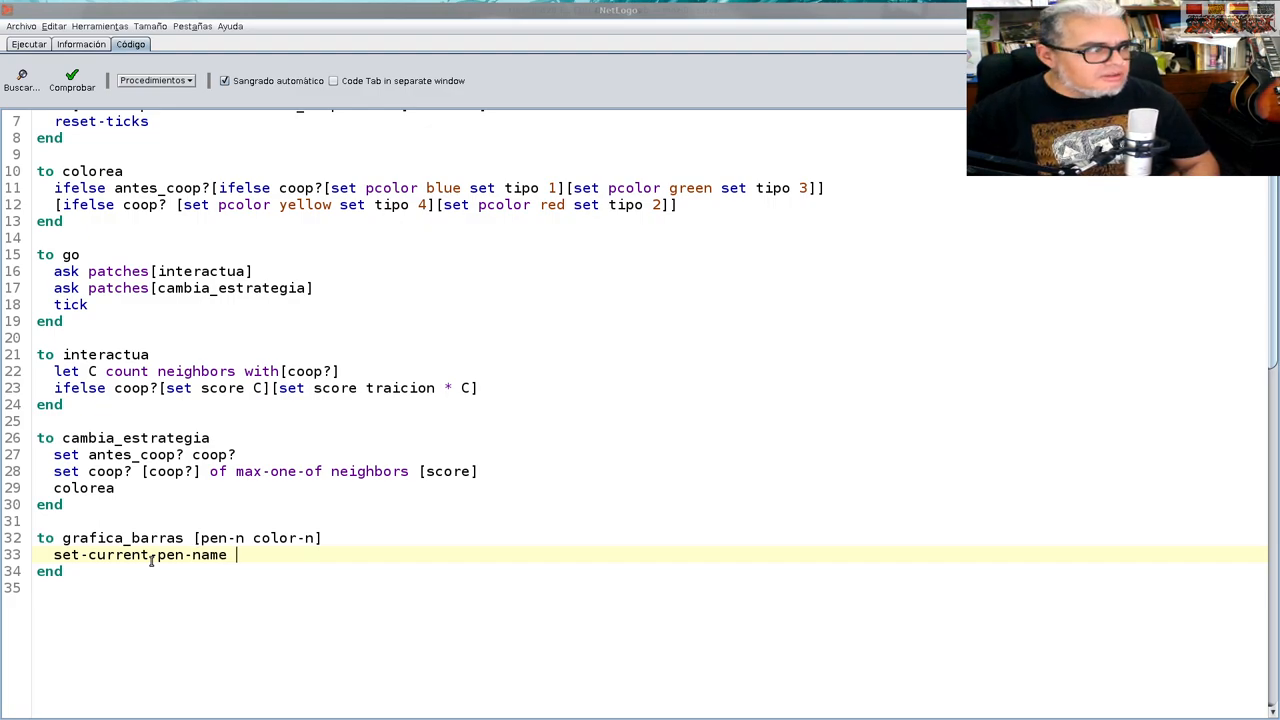
key(Backspace)
text(l)
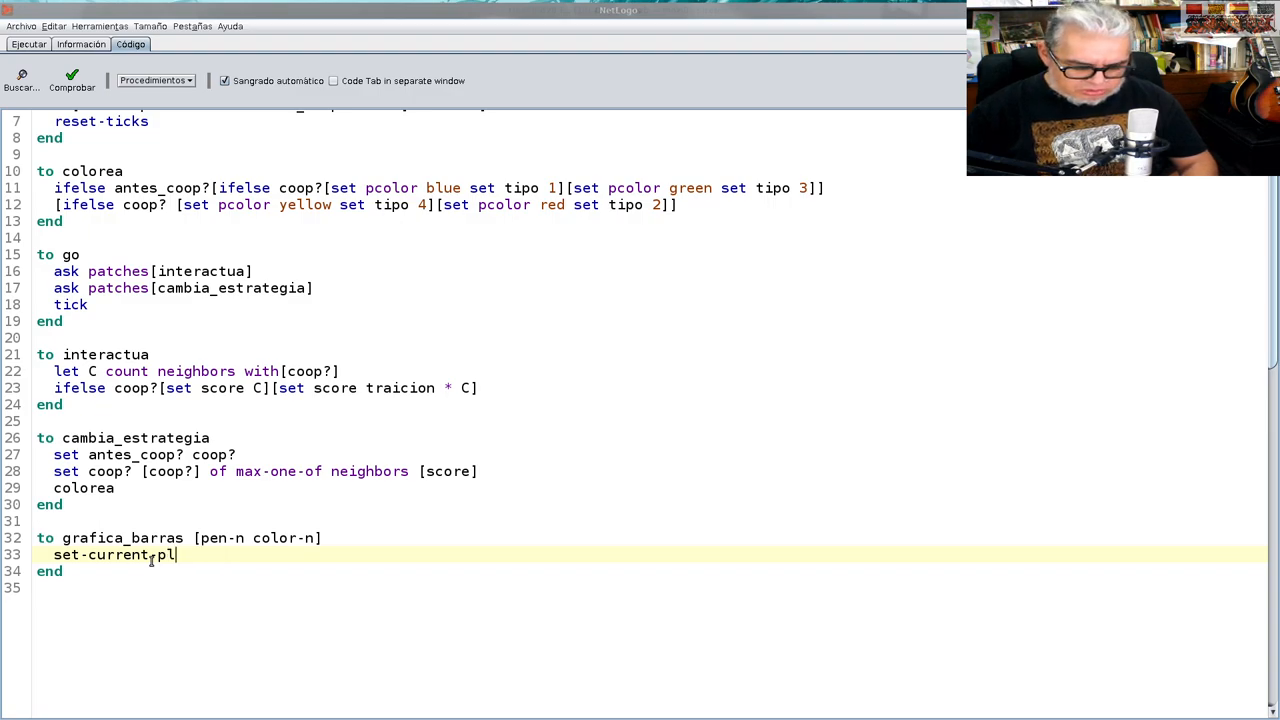
text(ot)
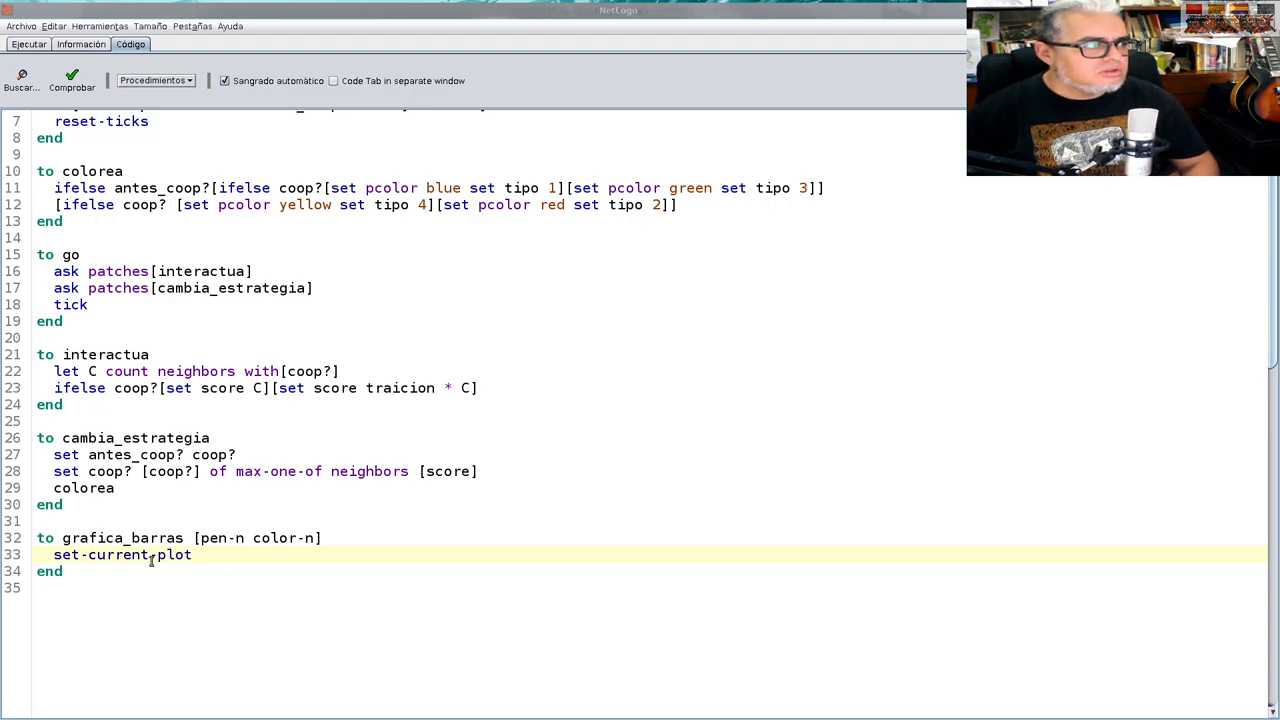
text(-pe)
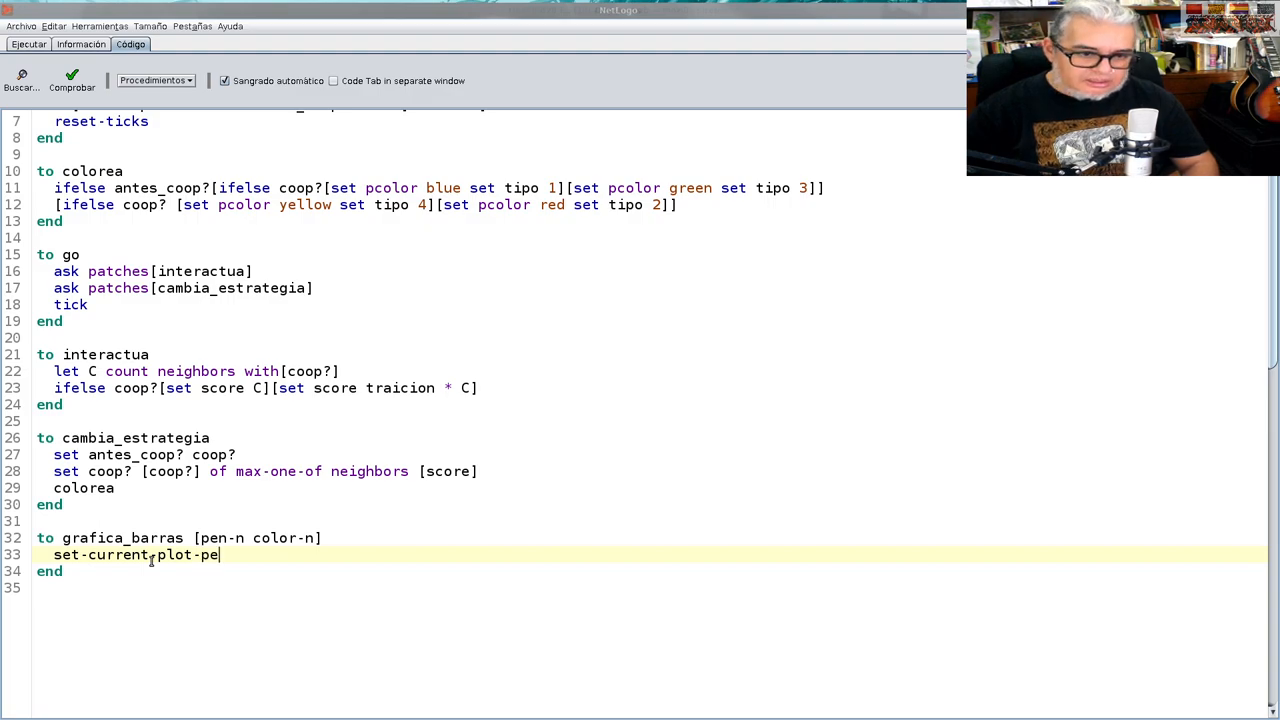
text(n)
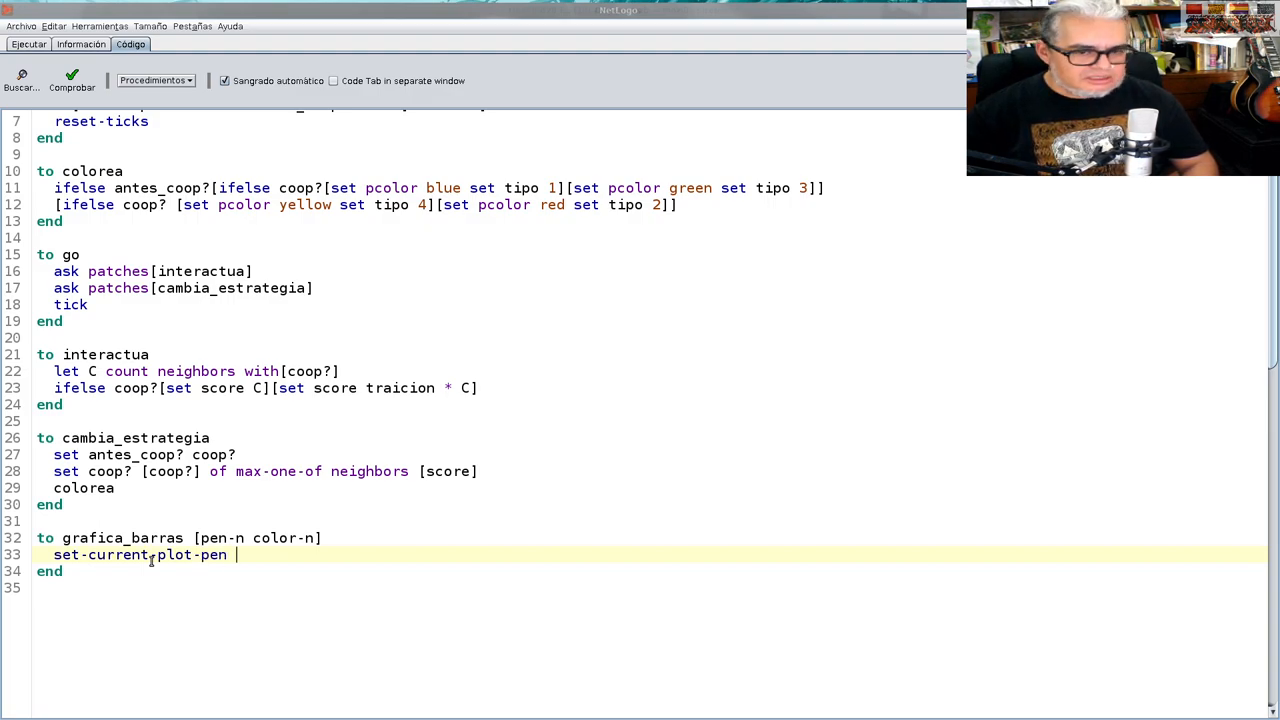
text(pen-n)
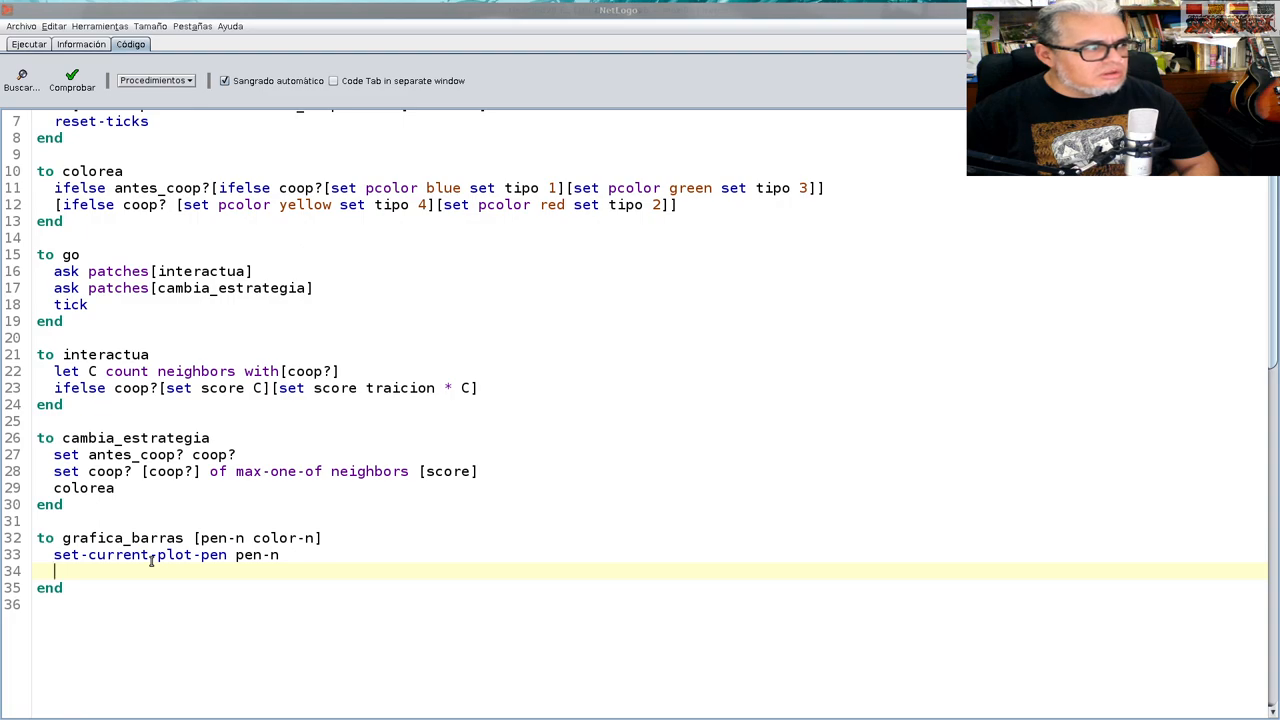
Add 'histogram [tipo] of patches with [pcolor = color-n]'
text(h)
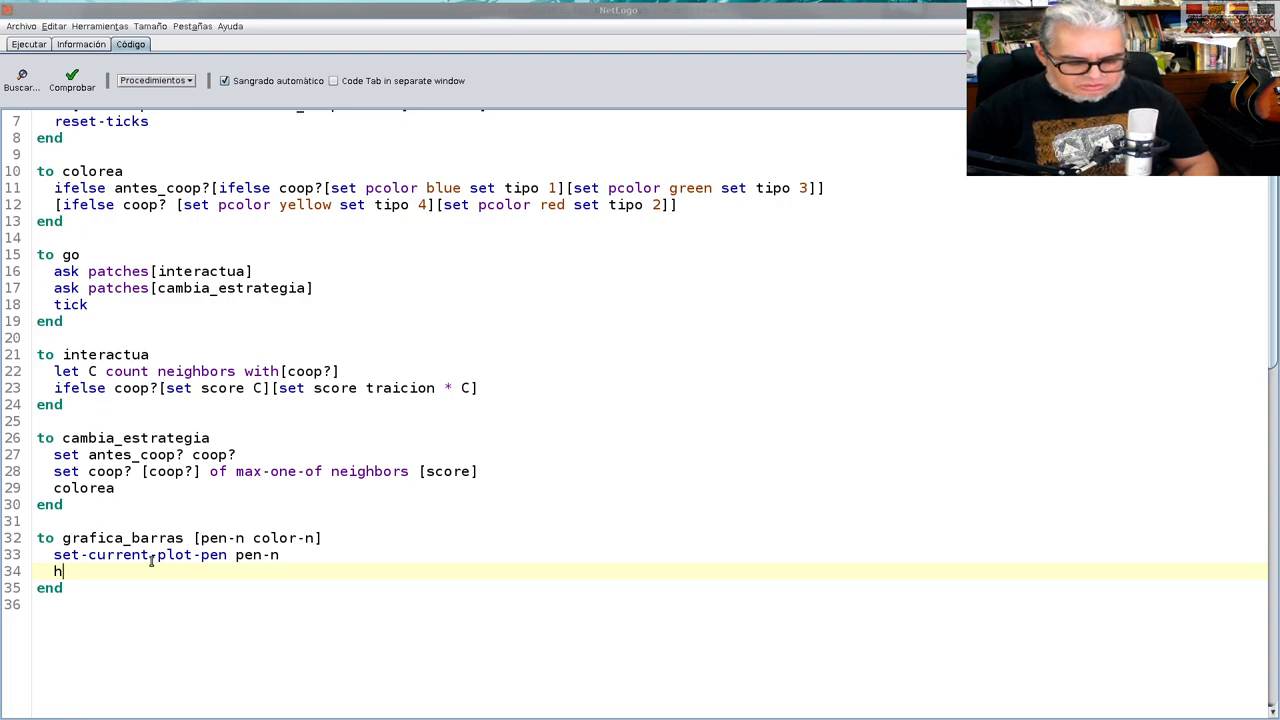
text(istogra)
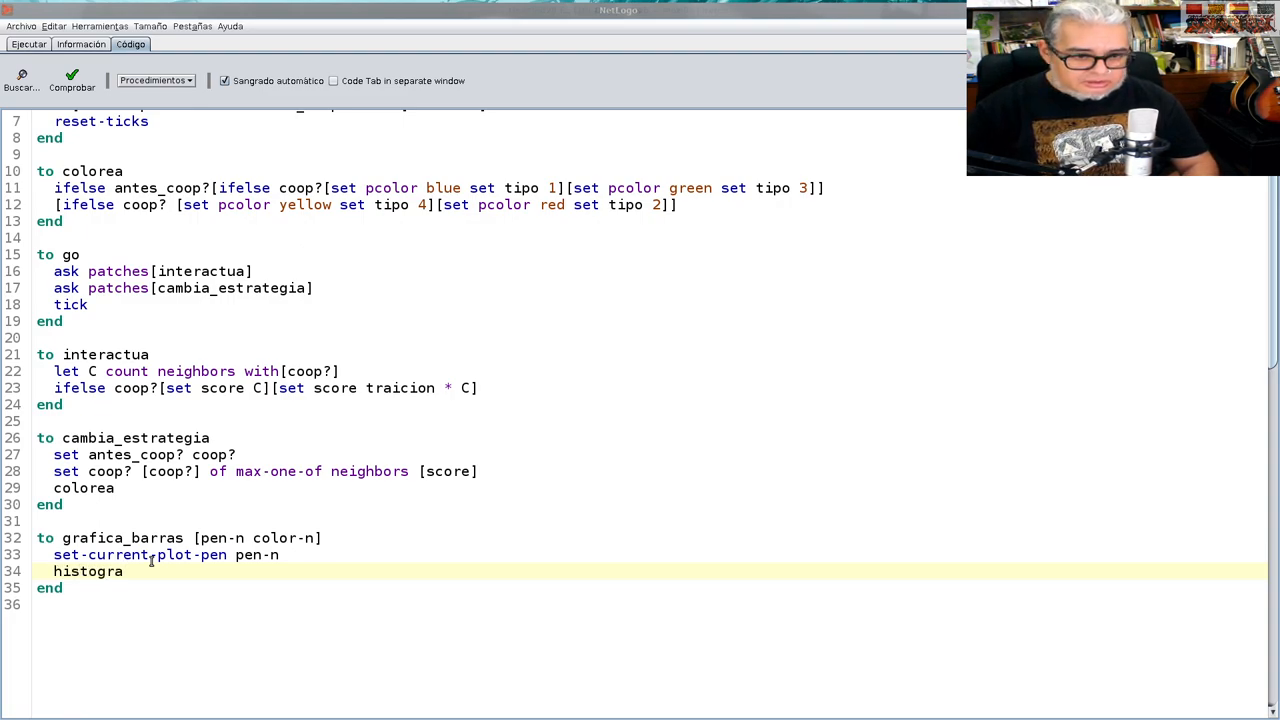
text(m)
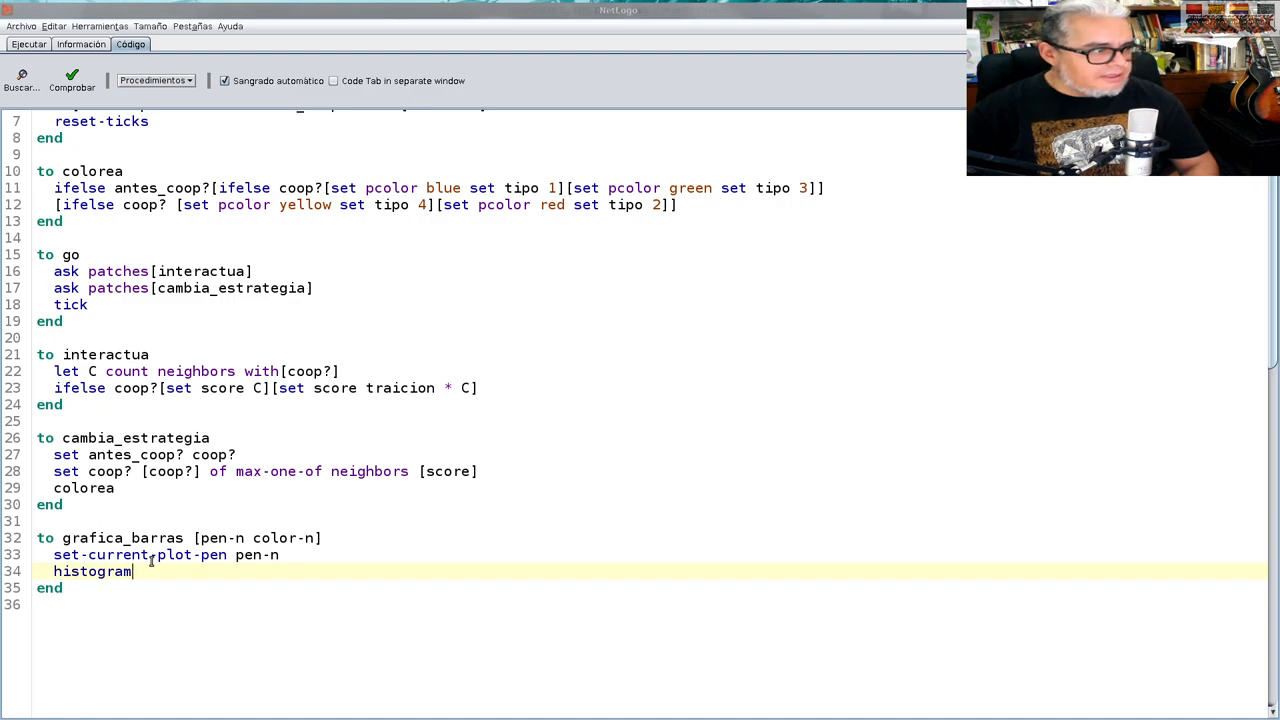
text([])
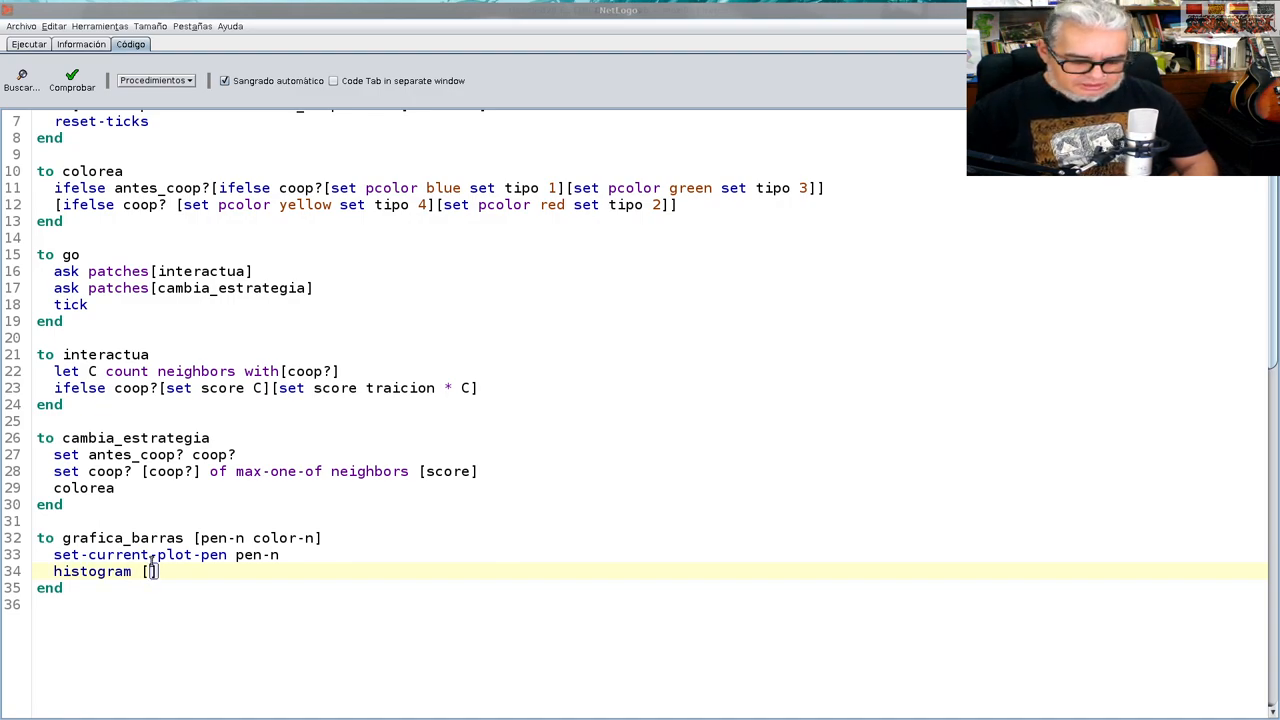
text(tipo)
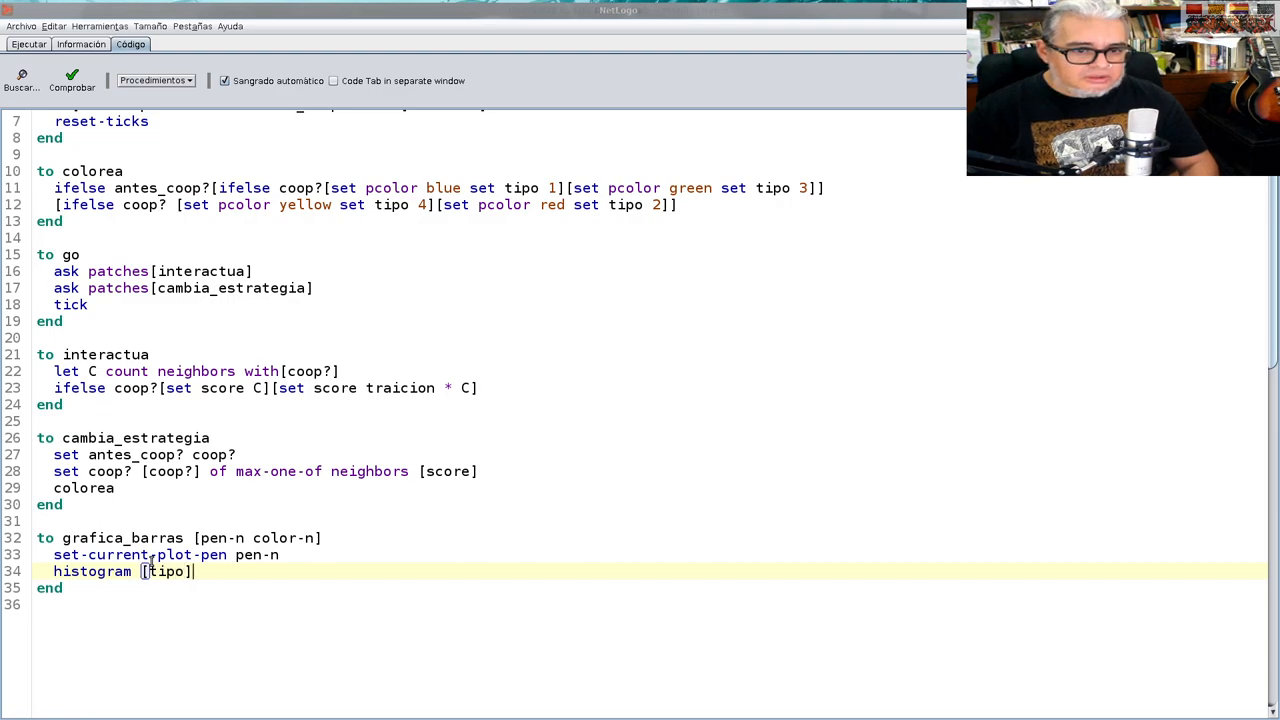
text(of)
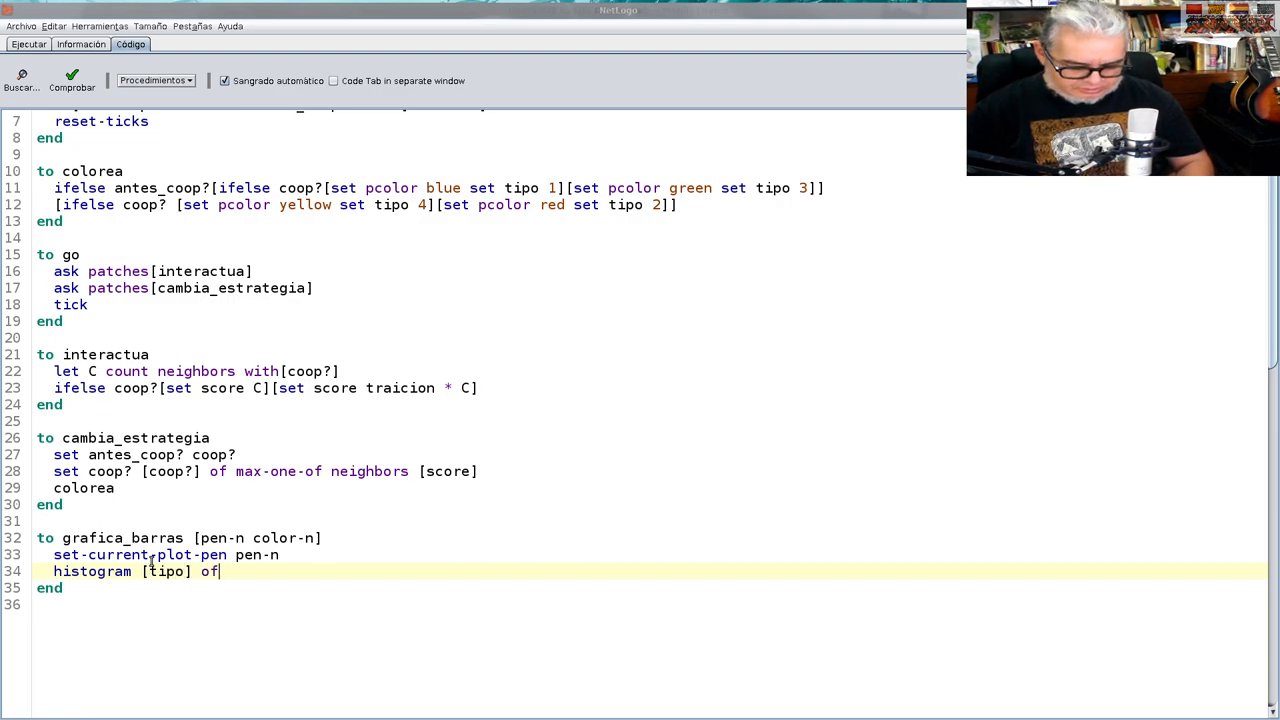
text(patches)
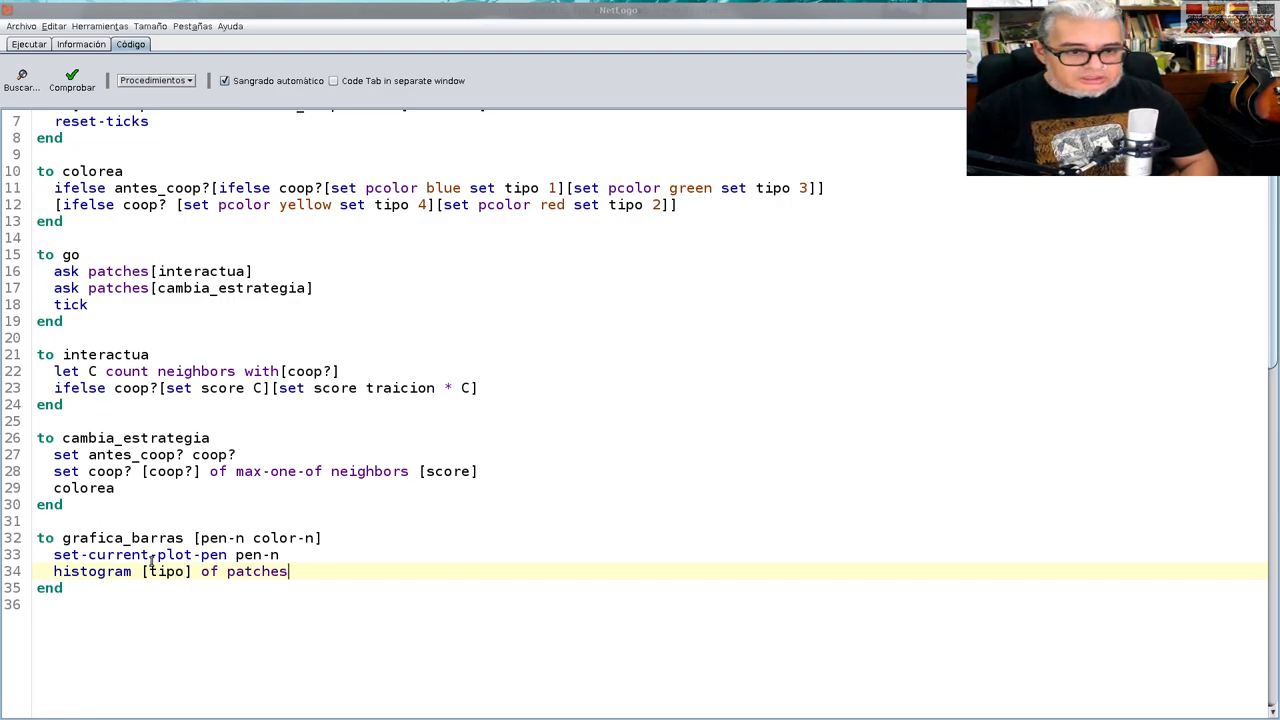
text(w)
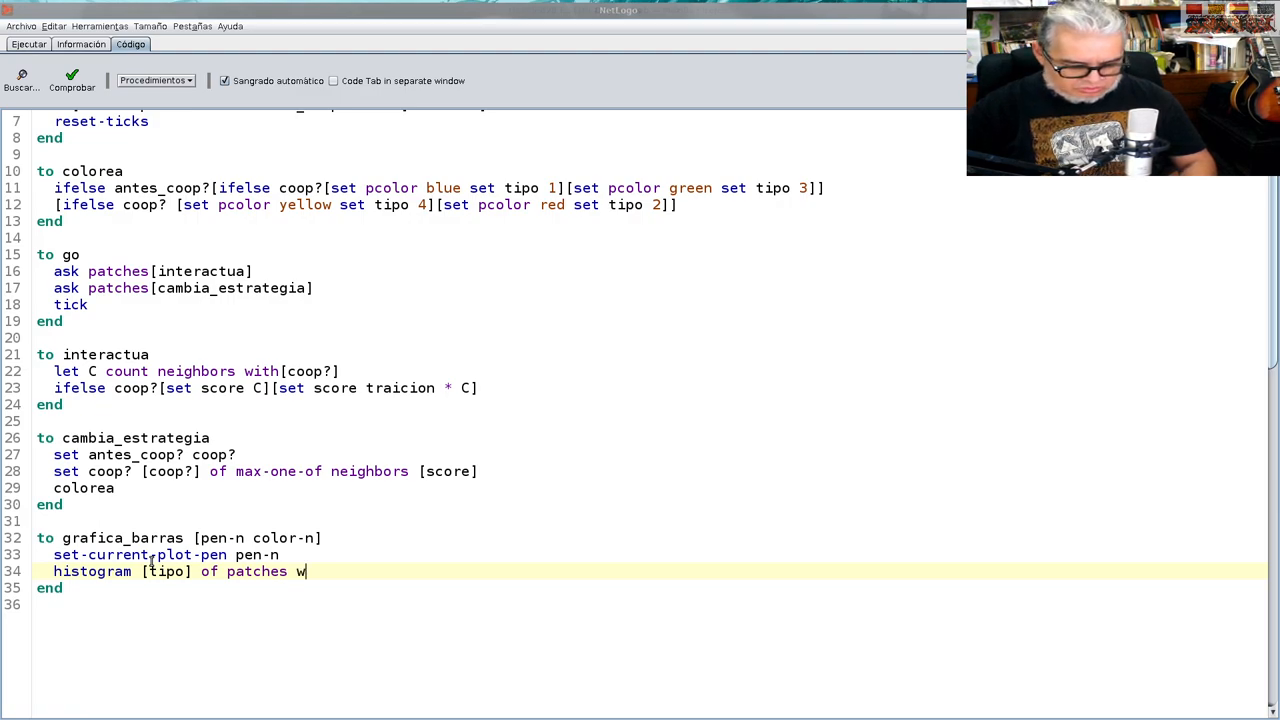
text(ith)
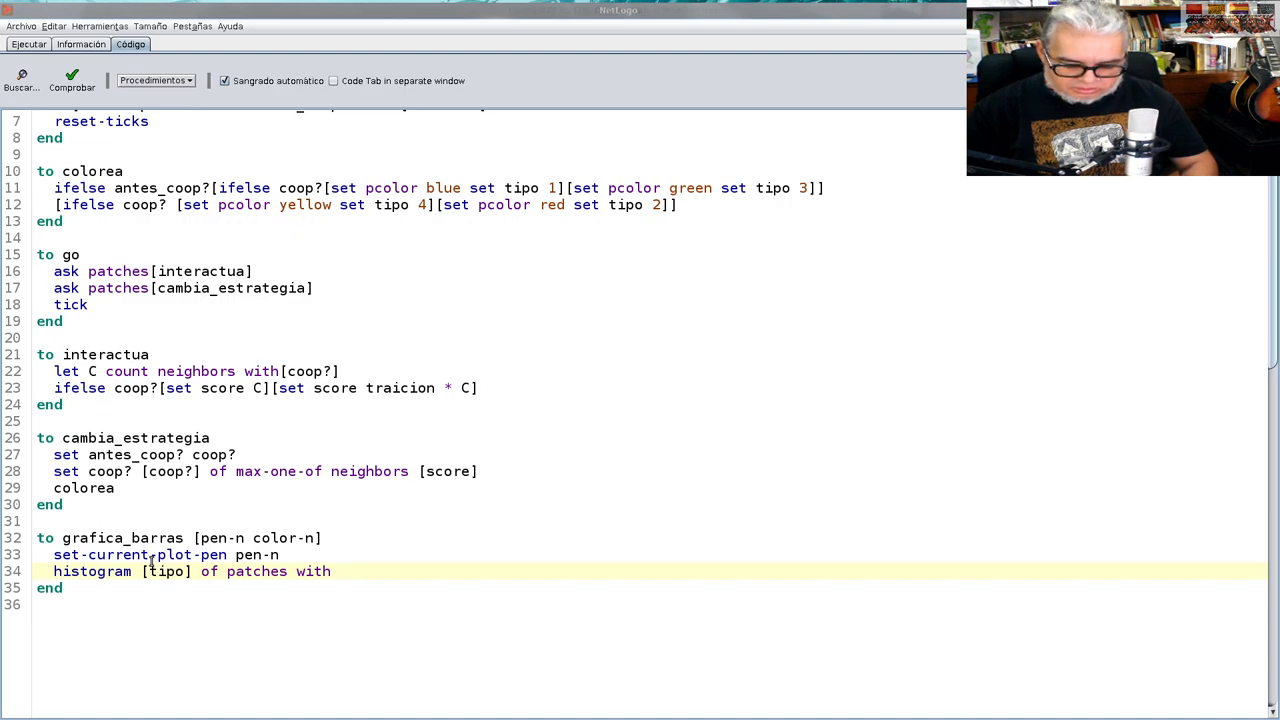
text([pc])
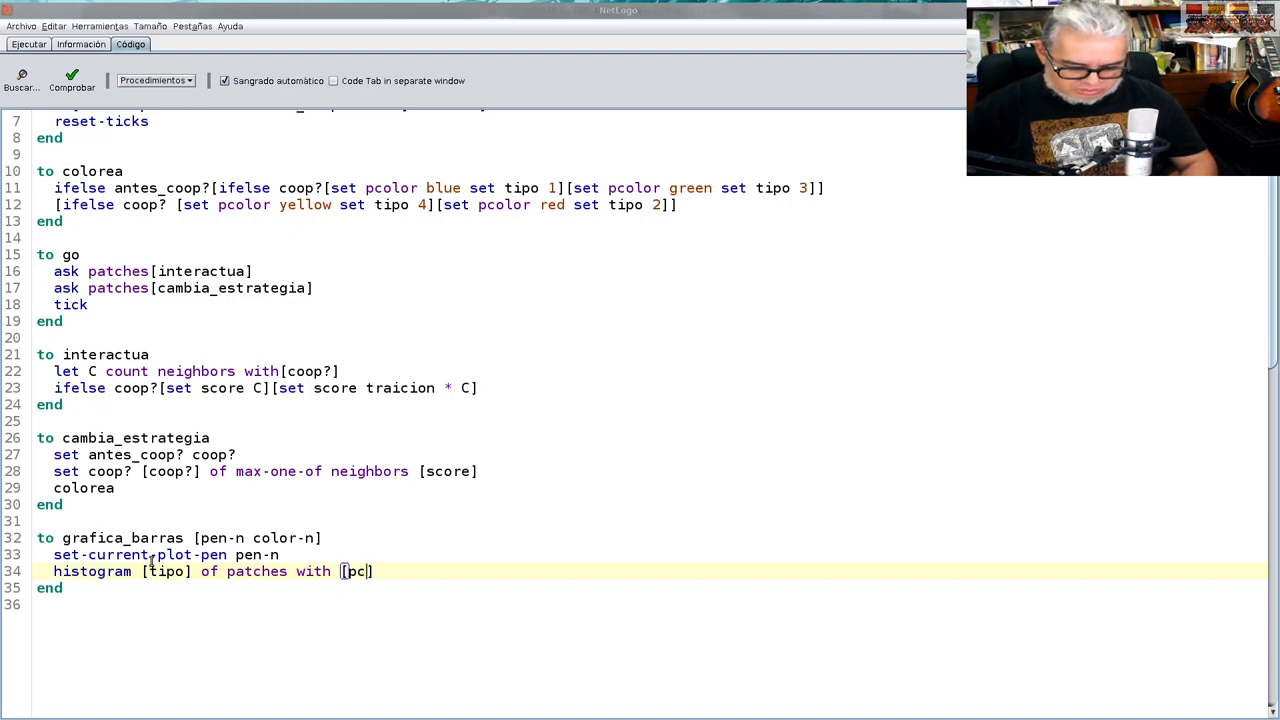
text(olor)
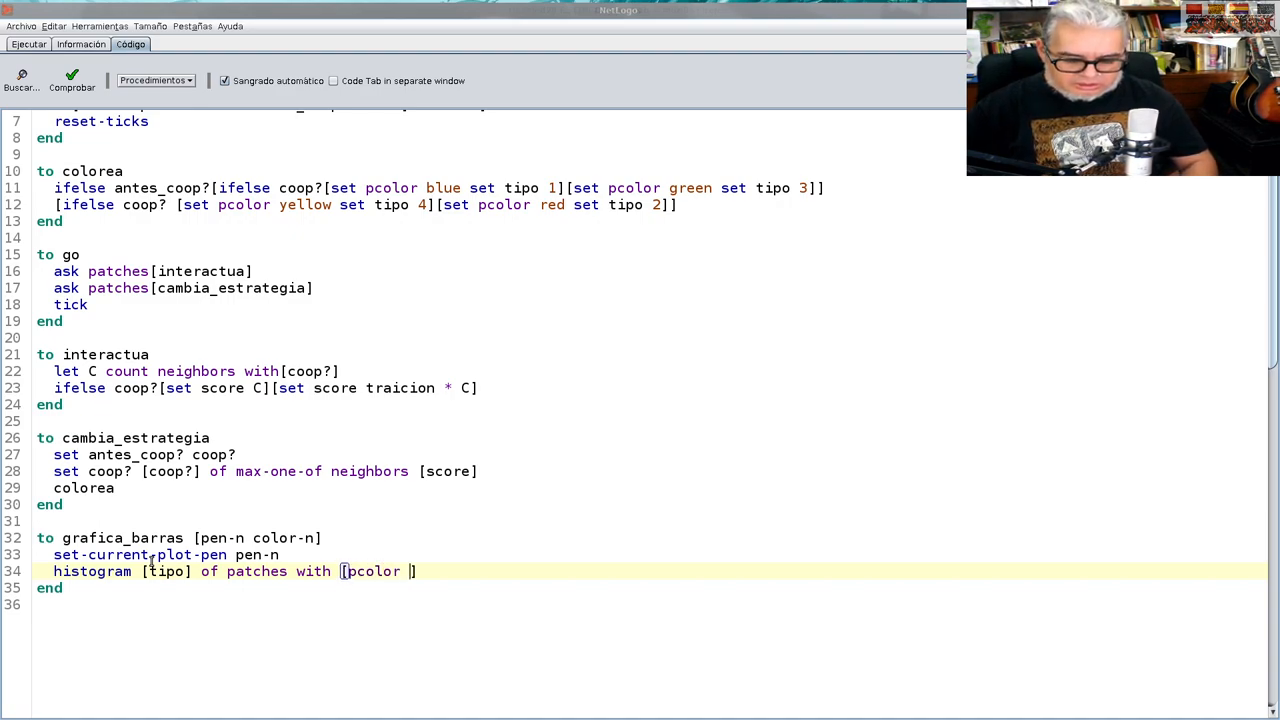
text(= colo)
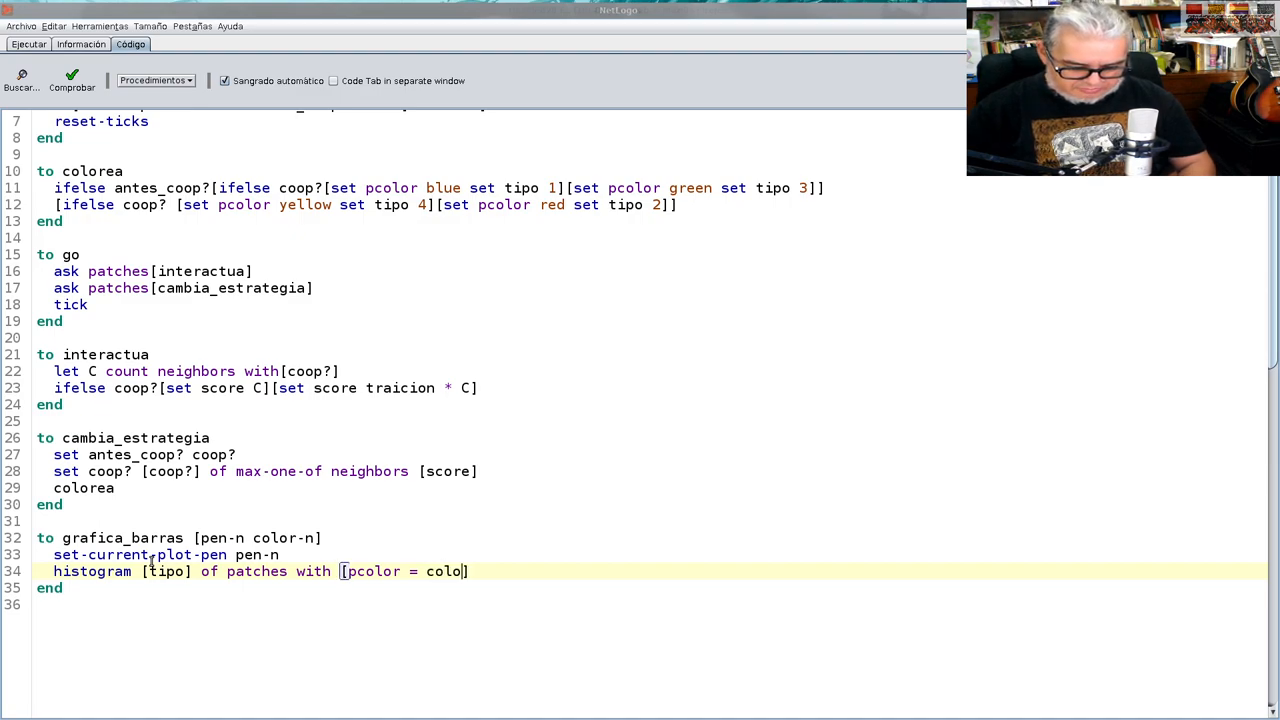
text(r-n)
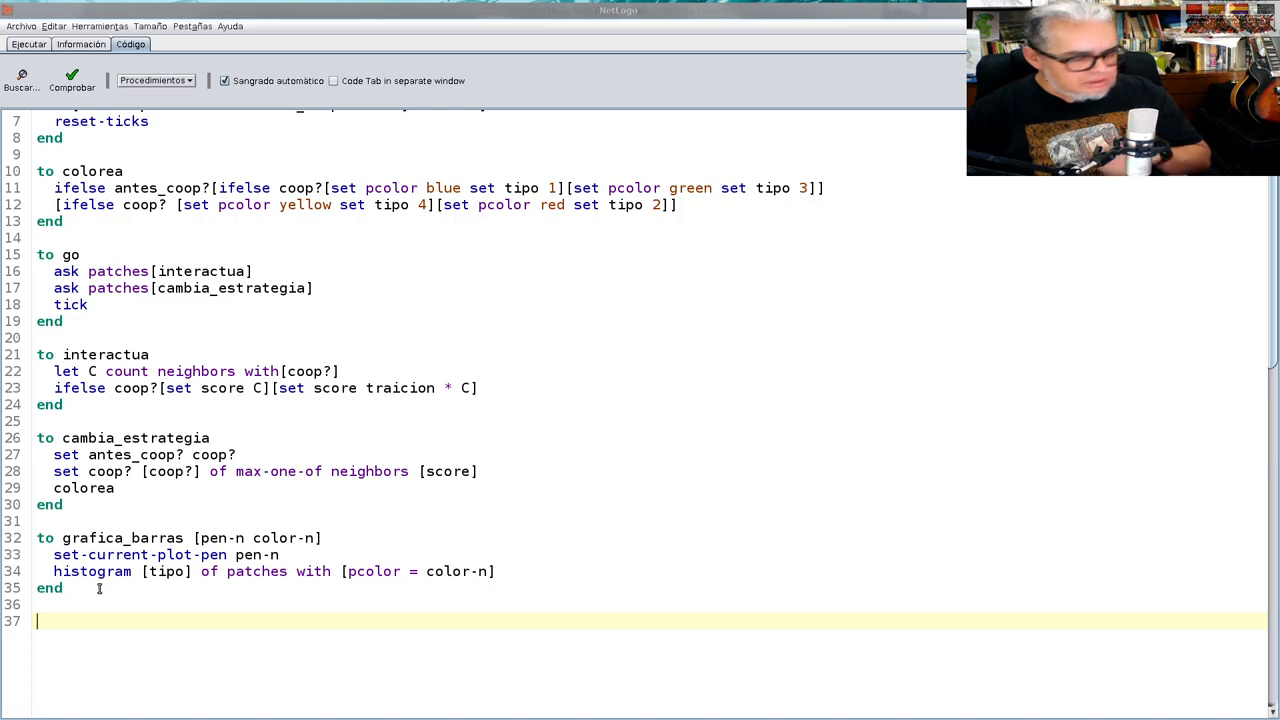
Start a 'to grafica' procedure with 'set-current-plot "coop vs traicion"'
text(to)
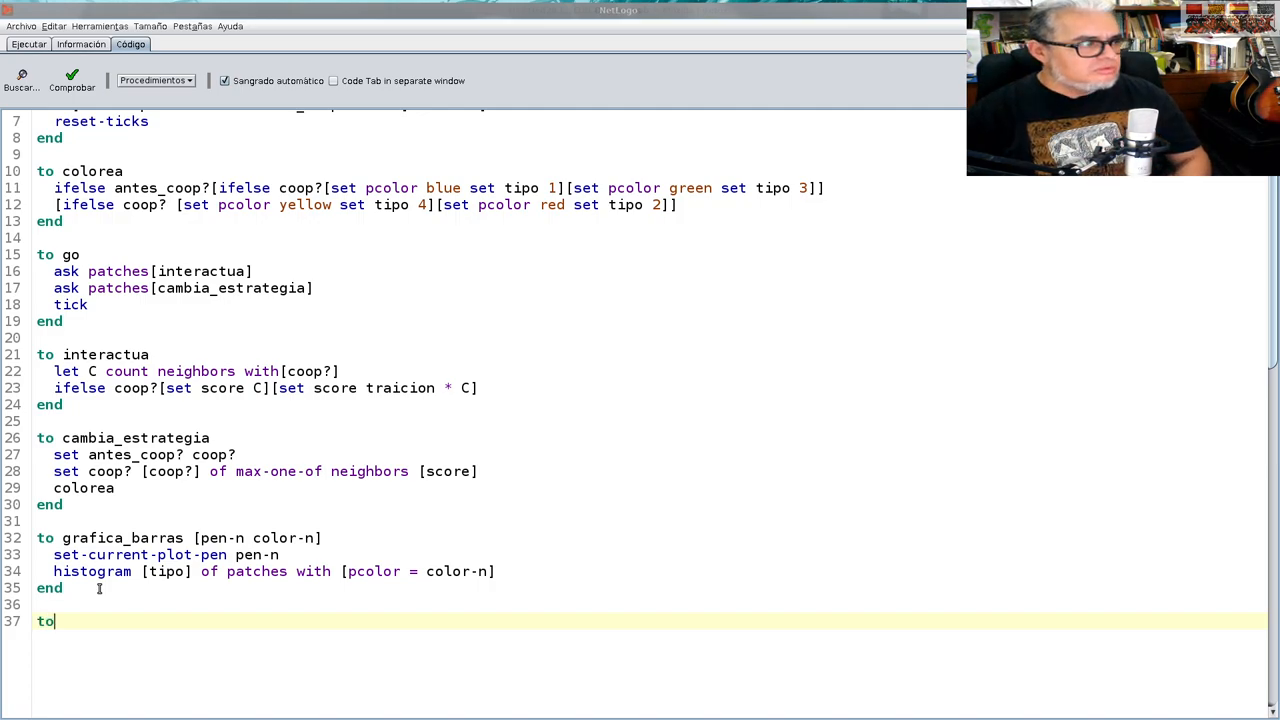
text(gra)
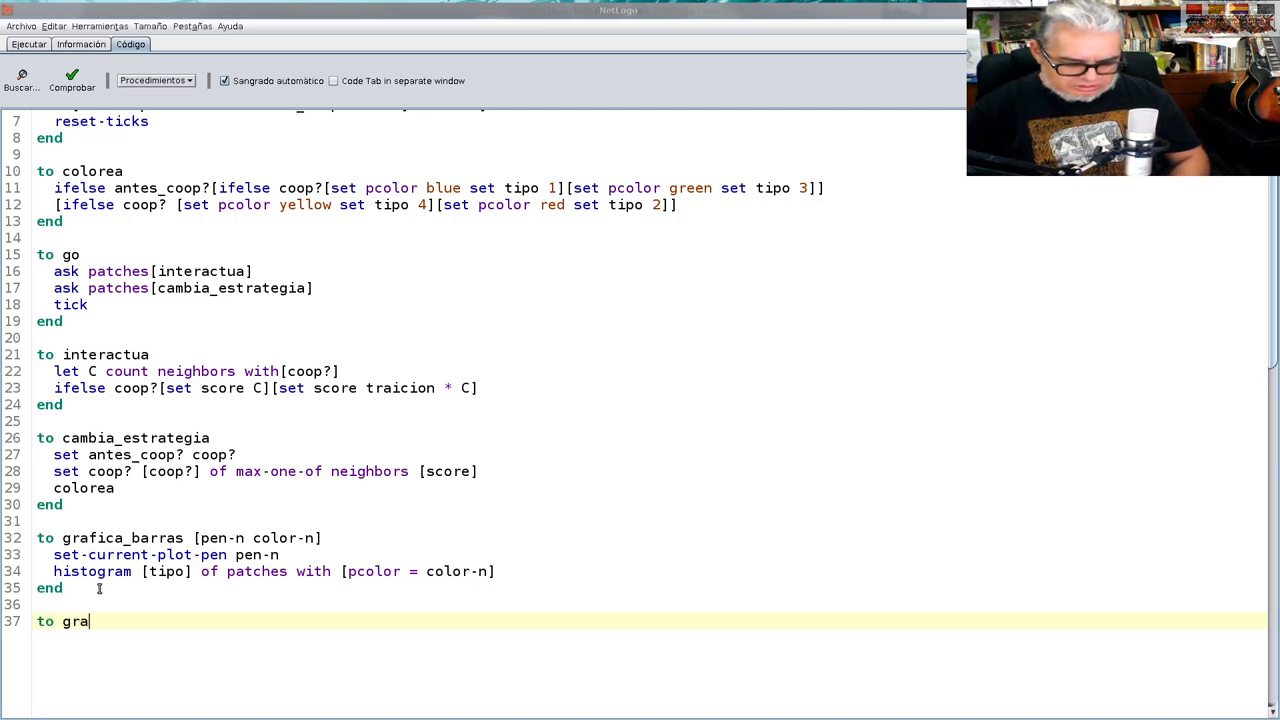
text(fica)
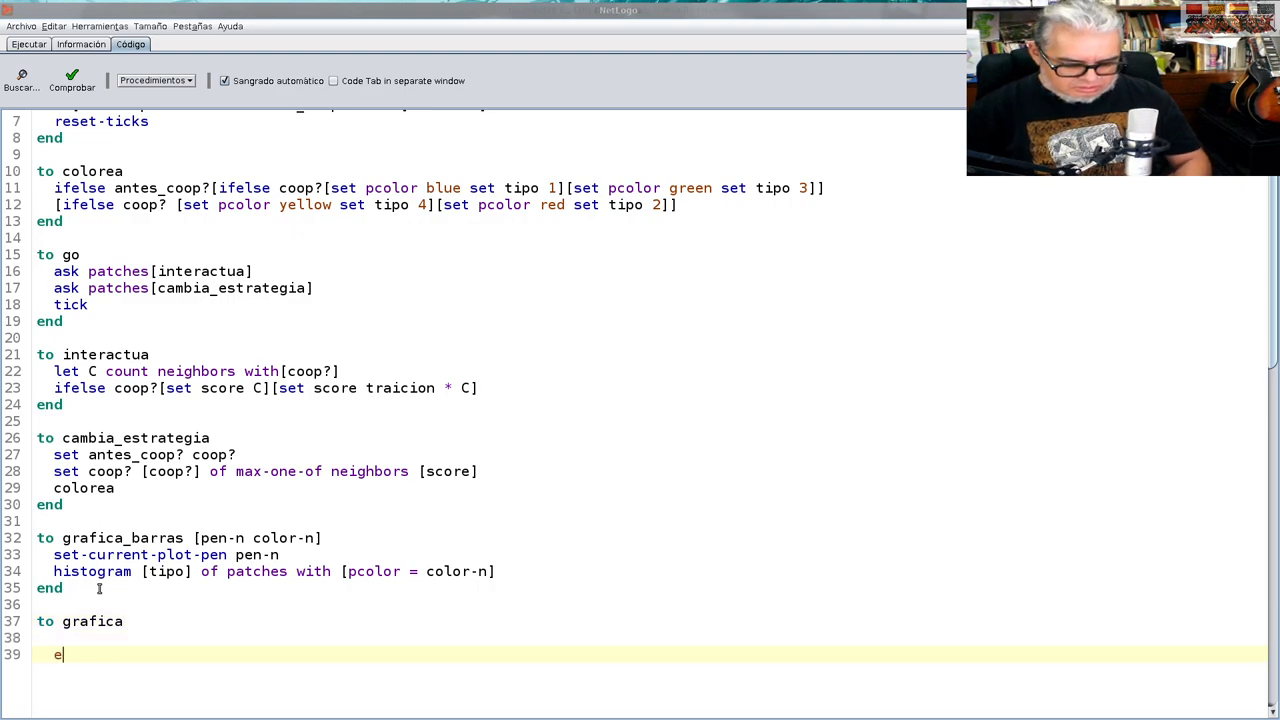
text(nd)
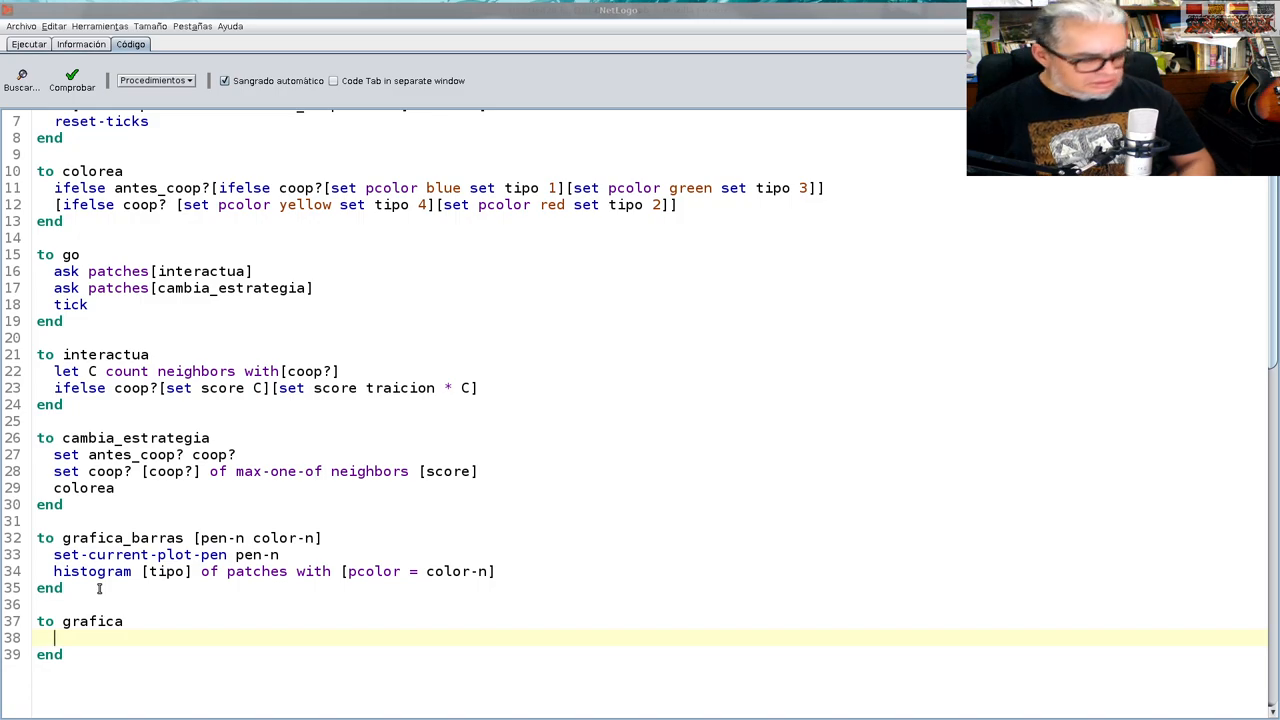
text(set-current)
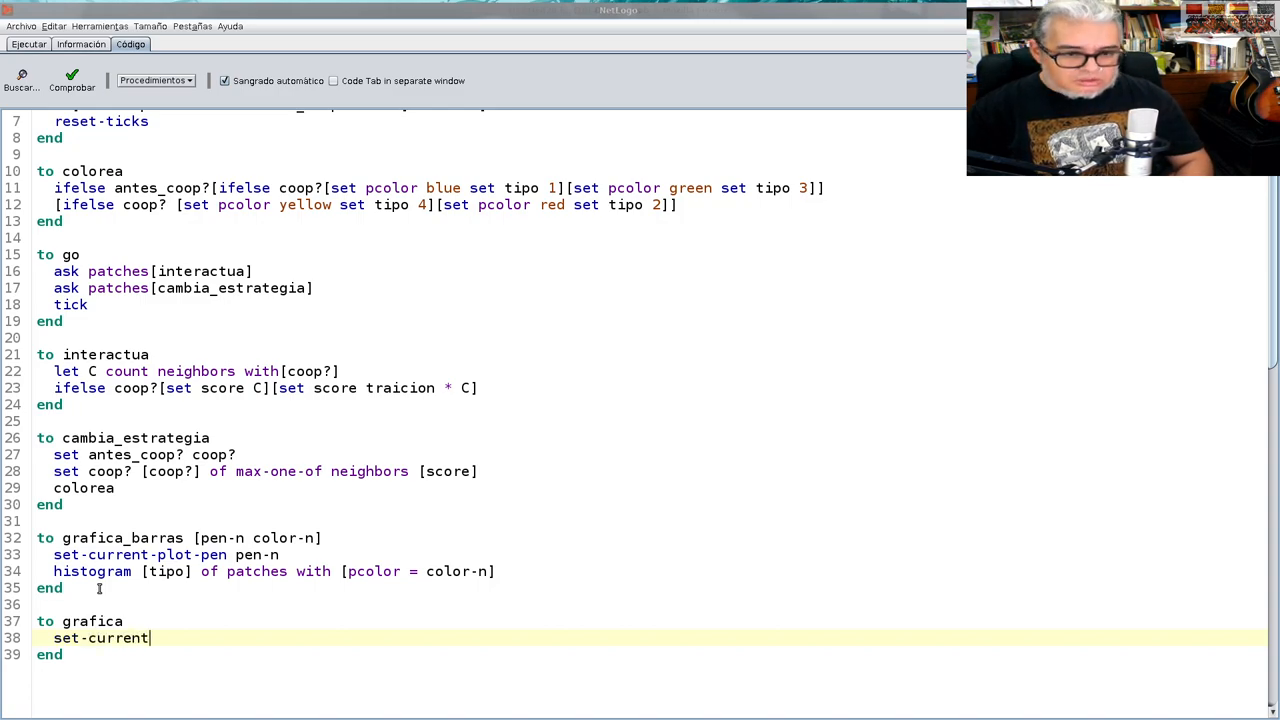
text(-)
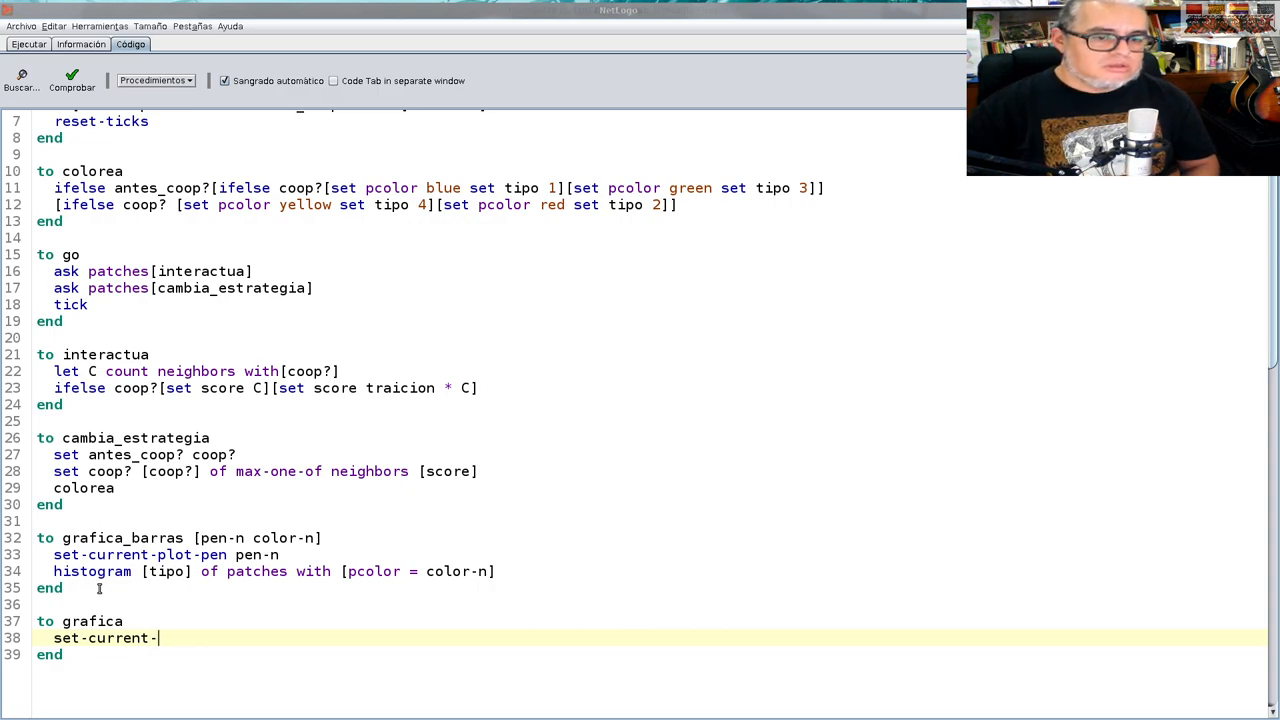
text(plot)
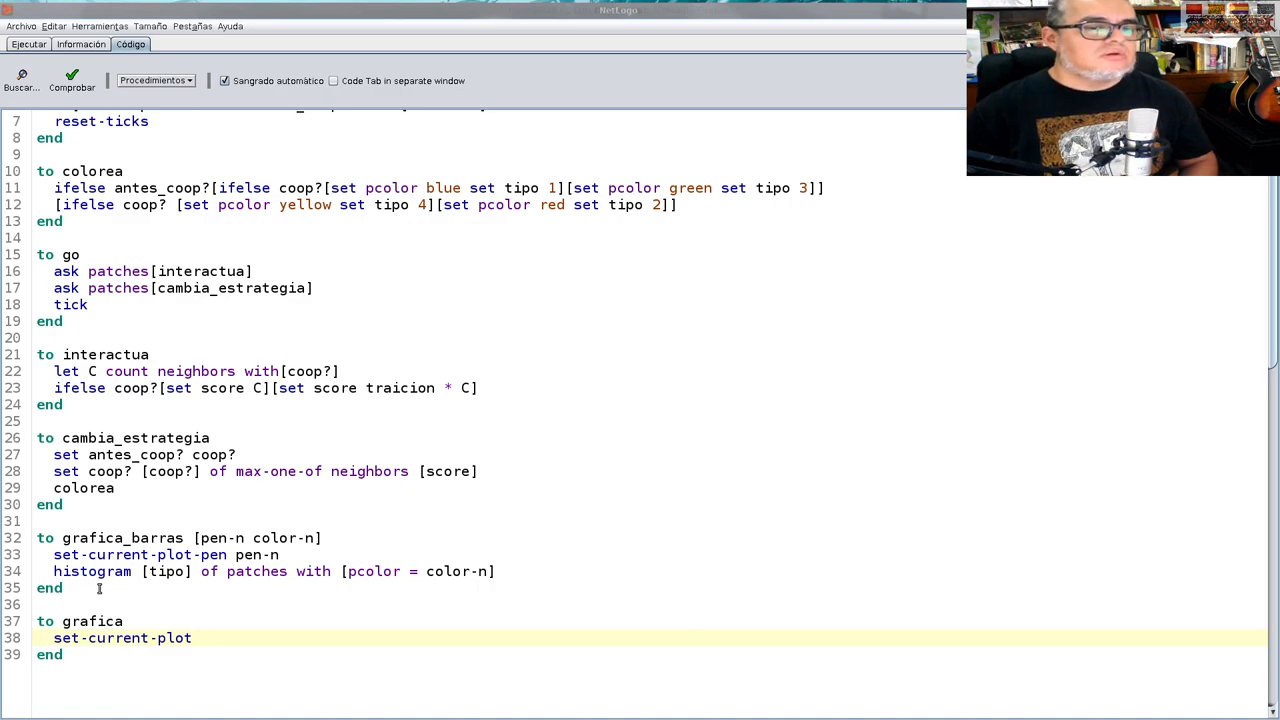
text('')
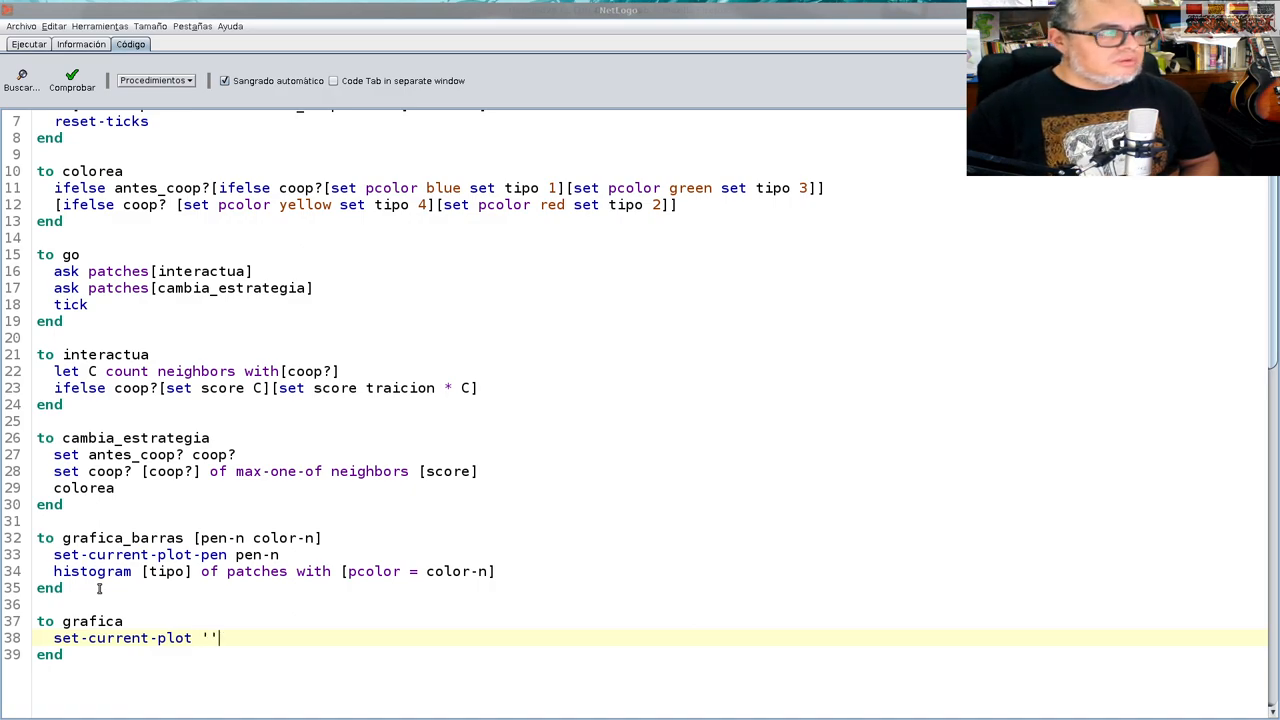
text(")
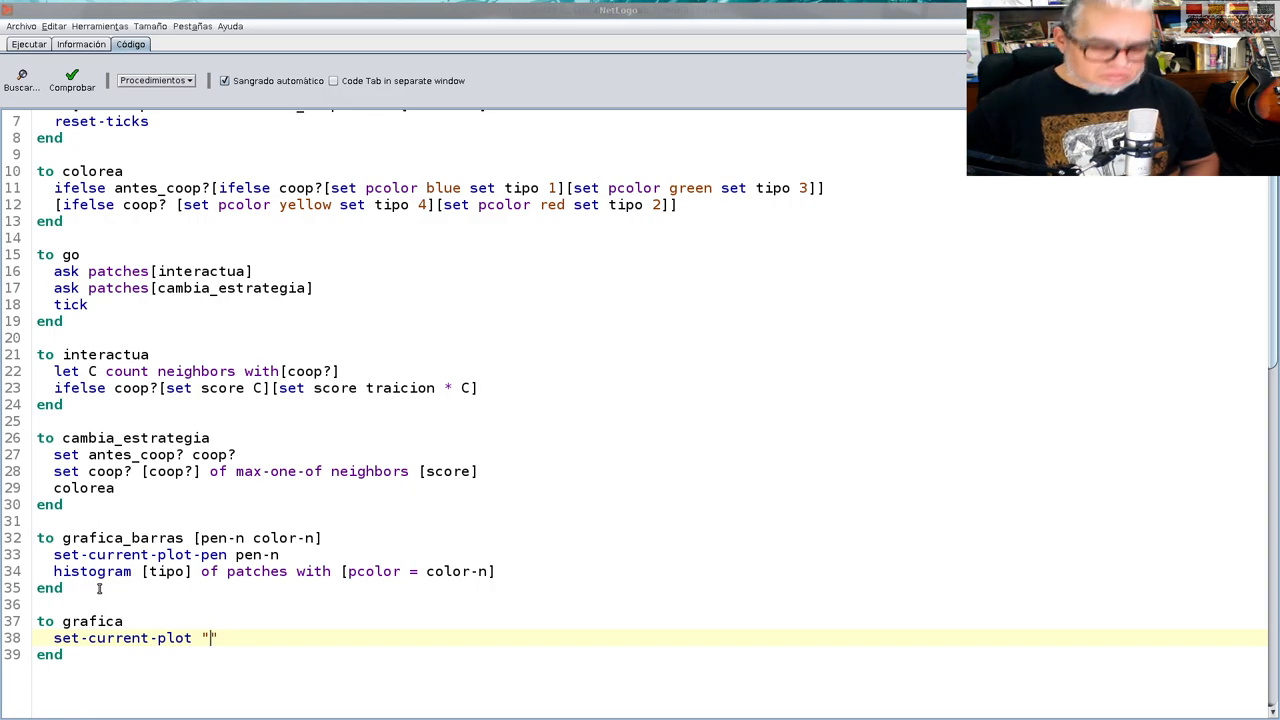
text(coop)
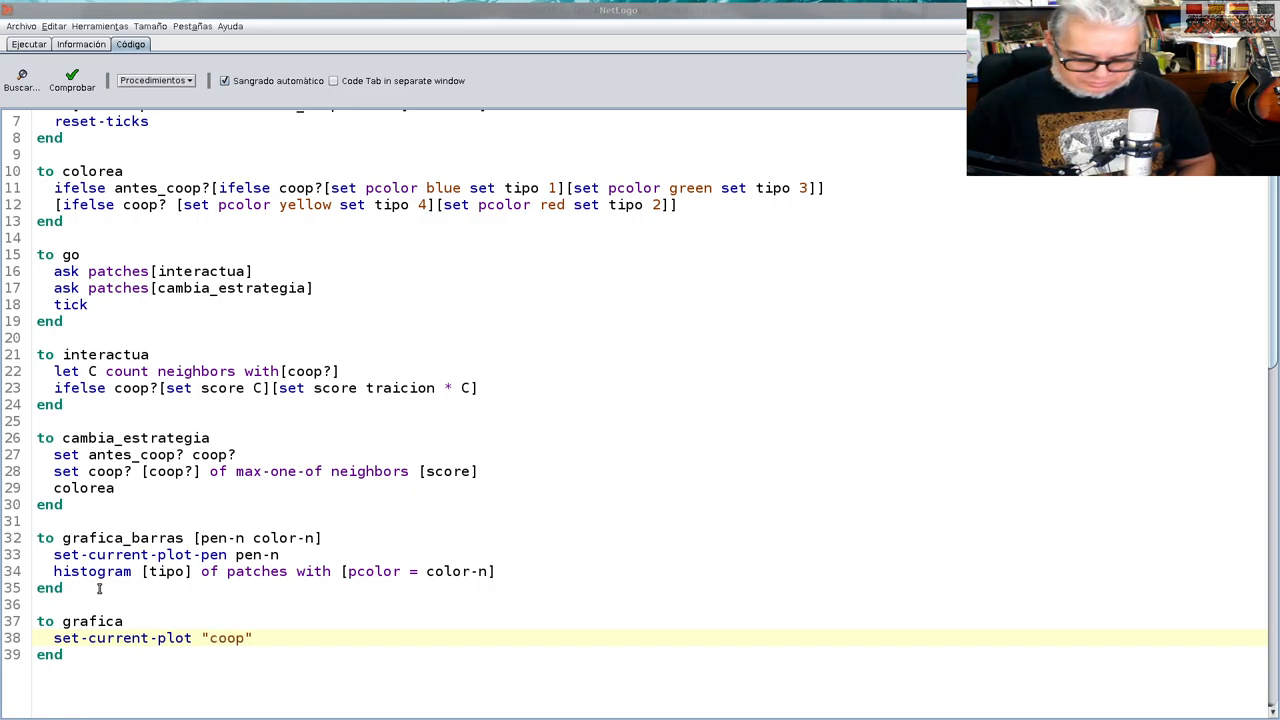
text(vs)
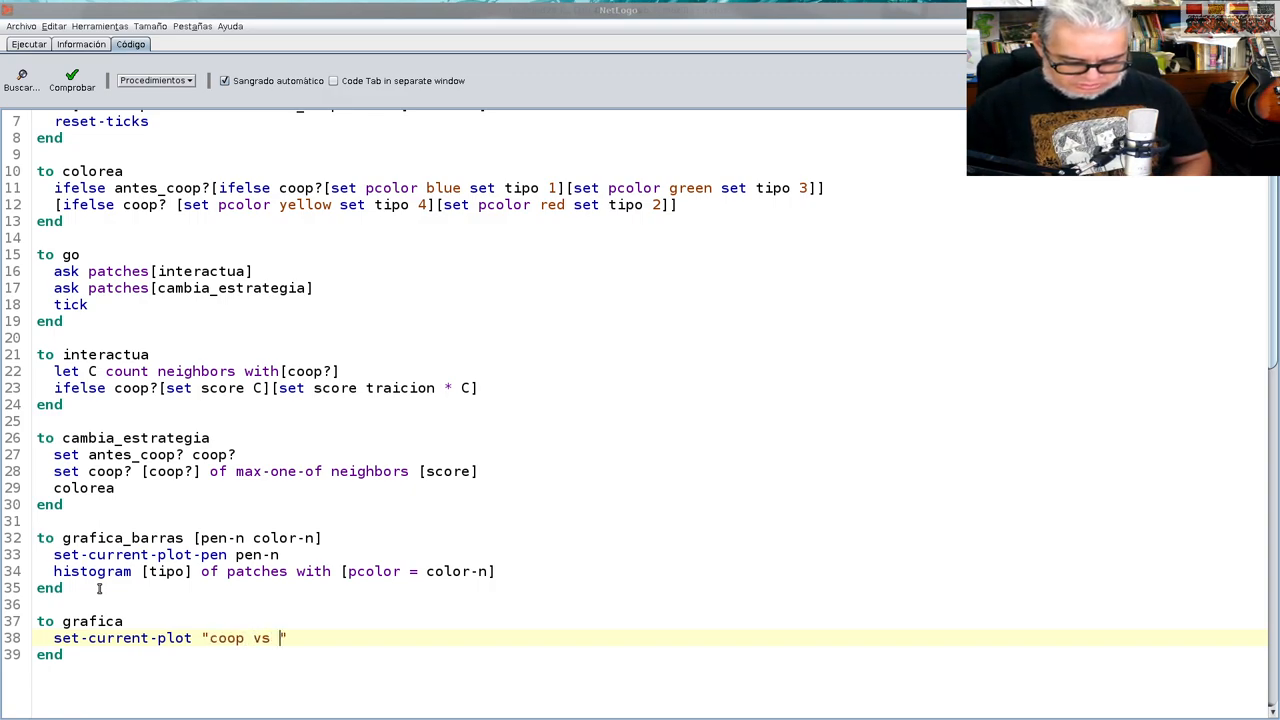
text(traicion)
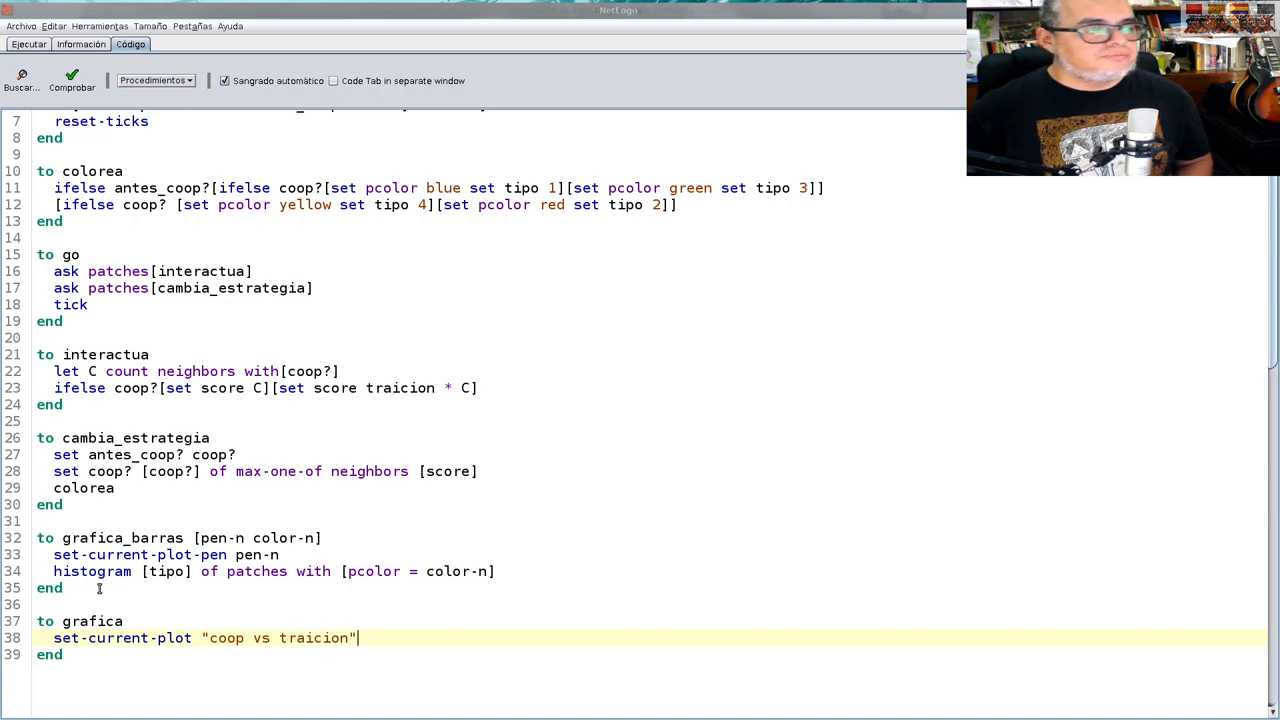
key(Return)
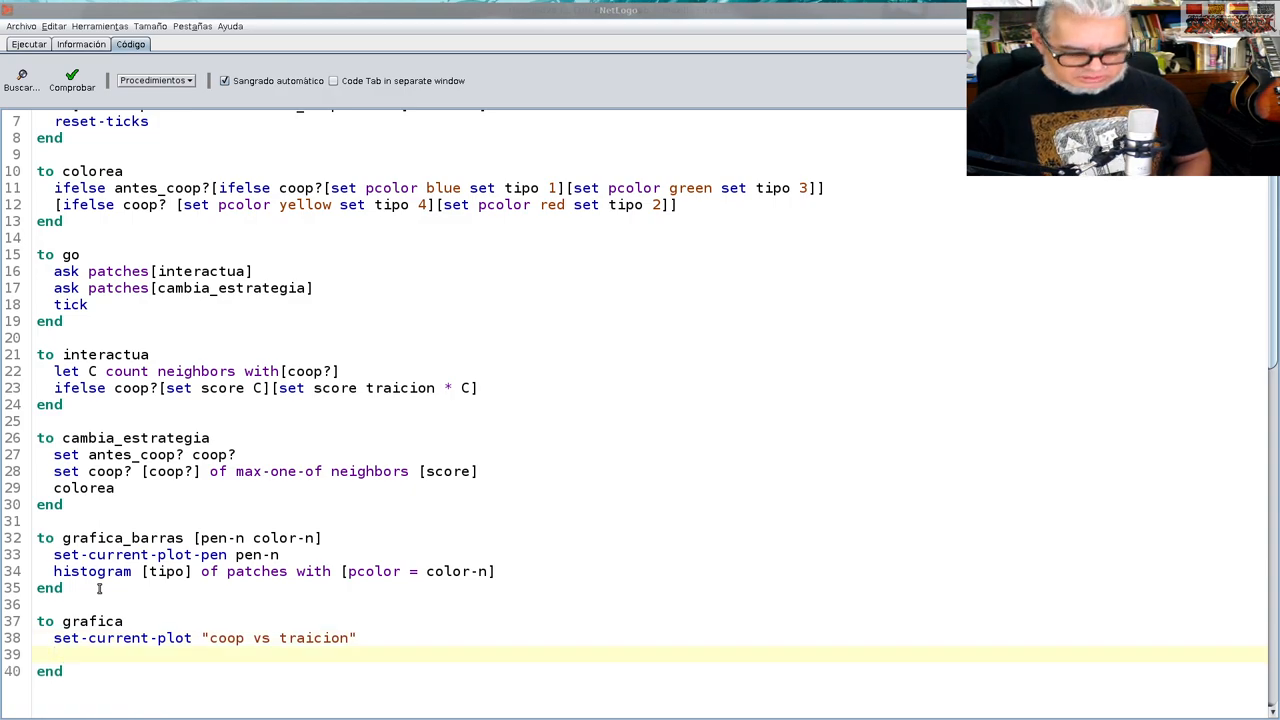
Add the call 'grafica_barras "traicion" red', fixing the mistyped colour 'rojos'
text(grafica)
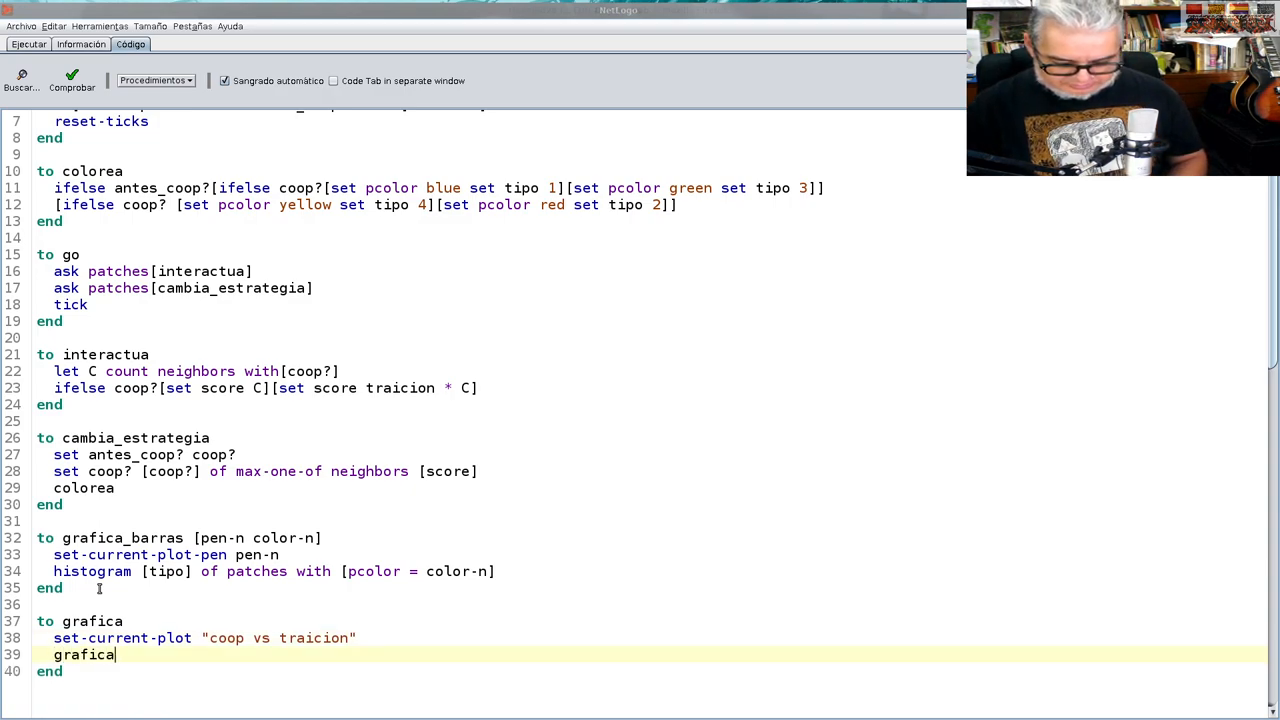
text(_barras)
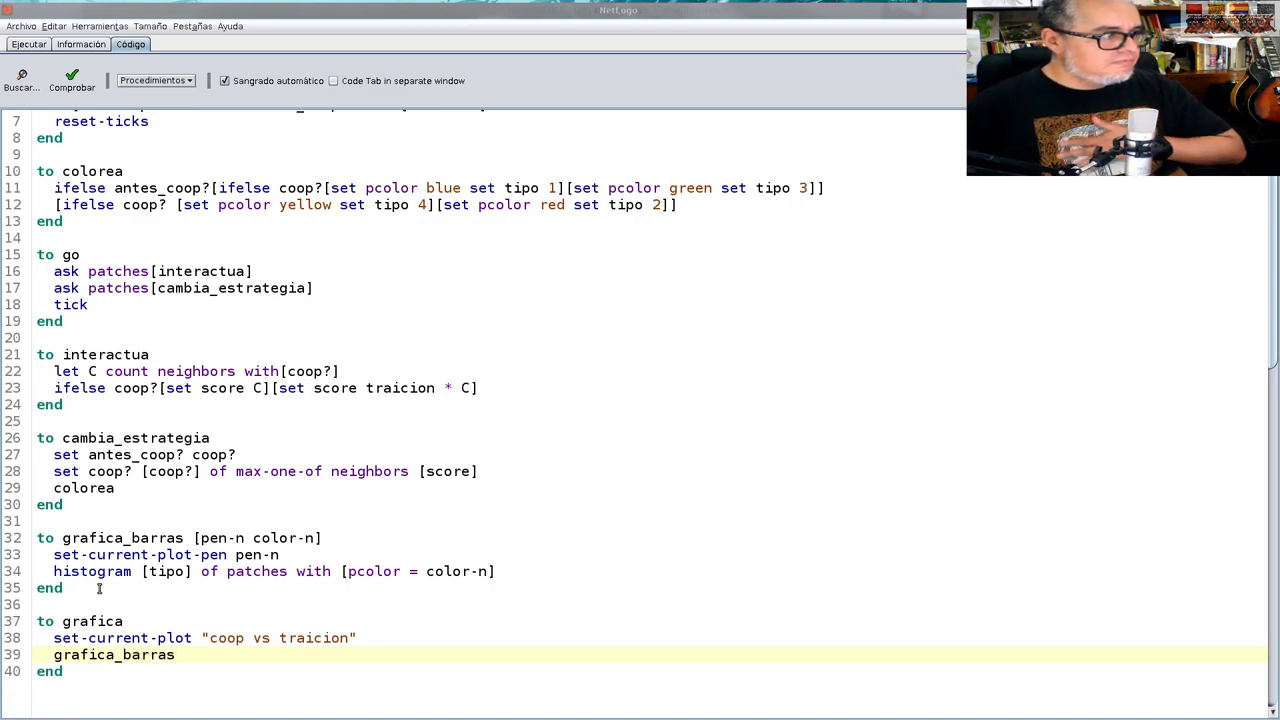
click(180, 654)
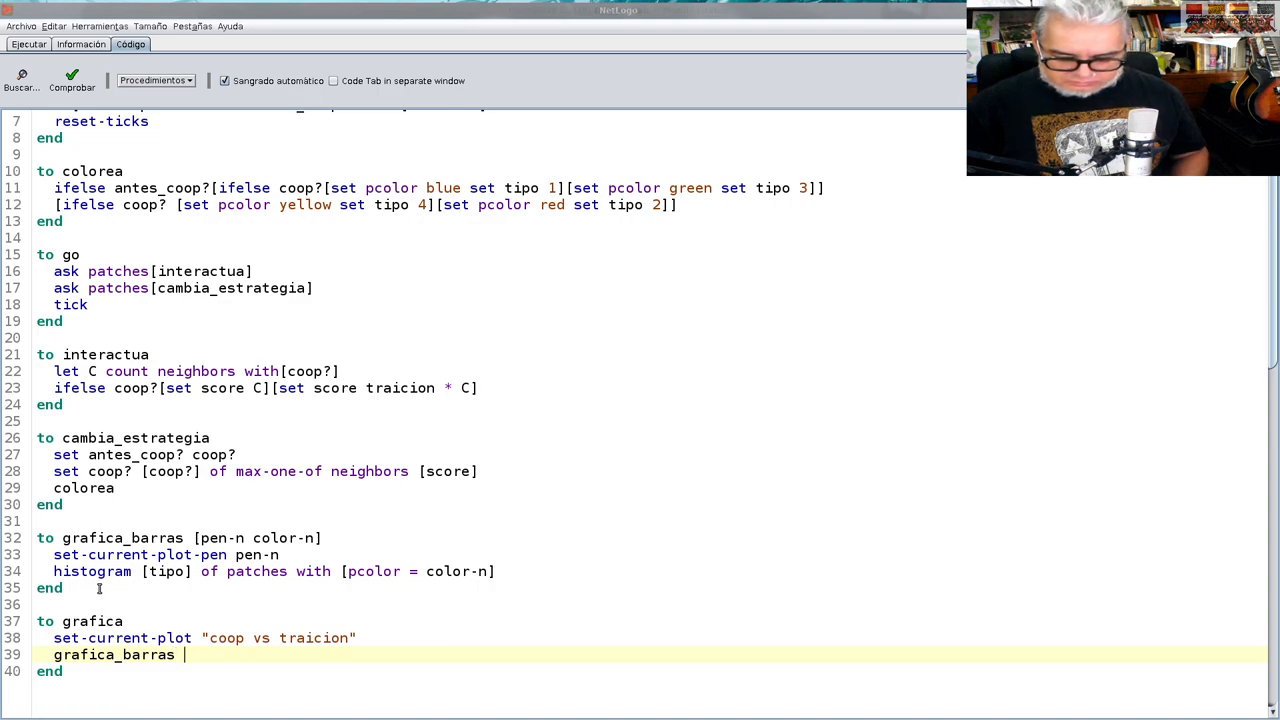
text(")
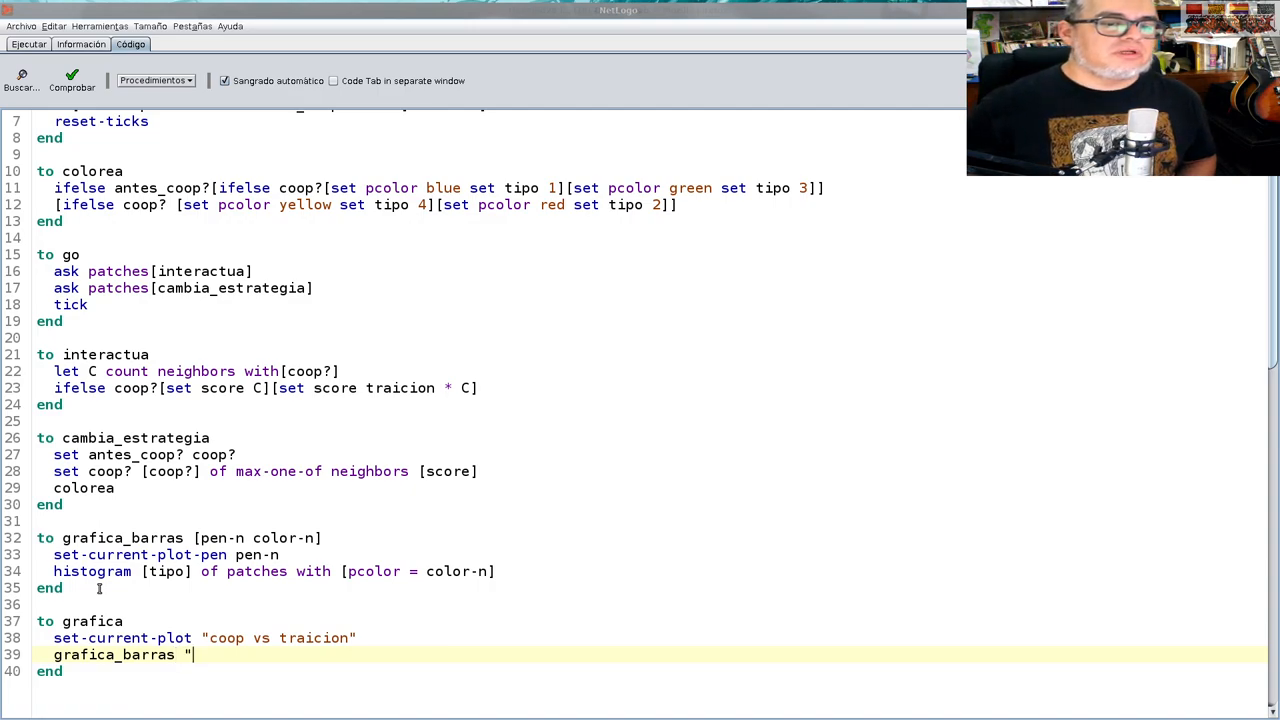
text(")
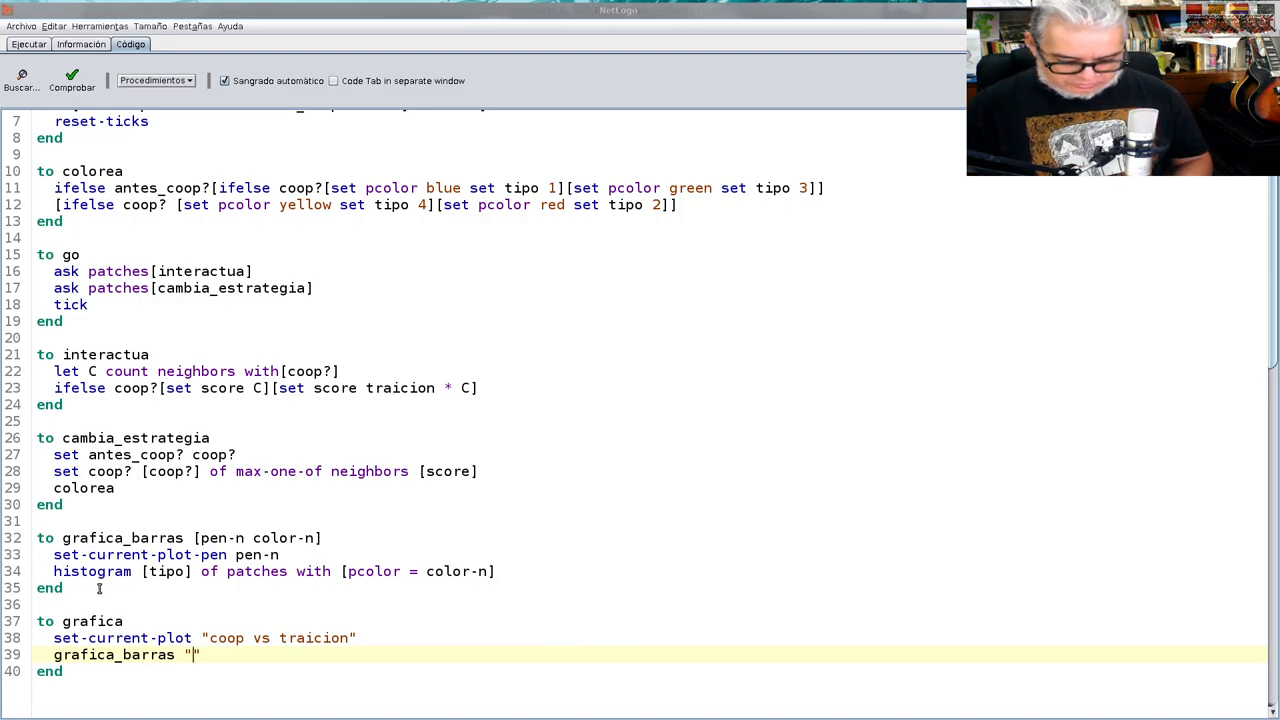
text(tra)
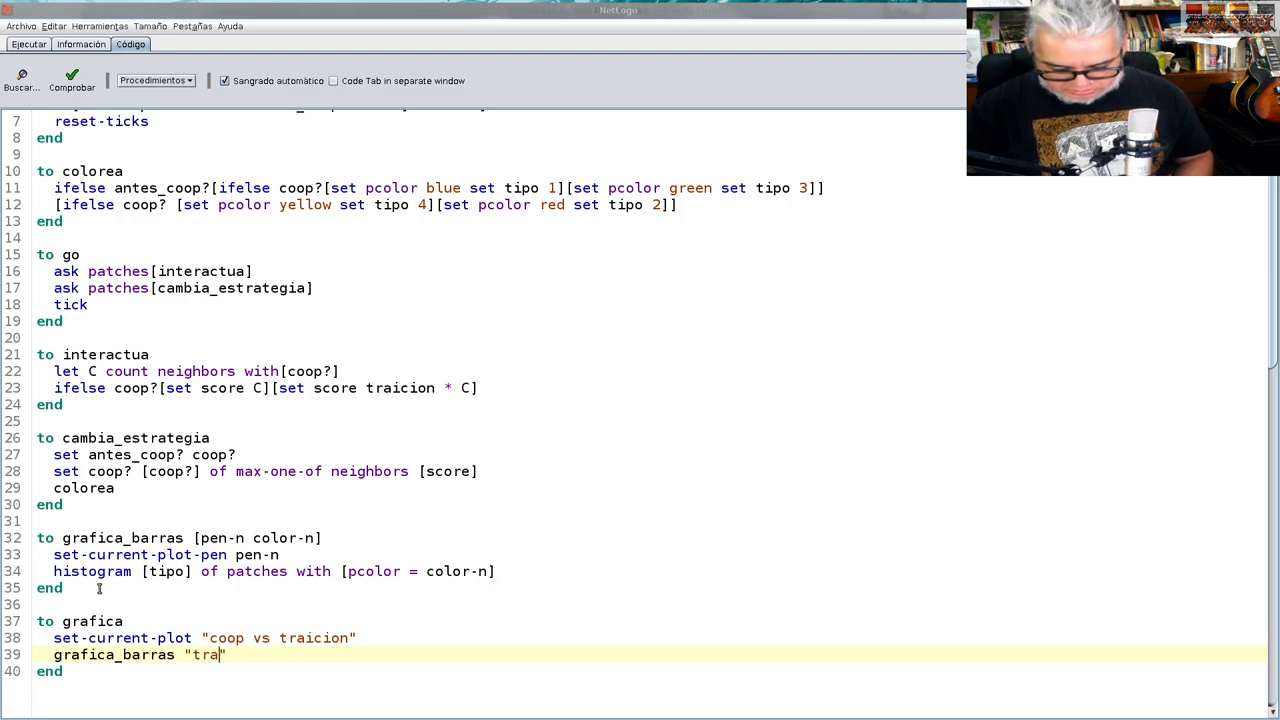
text(icion)
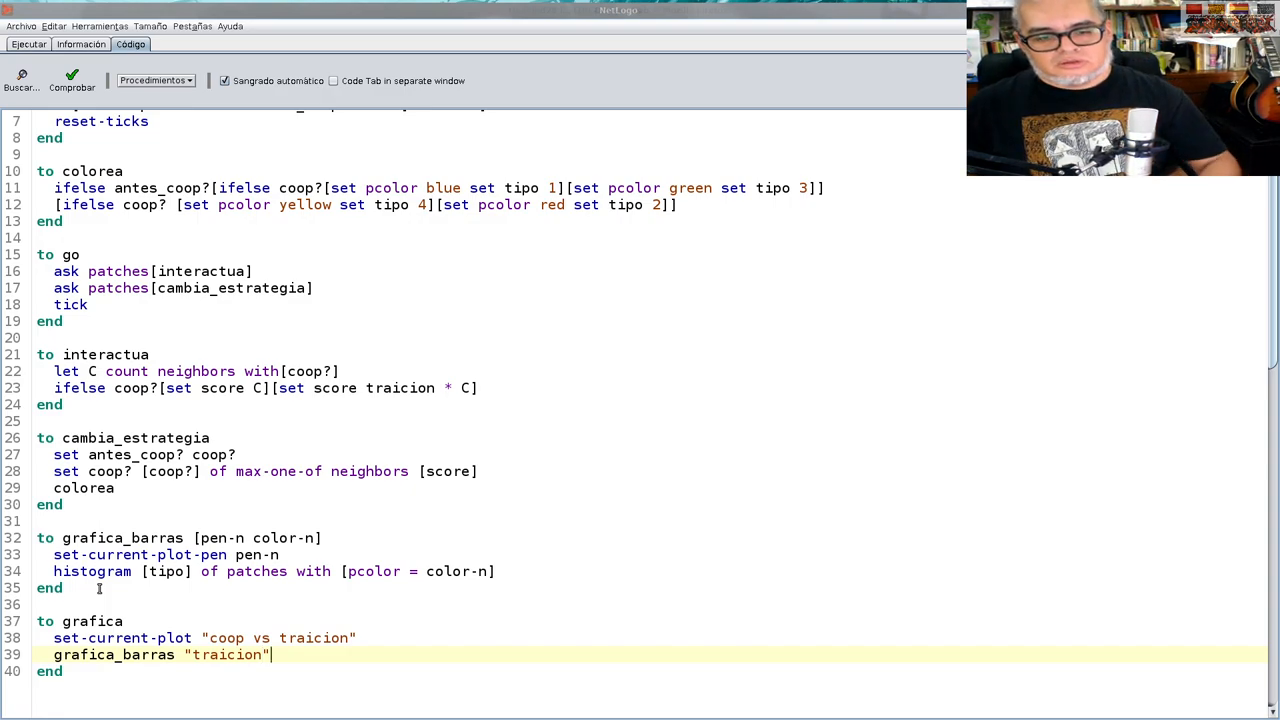
text(rojos)
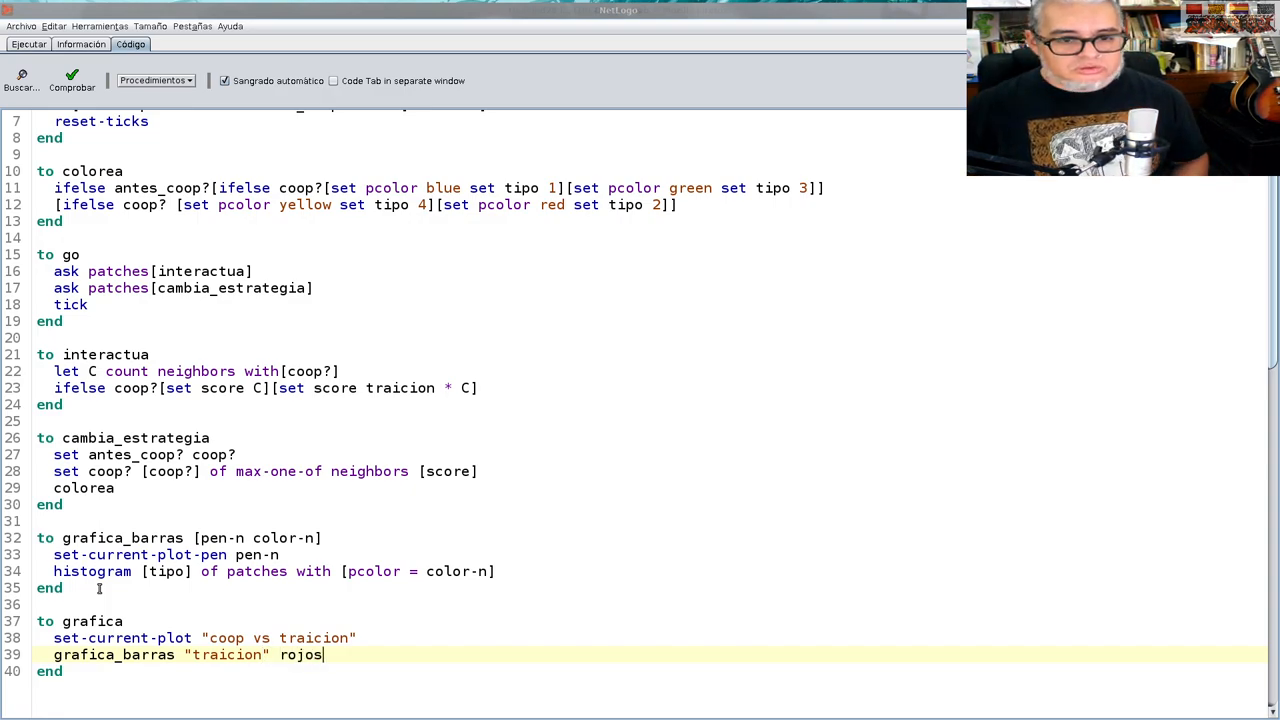
key(BackSpace)
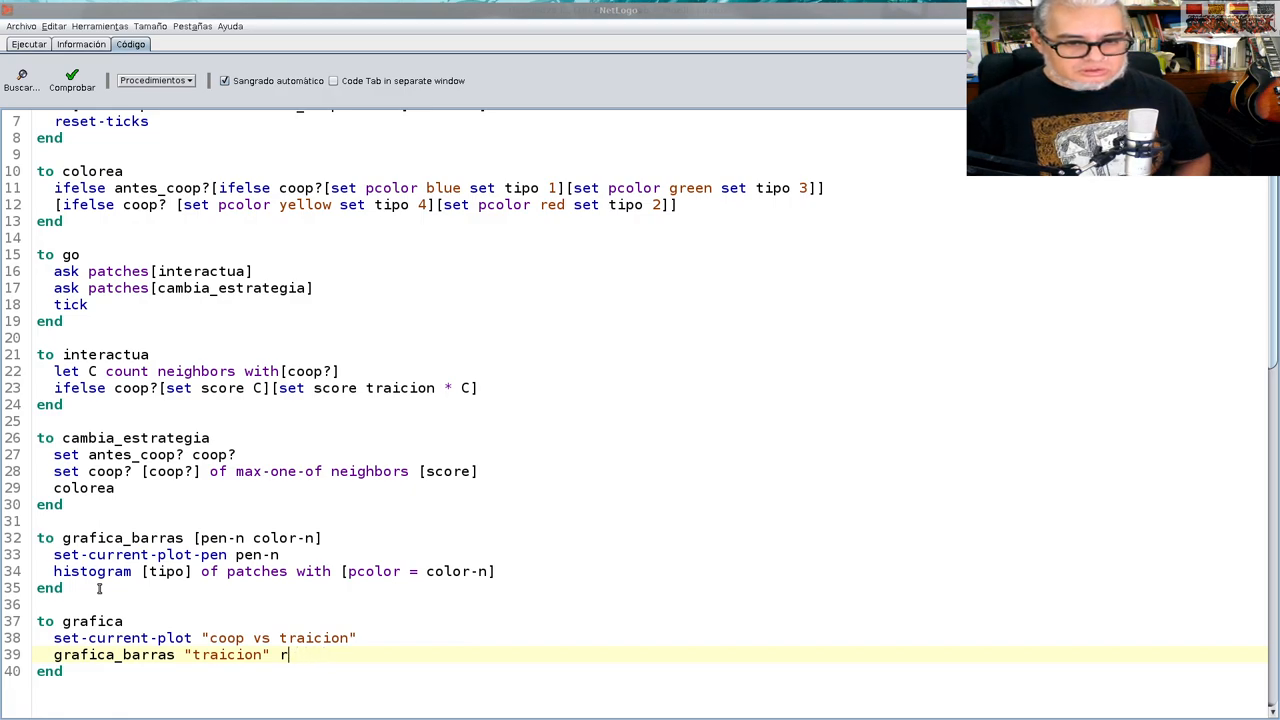
key(Backspace)
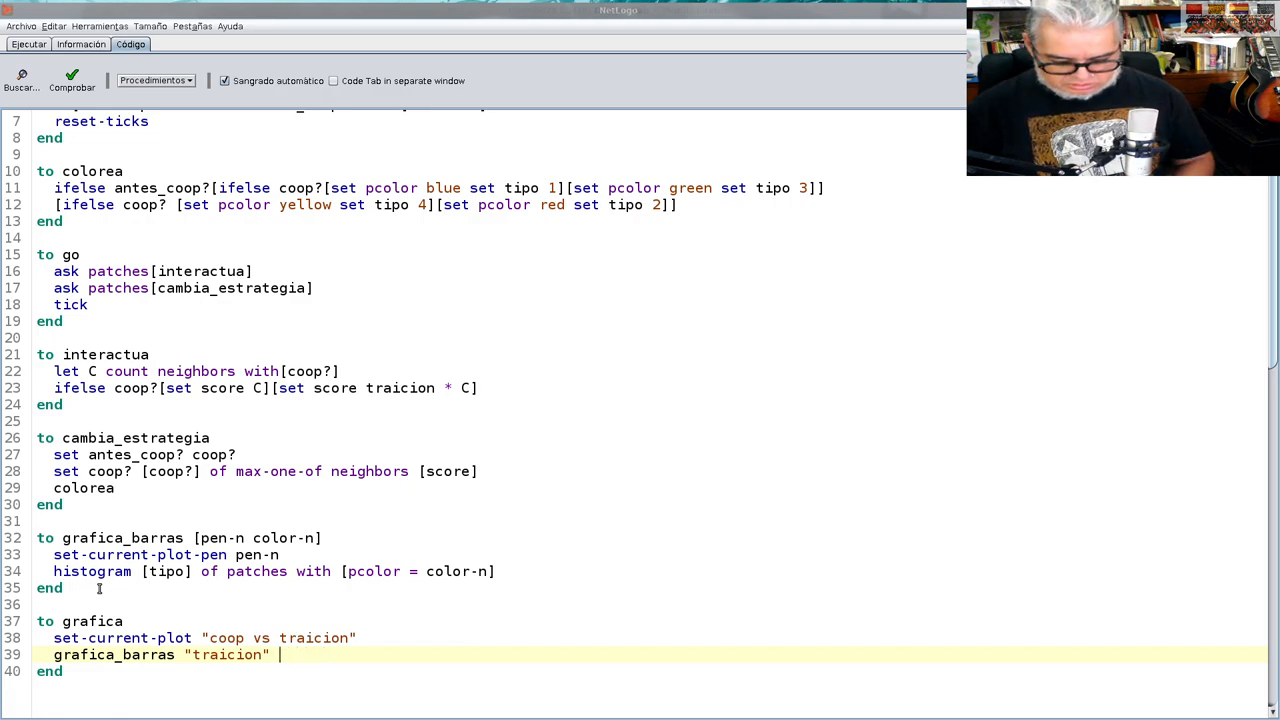
text(red)
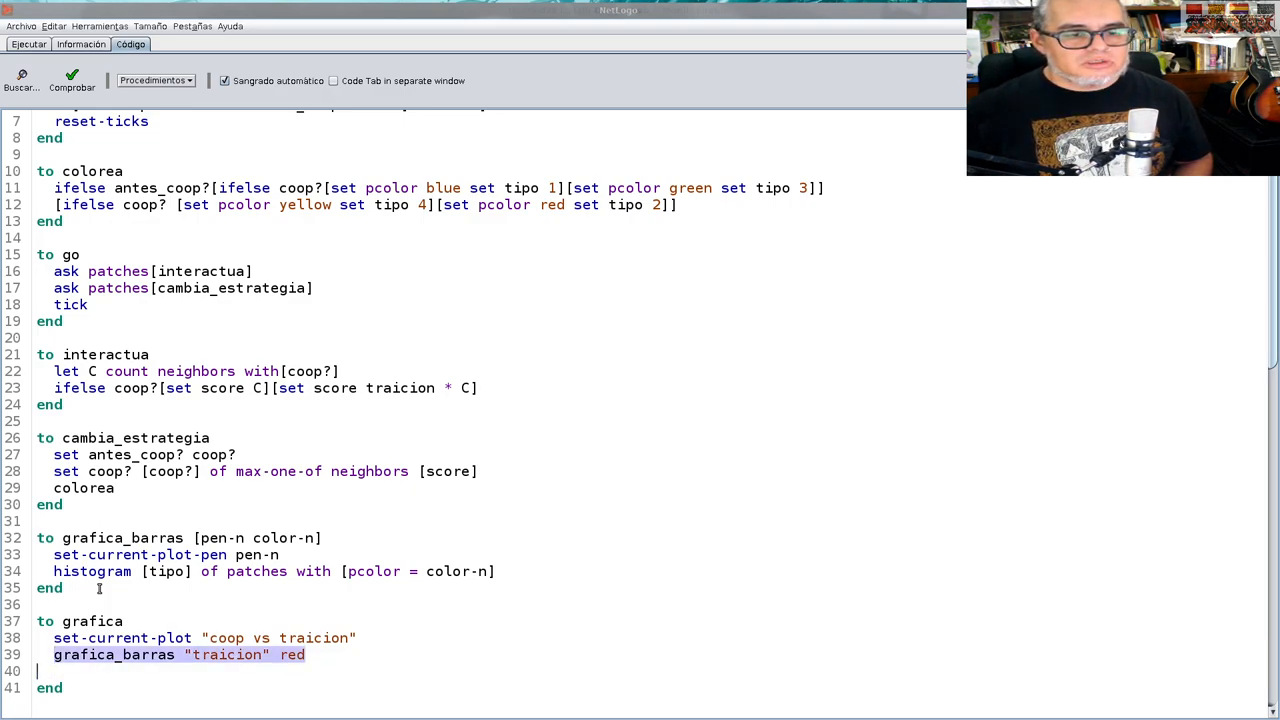
Edit copied grafica_barras lines into cooperacion blue, c-t green and t-c yellow calls
click(65, 670)
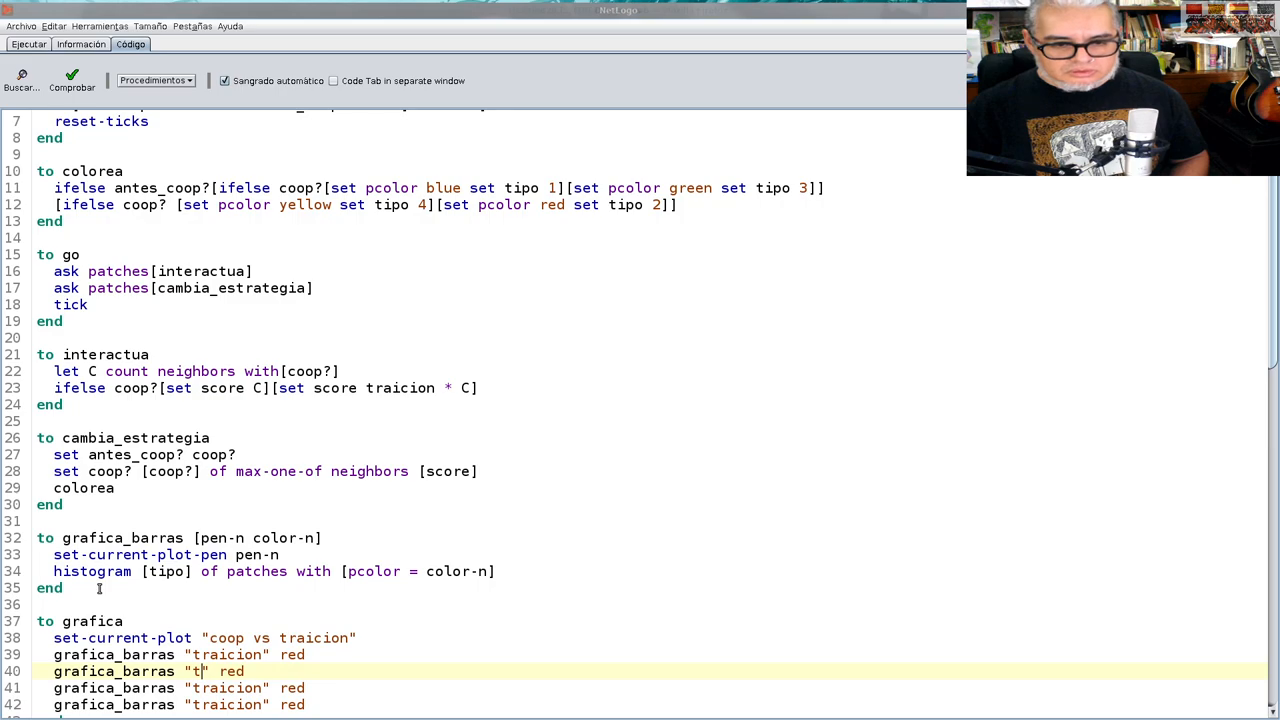
text(cooperacion)
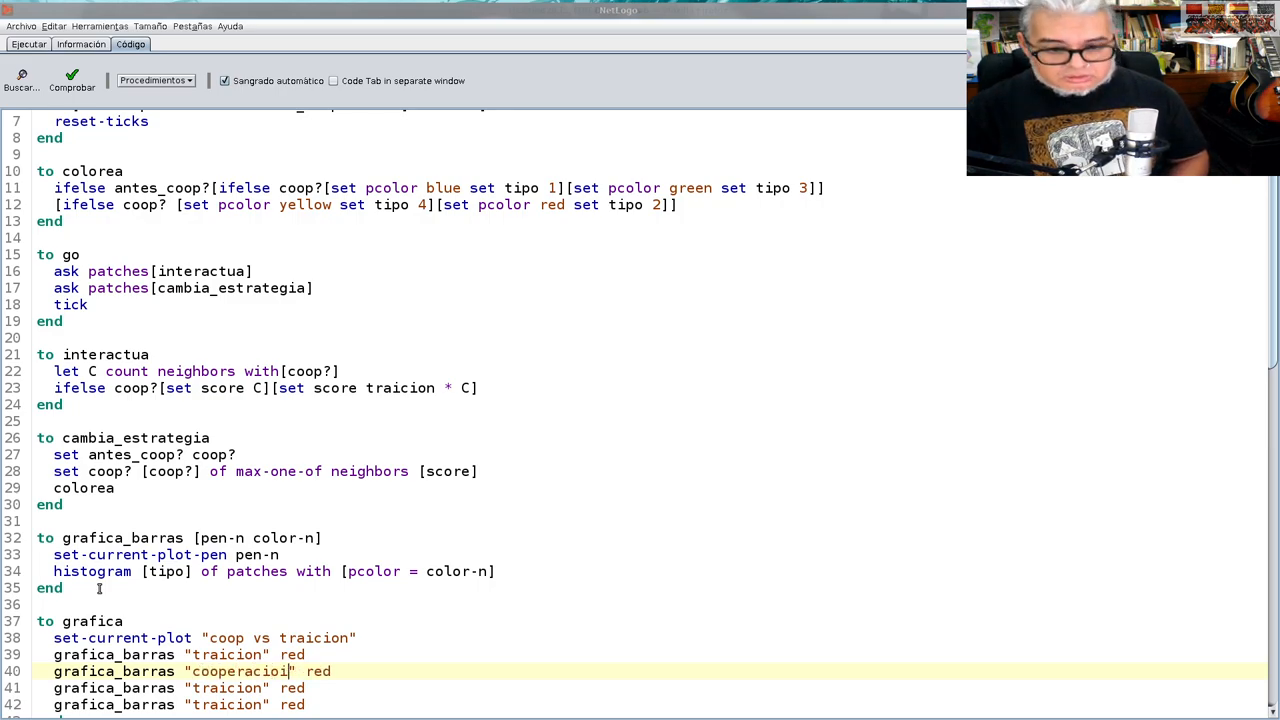
key(Backspace)
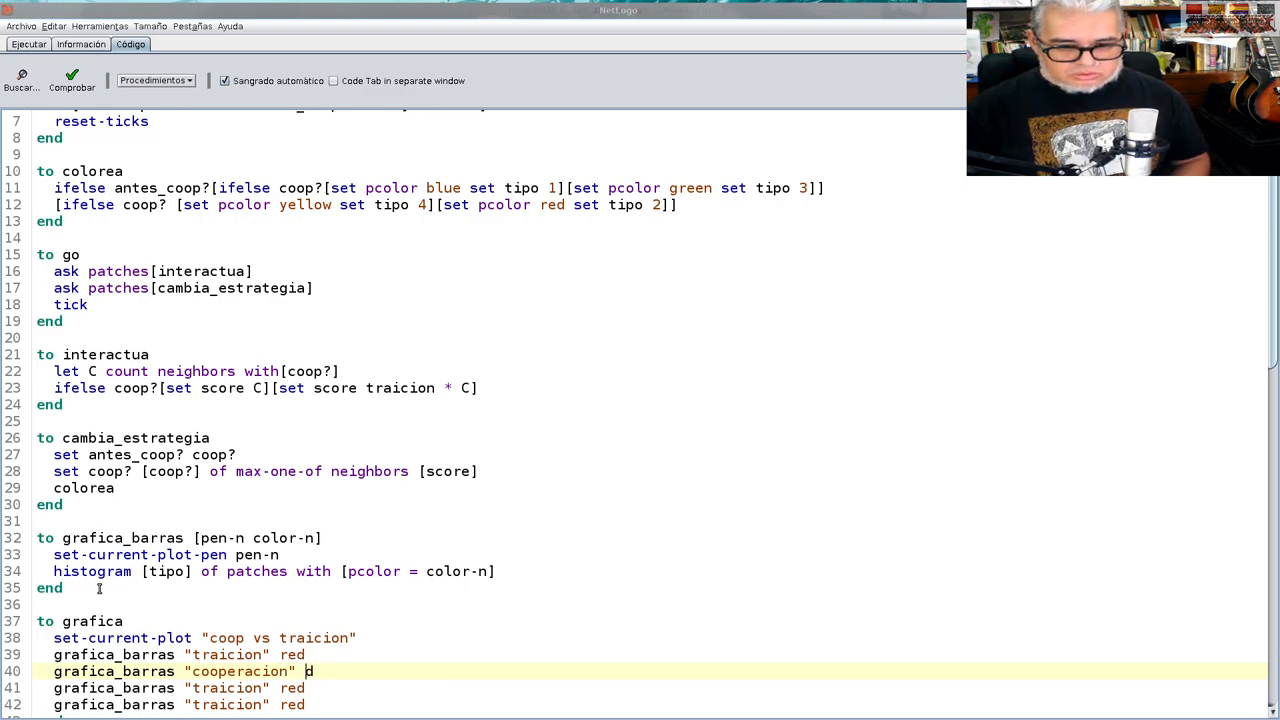
text(lue)
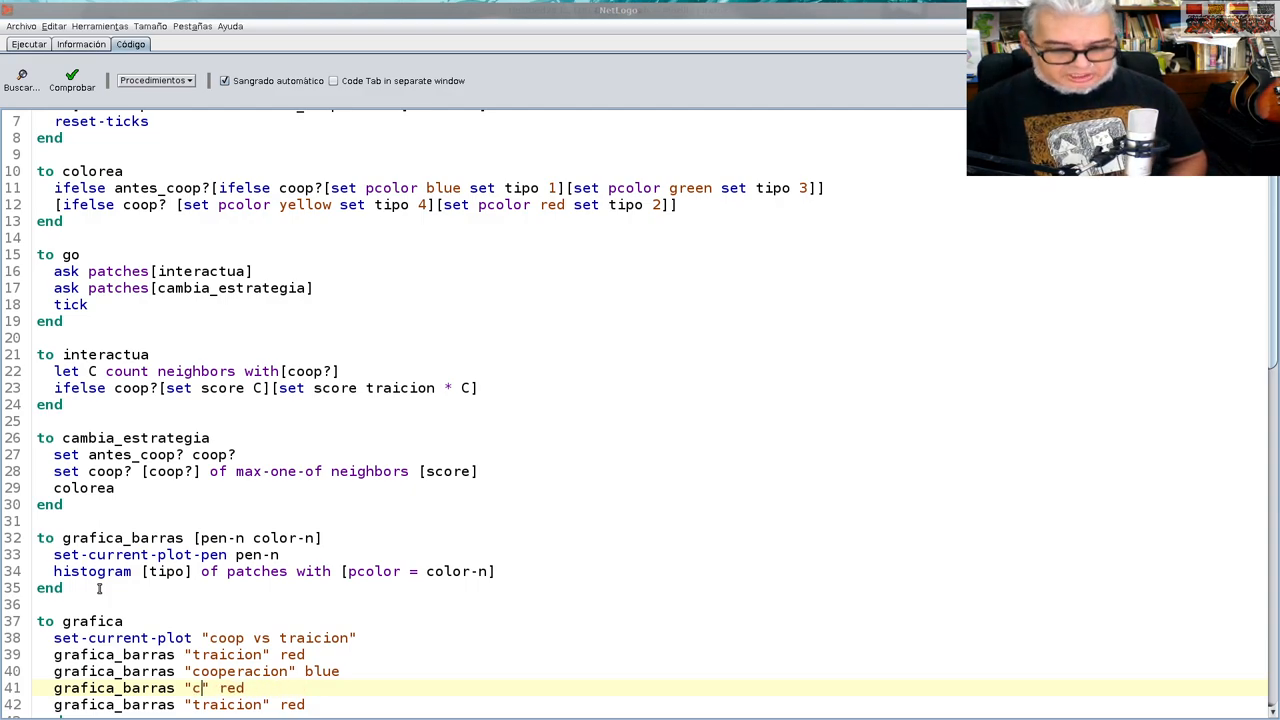
text(-t)
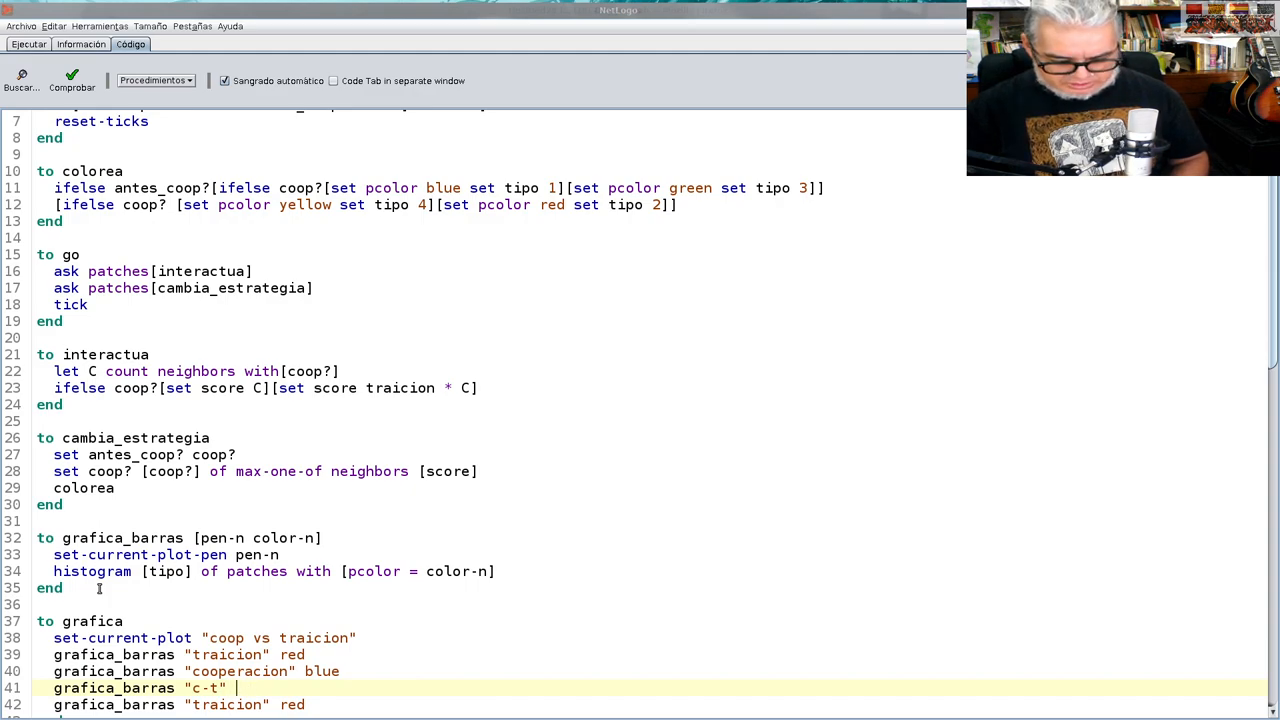
text(greed)
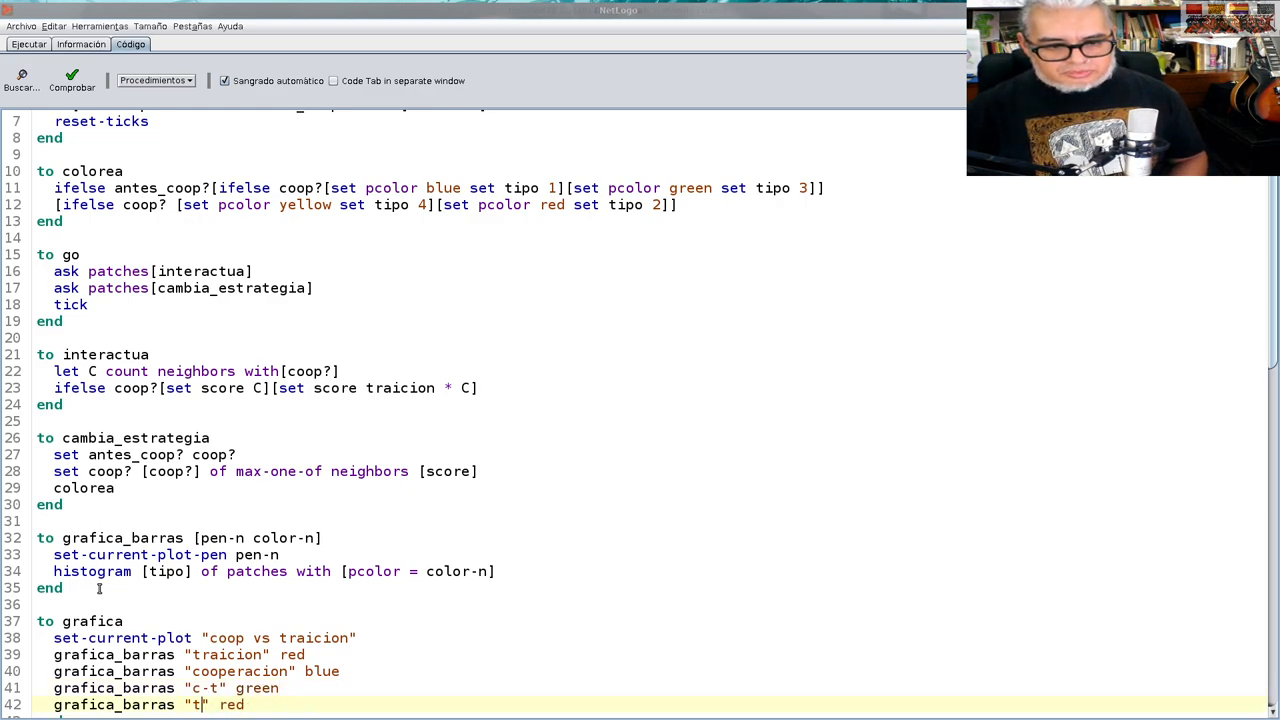
text(-c)
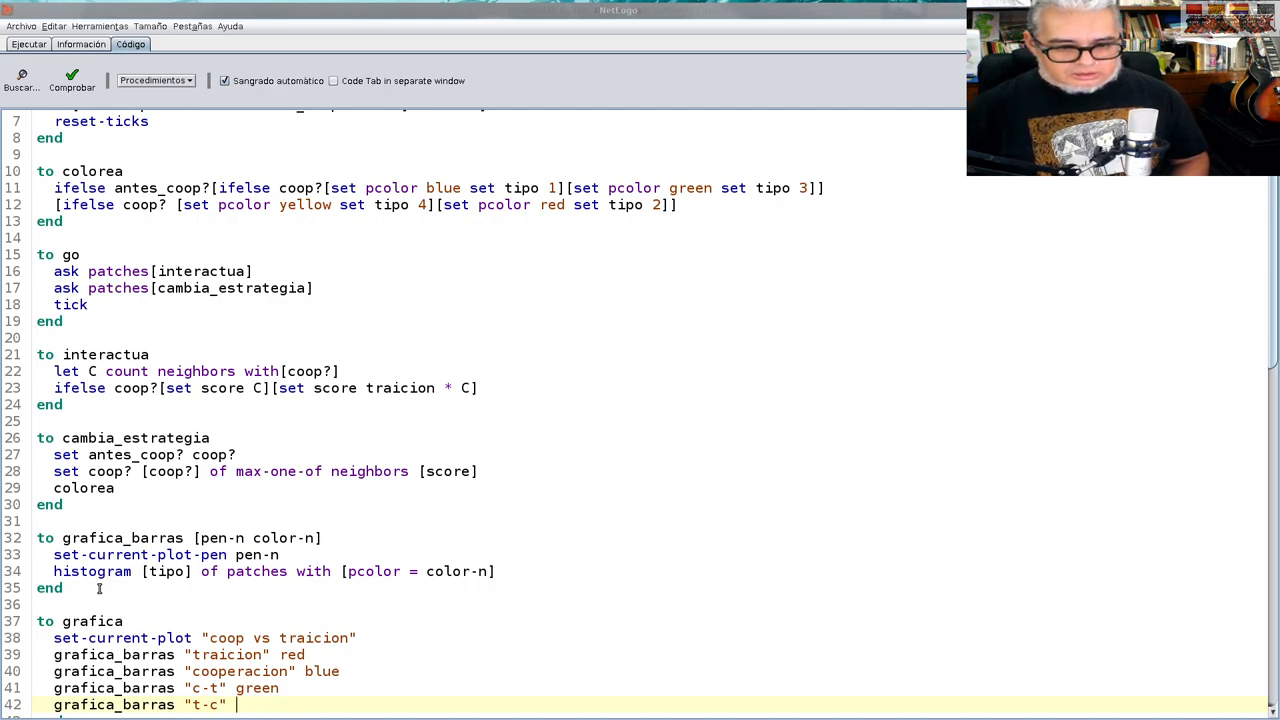
text(yell)
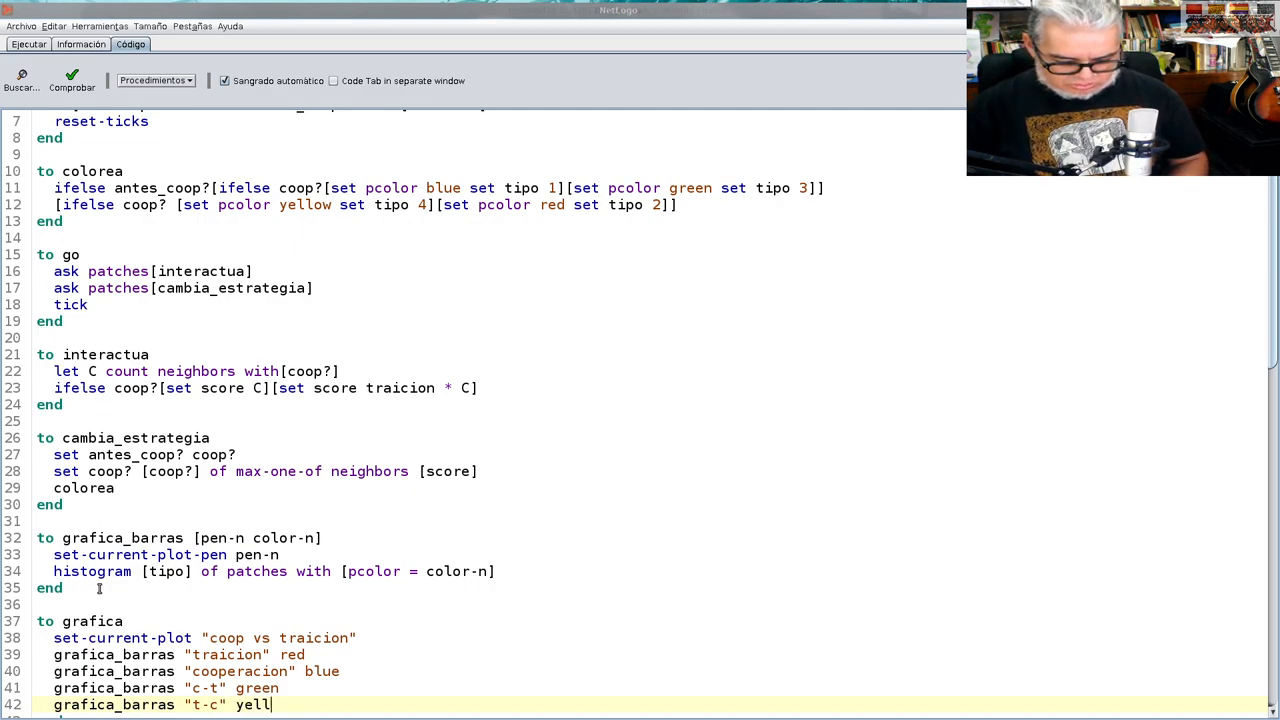
text(ow)
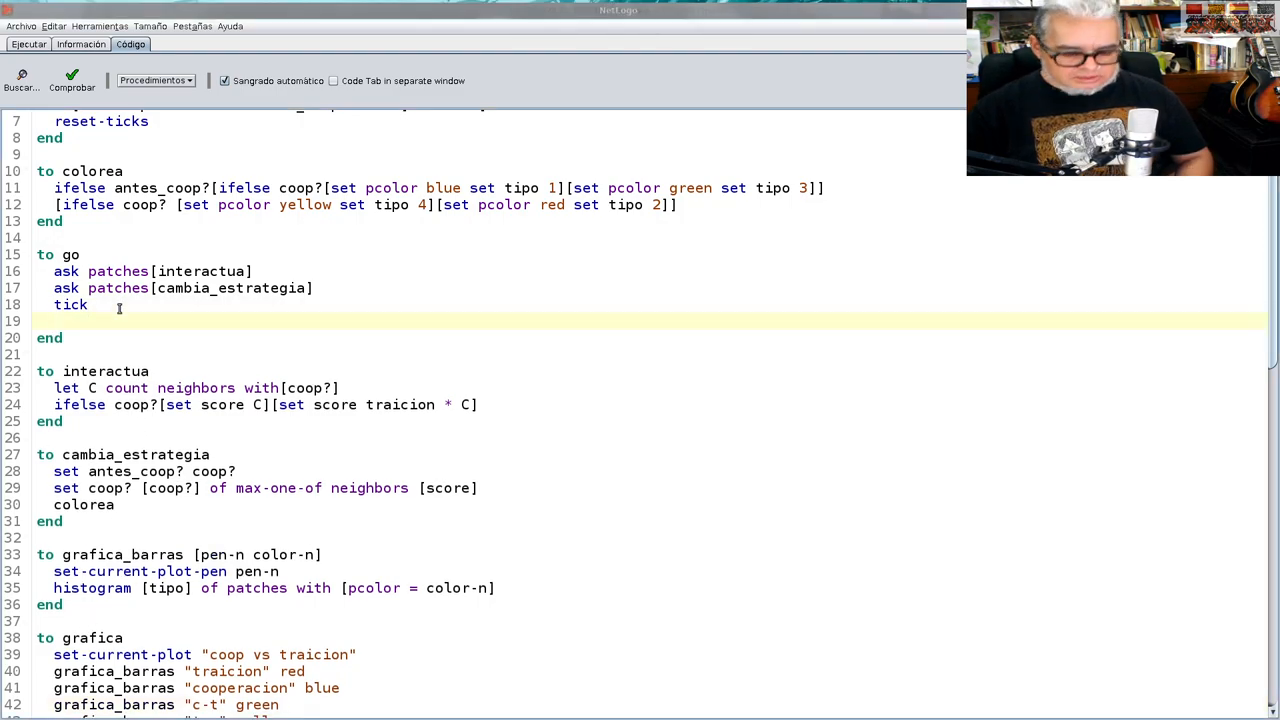
Call grafica under tick in go, remove the old plot, and run go
text(grafica)
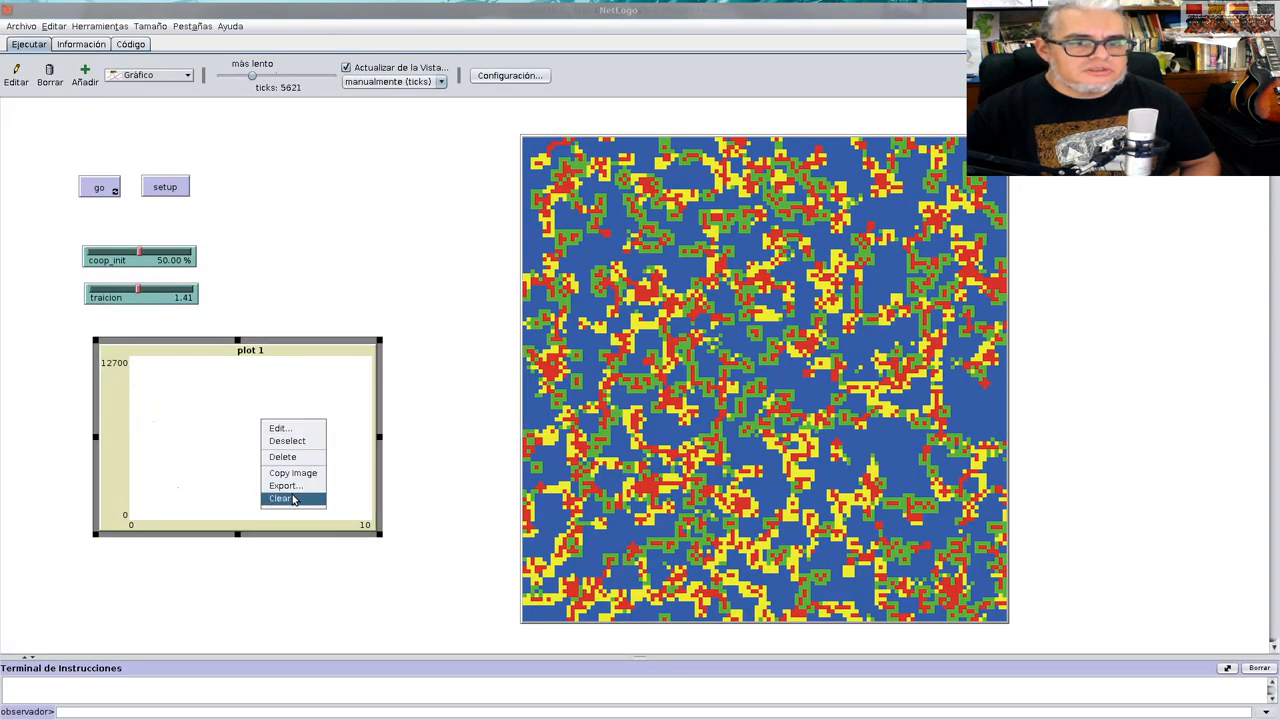
click(282, 498)
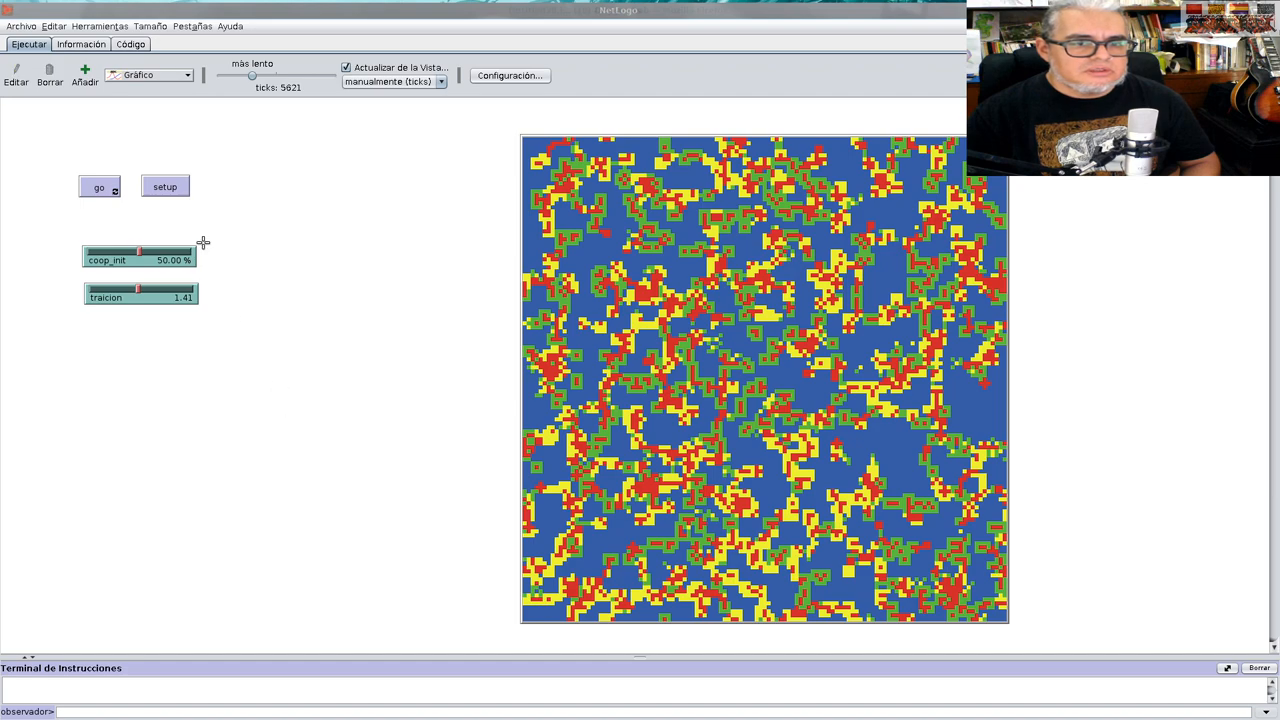
click(164, 186)
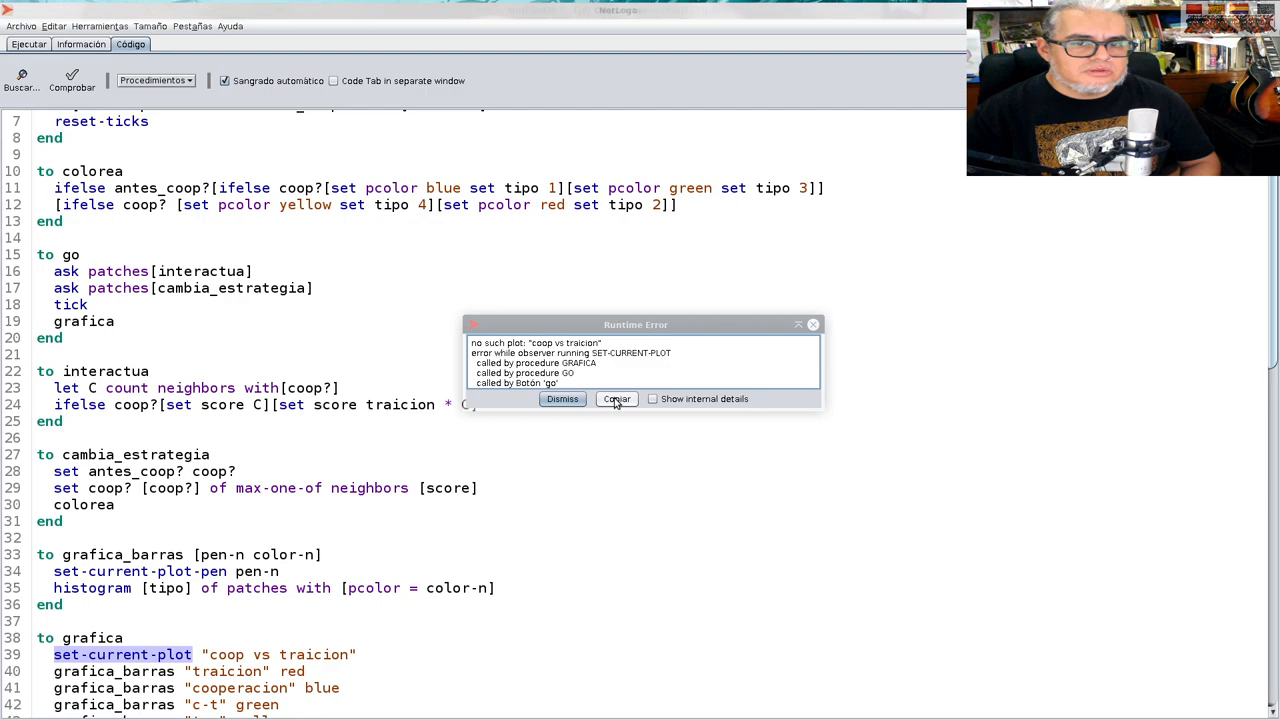
Dismiss the missing-plot error and select the plot name 'coop vs traicion' in the code
click(562, 398)
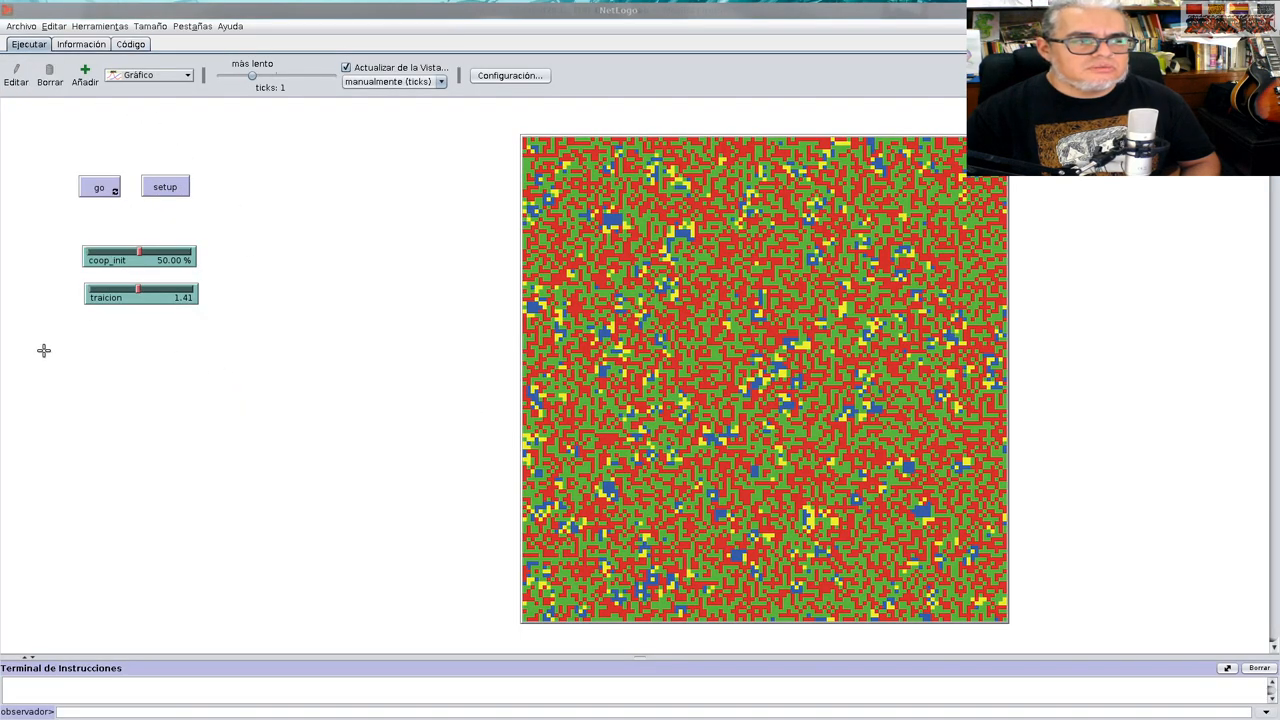
mouse_move(175, 48)
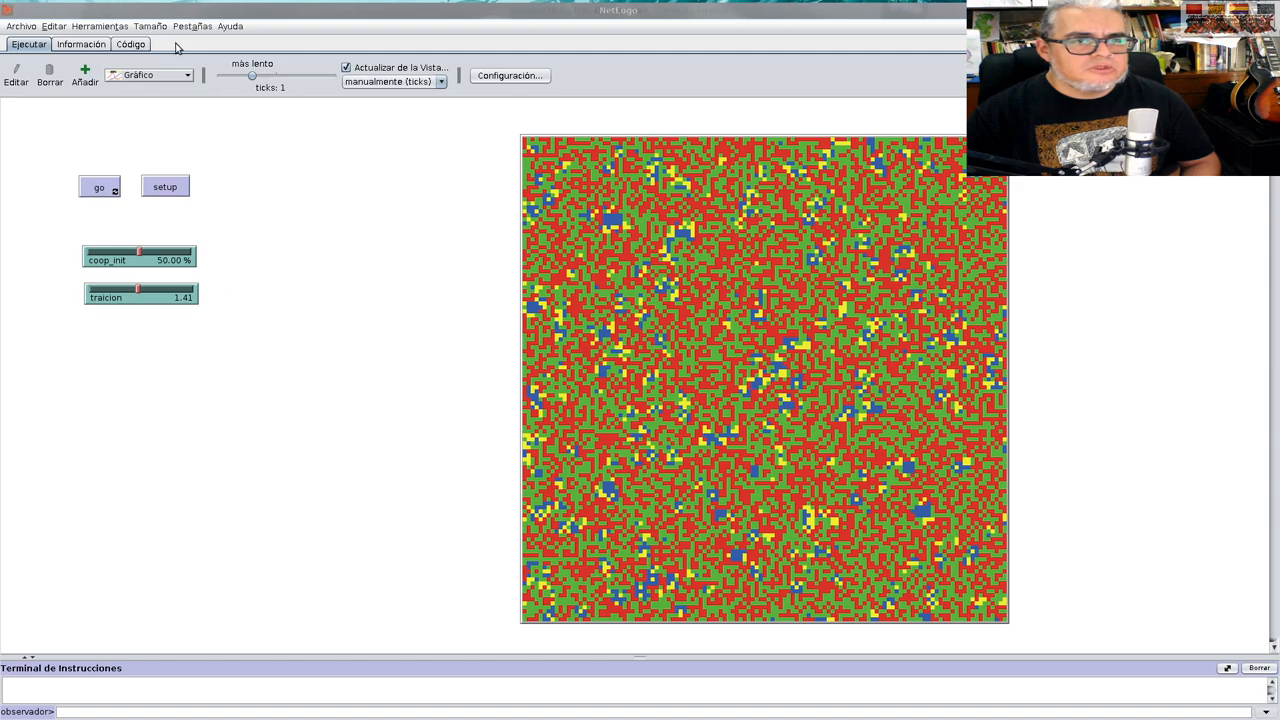
click(131, 44)
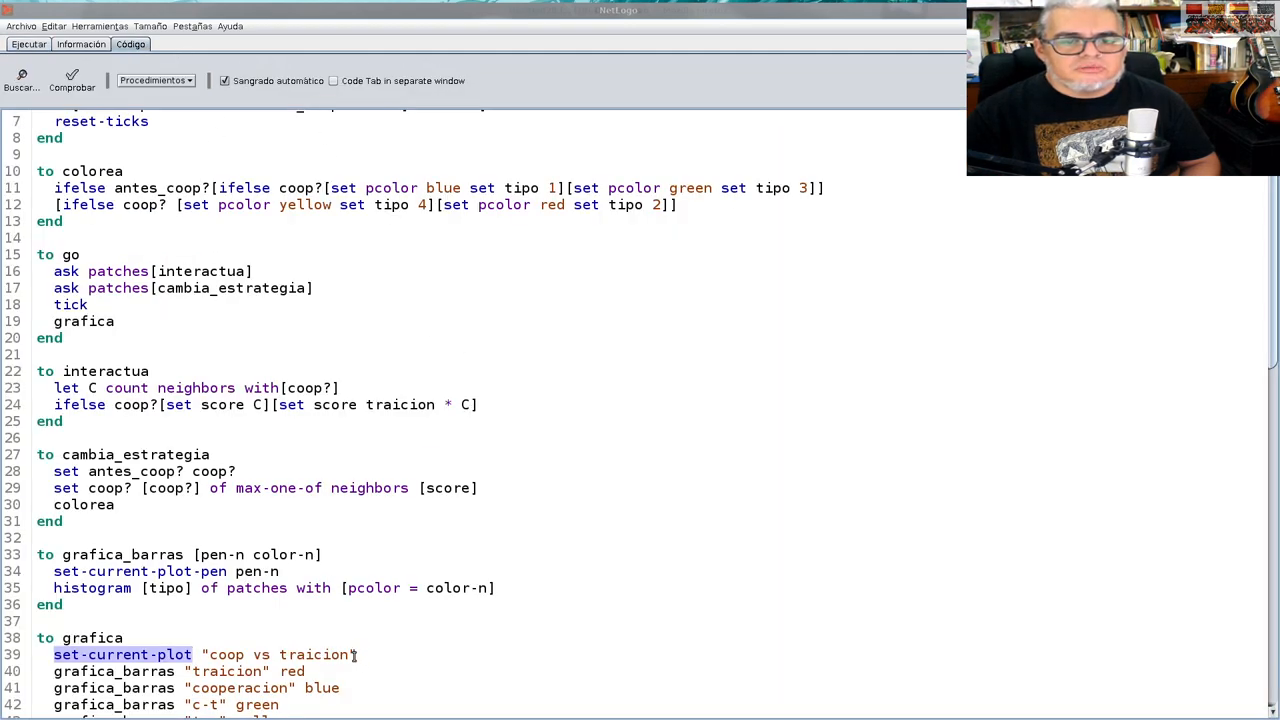
double_click(313, 654)
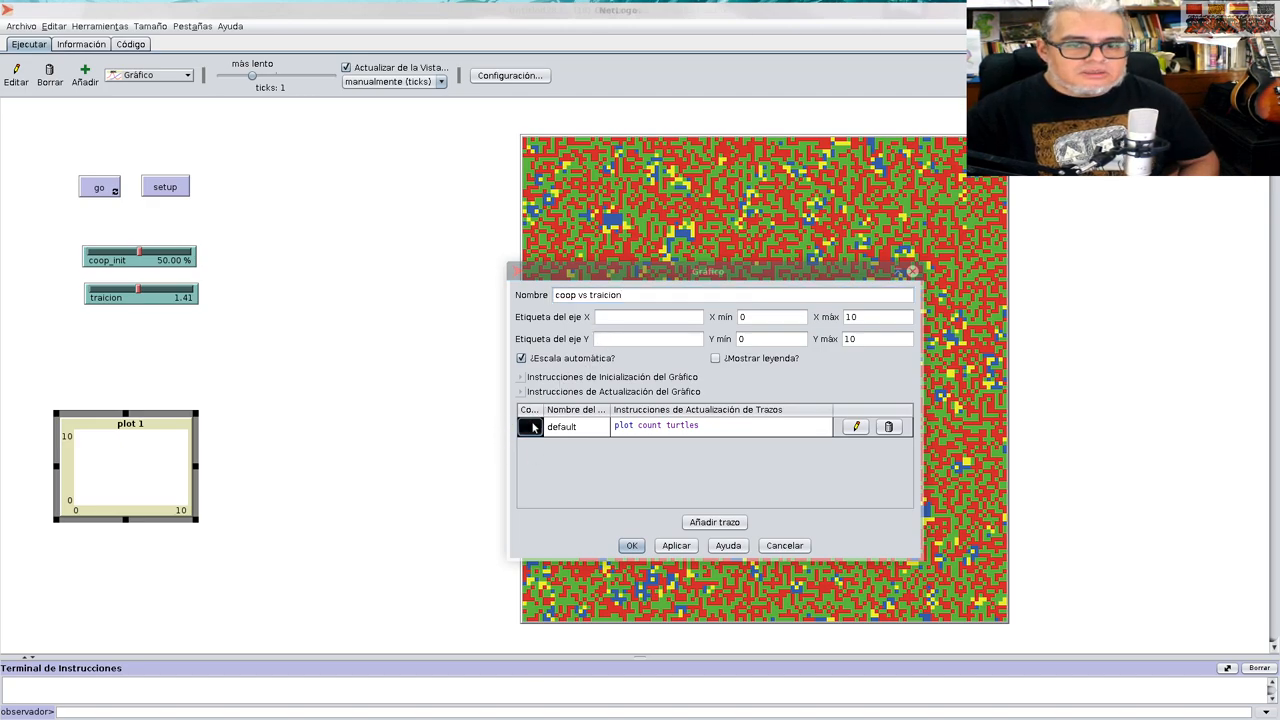
Make the default pen red 'traicion' and add a blue 'cooperacion' pen
click(531, 426)
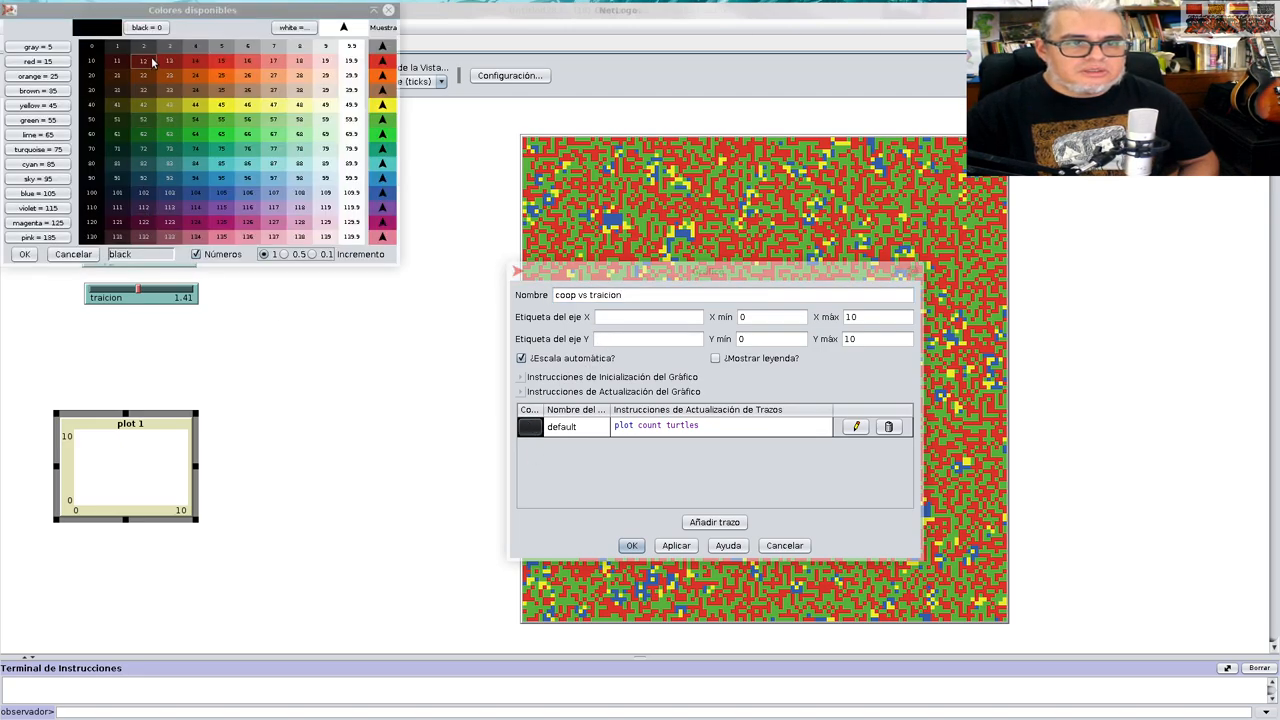
click(143, 60)
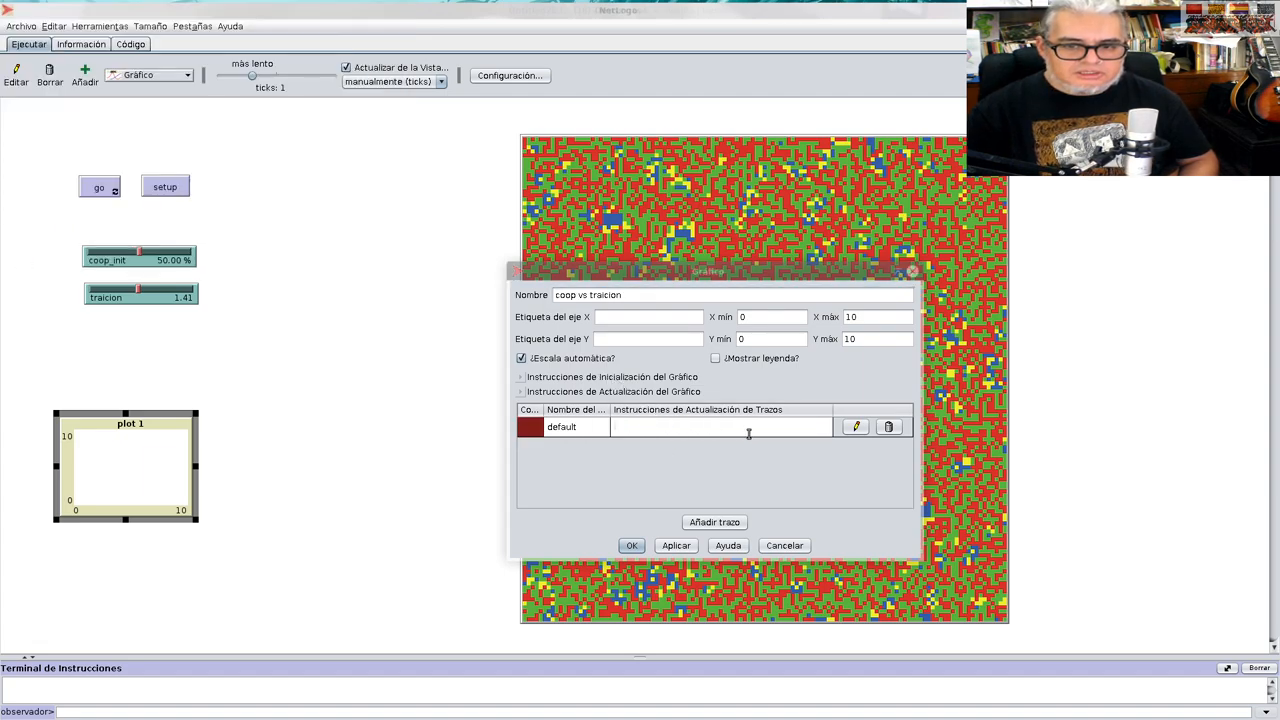
double_click(561, 426)
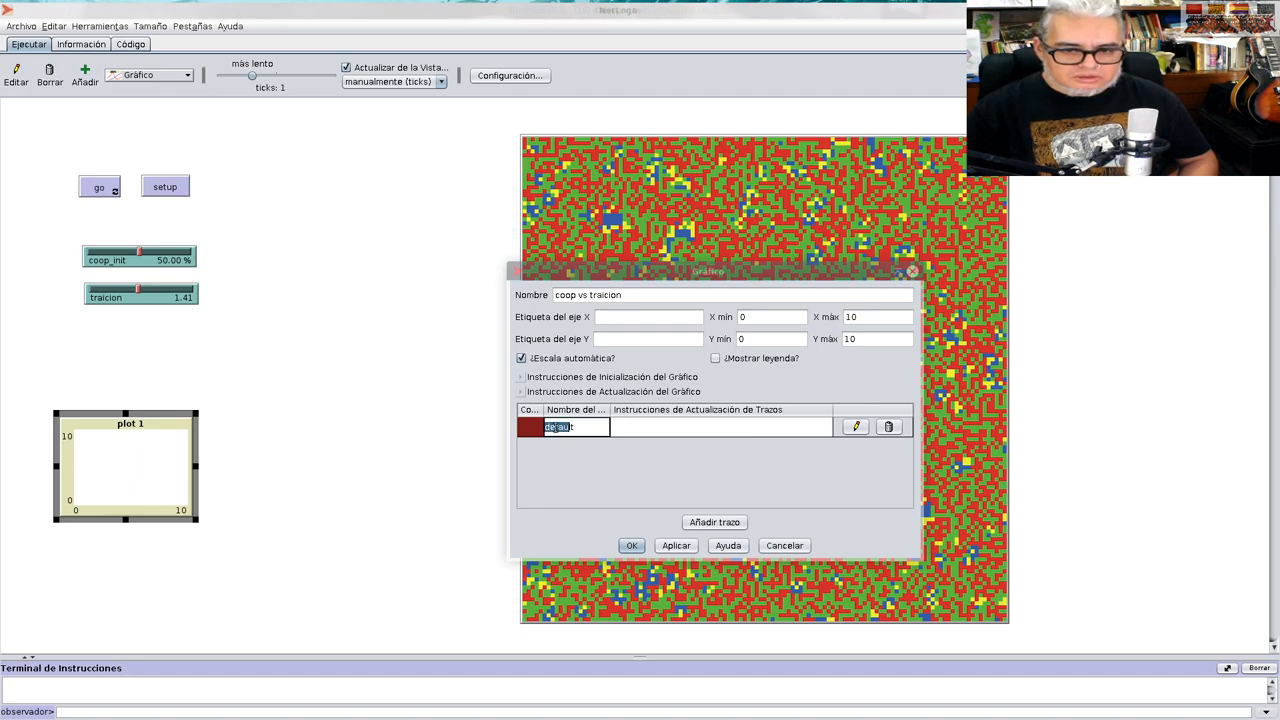
text(traicion)
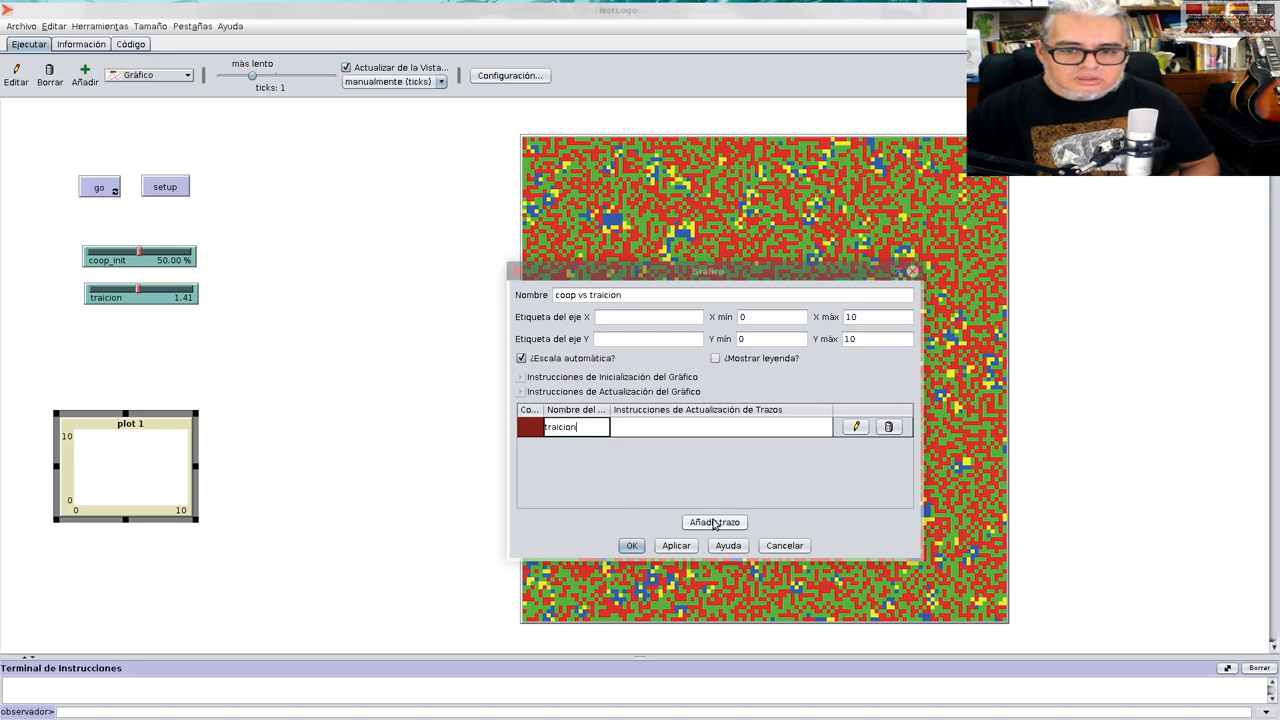
click(714, 522)
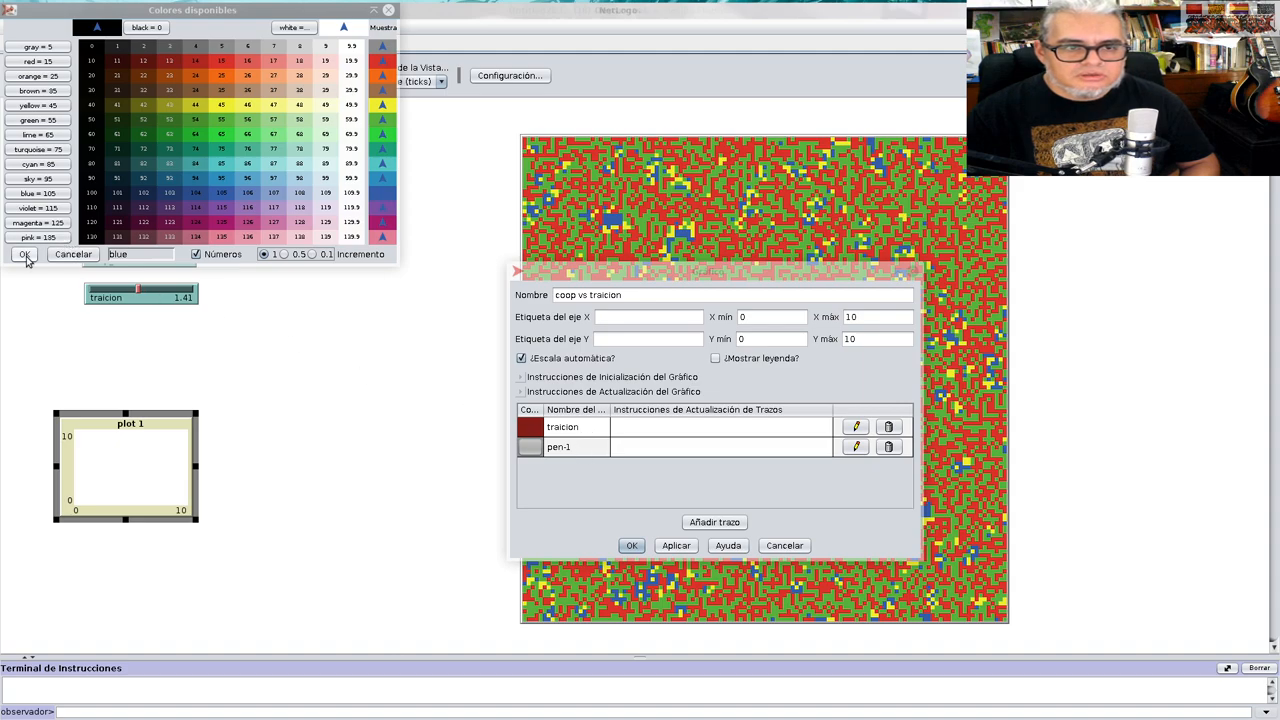
click(23, 254)
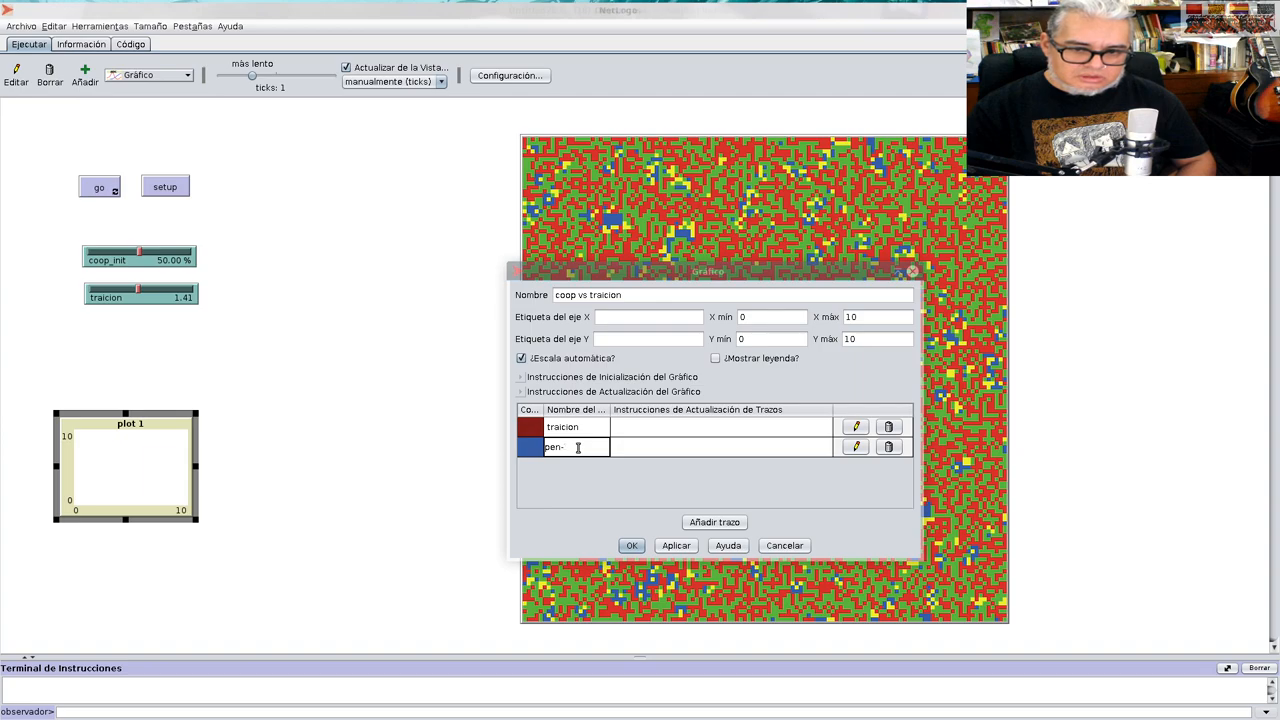
text(cooperacio)
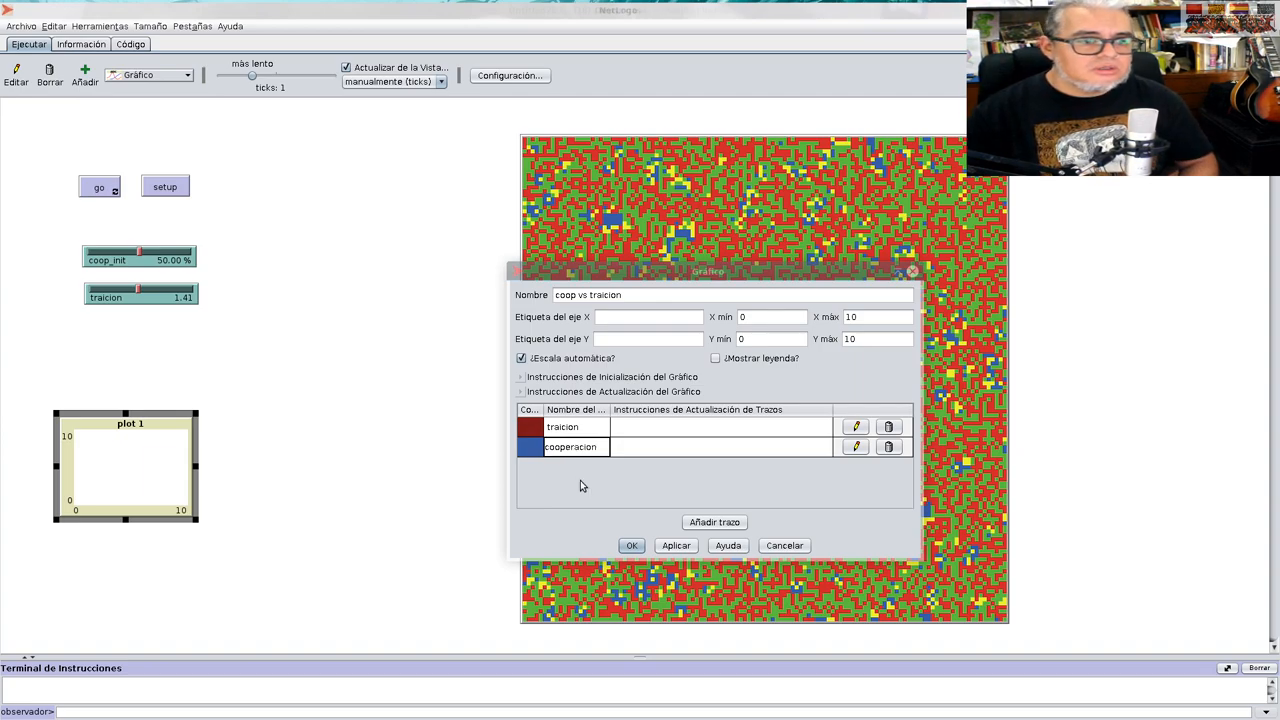
Add a green 'c-t' pen and a yellow t-c pen
click(714, 521)
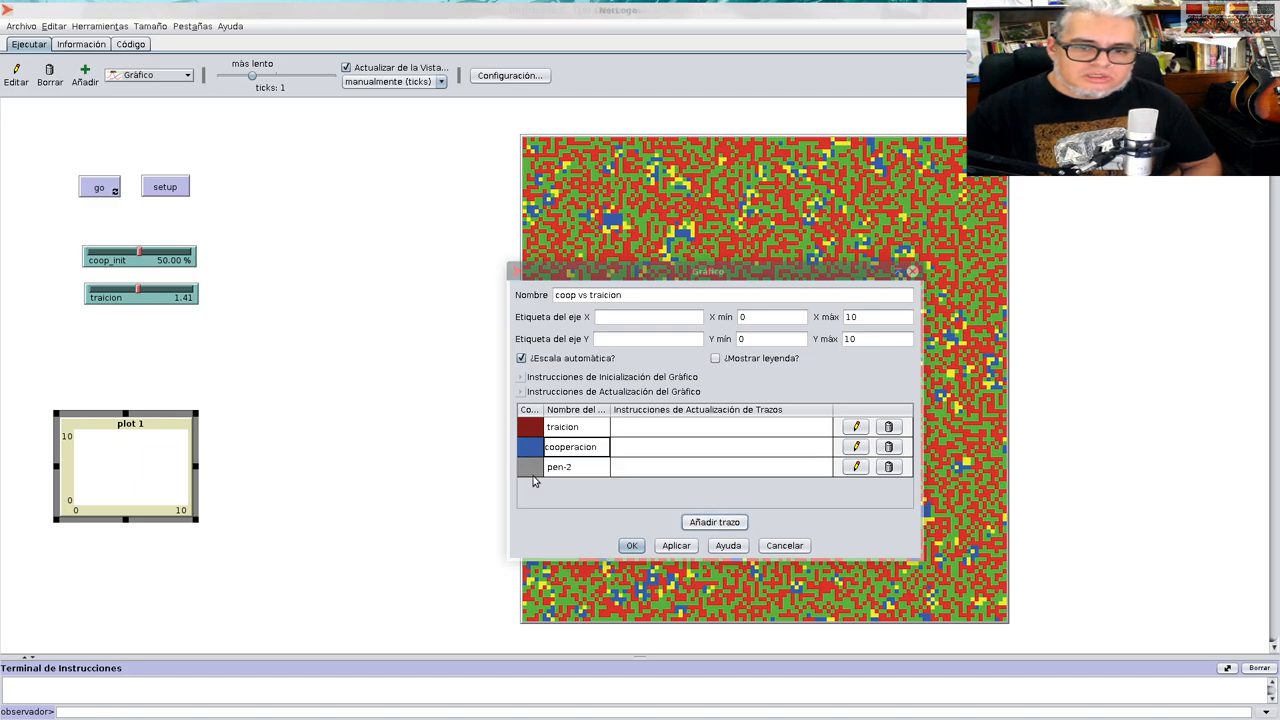
click(530, 467)
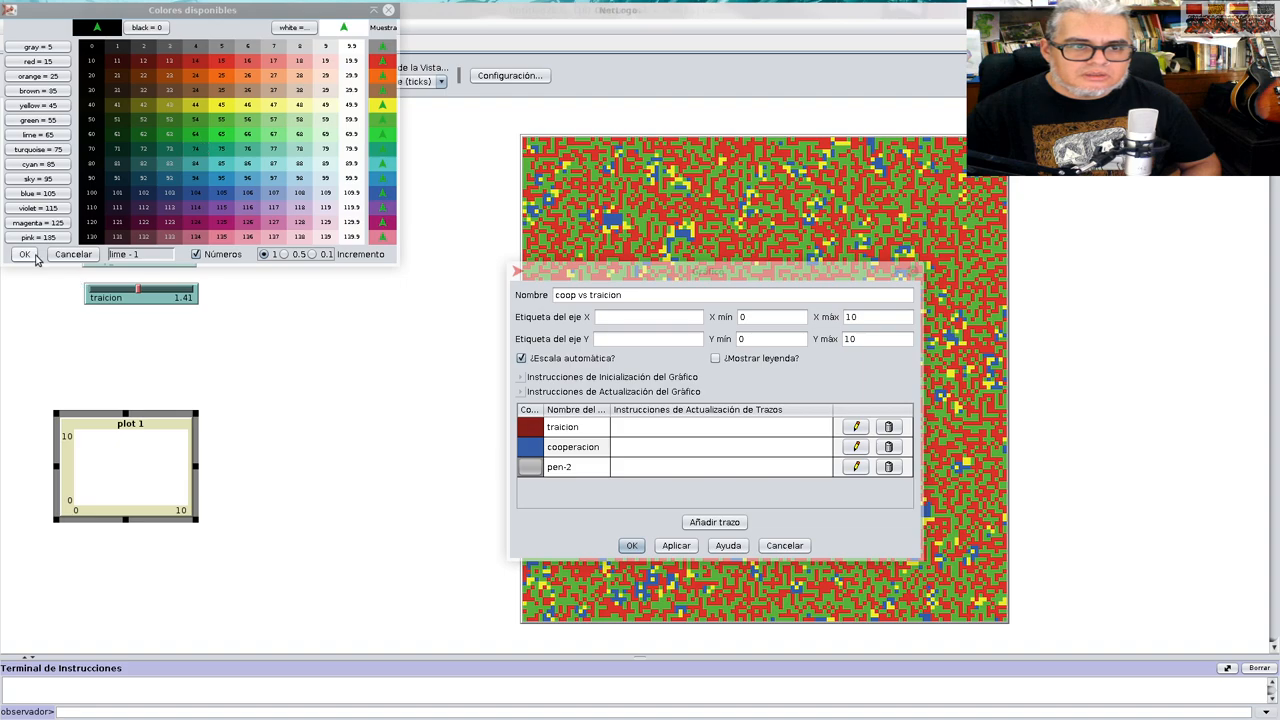
click(24, 254)
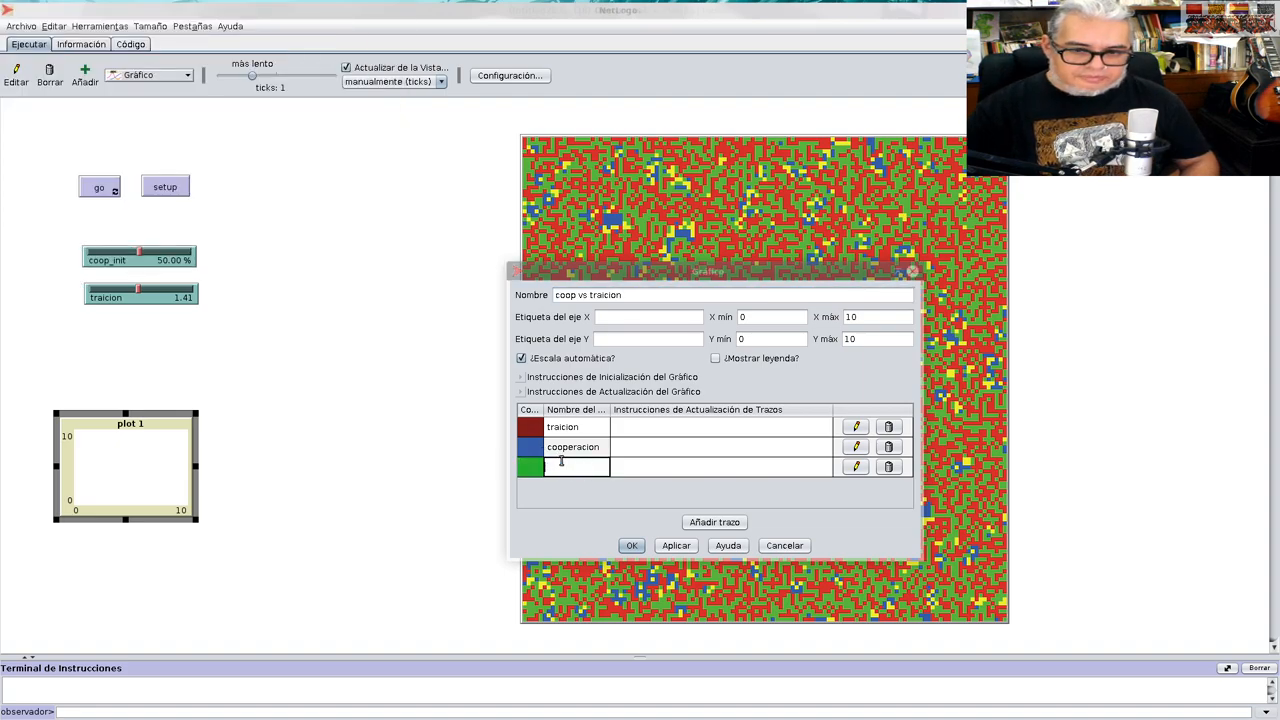
text(c)
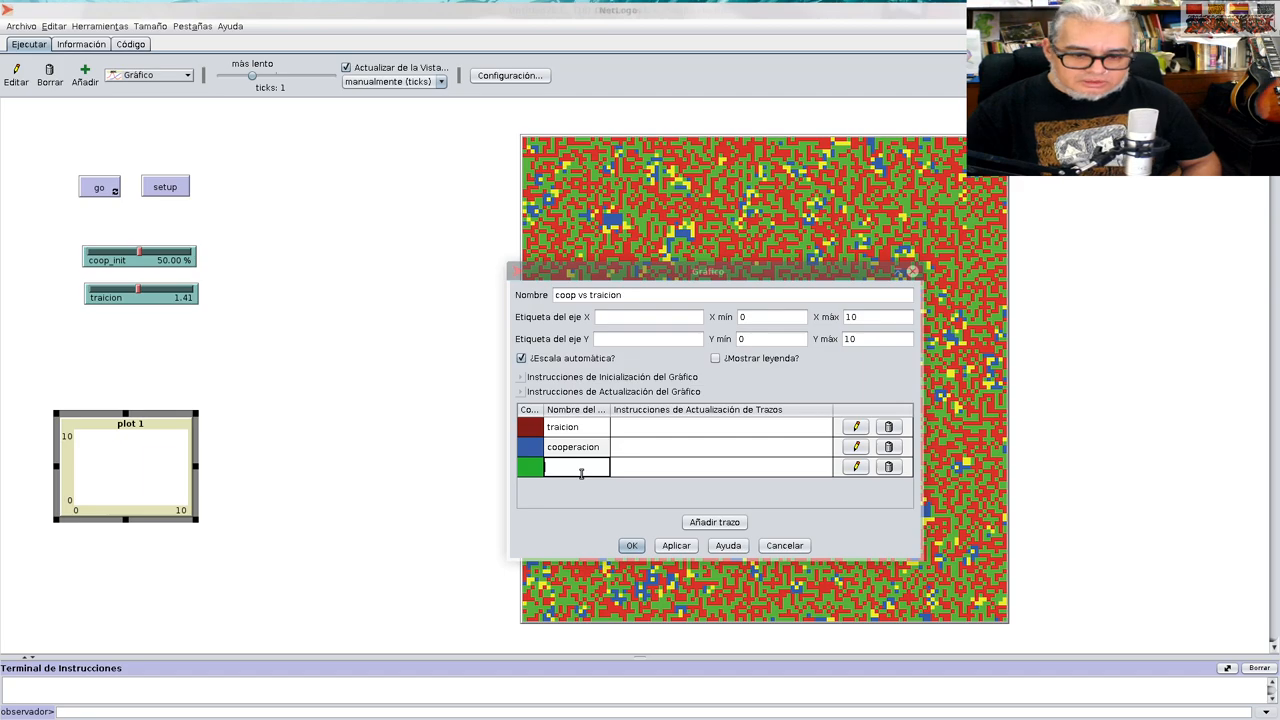
text(c-t)
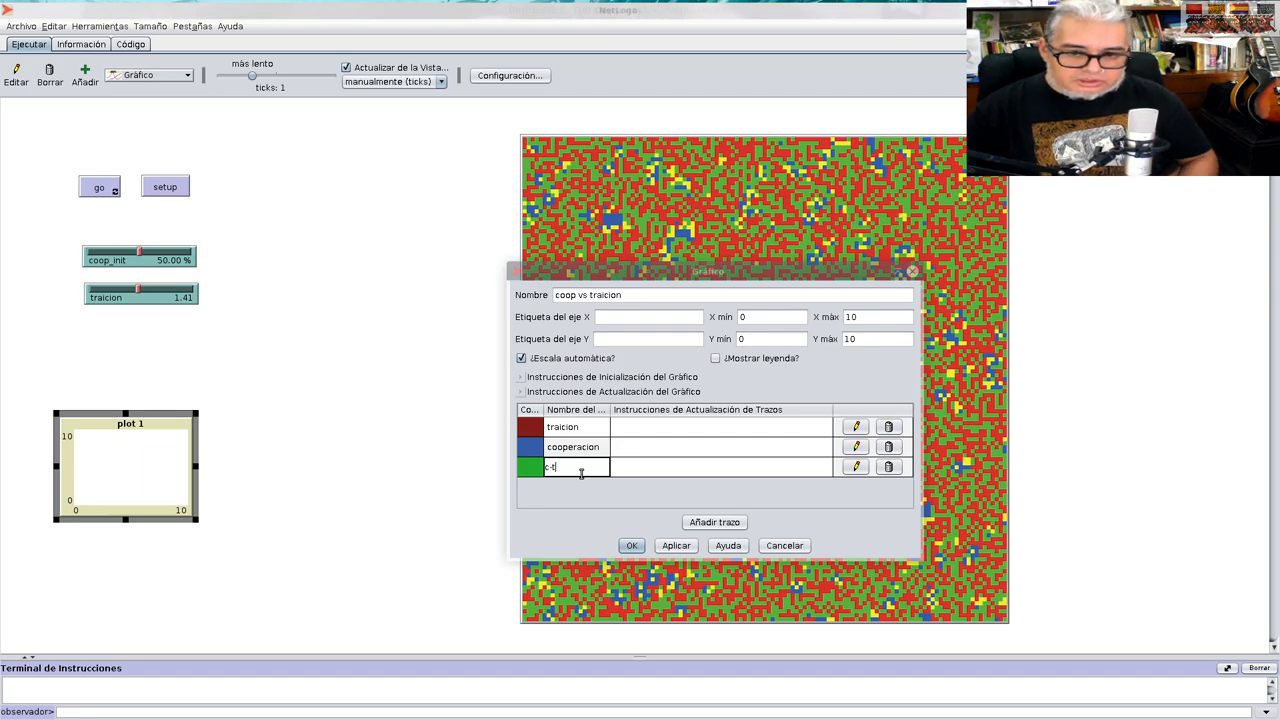
click(714, 521)
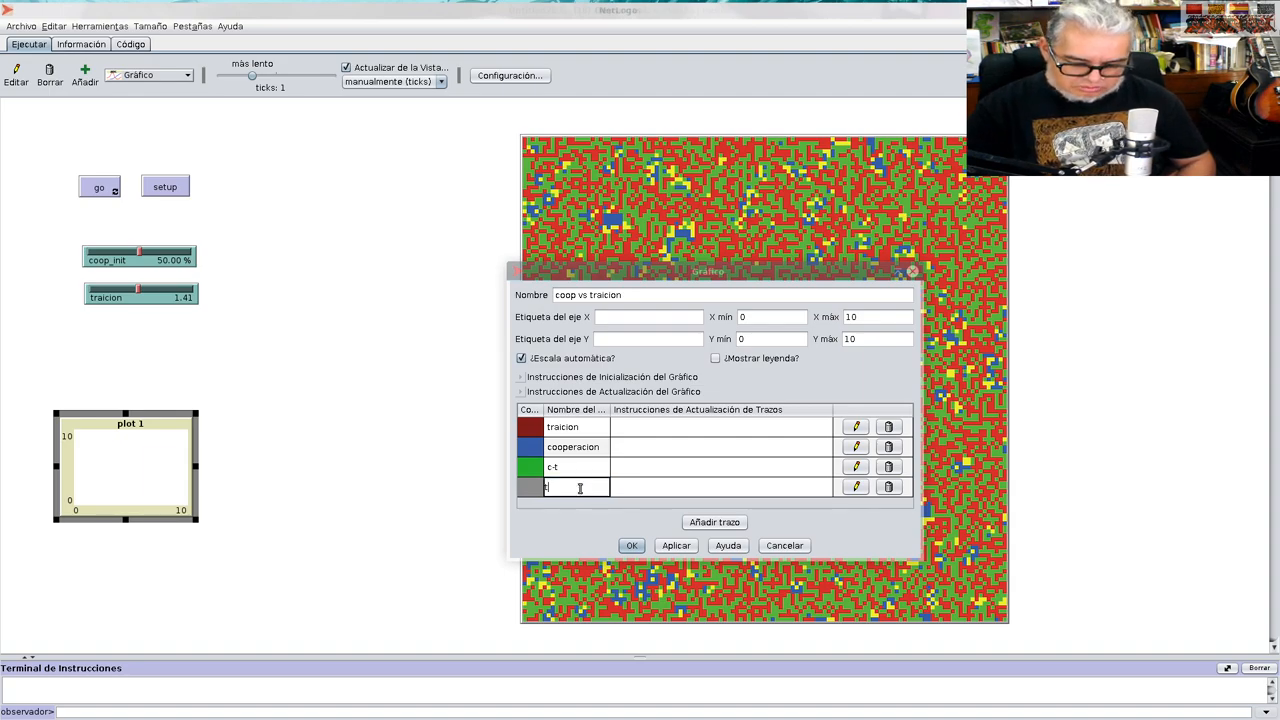
click(529, 487)
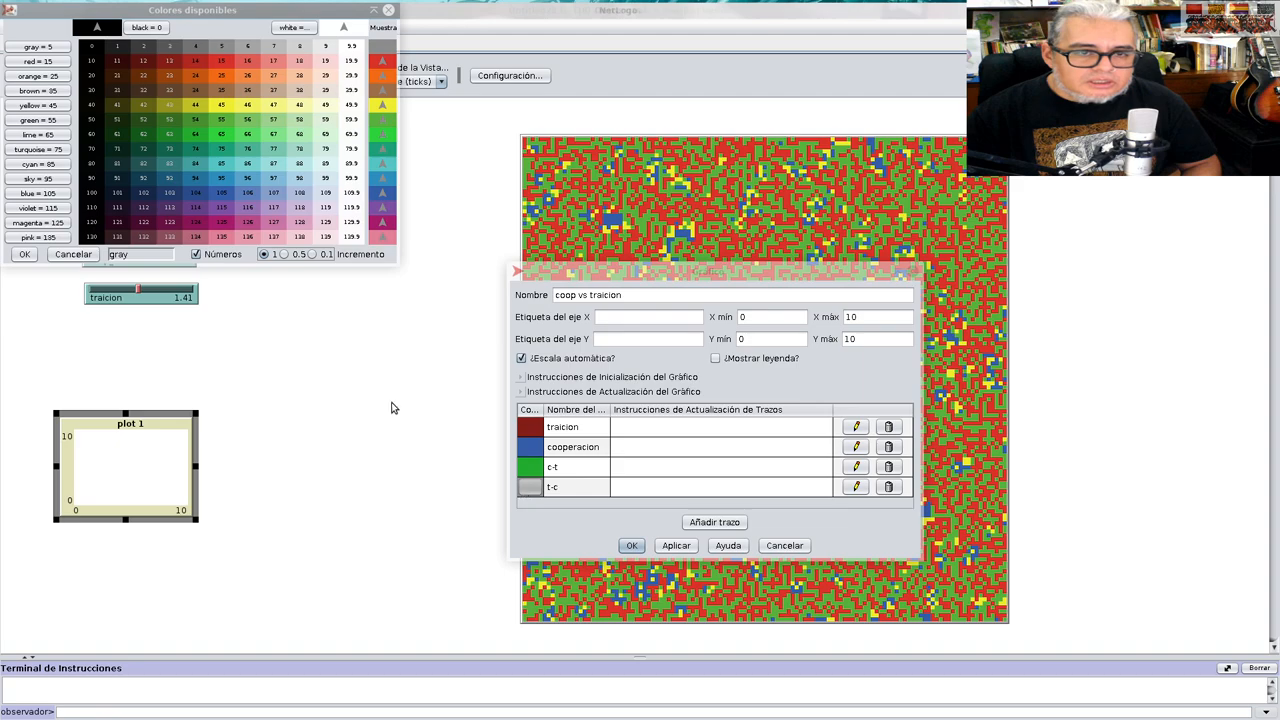
click(382, 105)
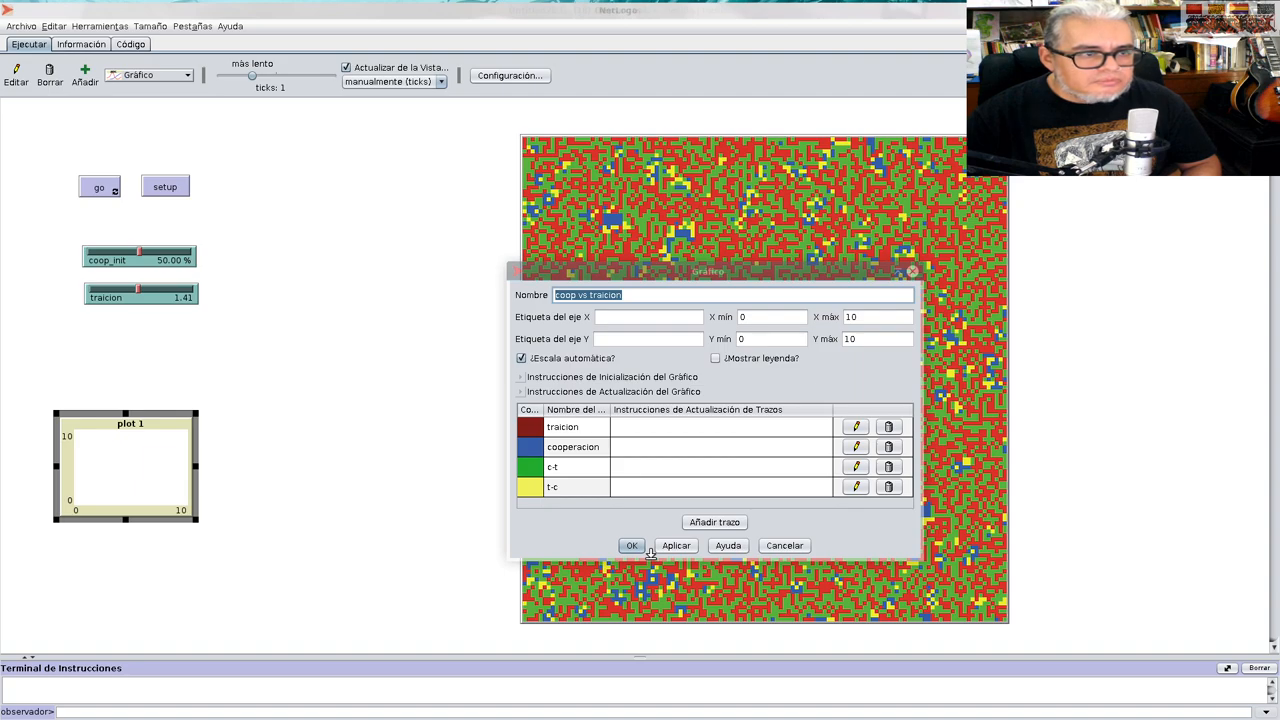
mouse_move(570, 378)
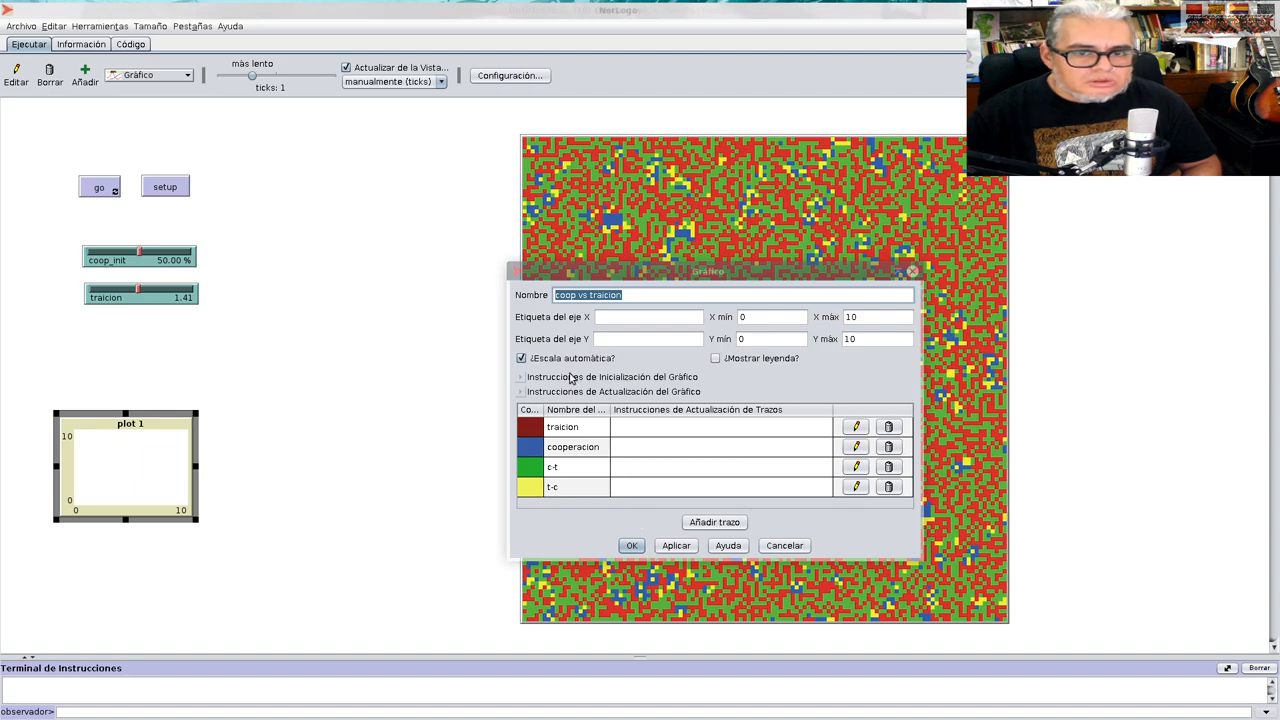
mouse_move(733, 329)
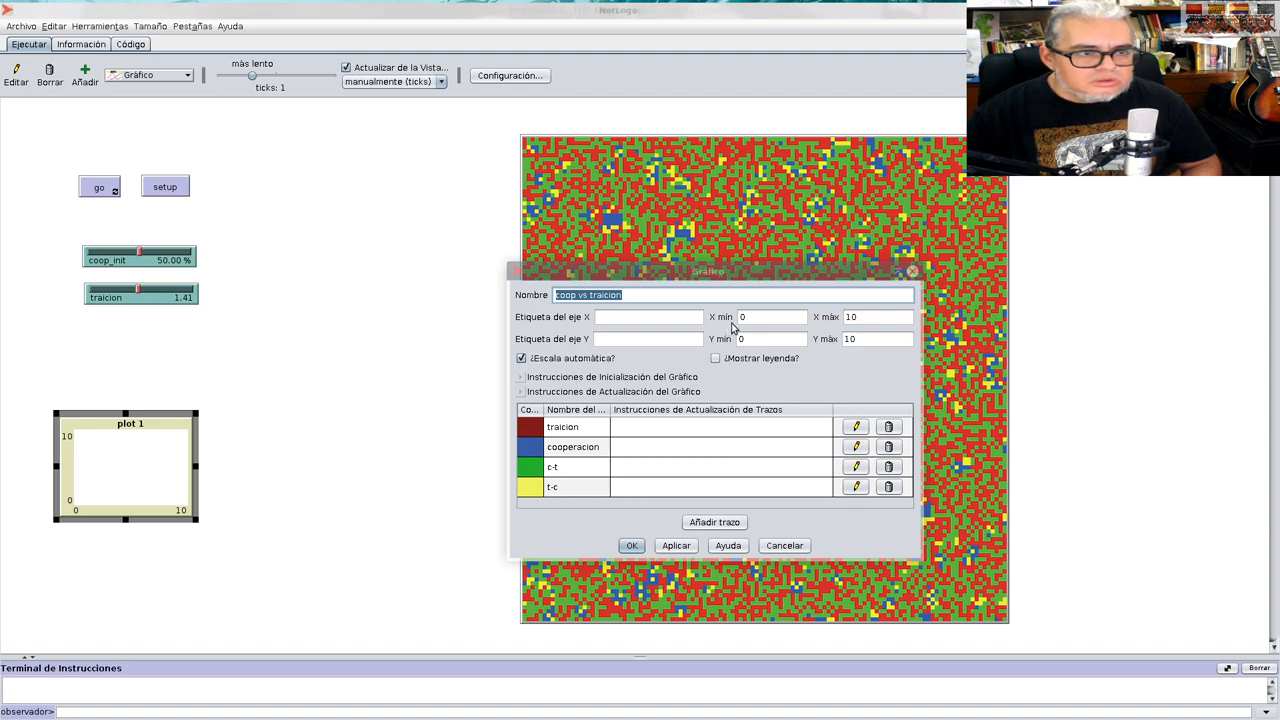
Label the plot axes 'frec' and 'tipo', then apply and close the settings
click(770, 317)
text(1)
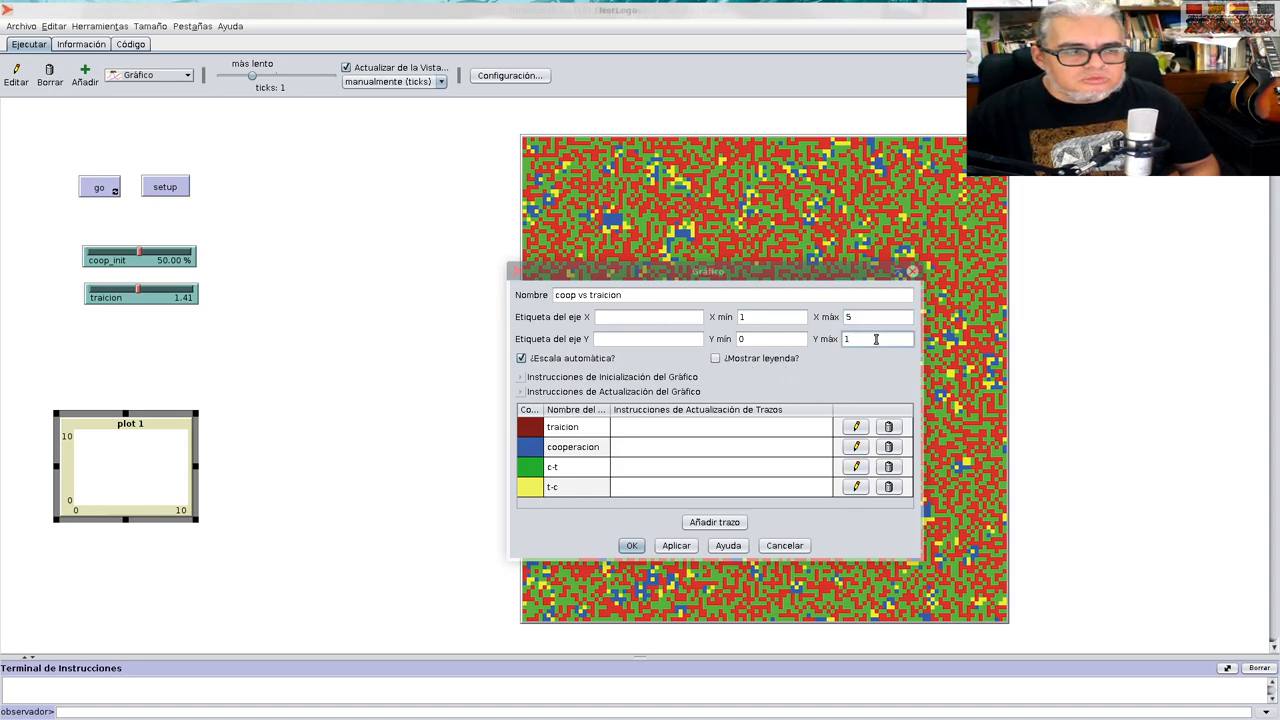
click(648, 338)
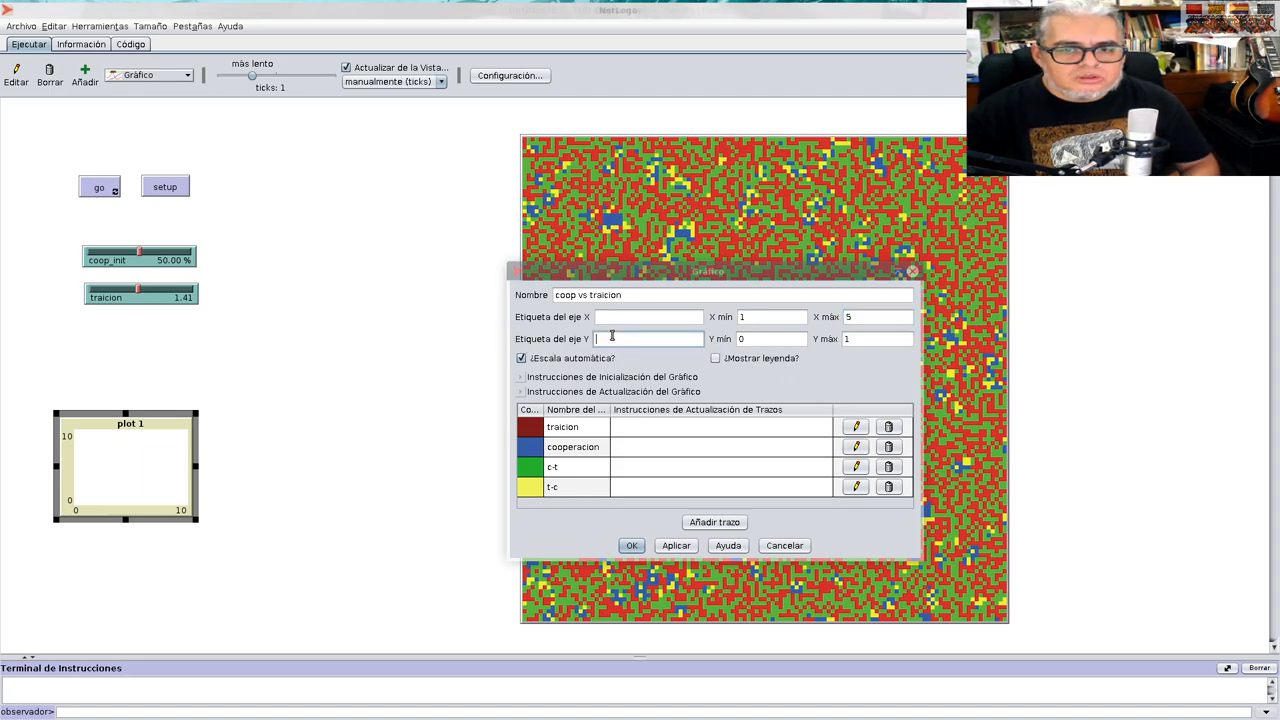
text(frec)
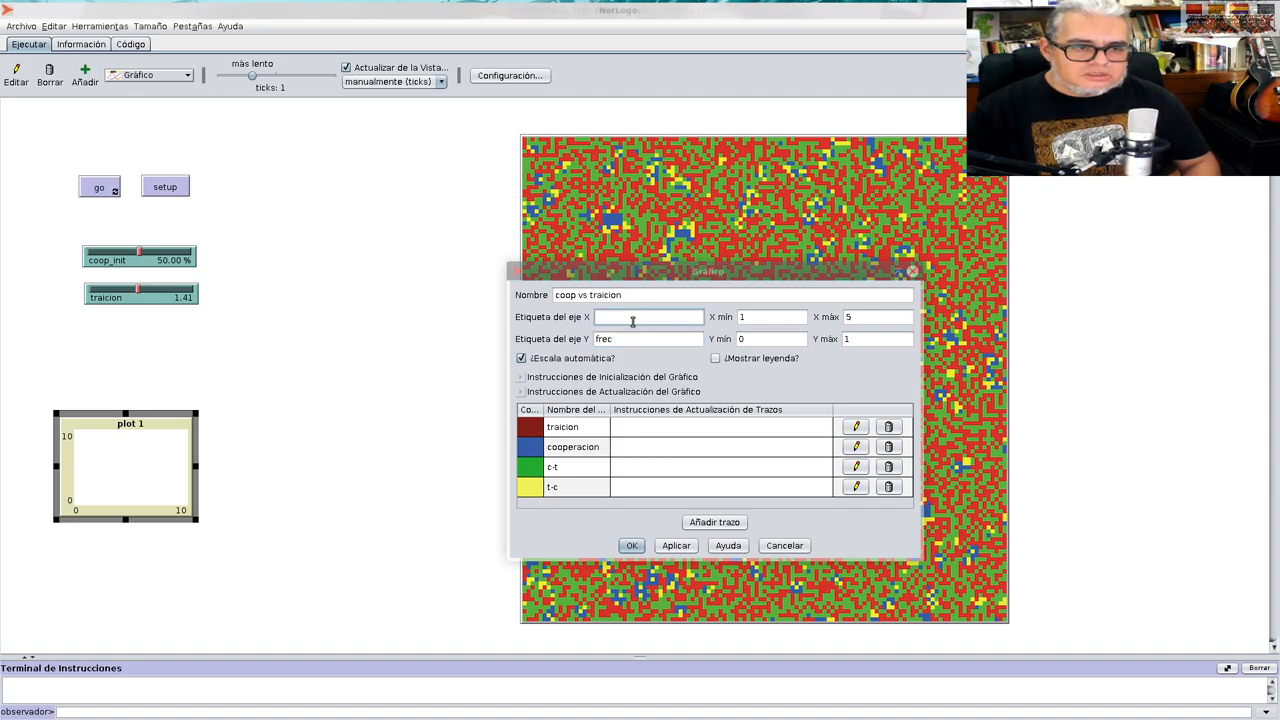
text(tipo)
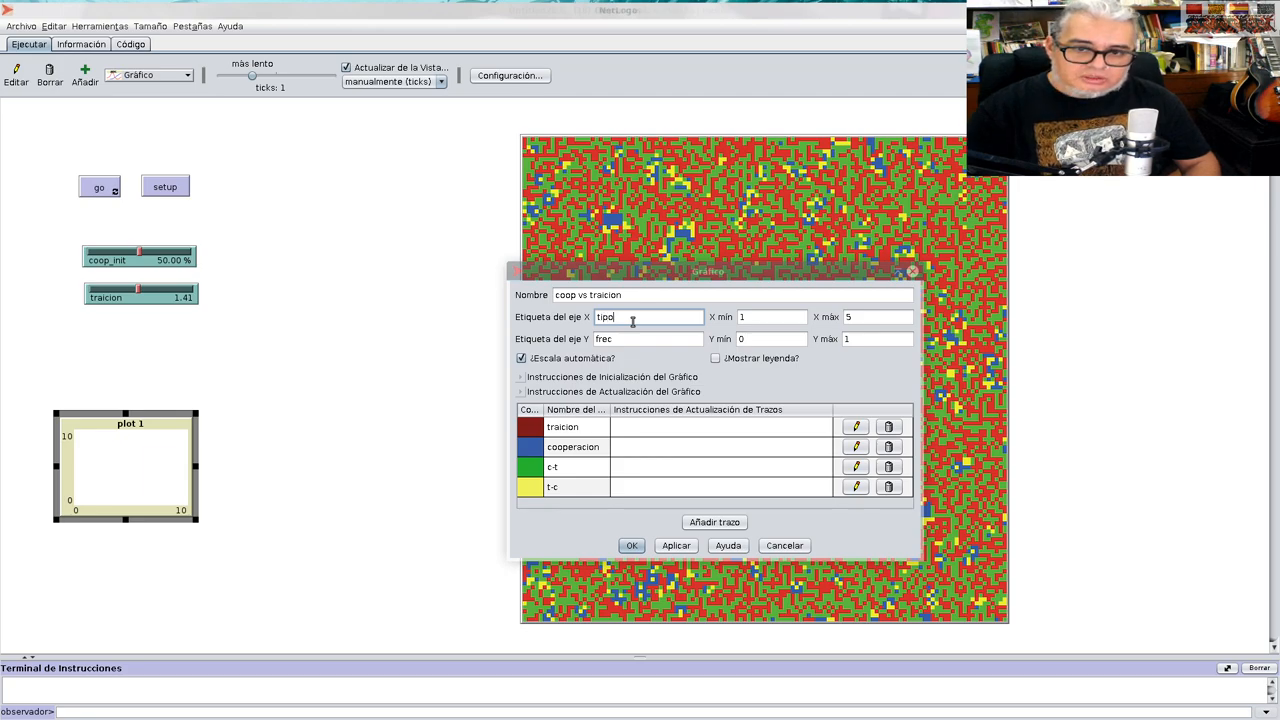
click(676, 545)
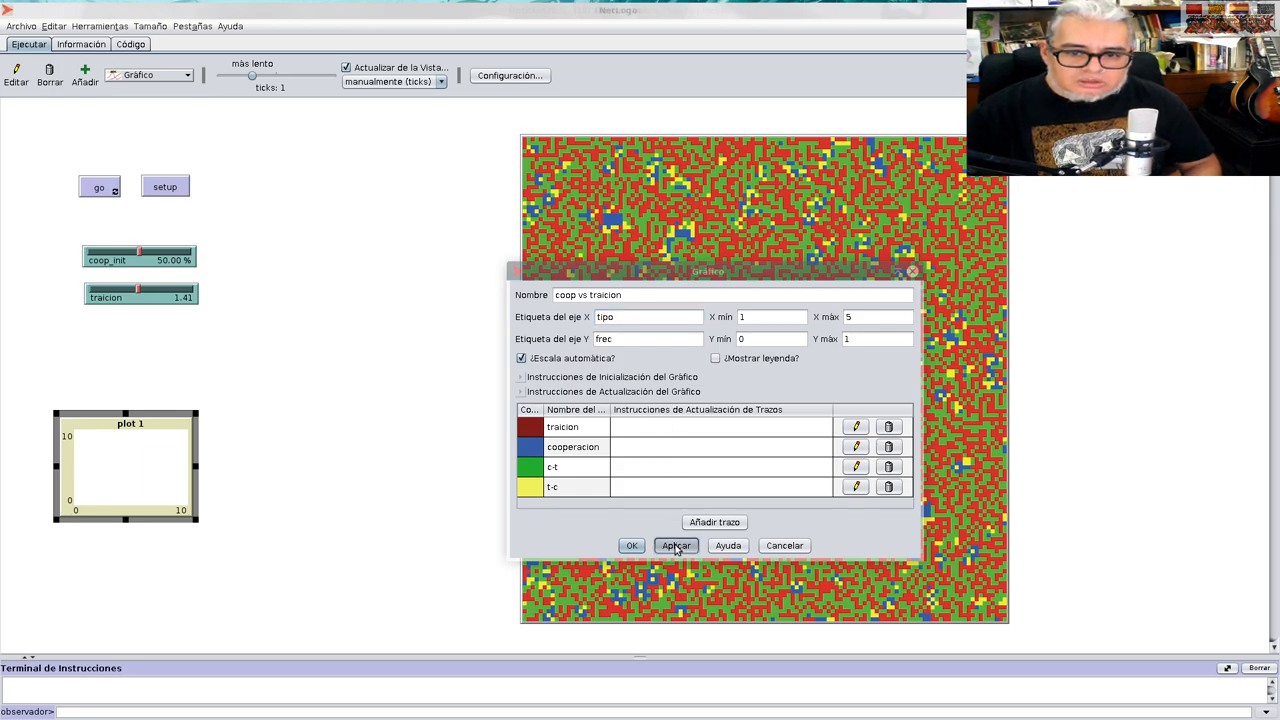
click(676, 545)
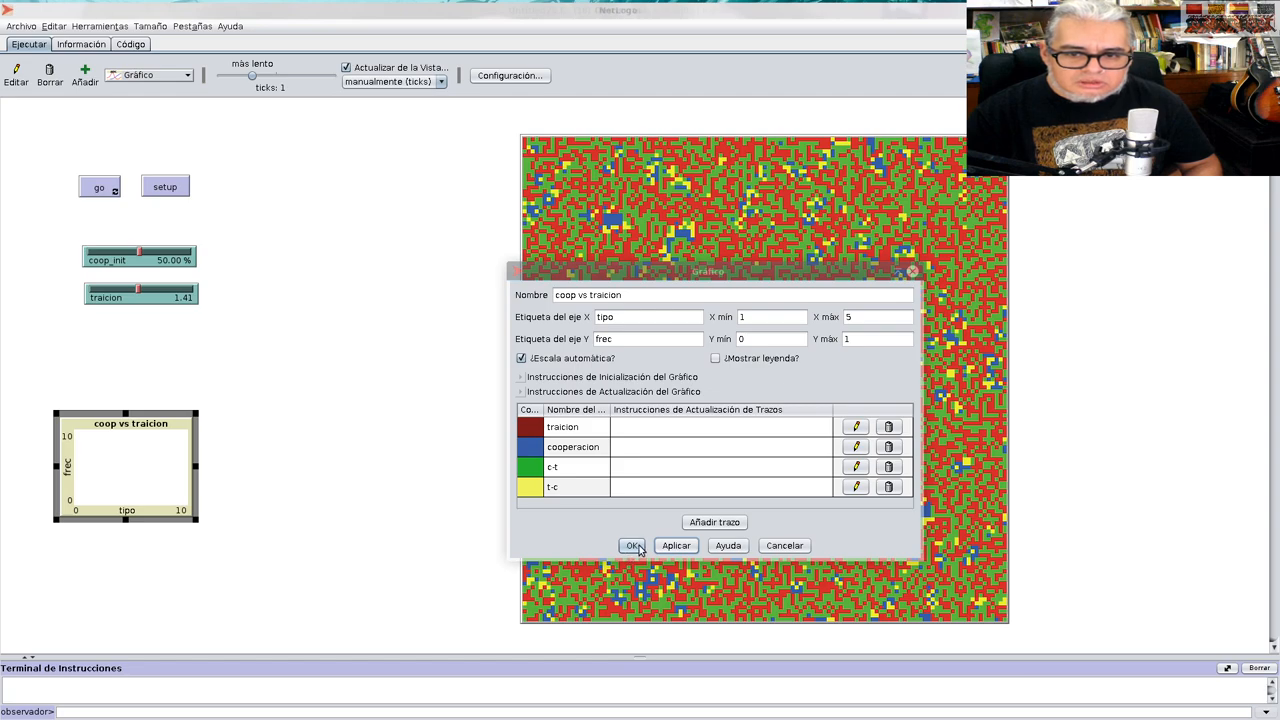
click(633, 545)
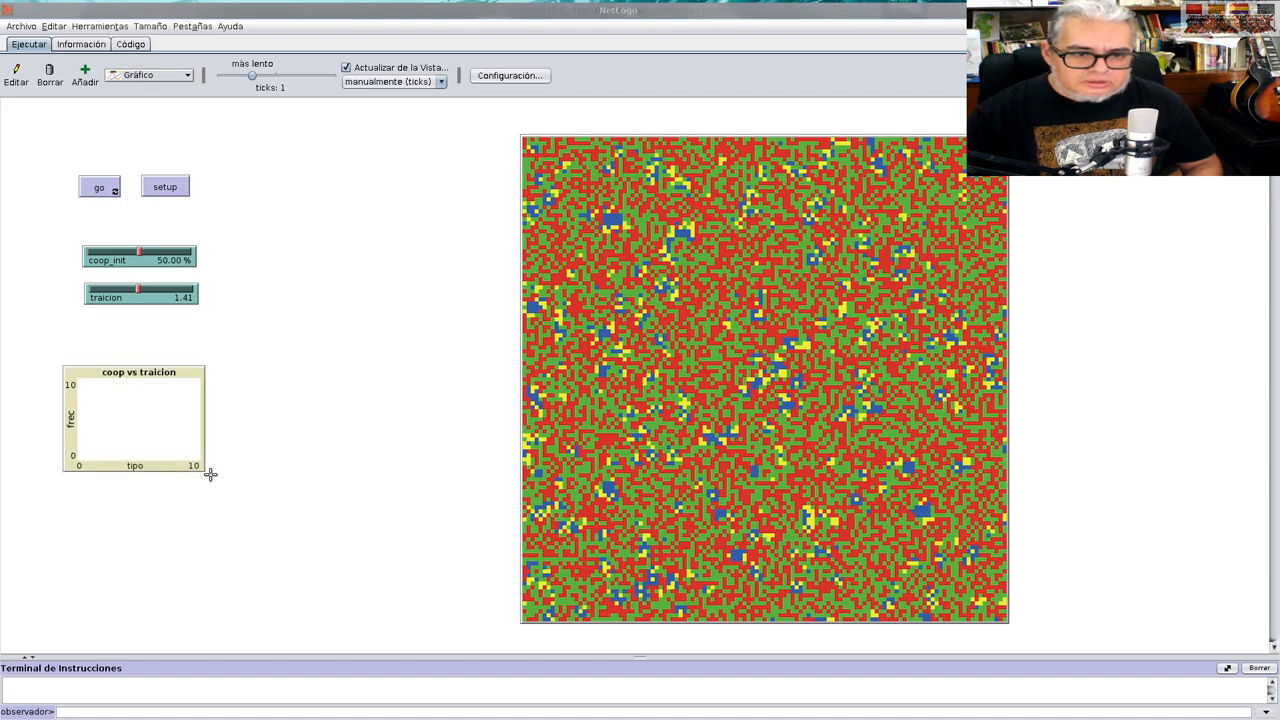
Run setup, then start go forever
click(164, 186)
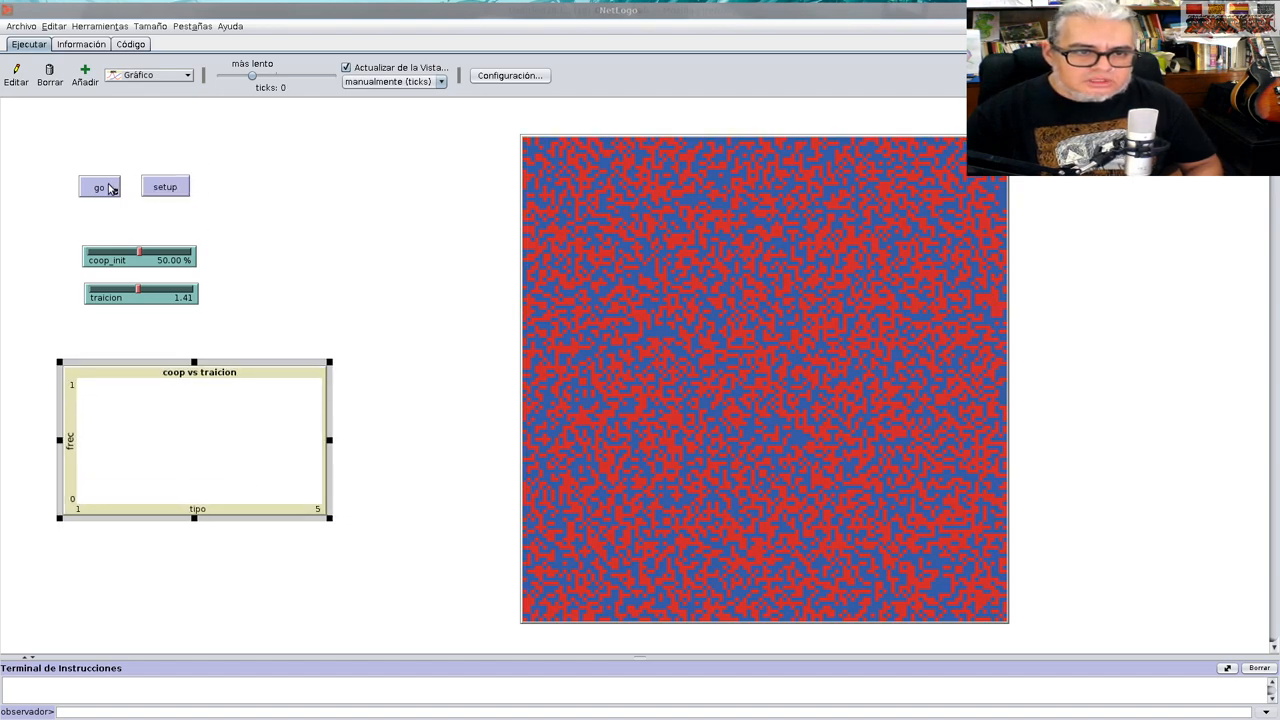
click(99, 186)
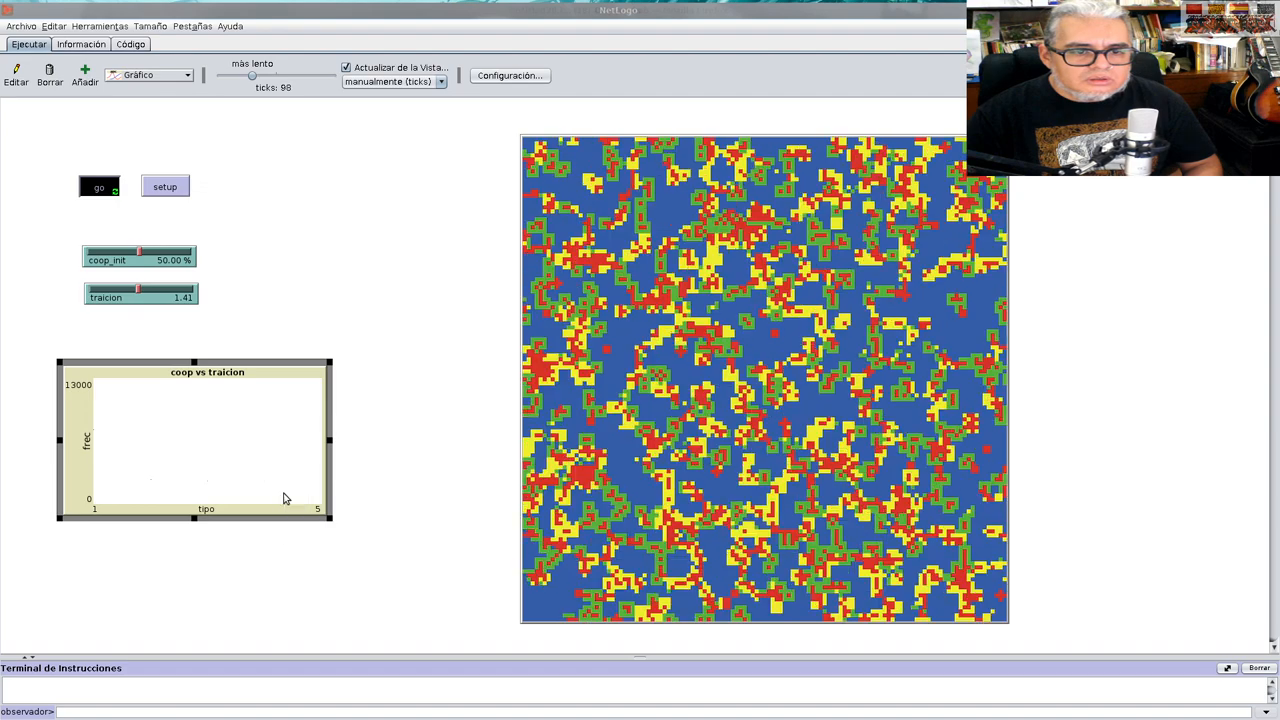
Compare the grafica code with the coop vs traicion plot's settings, closing them unchanged
click(130, 44)
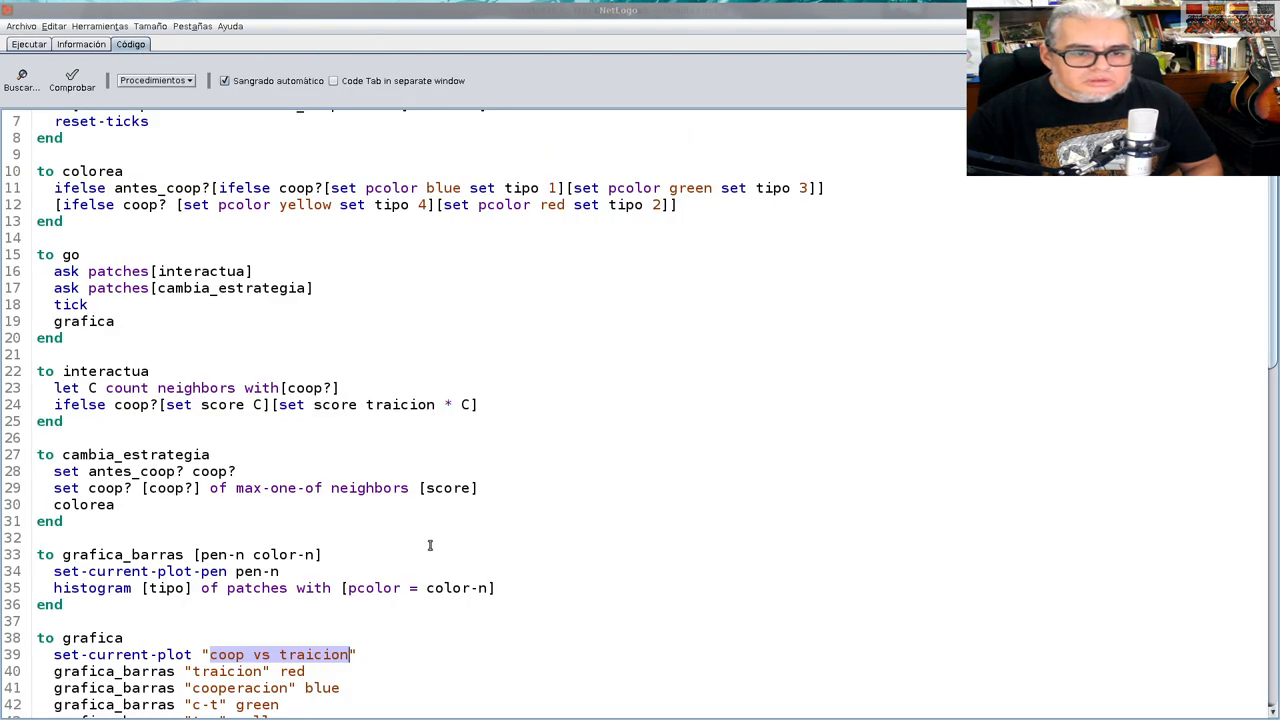
scroll(down, 3)
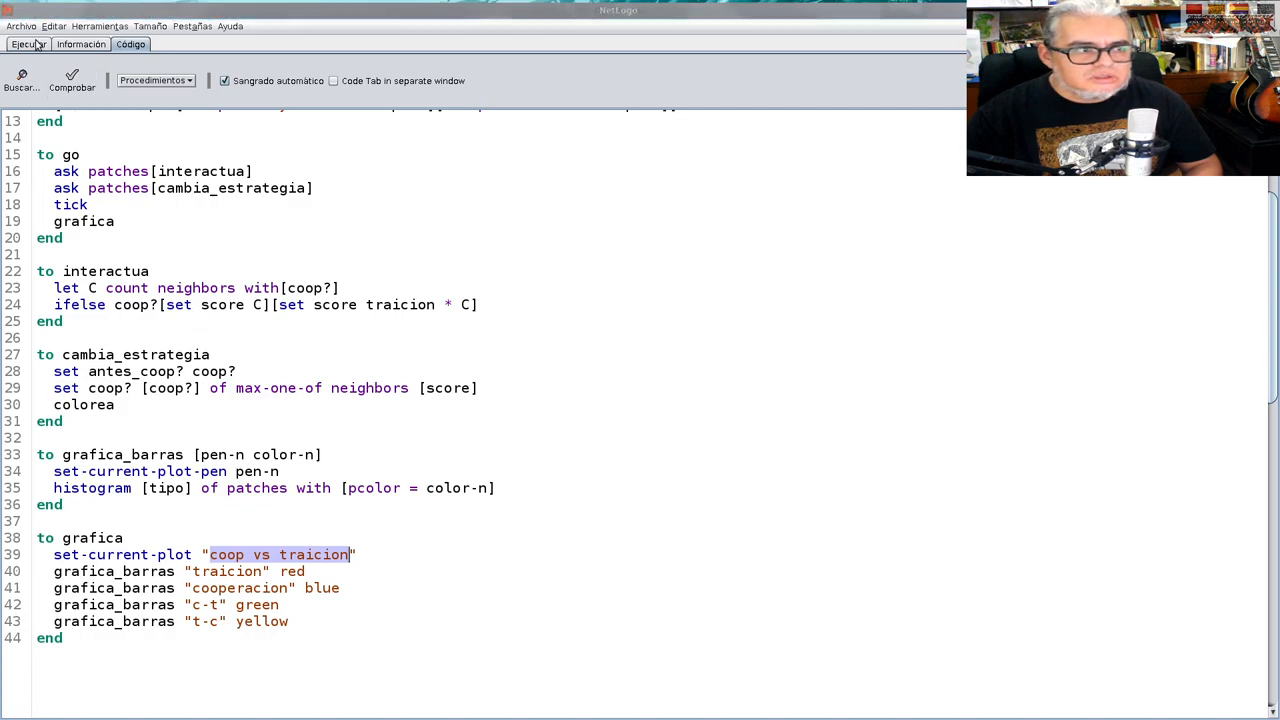
click(28, 43)
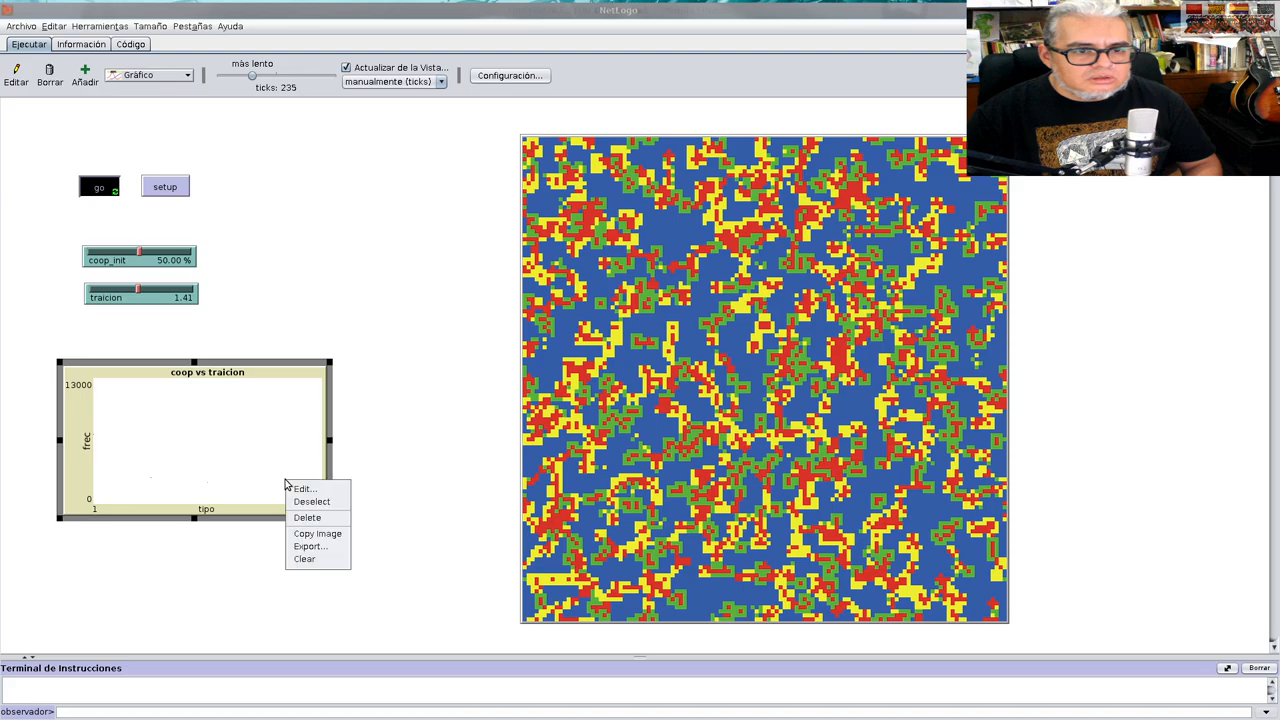
click(304, 488)
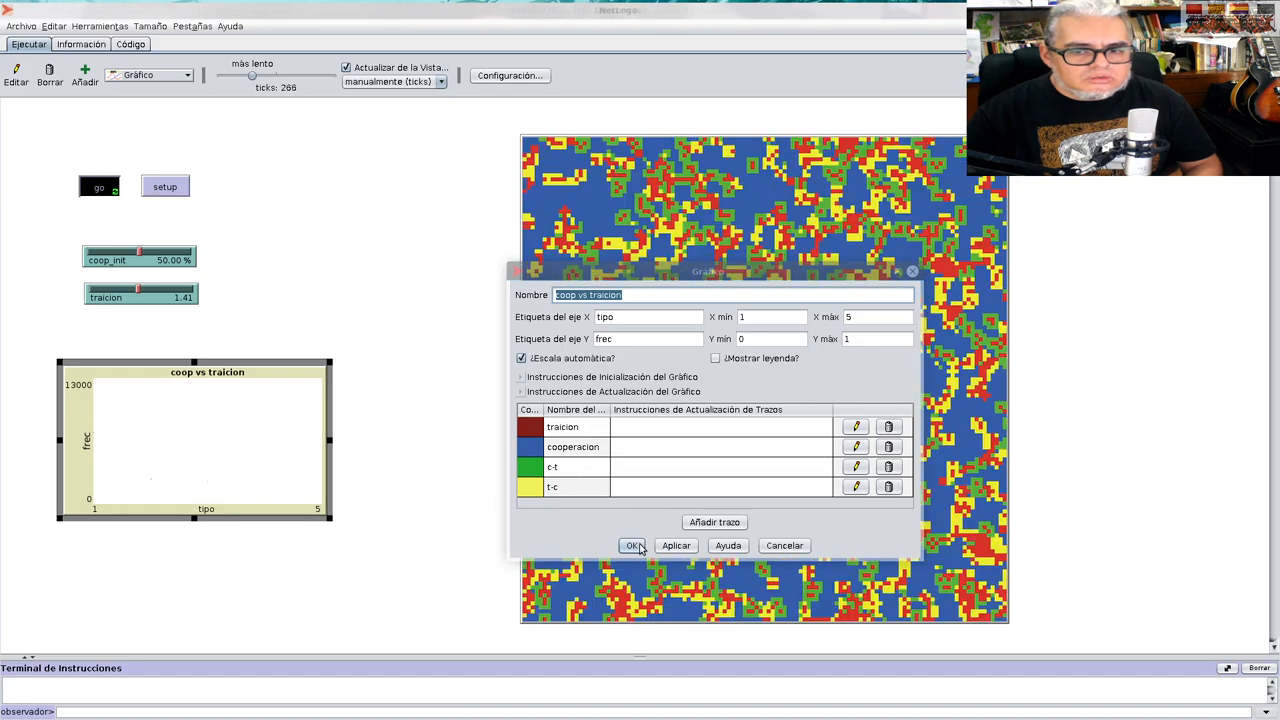
click(633, 545)
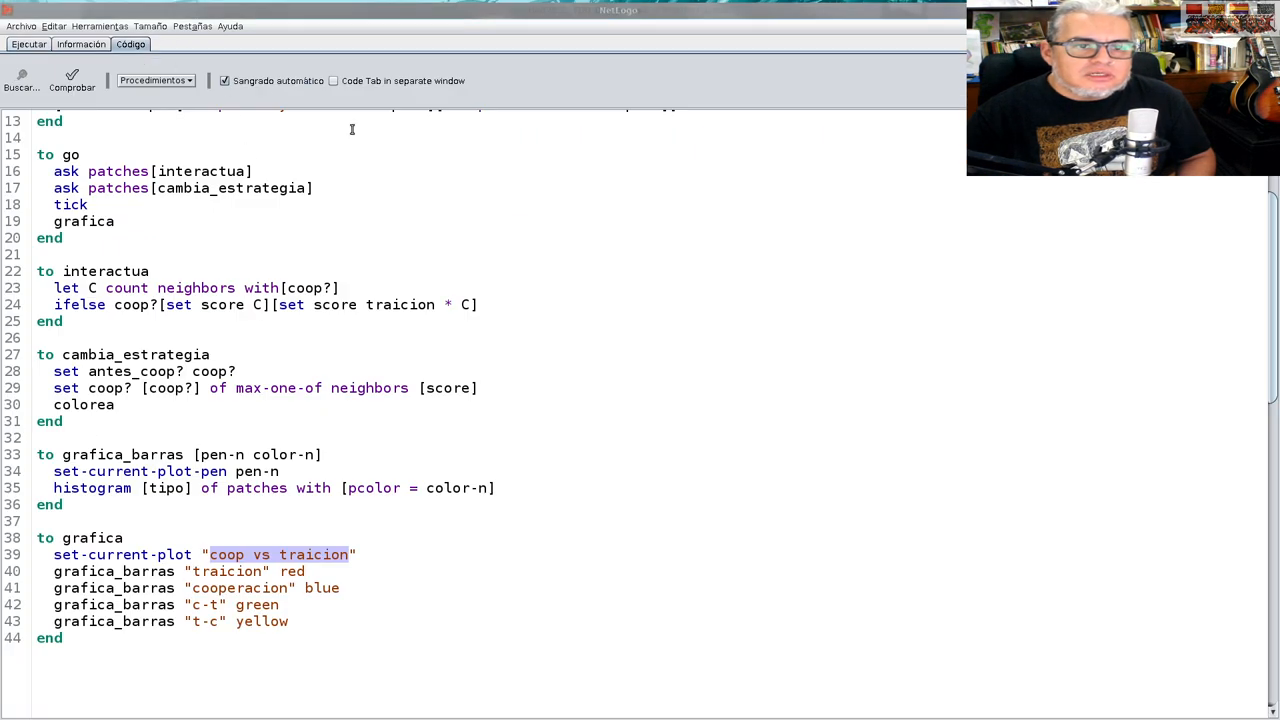
Add a 'grafica' call after reset-ticks in setup and return to the interface
scroll(up, 3)
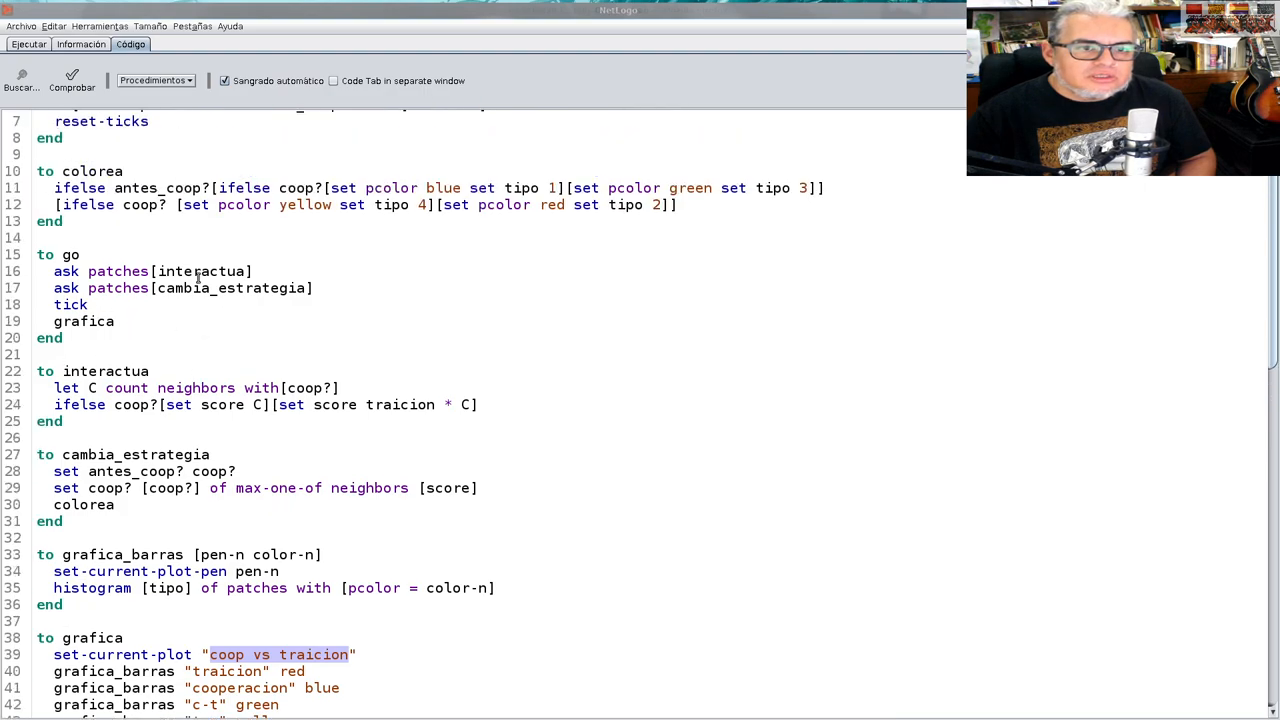
click(150, 121)
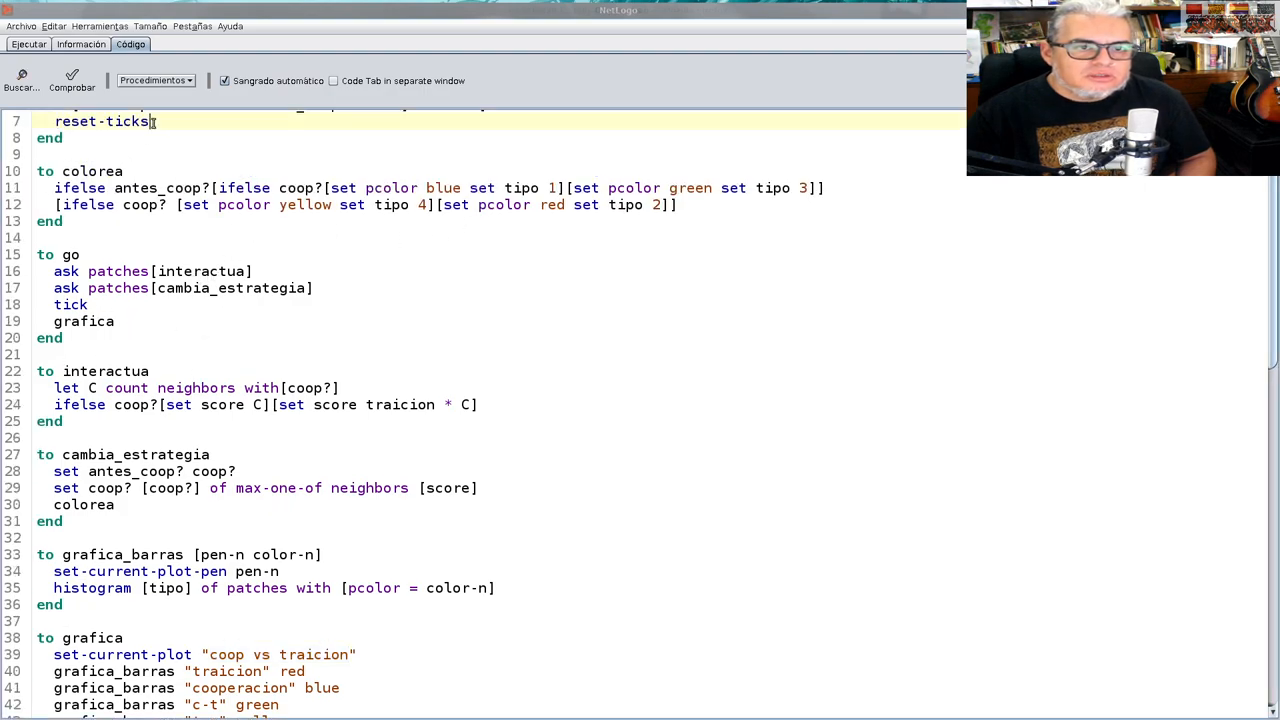
text(gra)
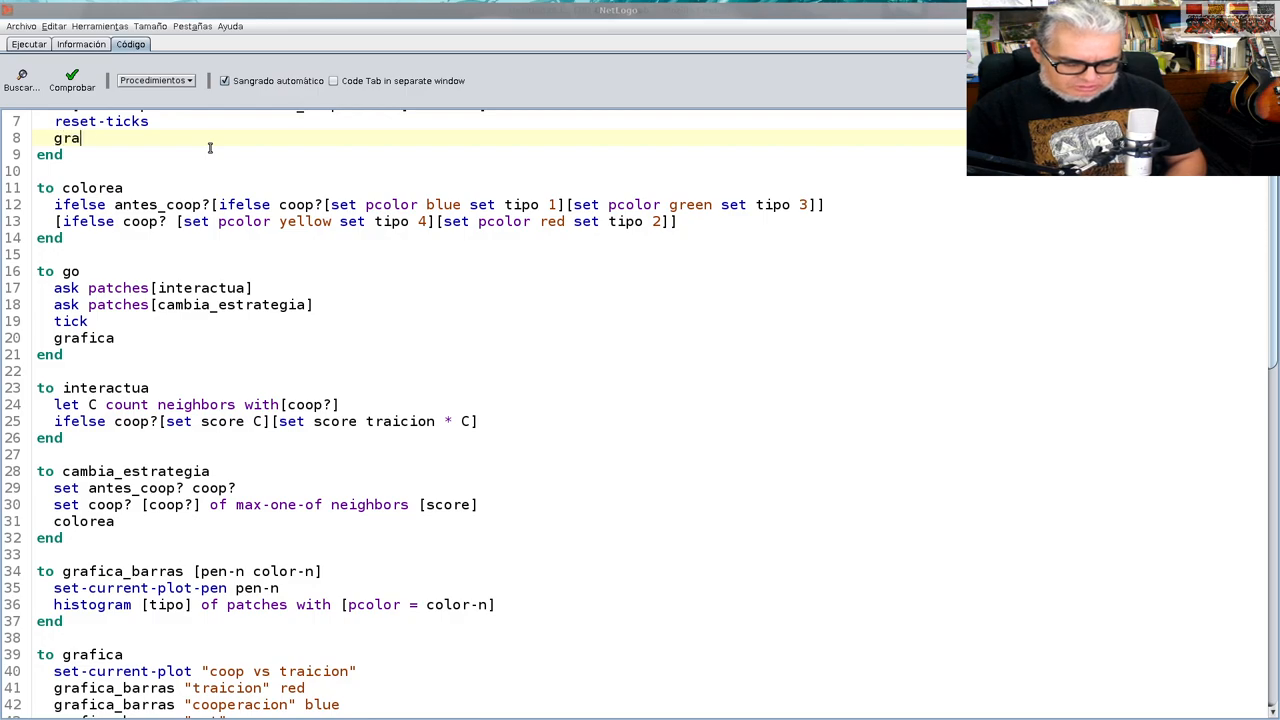
text(fica)
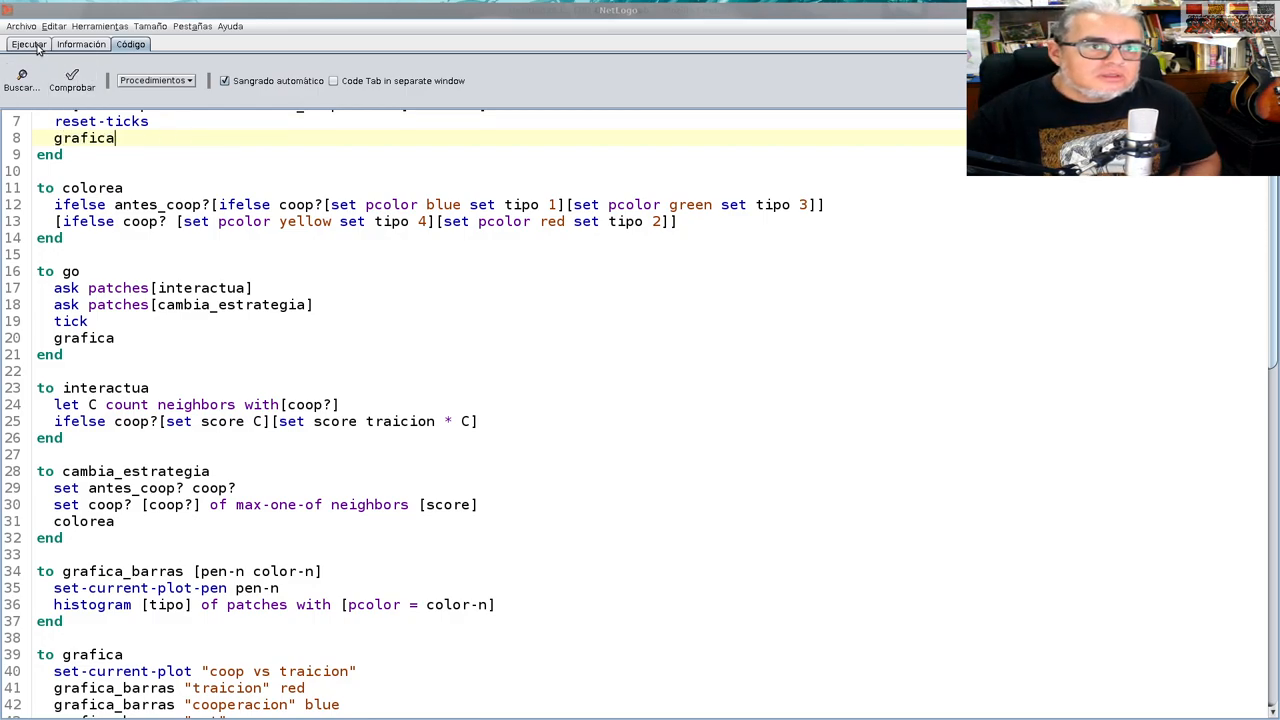
click(28, 44)
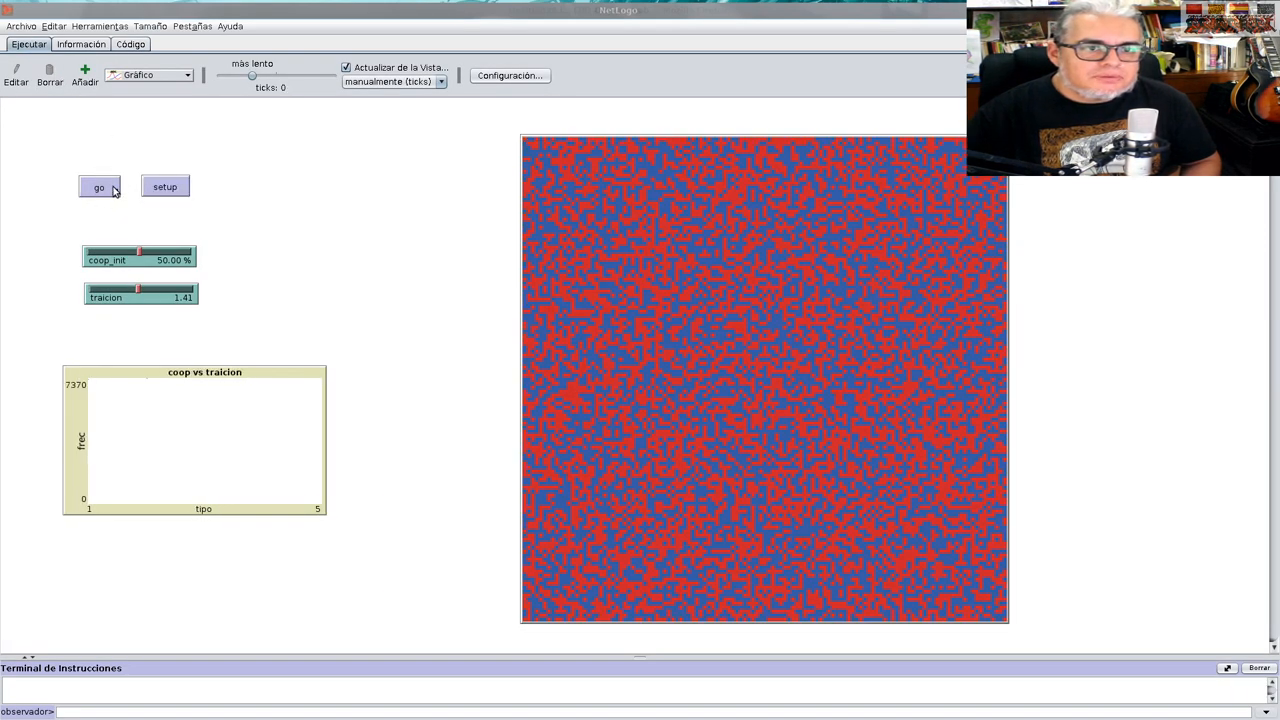
Run the model with go until it reaches 159 ticks
click(99, 187)
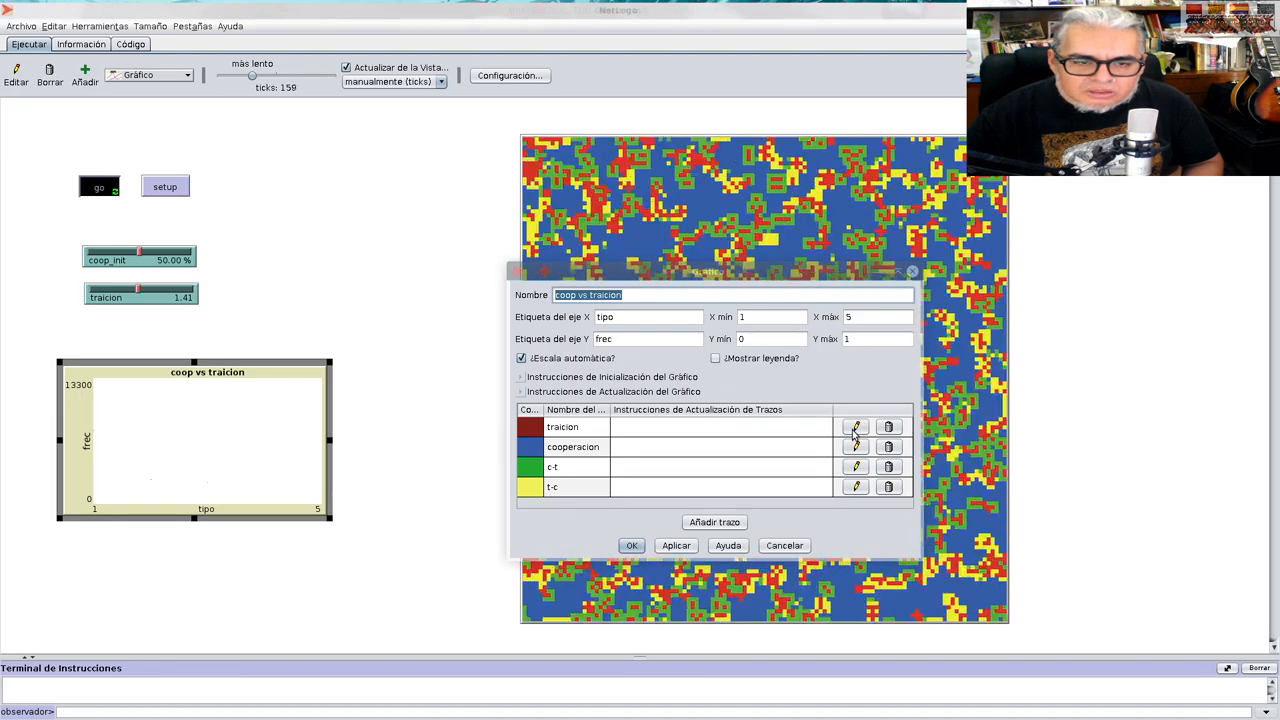
Set the traicion, cooperacion and remaining pens to Barras mode and confirm
click(855, 427)
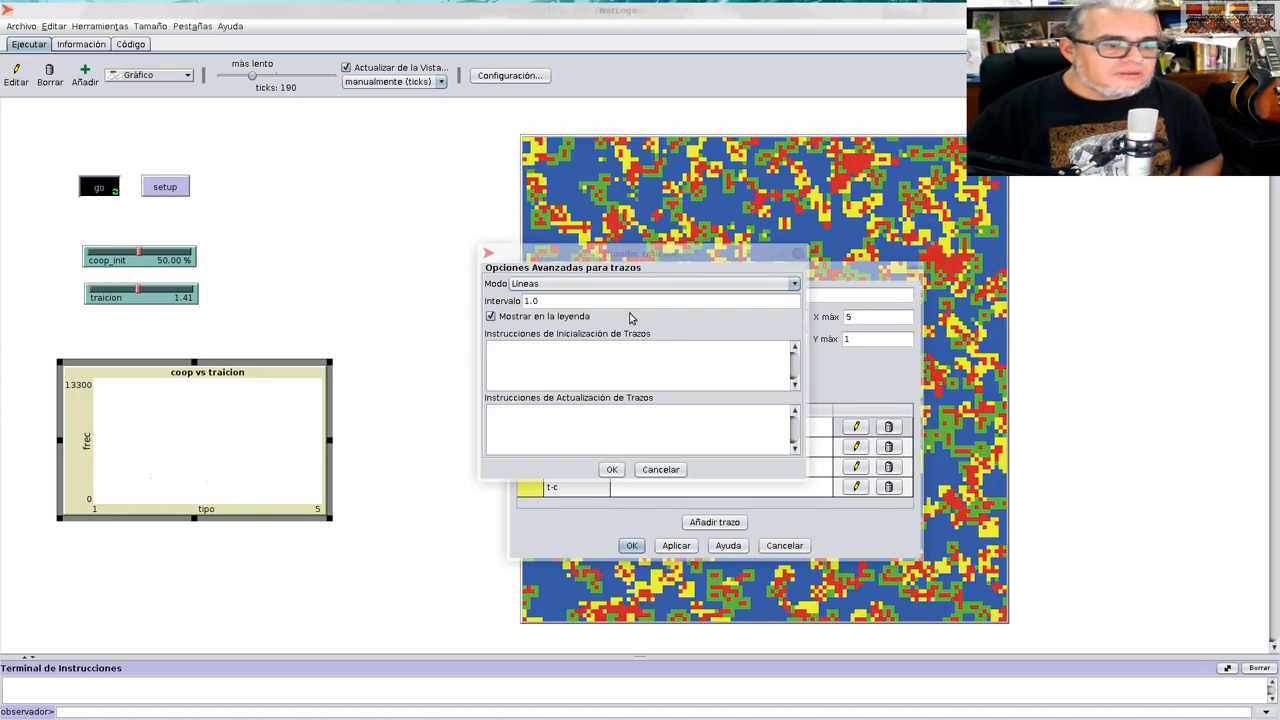
click(793, 283)
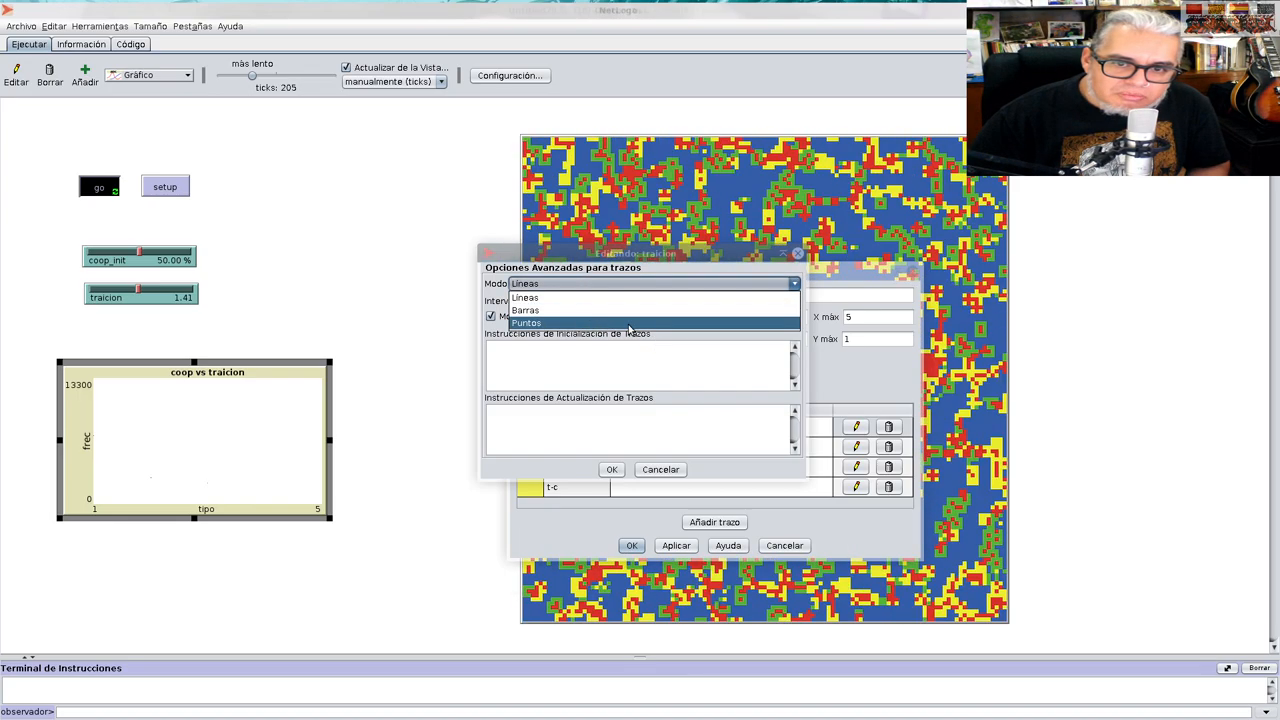
click(525, 309)
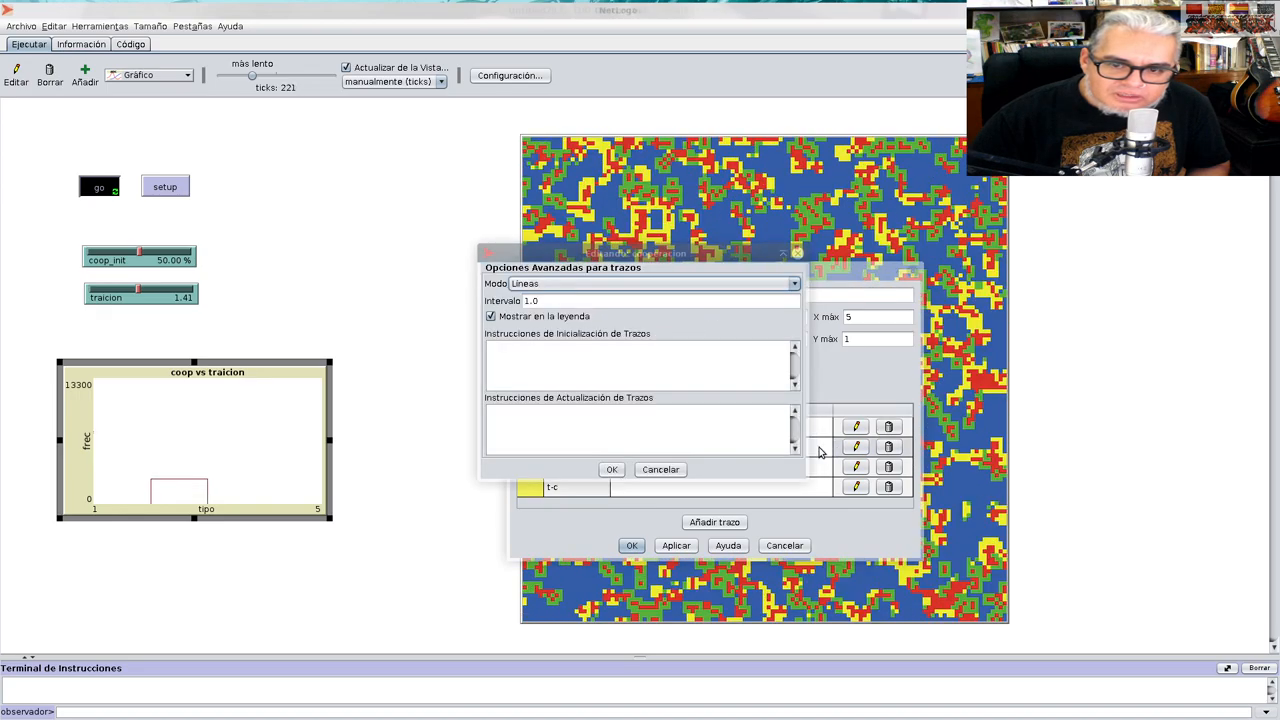
click(792, 283)
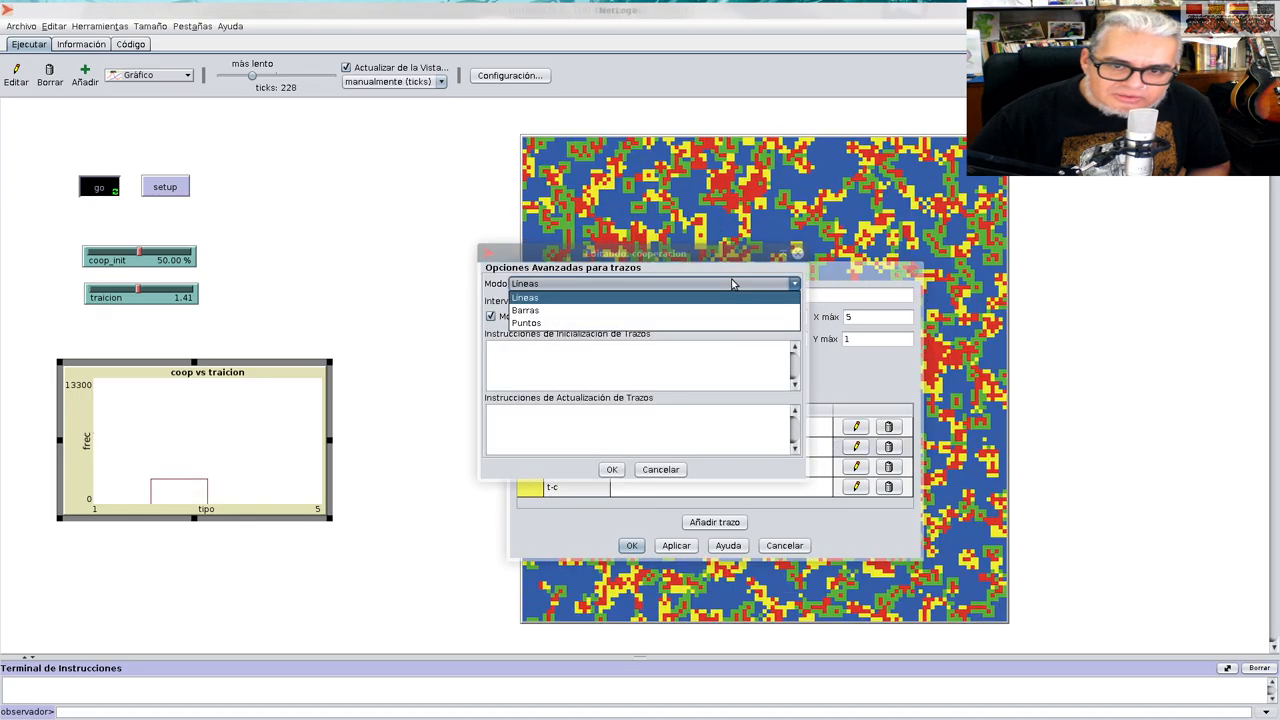
click(525, 309)
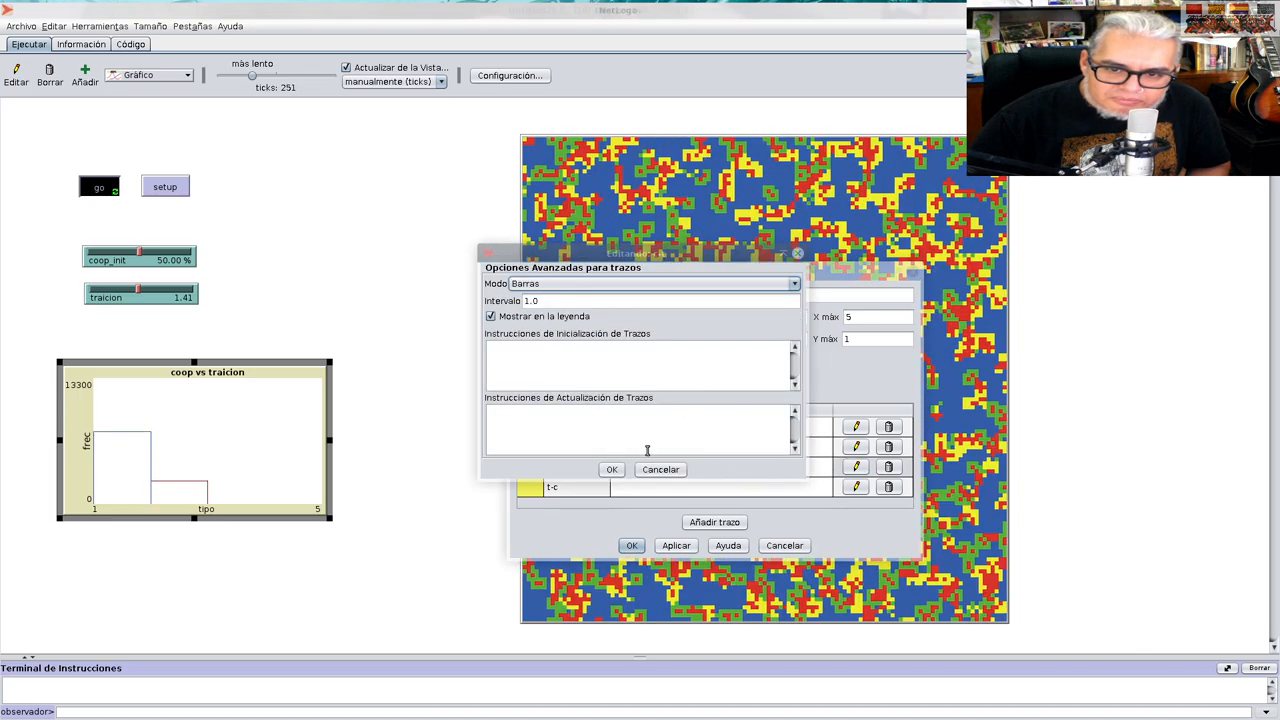
click(650, 283)
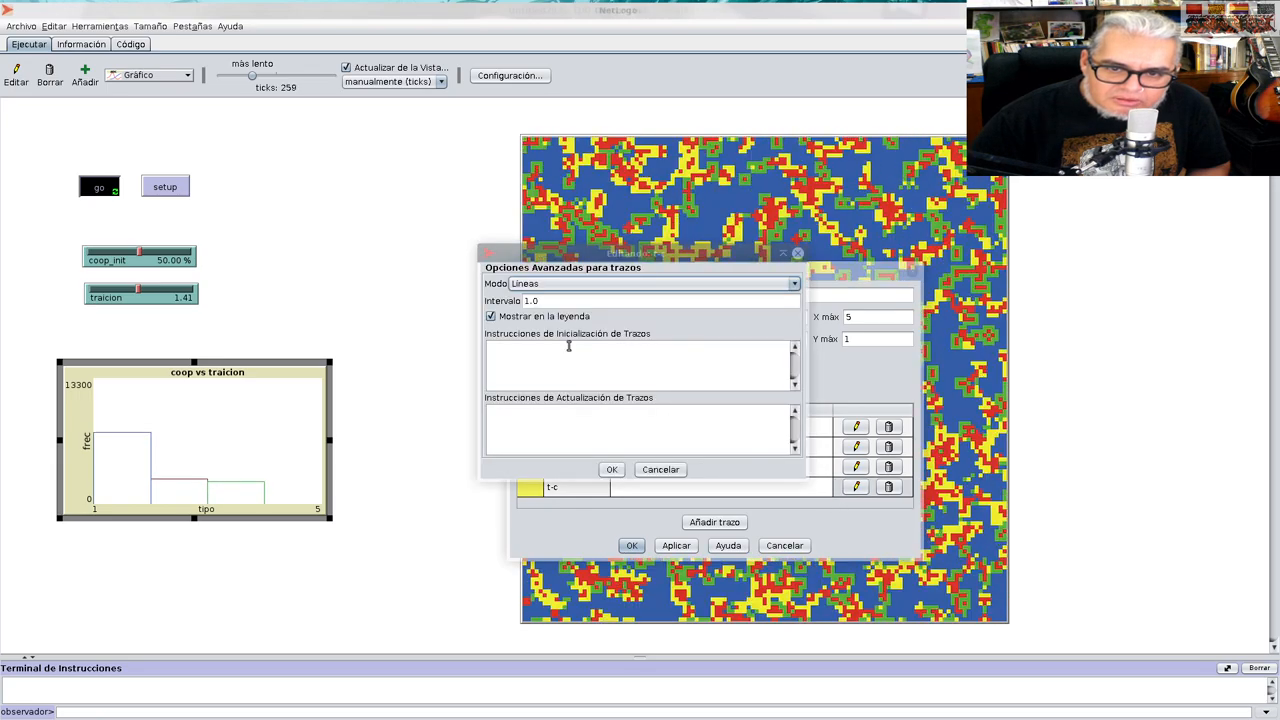
click(650, 283)
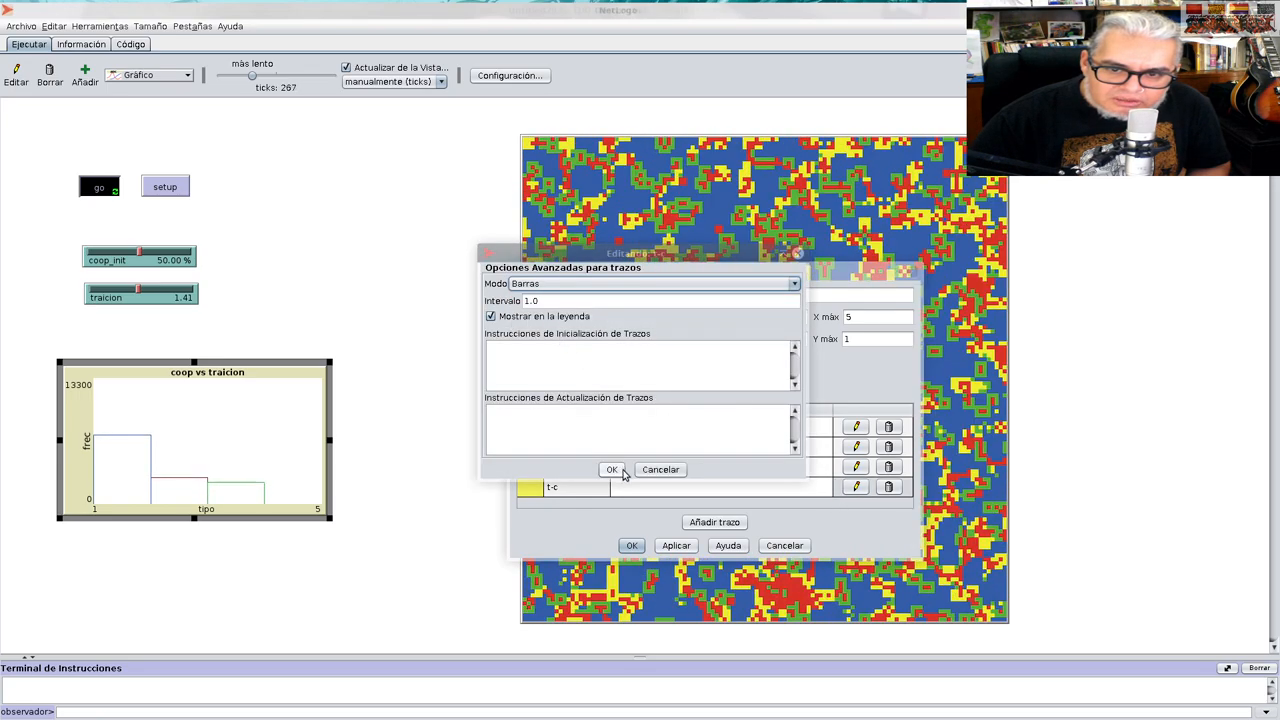
click(611, 469)
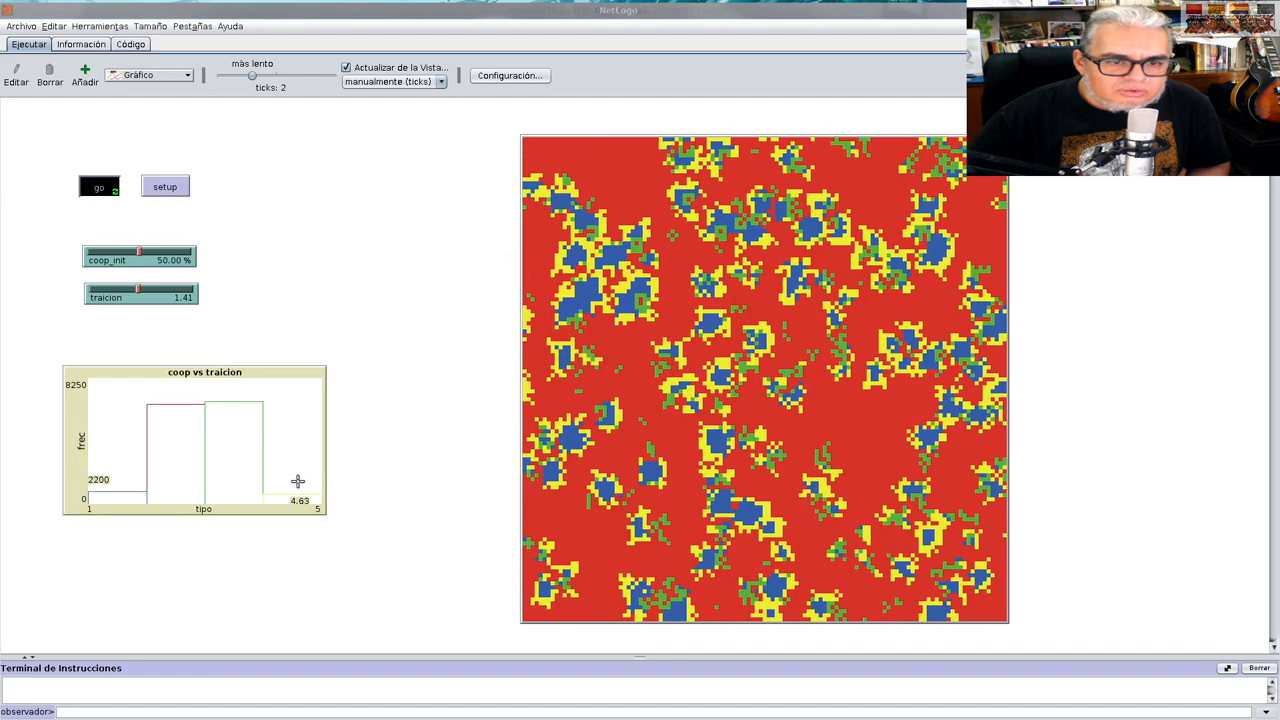
Raise traicion to 1.53, then rerun setup and go to 80 ticks
click(99, 187)
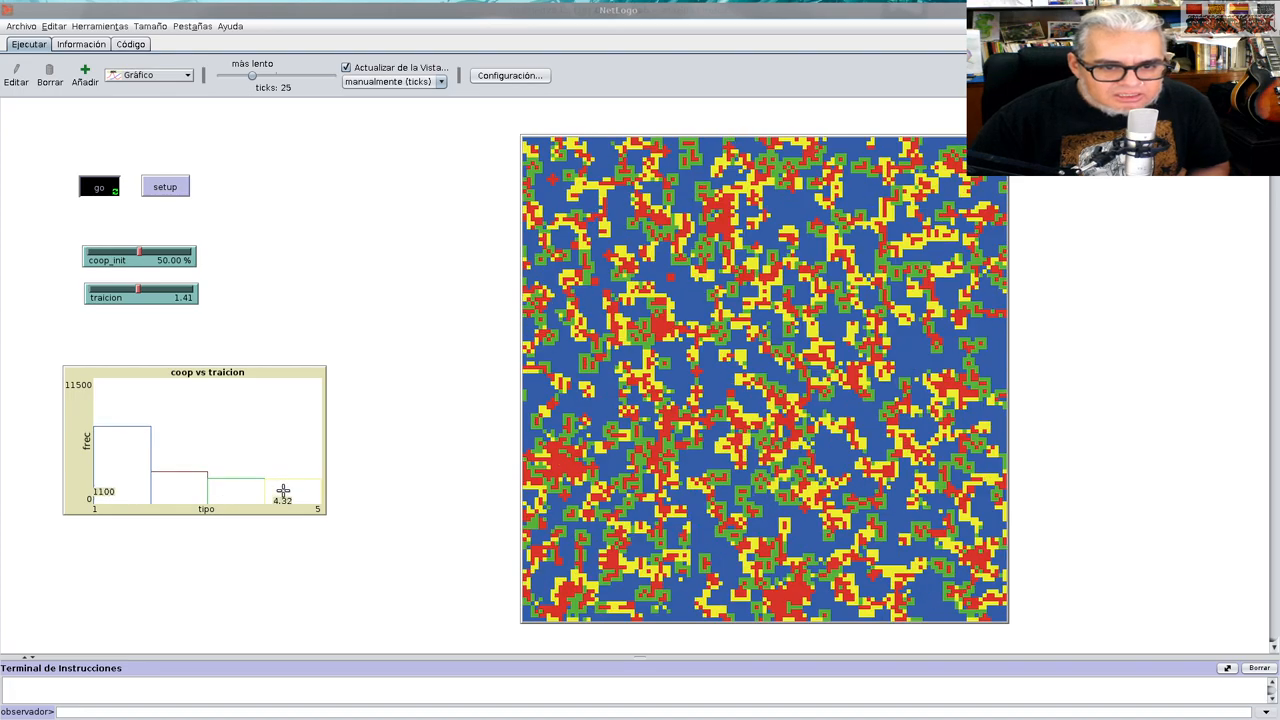
click(98, 187)
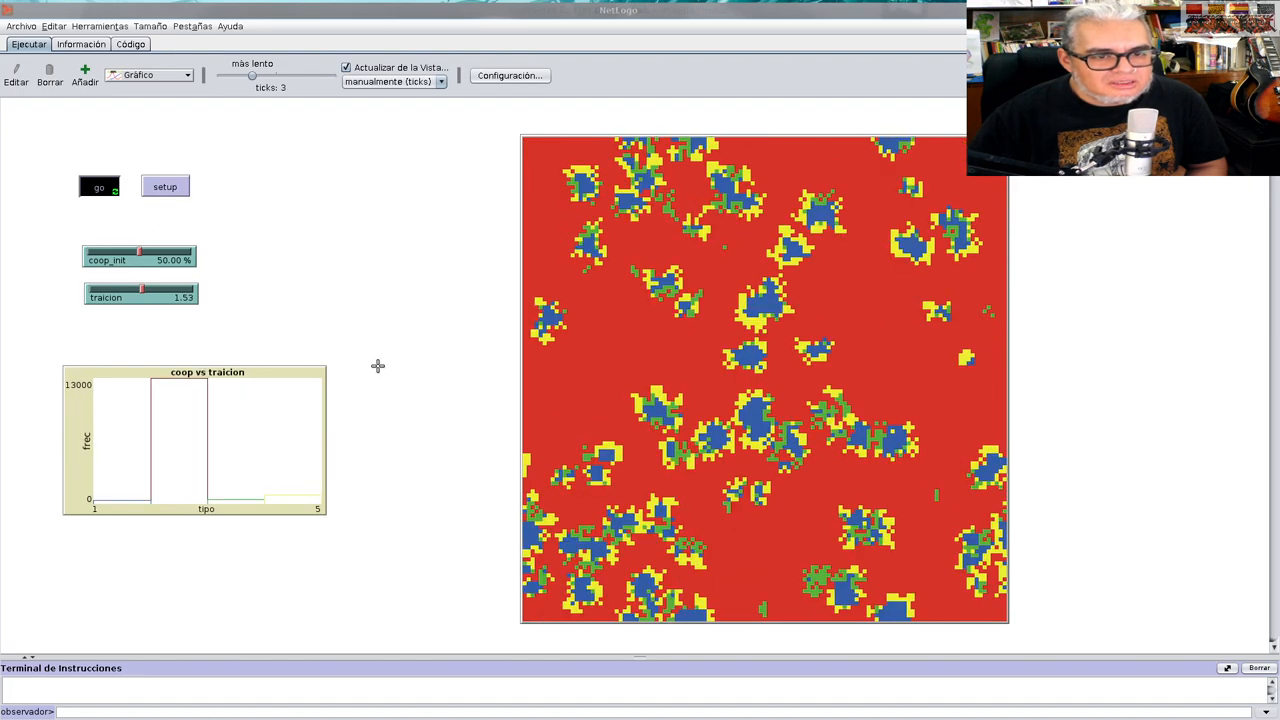
click(98, 186)
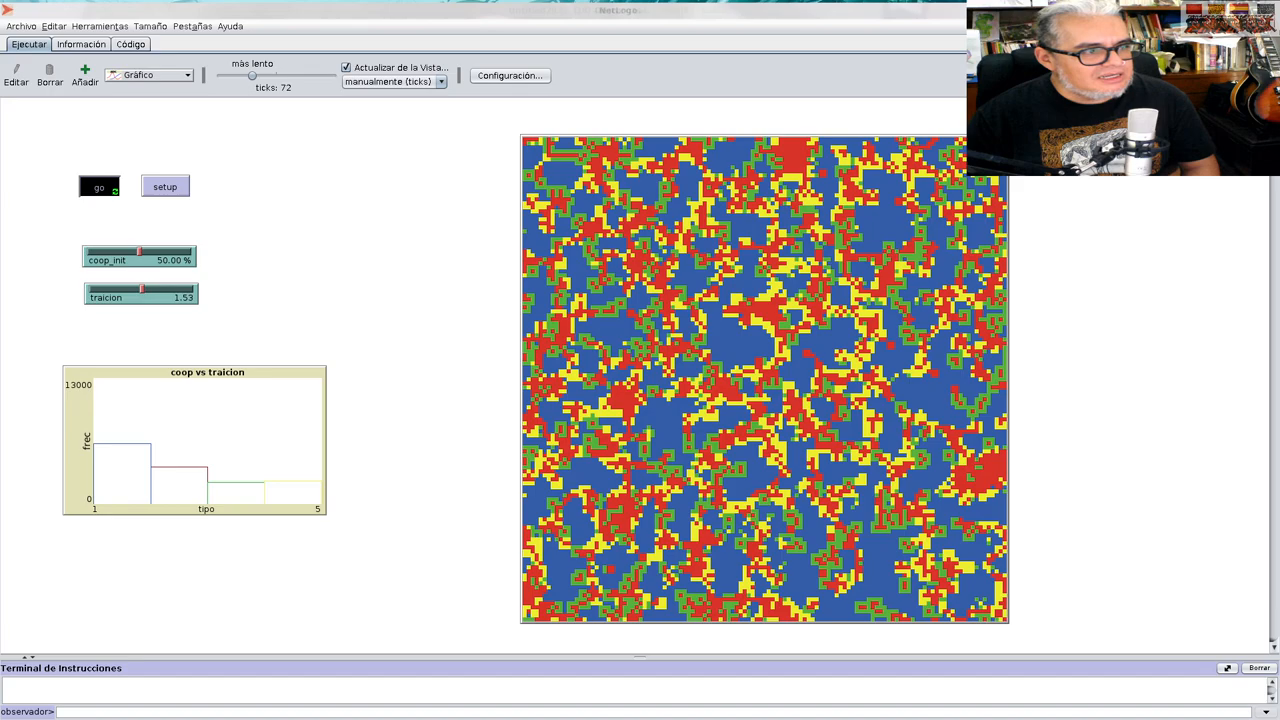
click(99, 187)
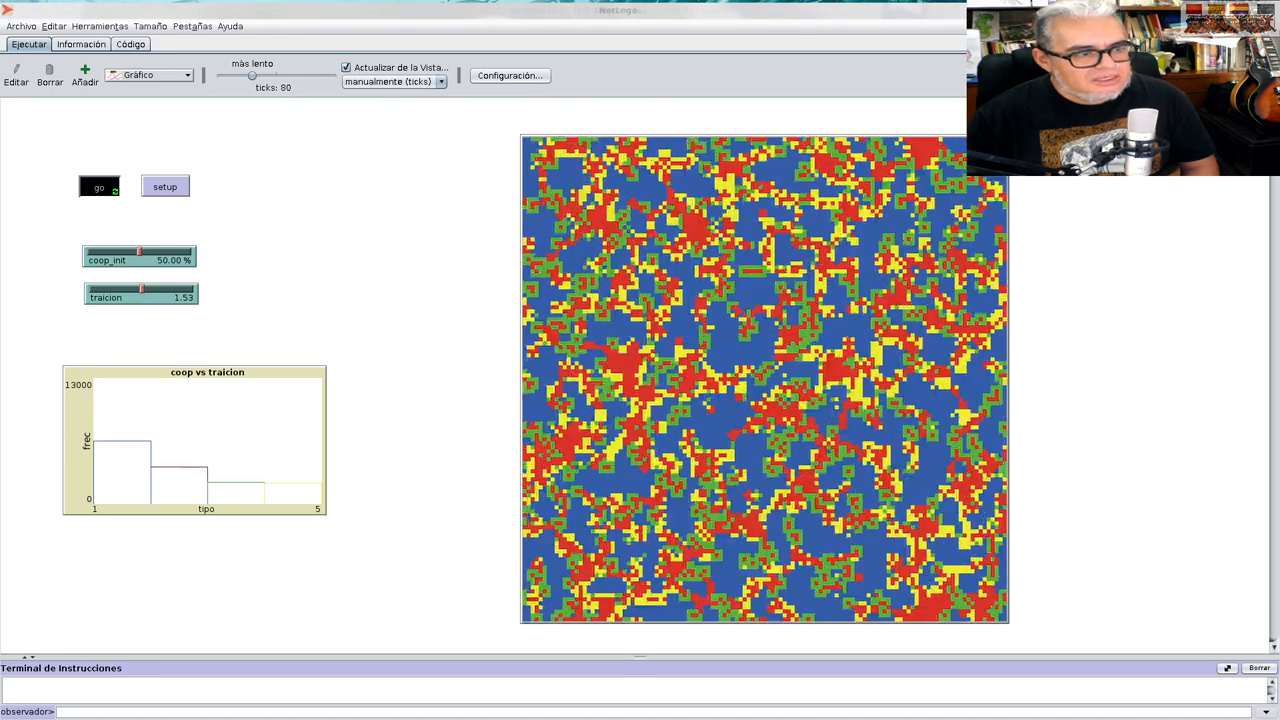